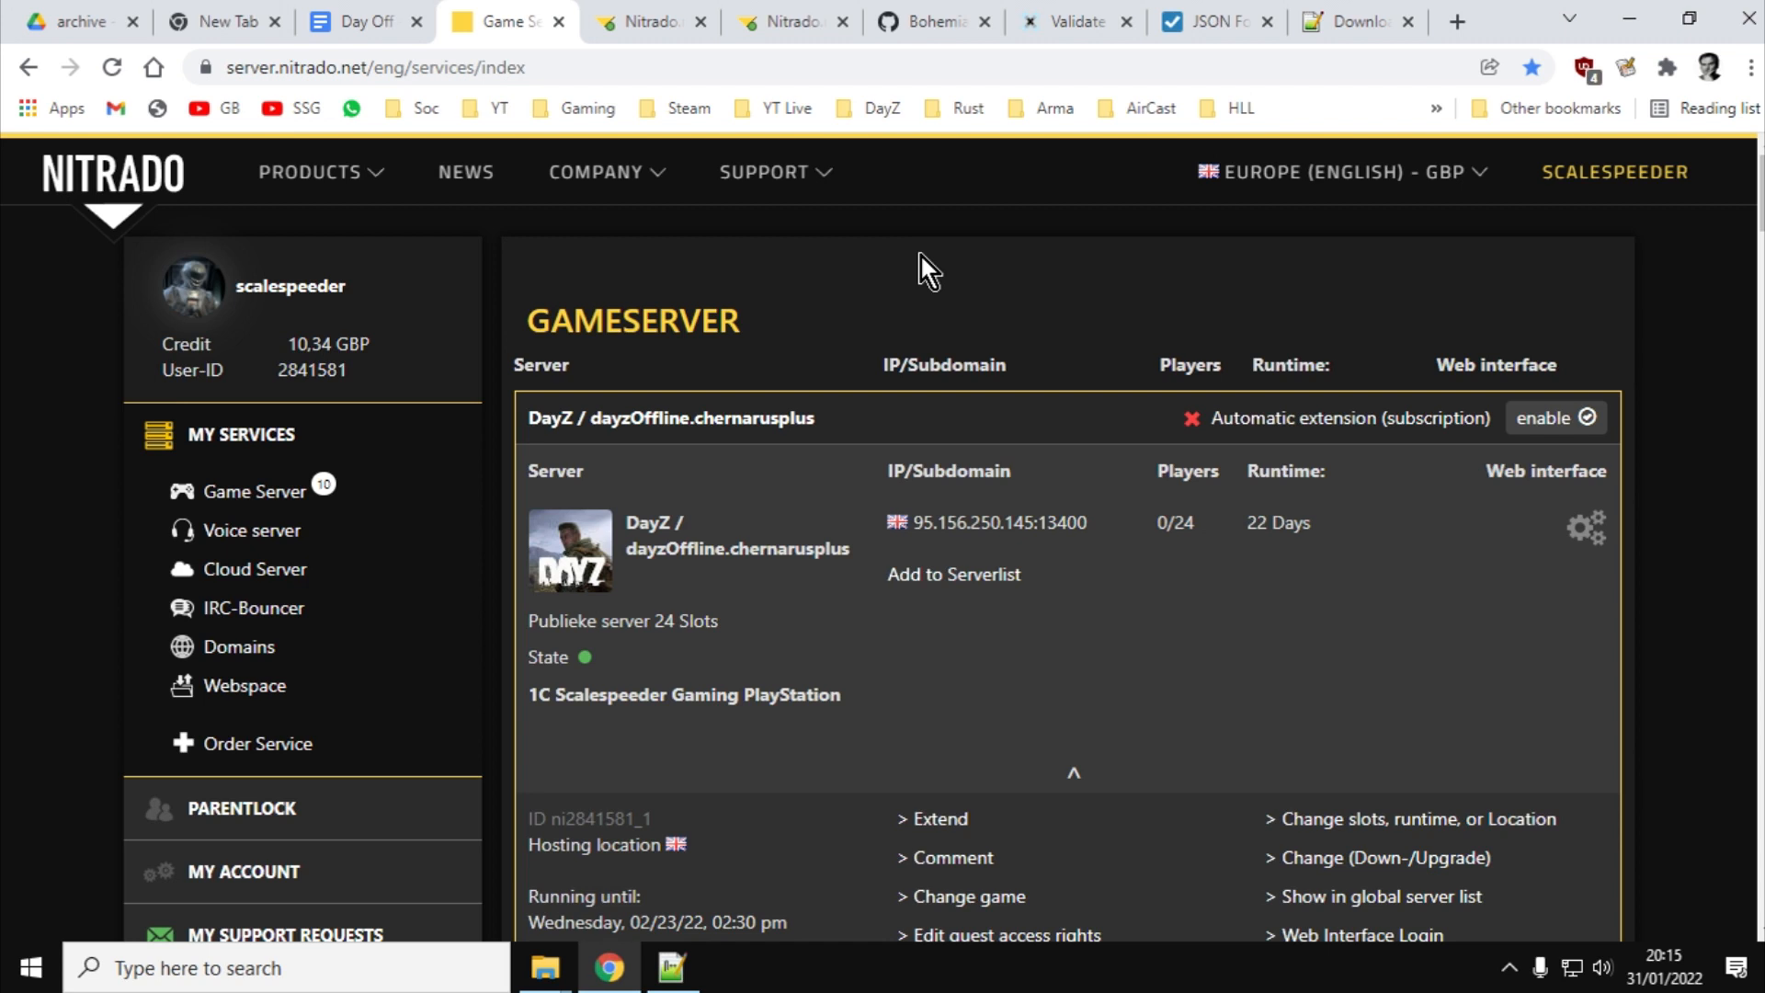
pyautogui.moveTo(894, 300)
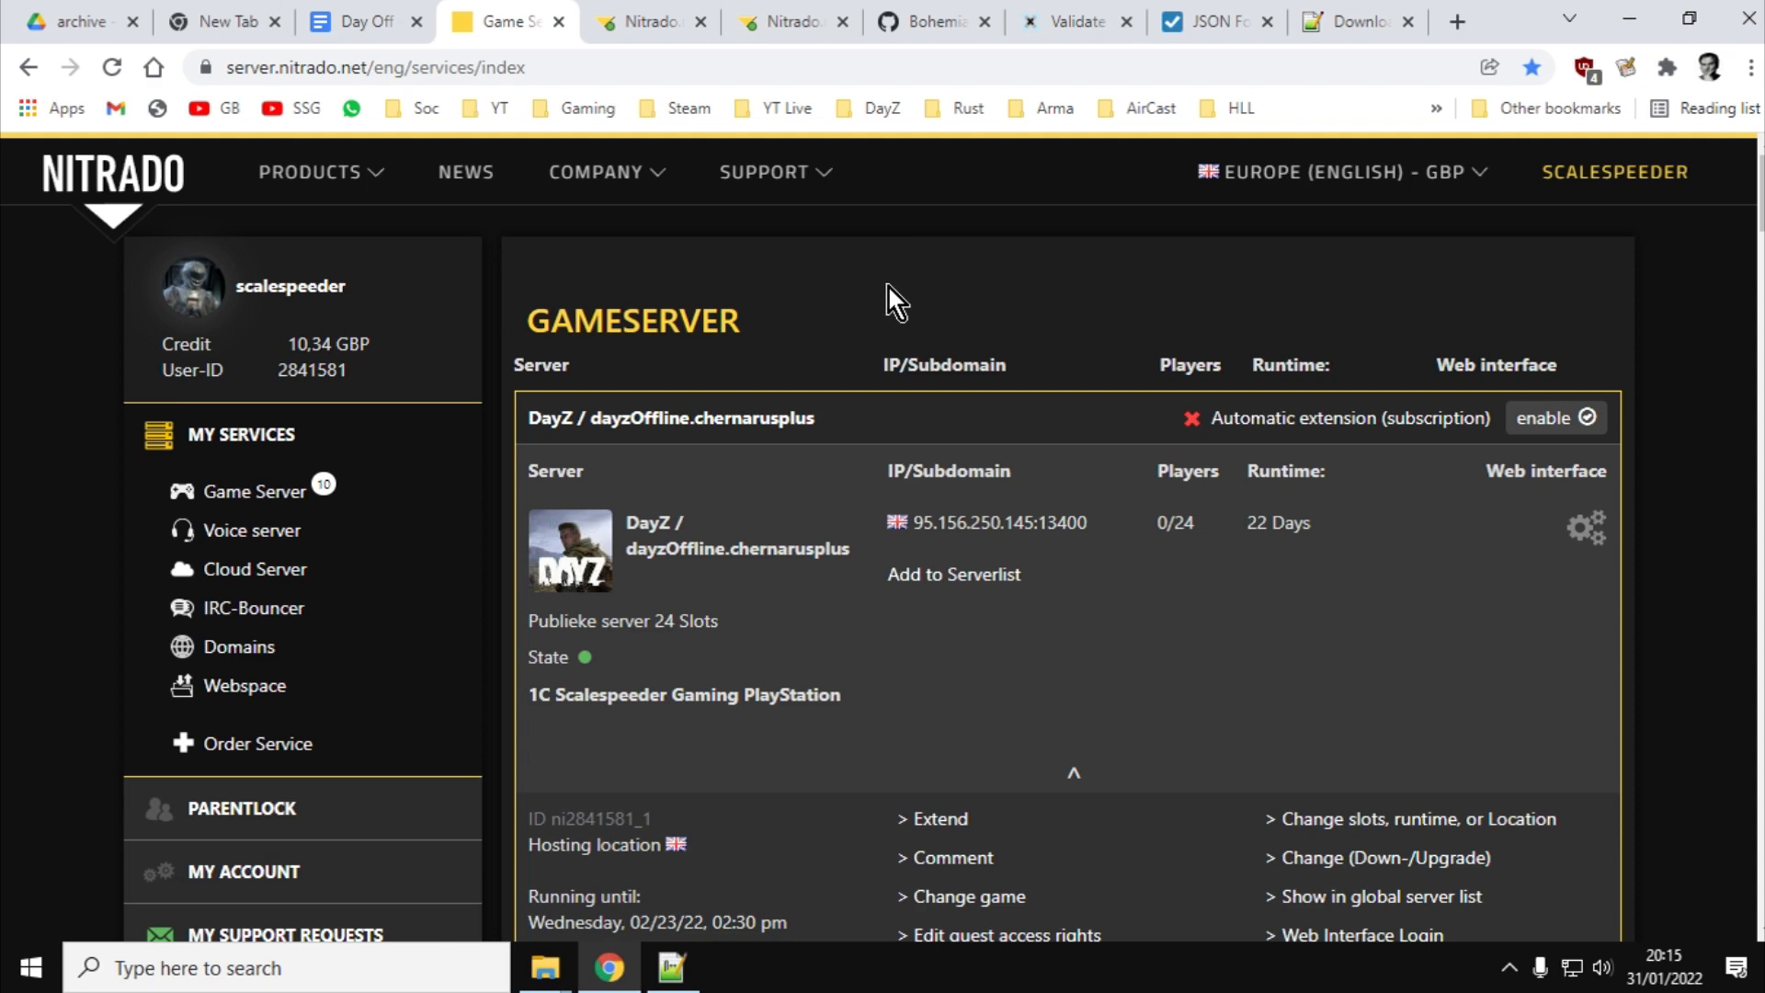
# Switch from the Nitrado game server tab to the Notepad++ downloads page
pyautogui.click(1352, 21)
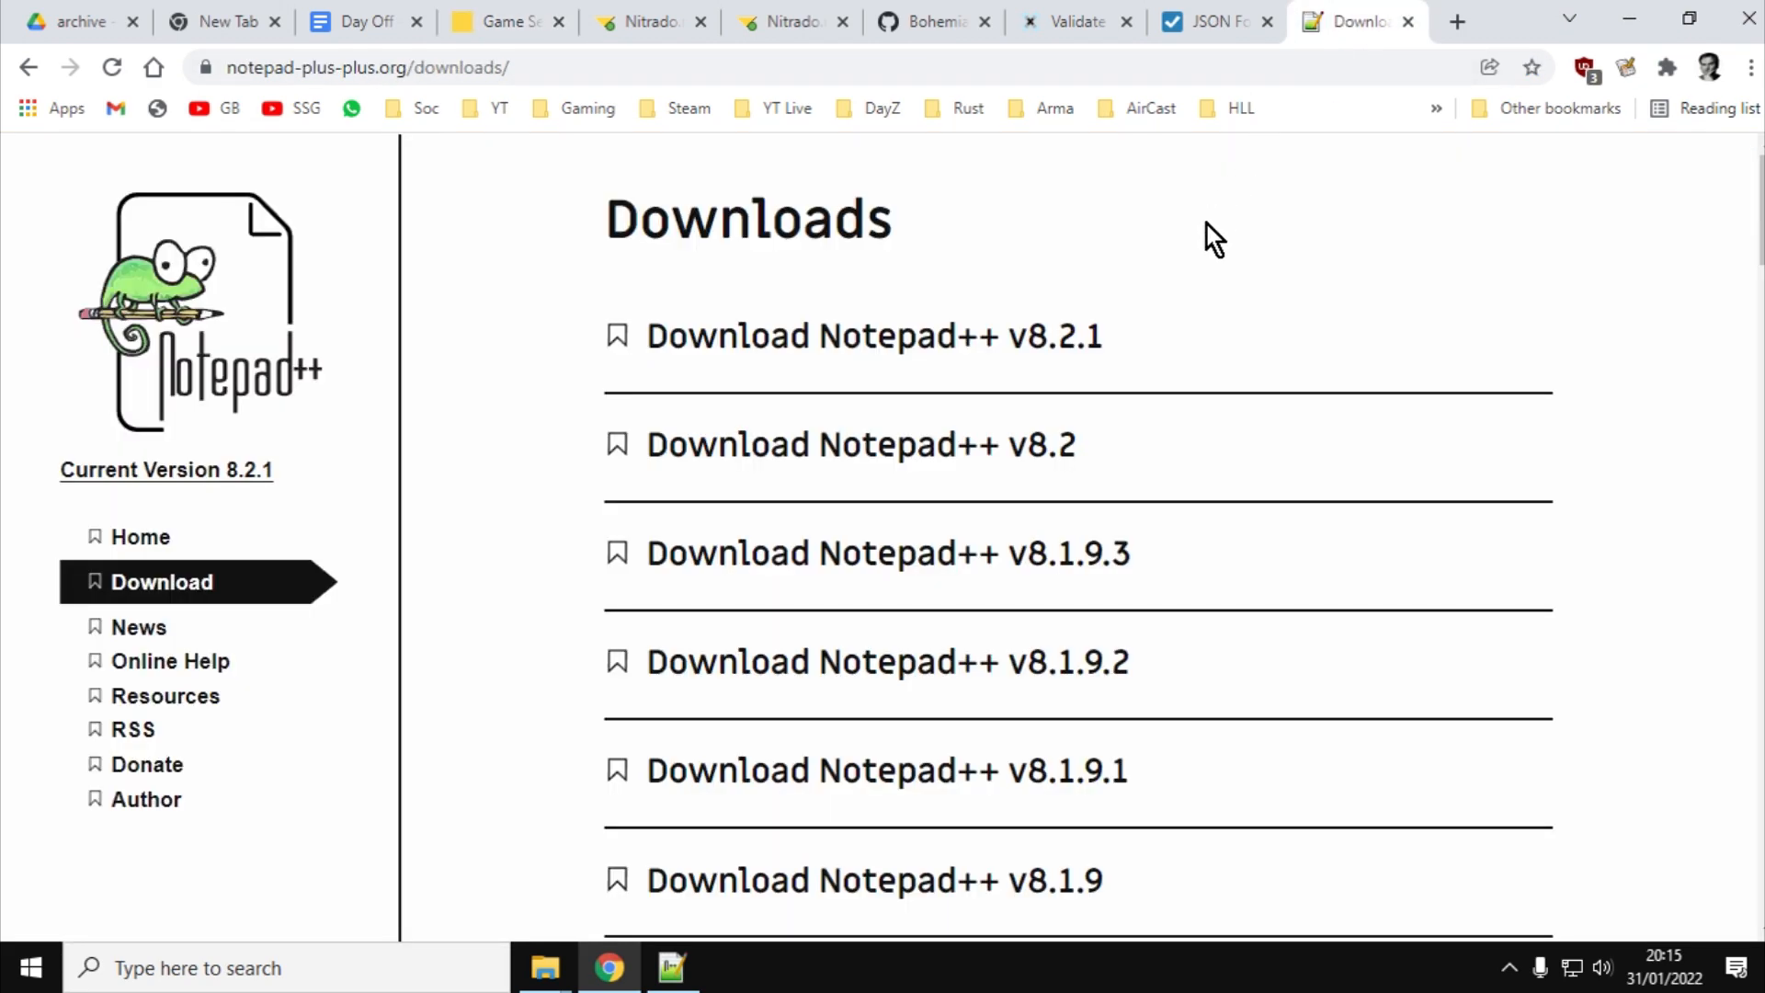
pyautogui.moveTo(730, 986)
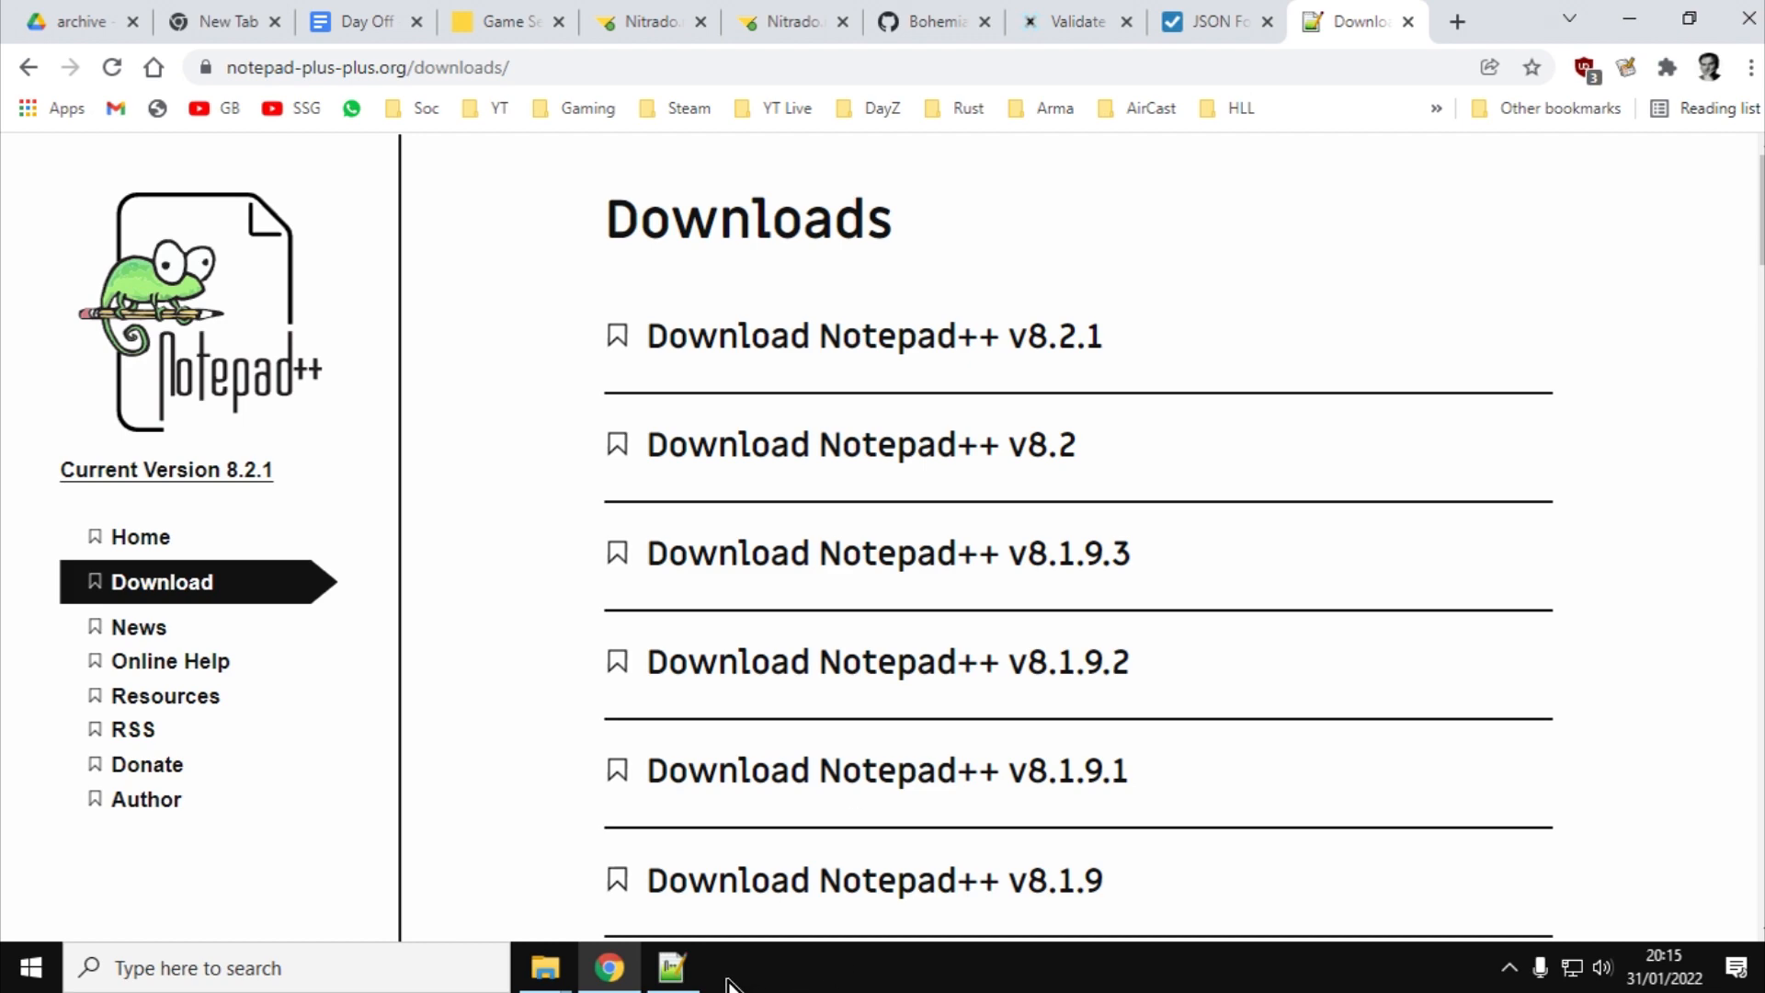
pyautogui.click(669, 967)
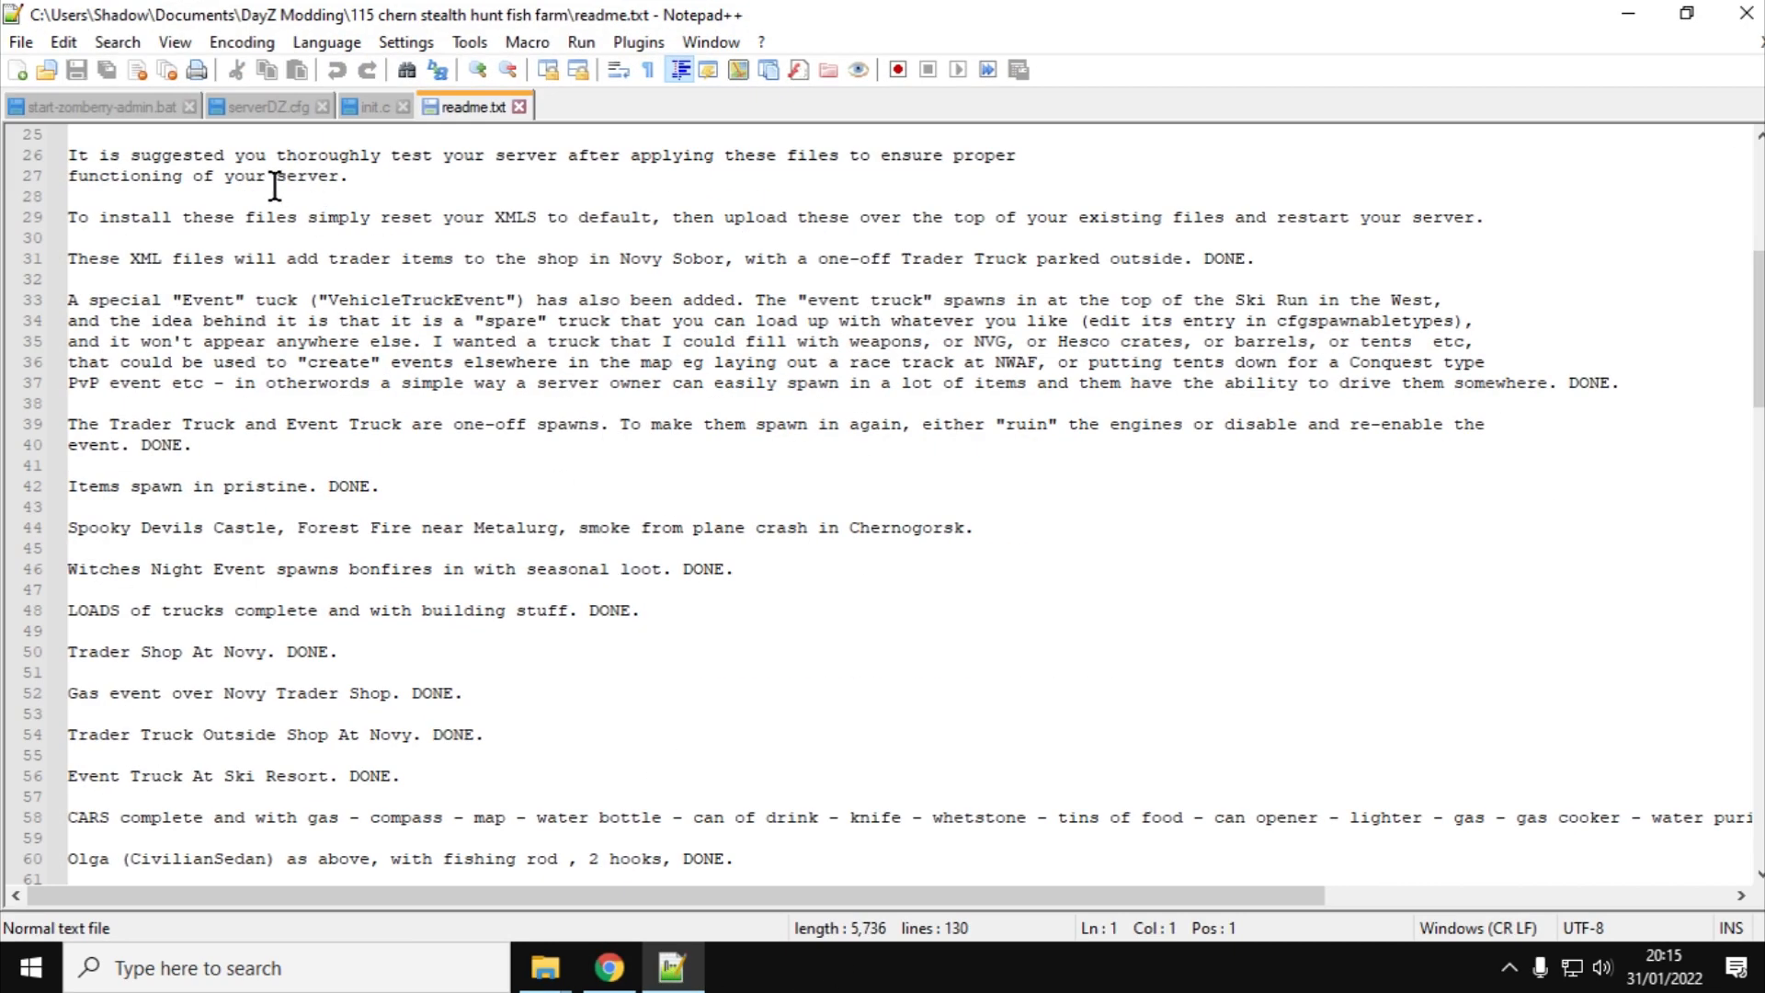
pyautogui.click(371, 107)
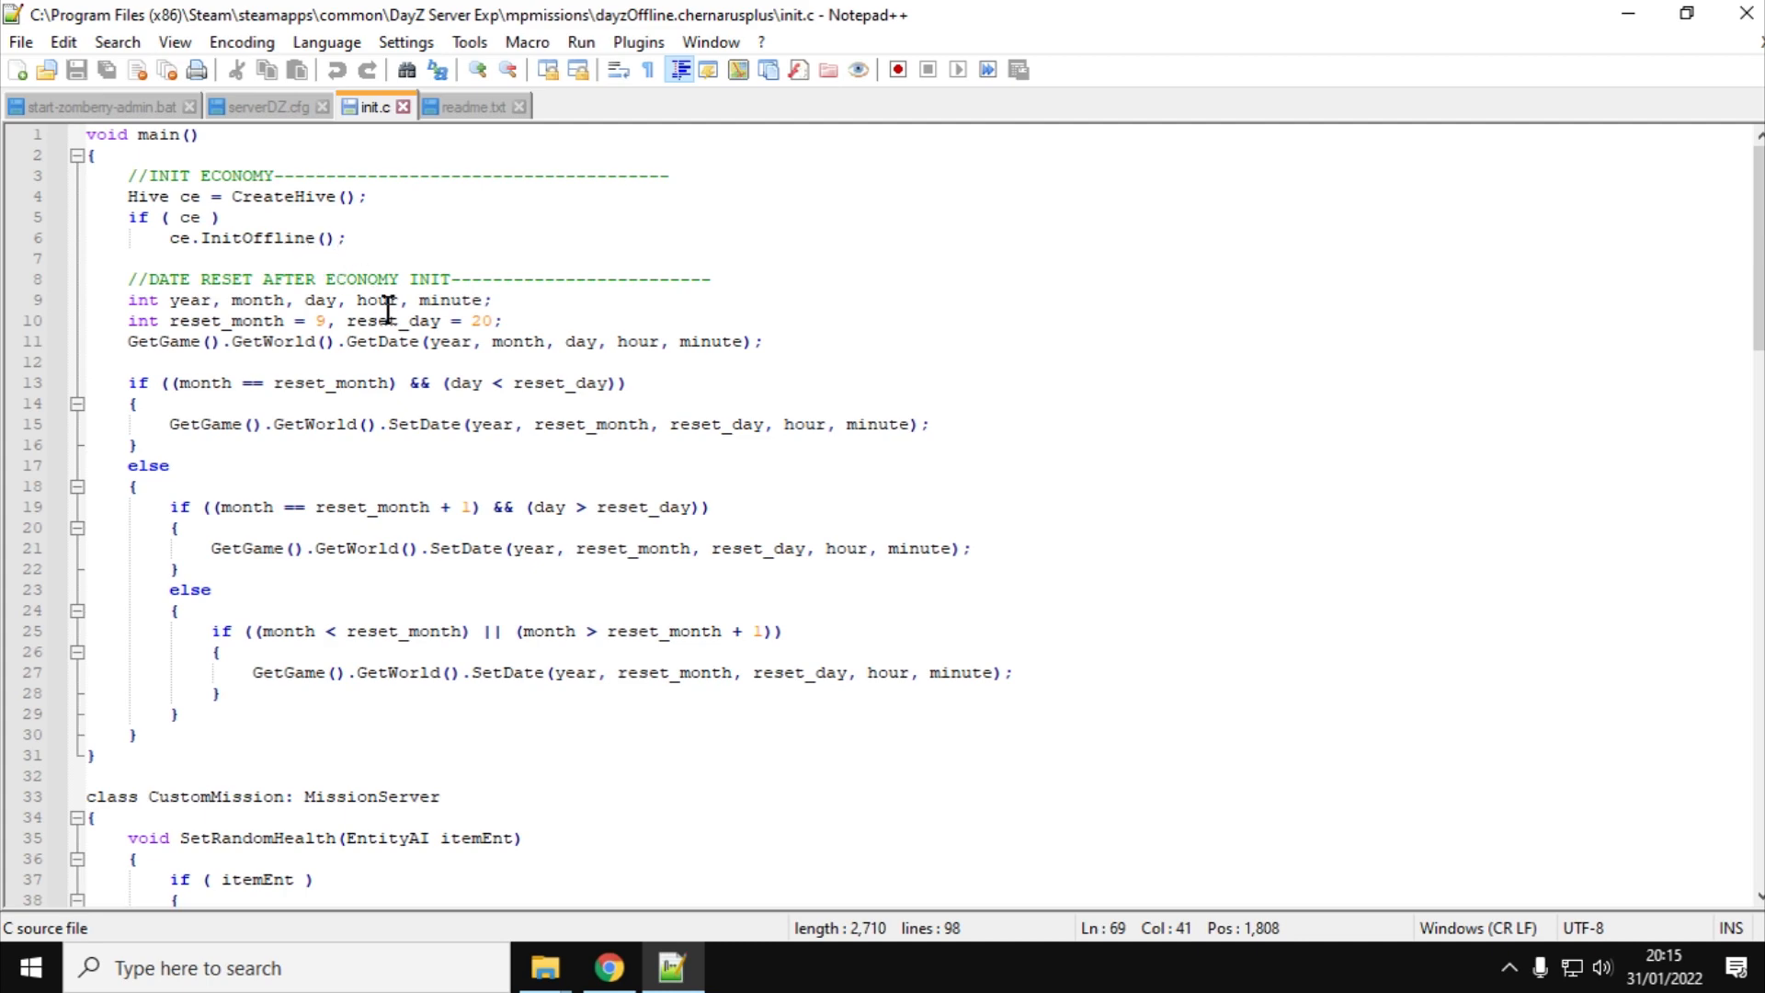
pyautogui.click(465, 106)
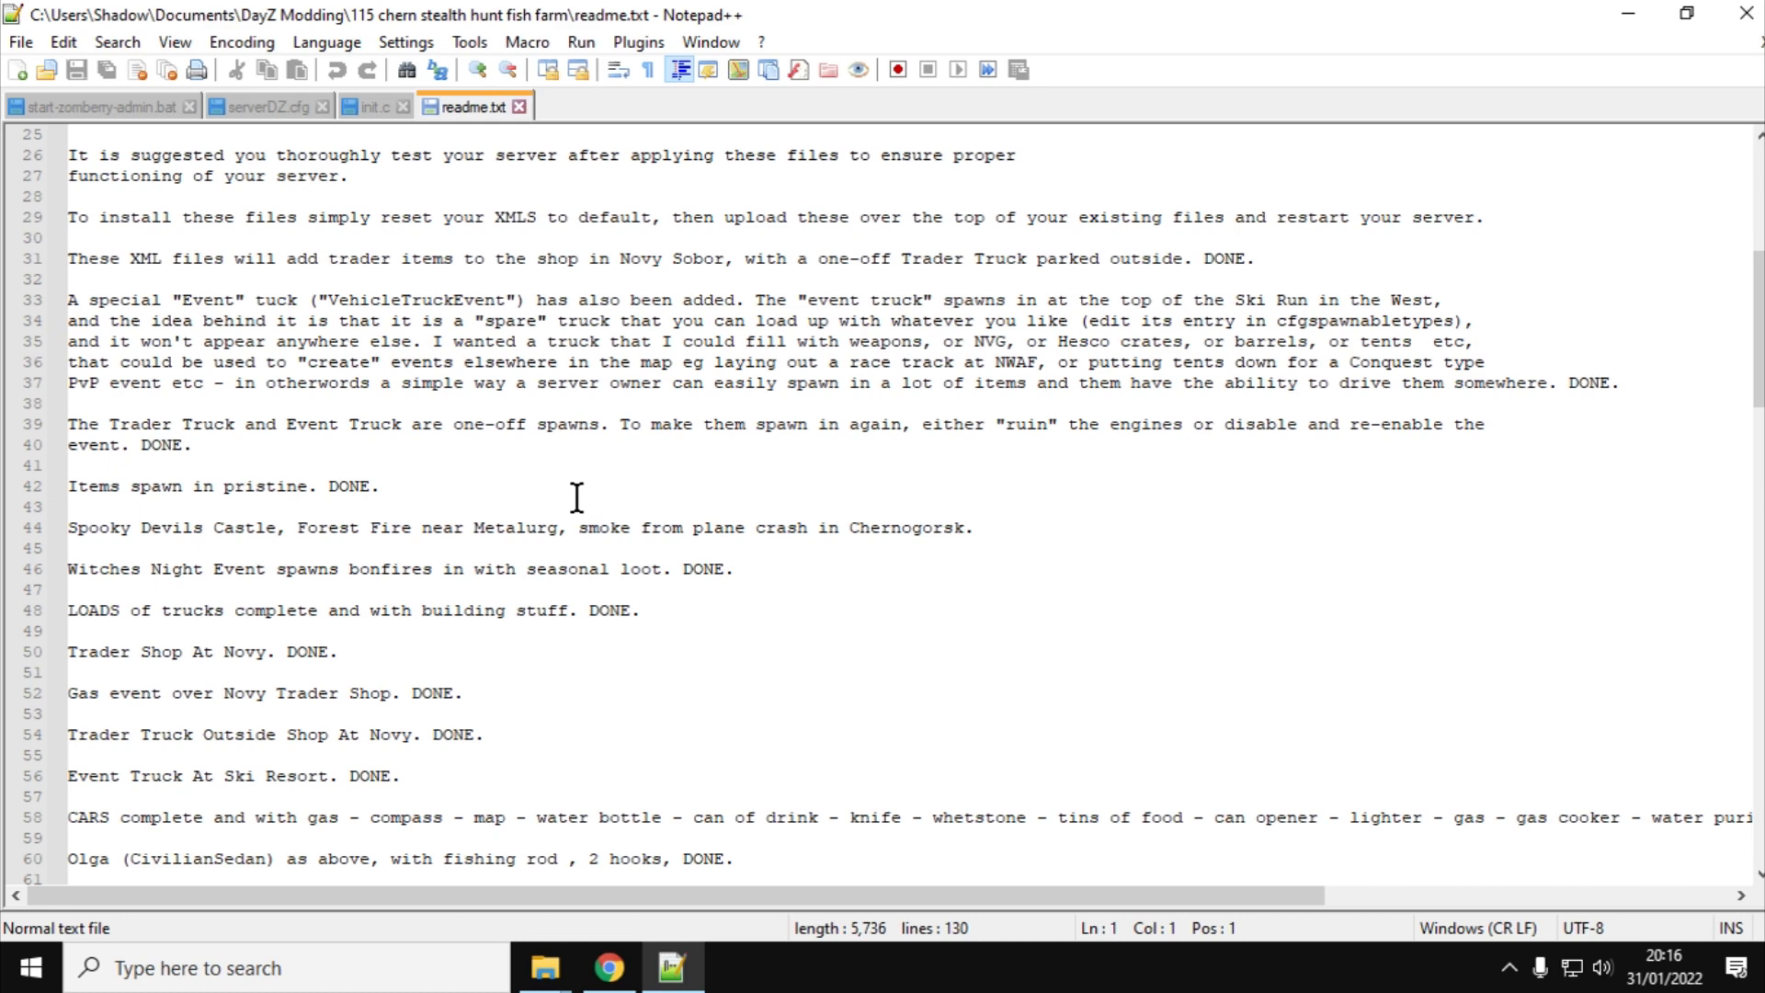
pyautogui.moveTo(609, 968)
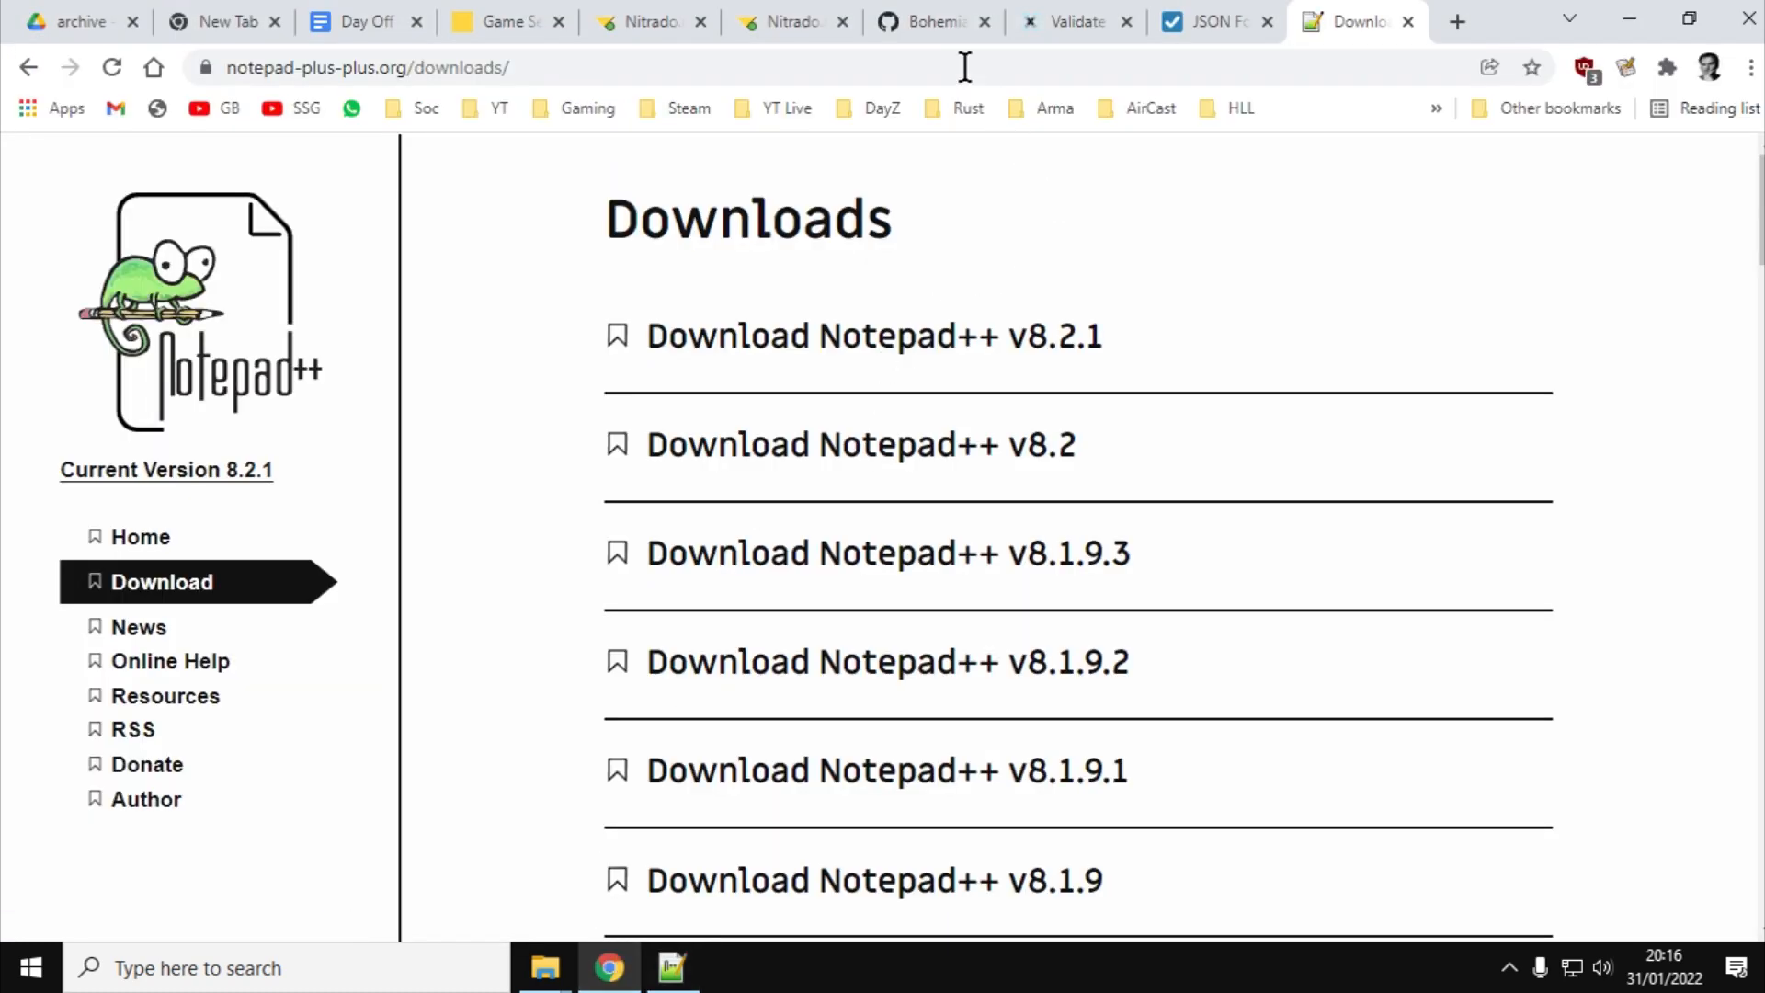
# Switch to the DayZ-Central-Economy repository page with its Clone and Download ZIP options
pyautogui.click(923, 22)
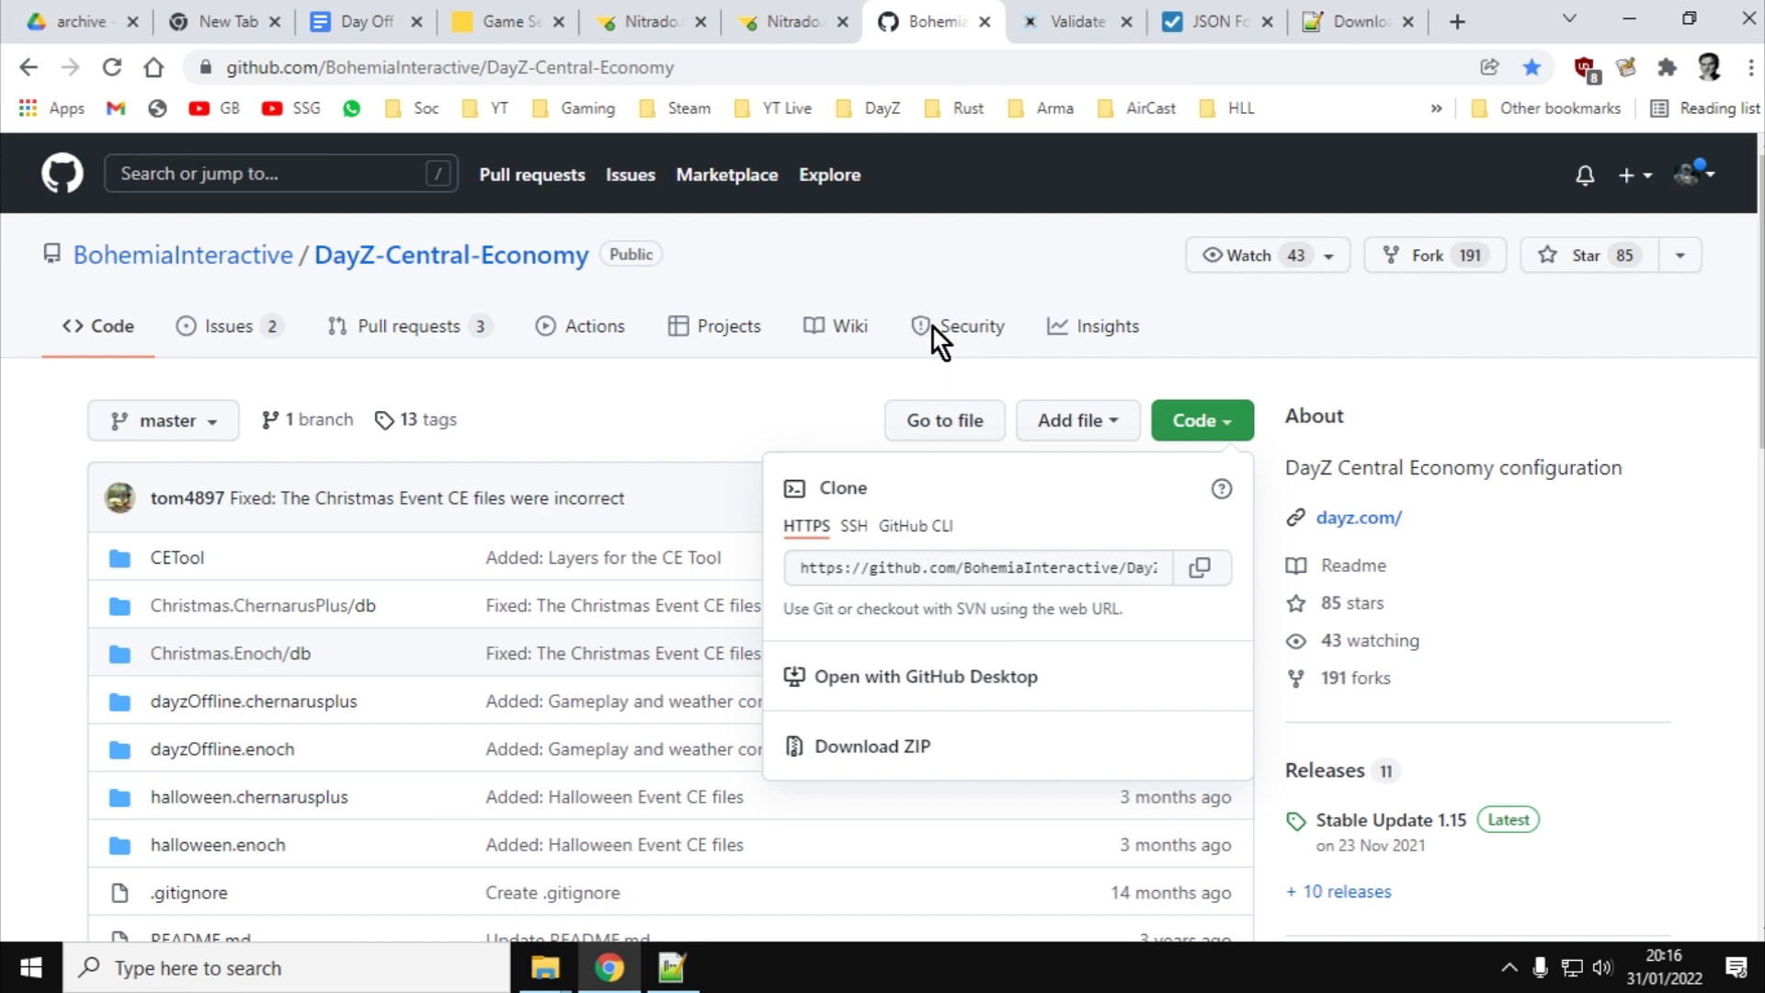
pyautogui.moveTo(824, 144)
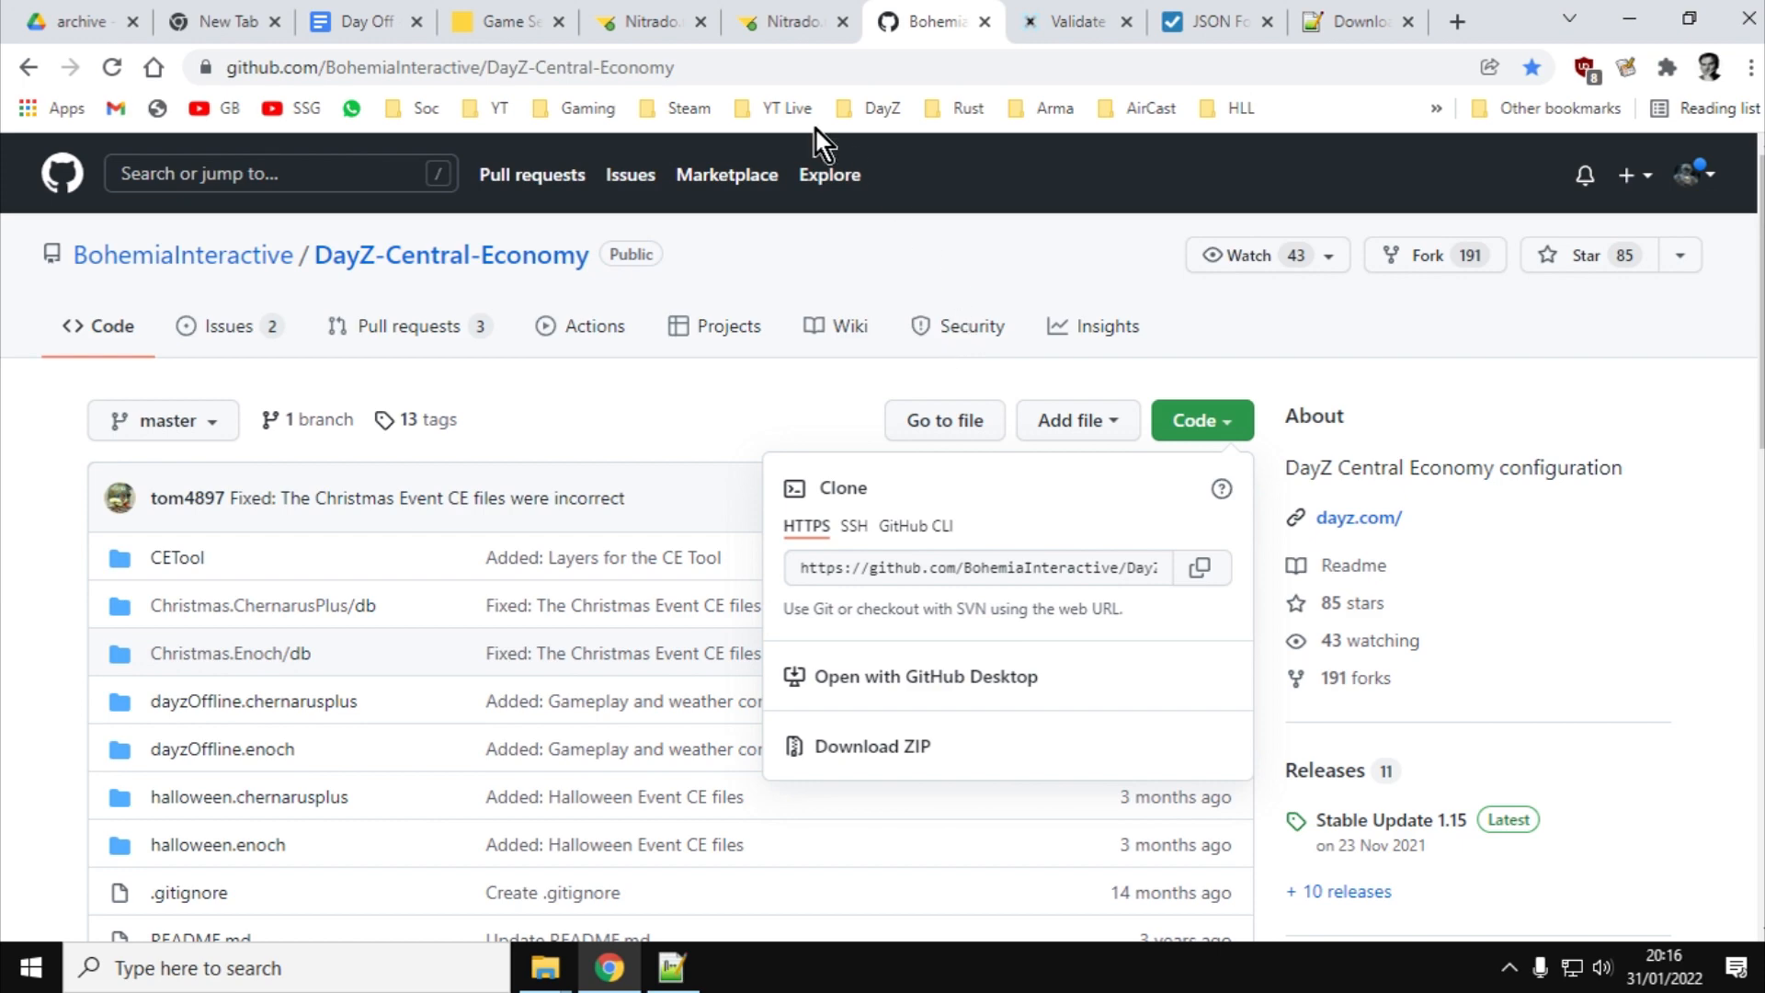
# Go to the DayZ server's Settings page and scroll through its options and back to the top
pyautogui.click(642, 22)
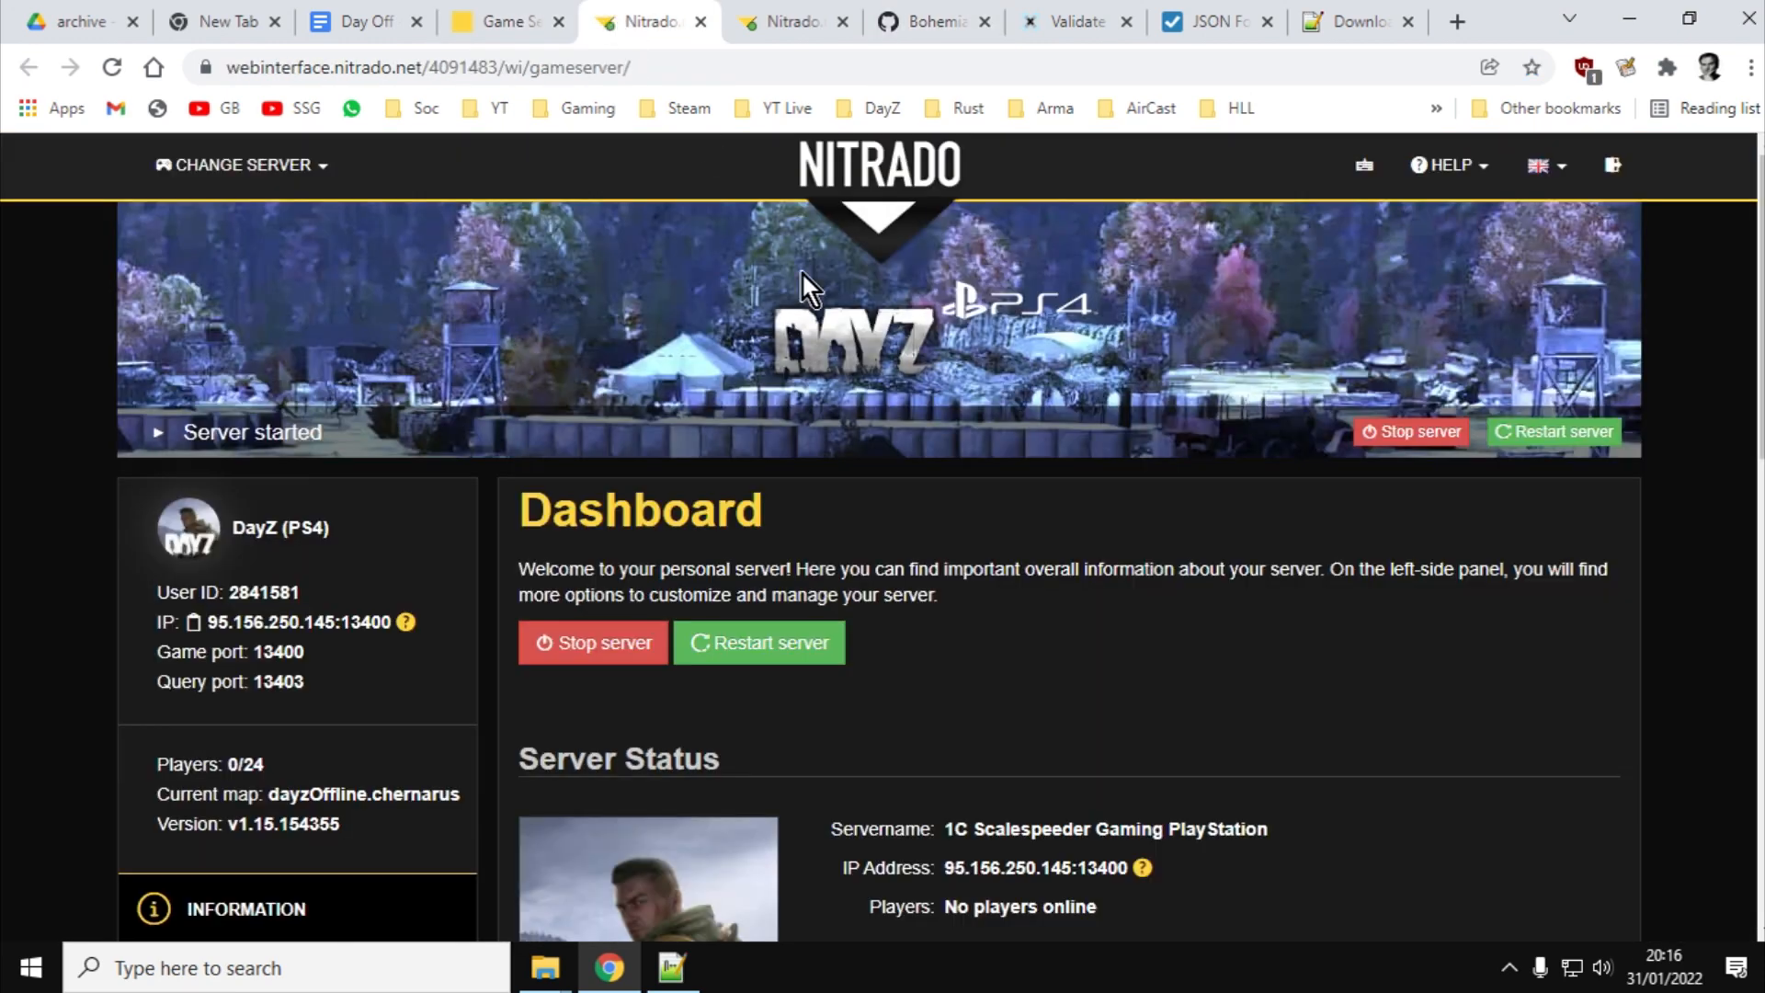
pyautogui.click(786, 22)
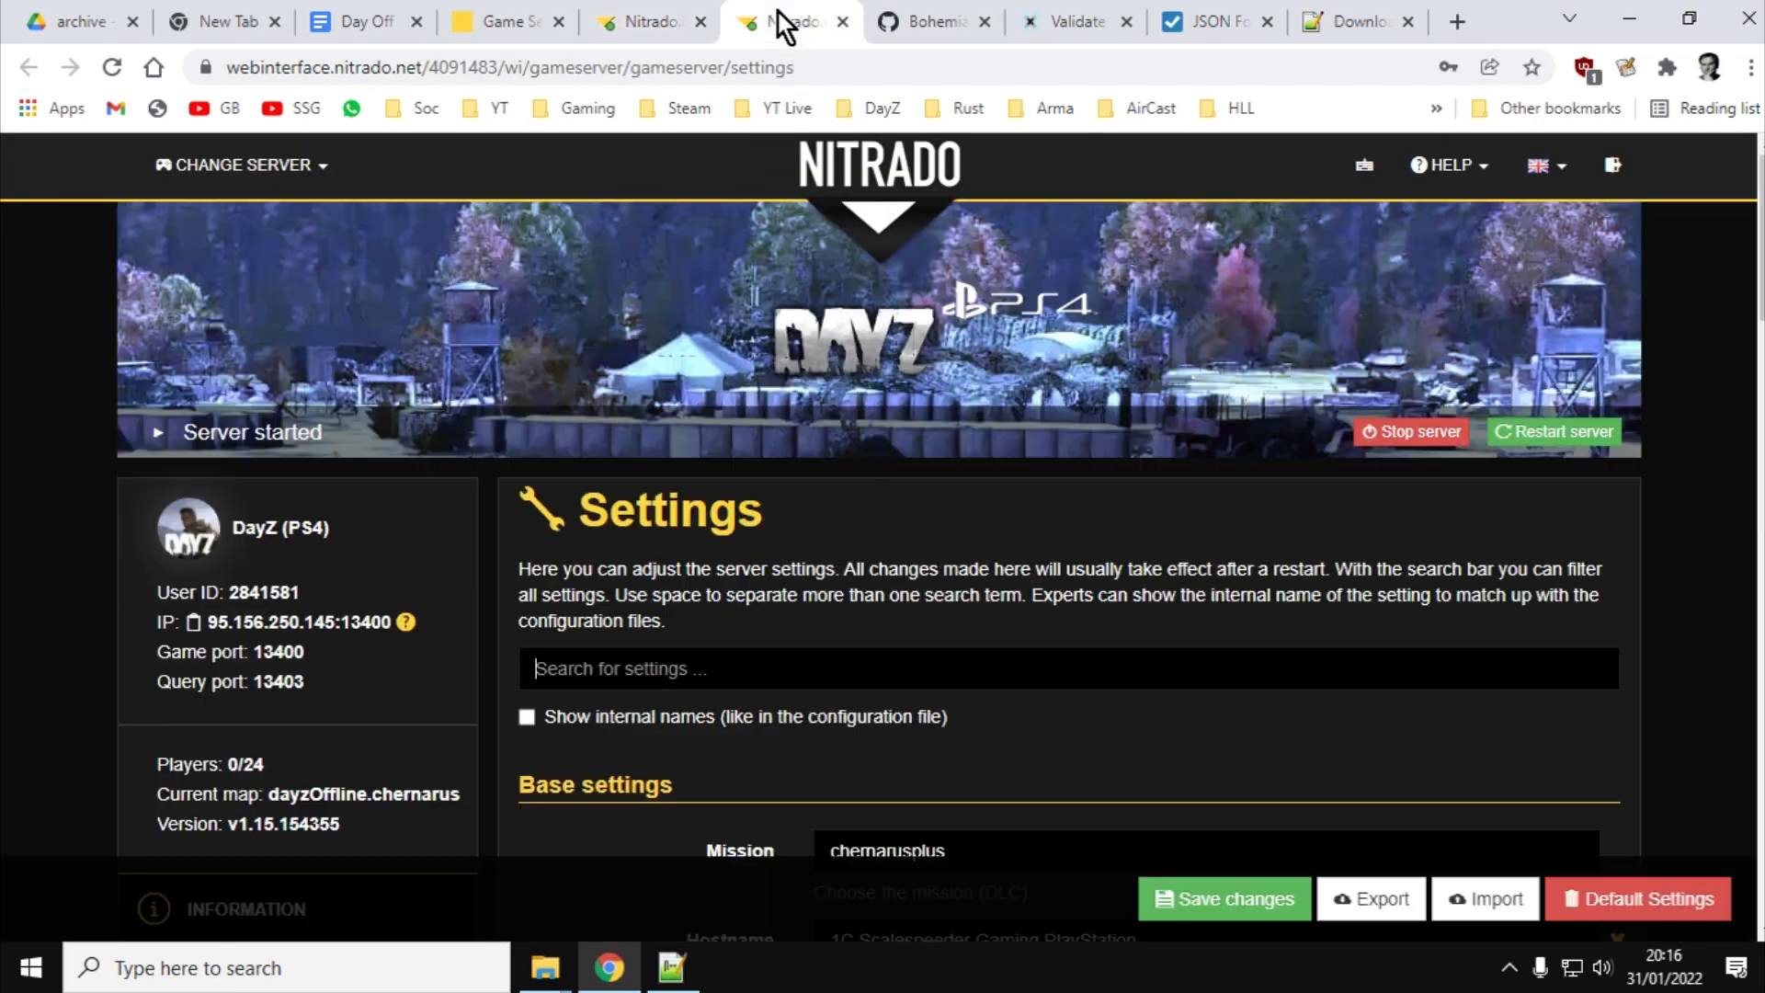
pyautogui.scroll(-3)
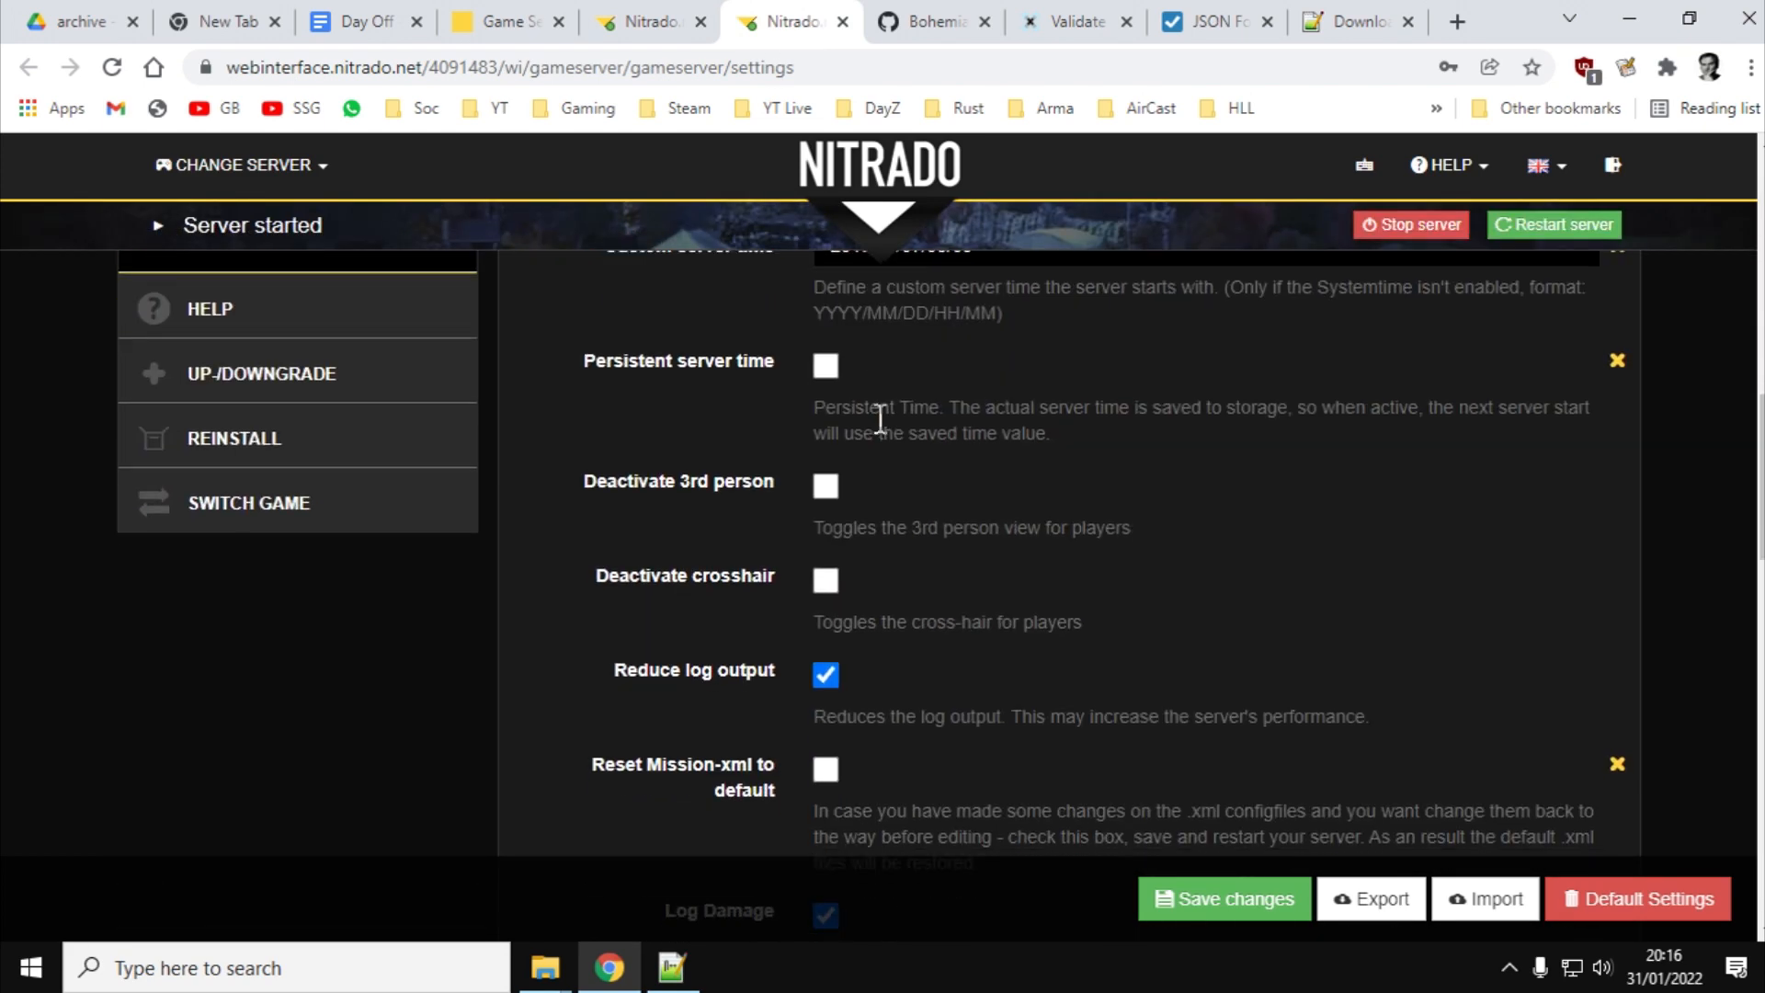
pyautogui.scroll(-3)
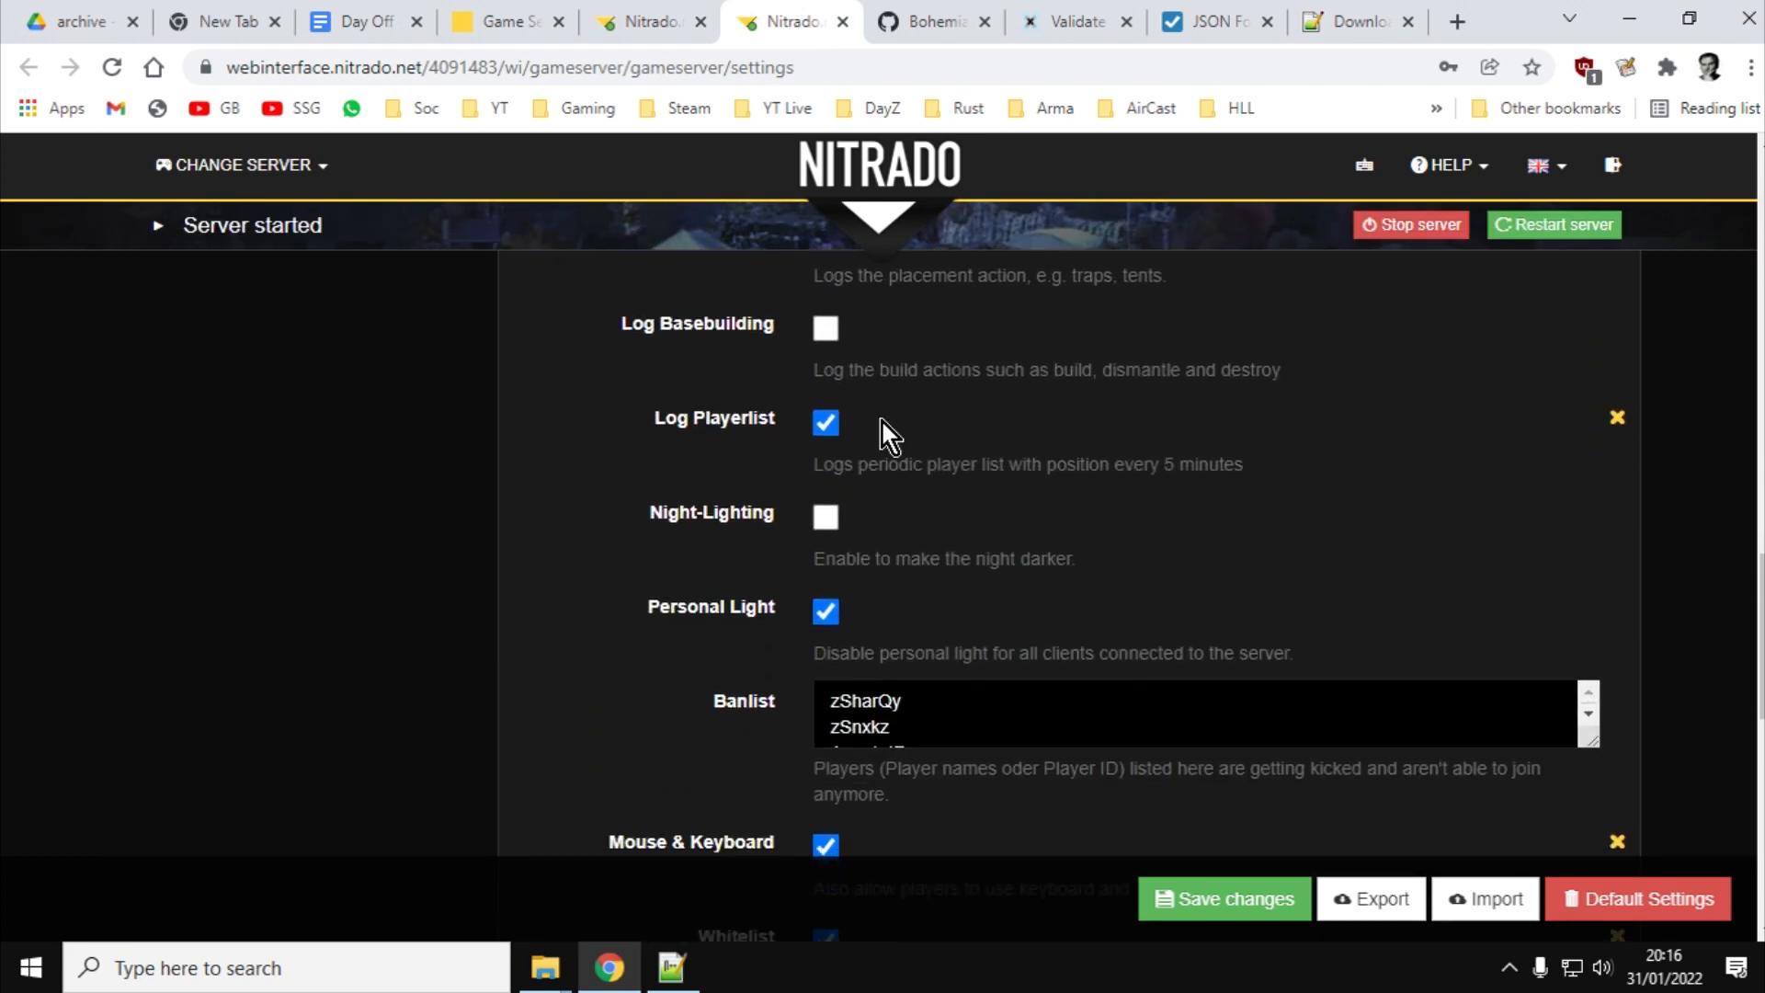
pyautogui.scroll(-3)
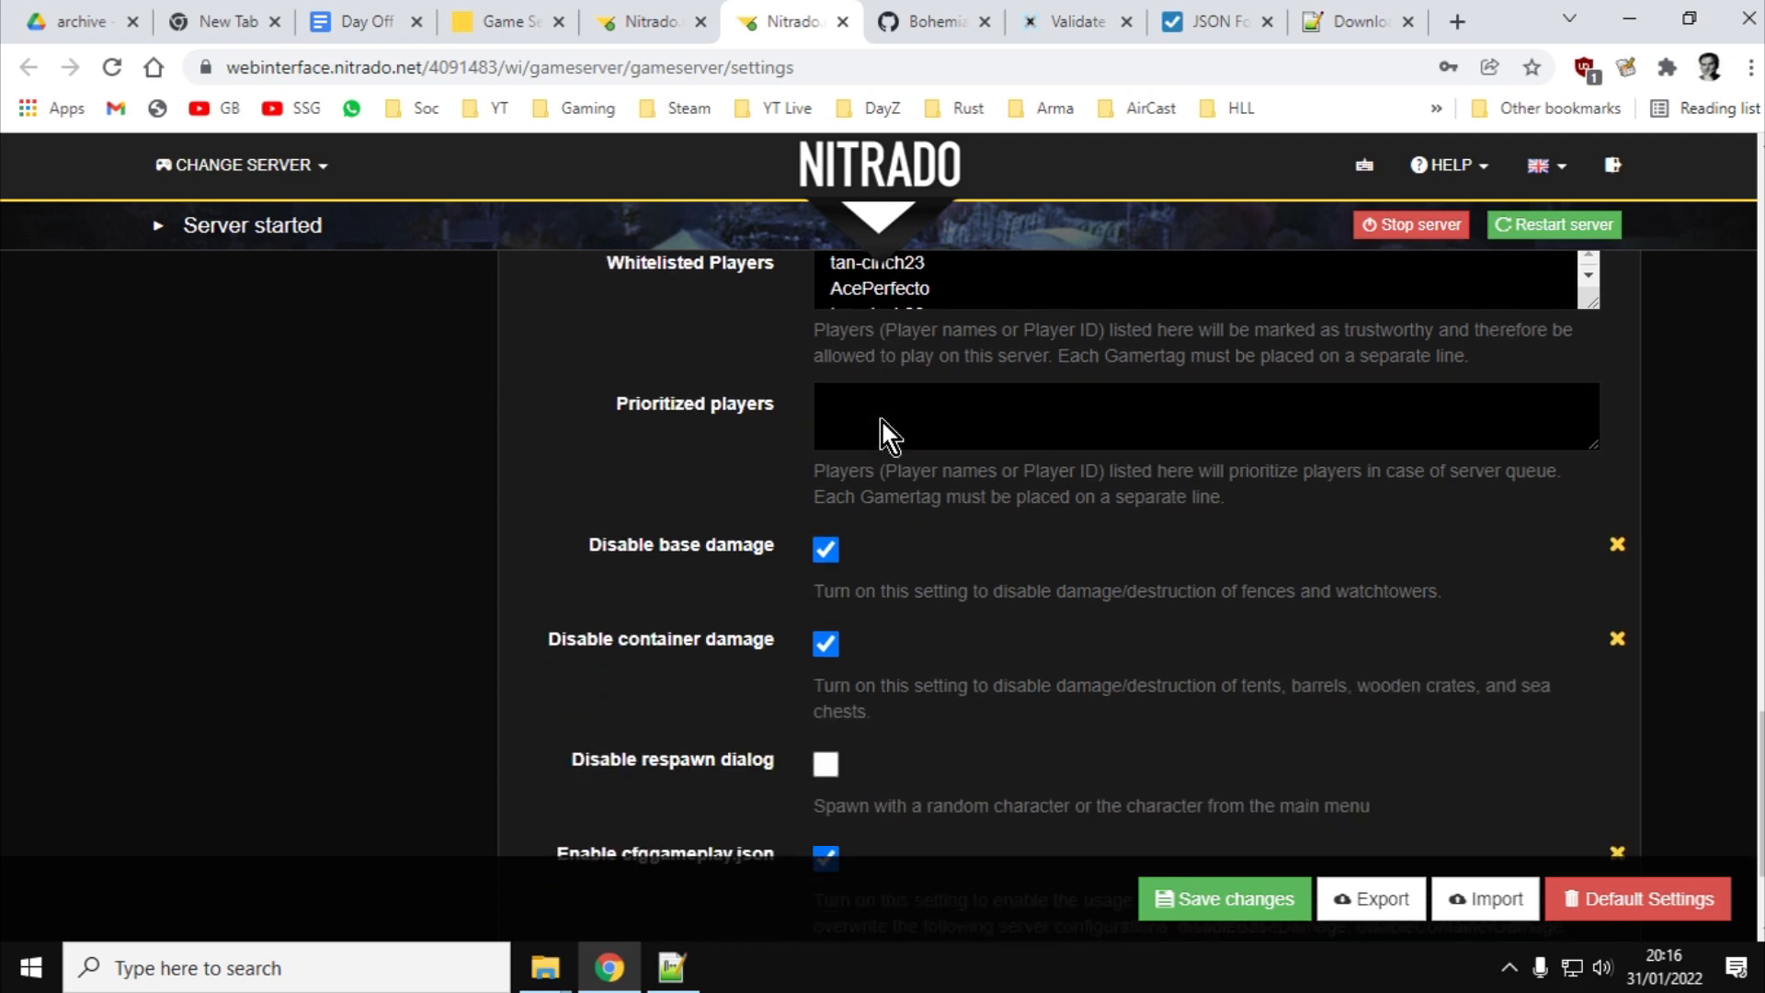
pyautogui.scroll(3)
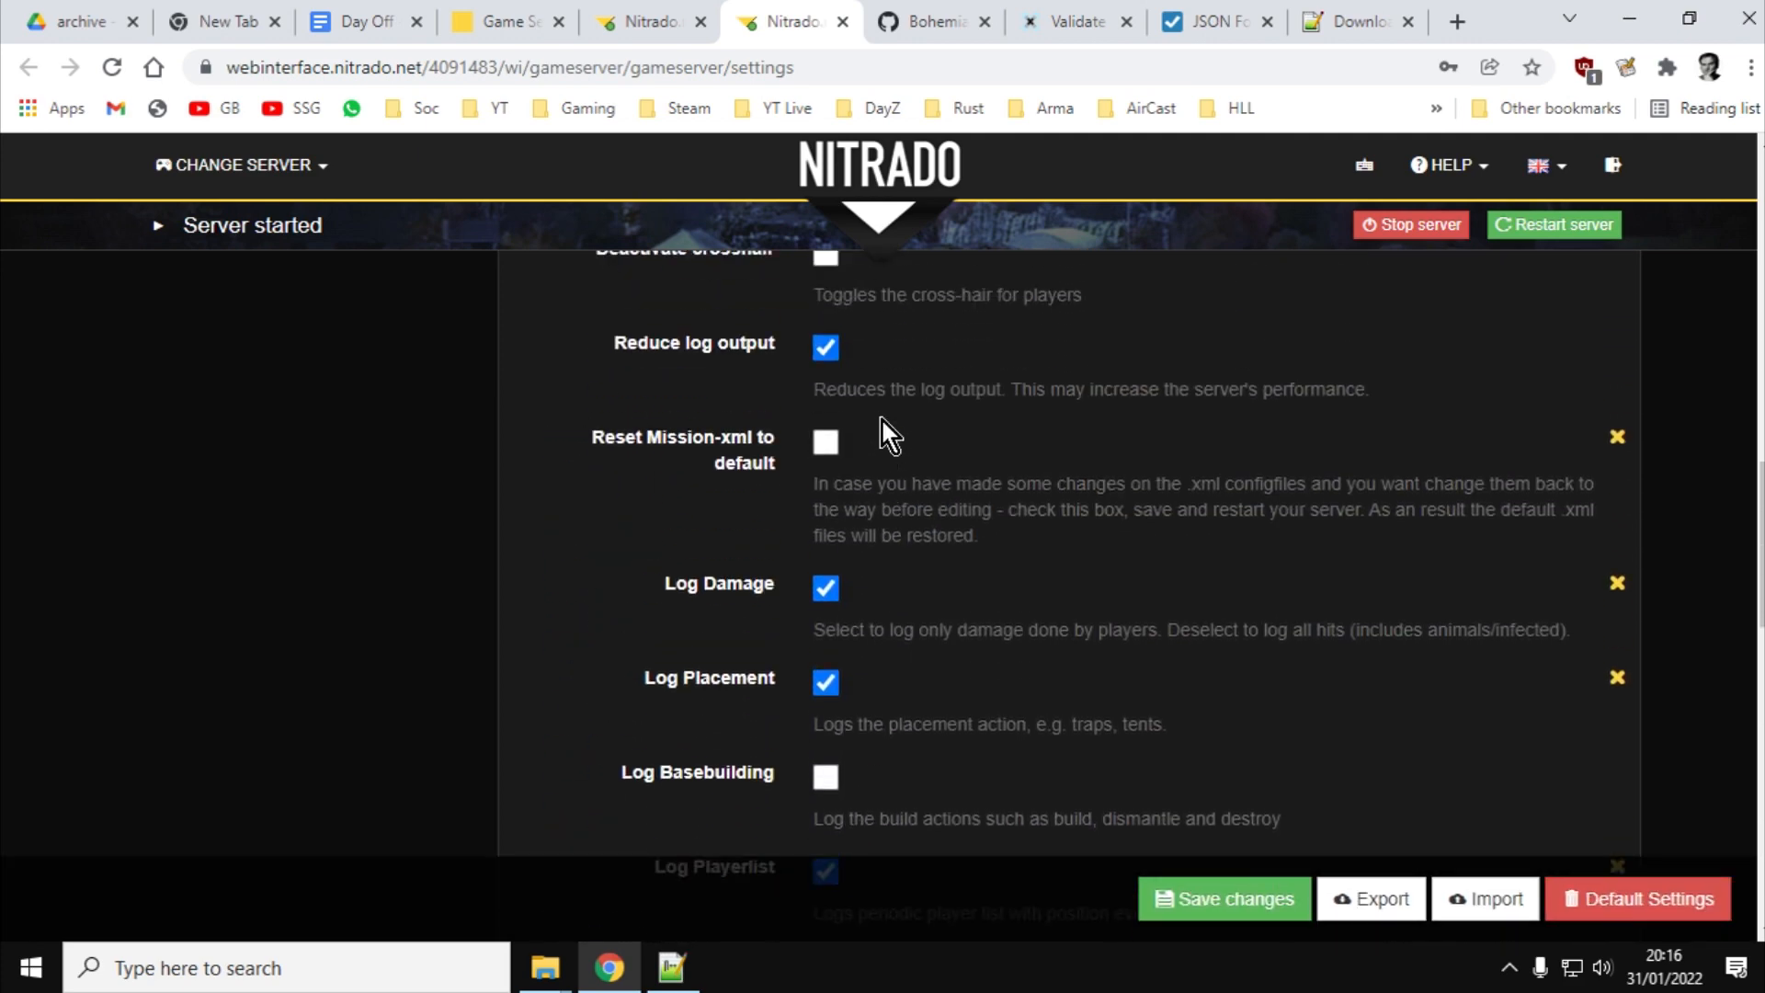
pyautogui.moveTo(861, 461)
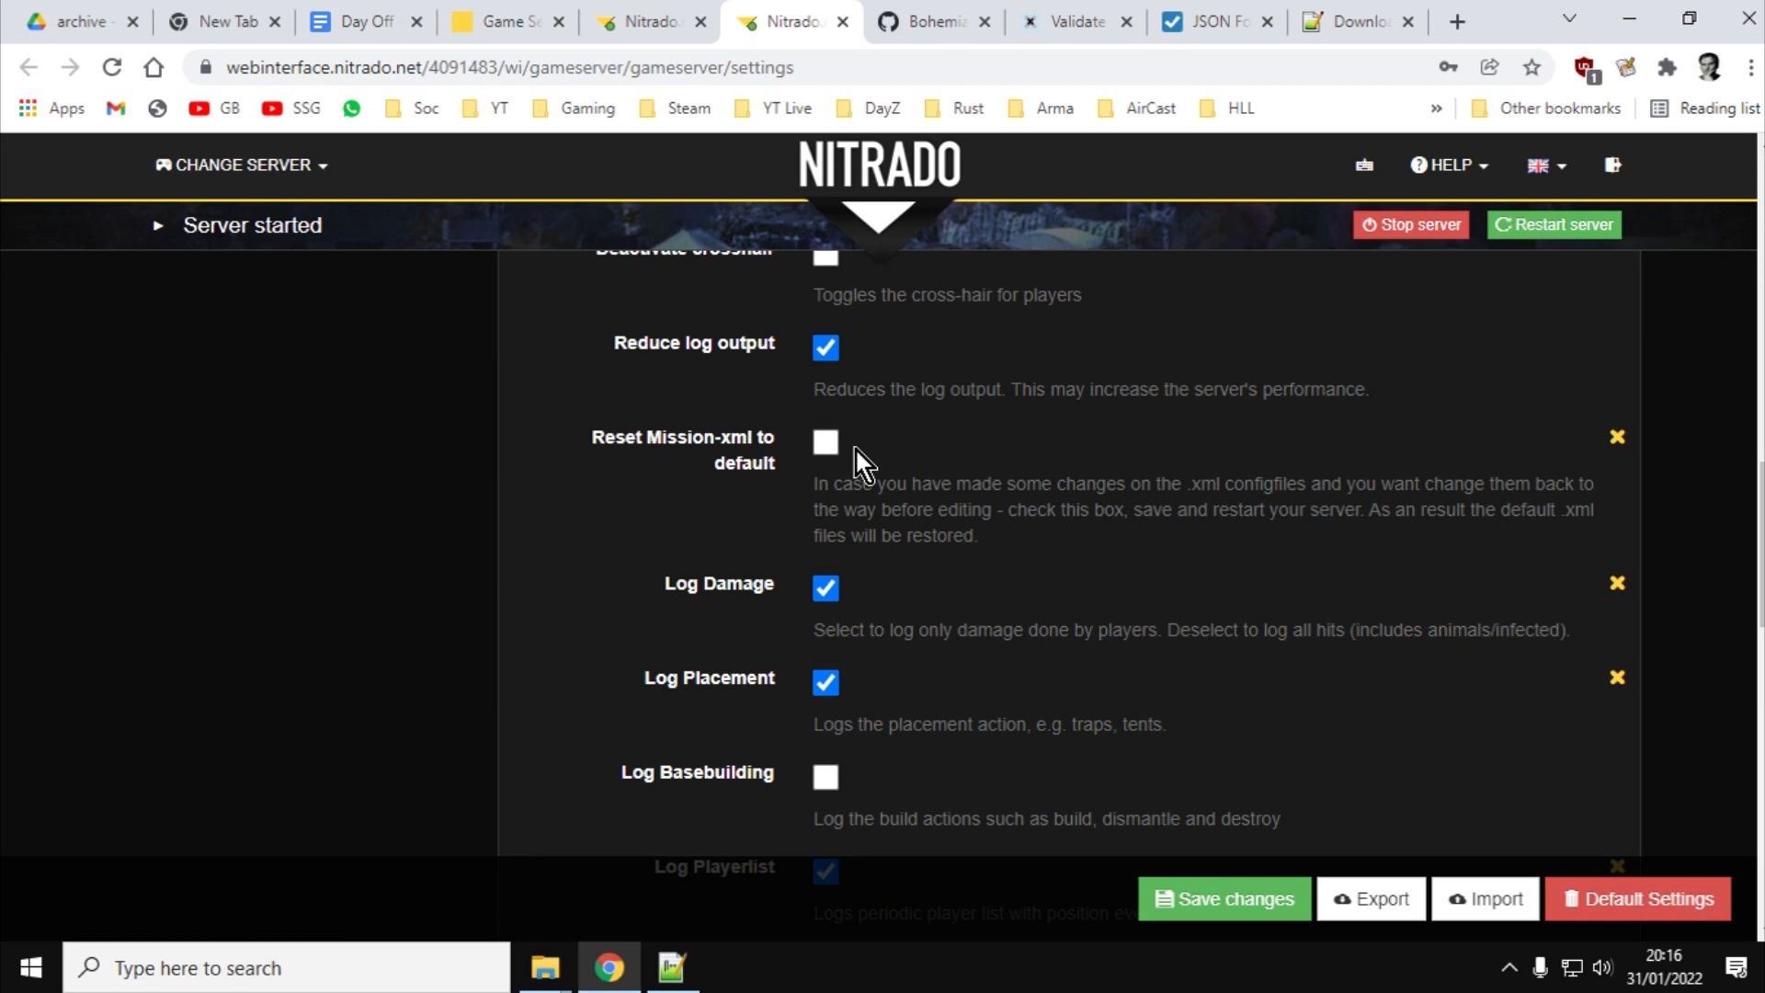
pyautogui.moveTo(971, 495)
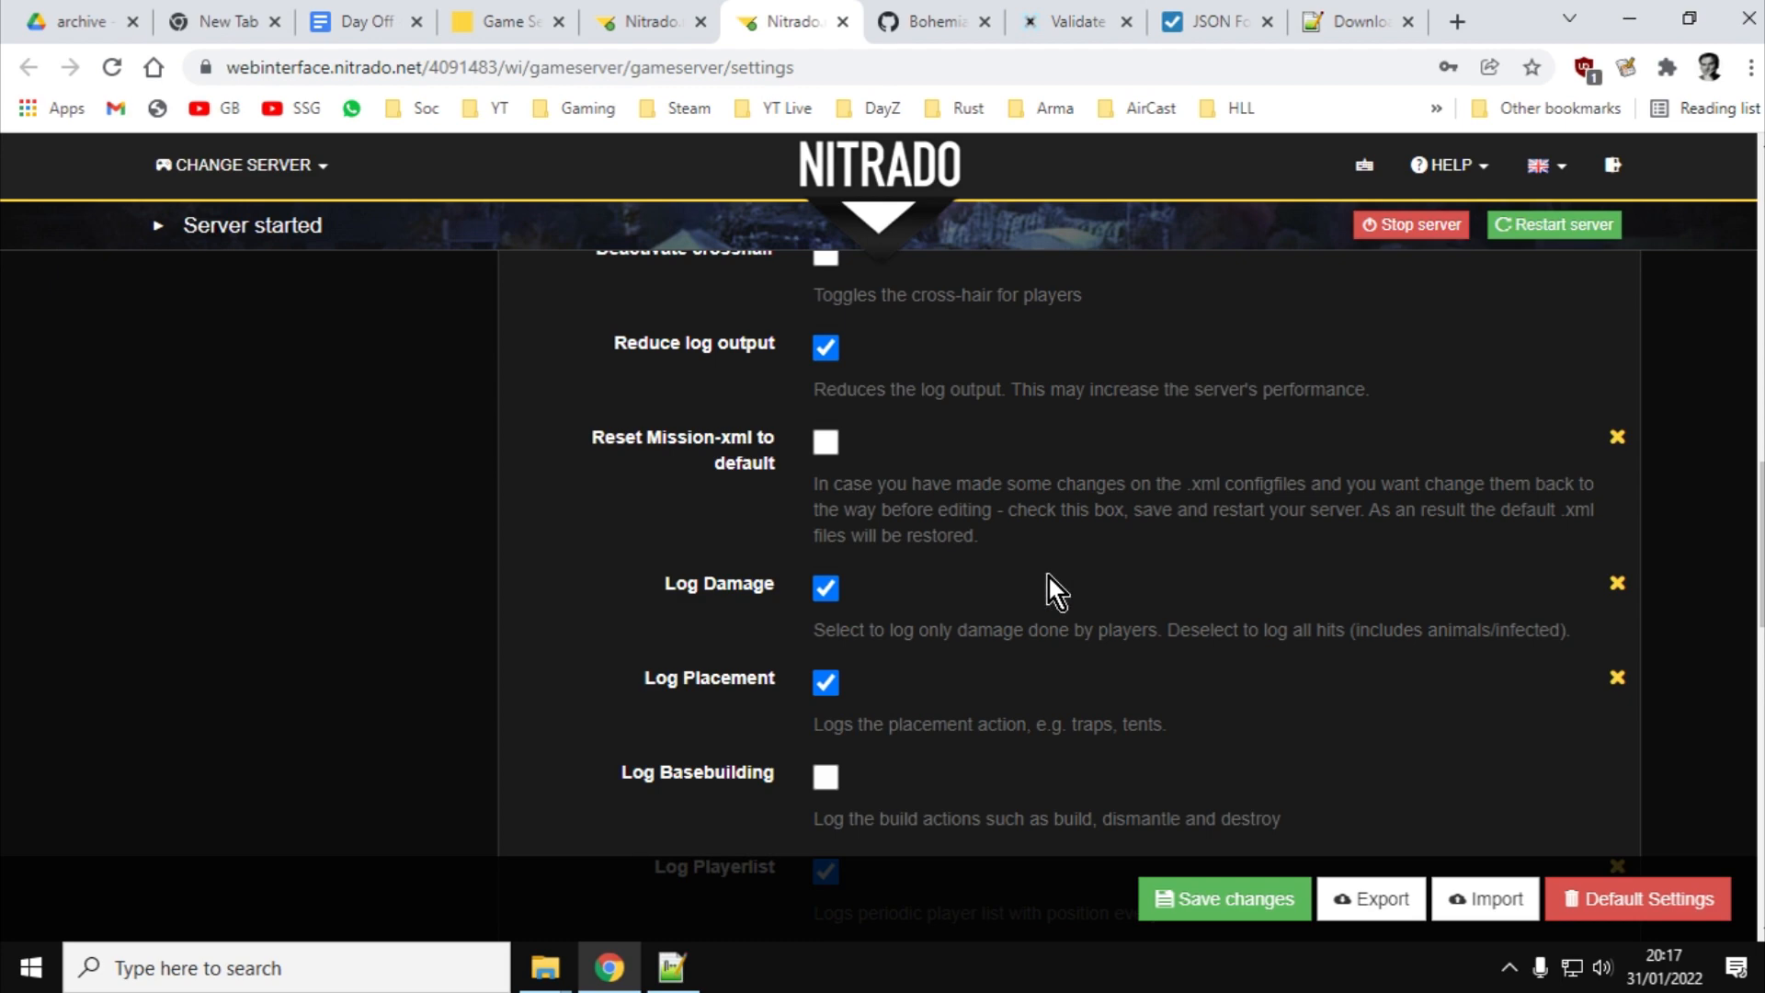
pyautogui.scroll(3)
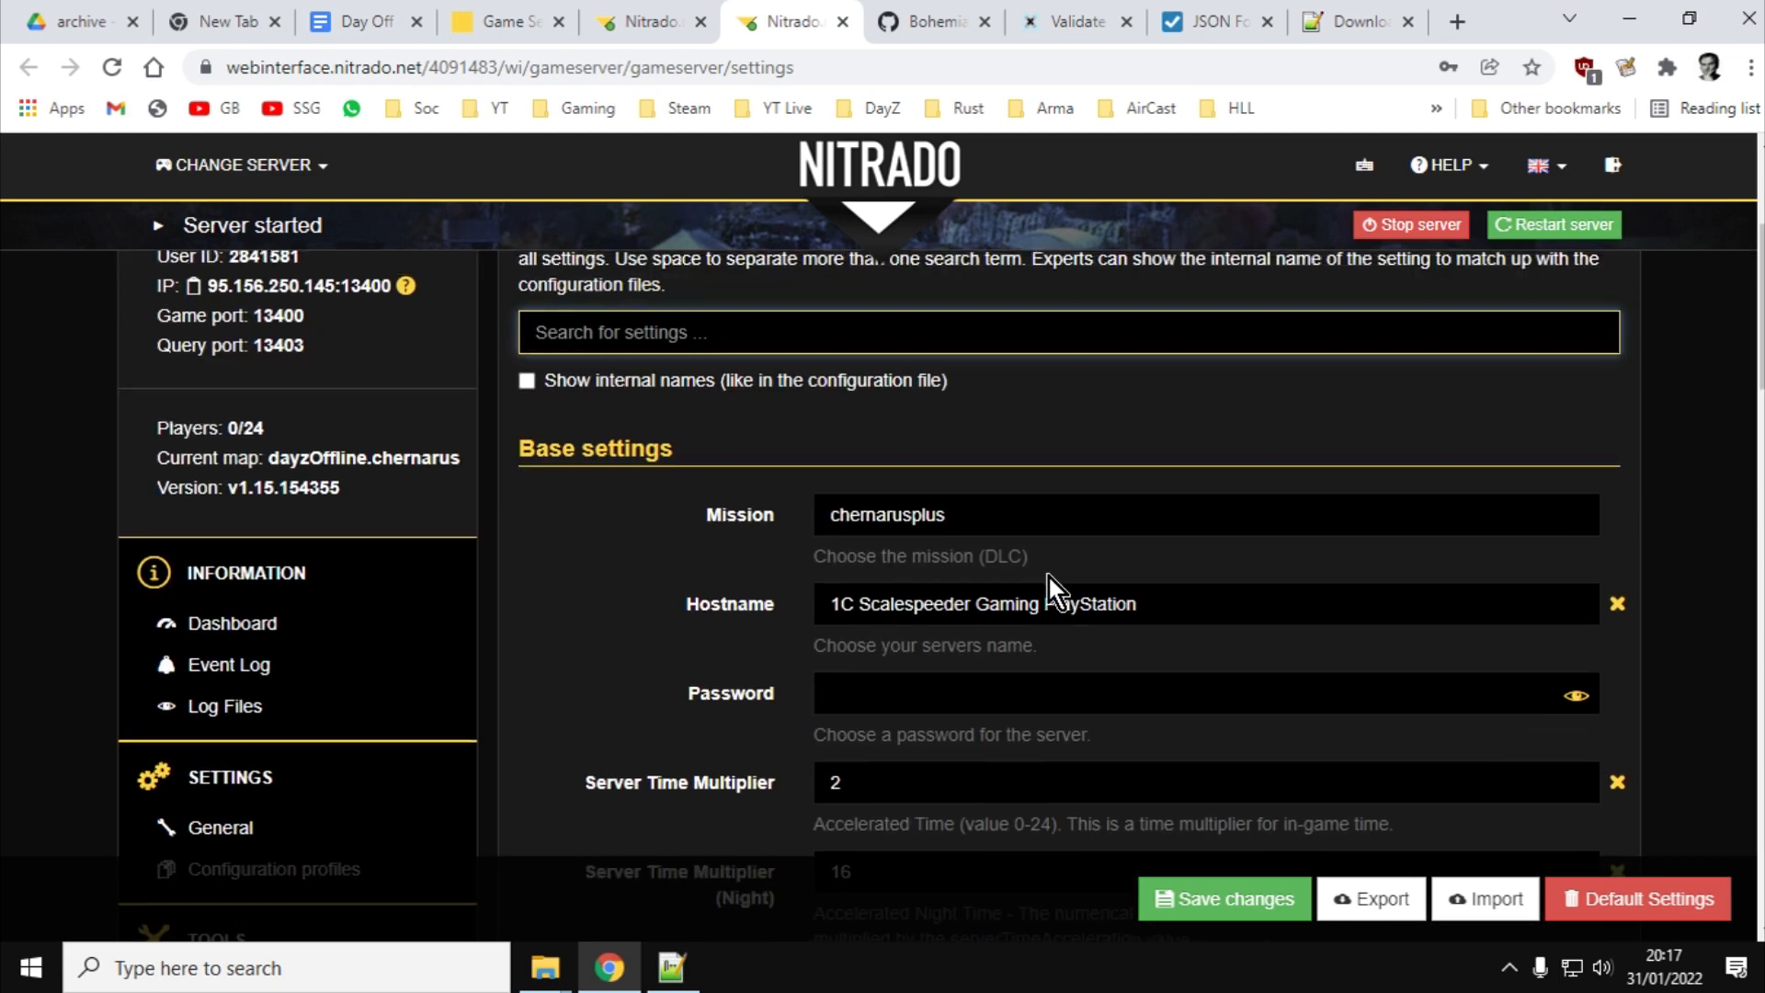
pyautogui.scroll(3)
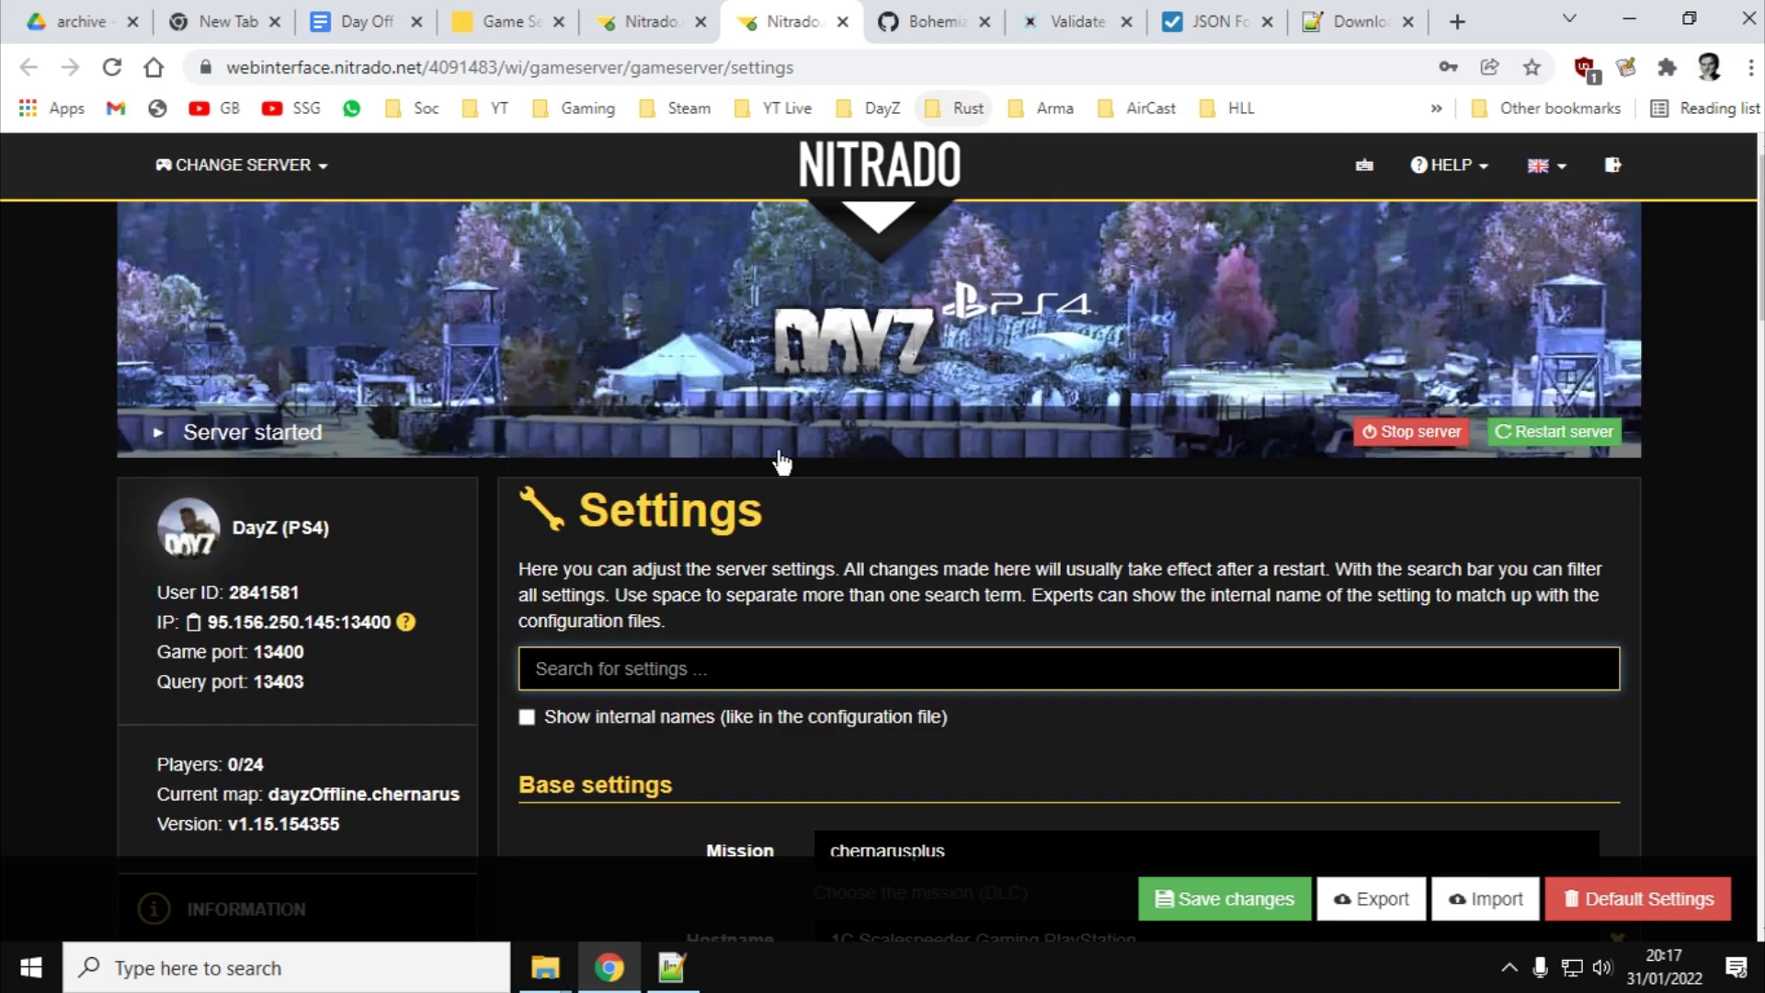
pyautogui.moveTo(544, 967)
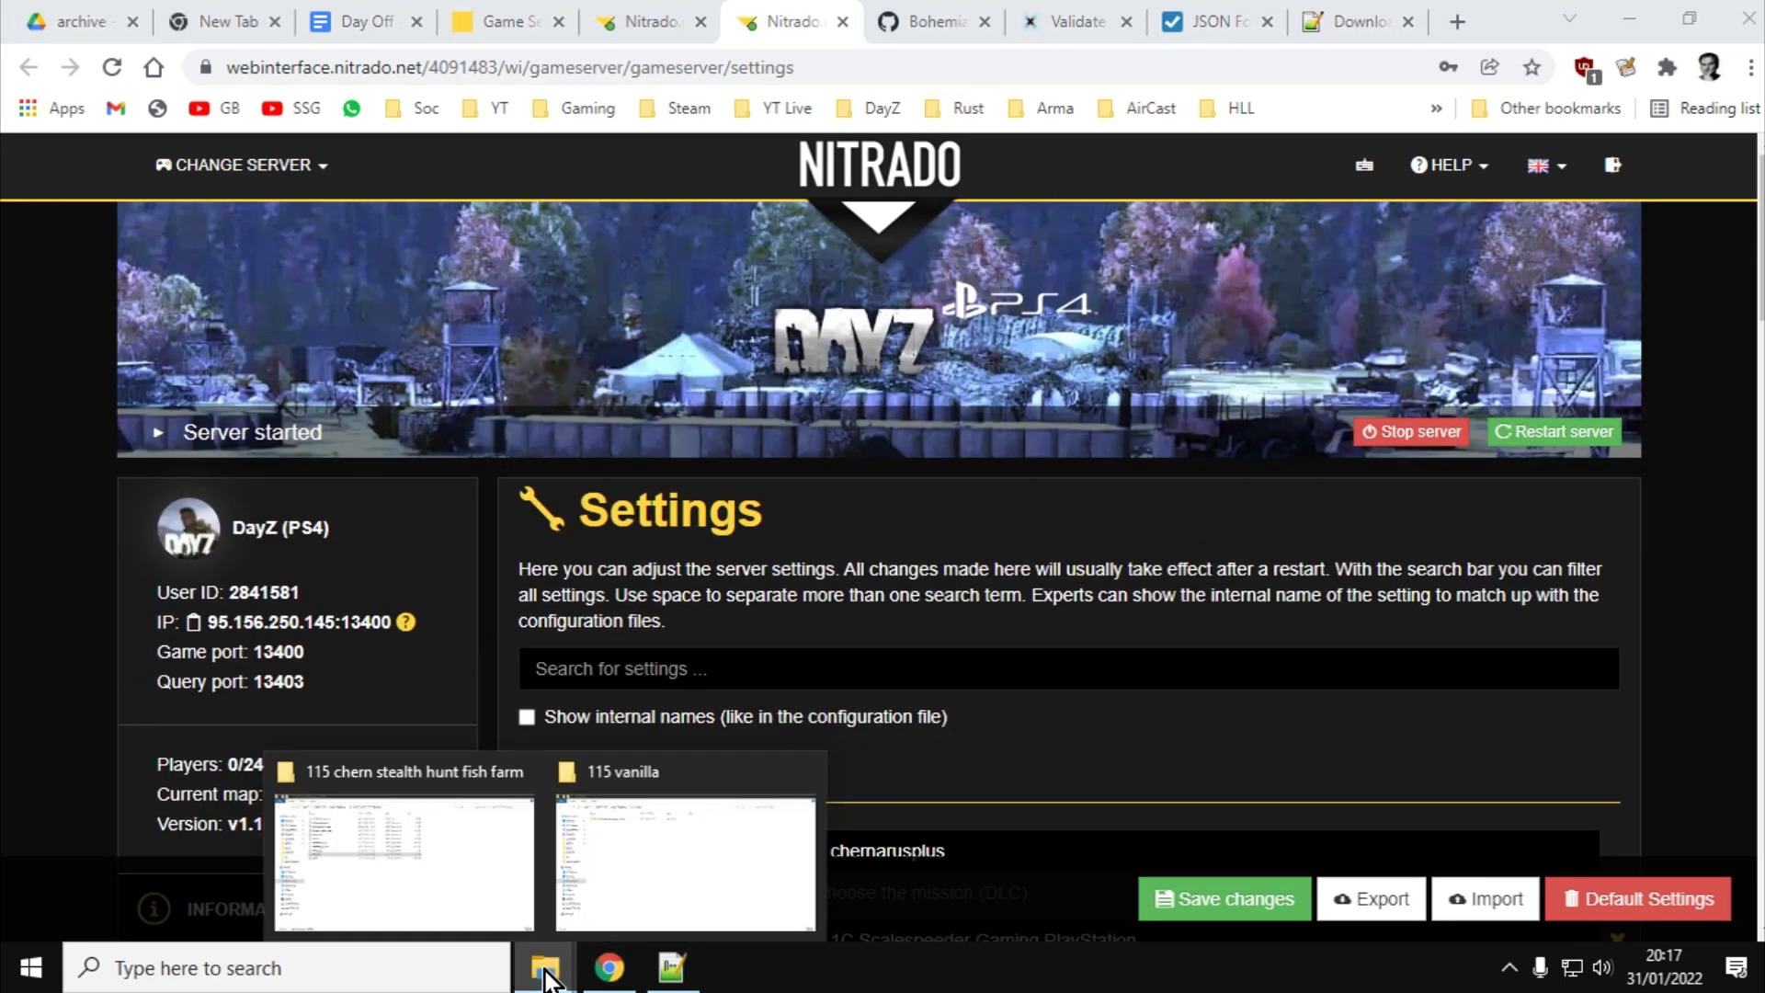
pyautogui.click(684, 861)
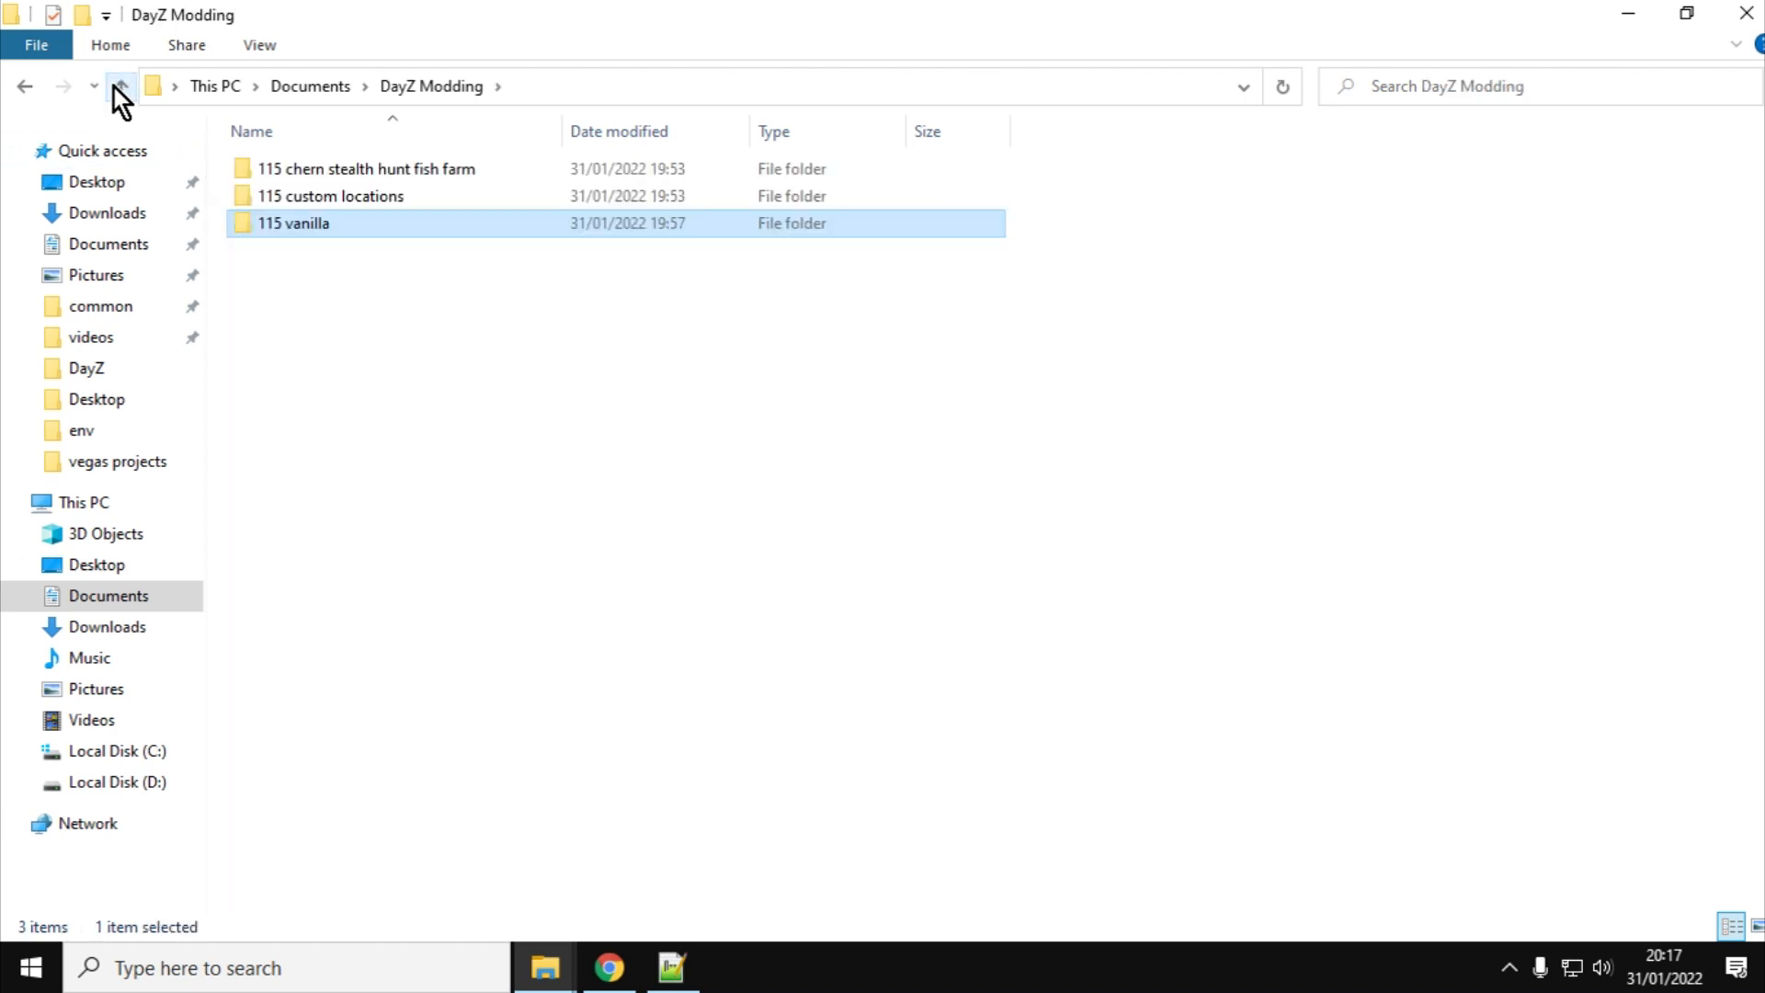
pyautogui.click(118, 87)
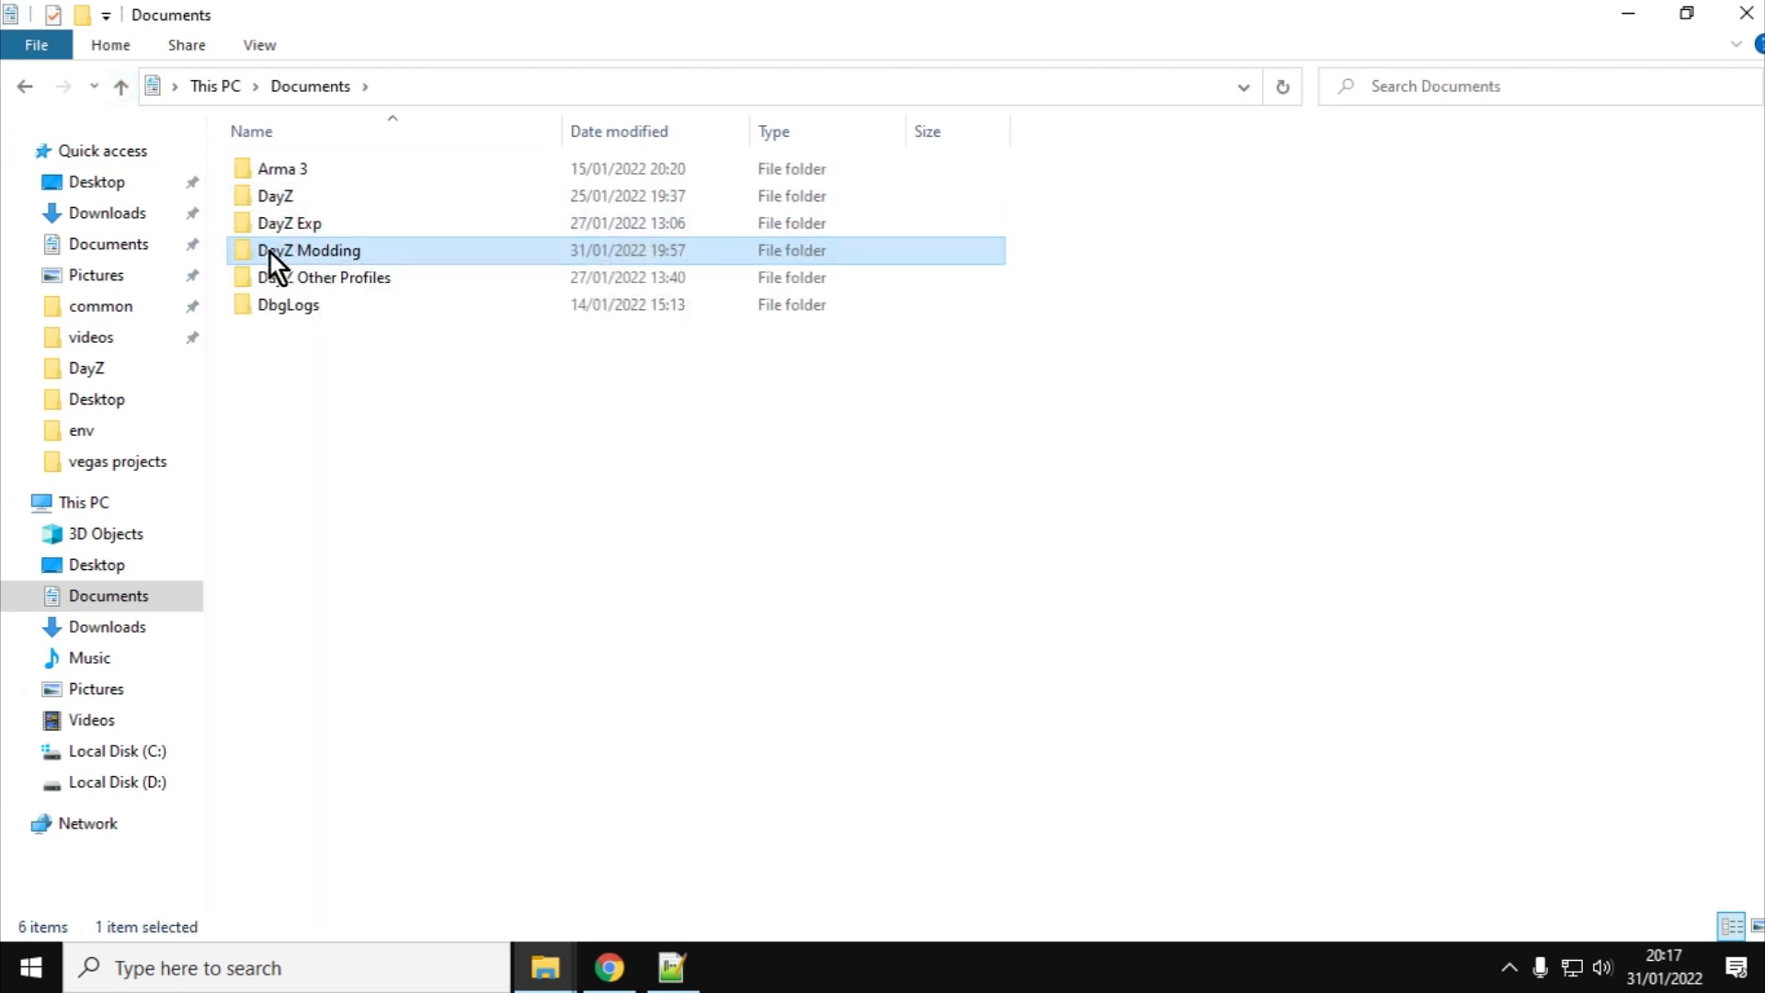
pyautogui.doubleClick(307, 250)
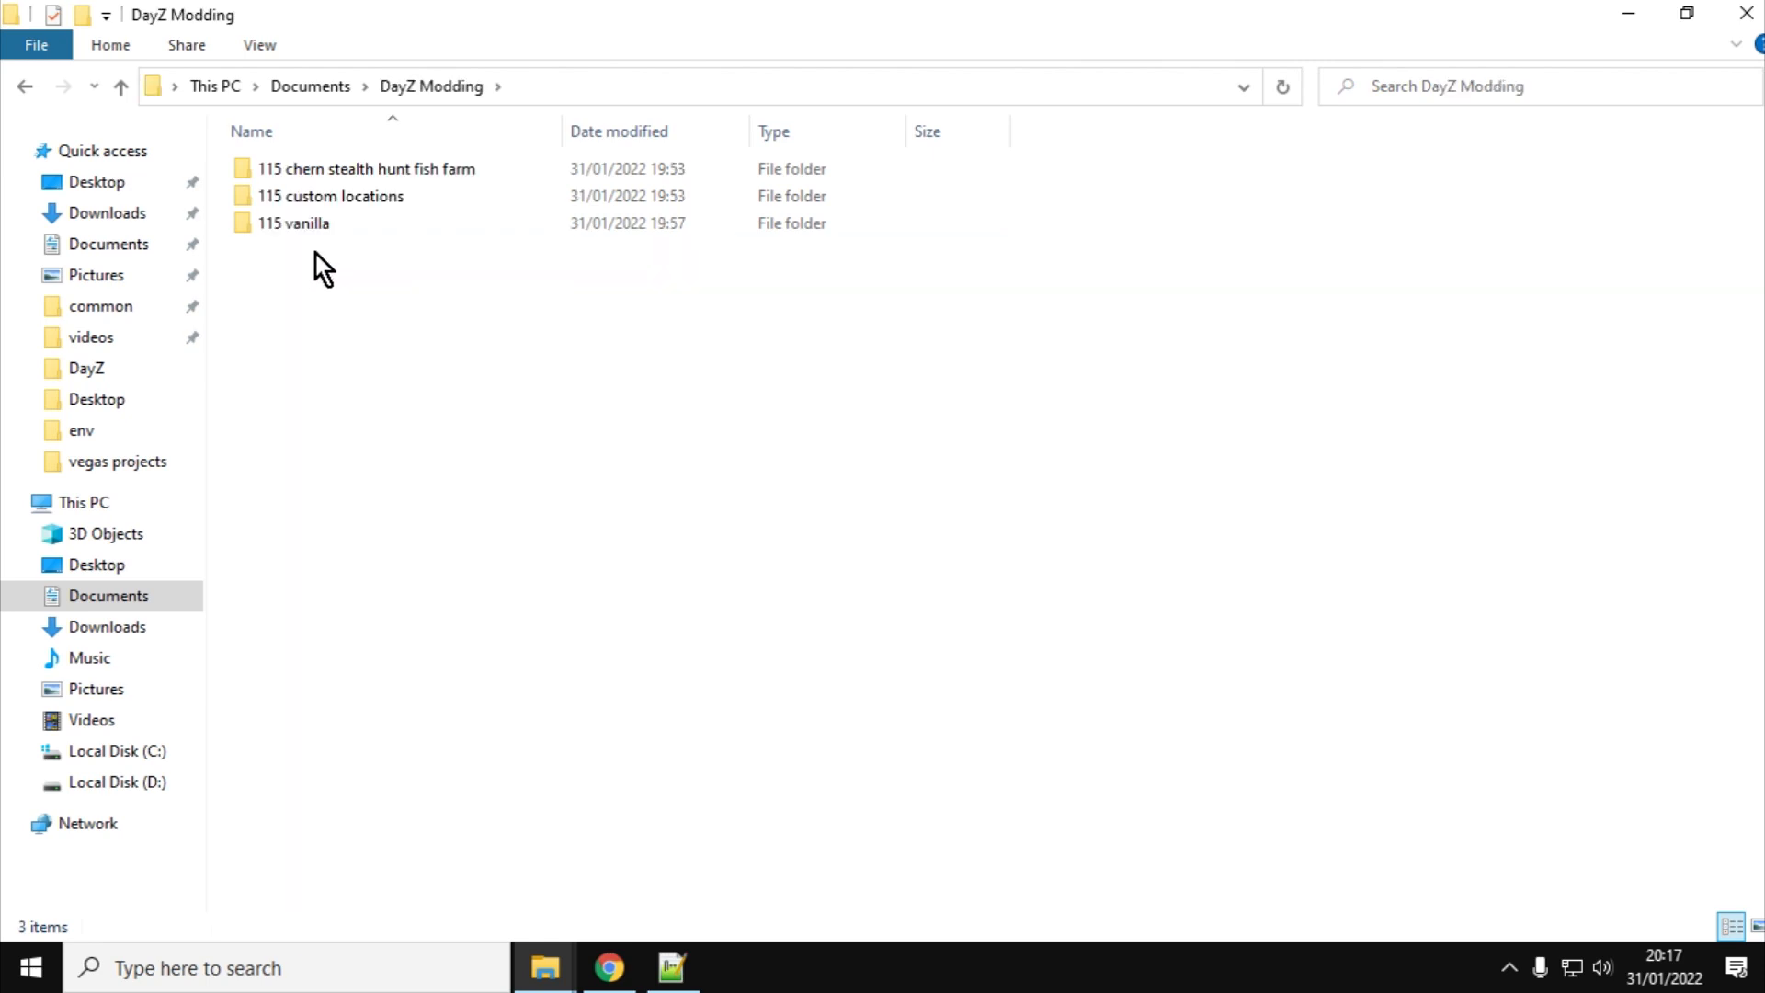
pyautogui.moveTo(294, 223)
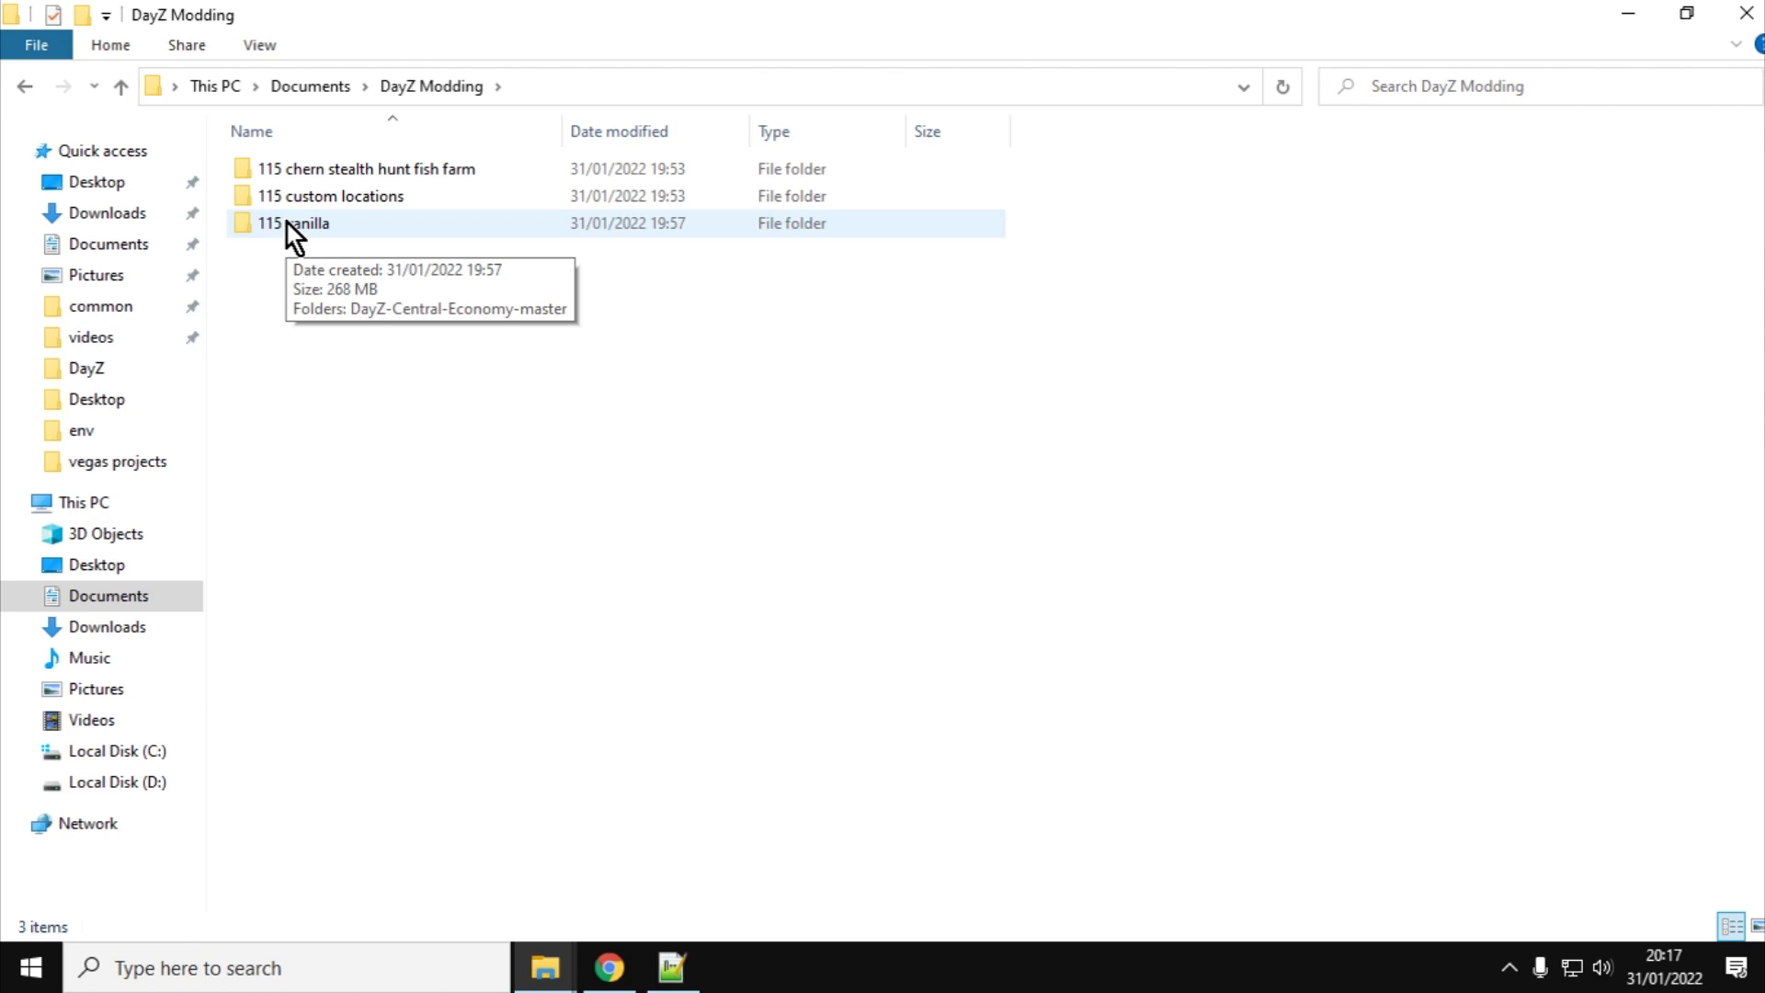
pyautogui.moveTo(299, 180)
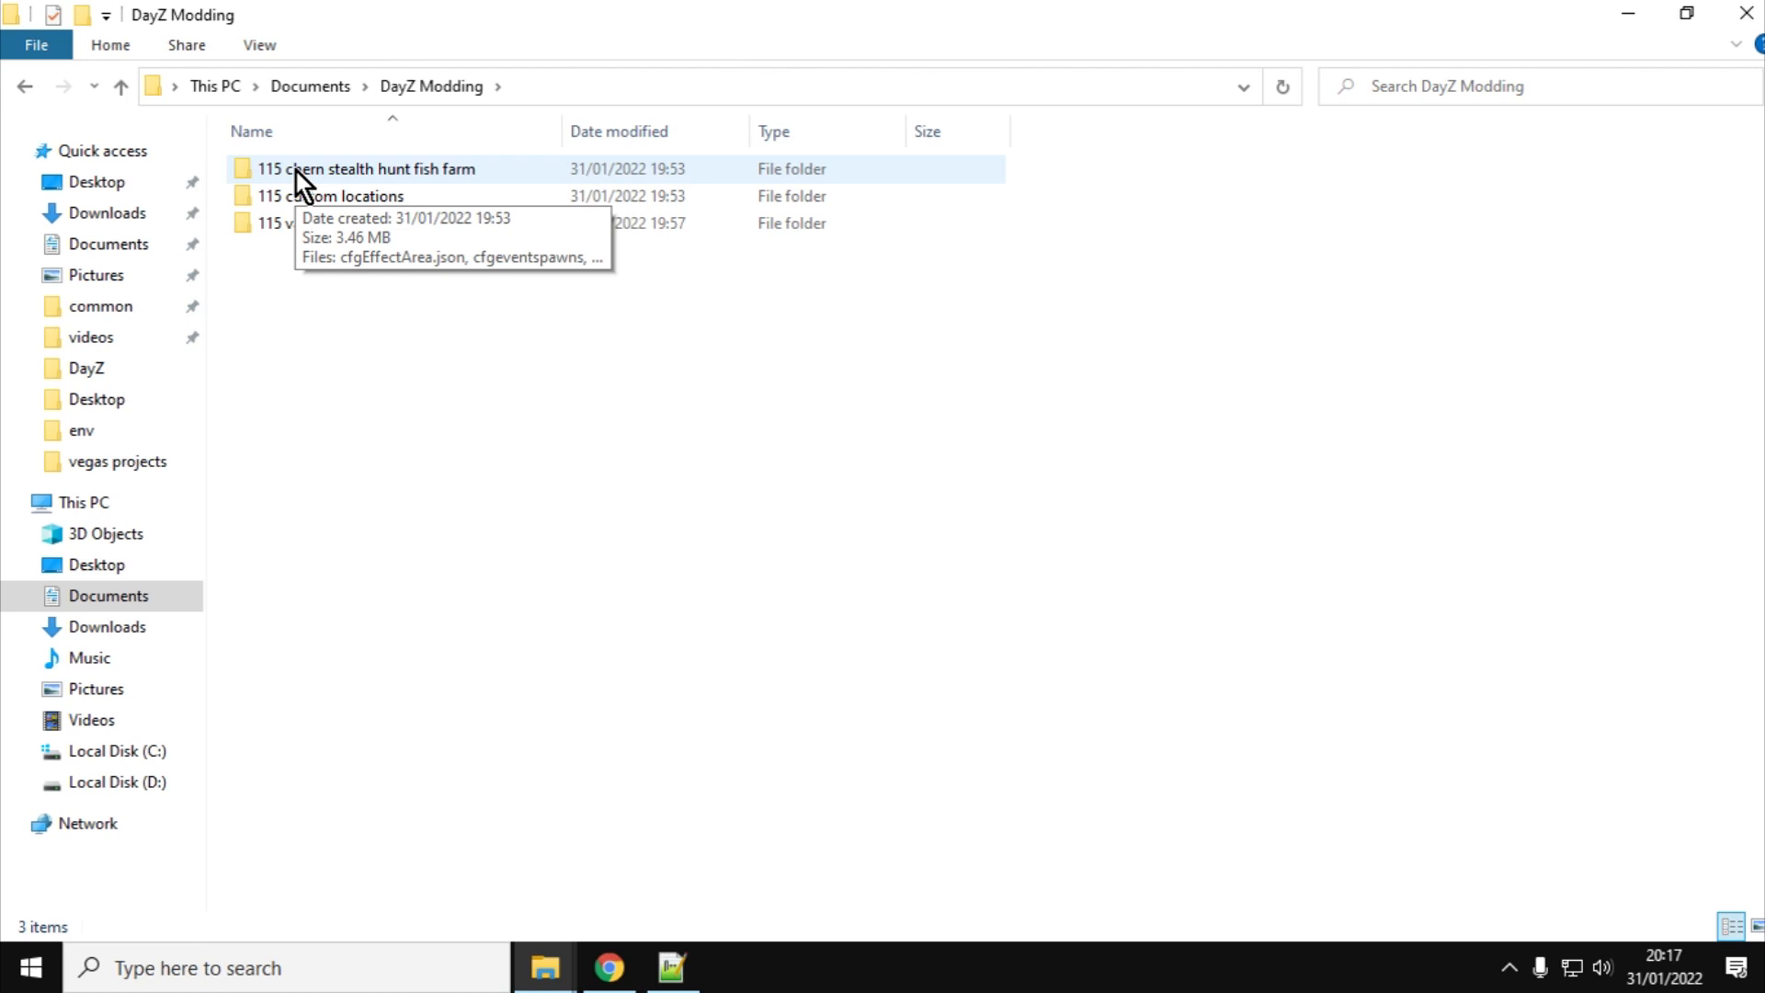
pyautogui.click(607, 967)
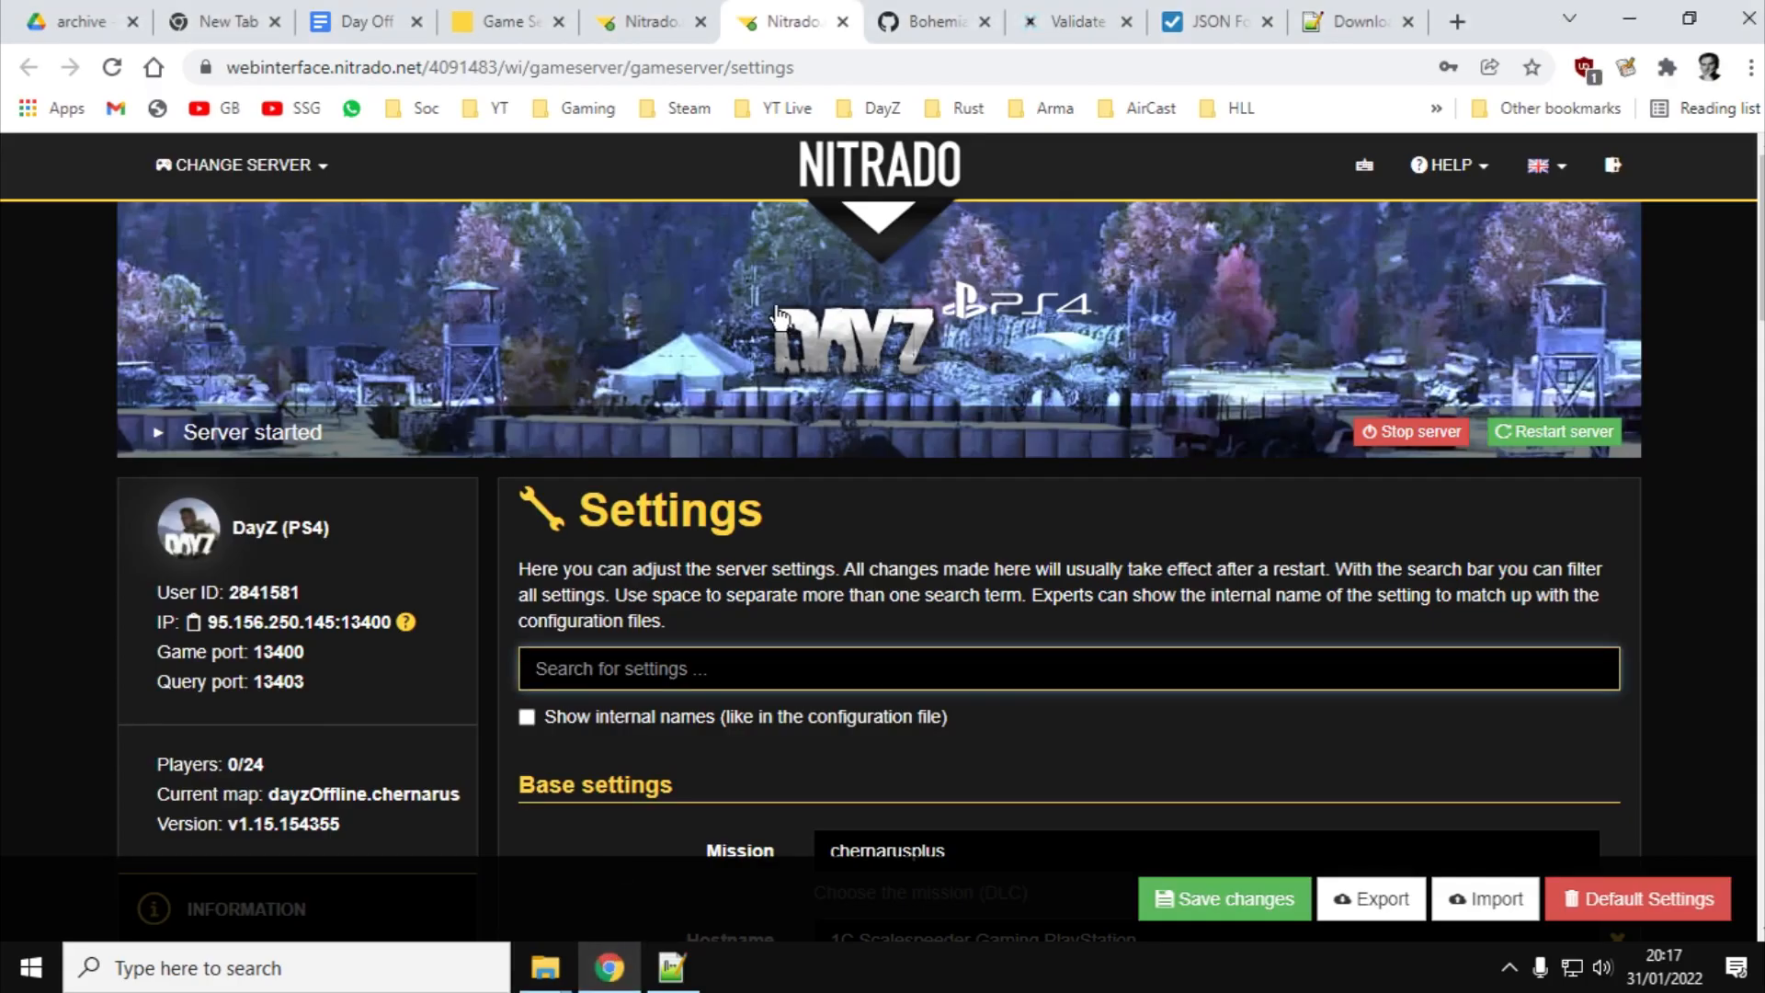
# Switch to the BohemiaInteractive DayZ-Central-Economy repository file listing
pyautogui.click(923, 22)
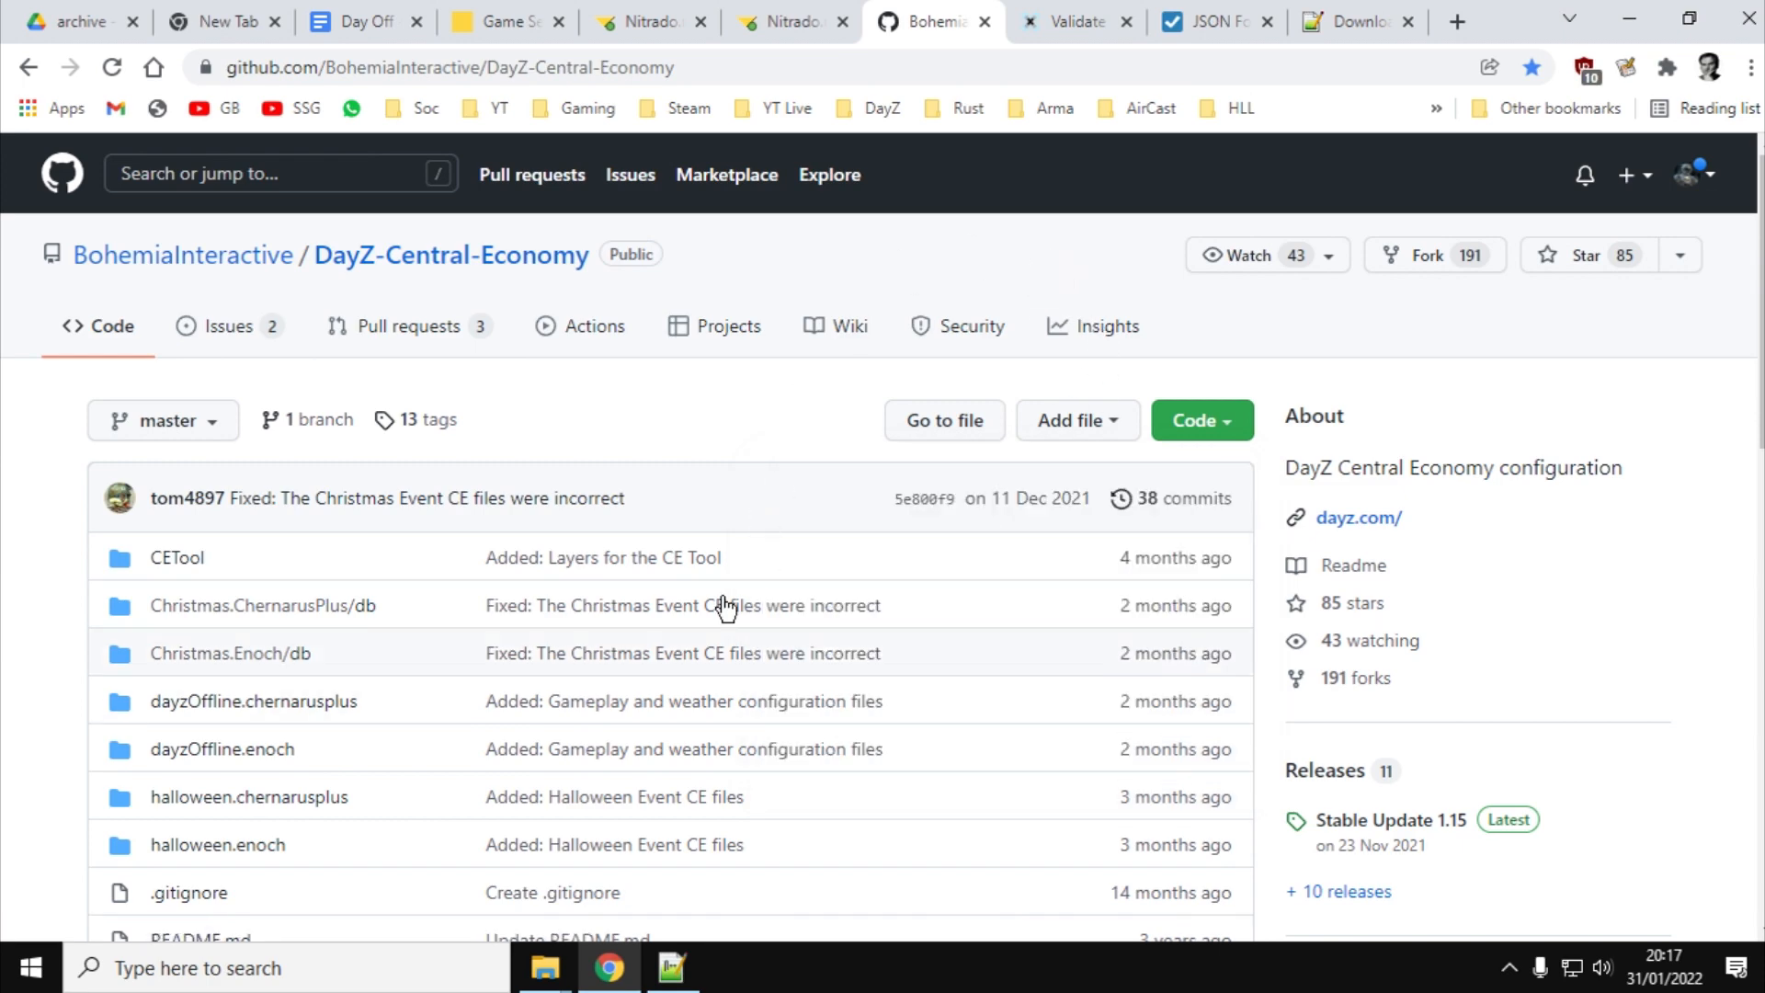
pyautogui.moveTo(544, 969)
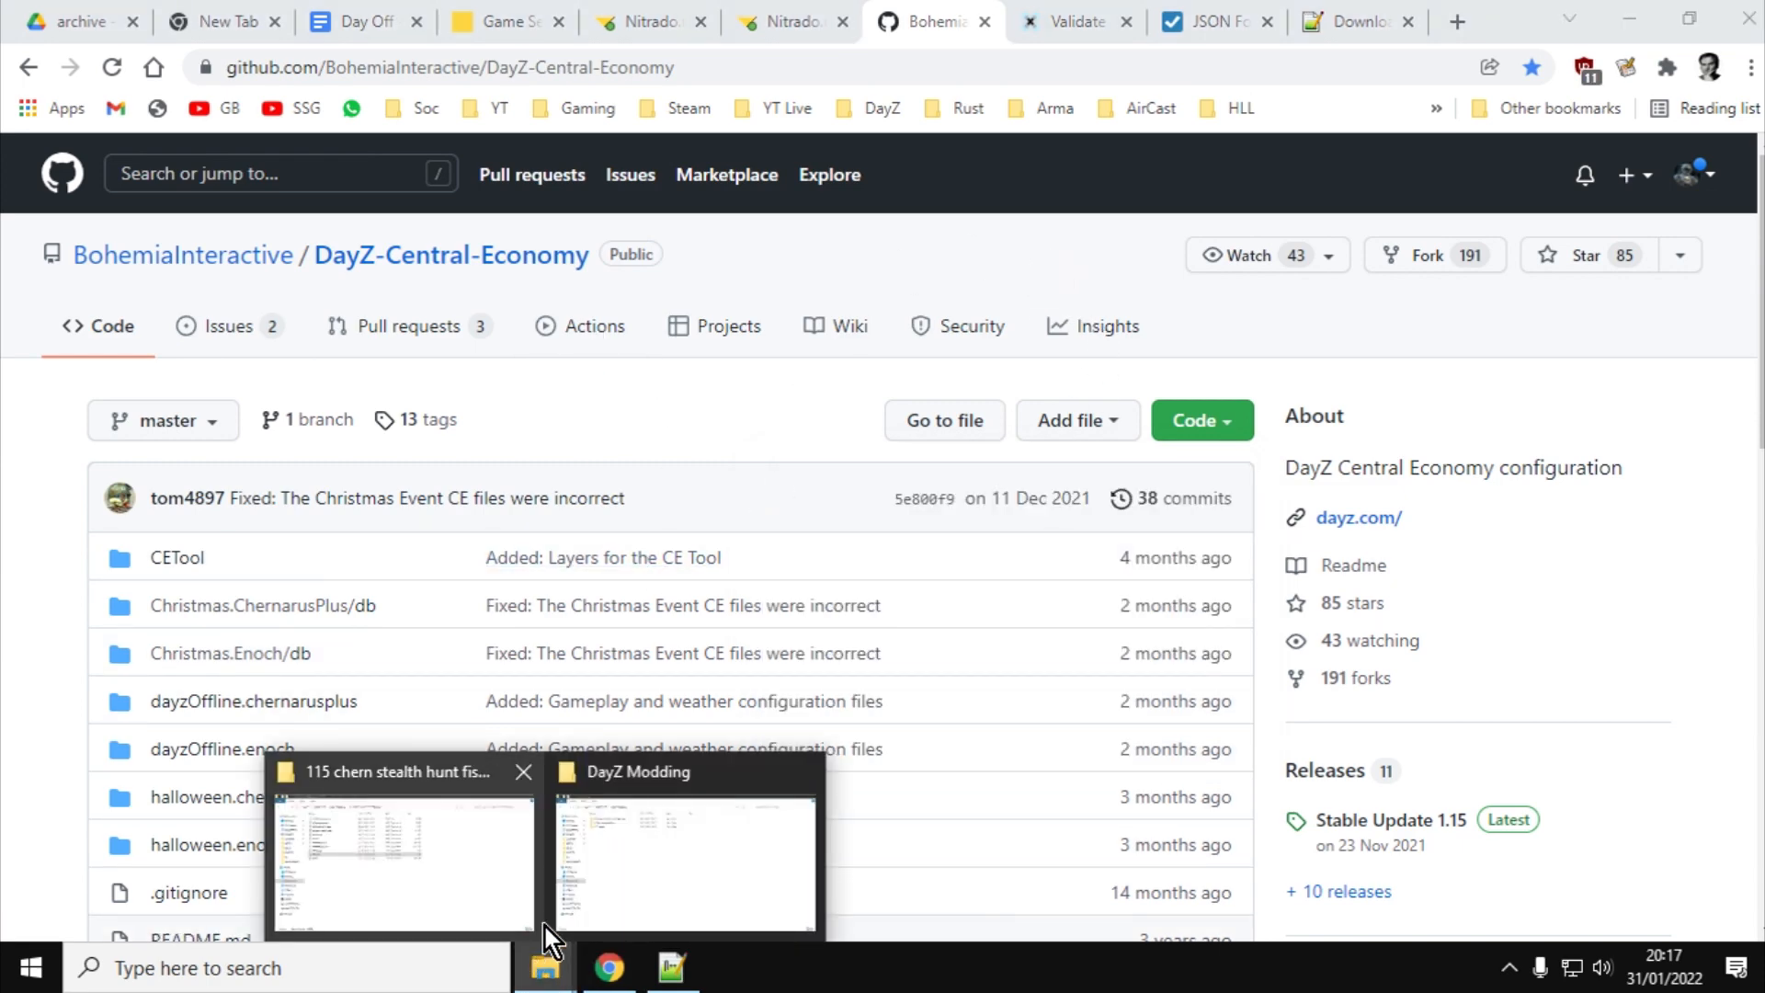
# Navigate 115 vanilla > dayzOffline.chernarusplus > db and open types.xml in Notepad++
pyautogui.click(403, 859)
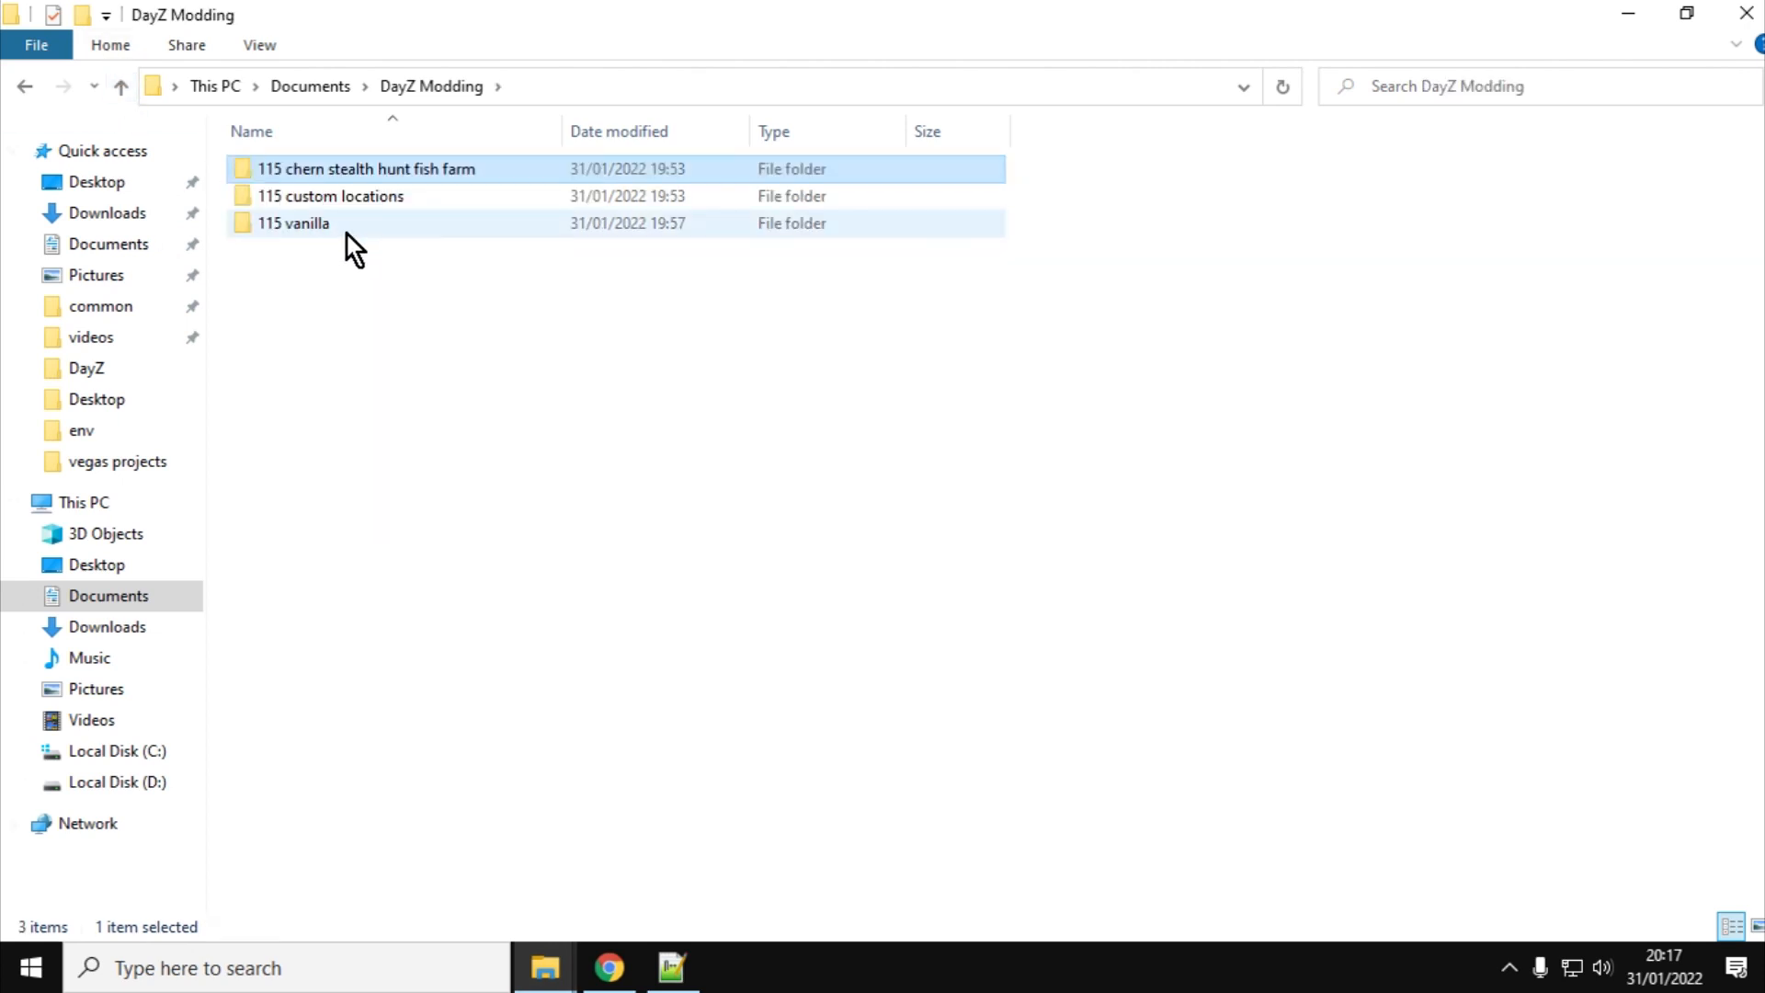
pyautogui.doubleClick(294, 223)
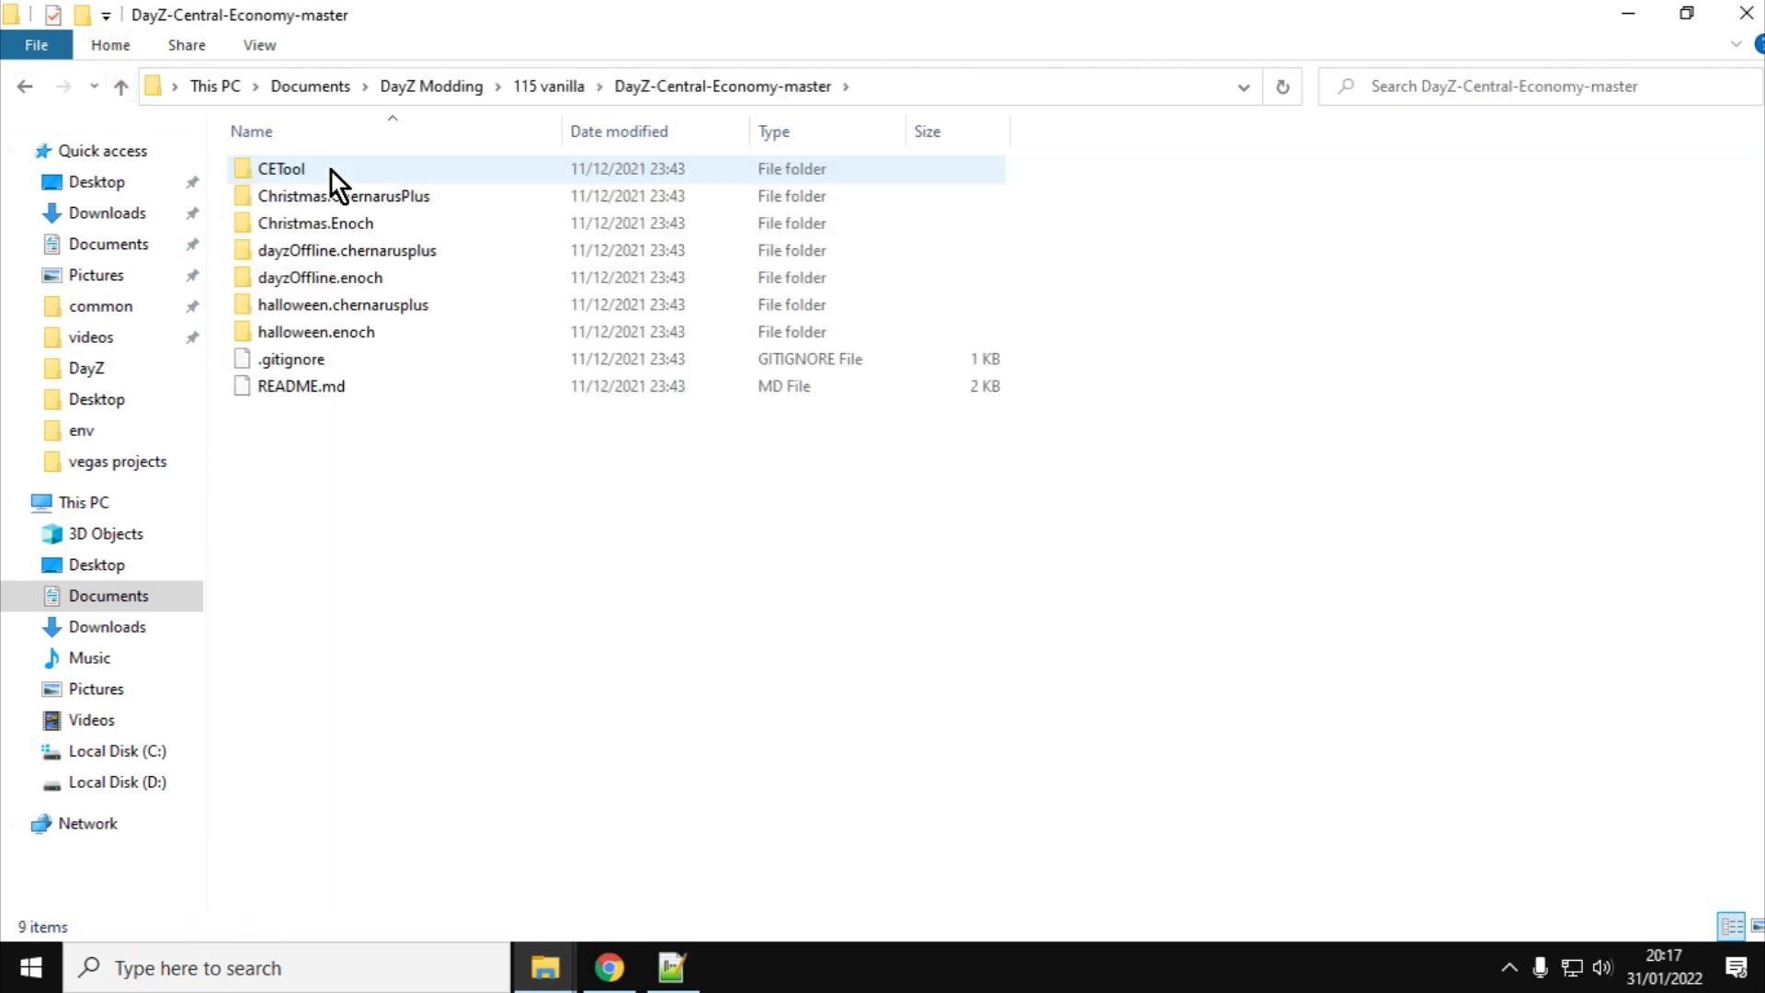
pyautogui.click(347, 250)
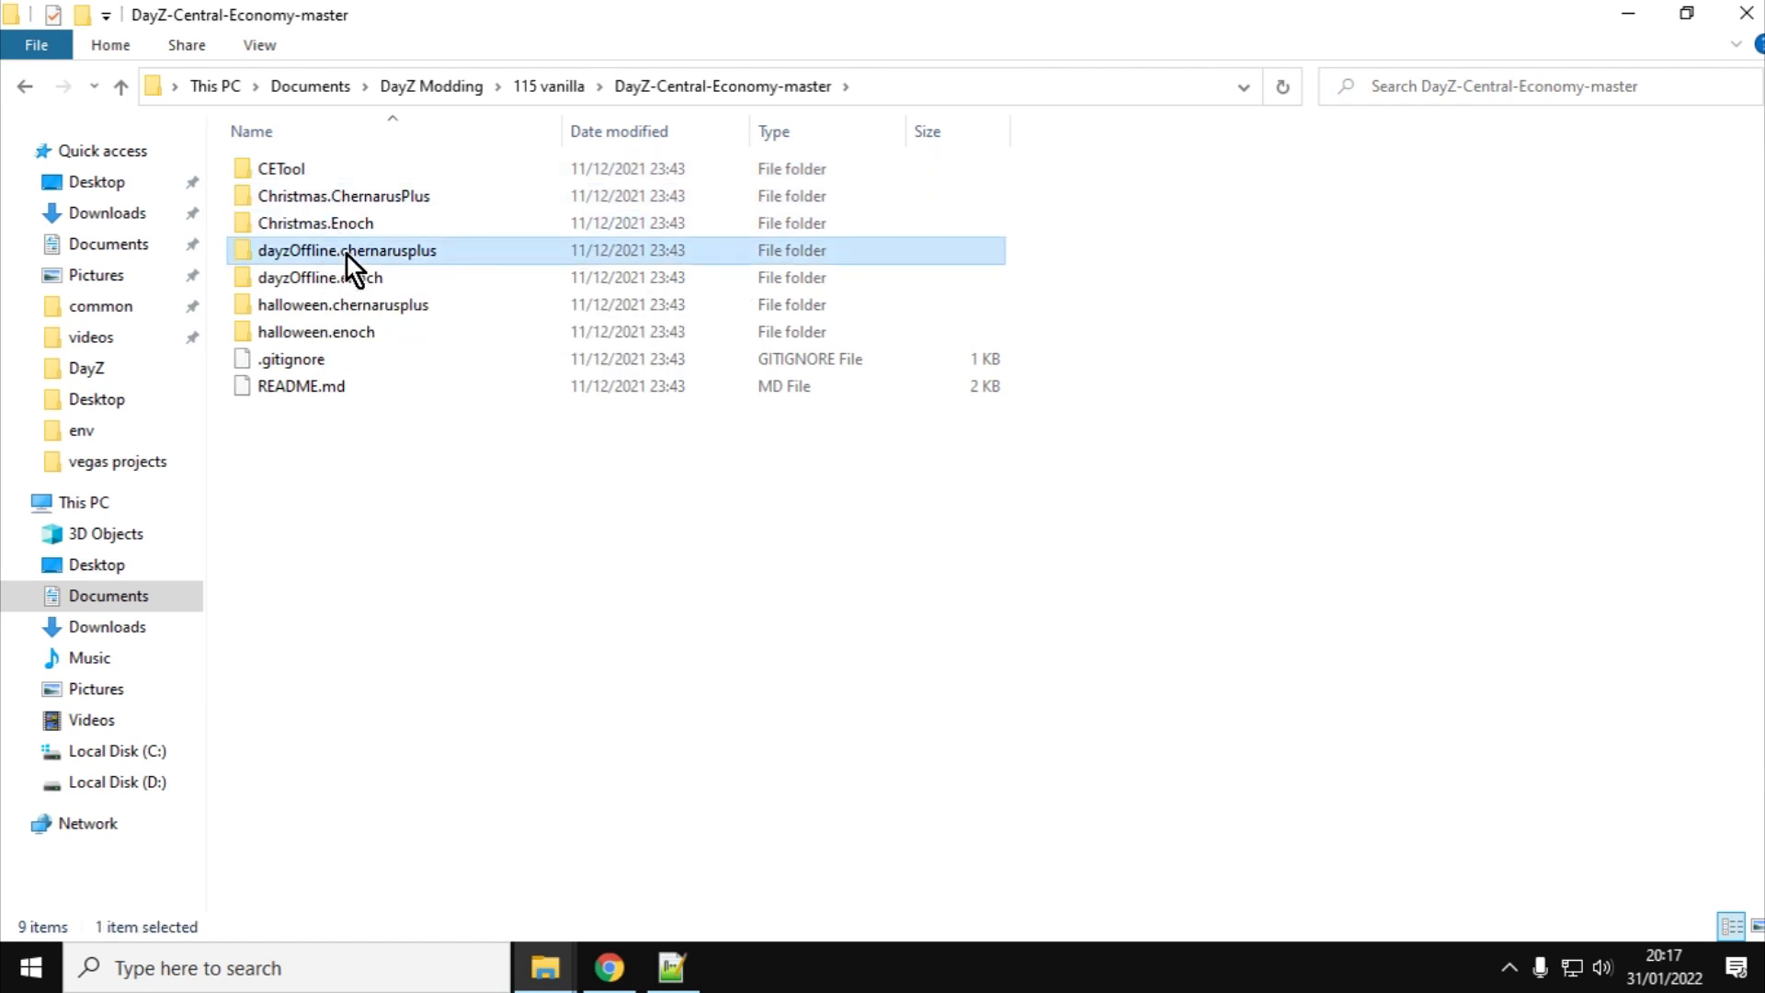
pyautogui.doubleClick(347, 250)
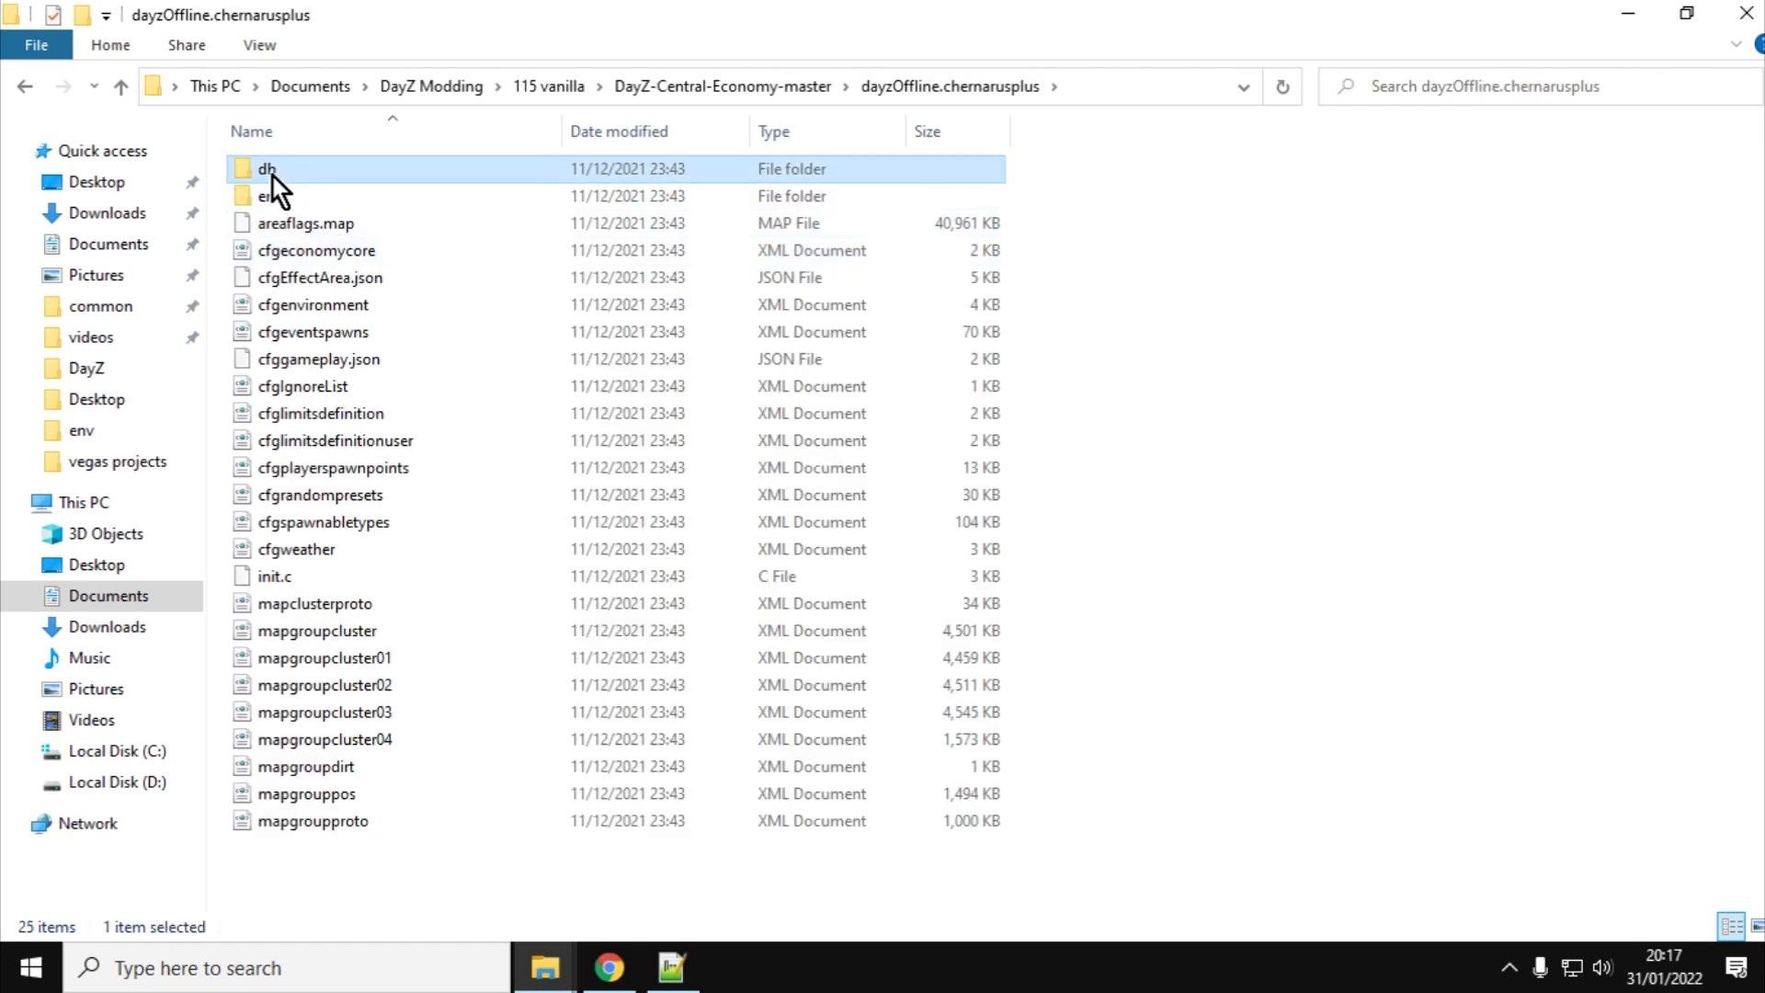
pyautogui.doubleClick(267, 169)
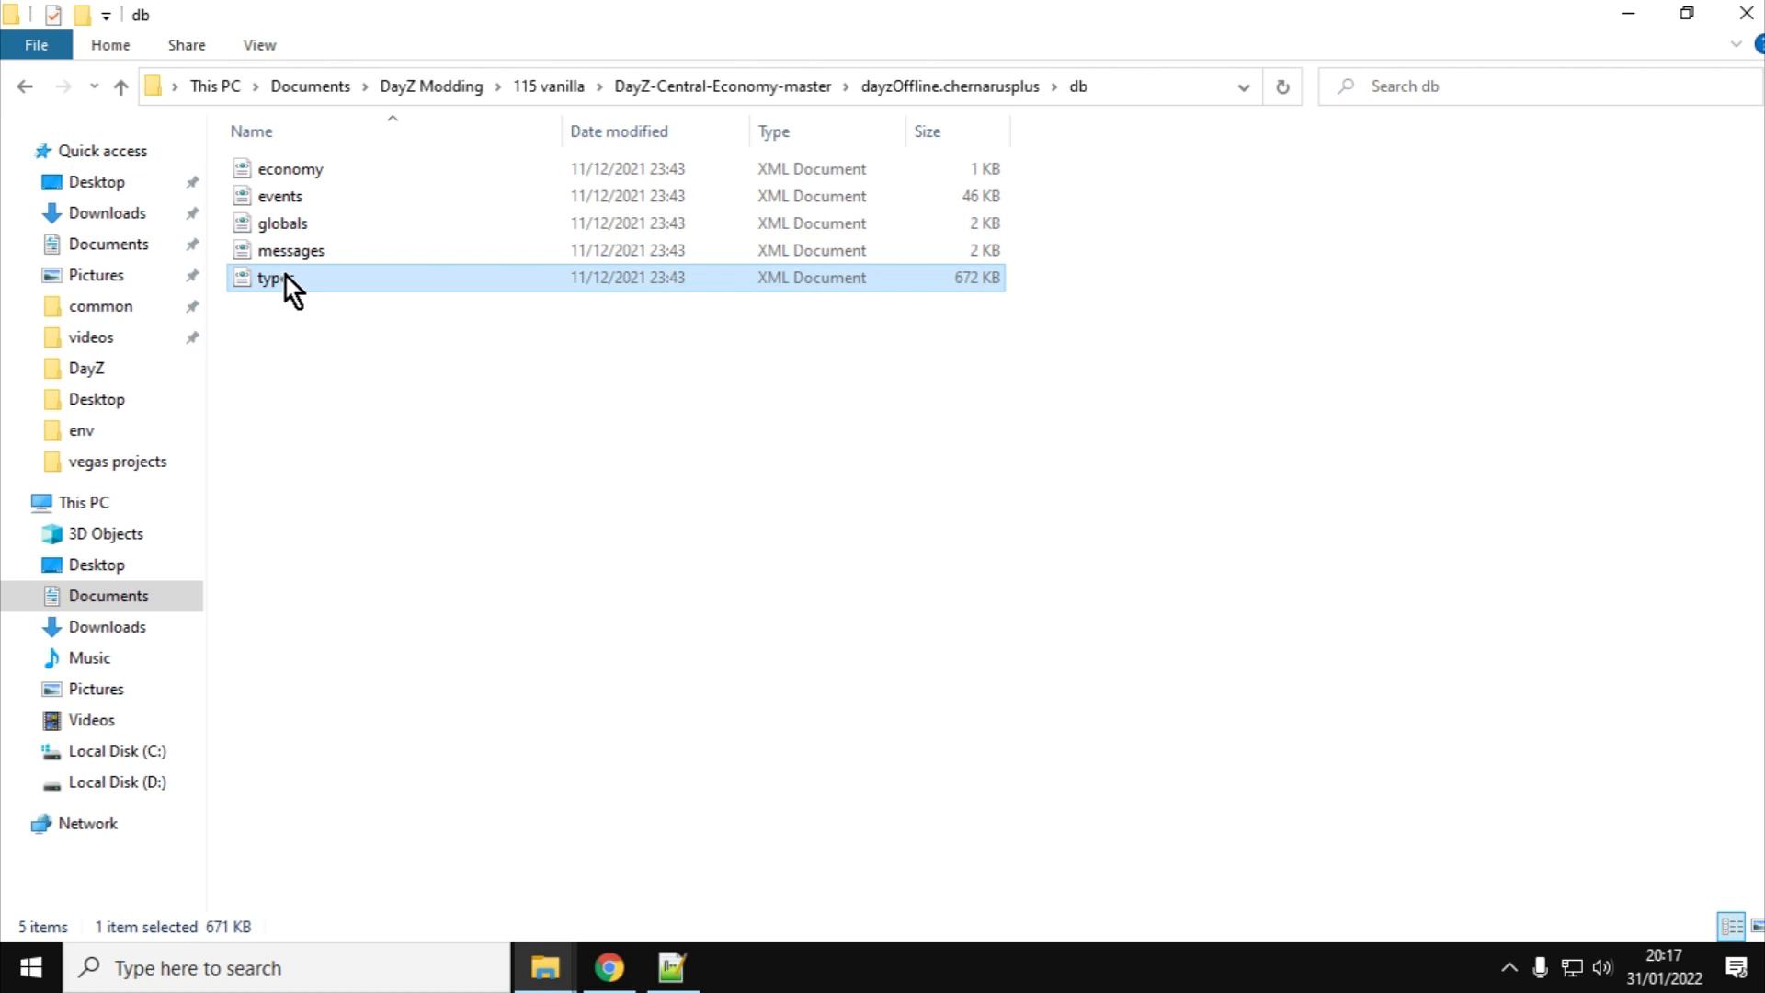
pyautogui.doubleClick(272, 278)
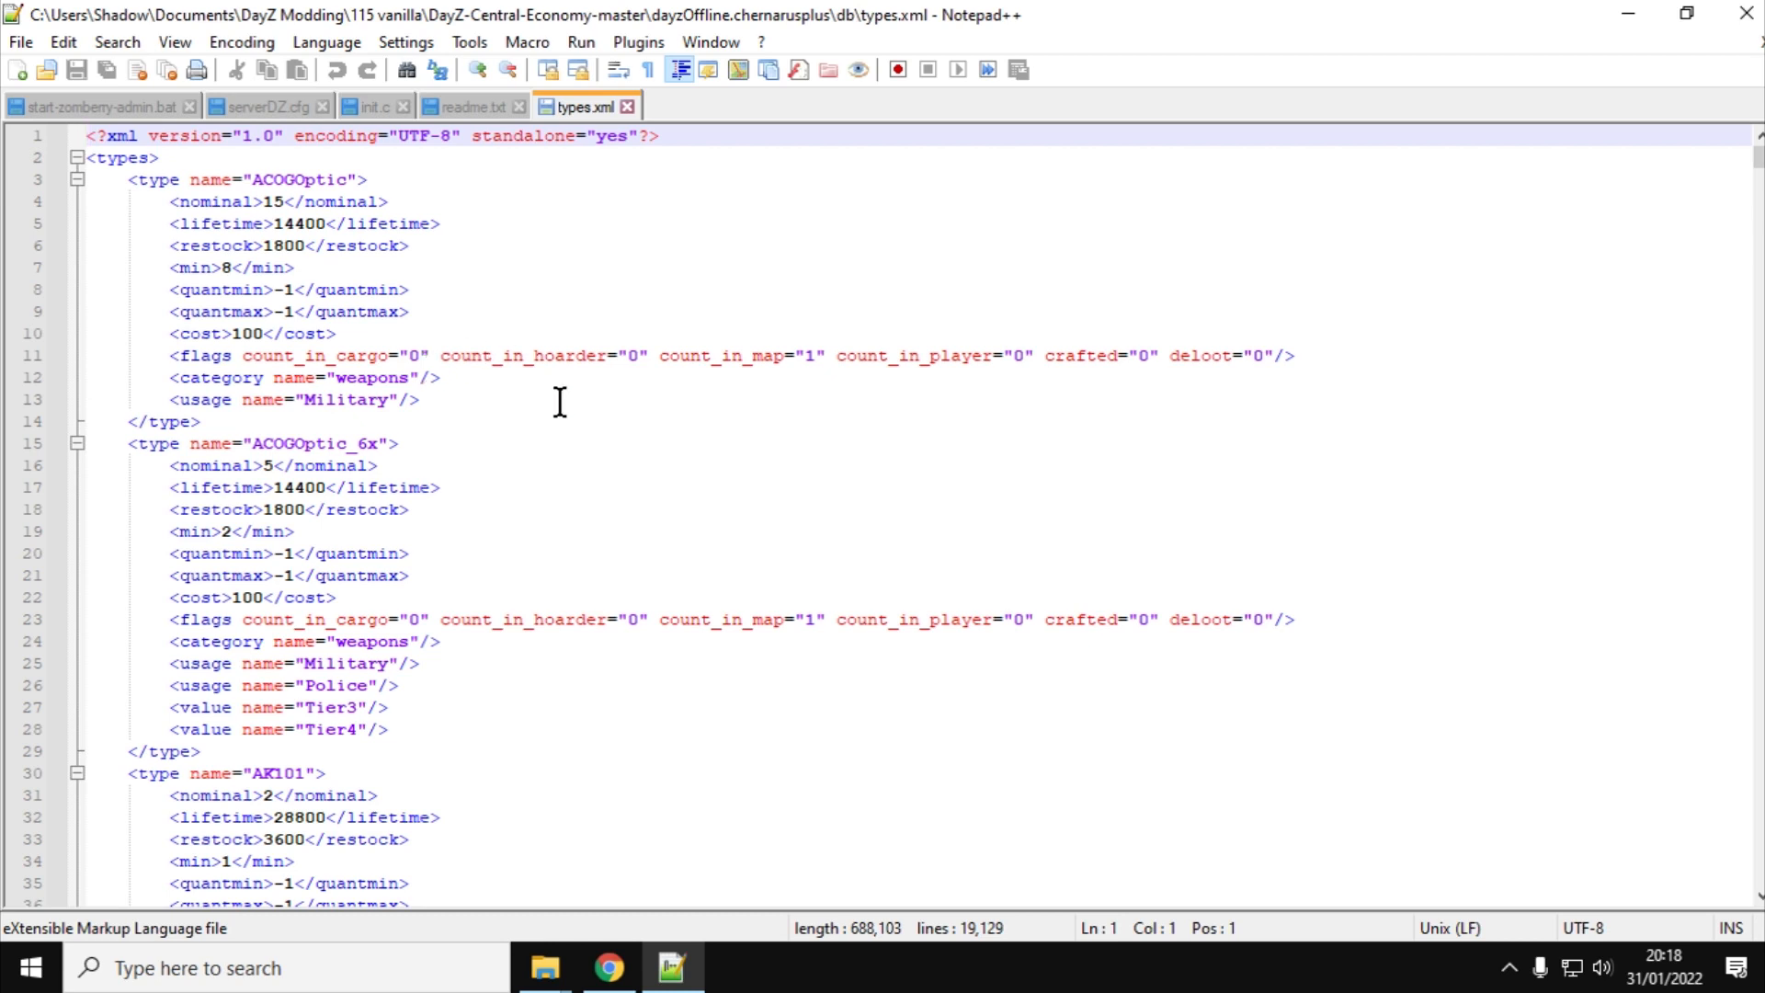
pyautogui.moveTo(598, 800)
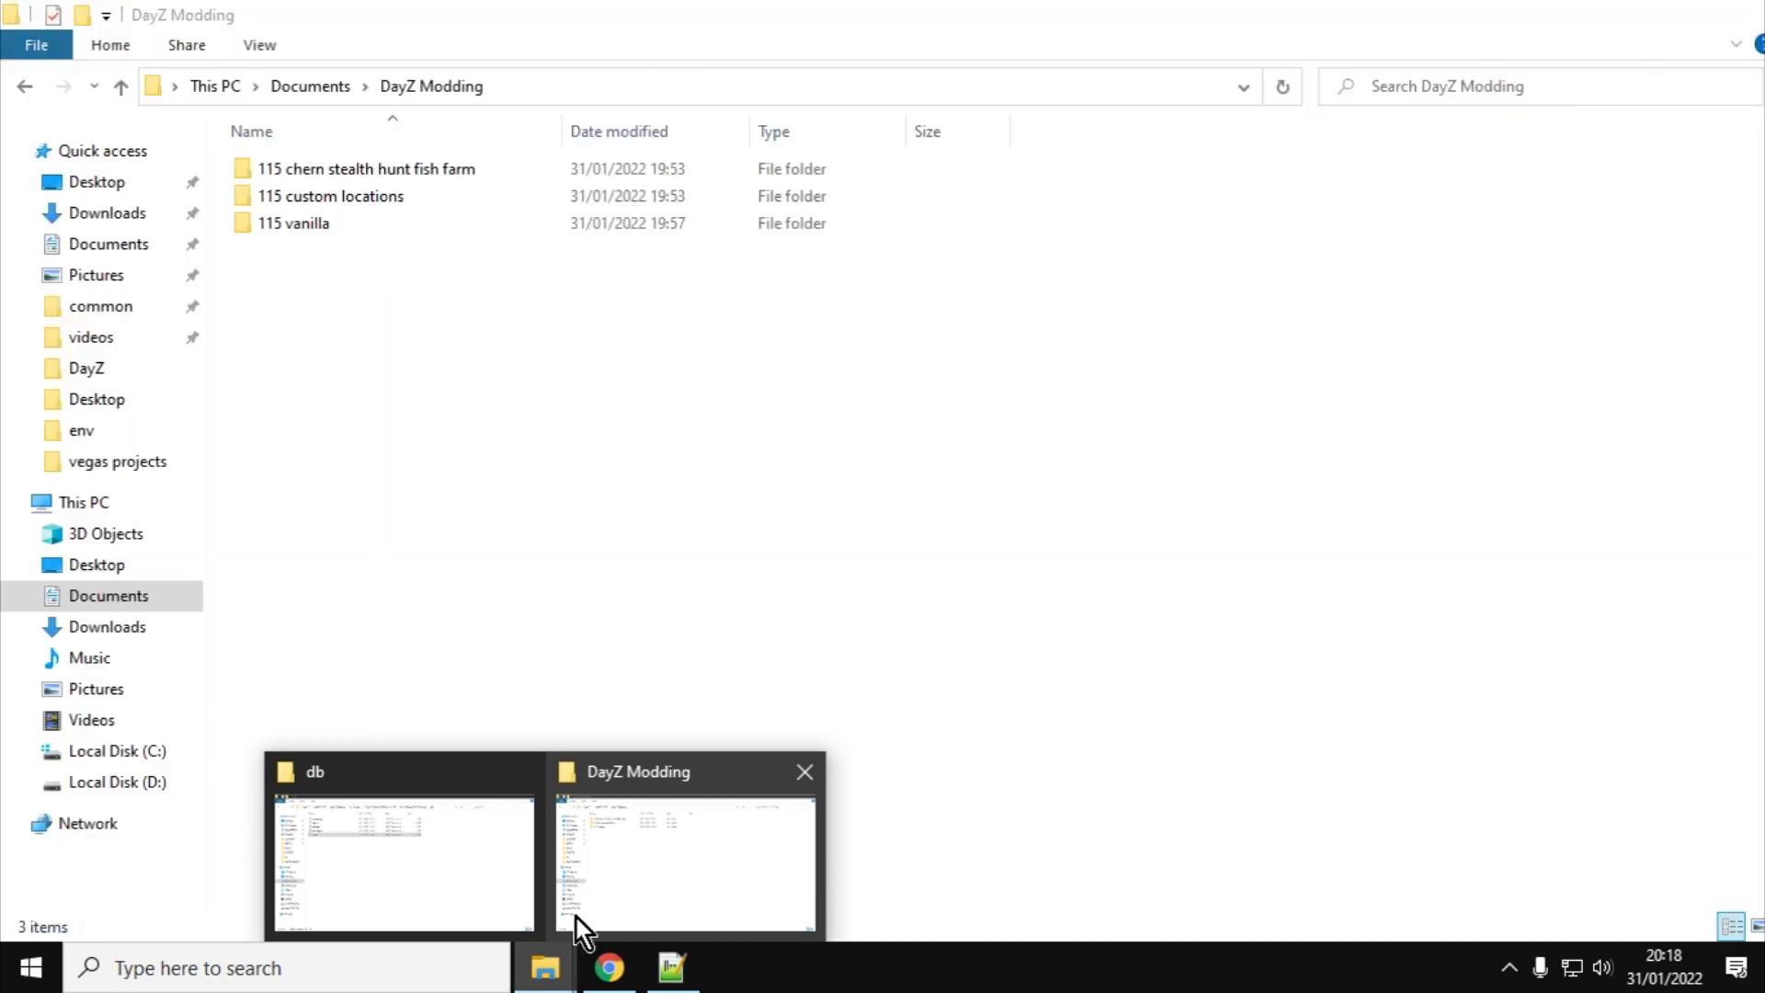
# In the Nitrado file browser, navigate into dayzps_missions > dayzOffline.chernarusplus
pyautogui.click(604, 968)
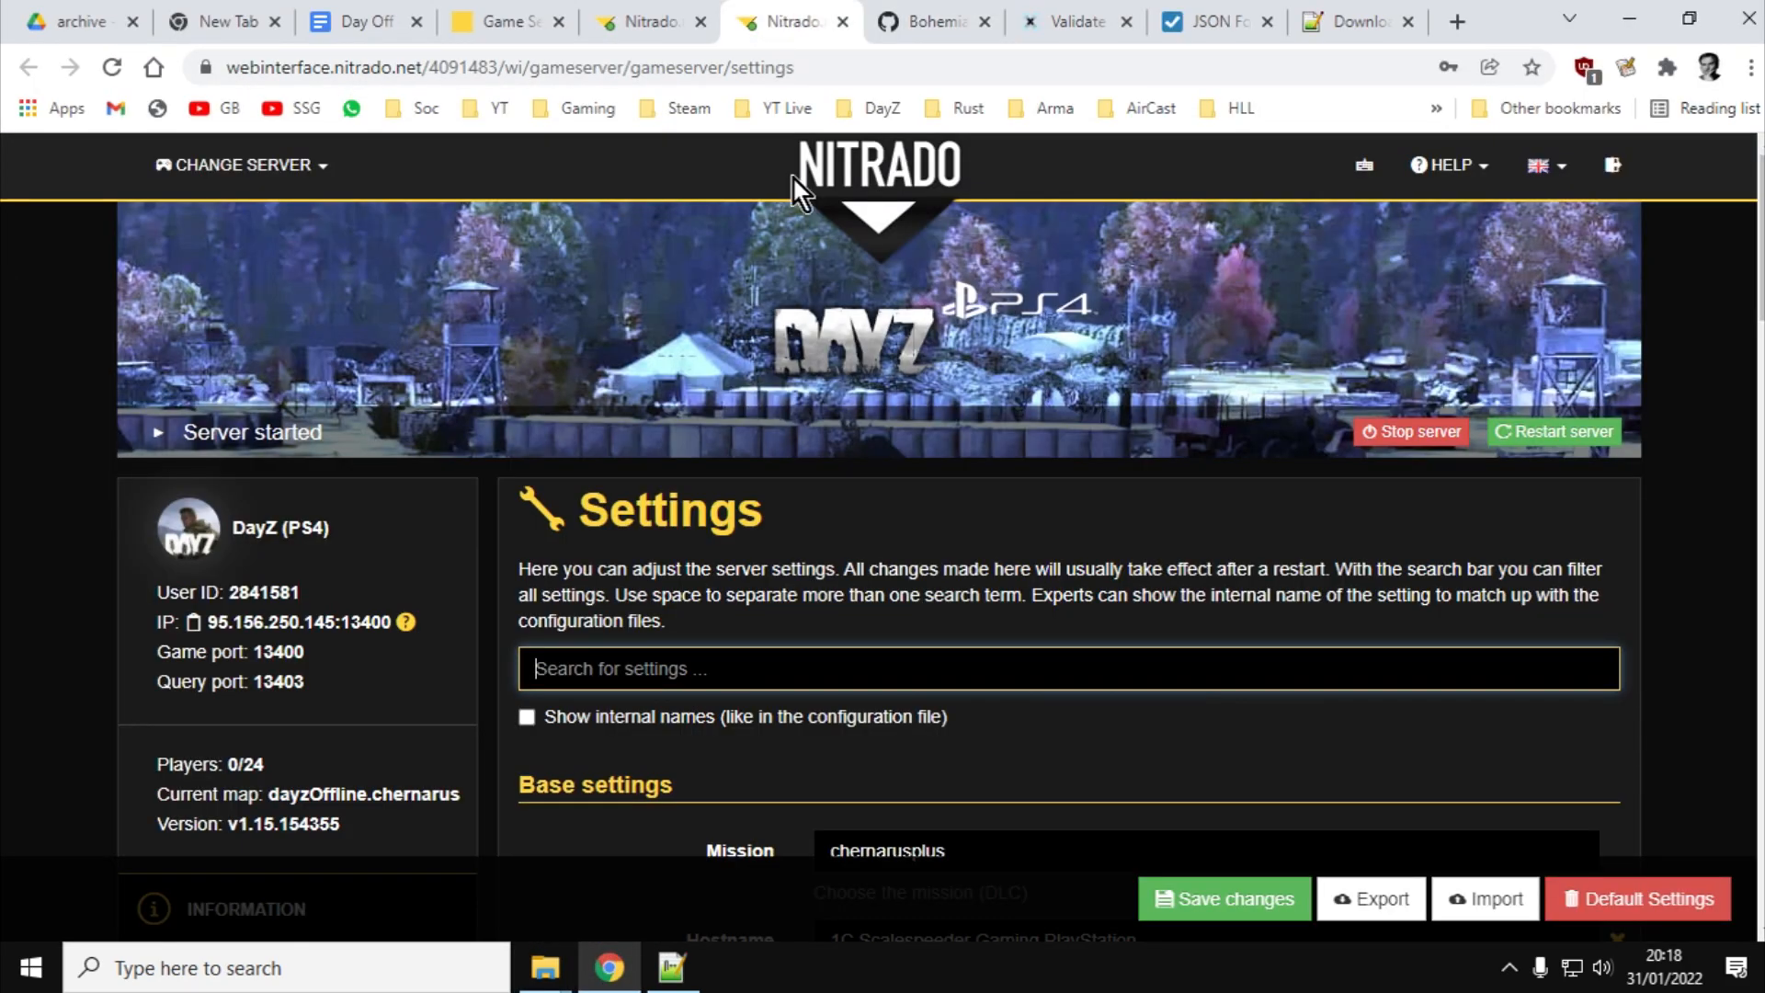
pyautogui.scroll(-3)
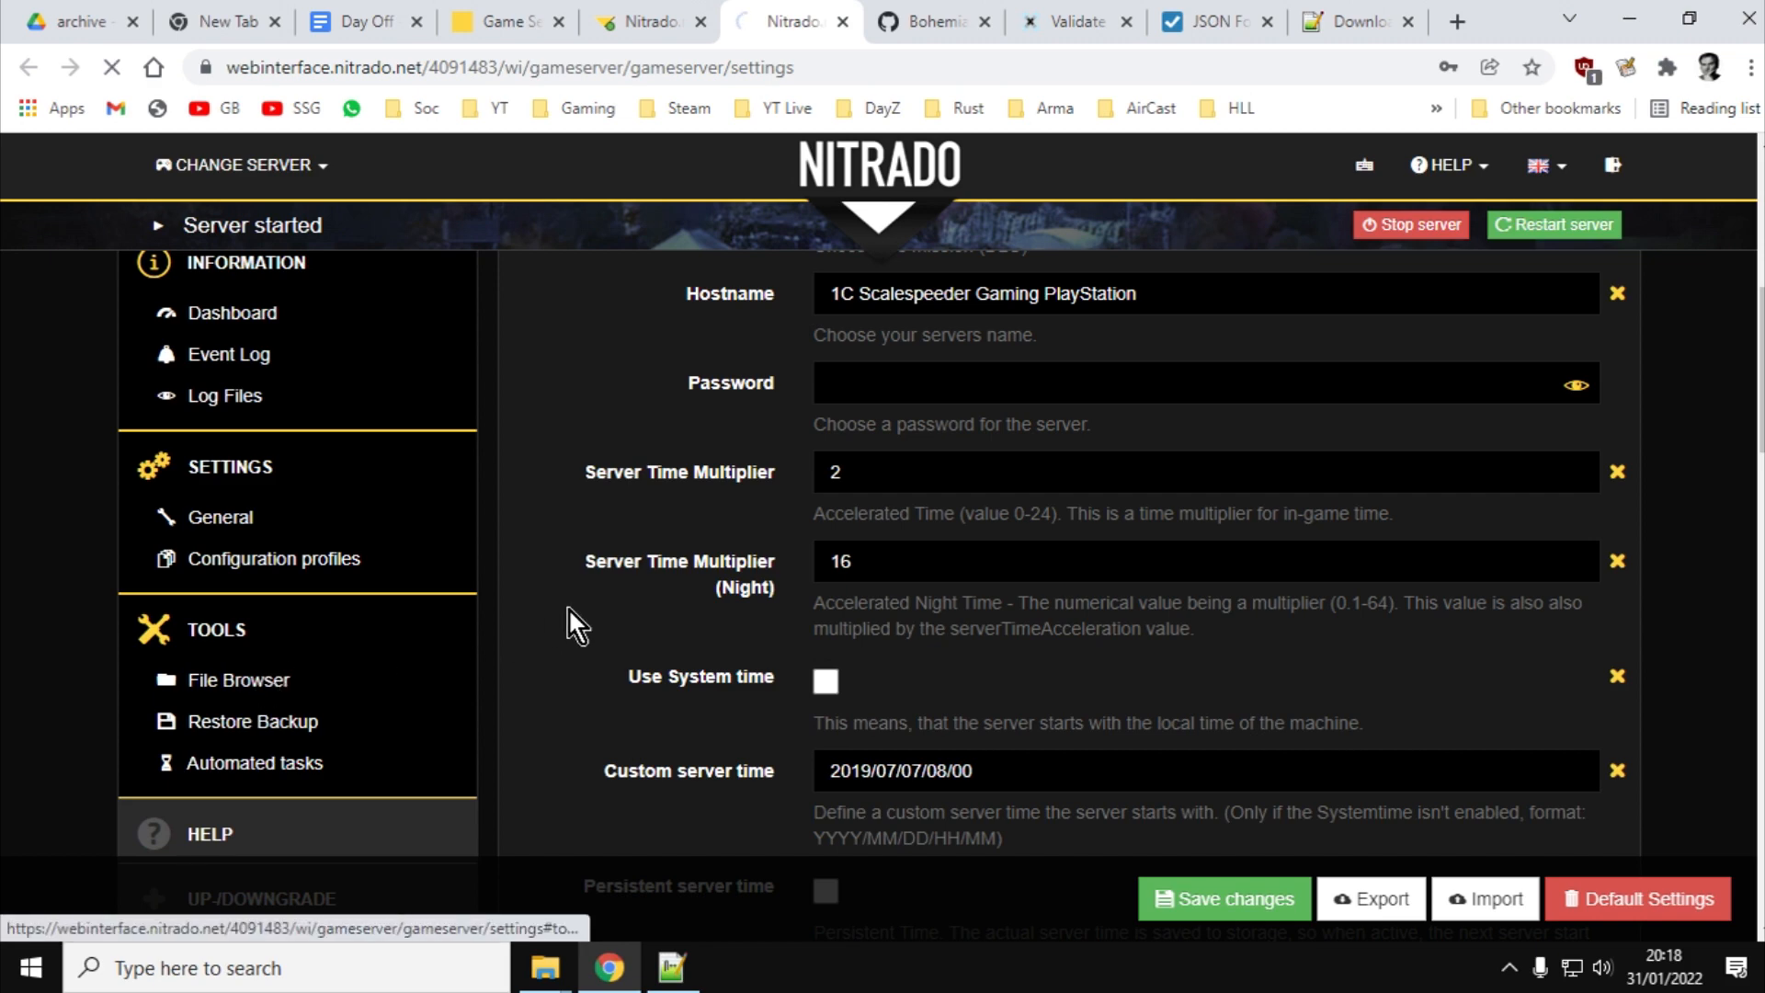
pyautogui.click(237, 681)
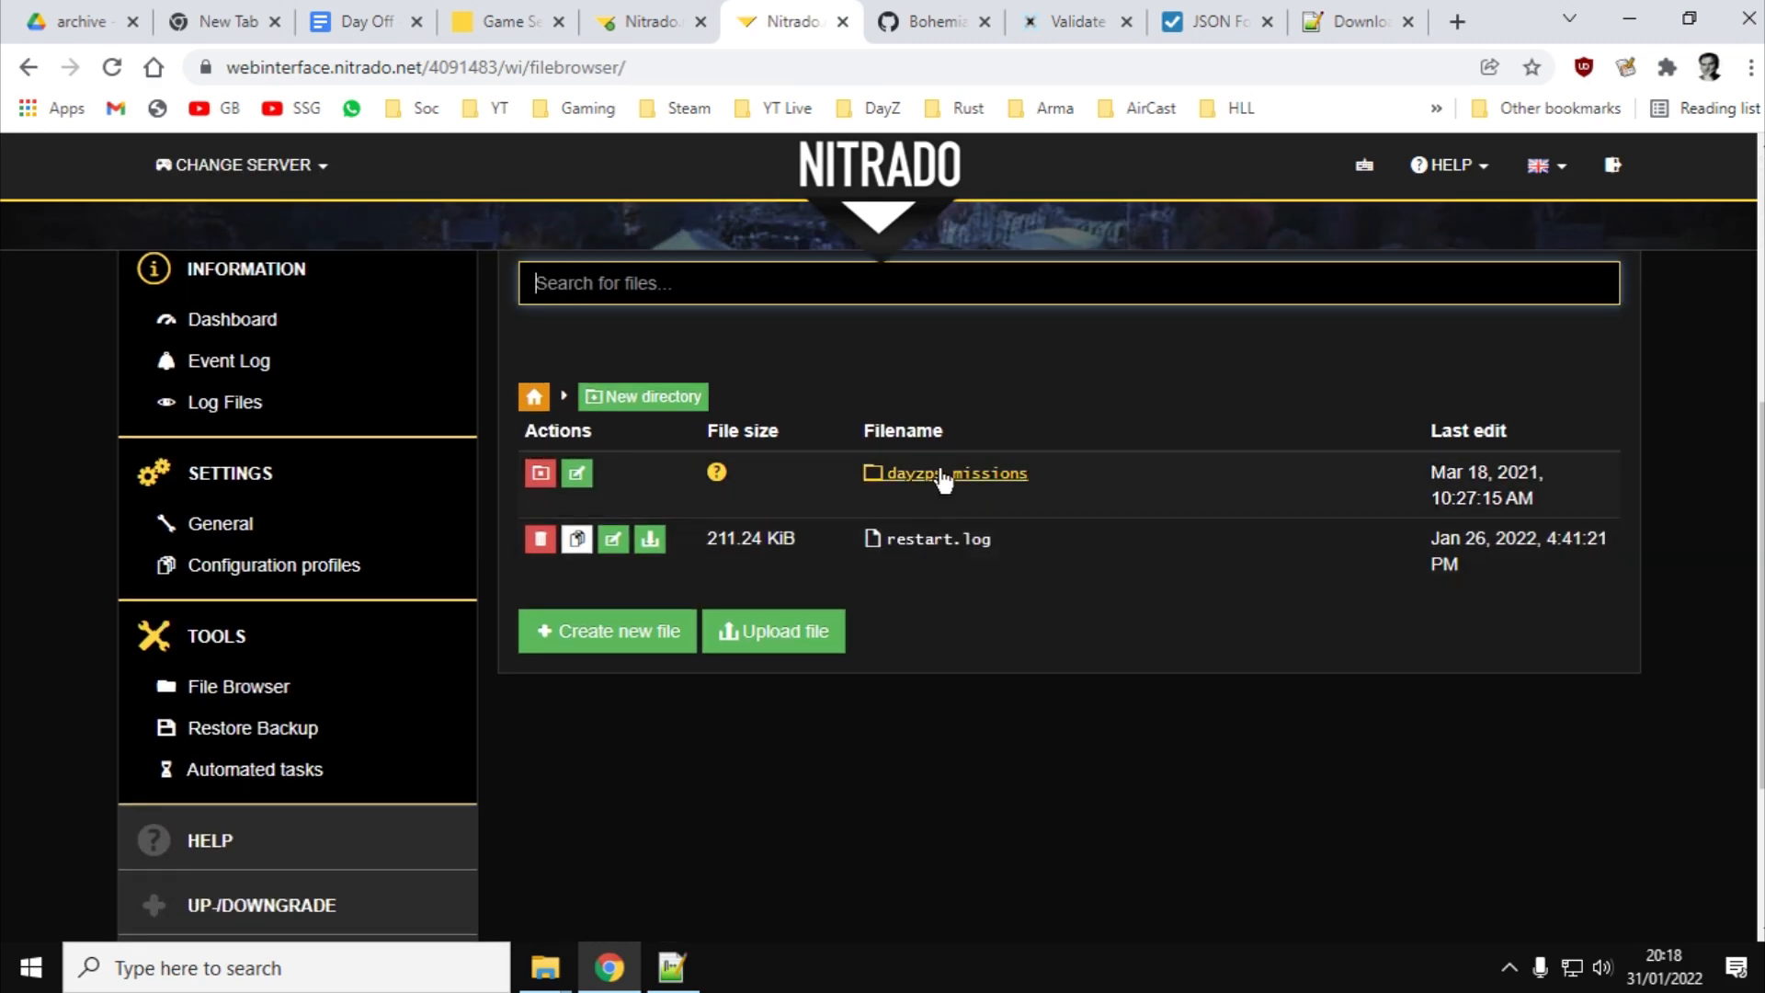
pyautogui.click(954, 473)
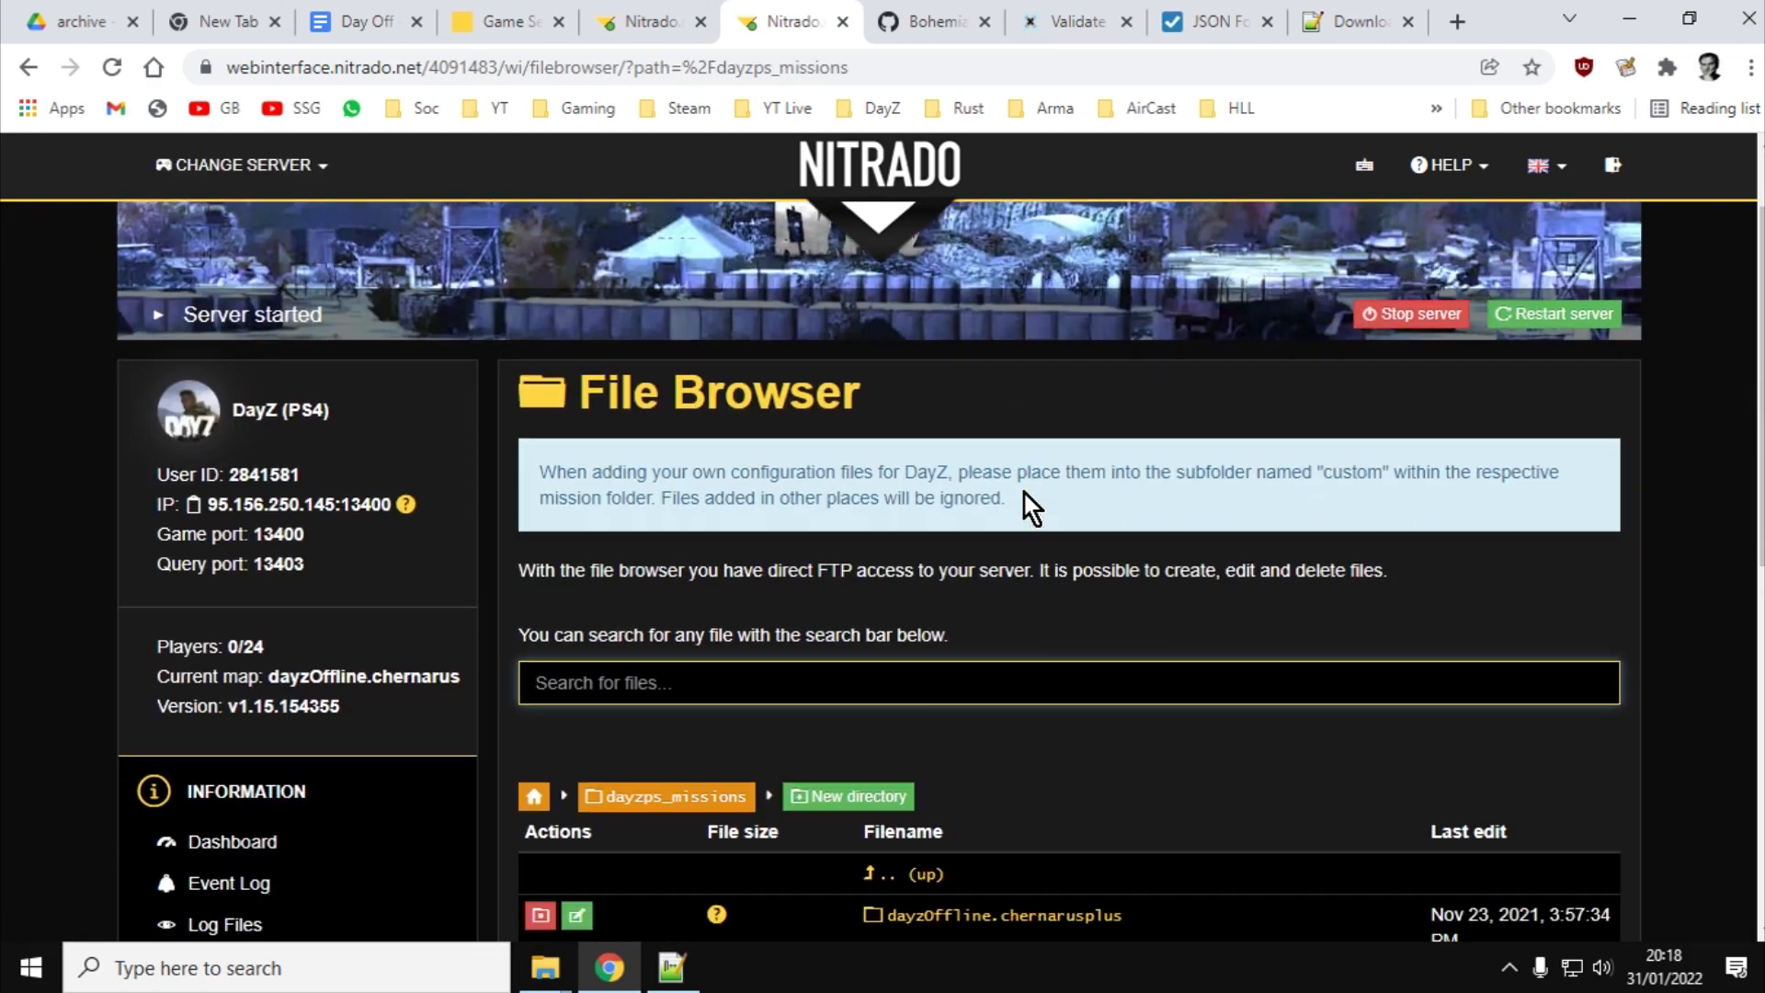
pyautogui.scroll(-3)
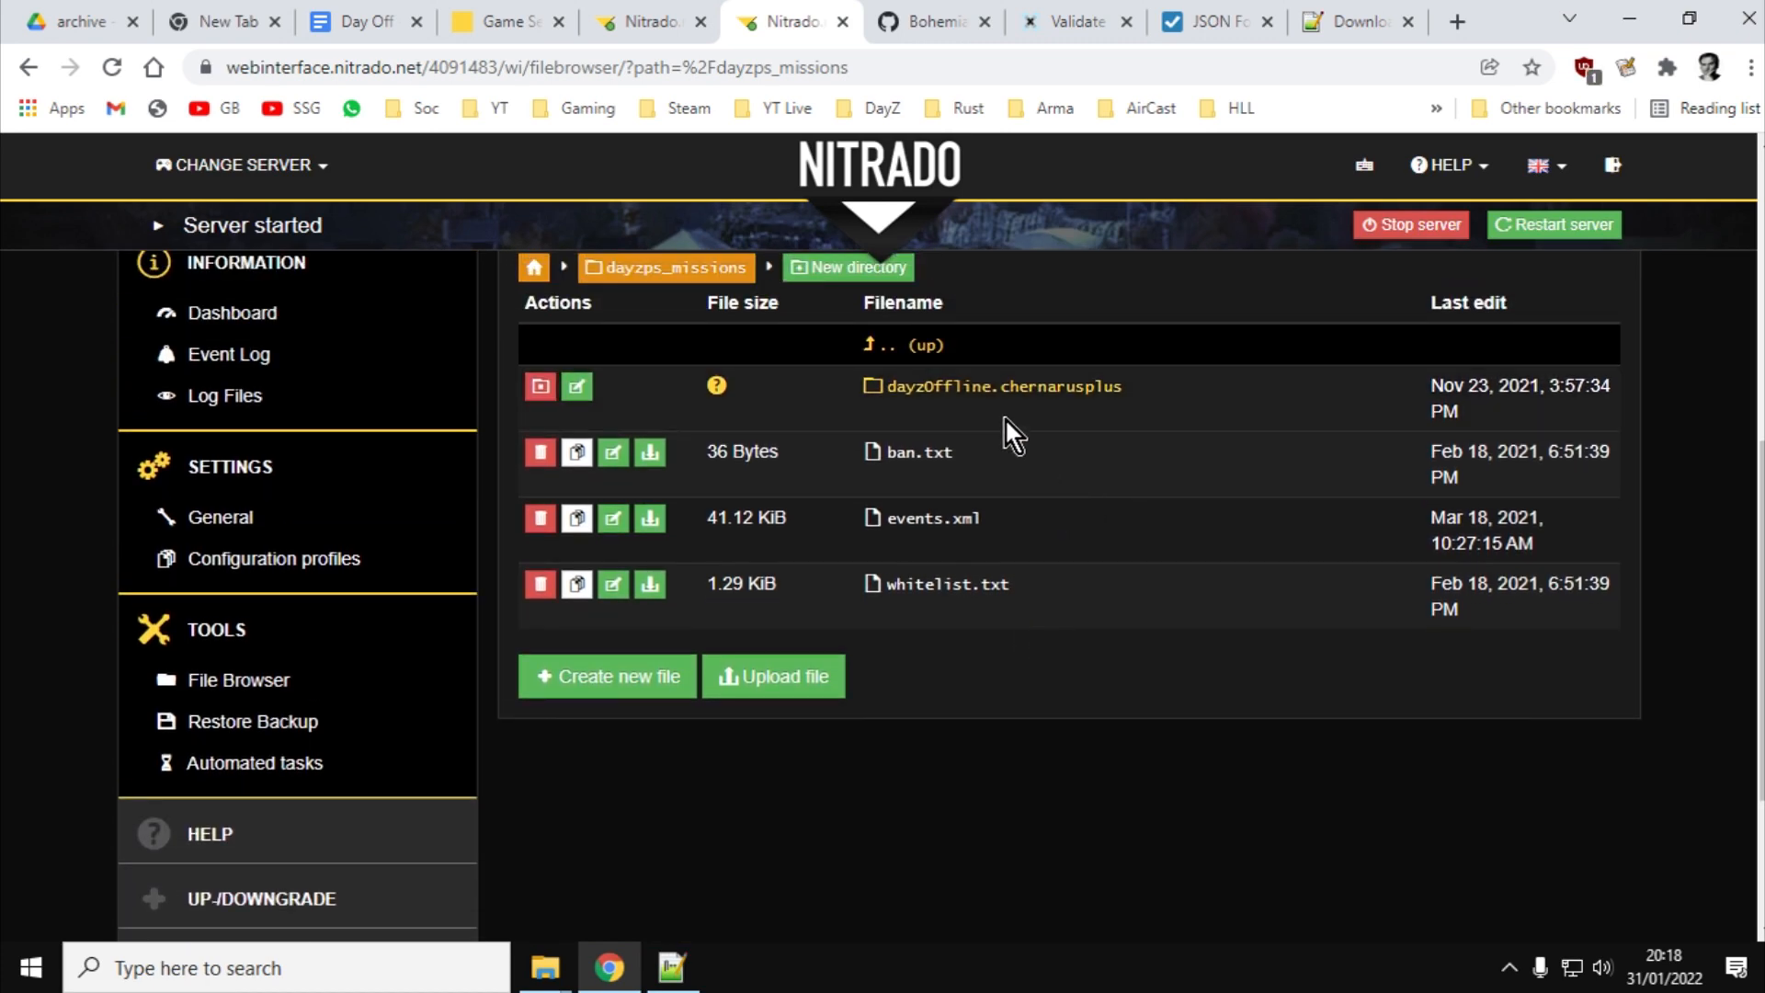
pyautogui.click(1004, 384)
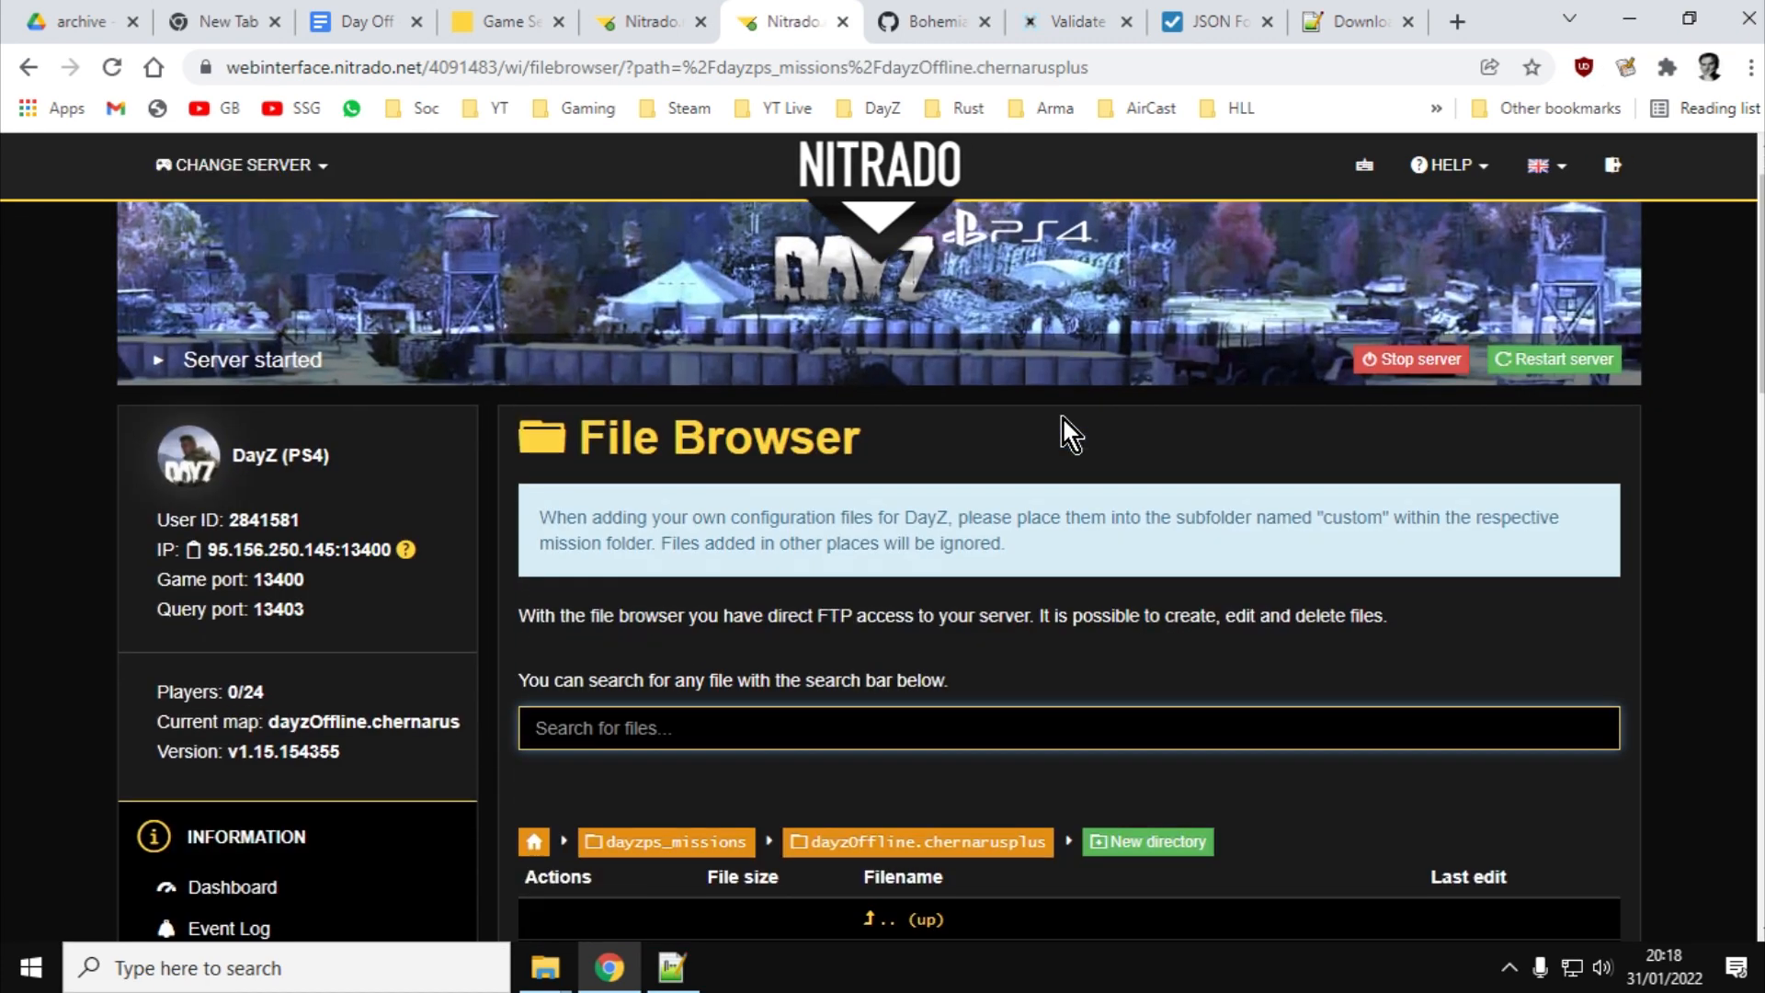
# Enter the server's db folder and download its types.xml
pyautogui.scroll(-3)
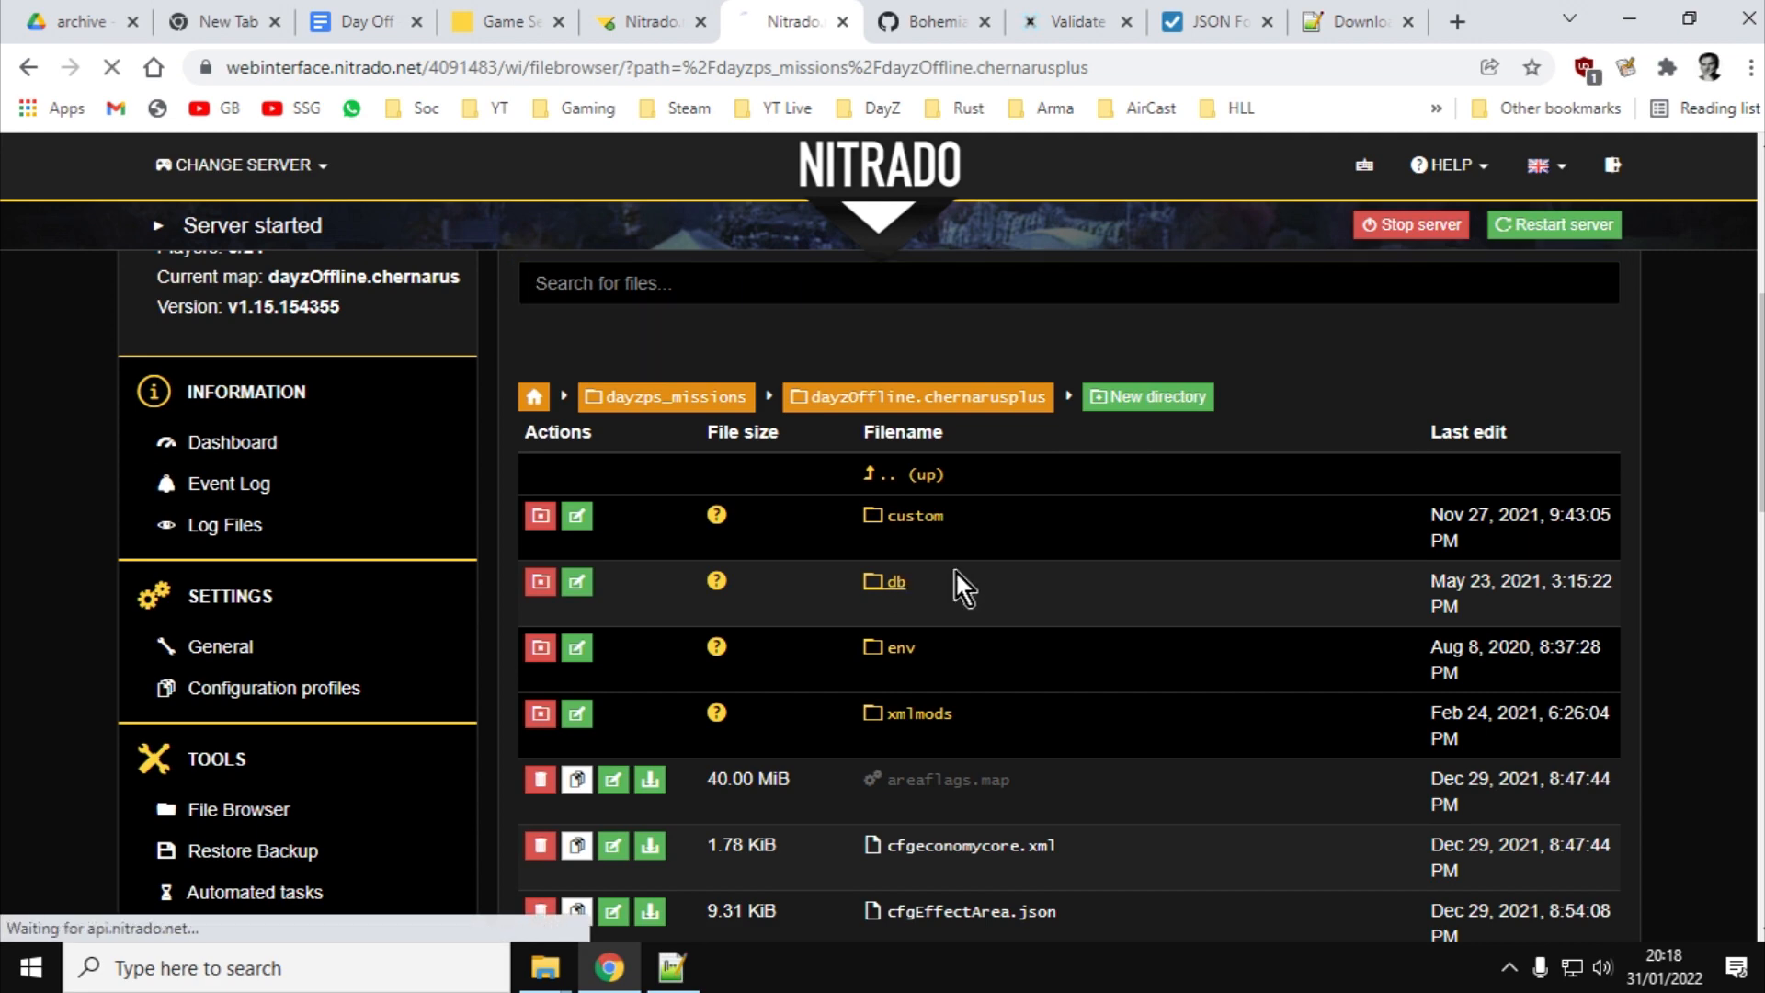
pyautogui.click(895, 581)
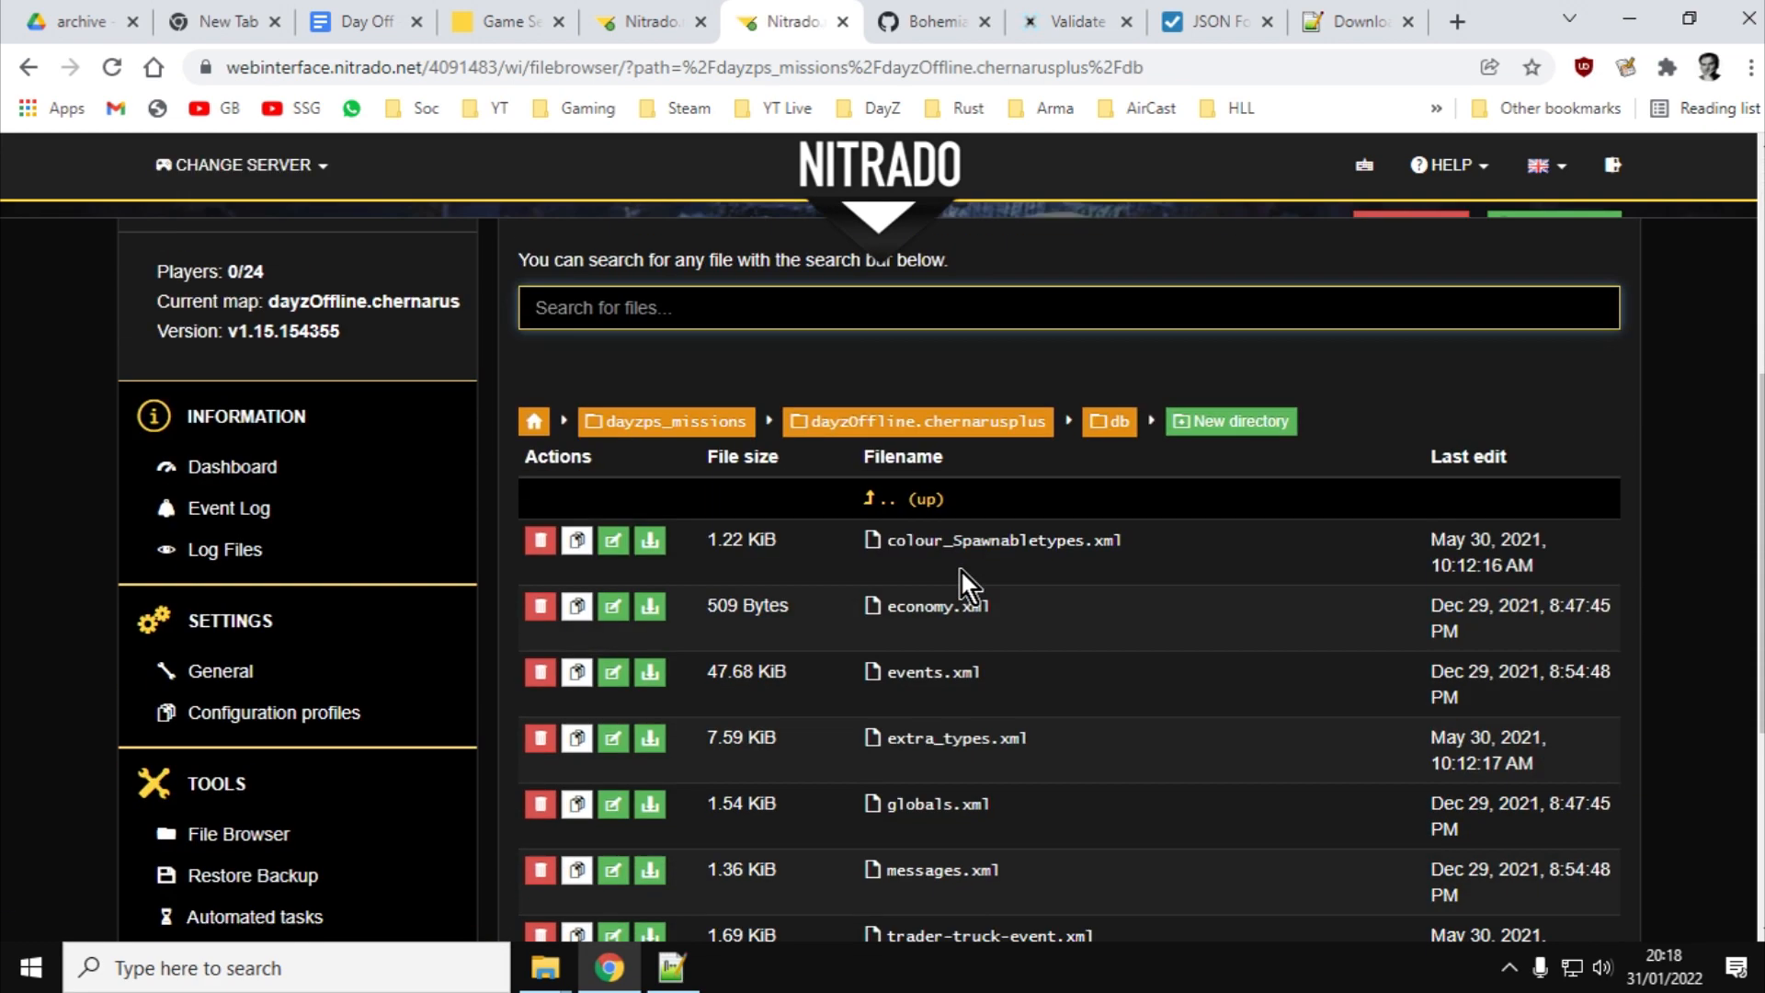
pyautogui.scroll(-3)
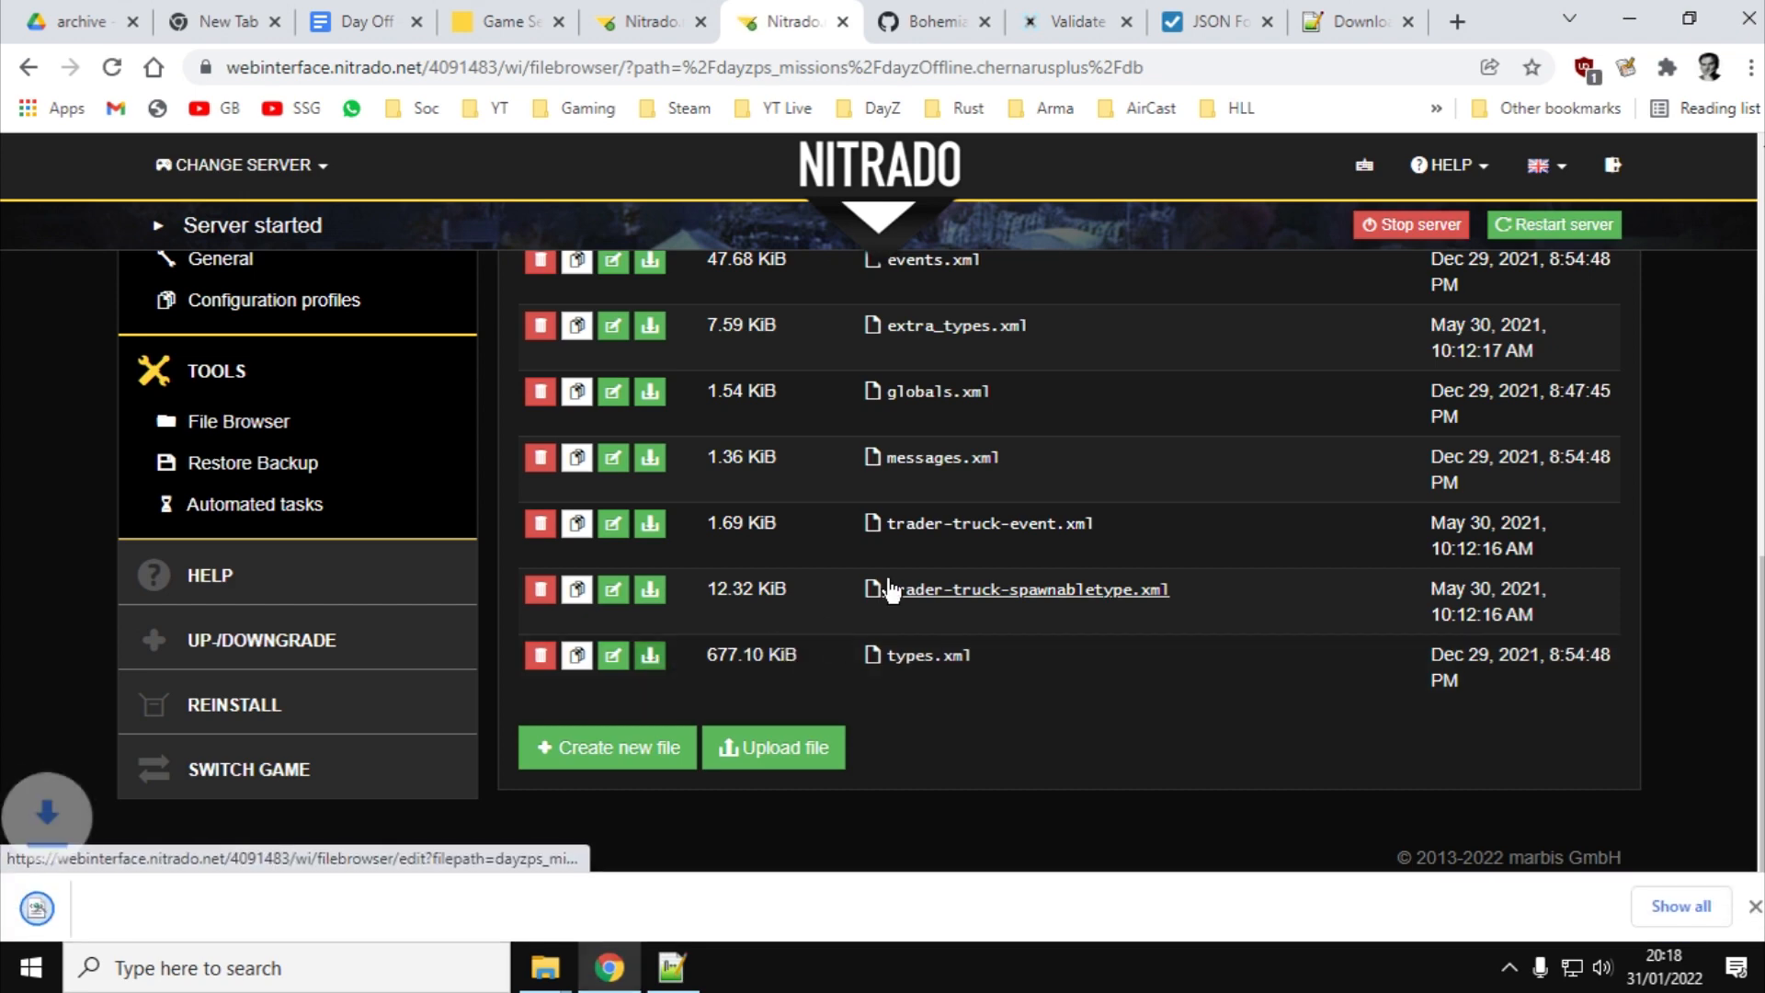
pyautogui.click(649, 655)
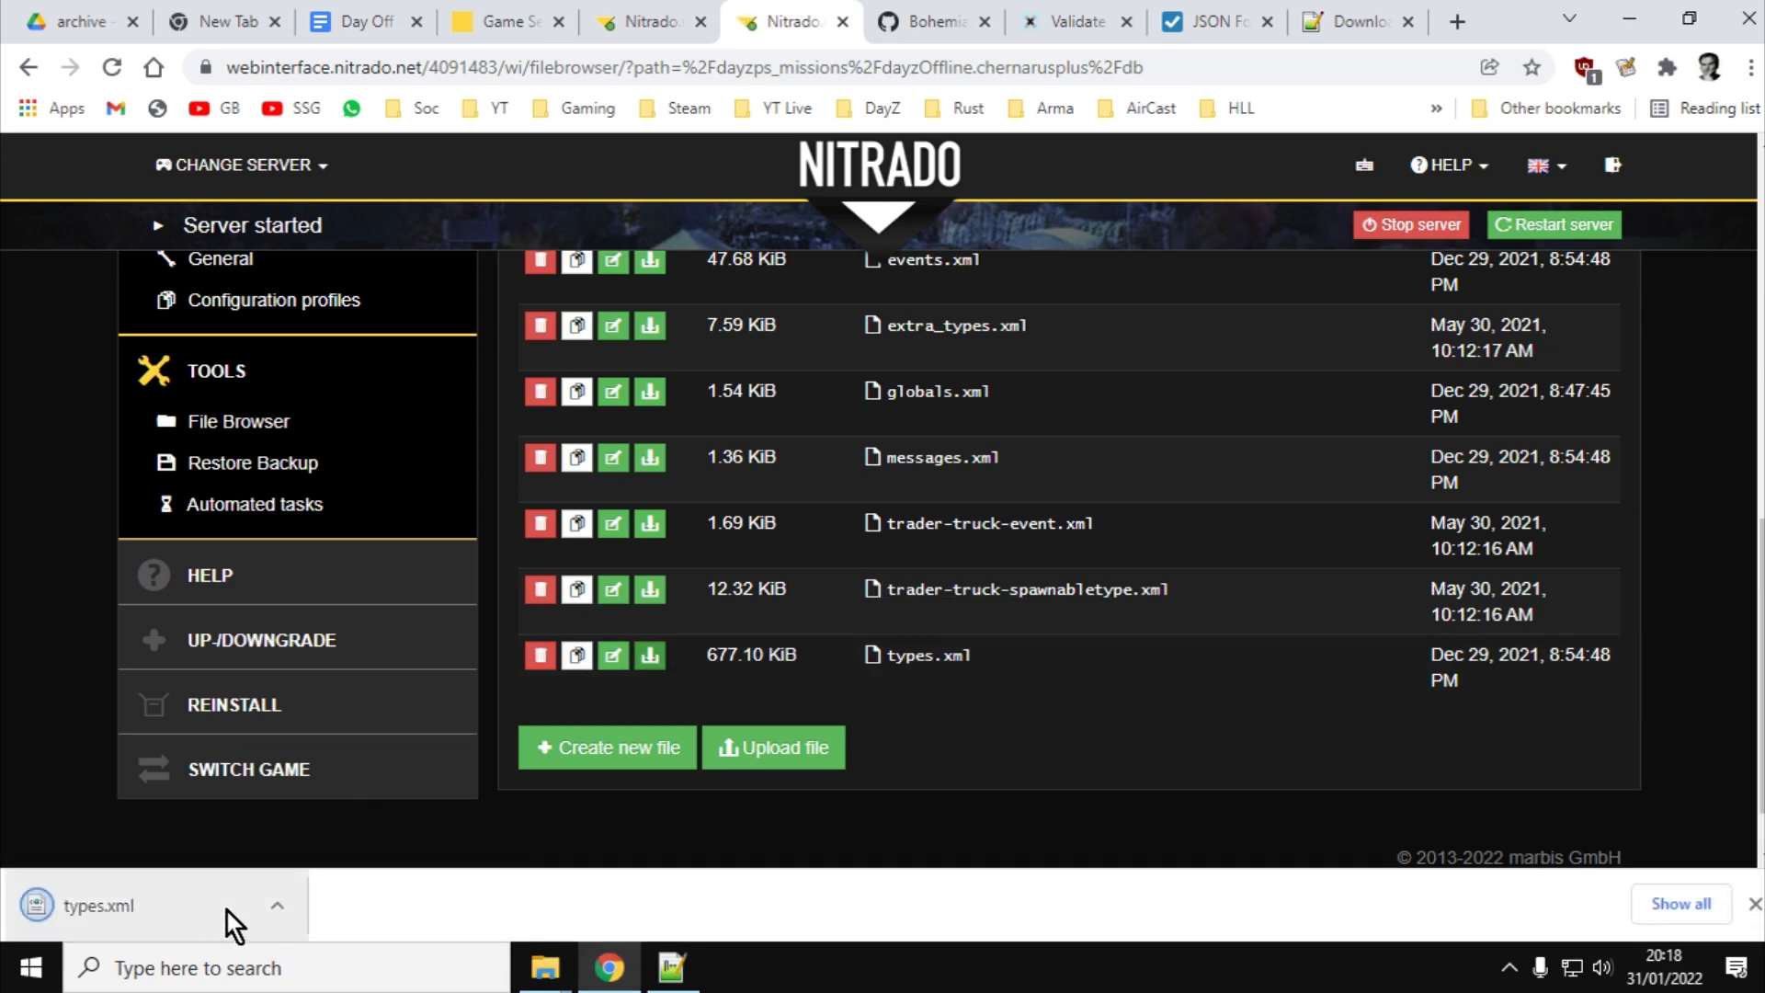
pyautogui.moveTo(358, 835)
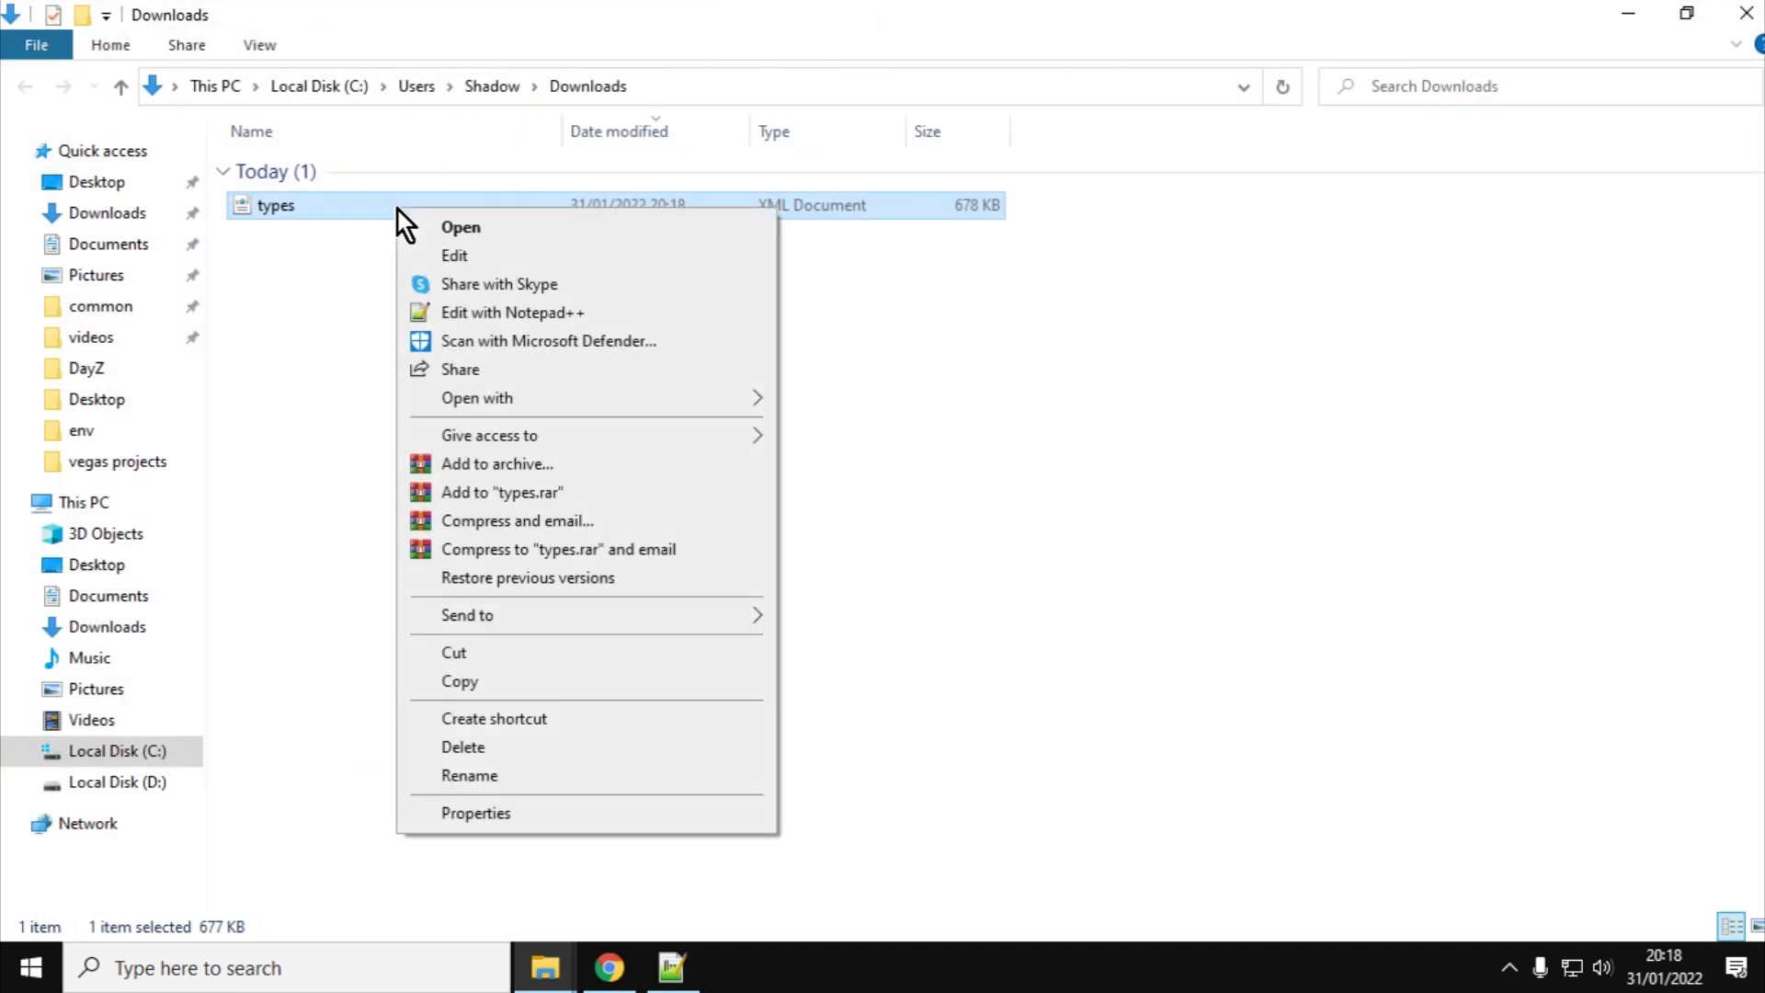
# Copy the downloaded types file and create a new 115 mods folder in DayZ Modding
pyautogui.click(458, 680)
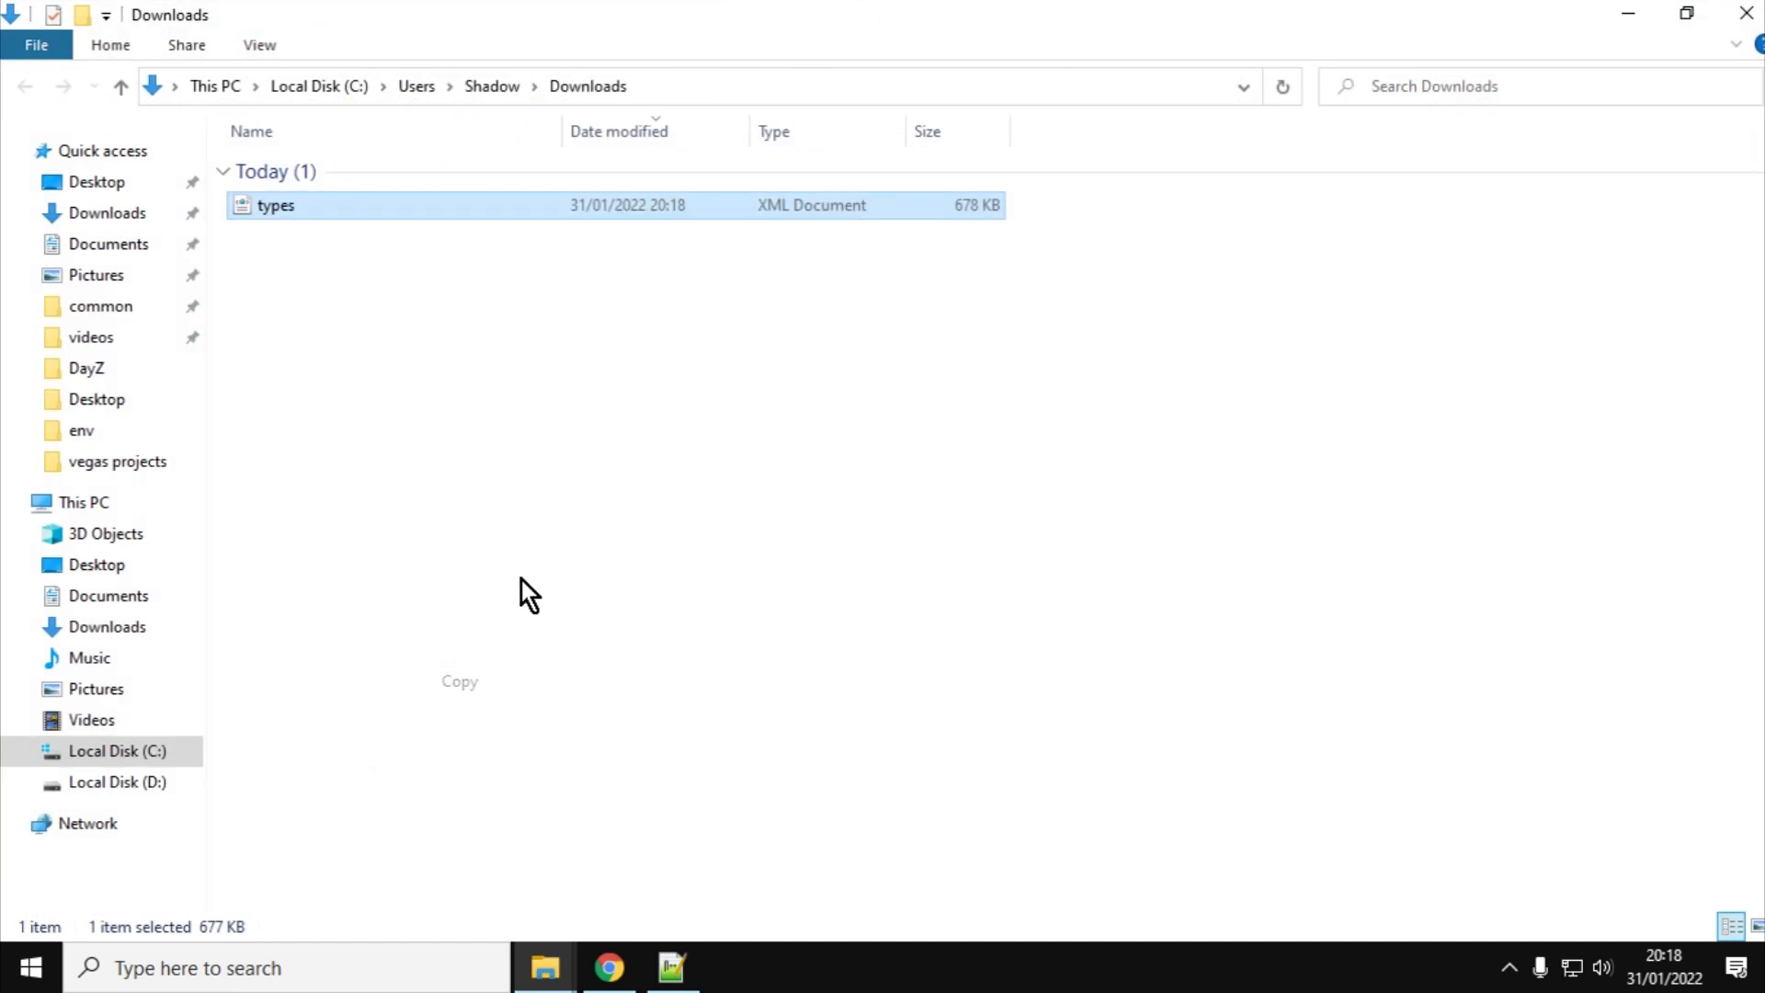
pyautogui.click(108, 245)
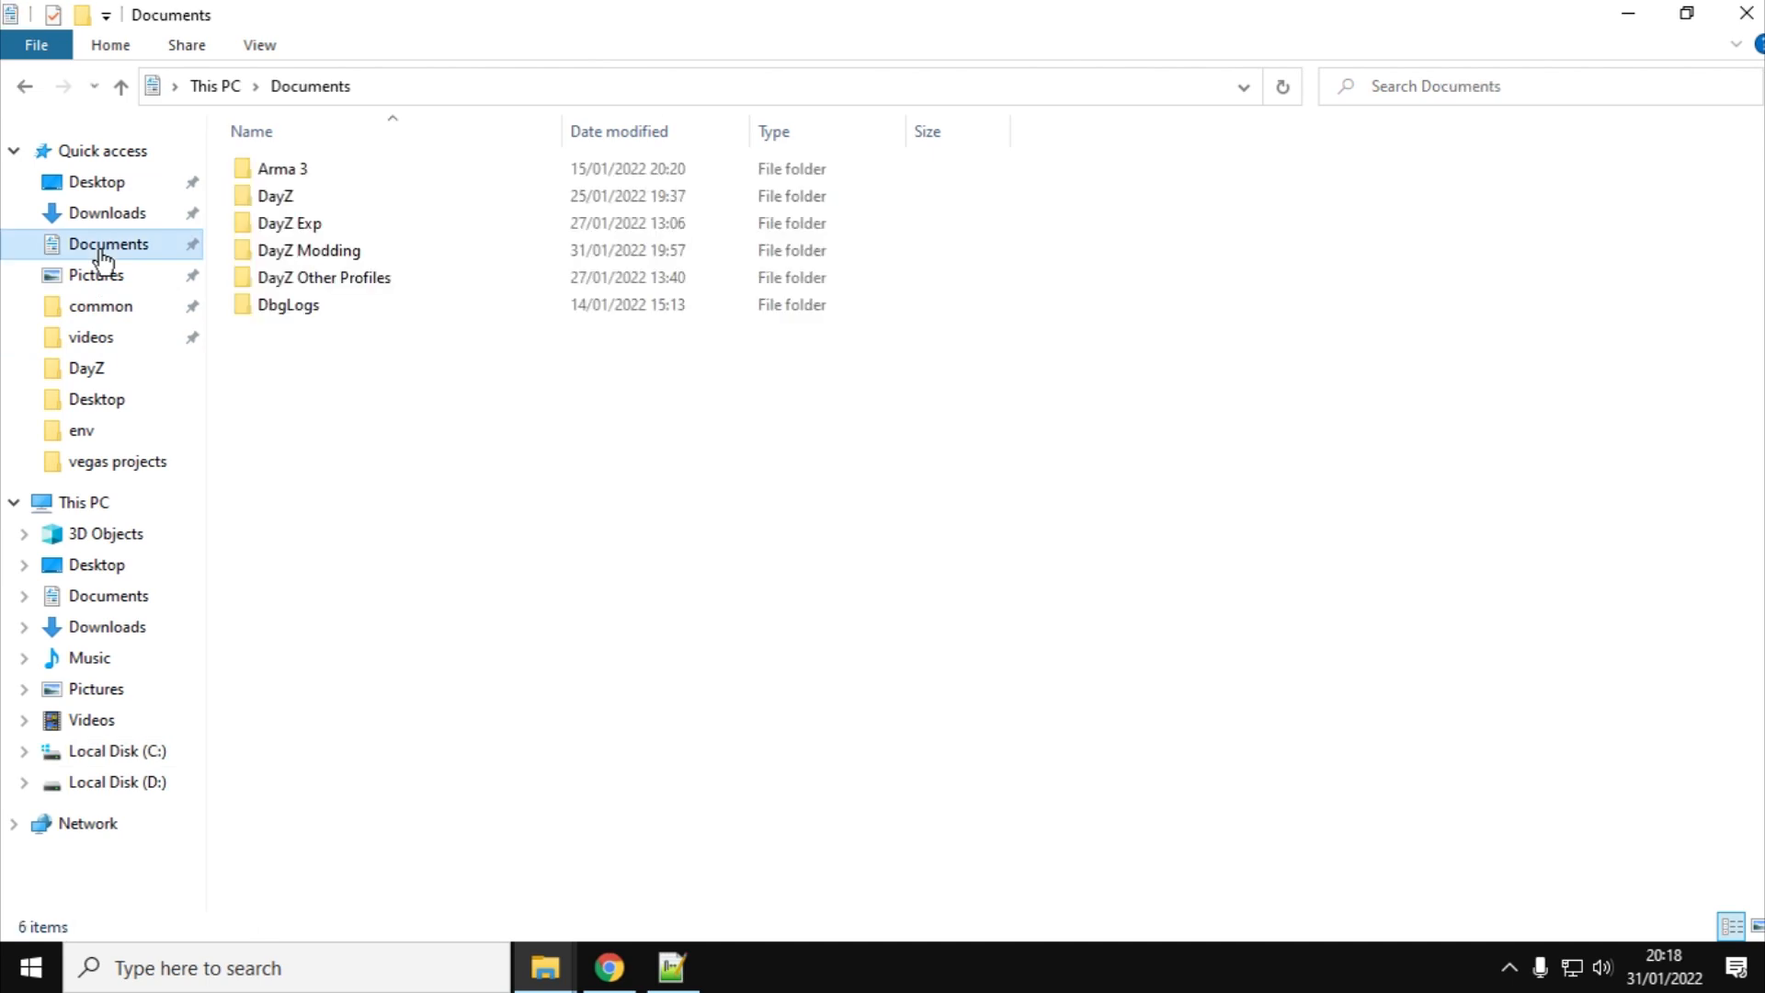
pyautogui.rightClick(466, 552)
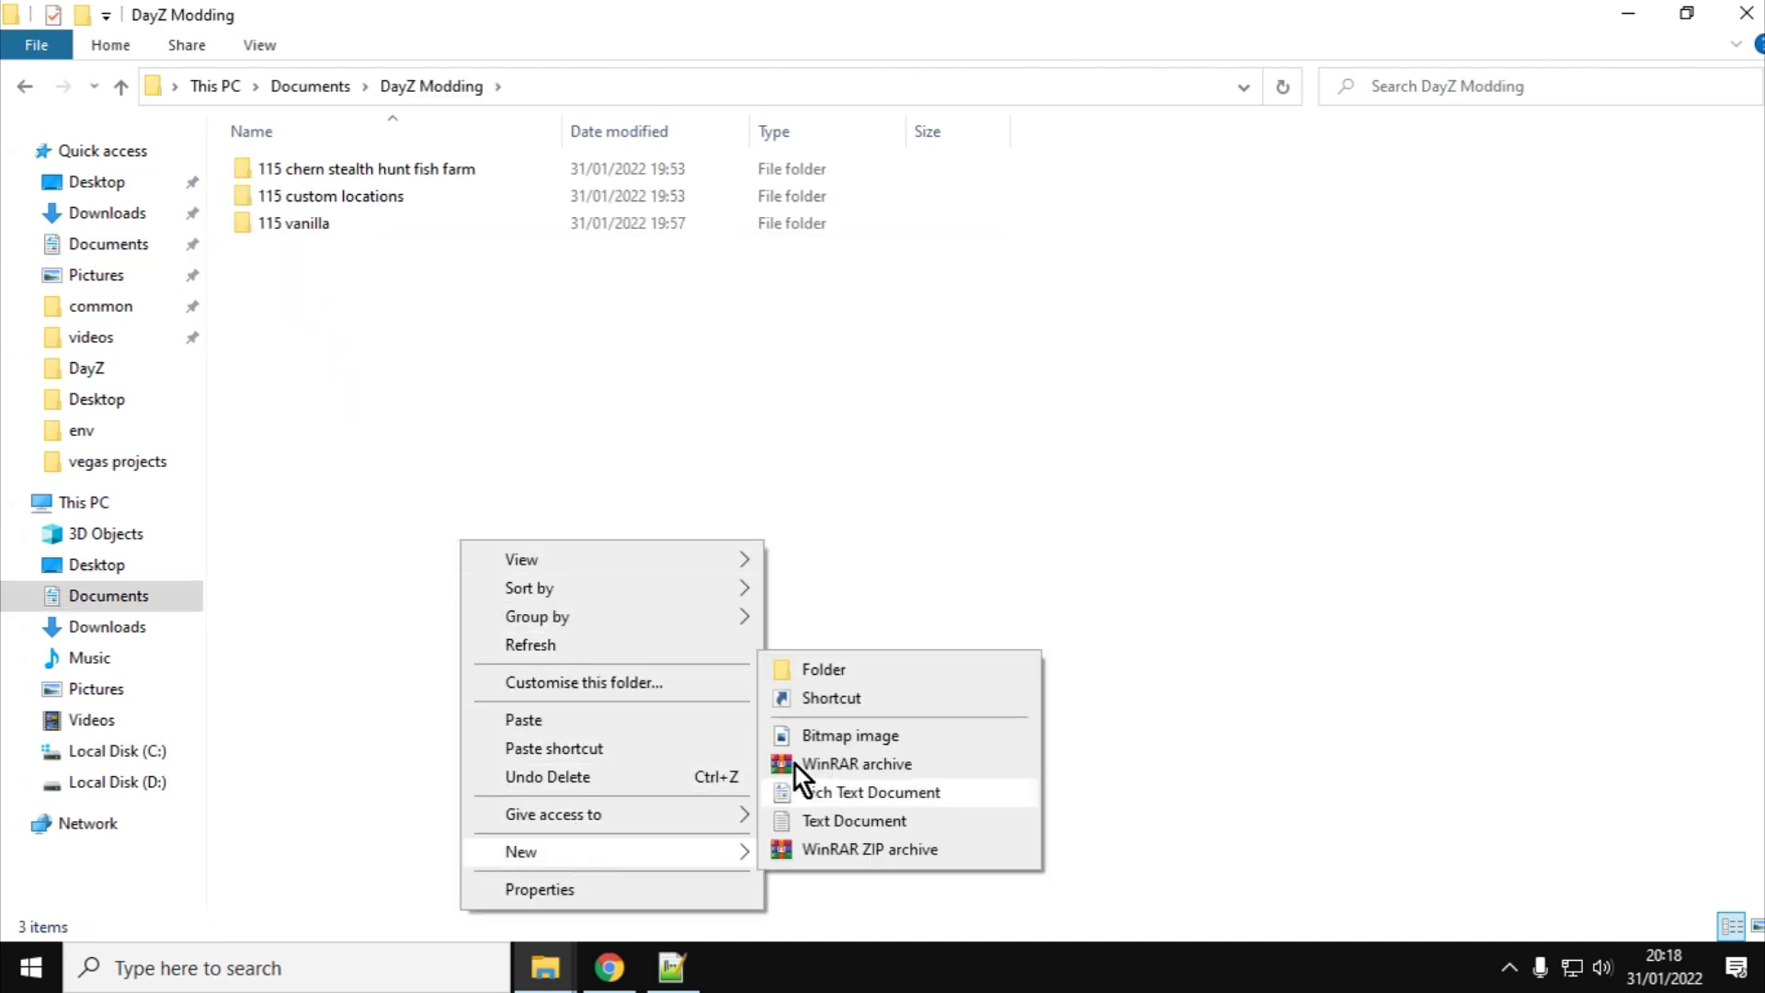
pyautogui.click(822, 669)
pyautogui.write('115 mods')
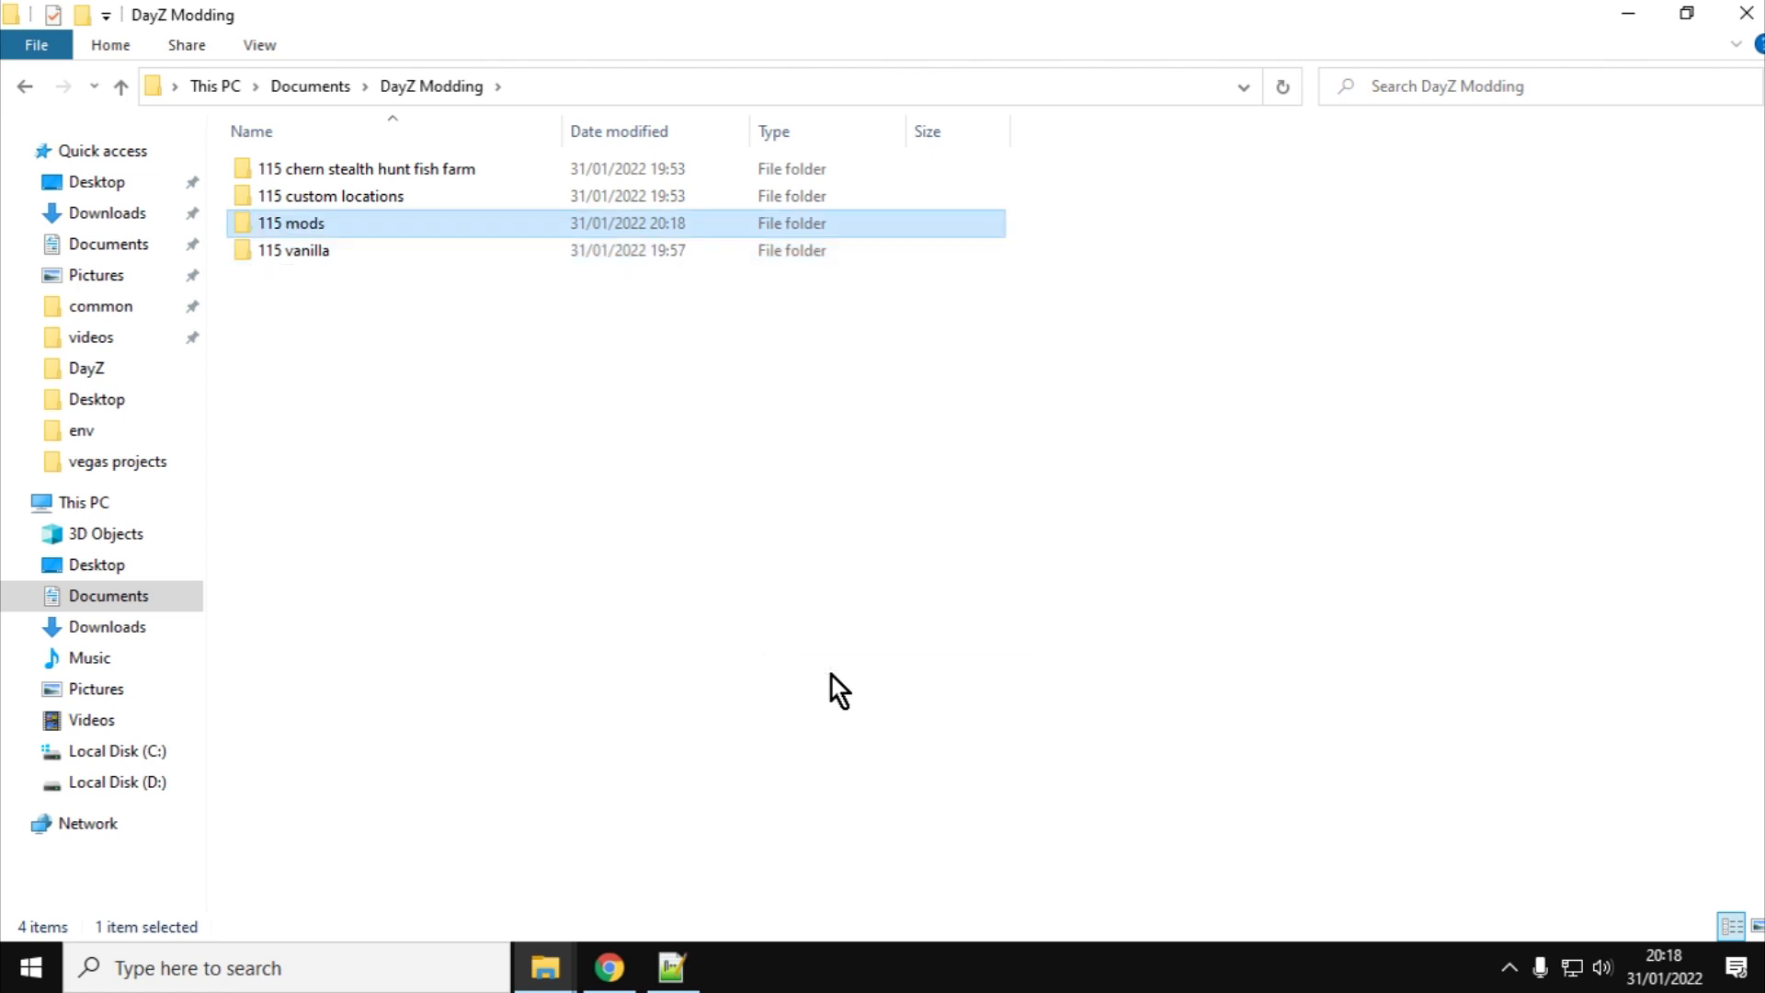
# Paste types.xml into 115 mods and open it with Edit with Notepad++
pyautogui.doubleClick(292, 223)
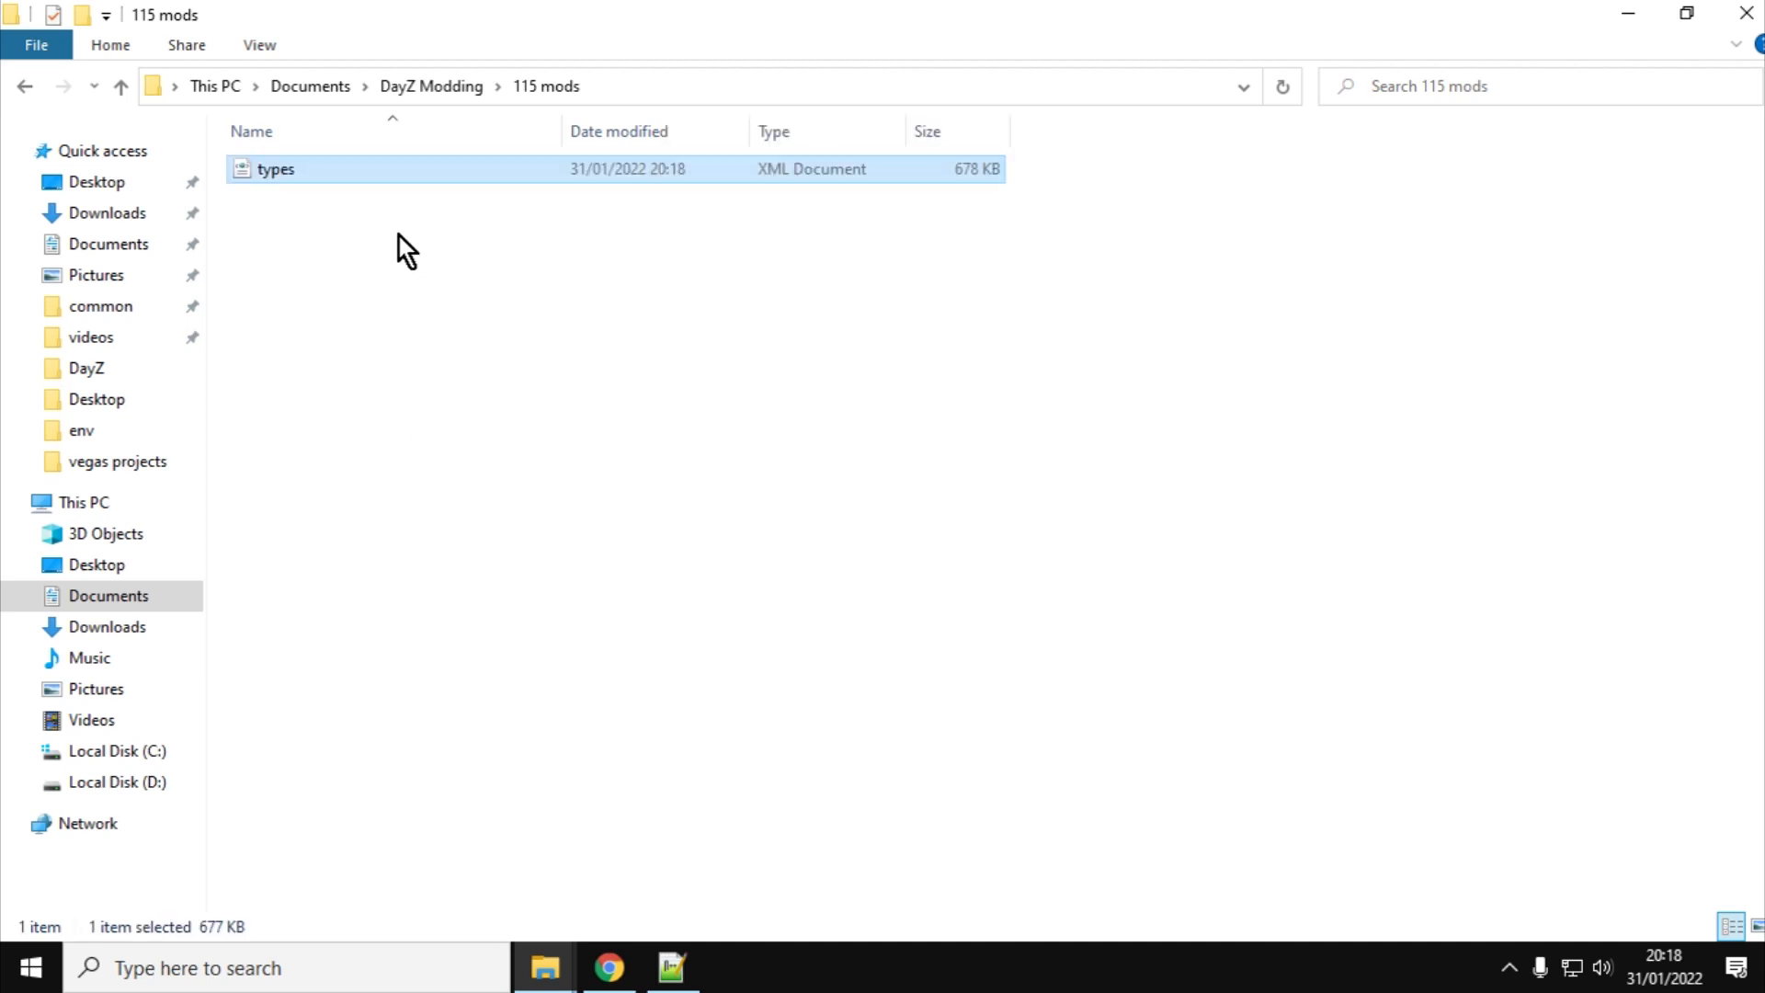
pyautogui.rightClick(274, 169)
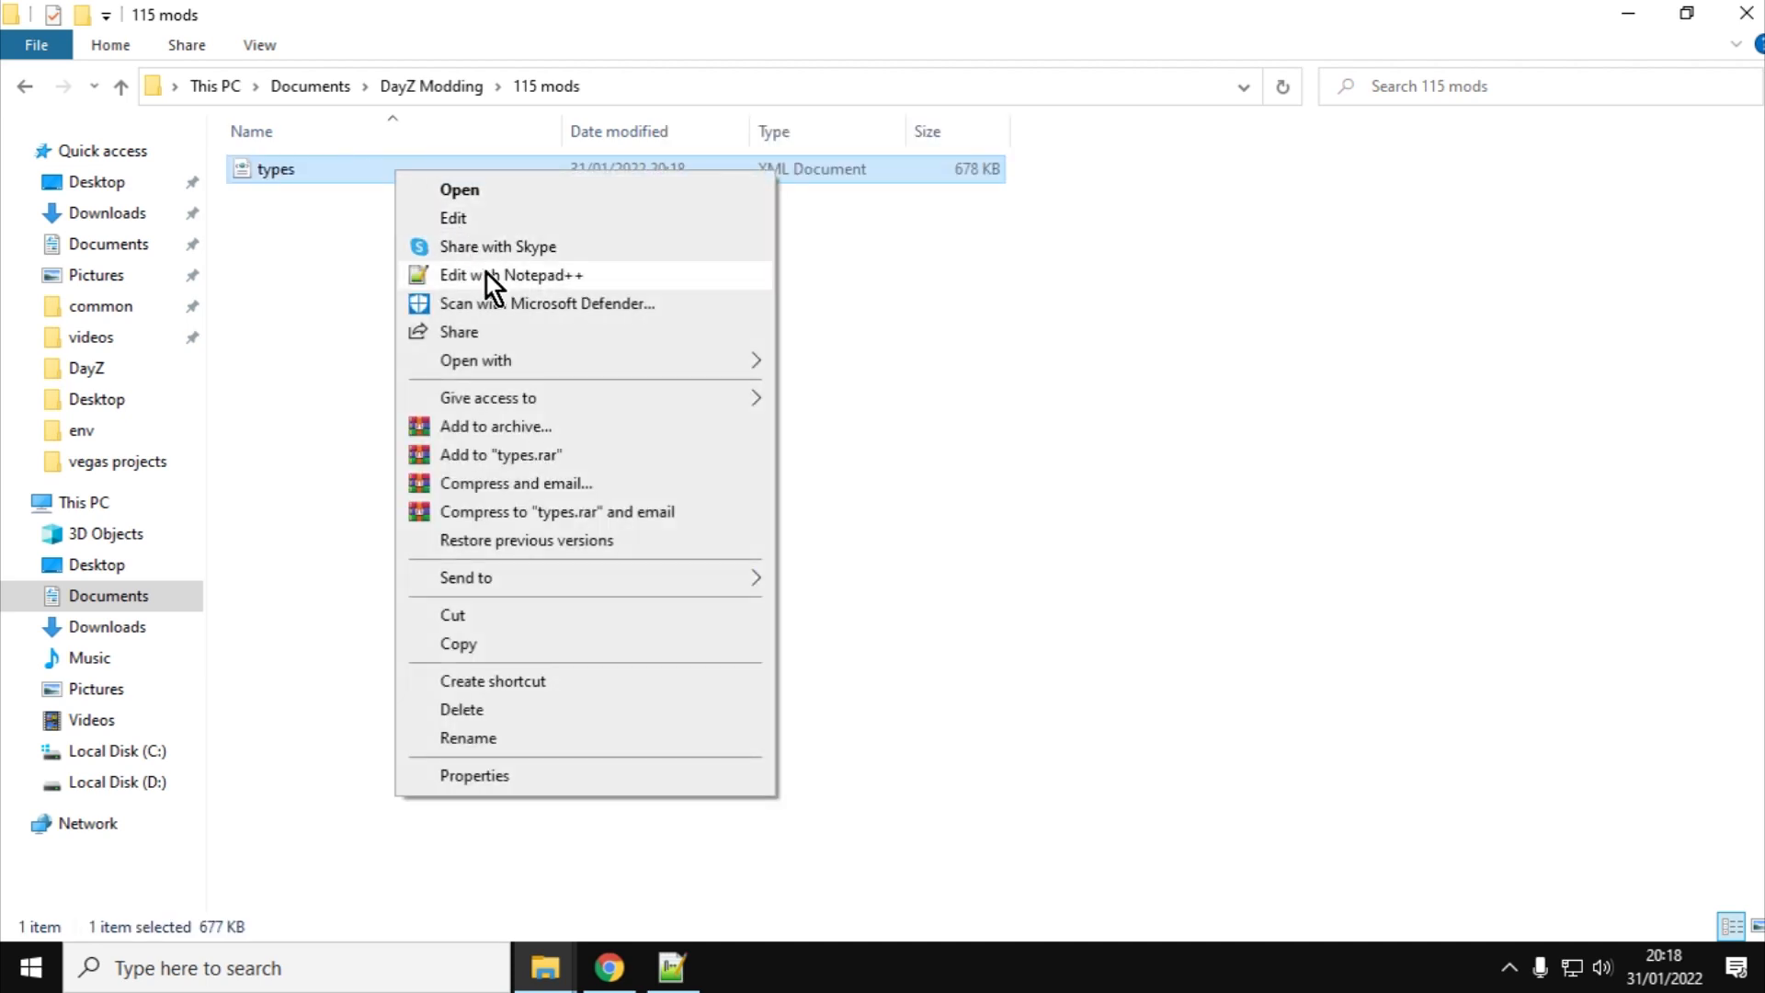
pyautogui.click(508, 274)
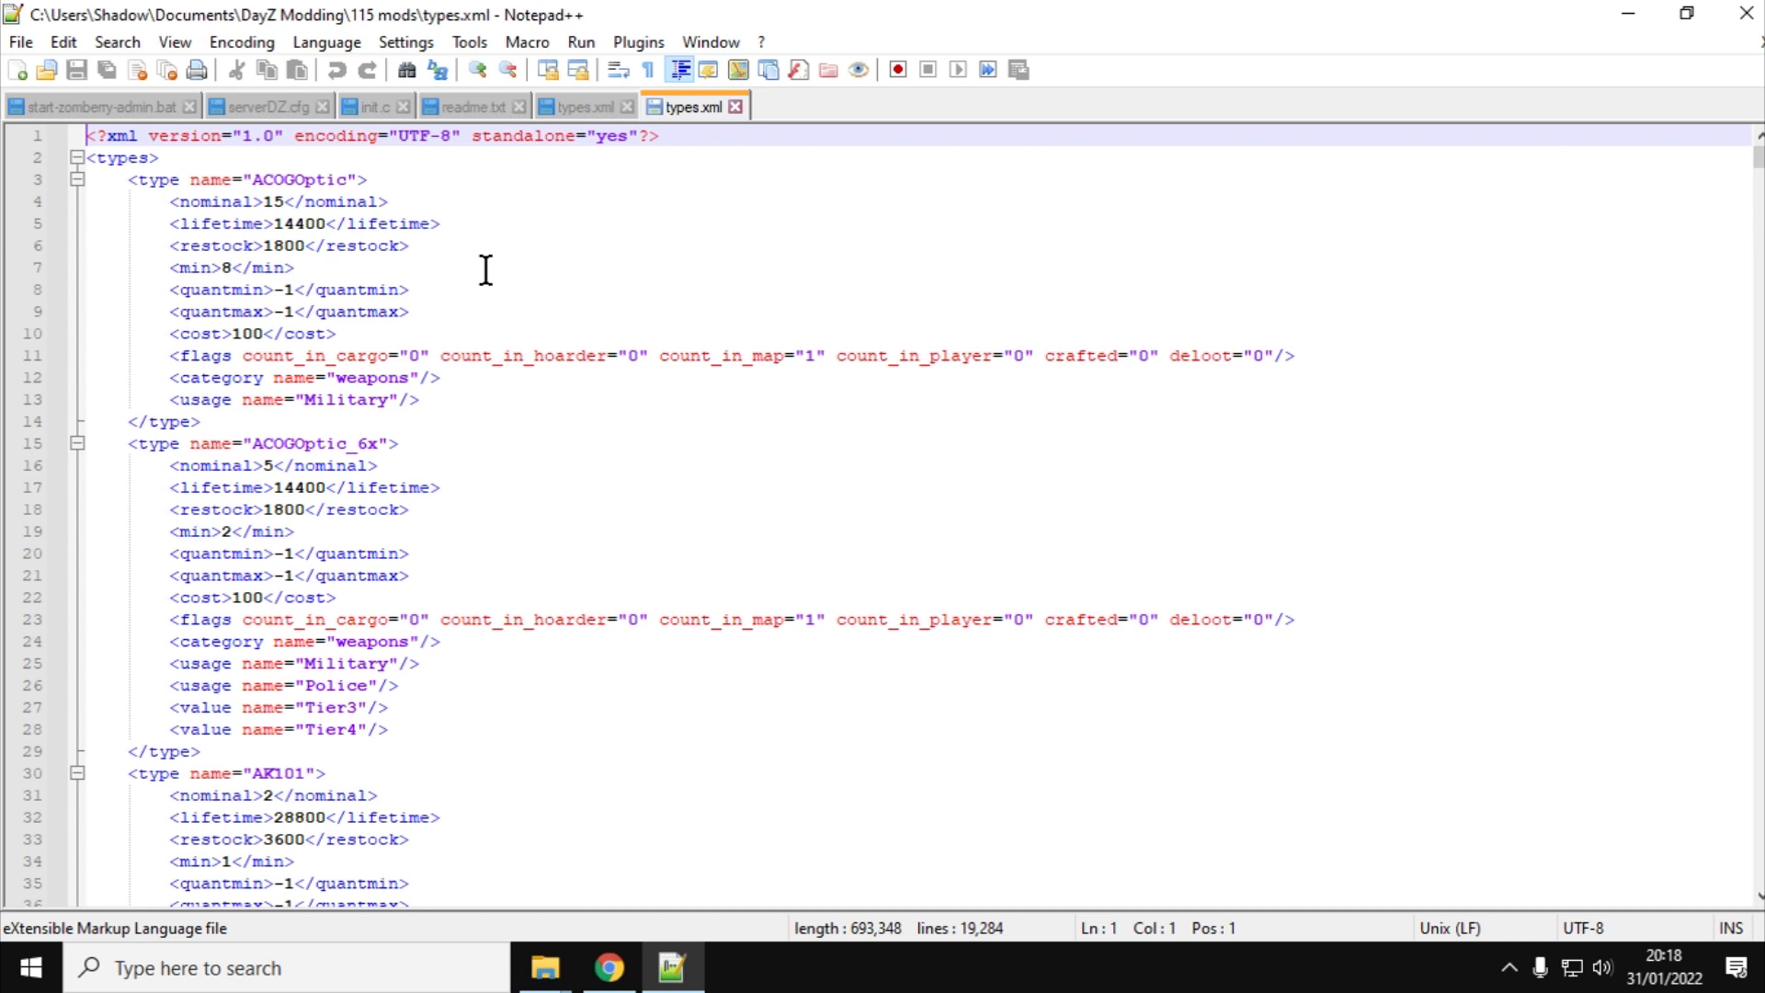
pyautogui.moveTo(544, 967)
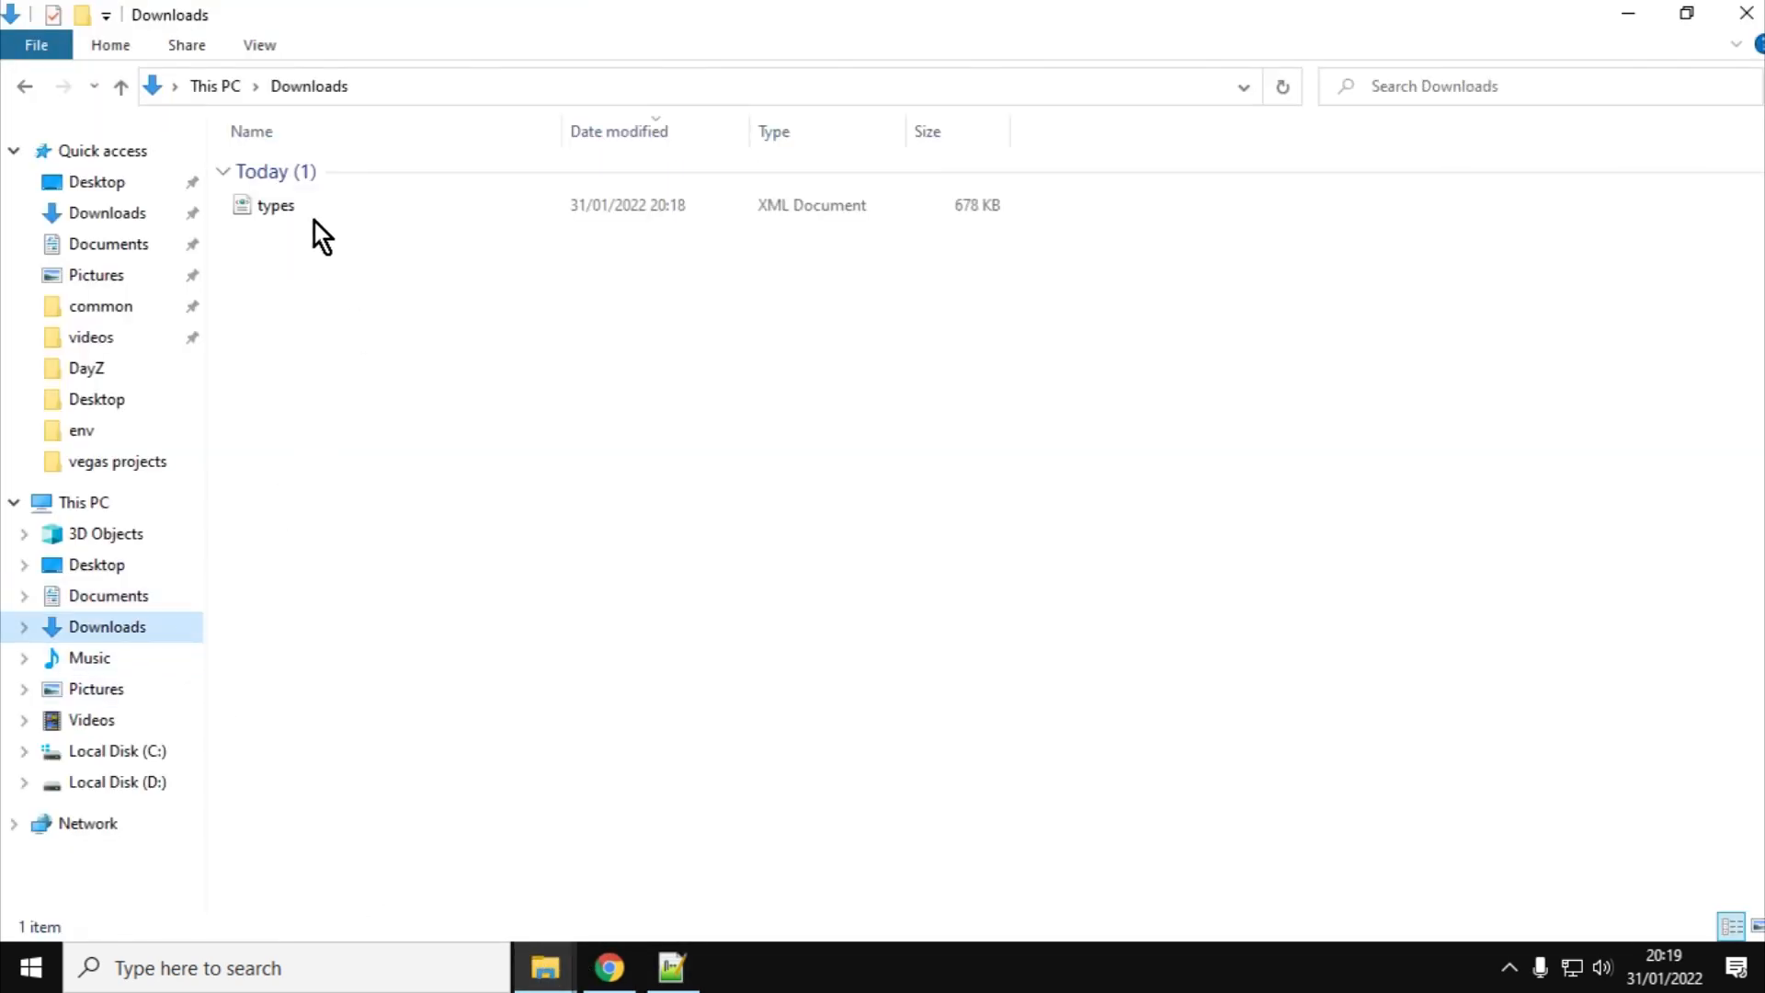
pyautogui.moveTo(314, 213)
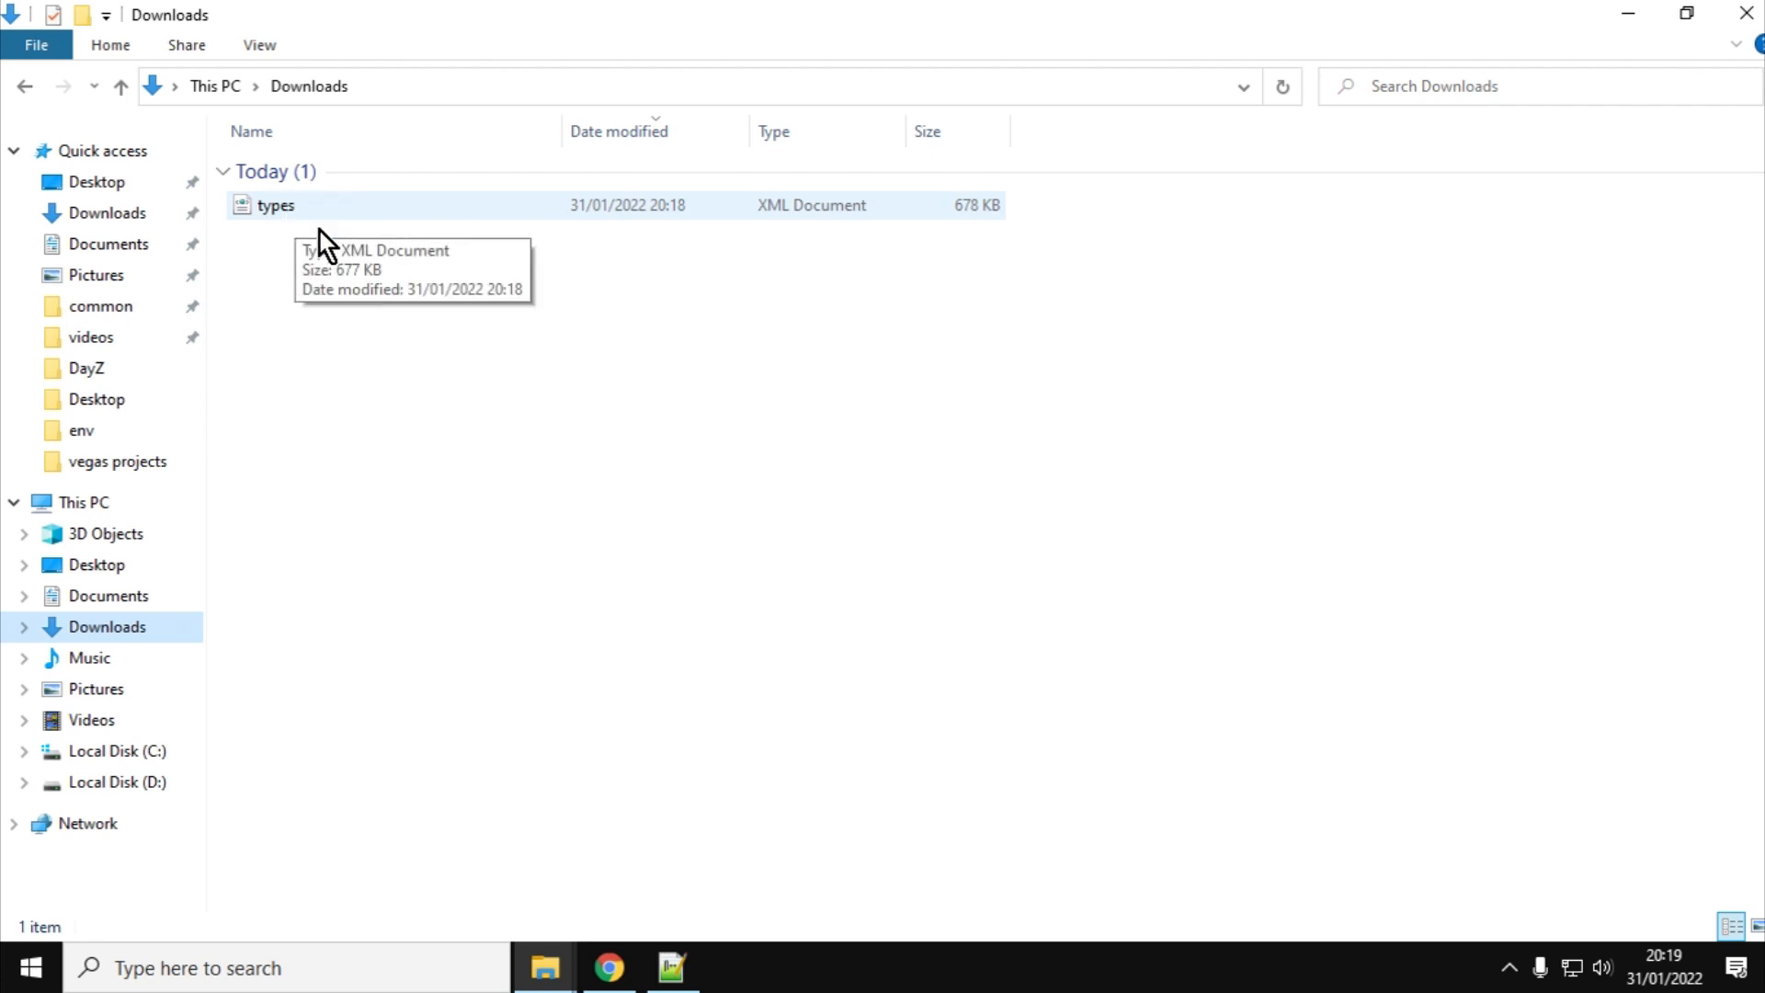
pyautogui.moveTo(546, 967)
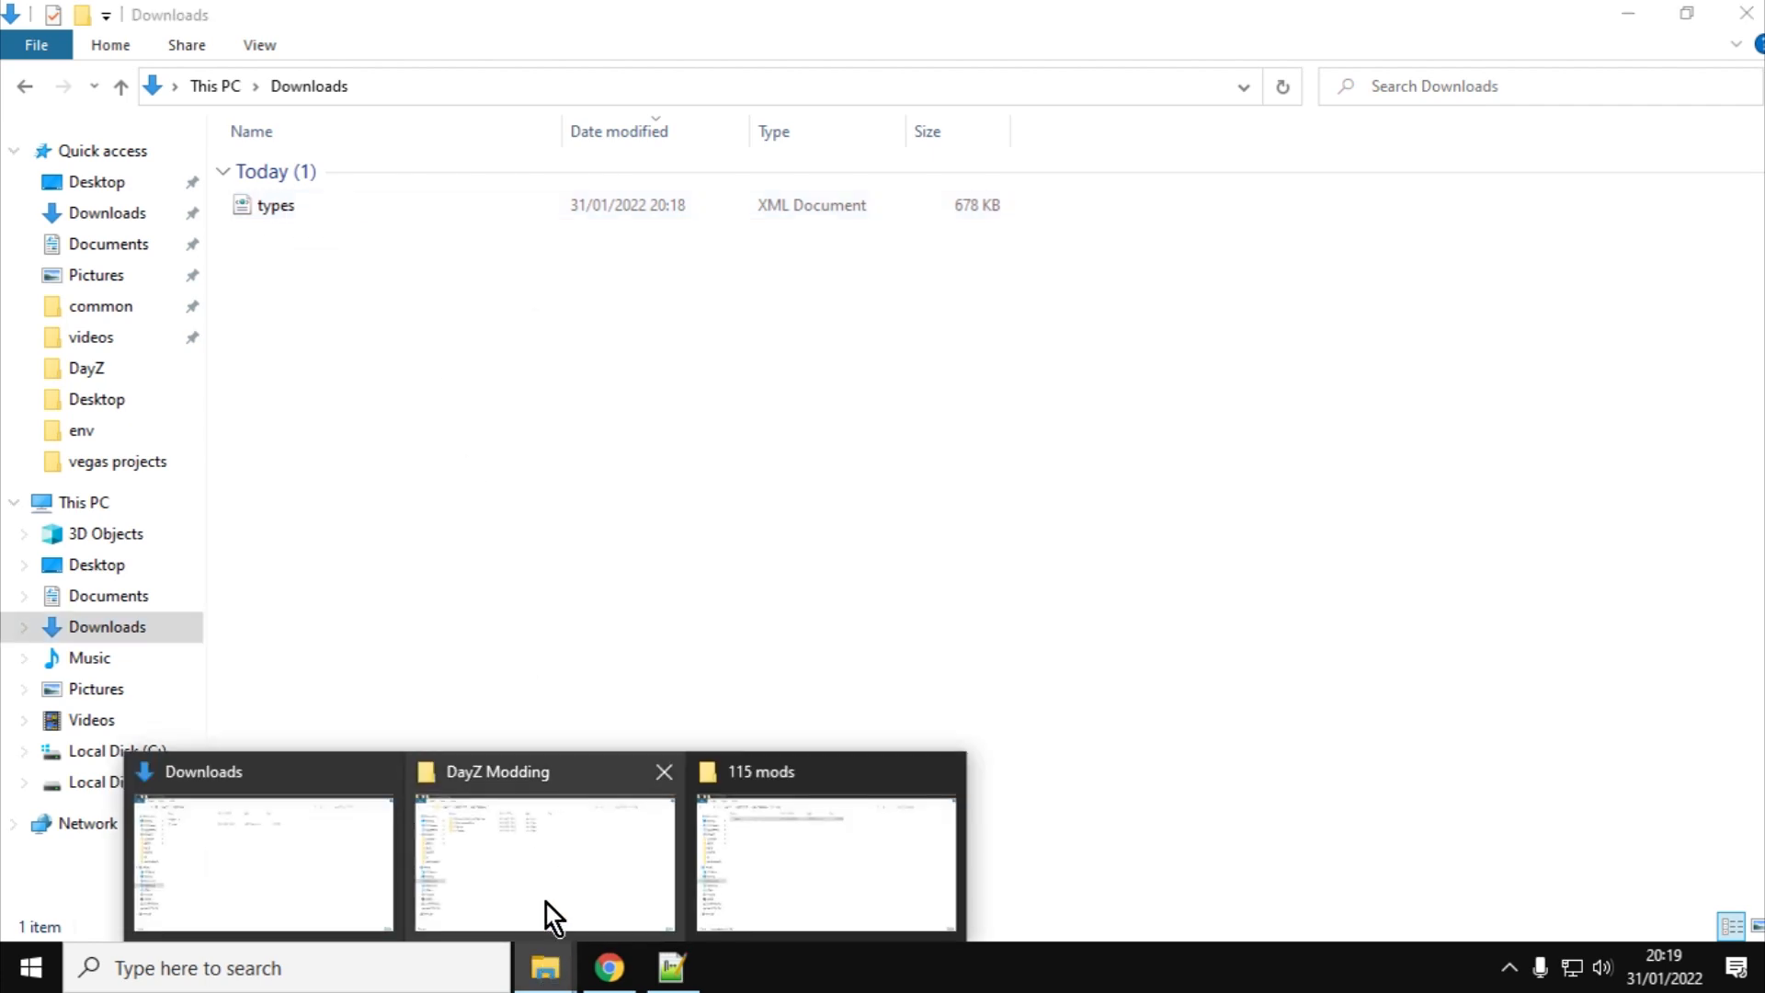
# Check the 115 mods folder contents and return to DayZ Modding
pyautogui.click(544, 855)
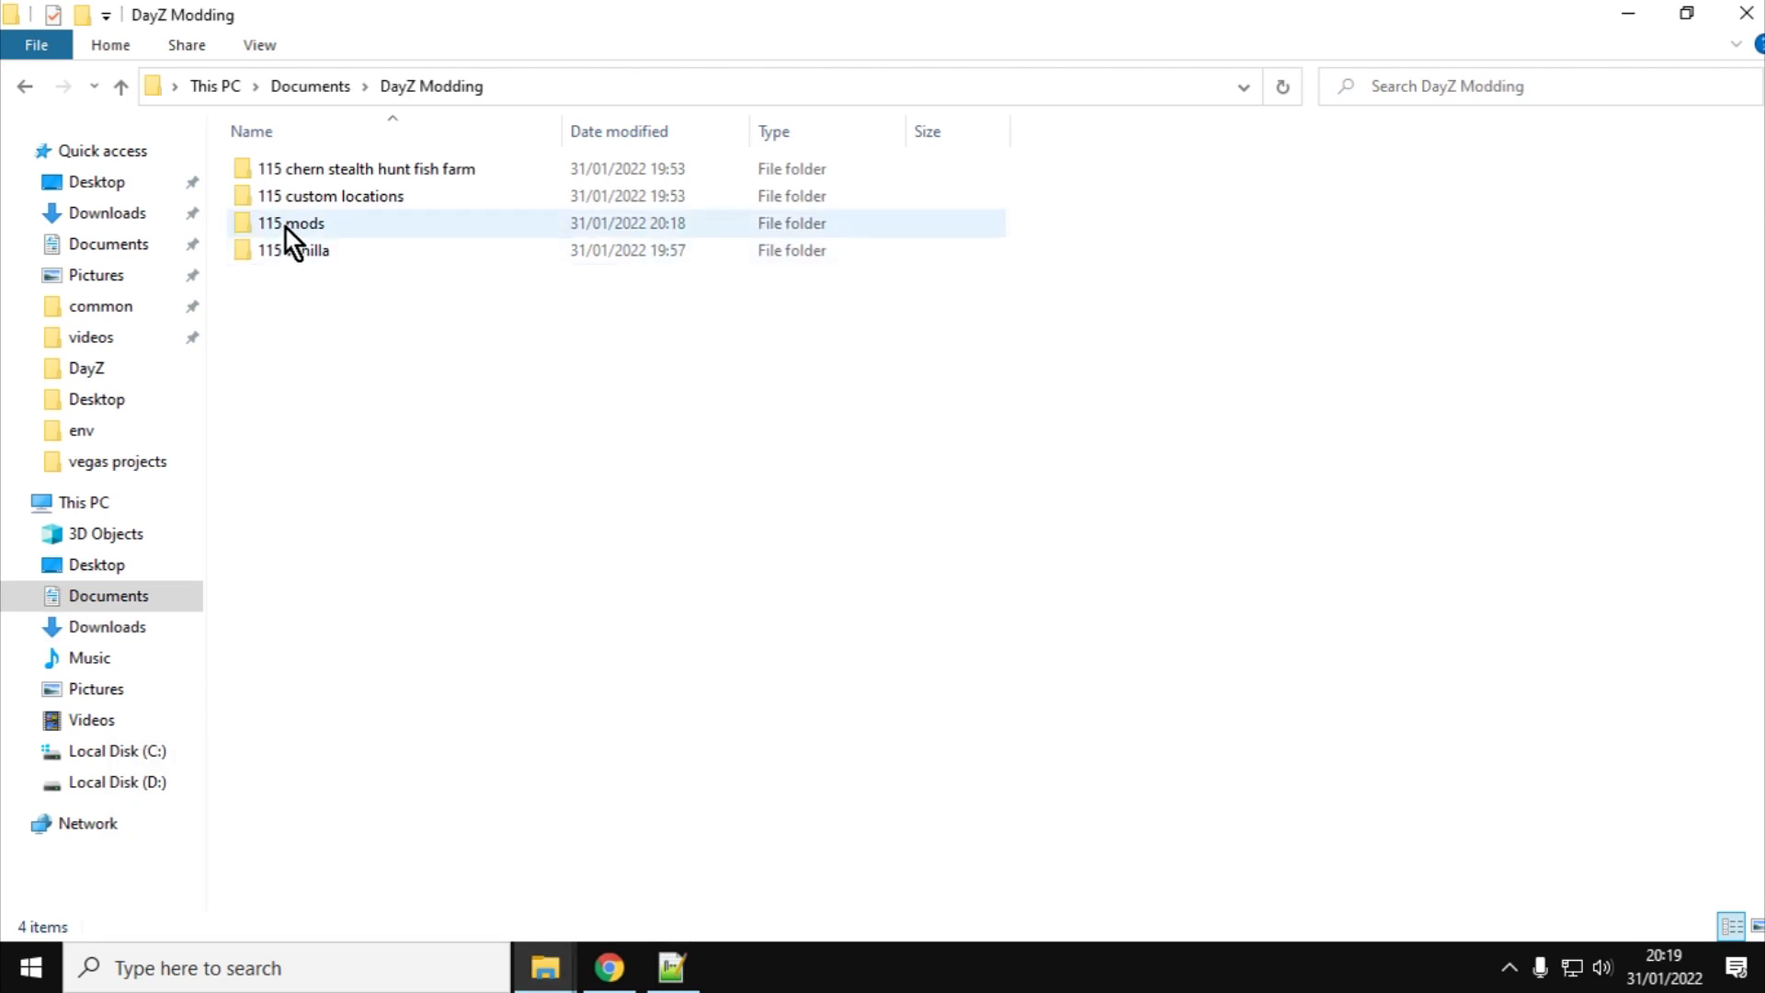
pyautogui.doubleClick(291, 223)
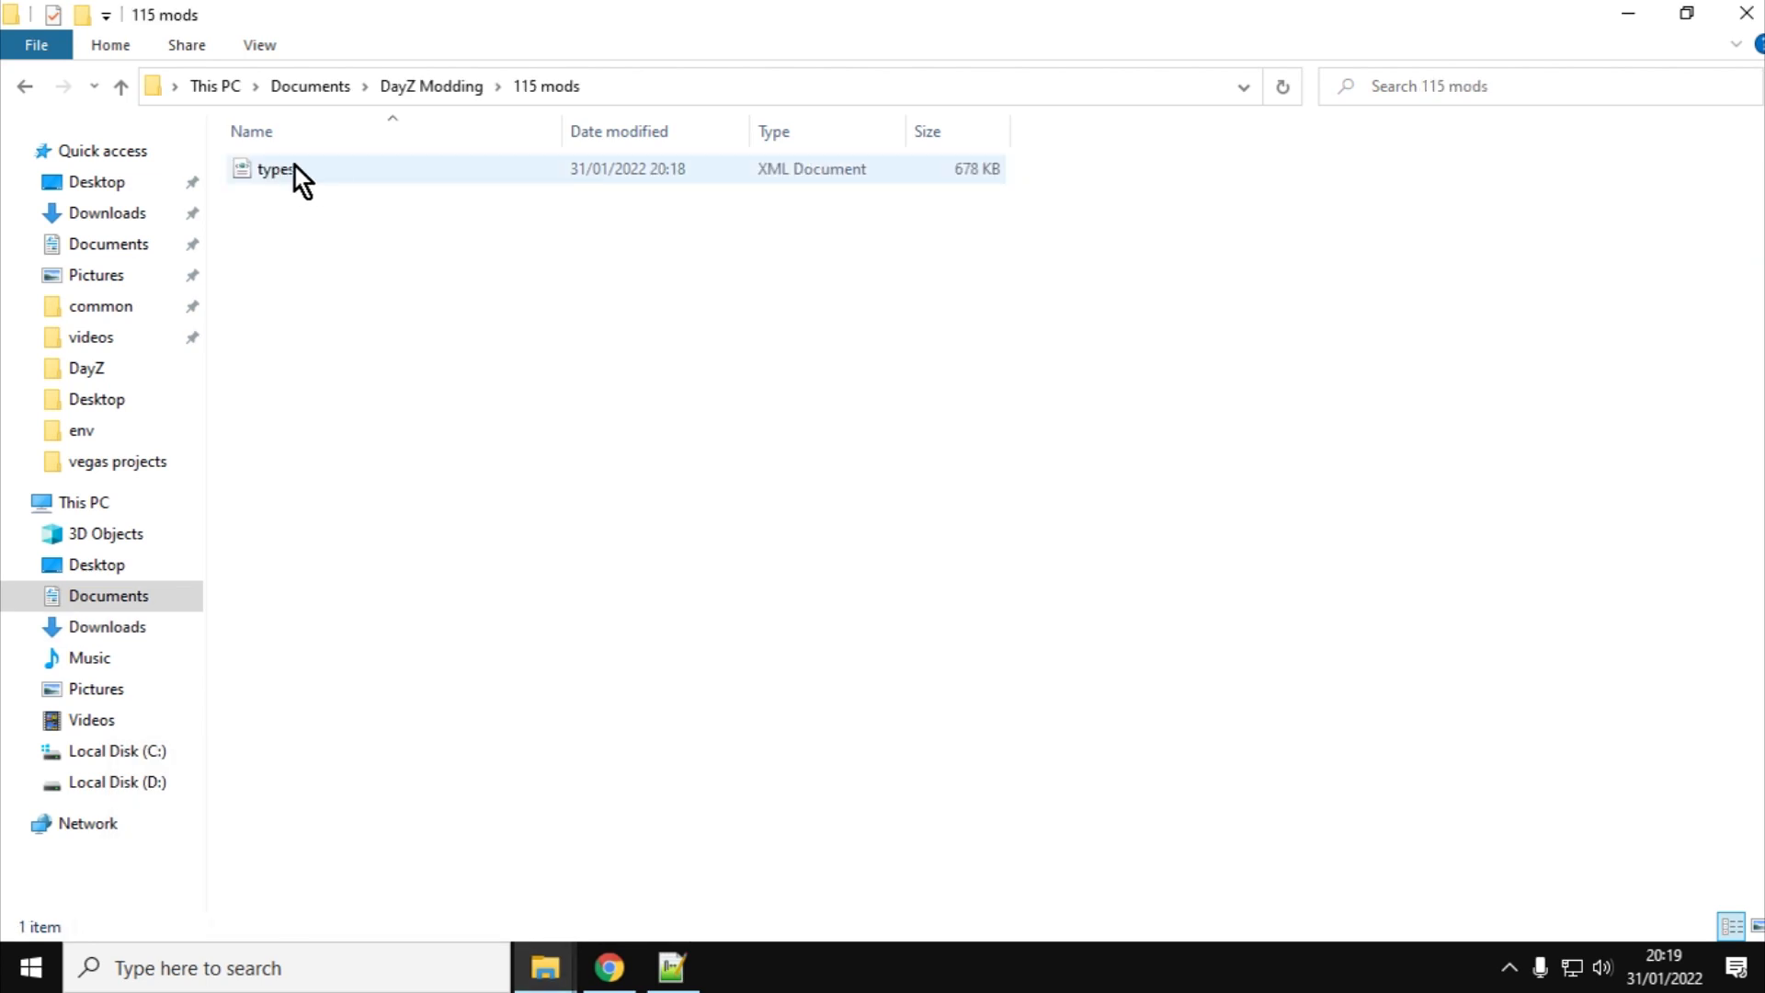
pyautogui.moveTo(544, 966)
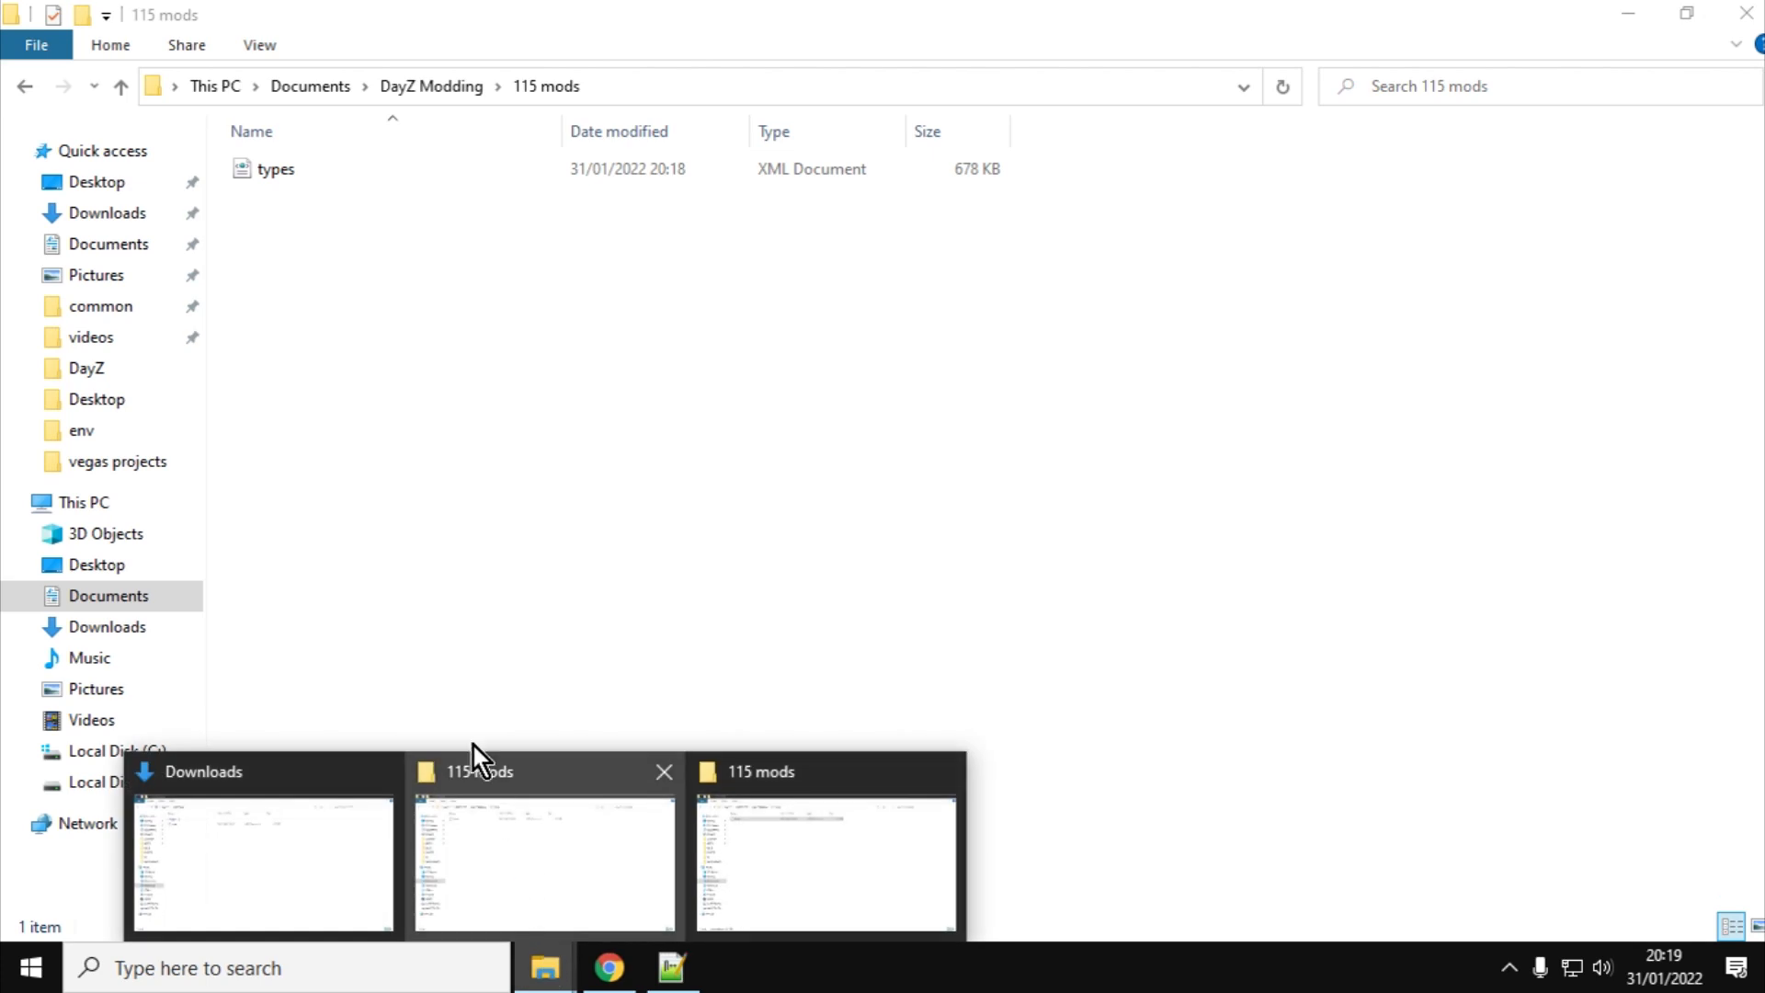
pyautogui.click(121, 87)
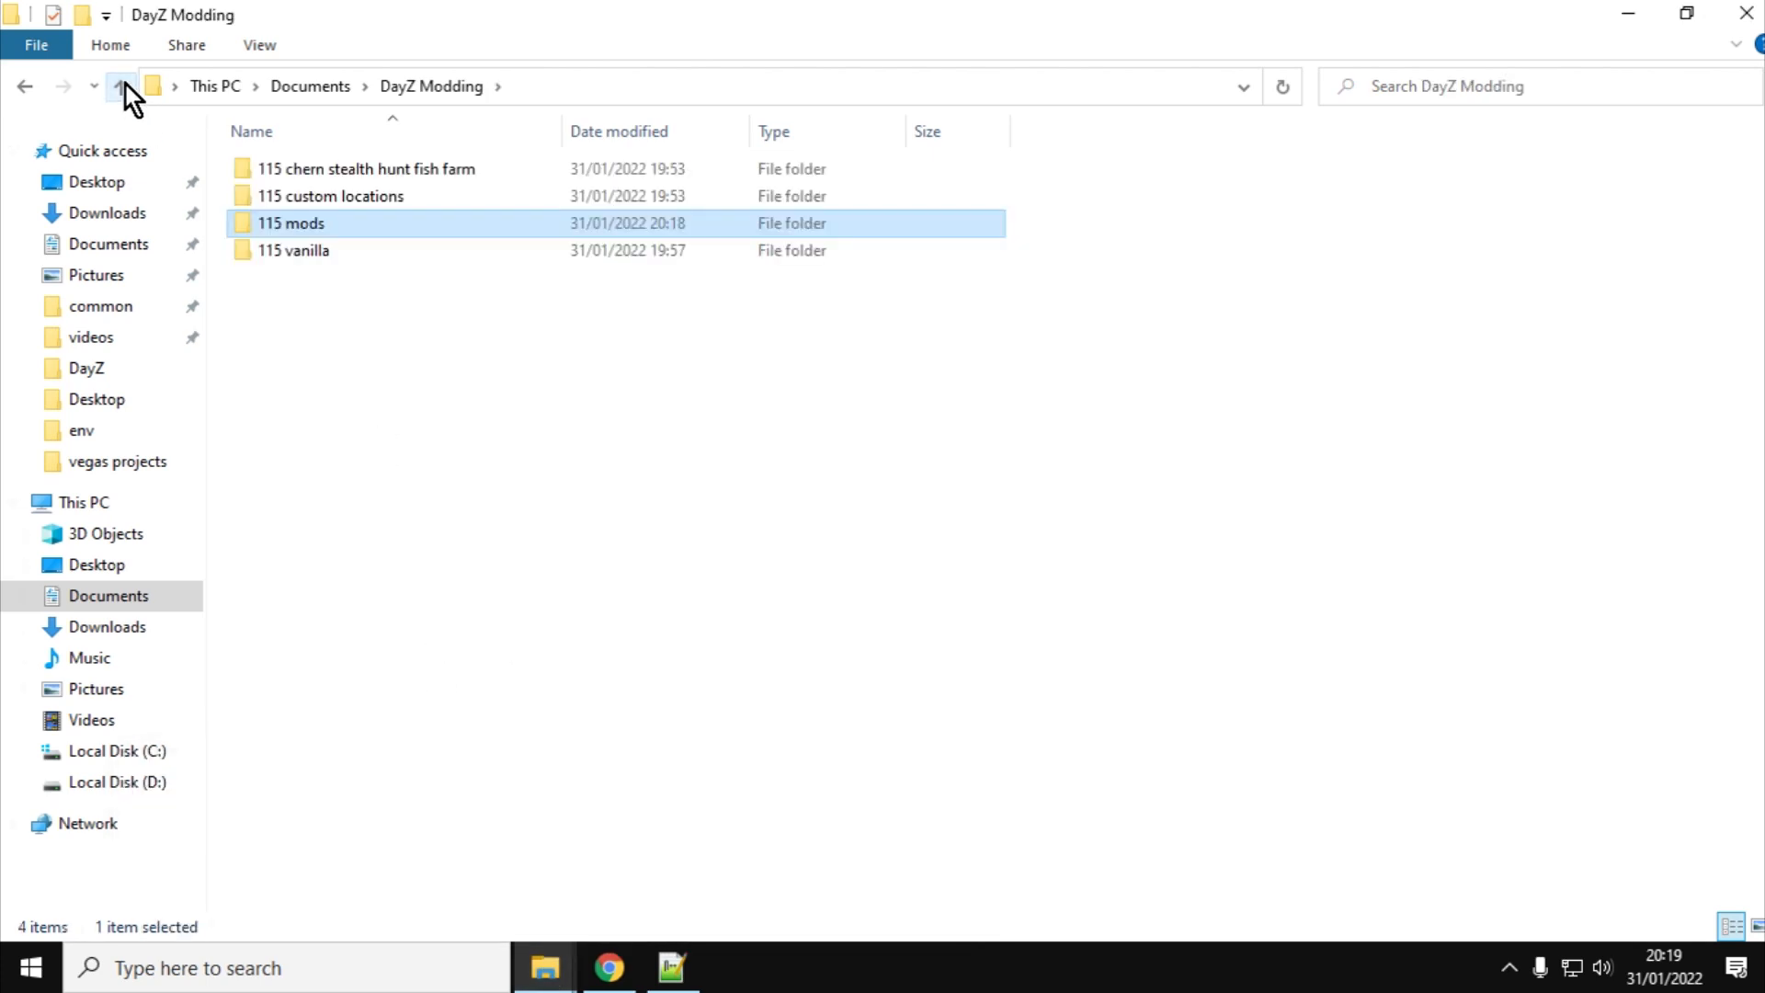
# Navigate 115 vanilla > DayZ-Central-Economy-master > dayzOffline.chernarusplus toward the db folder
pyautogui.doubleClick(294, 250)
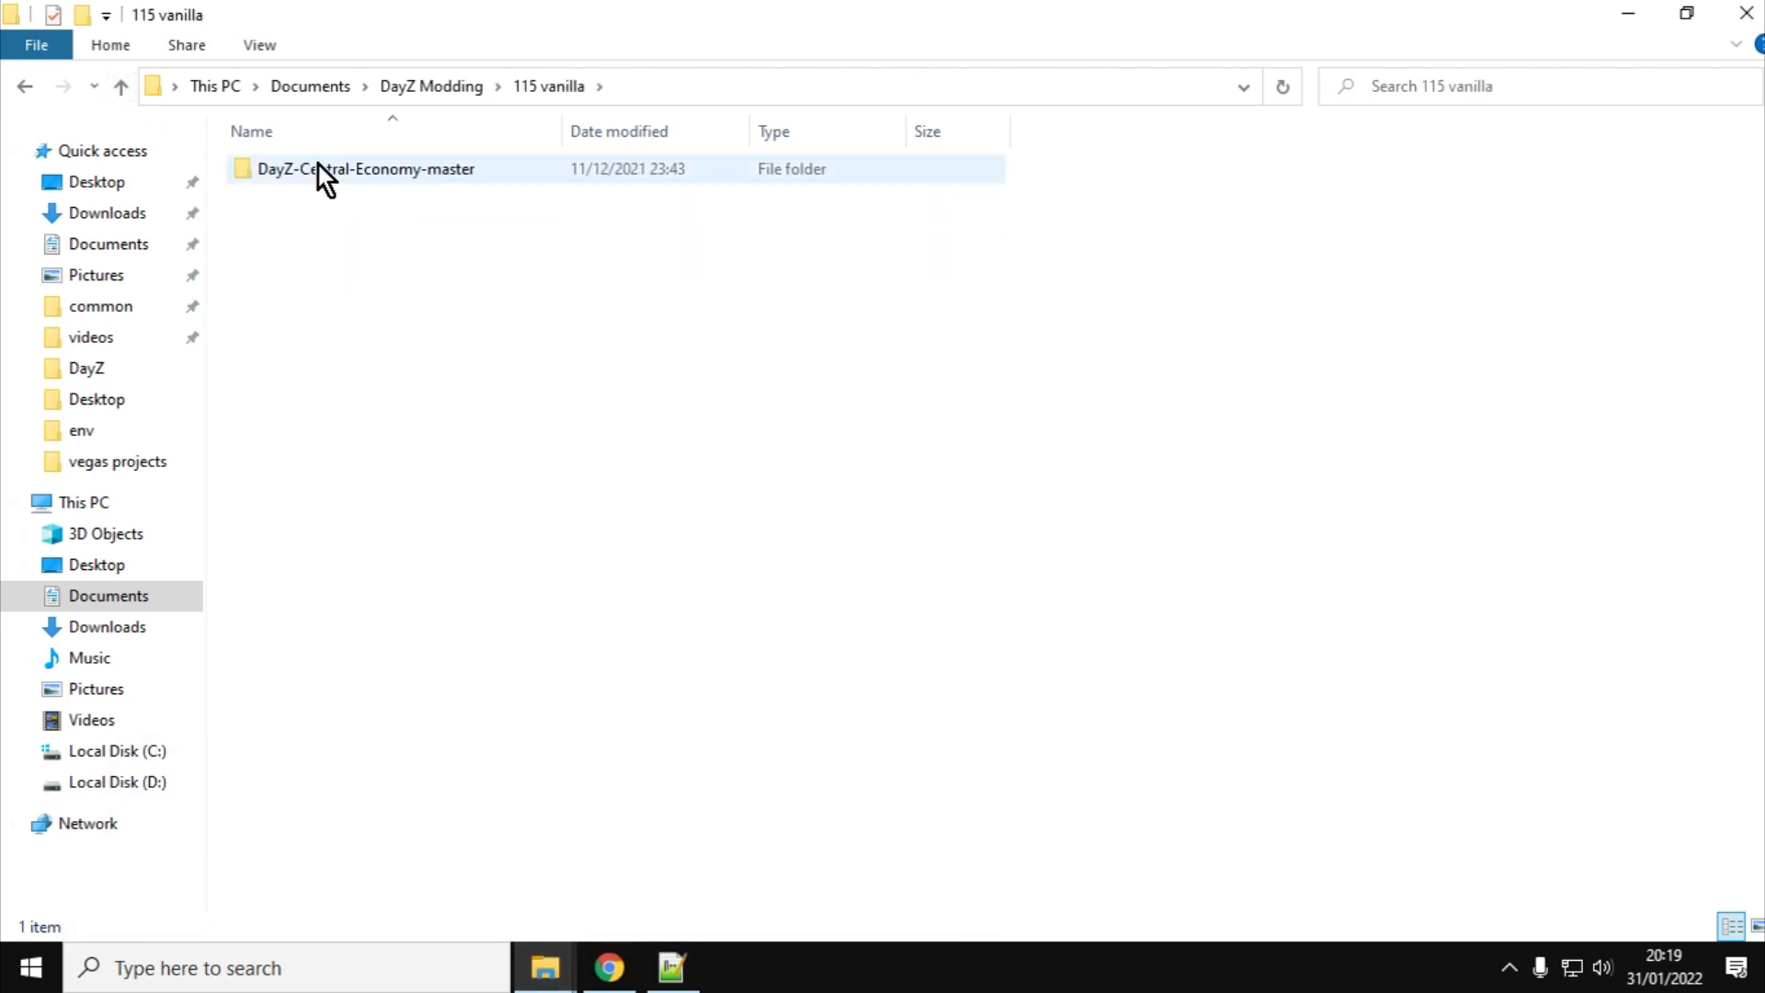
pyautogui.doubleClick(366, 170)
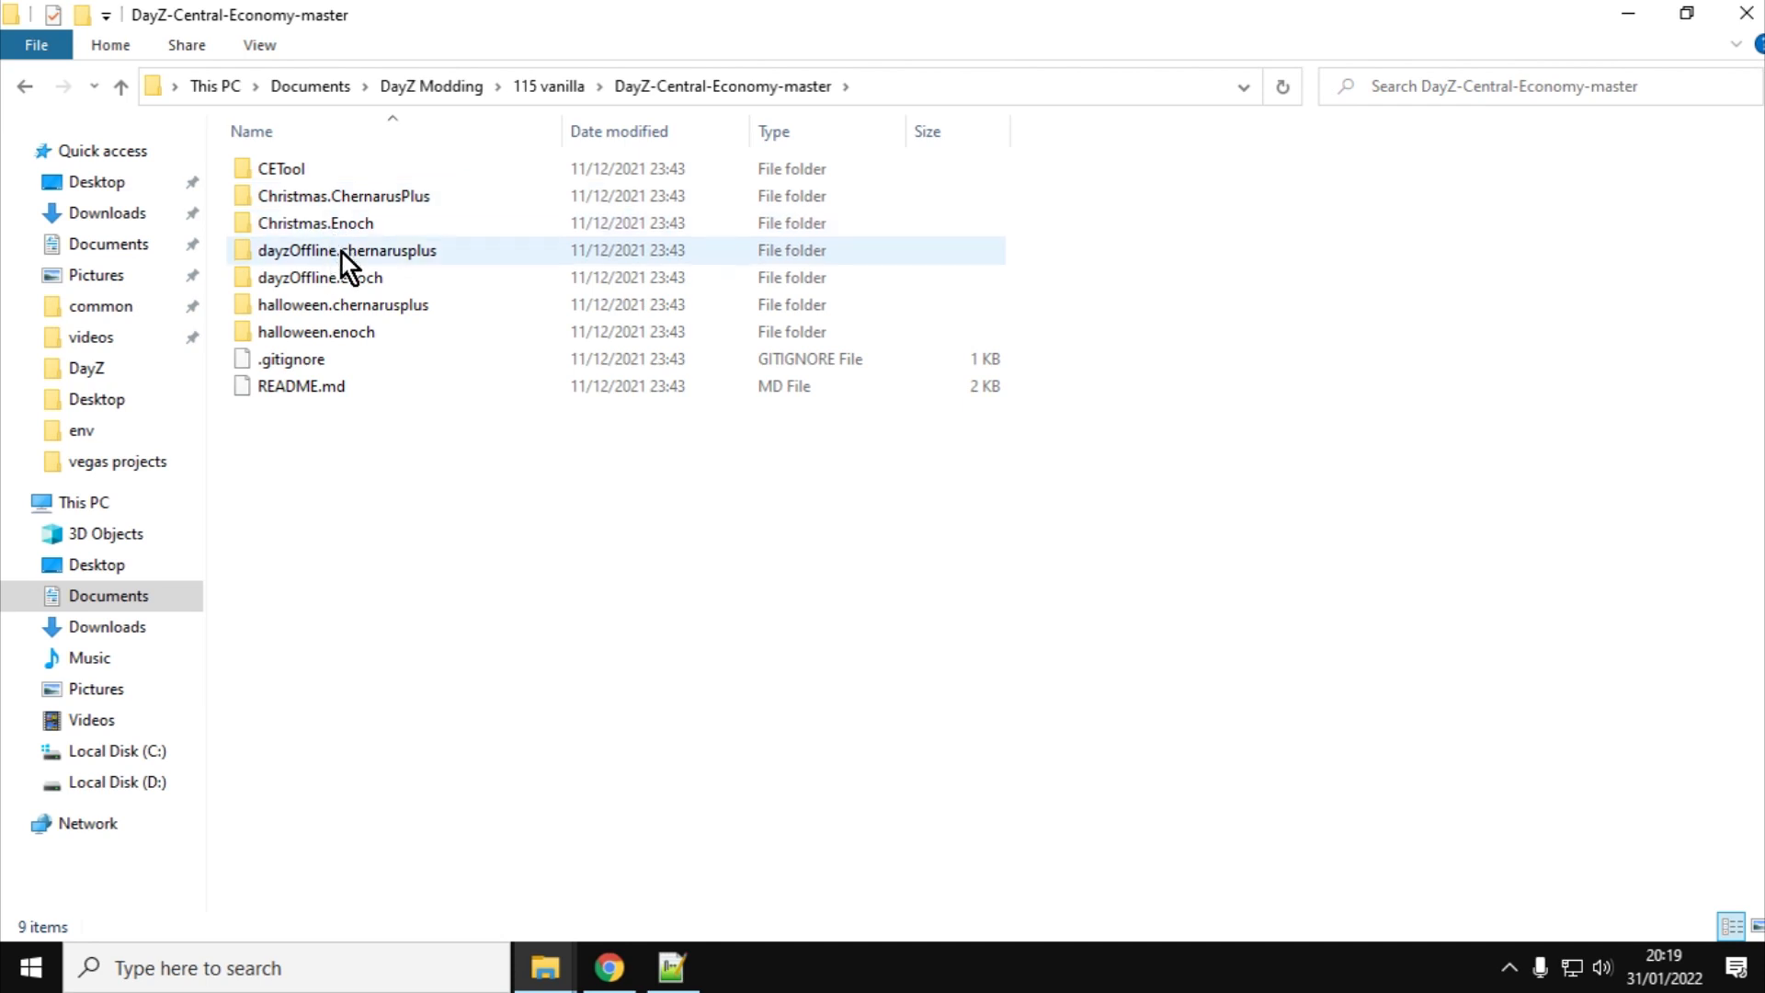
pyautogui.doubleClick(346, 250)
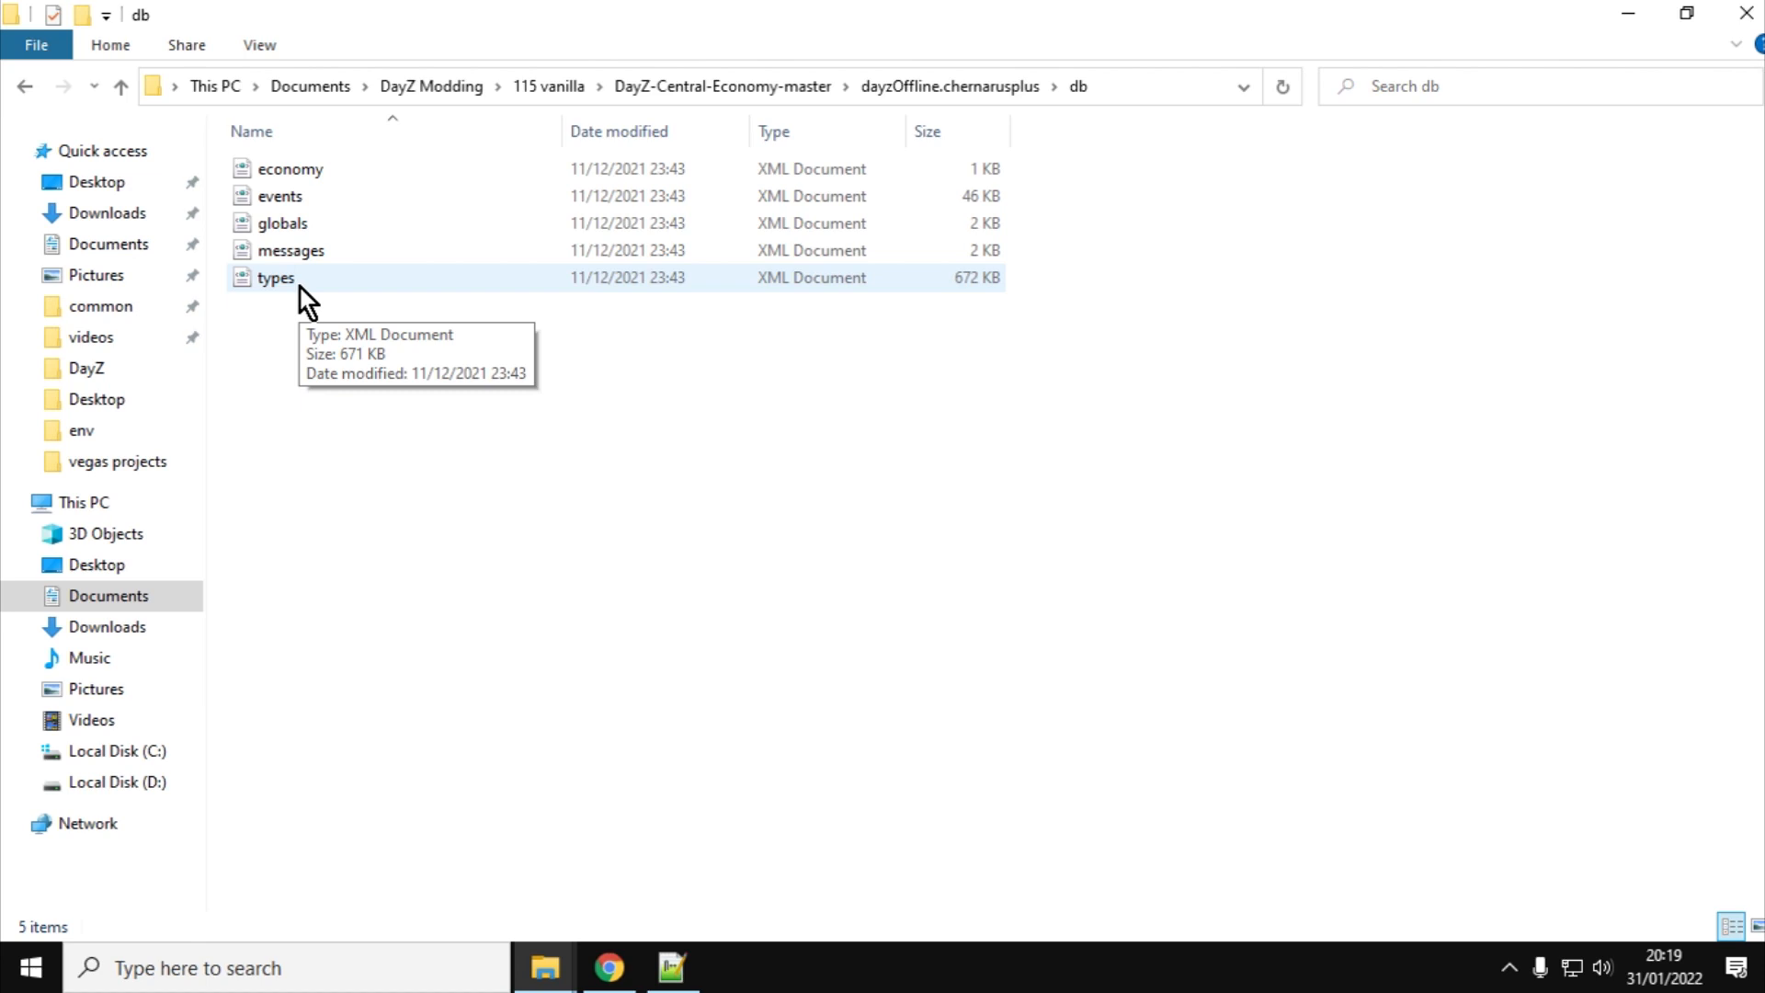
pyautogui.moveTo(535, 535)
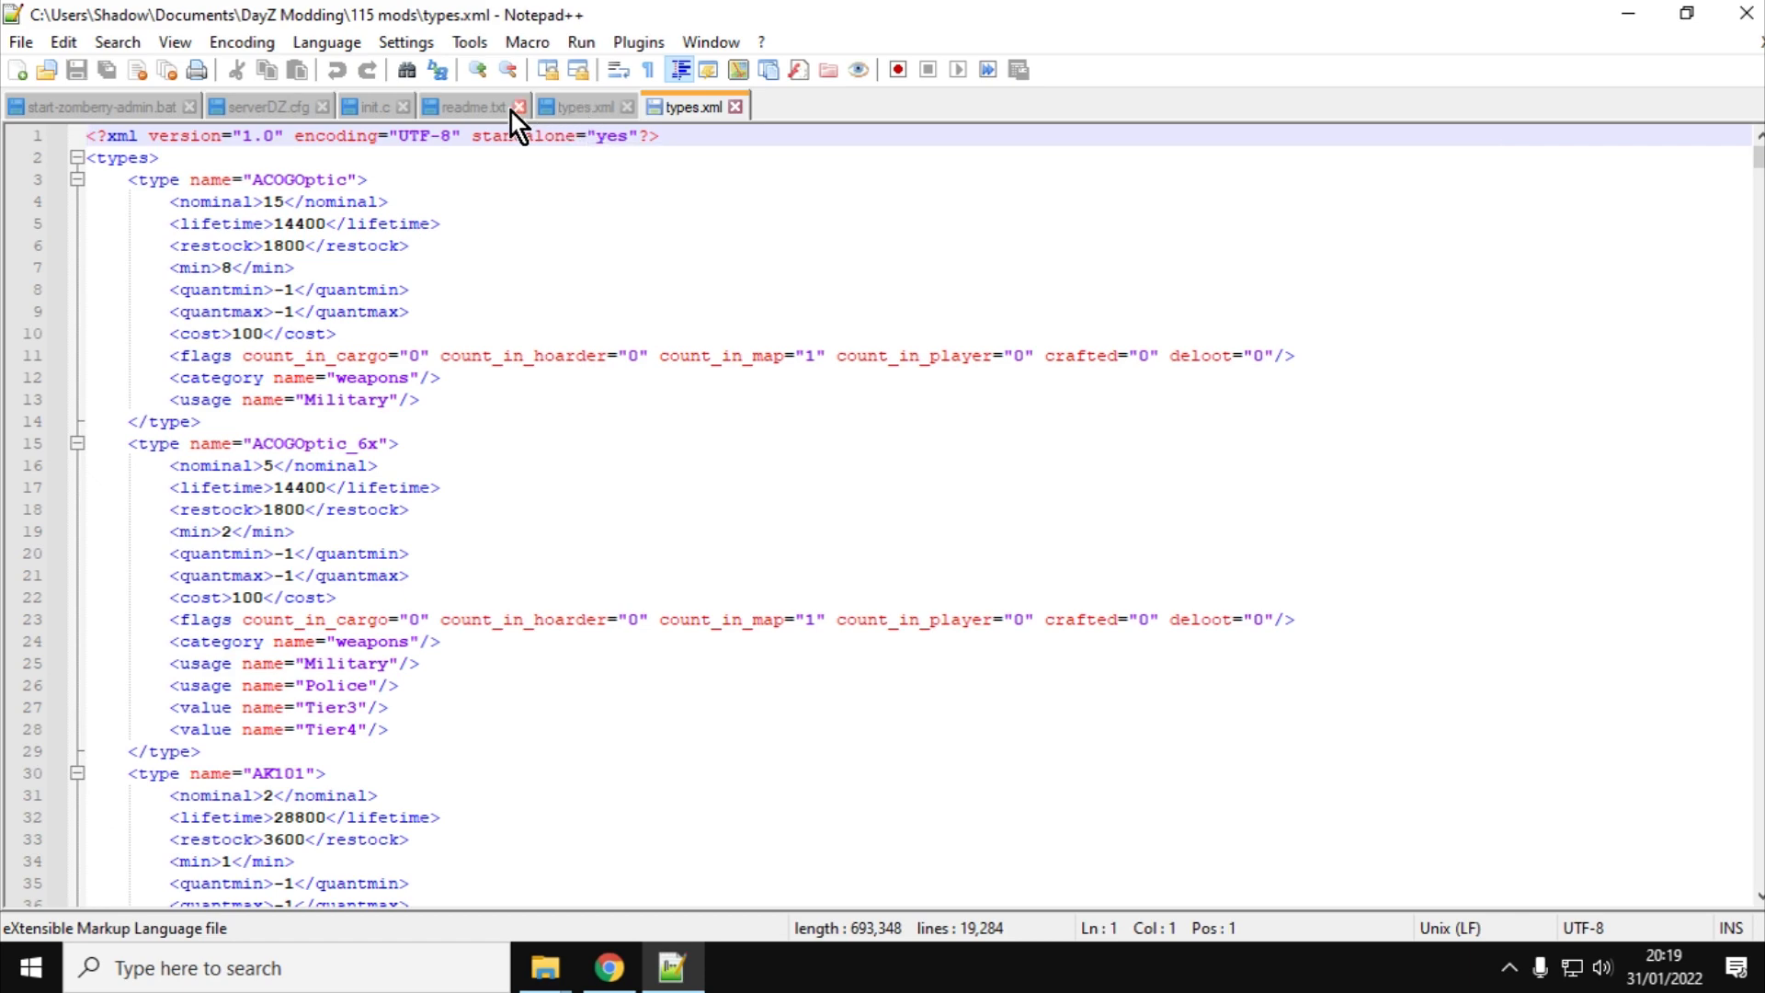
# Switch to readme.txt and scroll through the changelog, selecting and deselecting the DONE feature lines
pyautogui.click(462, 106)
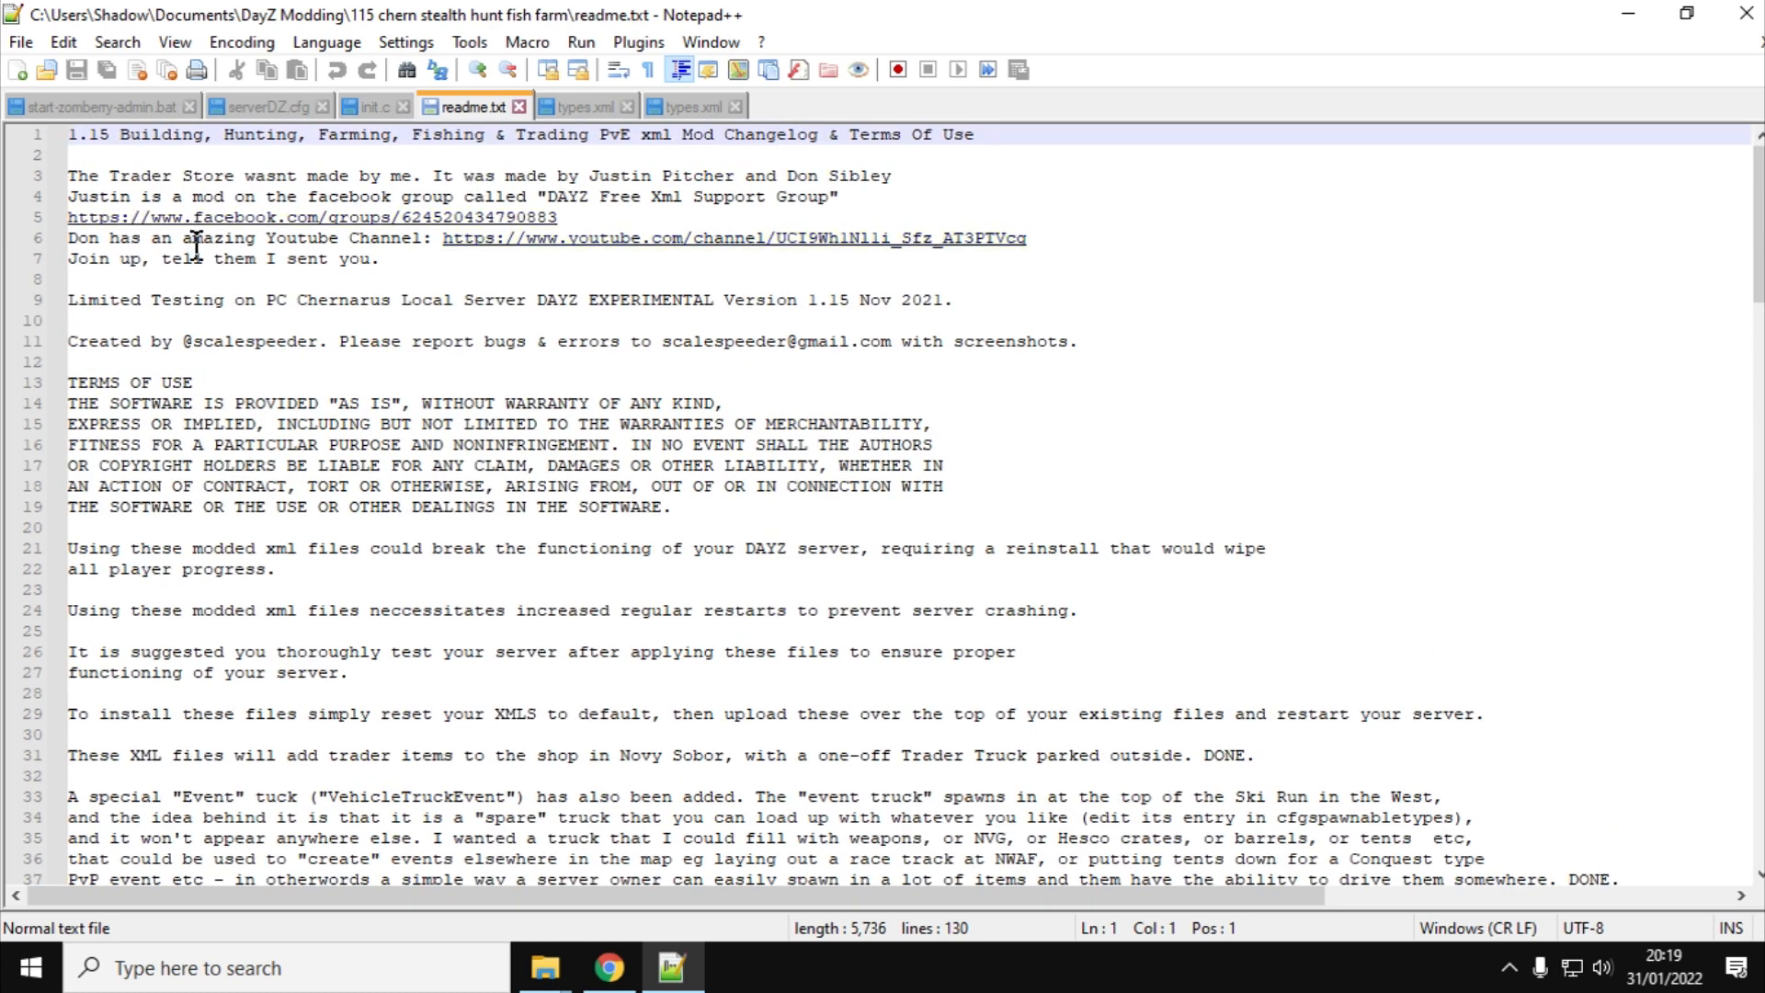
pyautogui.click(70, 134)
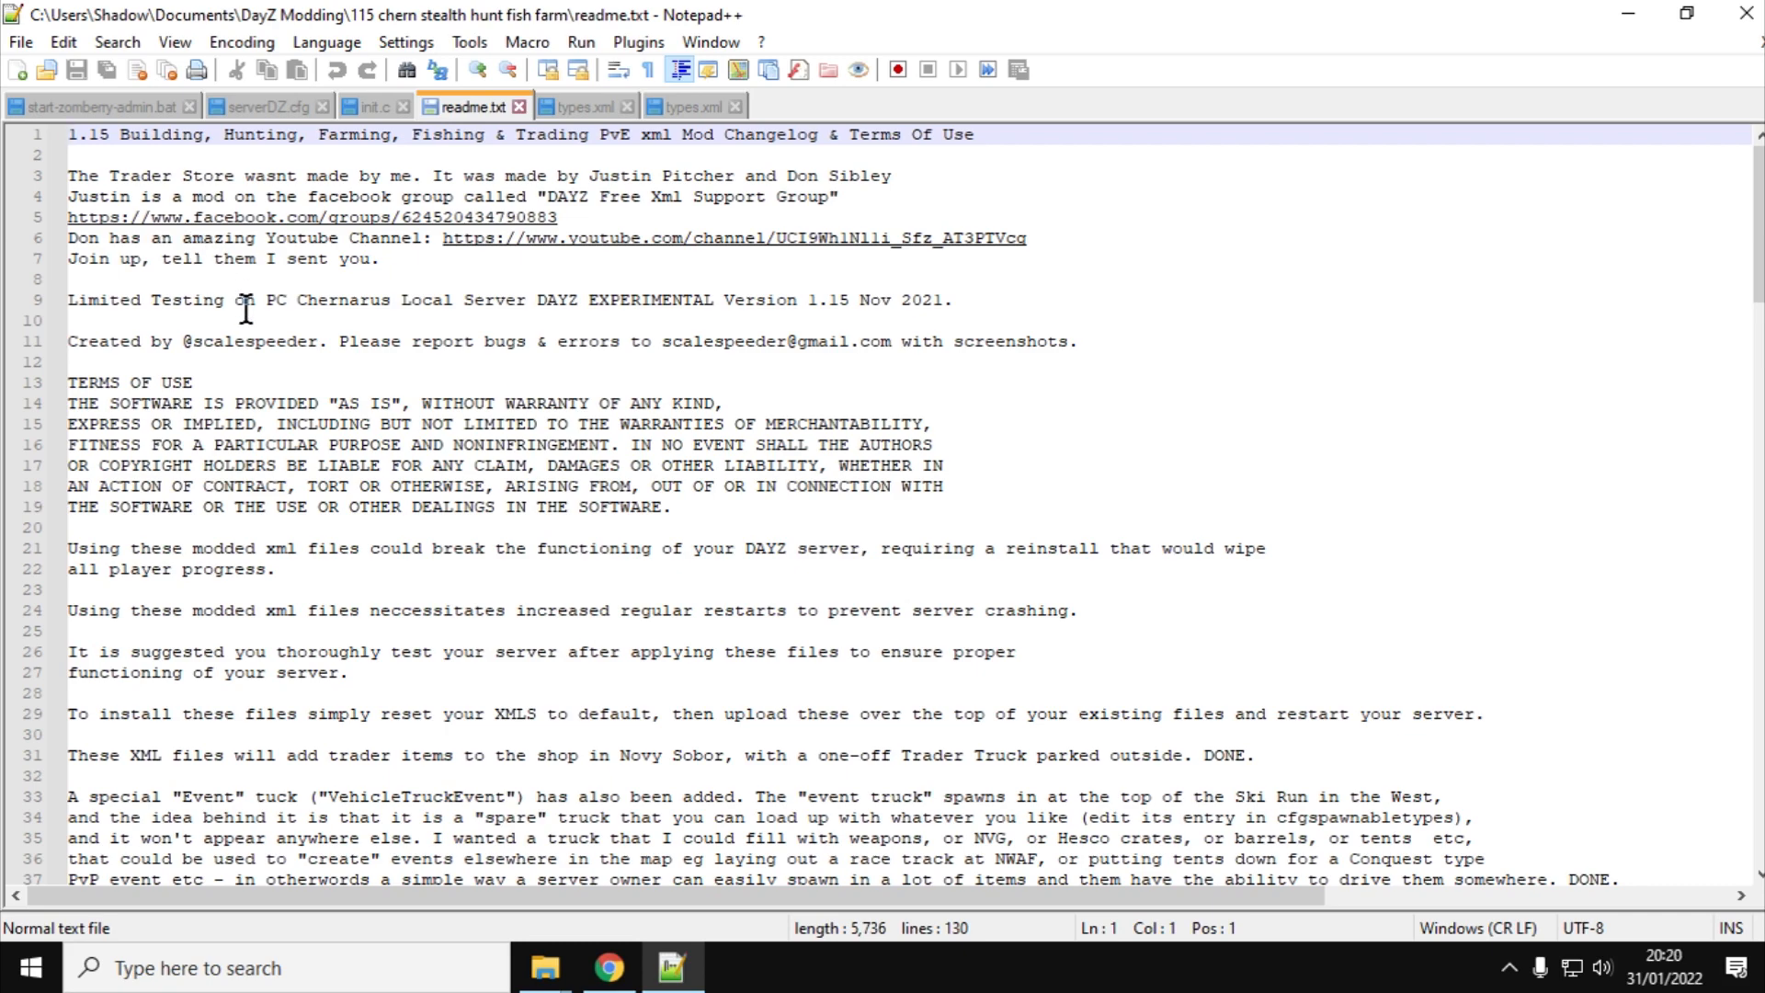
pyautogui.scroll(-3)
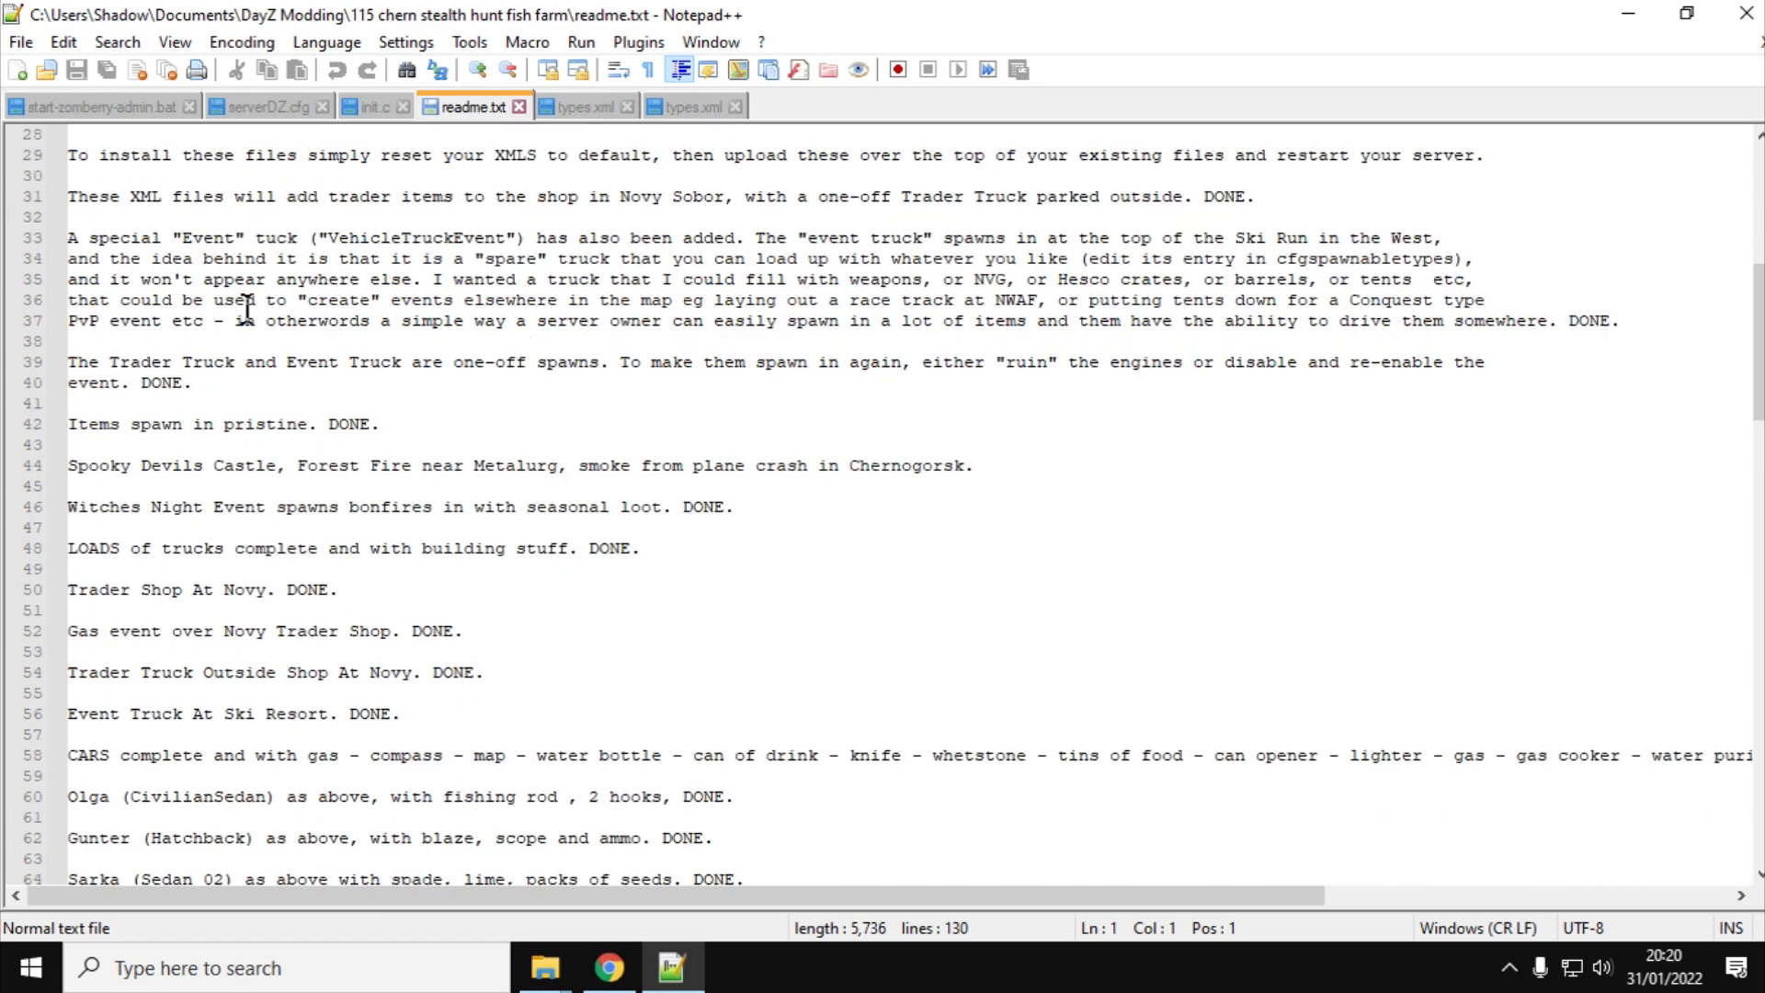
pyautogui.moveTo(134, 371)
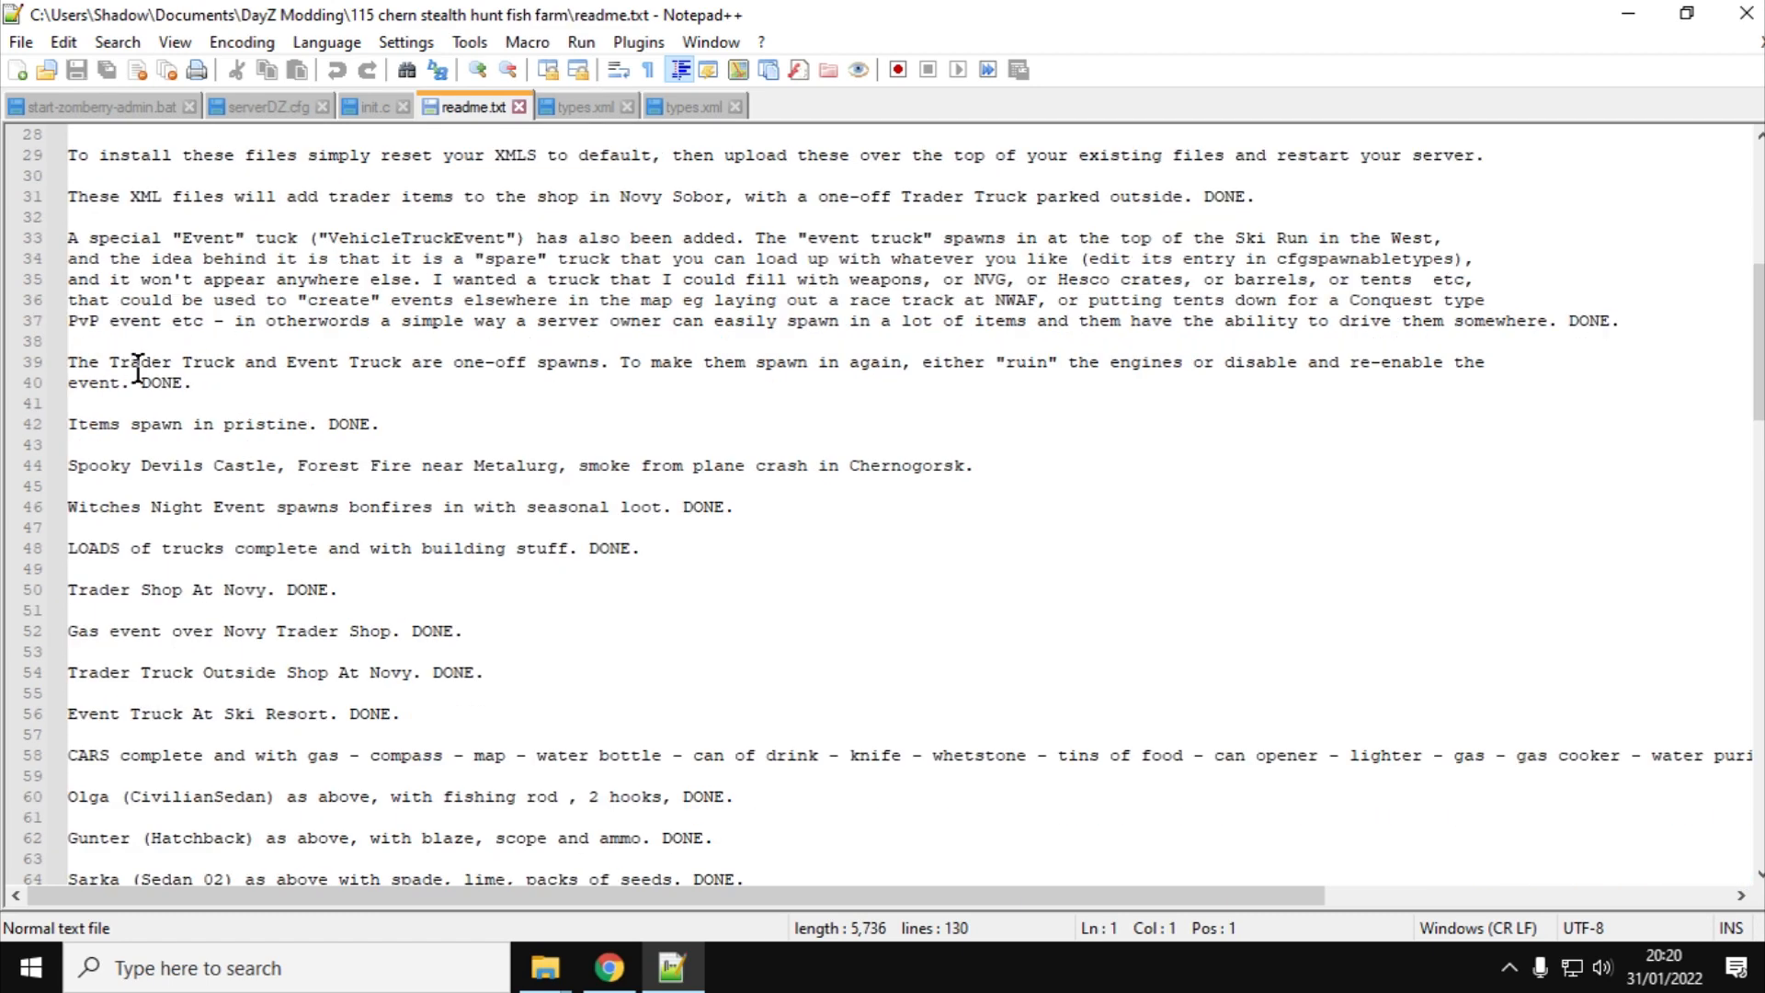
pyautogui.moveTo(121, 425)
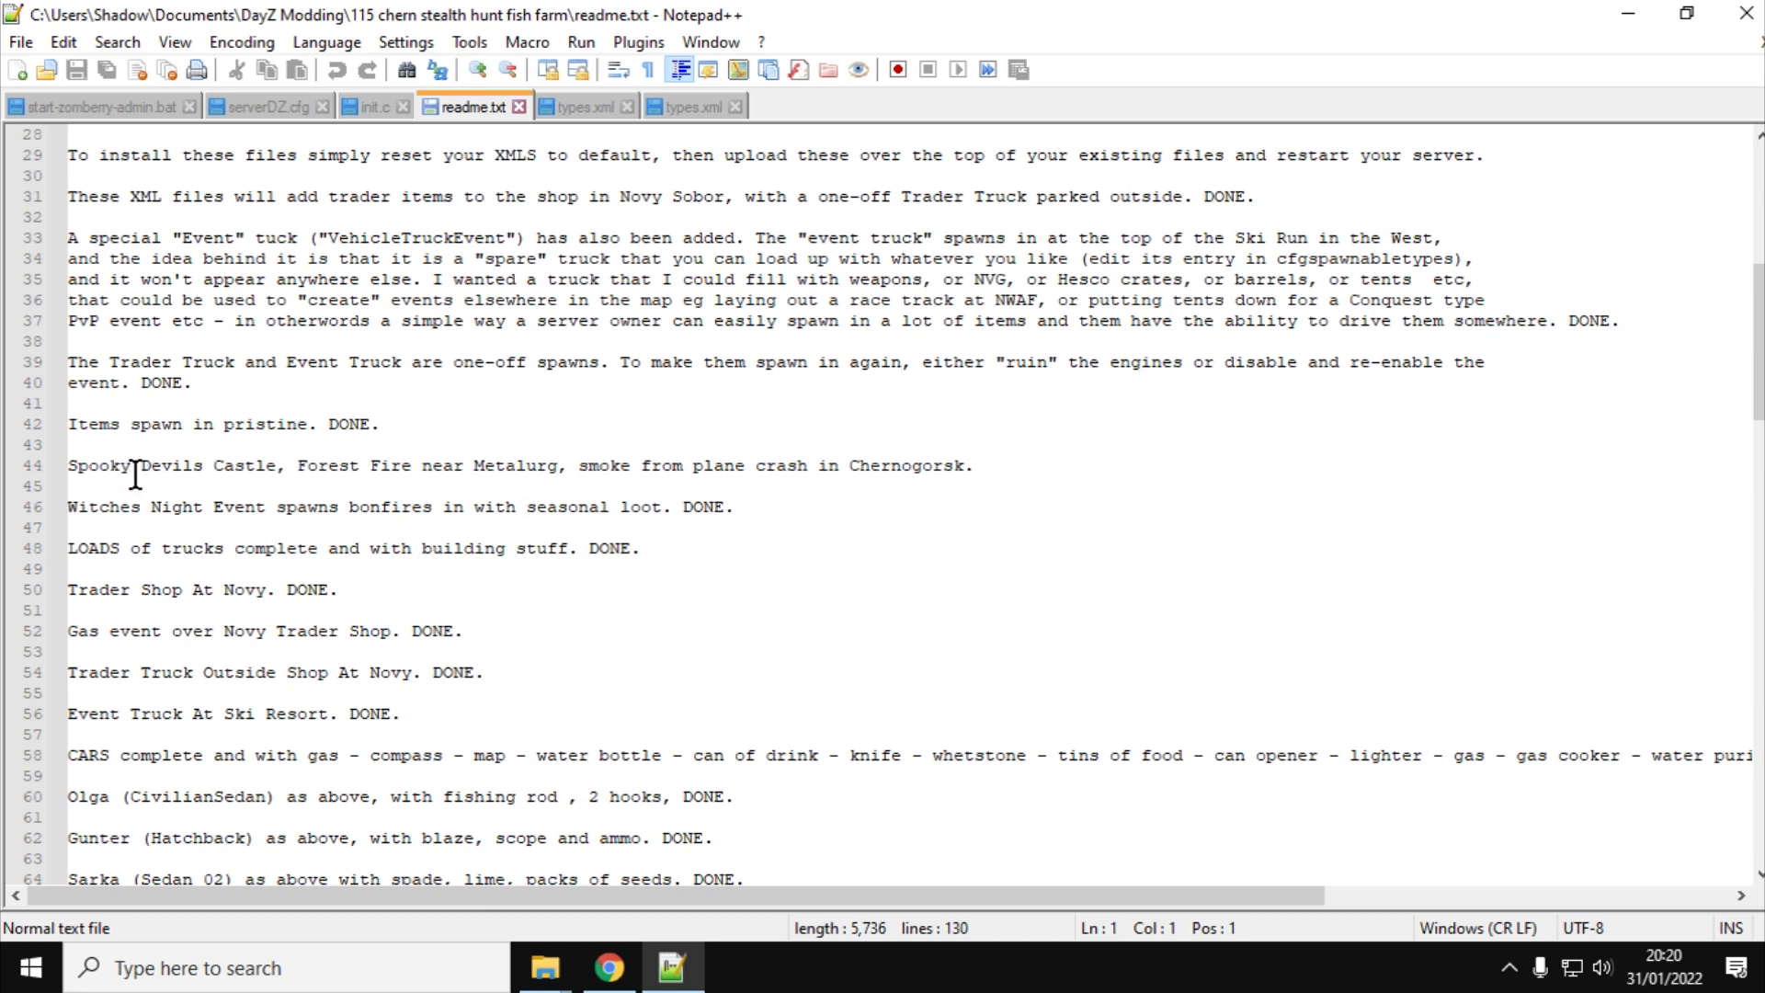
pyautogui.moveTo(540, 475)
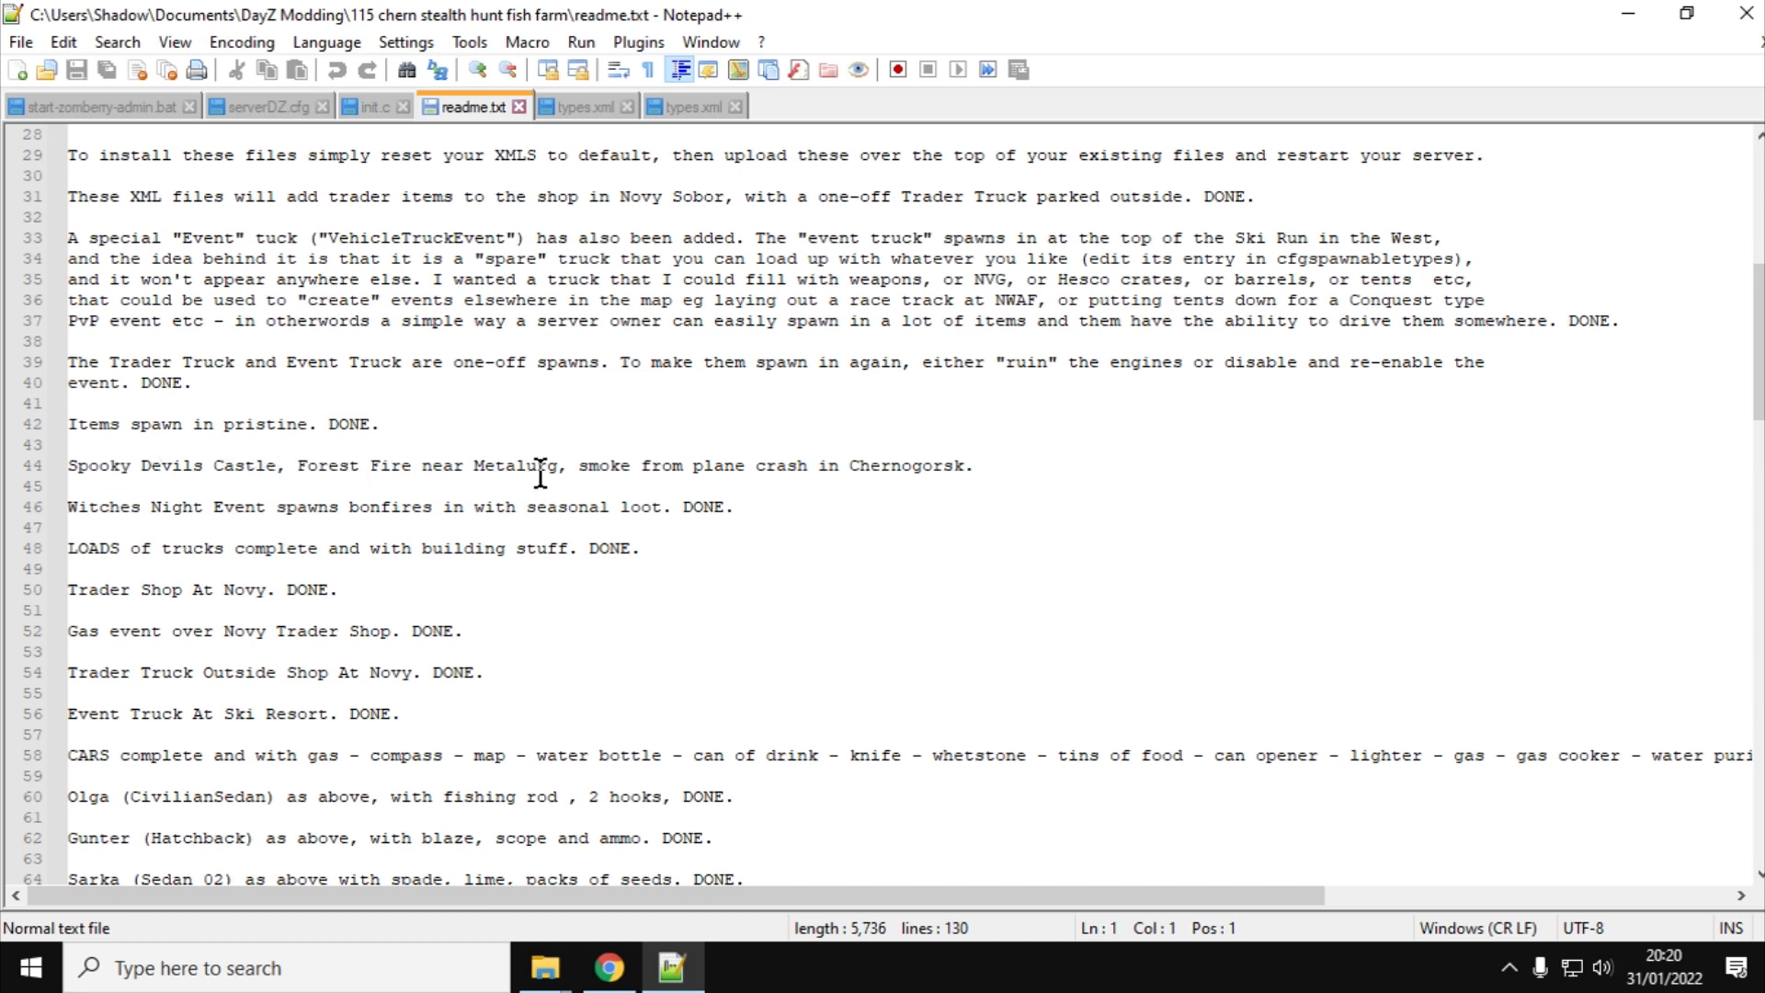
pyautogui.moveTo(48, 519)
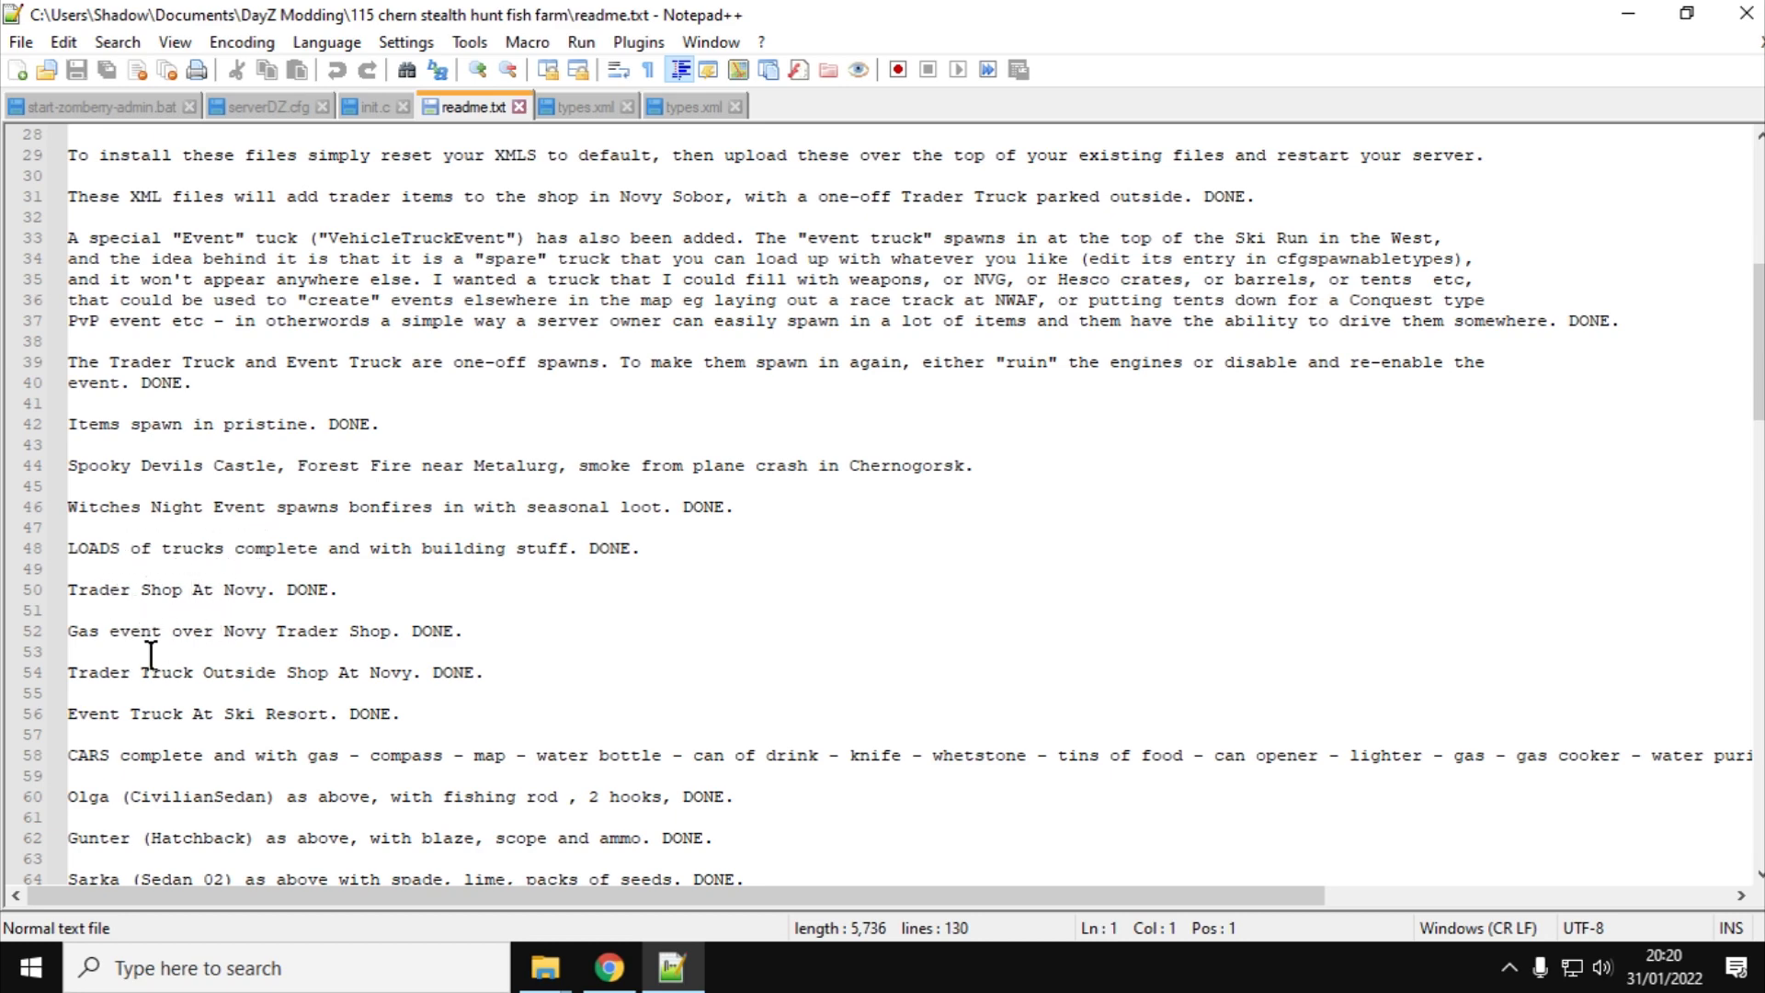
pyautogui.scroll(-3)
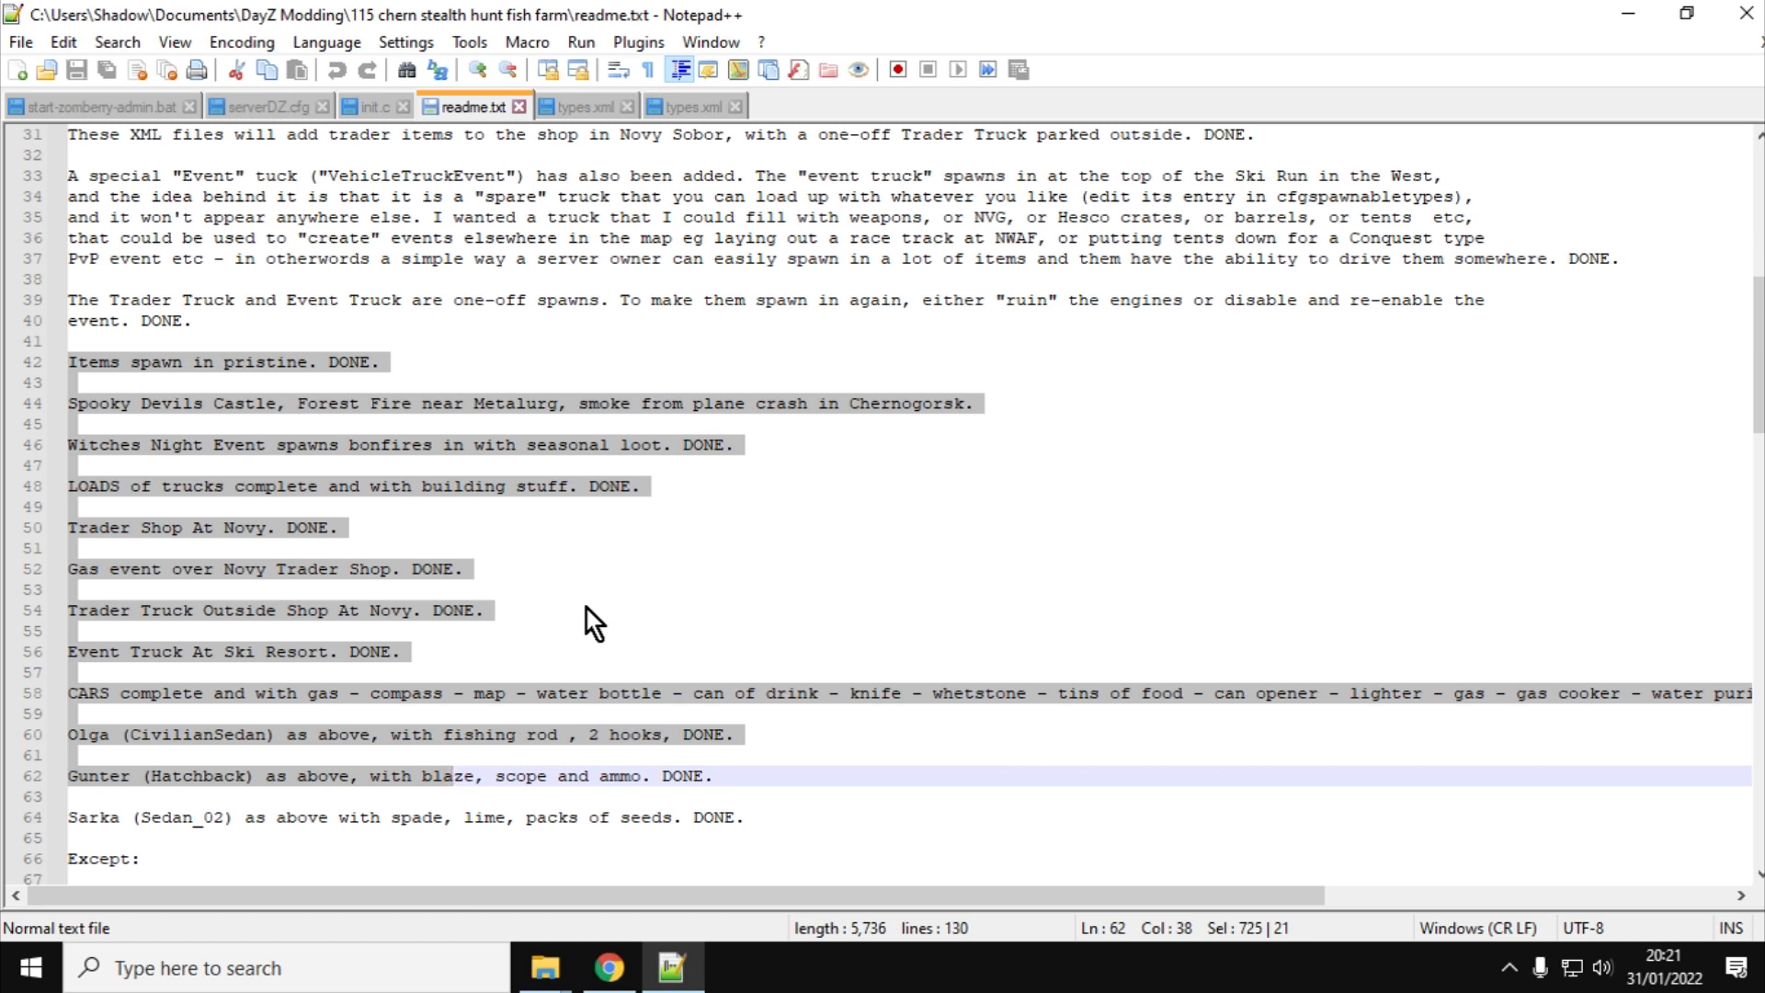
pyautogui.click(664, 508)
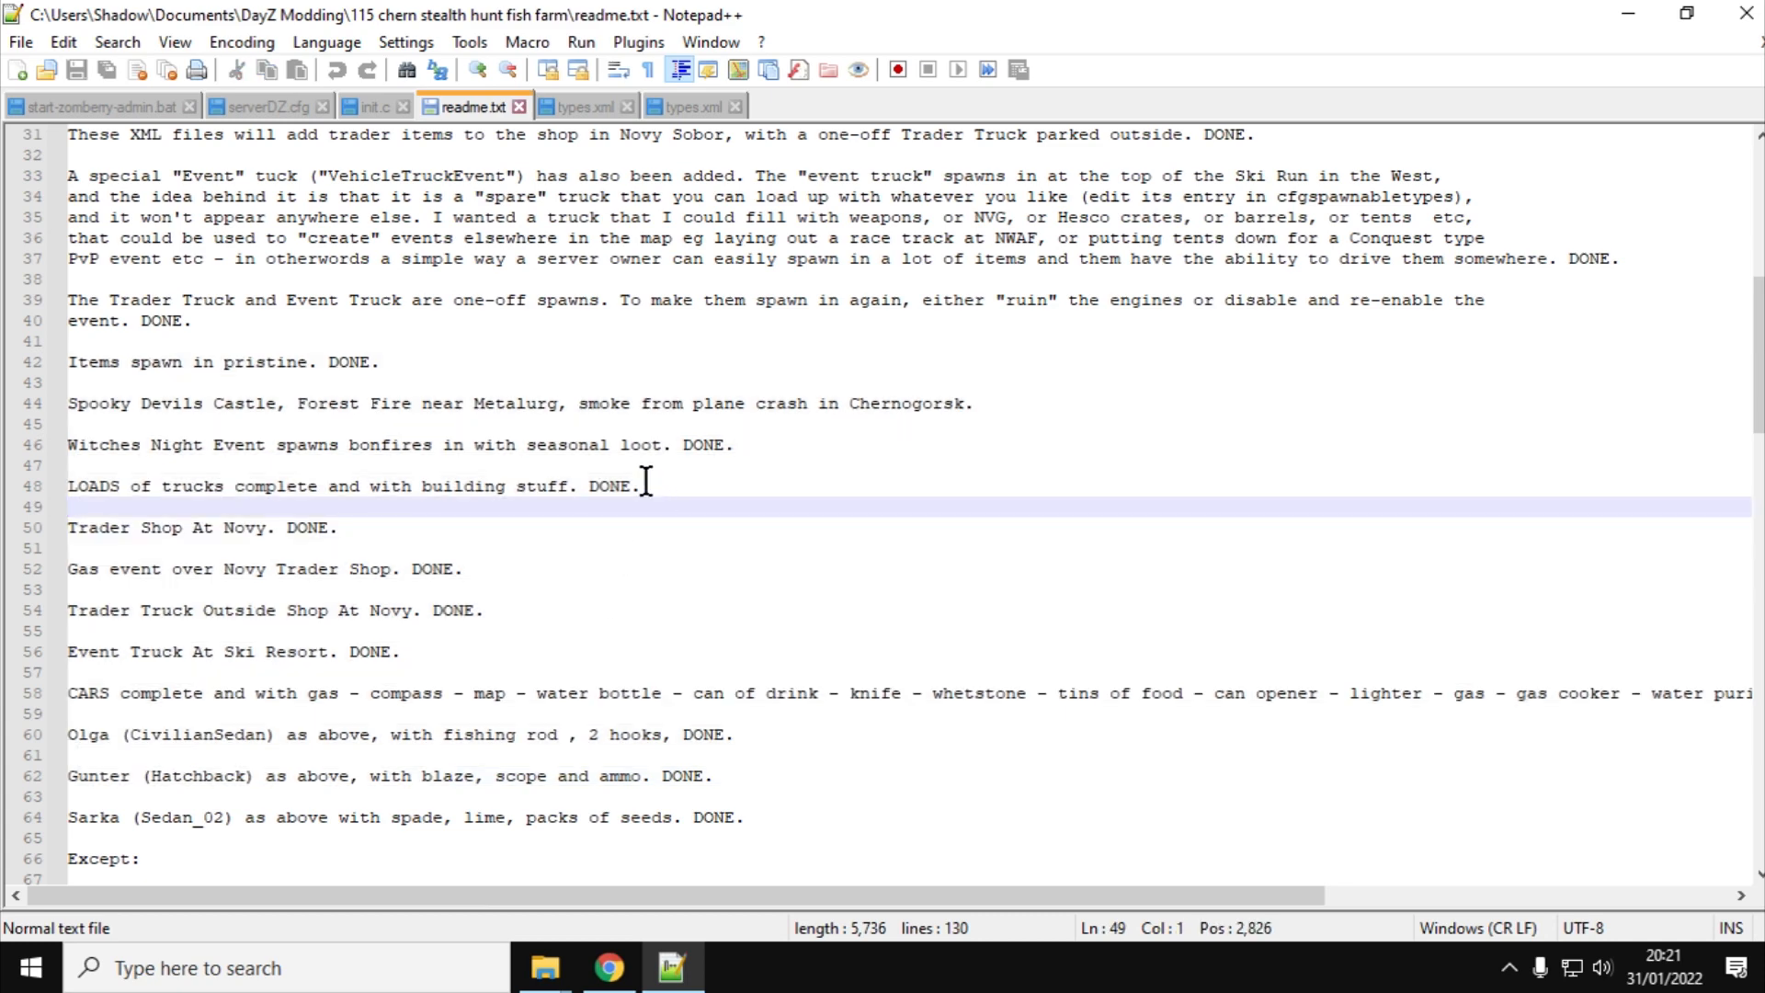
pyautogui.moveTo(609, 967)
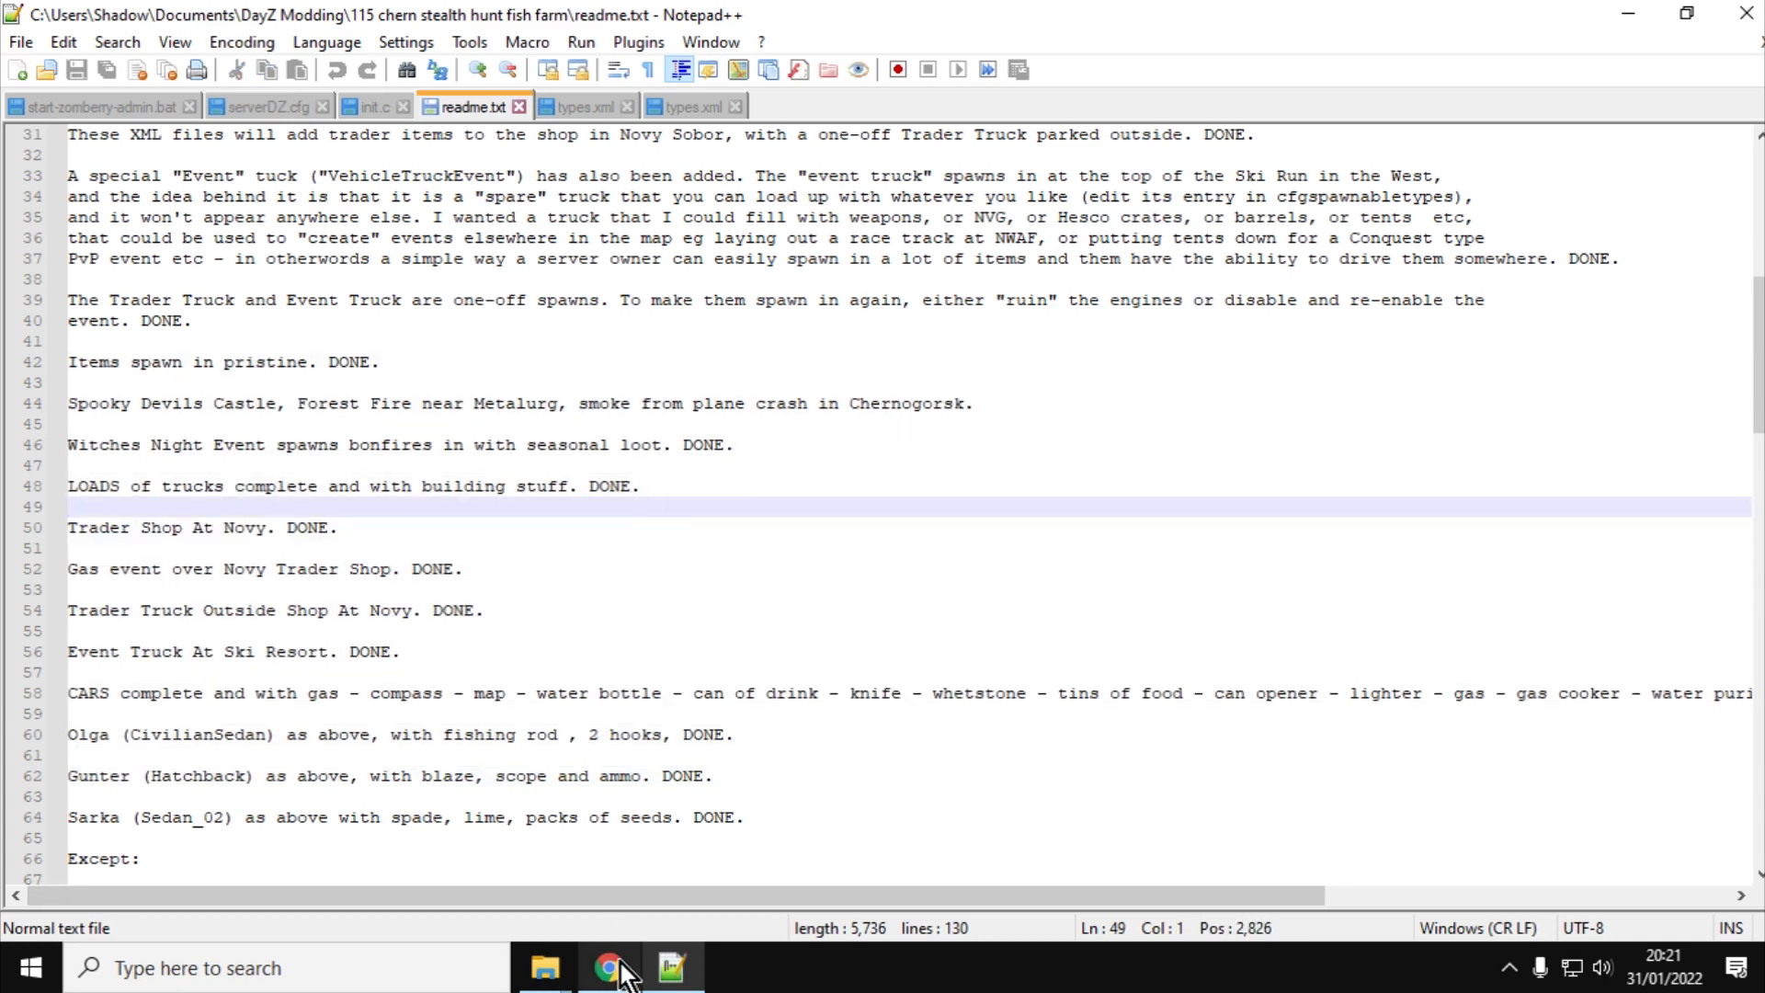
# Bring up xmlvalidation.com's paste-in page, glance at the JSON Formatter tab, and return to the XML validator
pyautogui.click(609, 969)
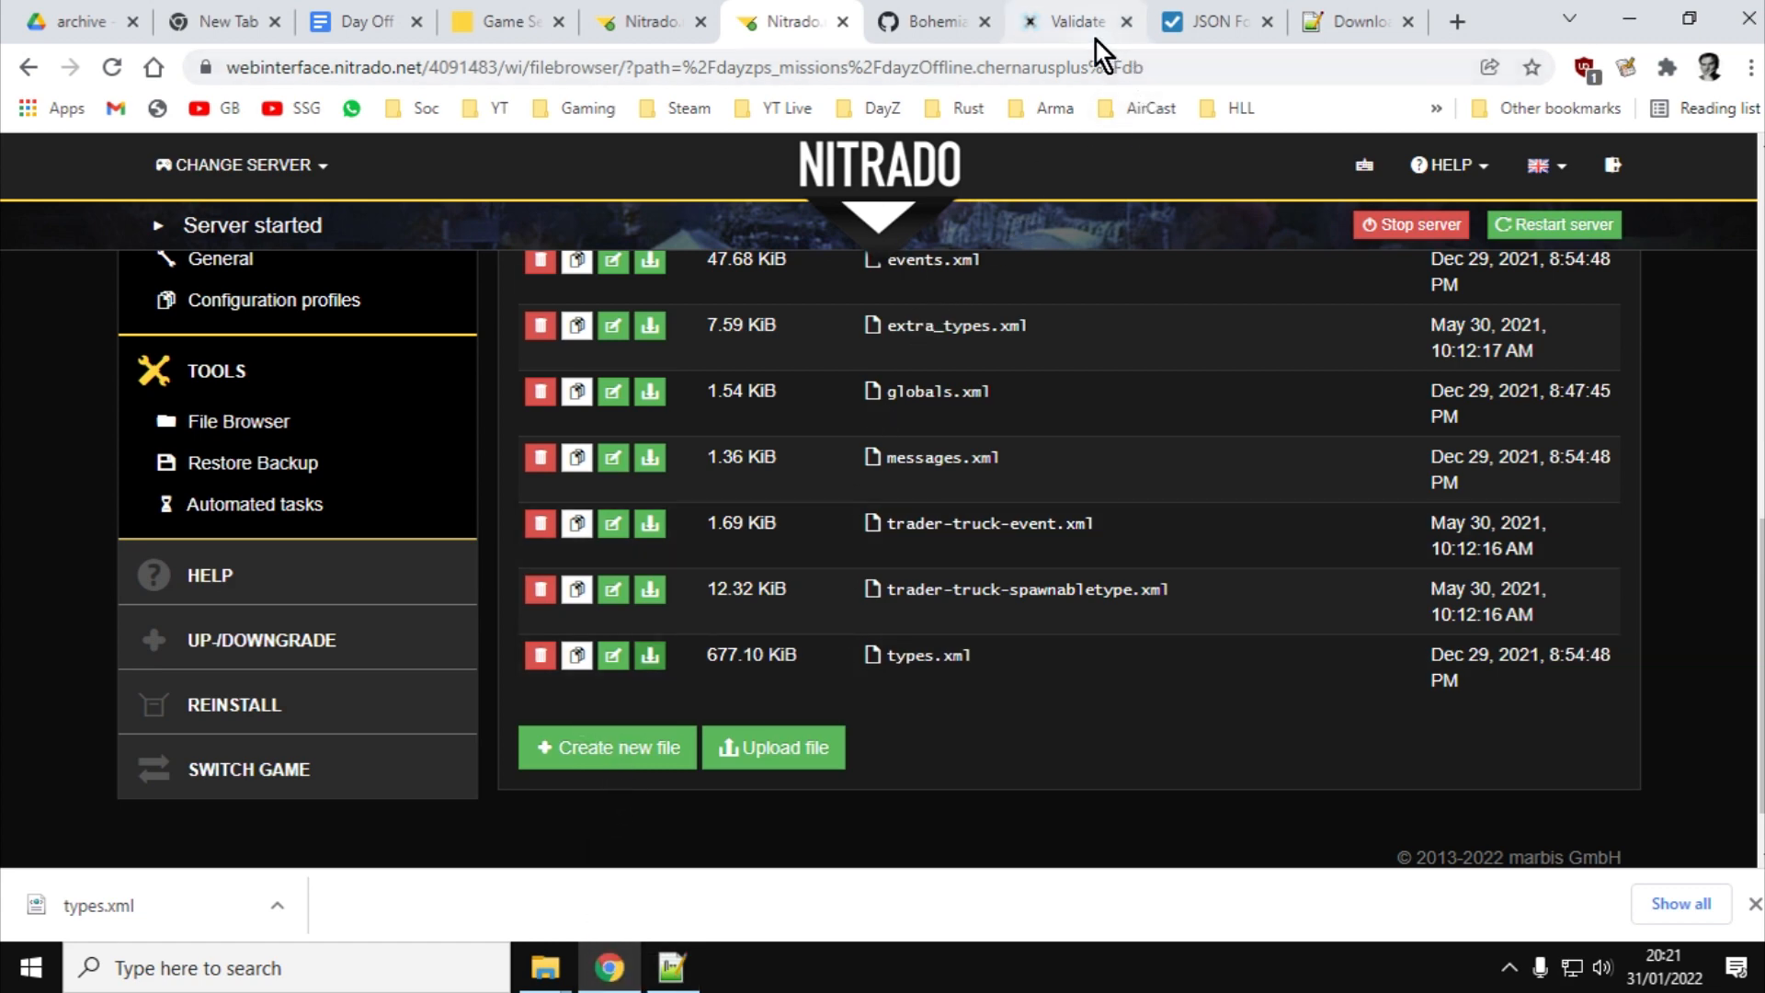
pyautogui.click(1071, 22)
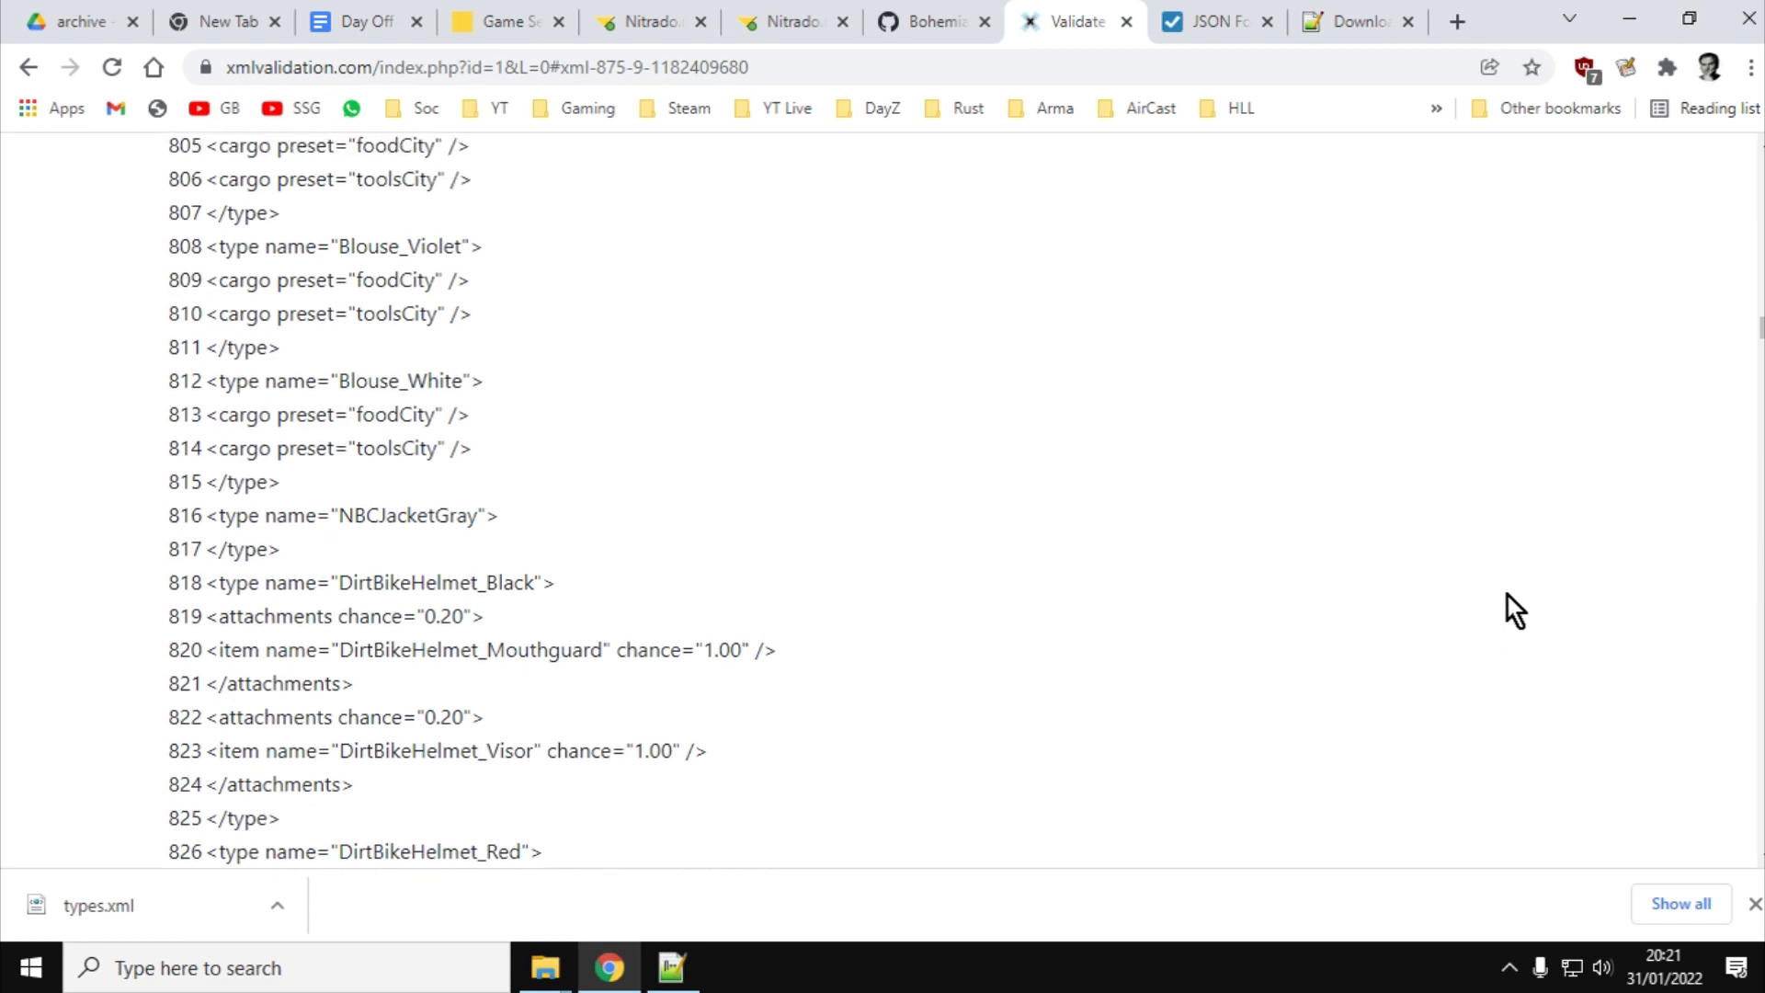
pyautogui.scroll(3)
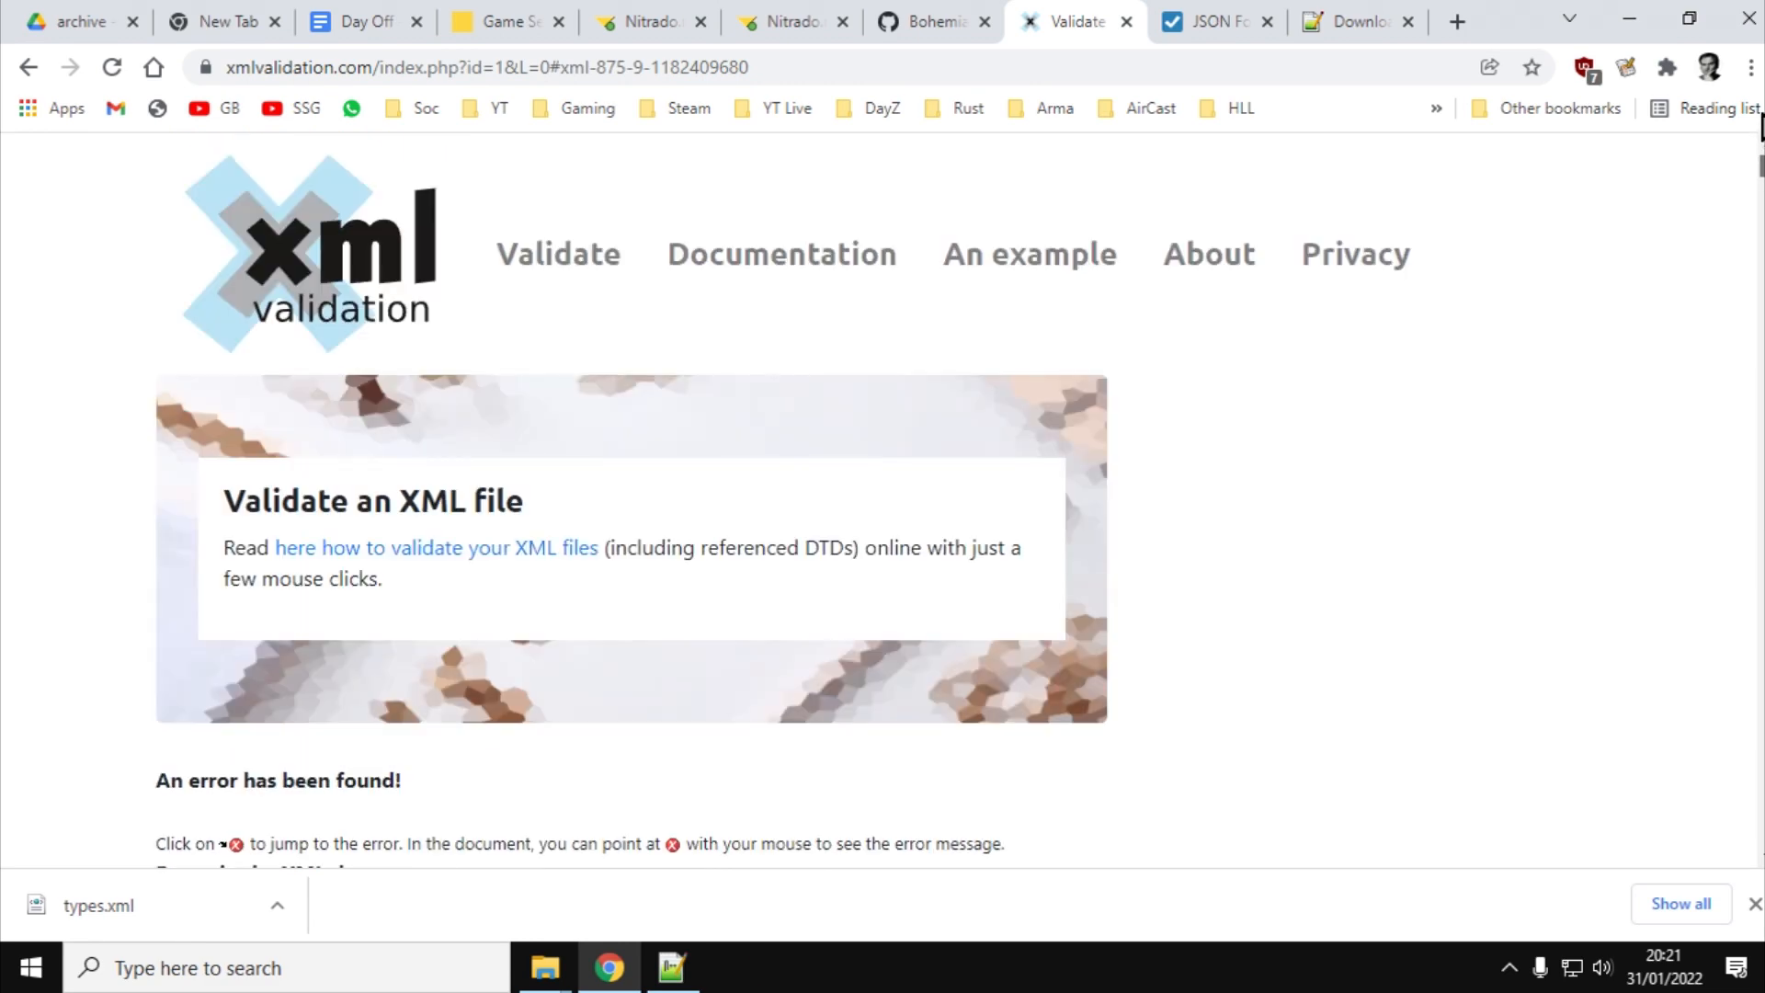
pyautogui.moveTo(938, 295)
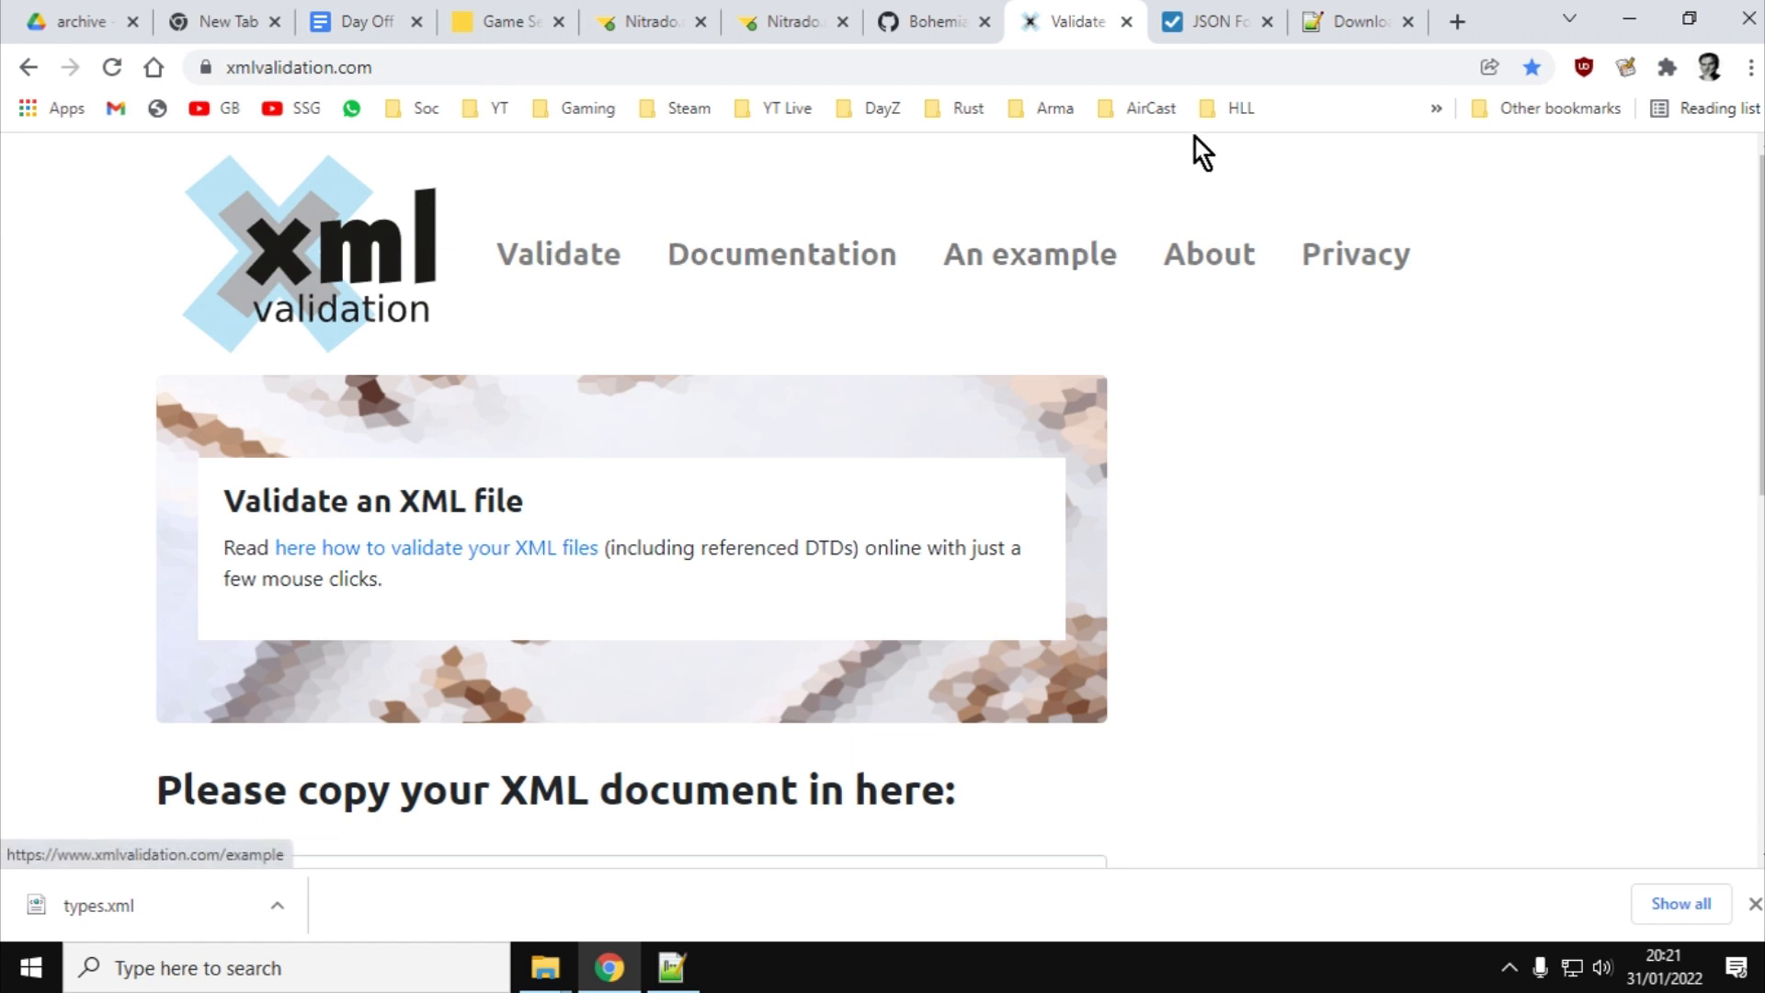
pyautogui.click(1210, 23)
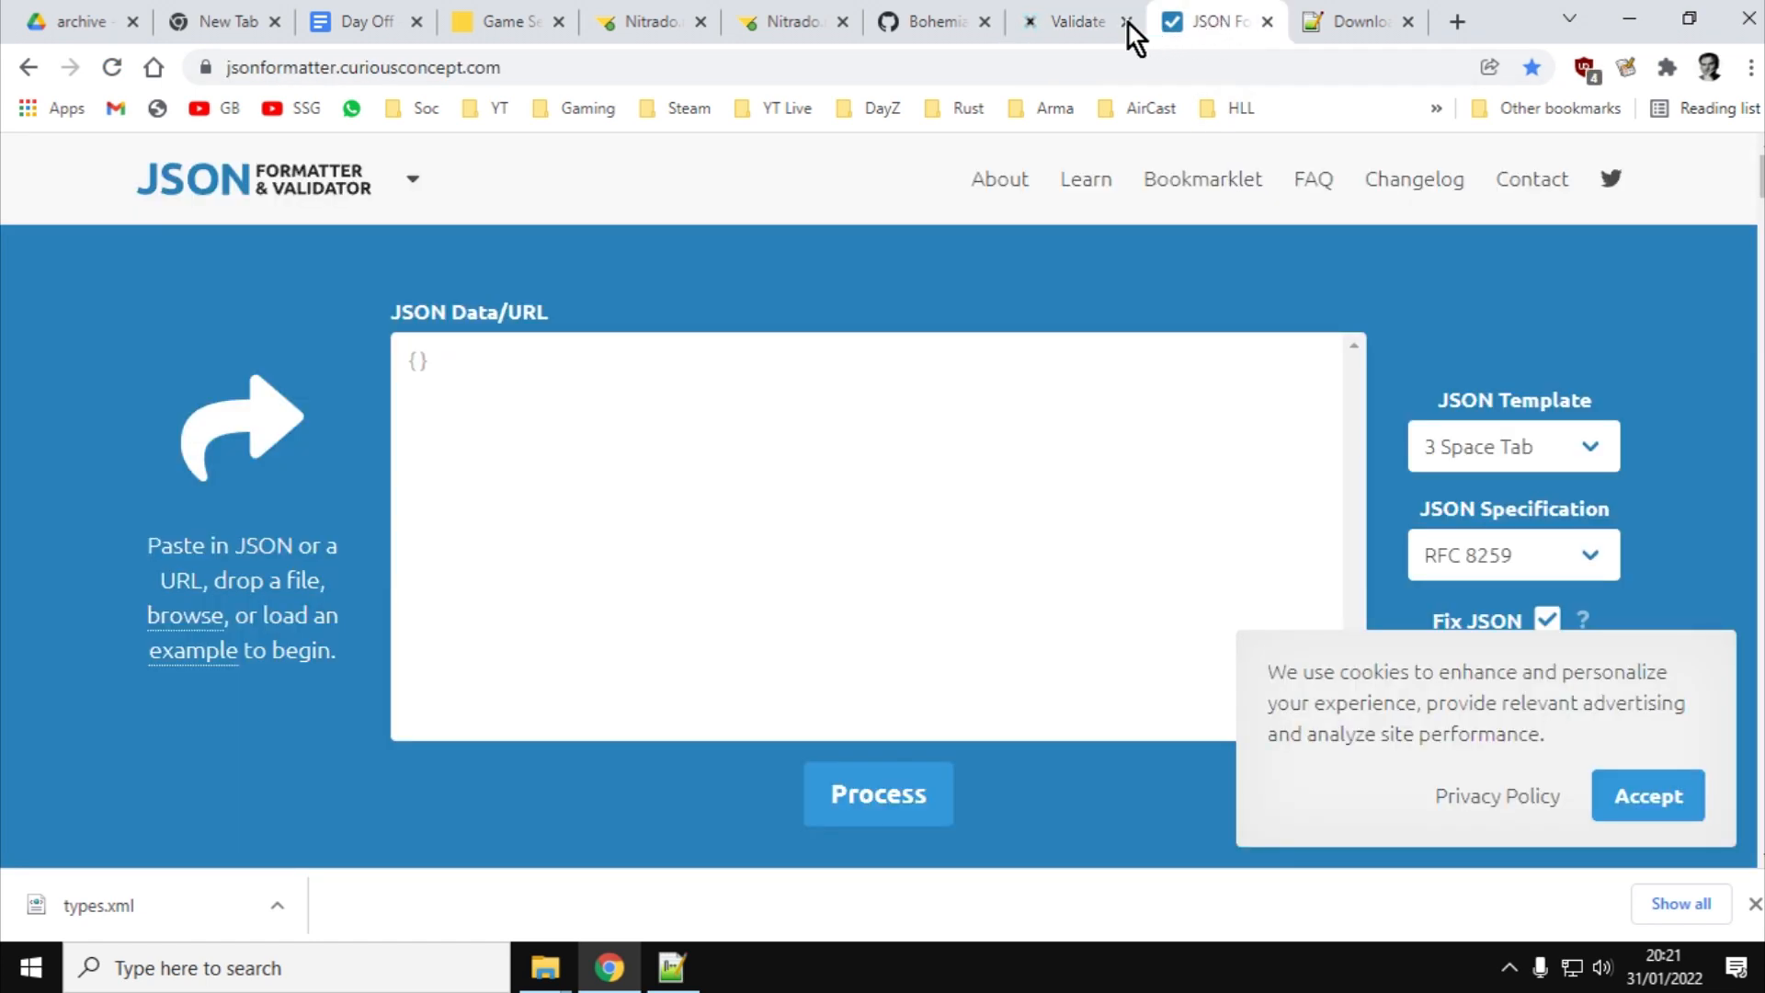
pyautogui.click(1071, 20)
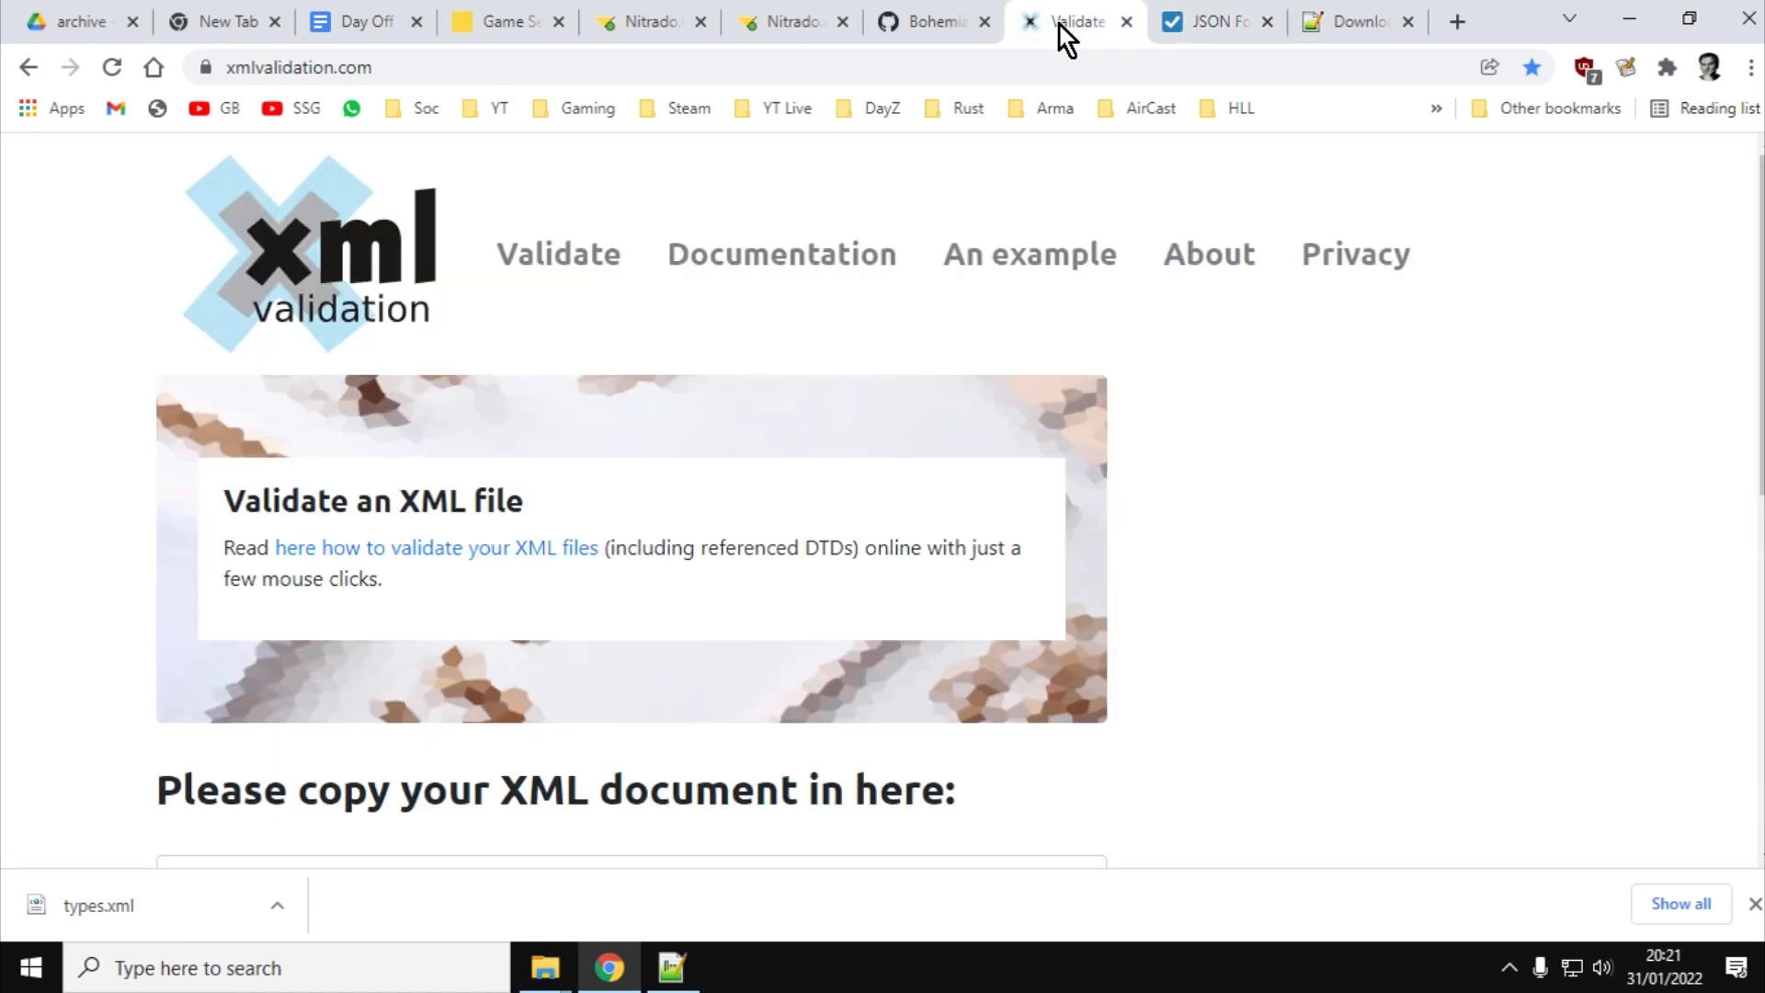
pyautogui.moveTo(673, 969)
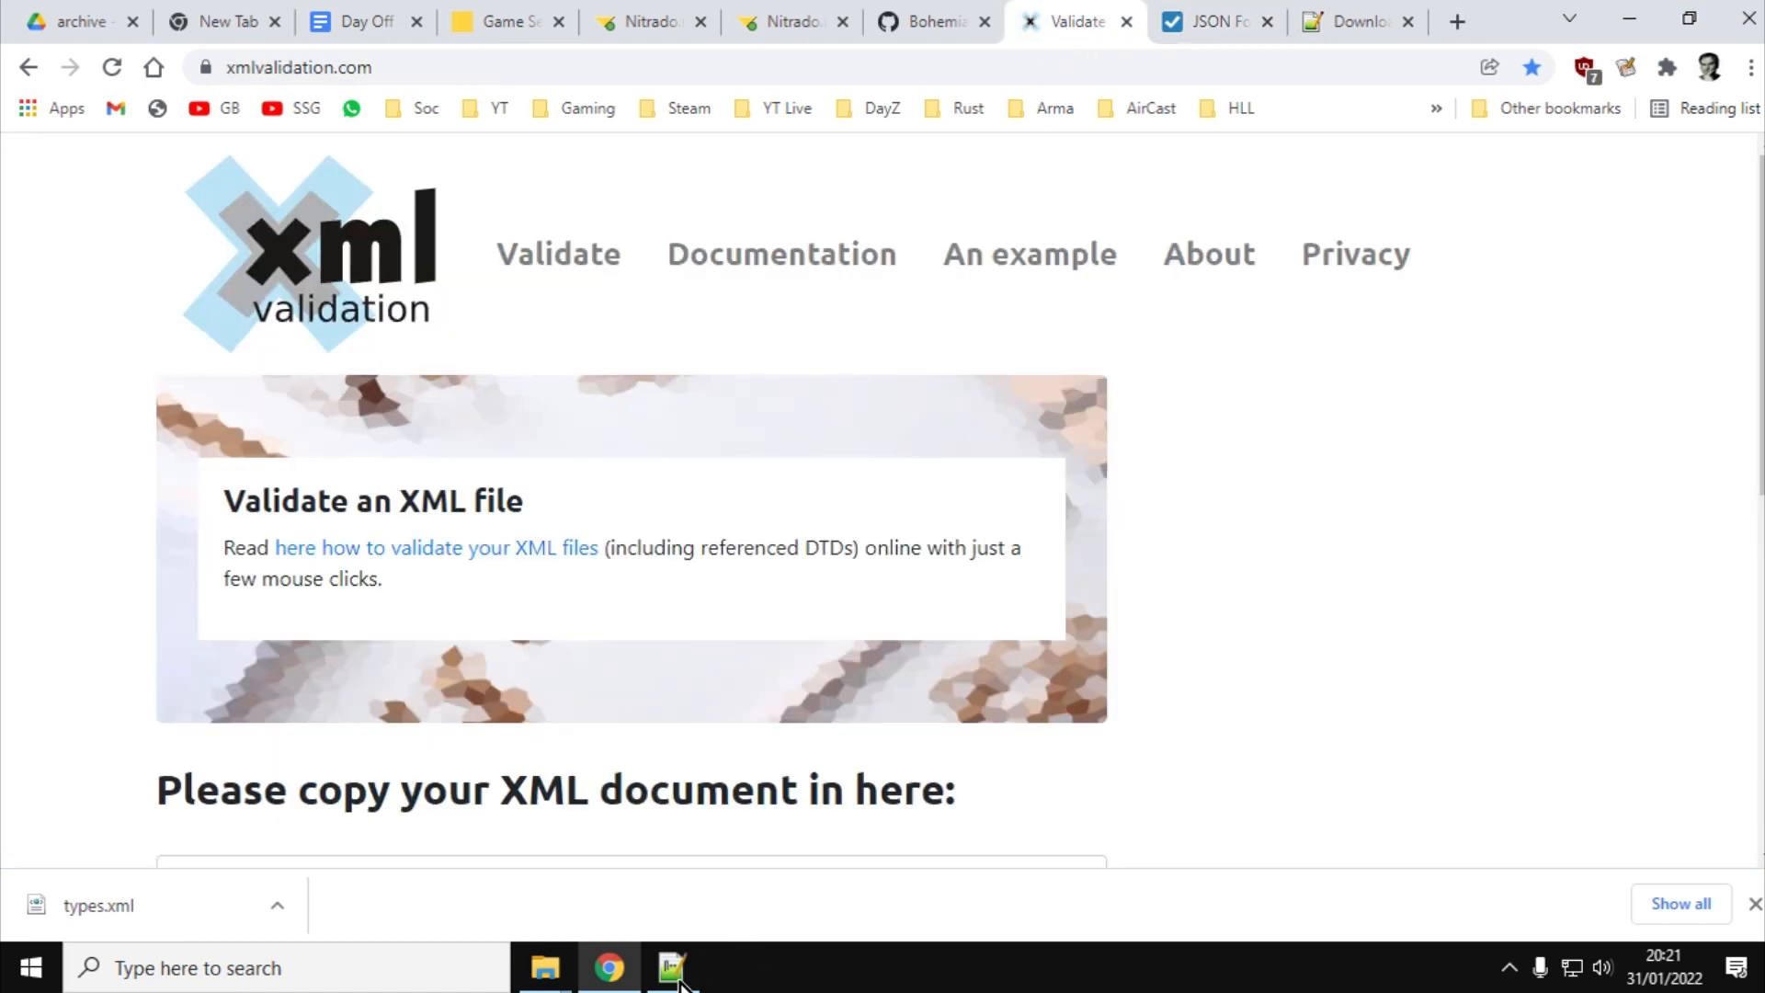
pyautogui.click(669, 967)
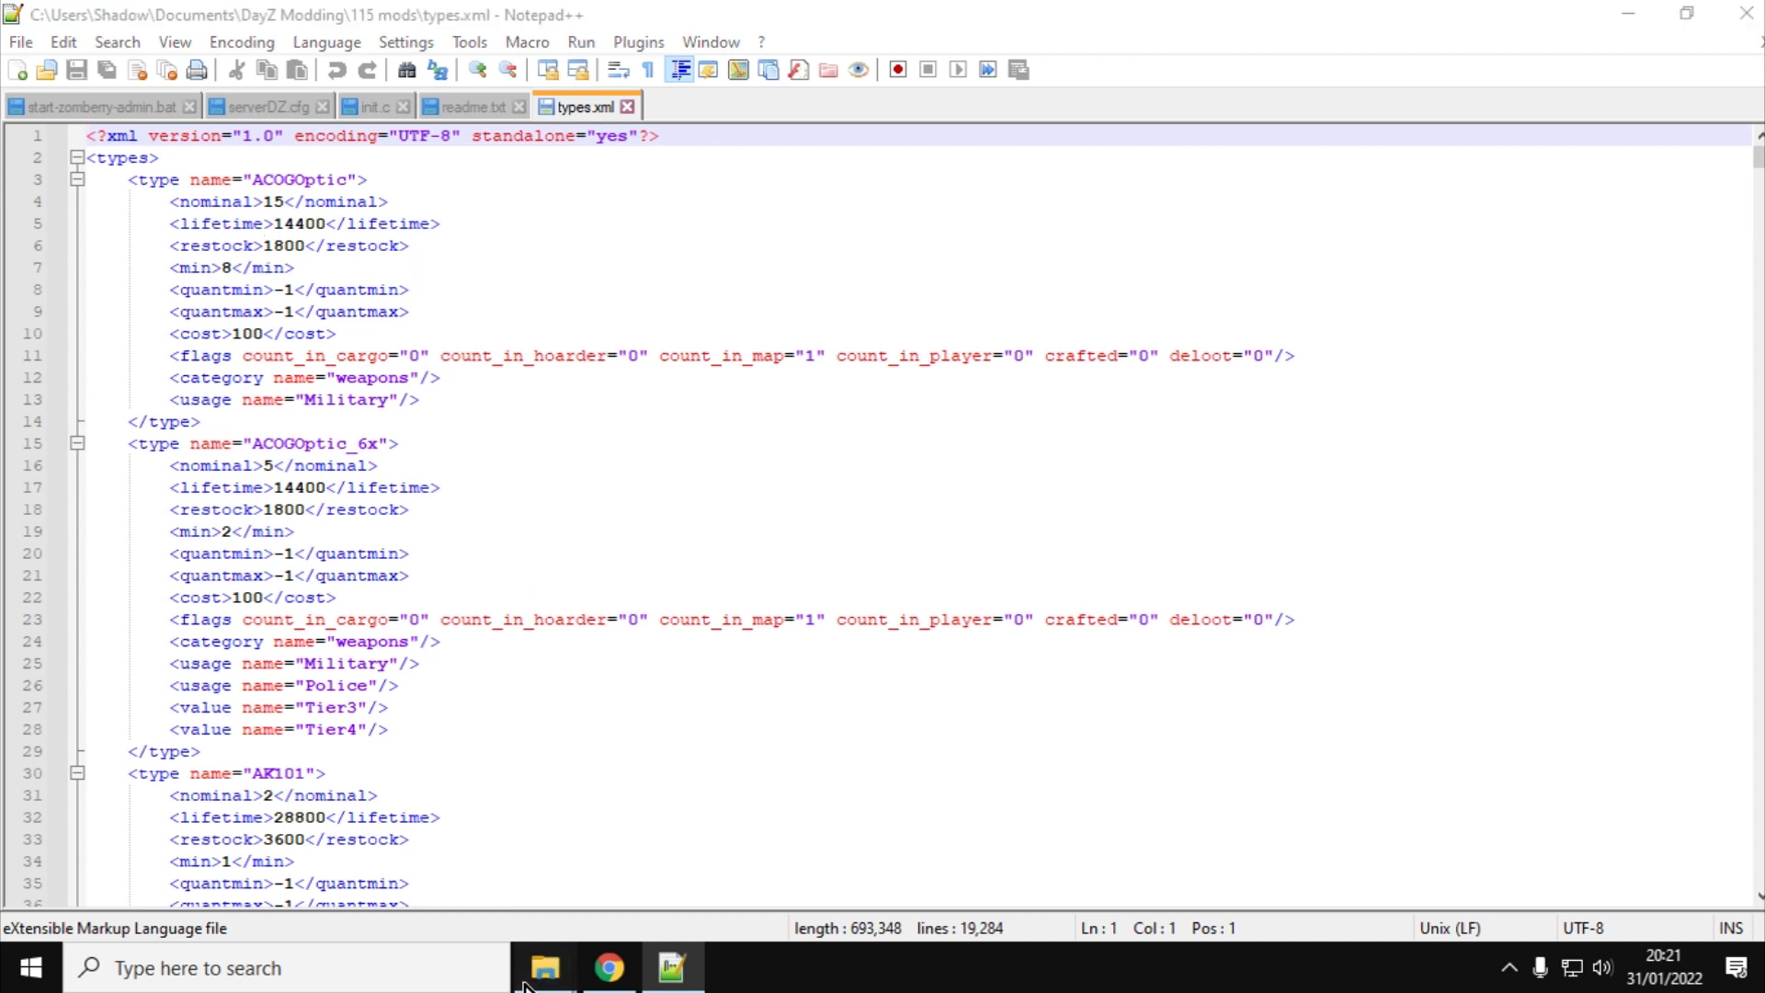
pyautogui.click(545, 968)
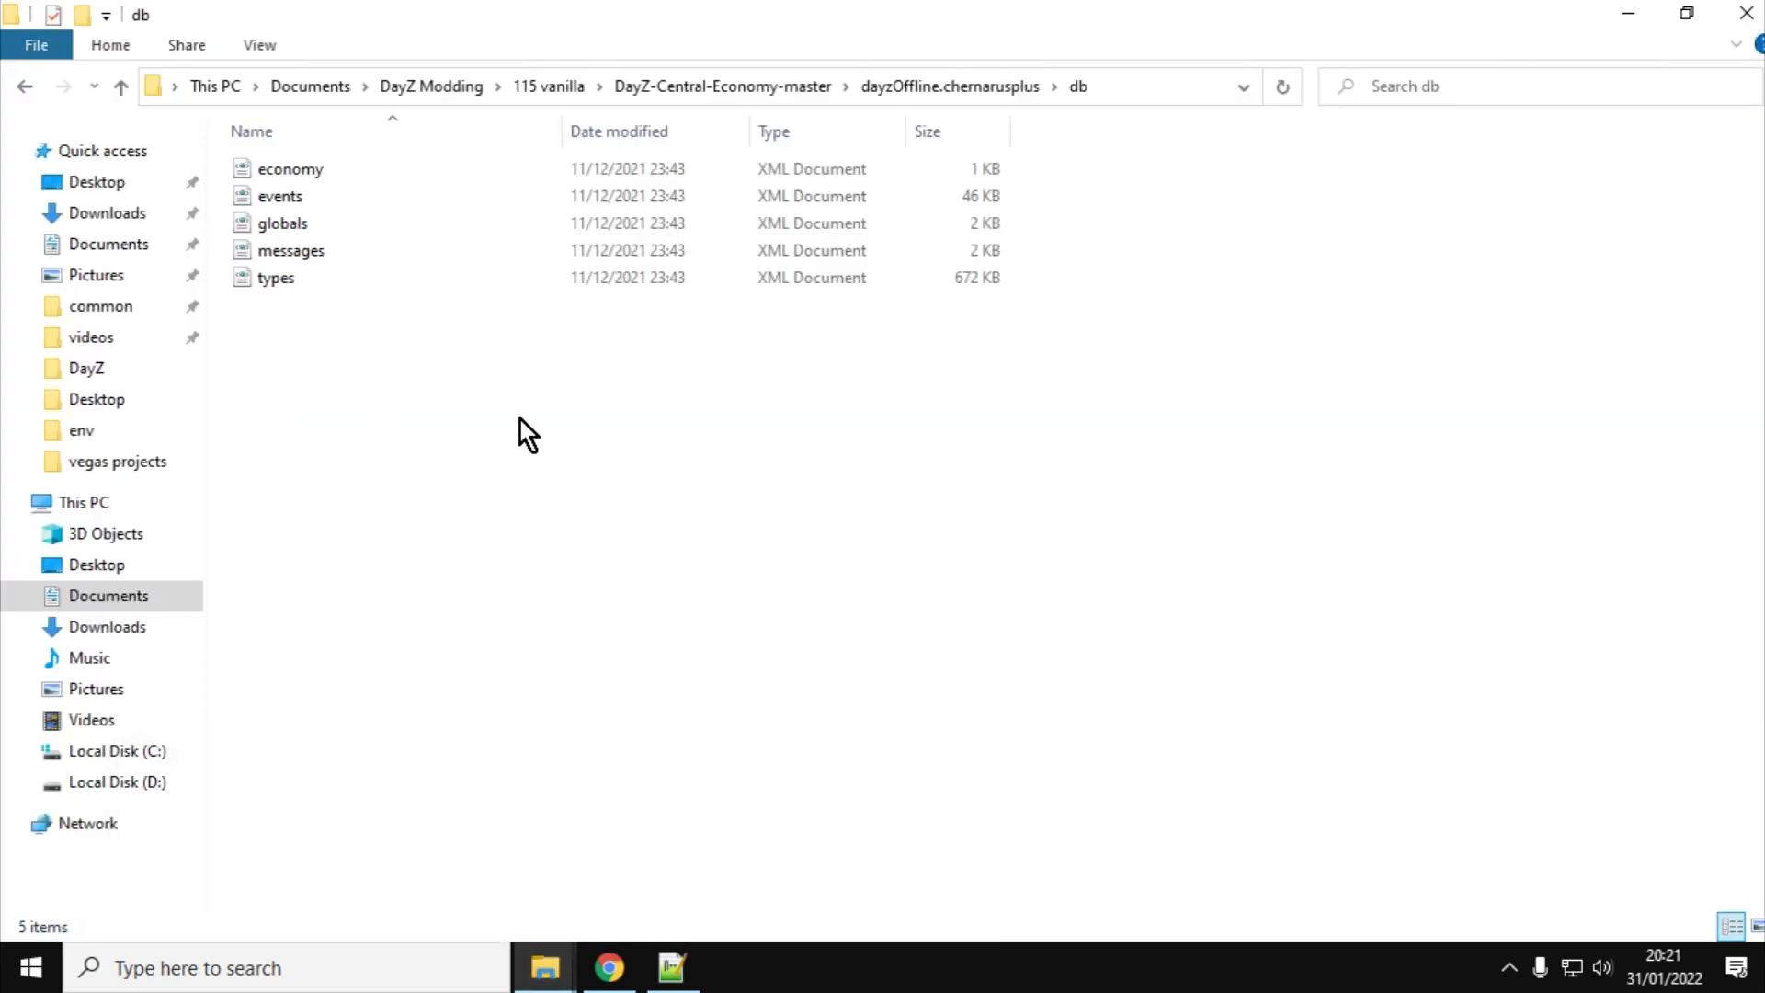
pyautogui.moveTo(122, 86)
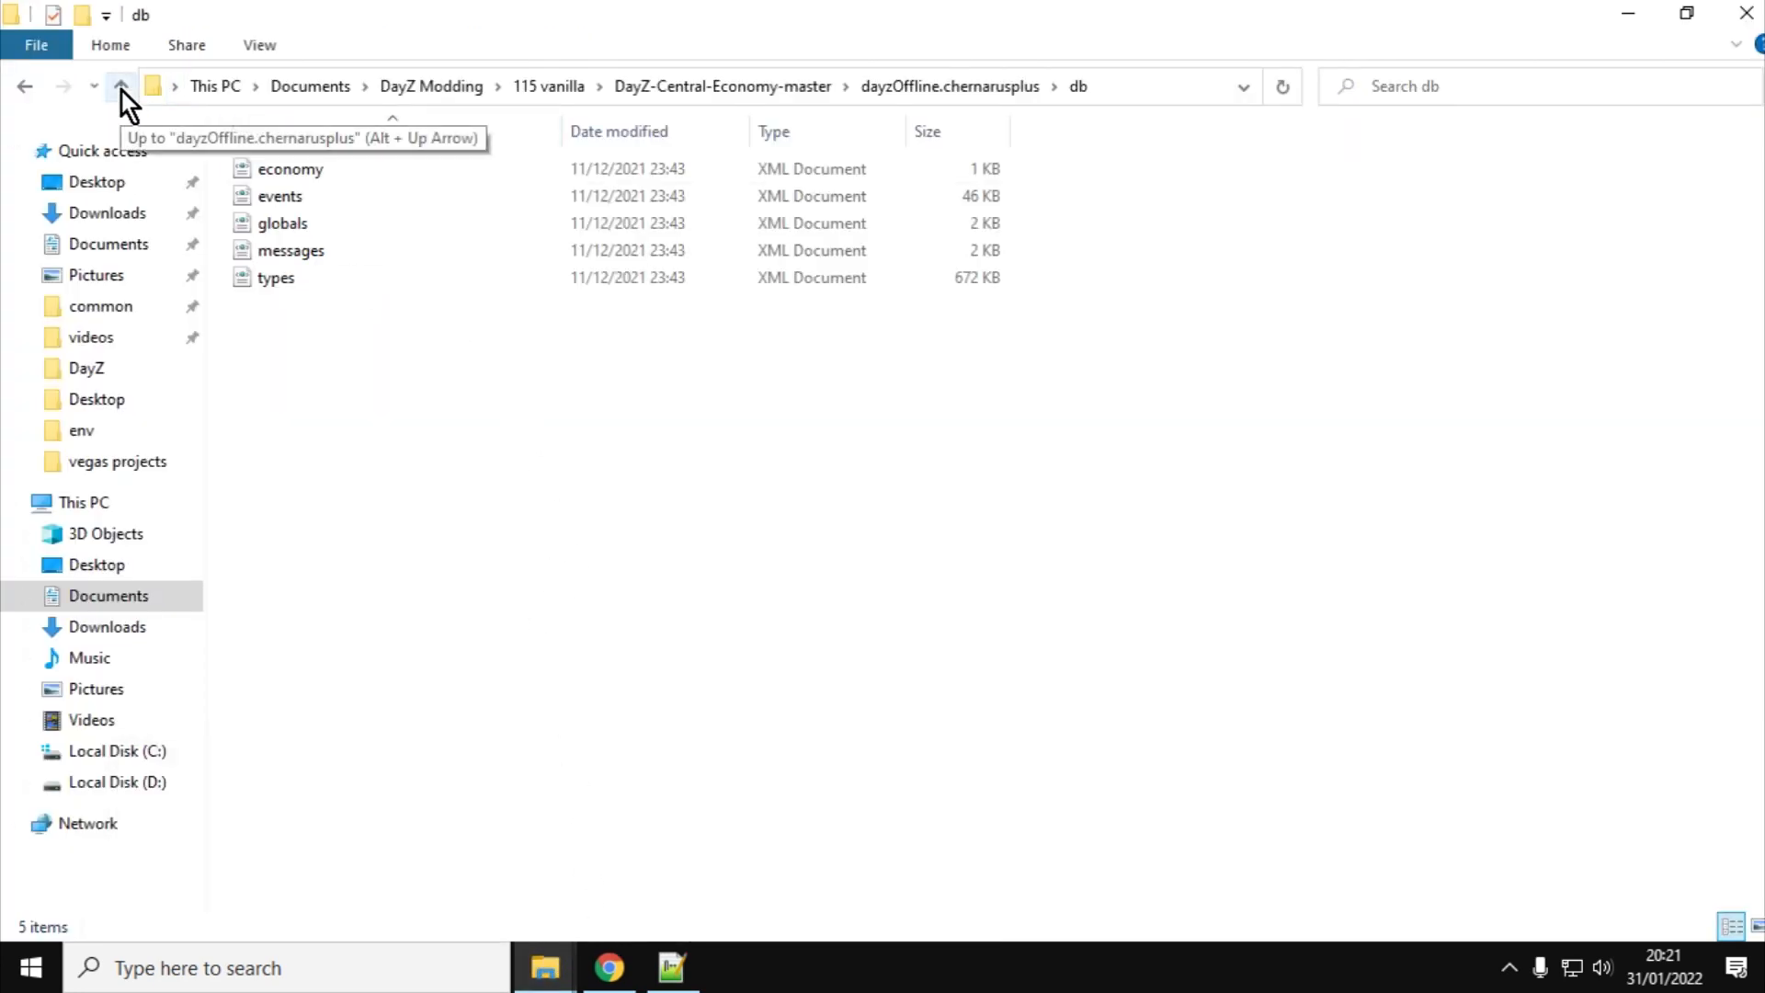
pyautogui.click(609, 967)
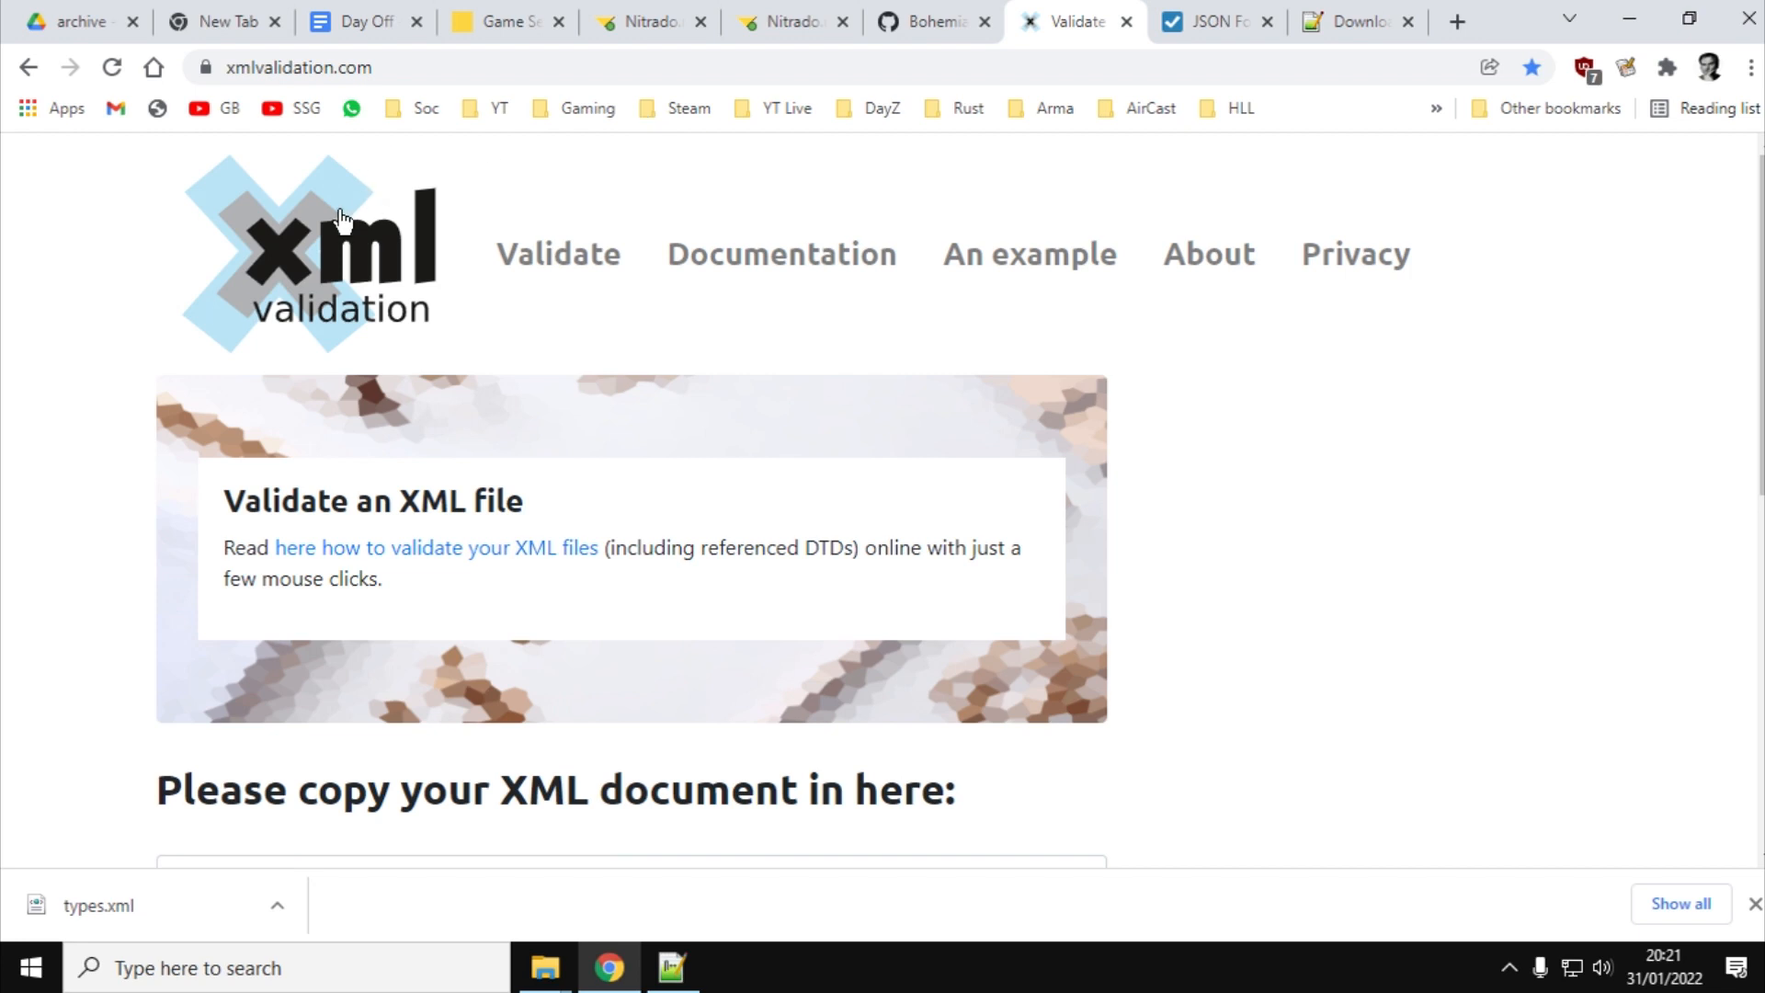
# Upload the 115 mods types.xml from DayZ Modding and validate it, confirming no errors
pyautogui.scroll(-3)
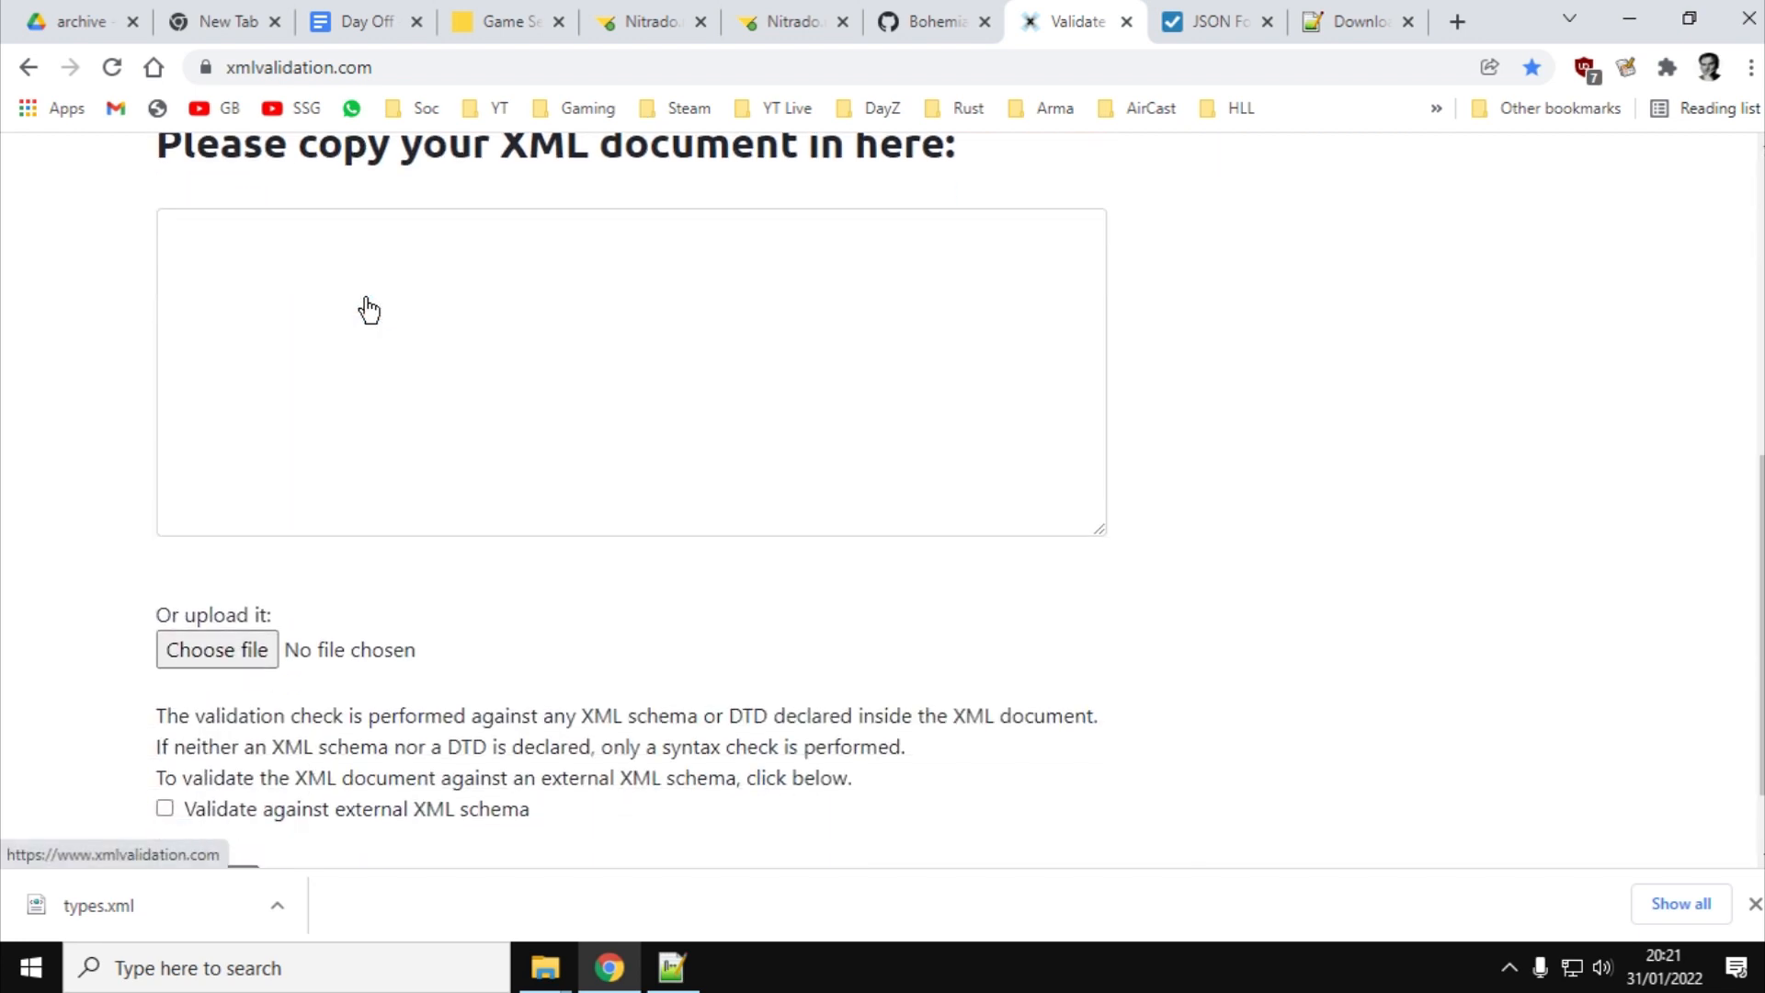
pyautogui.scroll(-3)
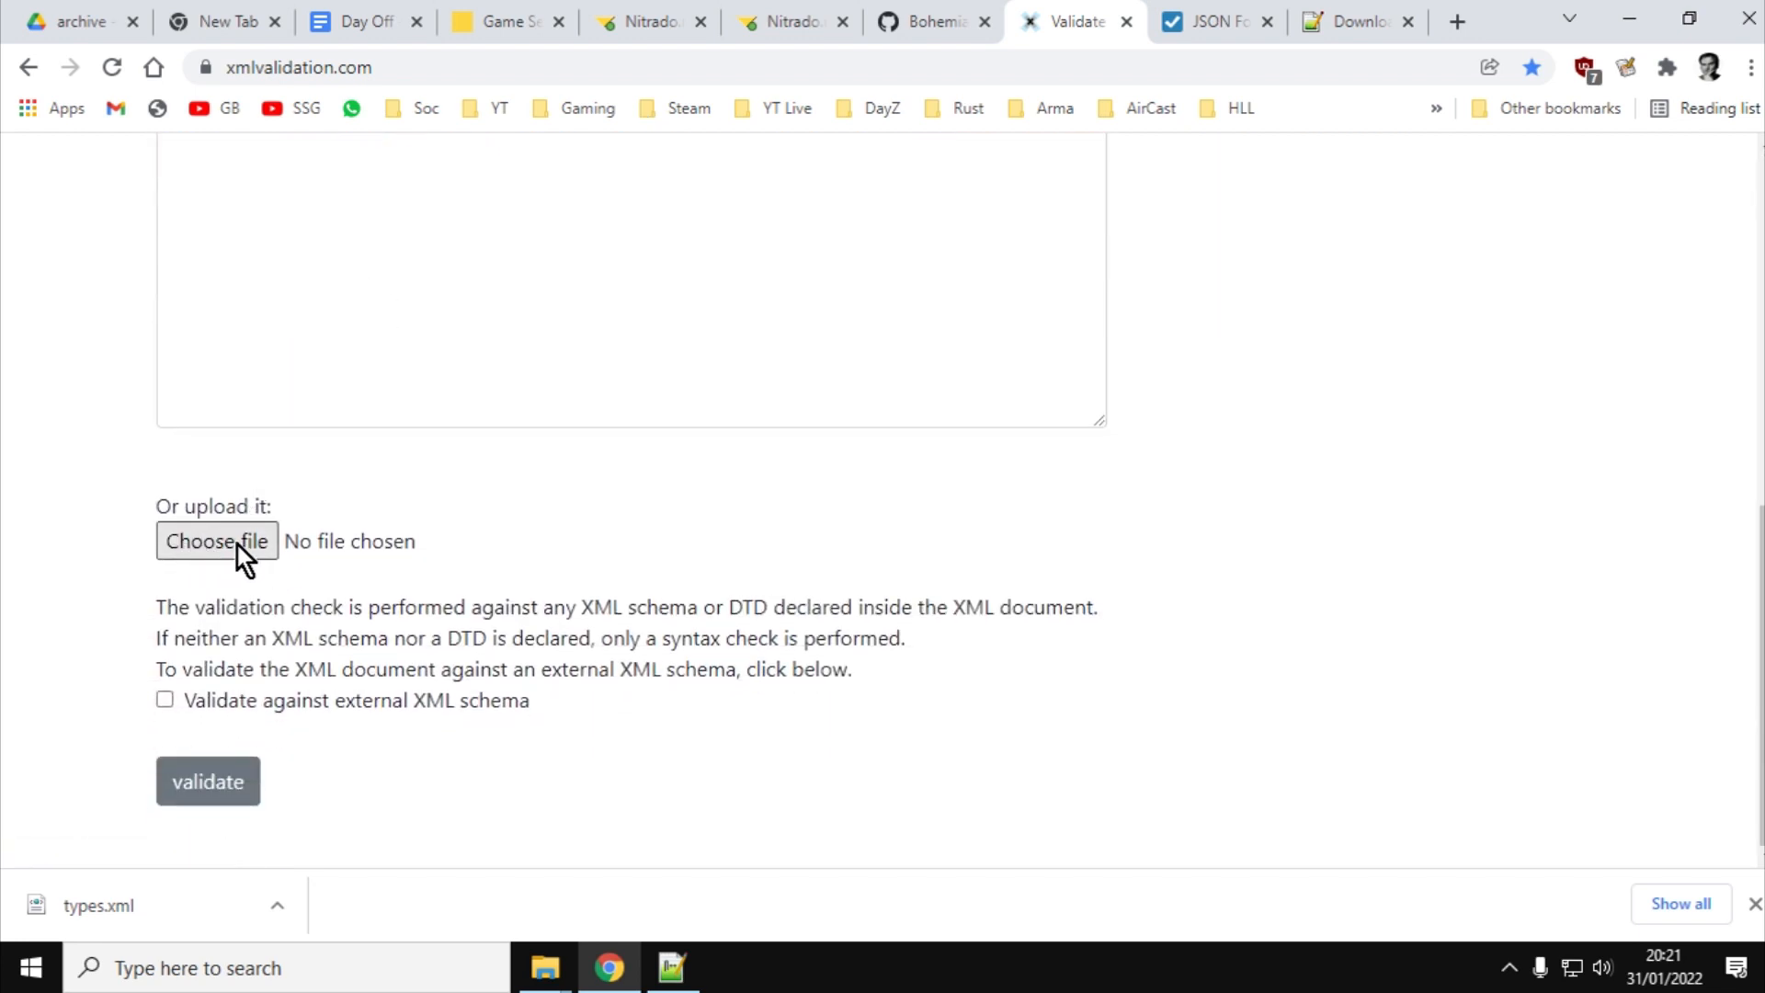
pyautogui.click(217, 541)
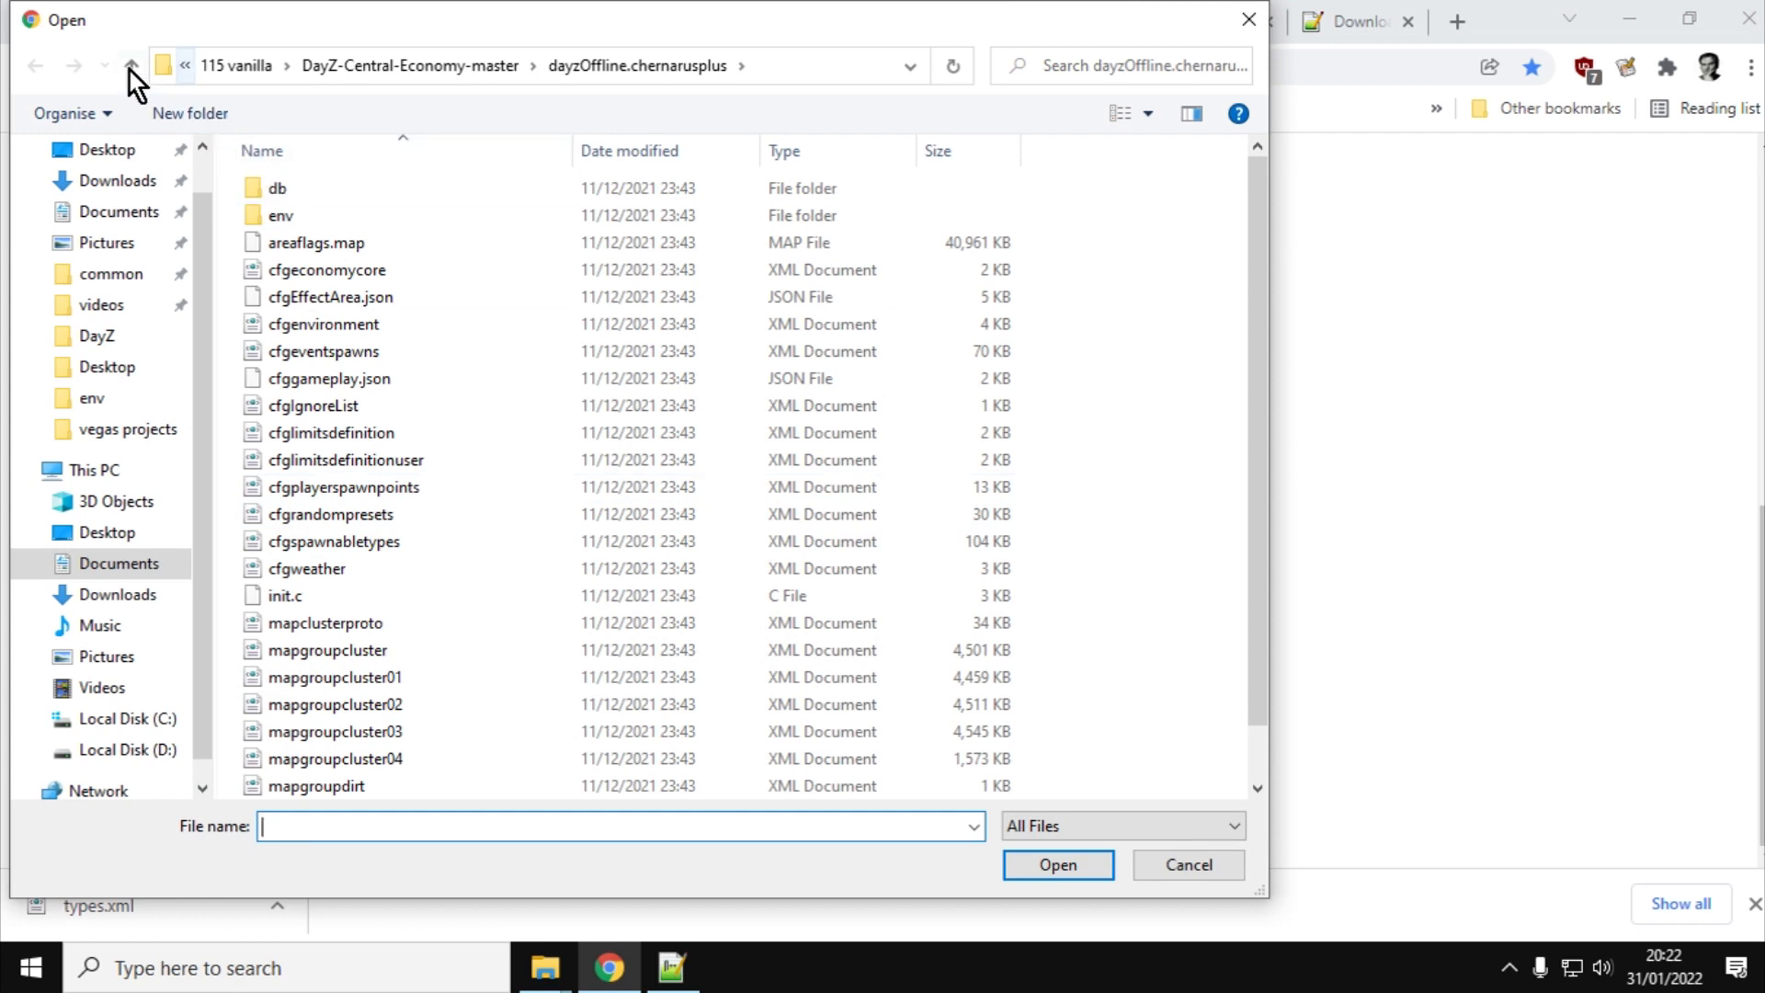
pyautogui.click(130, 67)
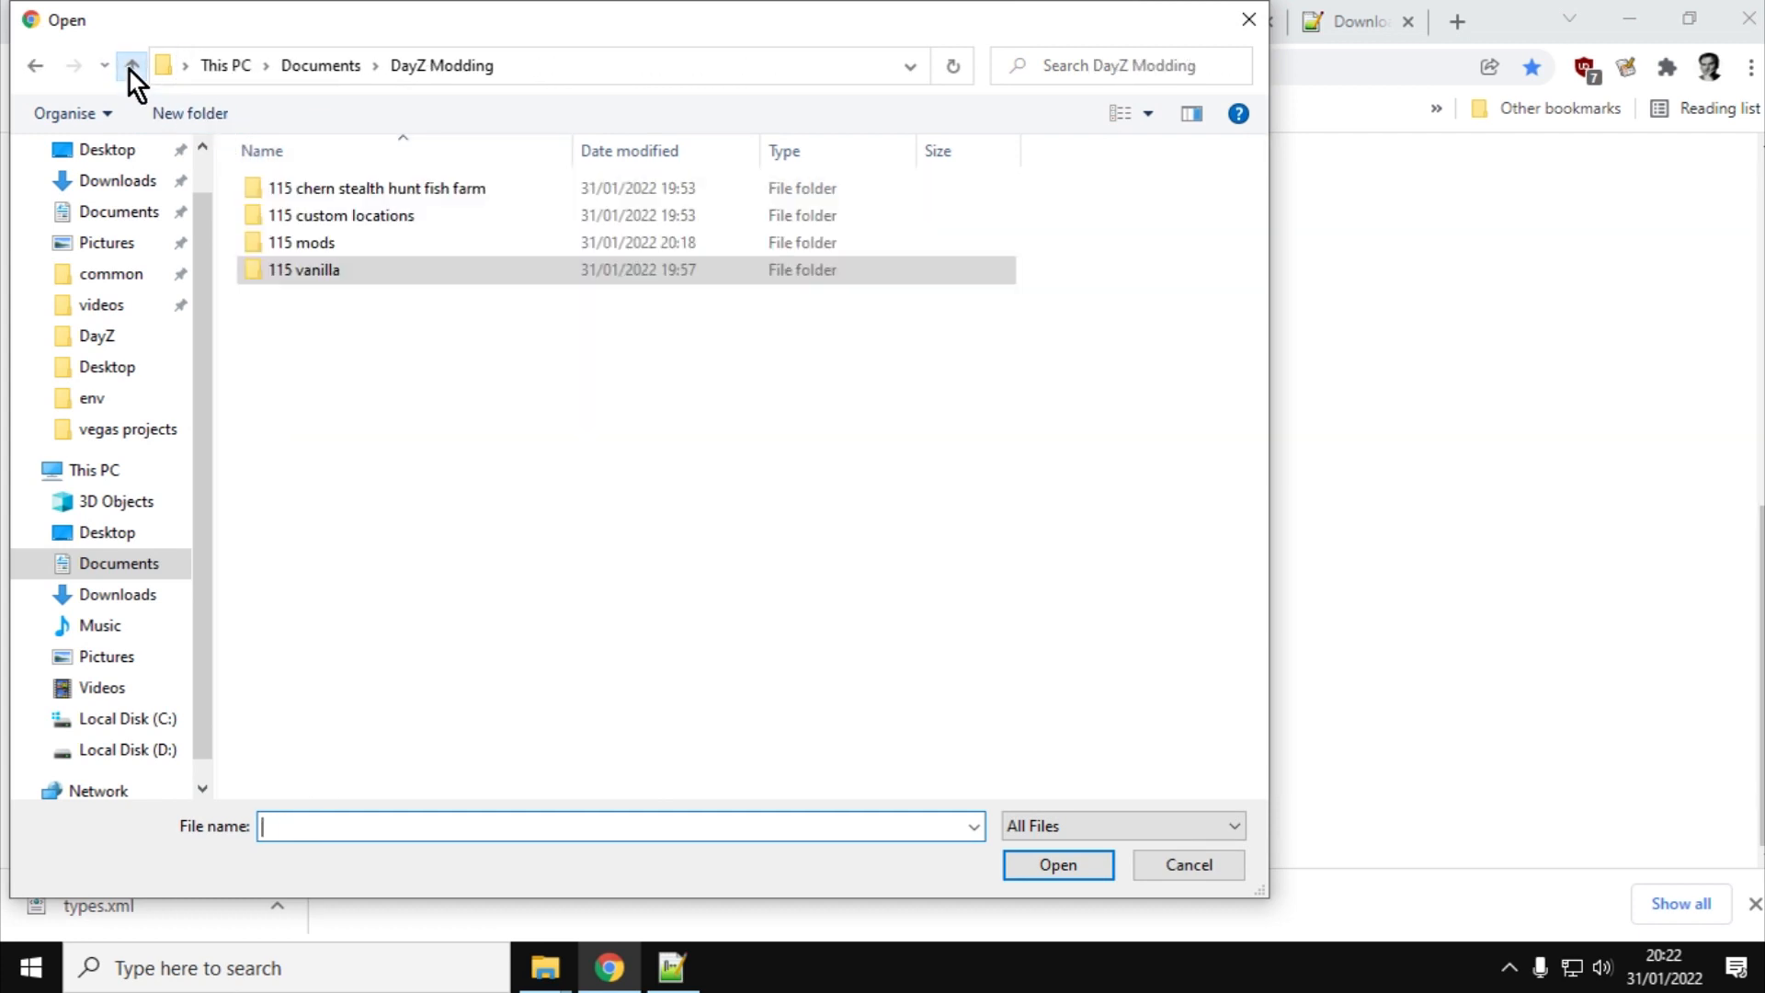
pyautogui.doubleClick(299, 242)
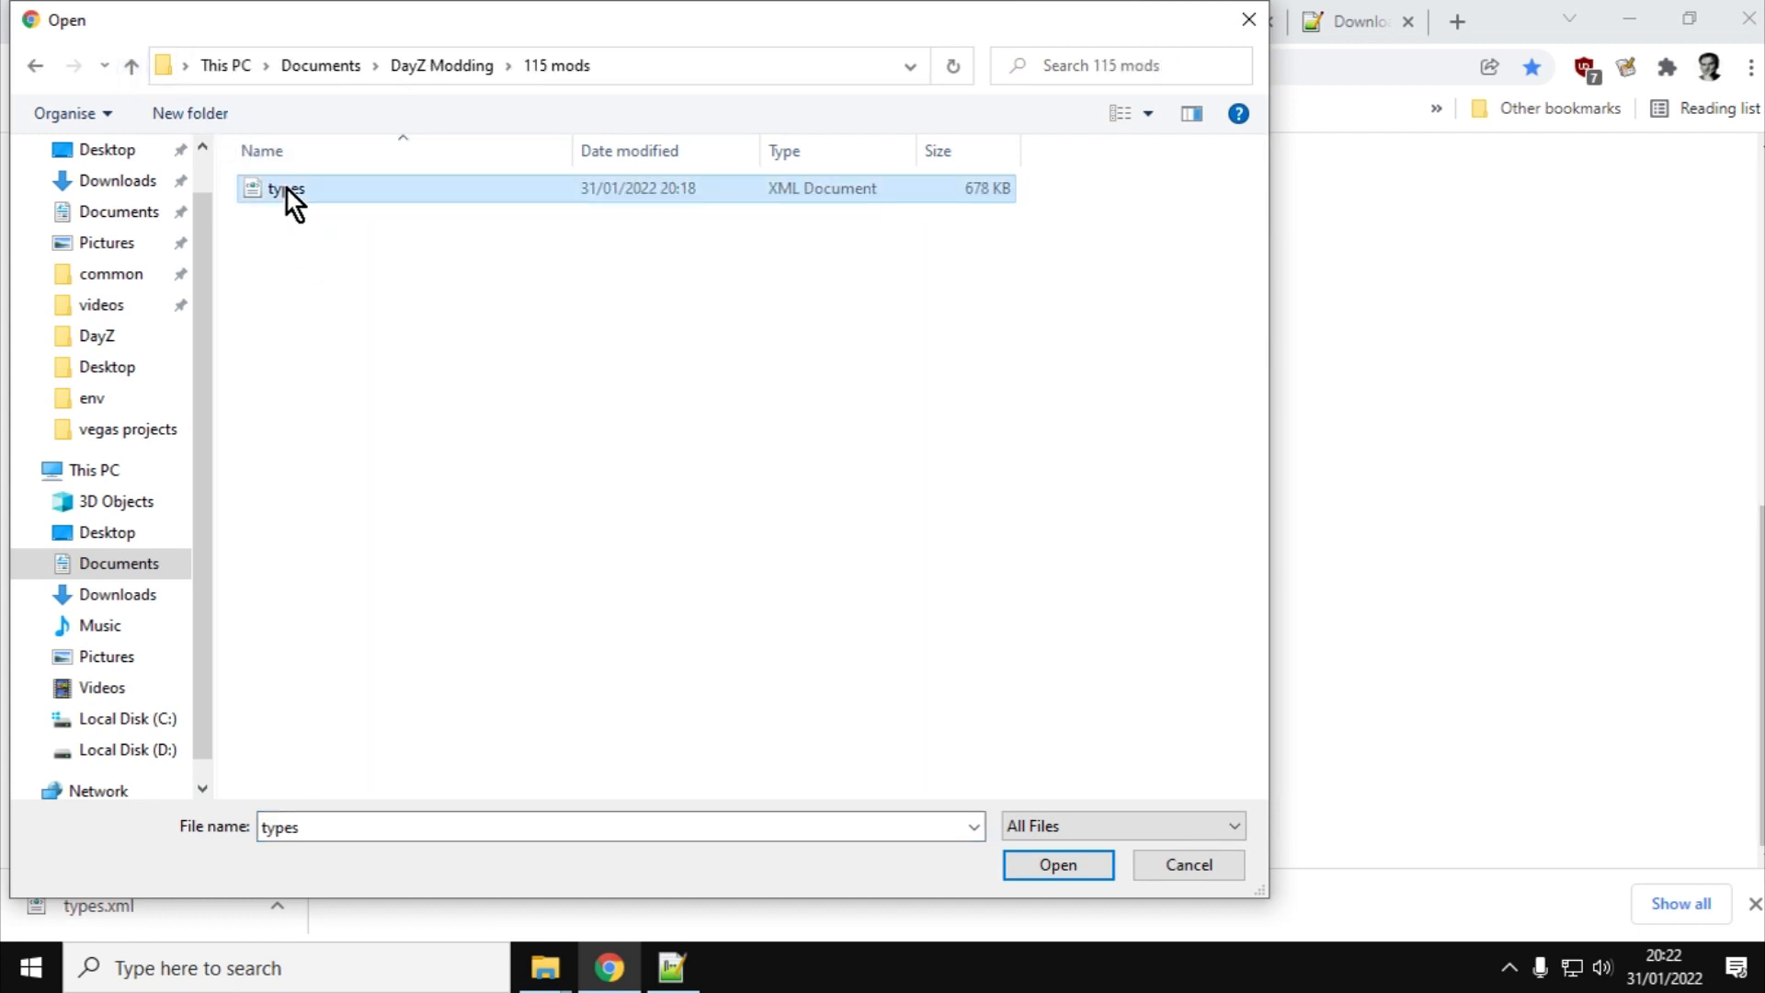
pyautogui.click(1055, 864)
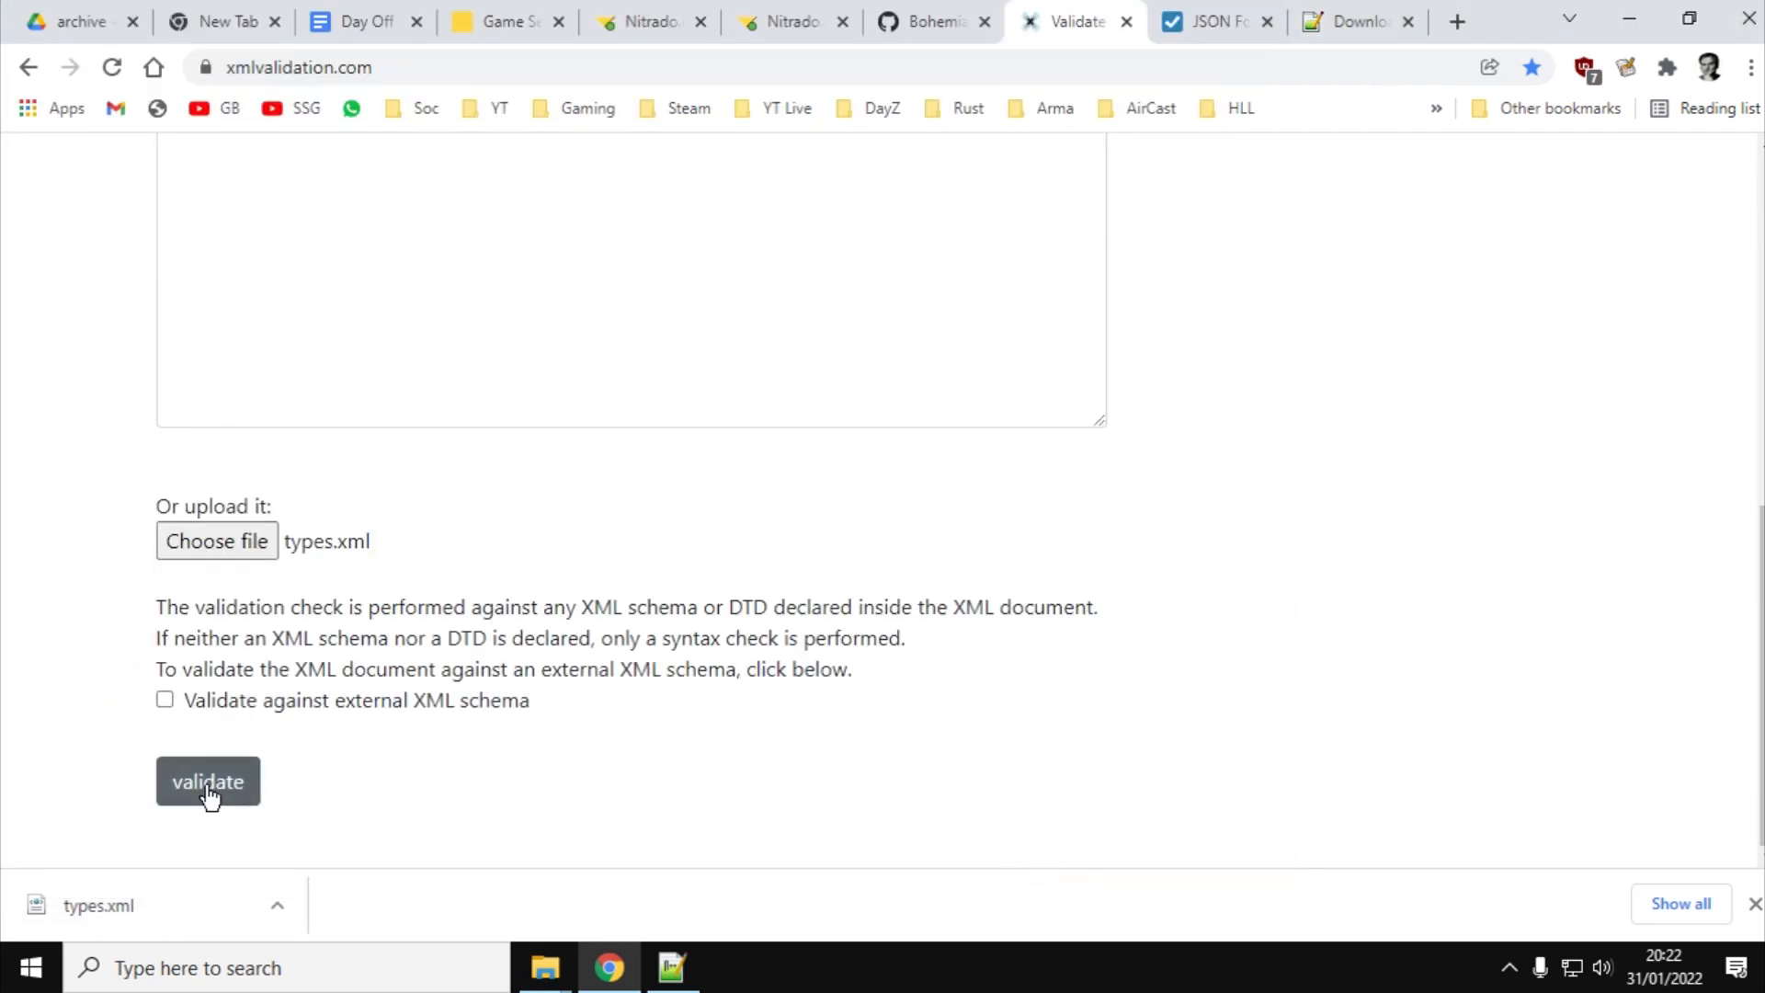
pyautogui.click(207, 782)
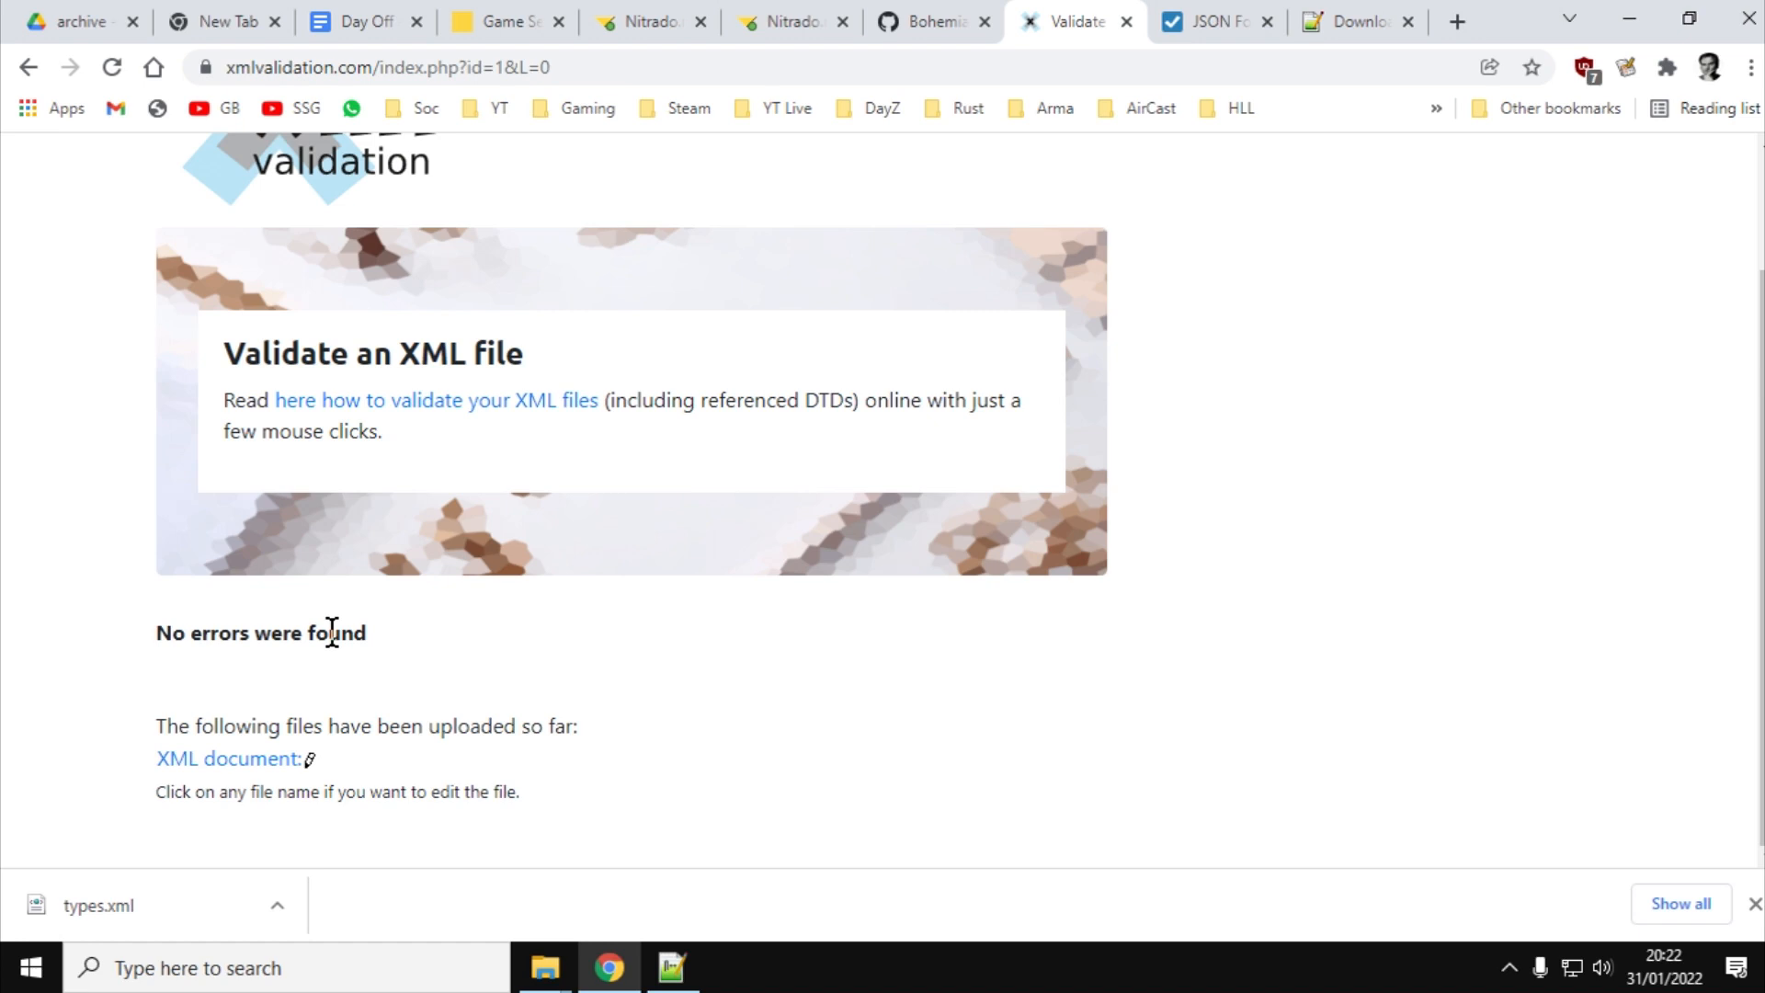
pyautogui.moveTo(620, 463)
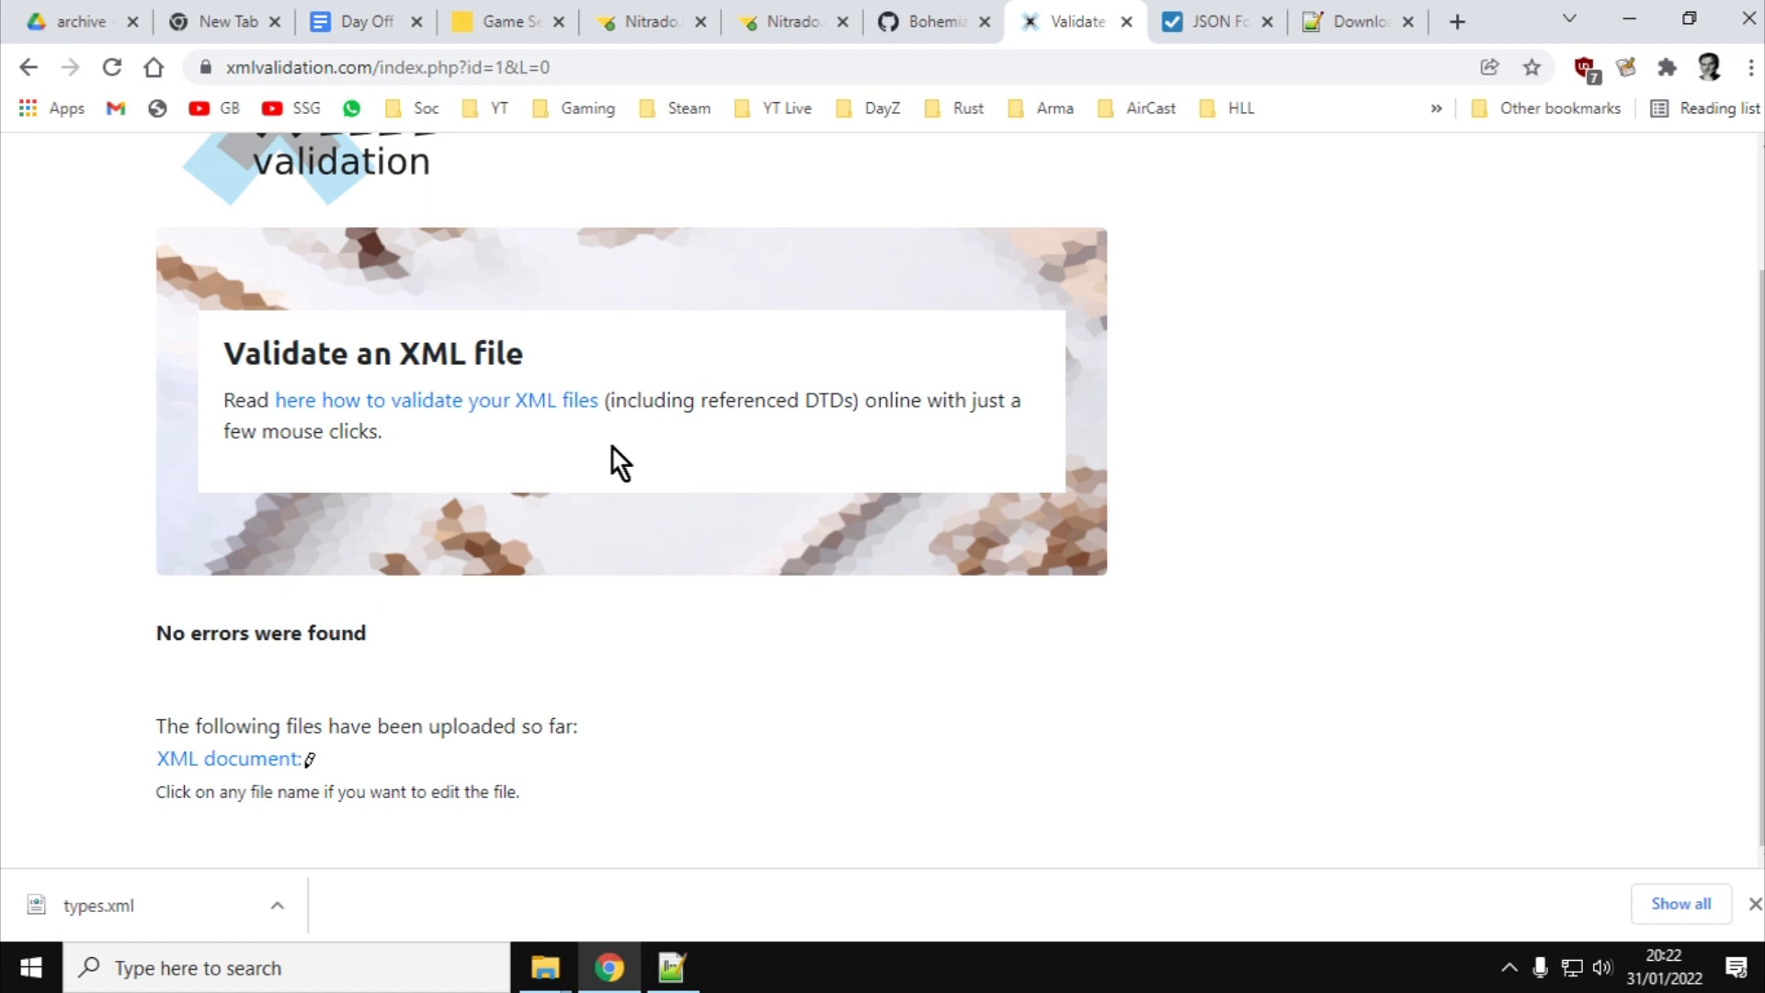
pyautogui.moveTo(1238, 552)
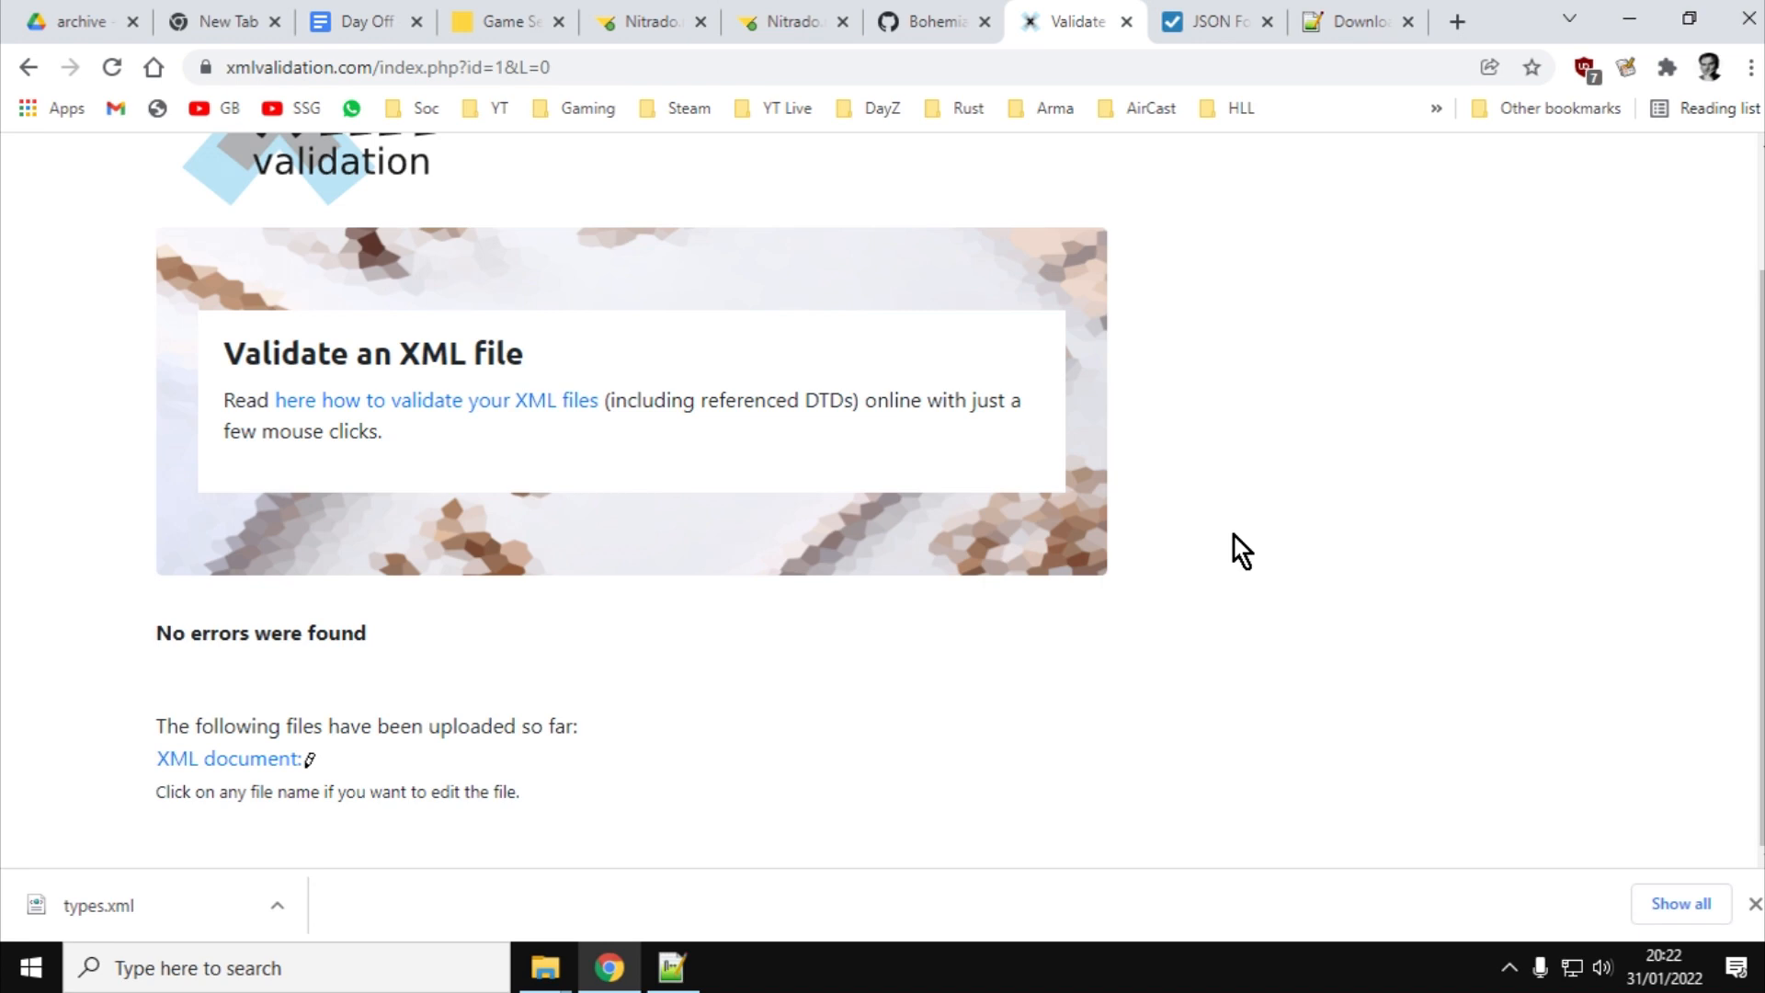
pyautogui.moveTo(1317, 440)
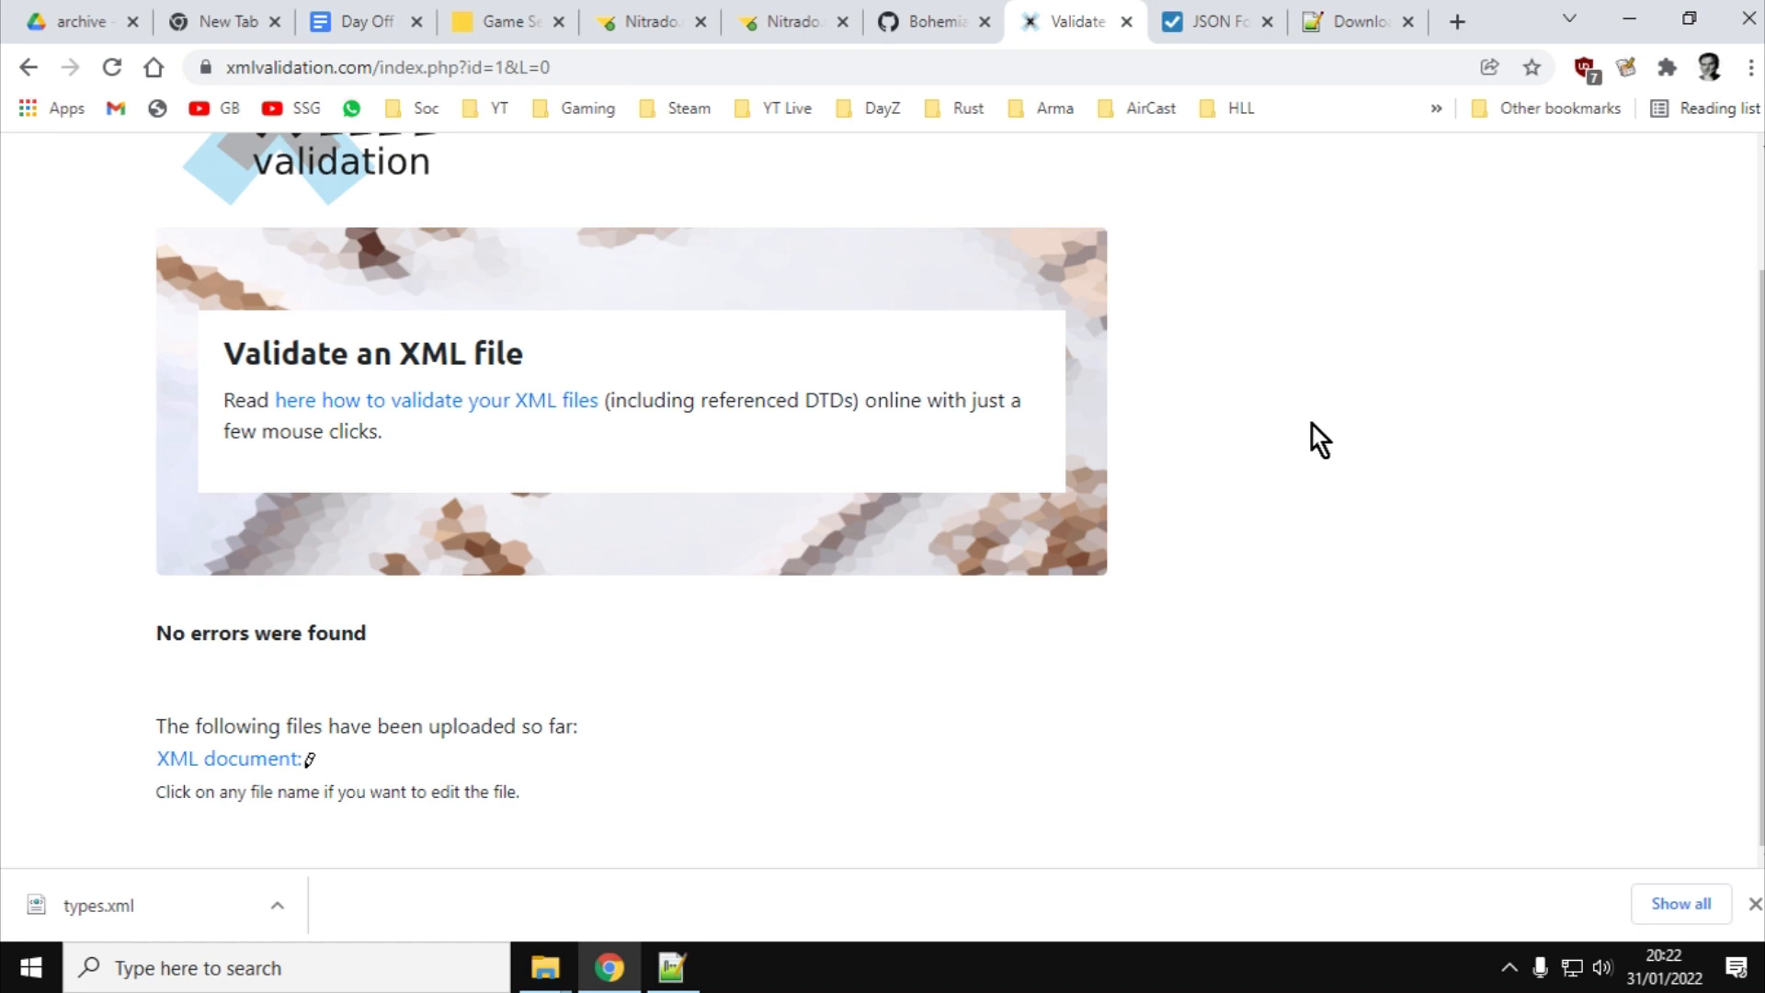
pyautogui.moveTo(1224, 463)
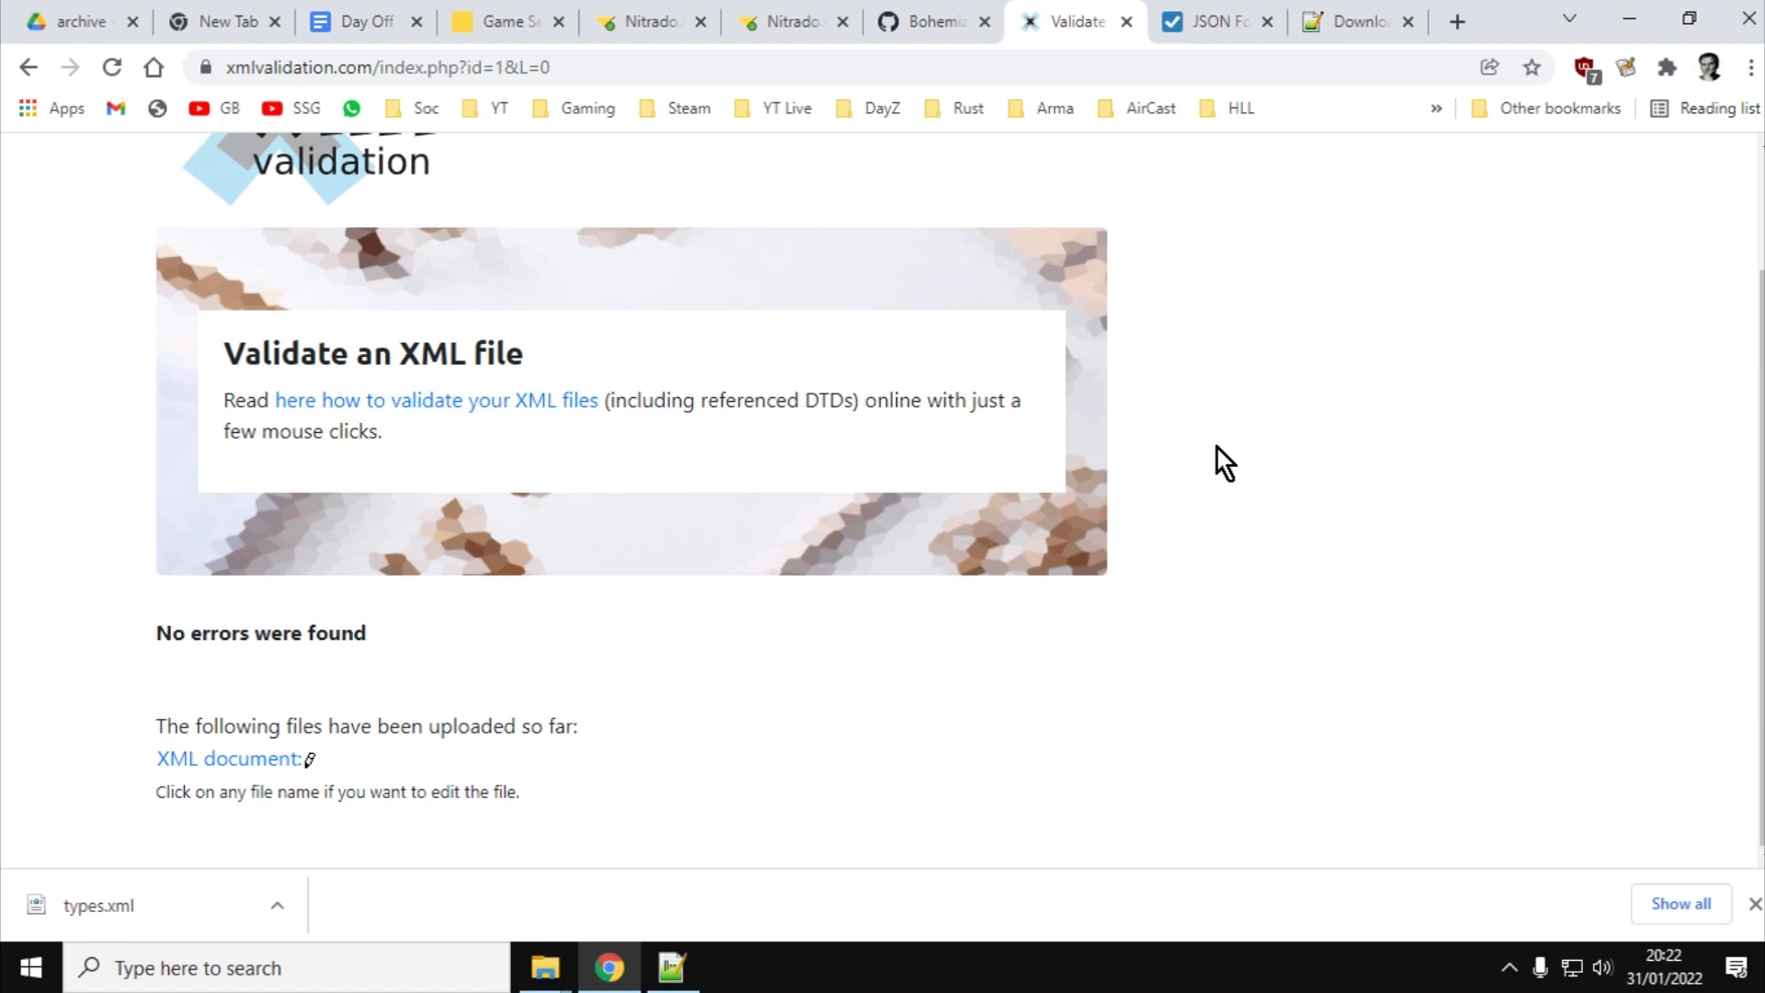
pyautogui.moveTo(789, 646)
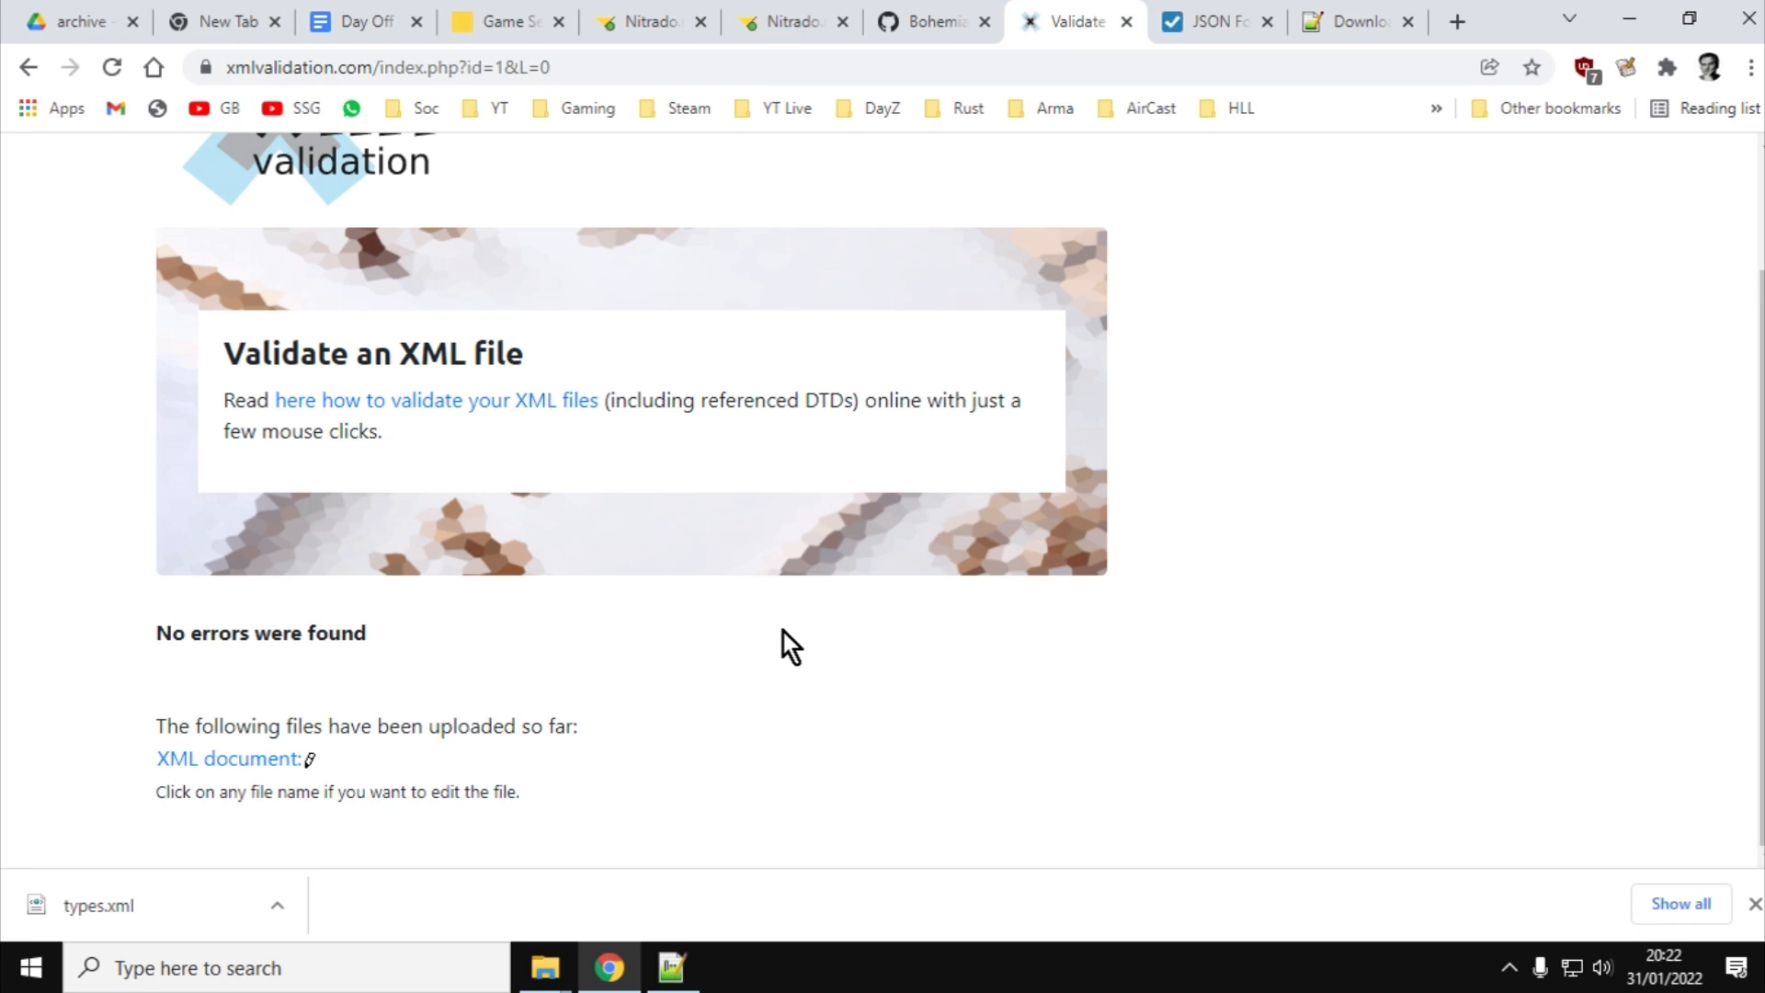
# Restart the validator's upload and browse into the 115 vanilla folder under DayZ Modding
pyautogui.click(303, 259)
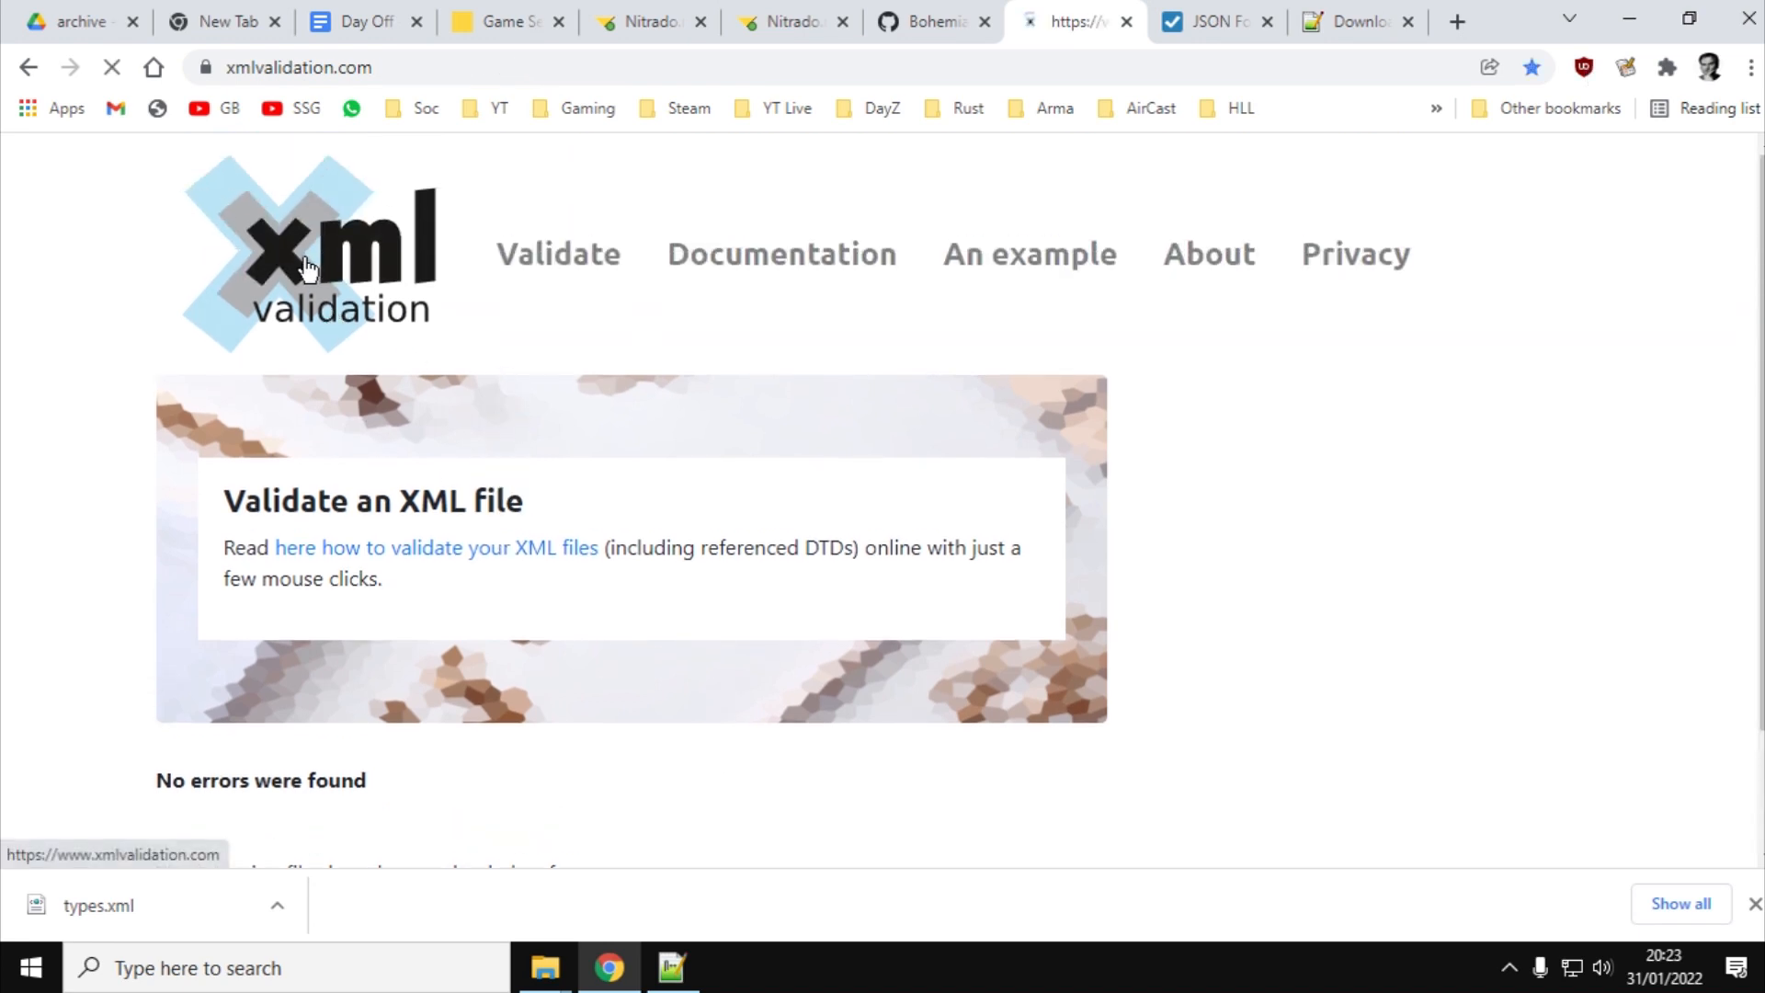
pyautogui.scroll(-3)
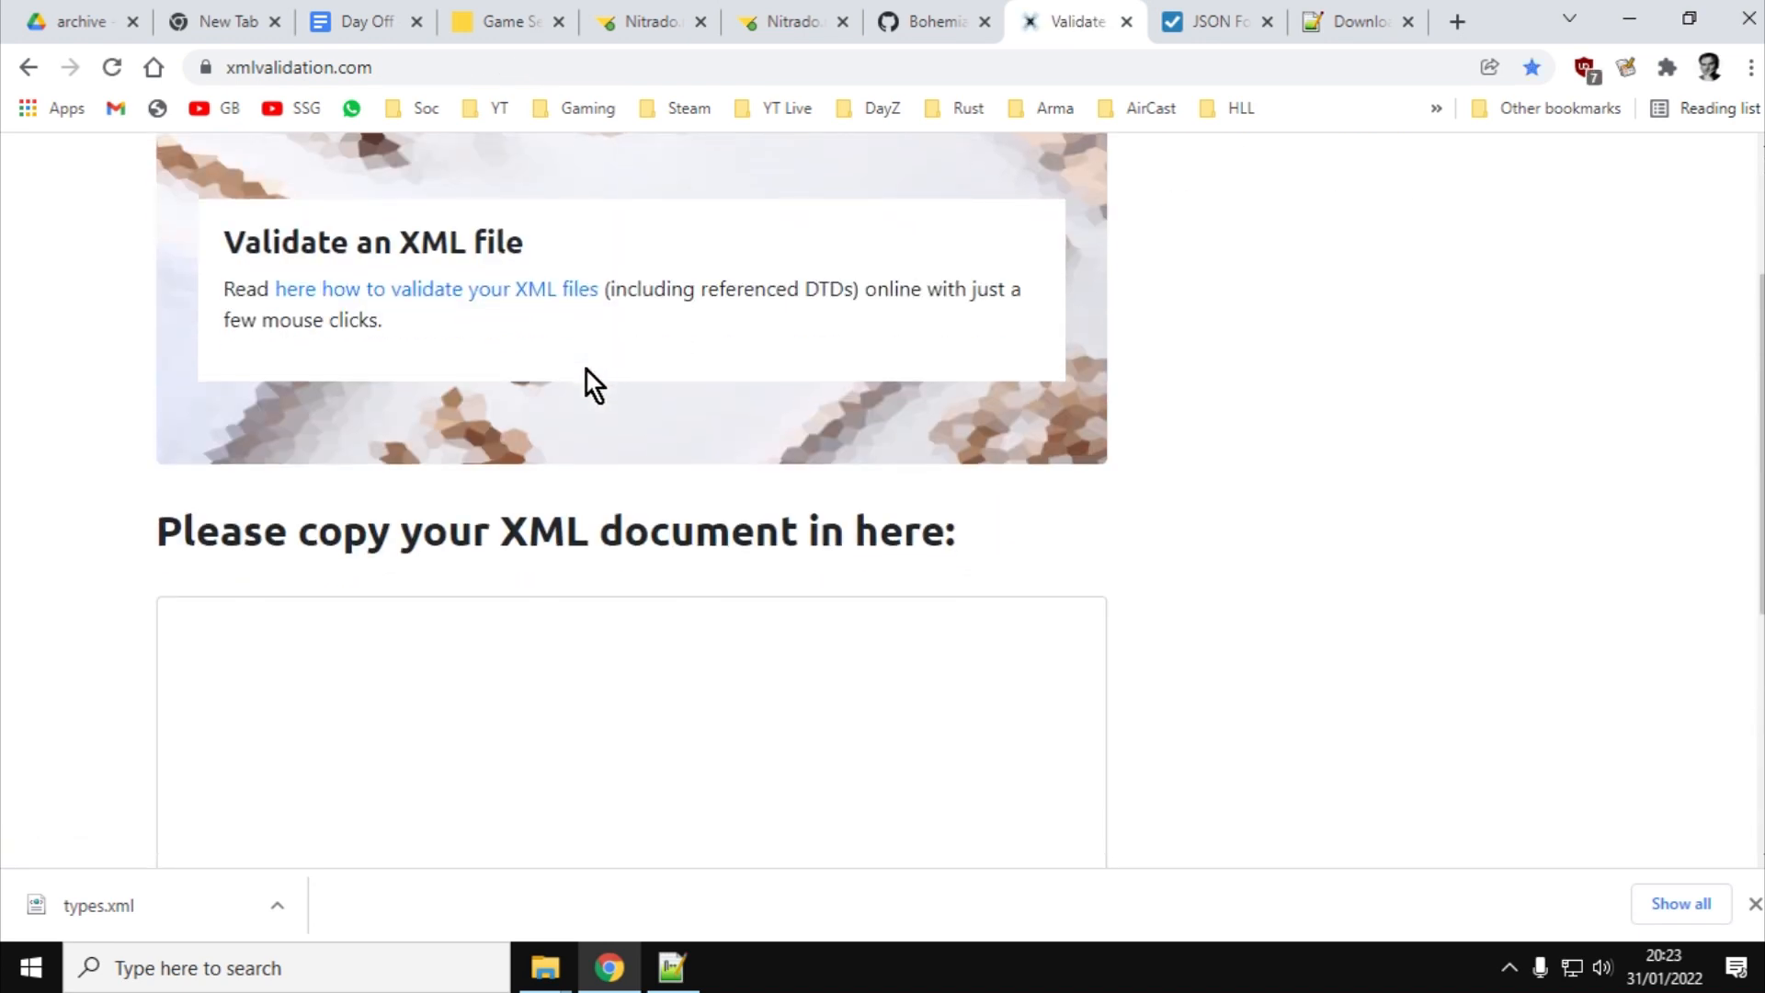
pyautogui.scroll(-3)
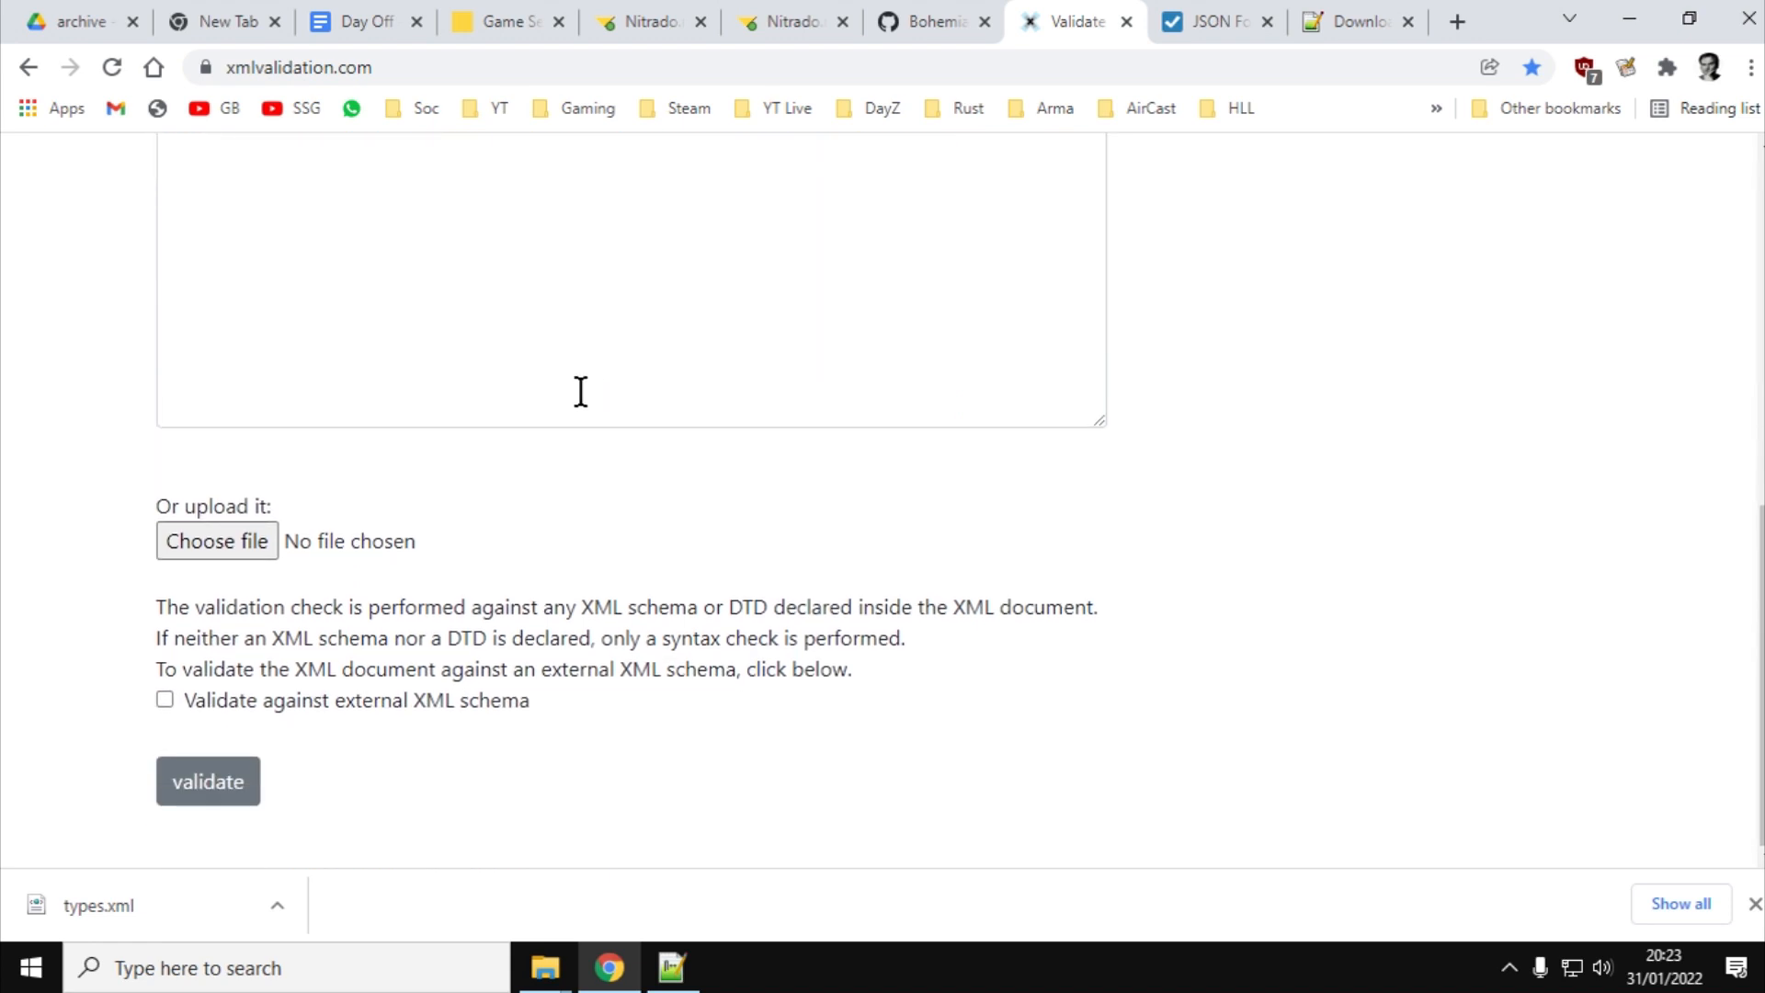
pyautogui.click(217, 541)
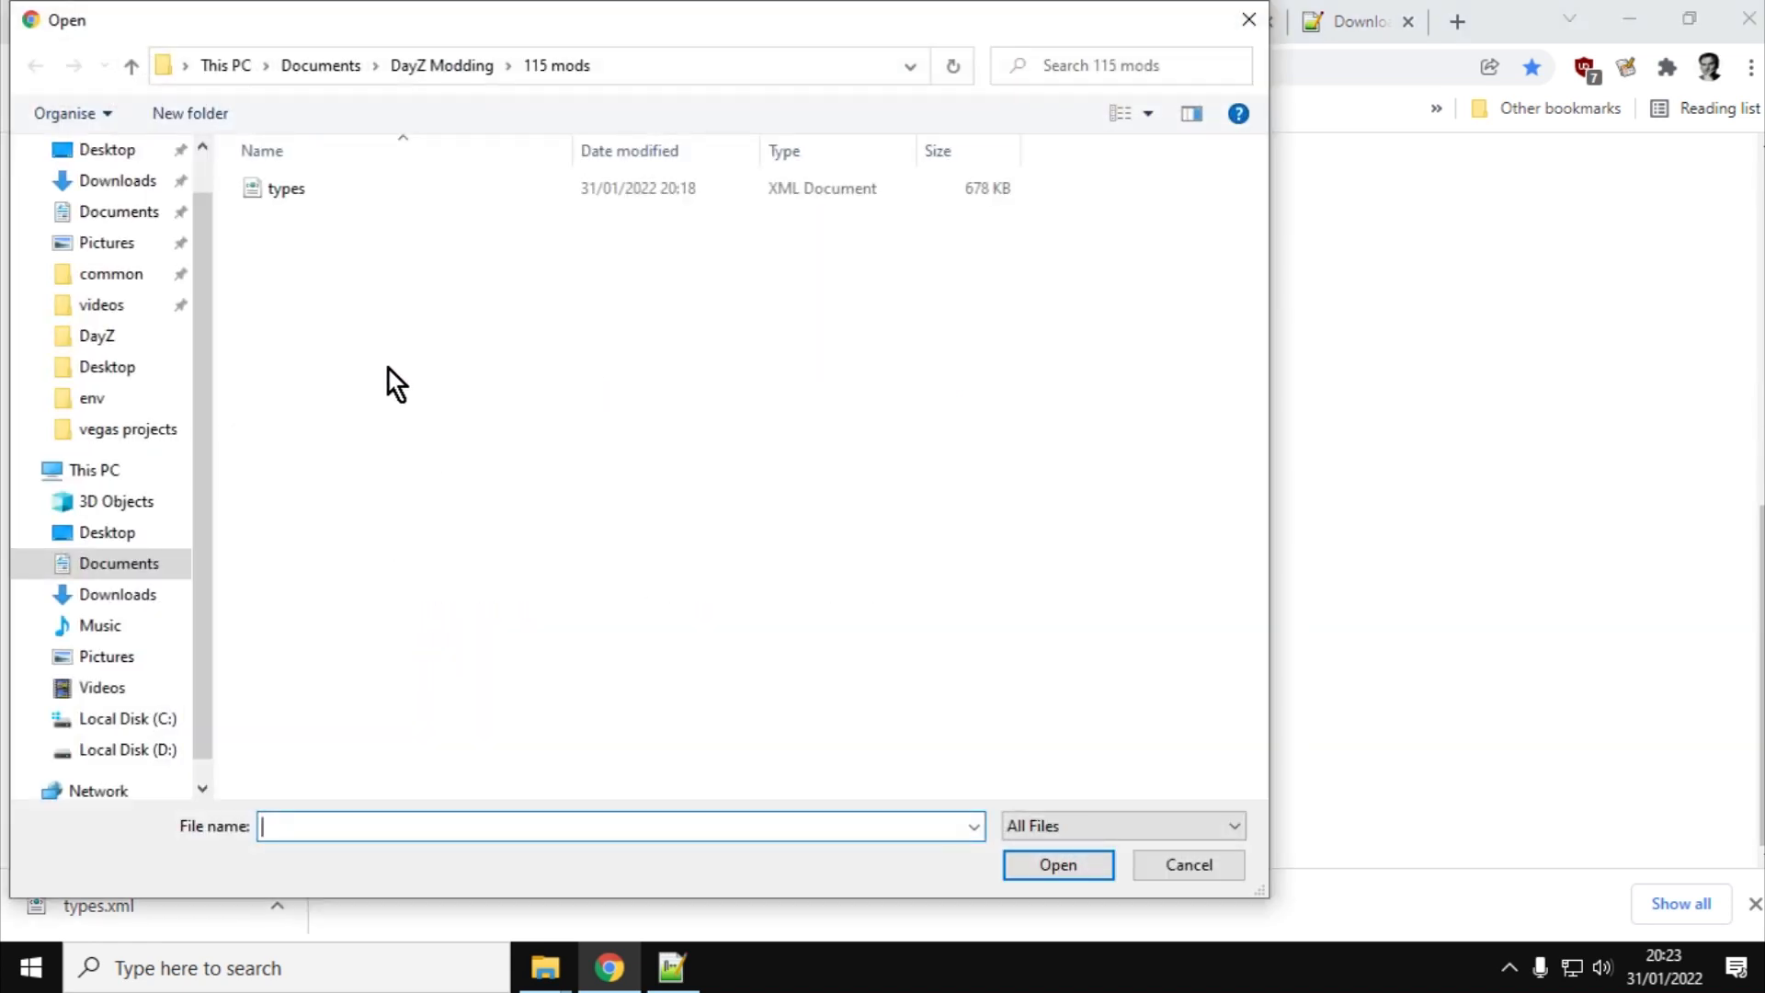
pyautogui.click(130, 67)
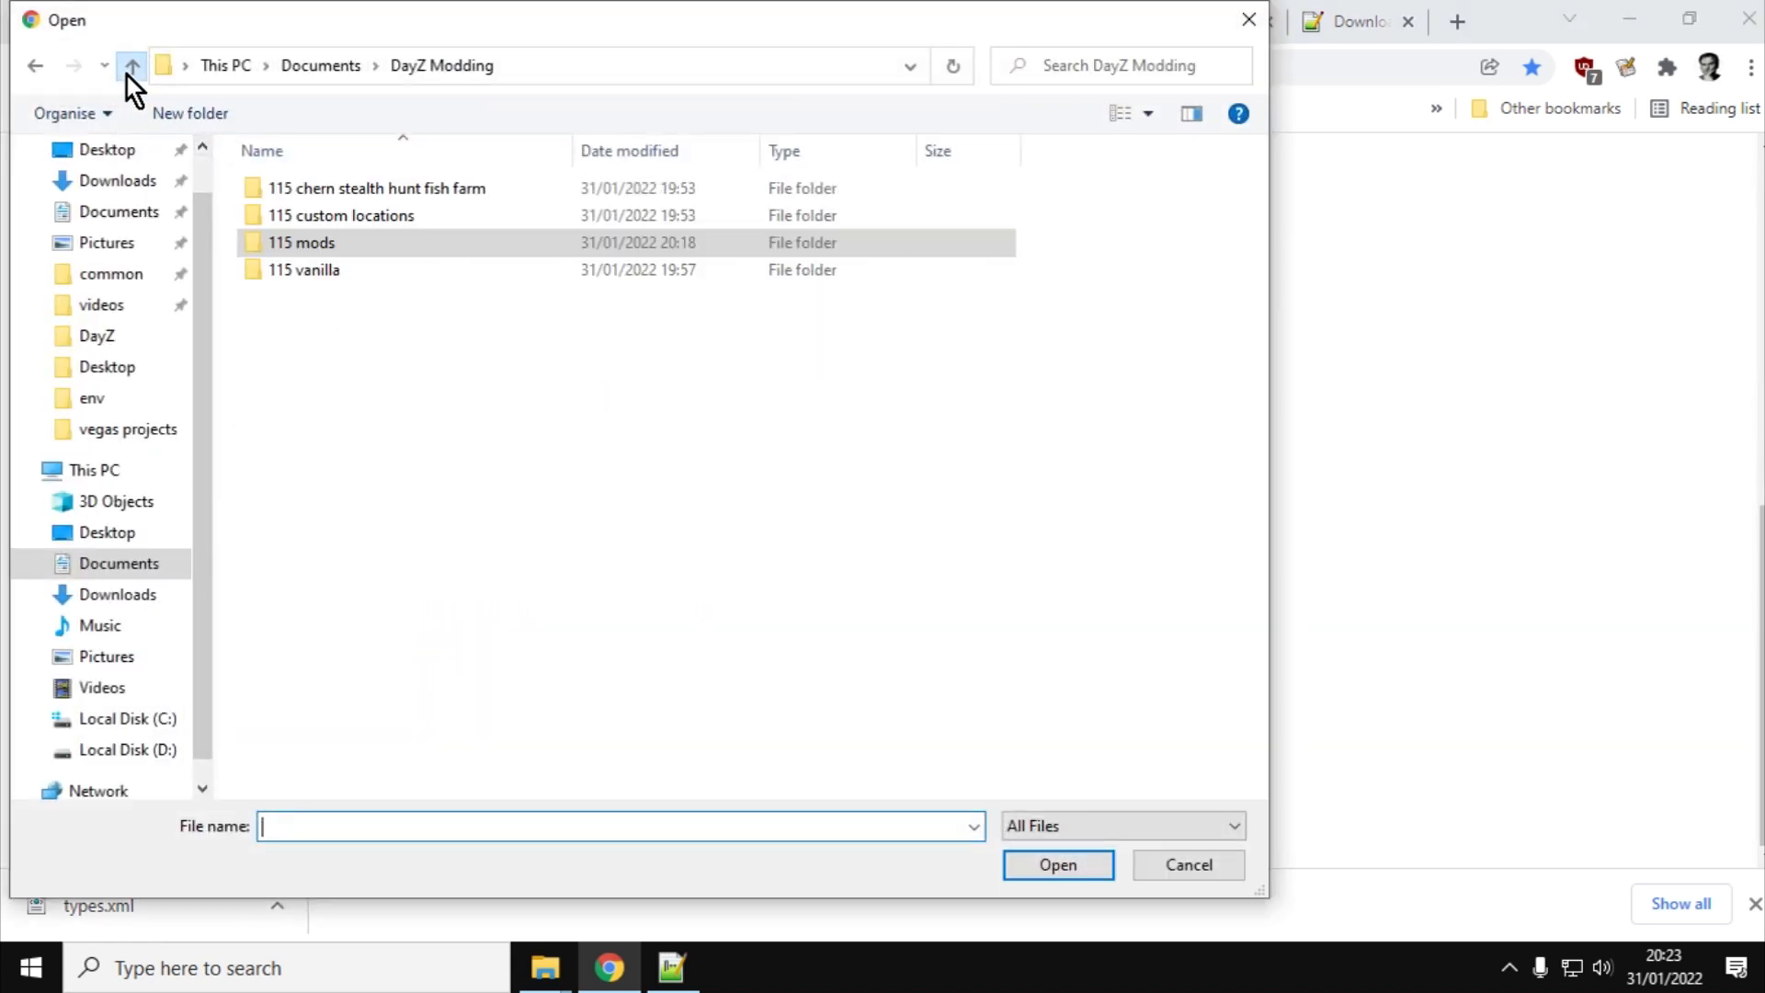
pyautogui.click(303, 268)
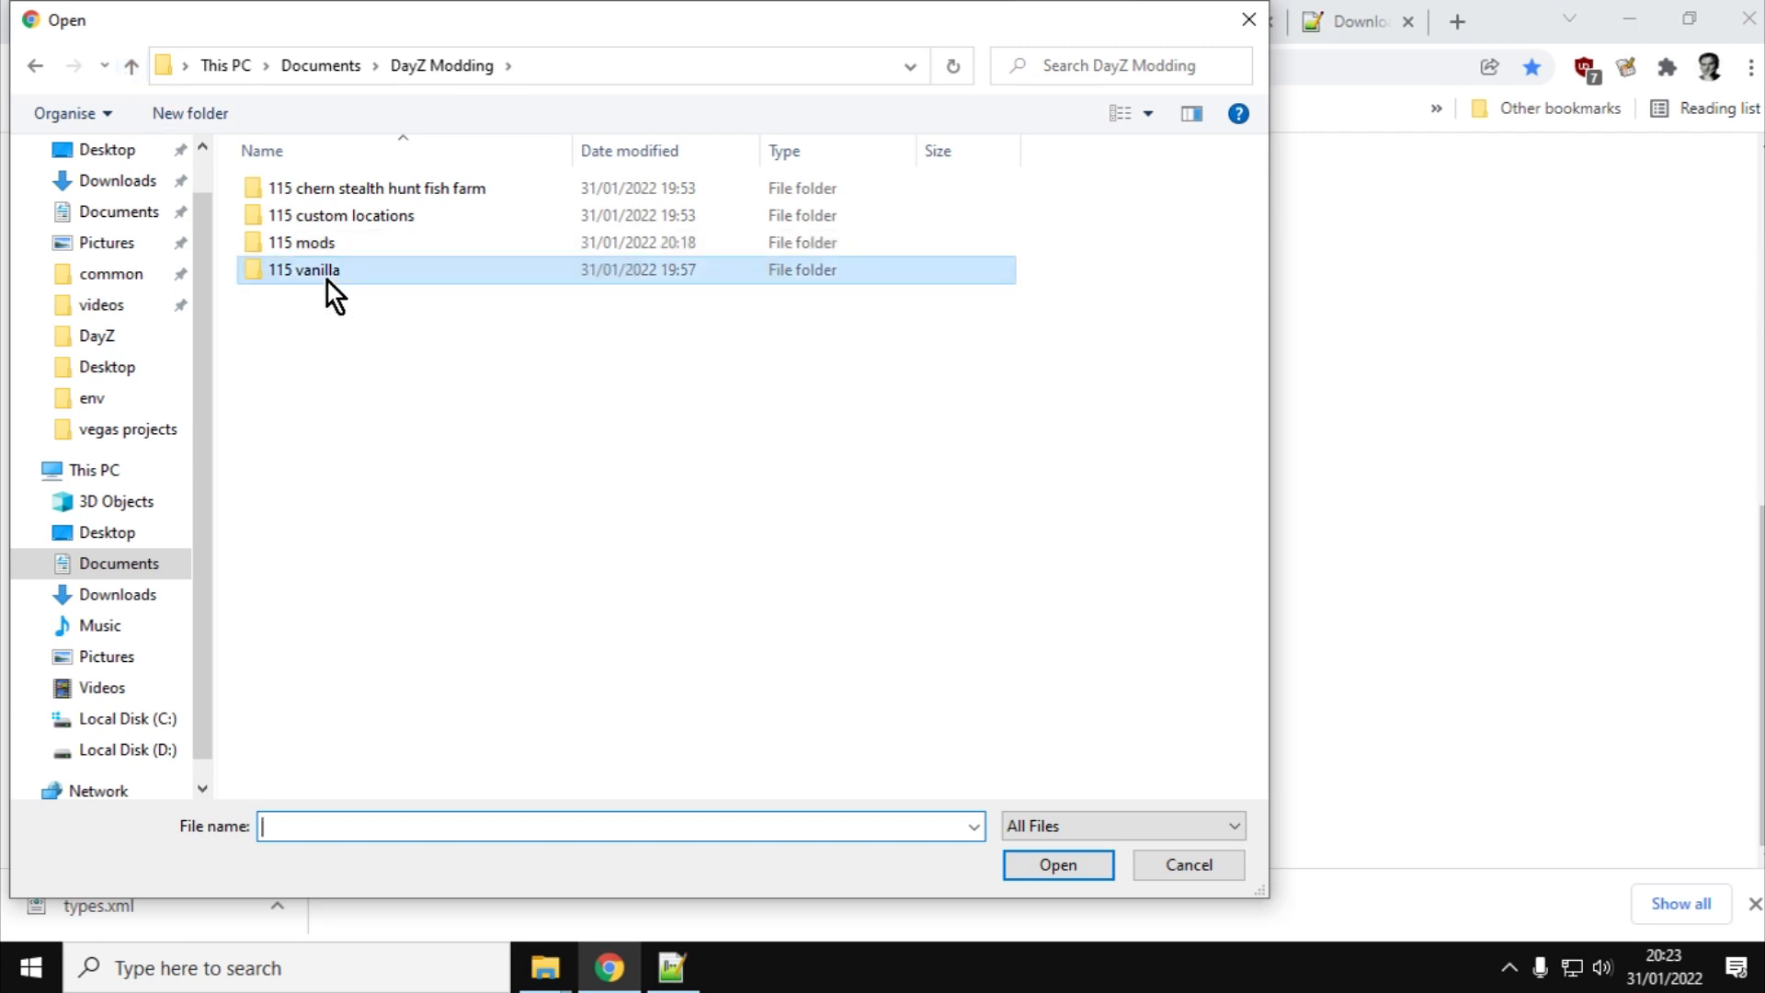
pyautogui.doubleClick(304, 269)
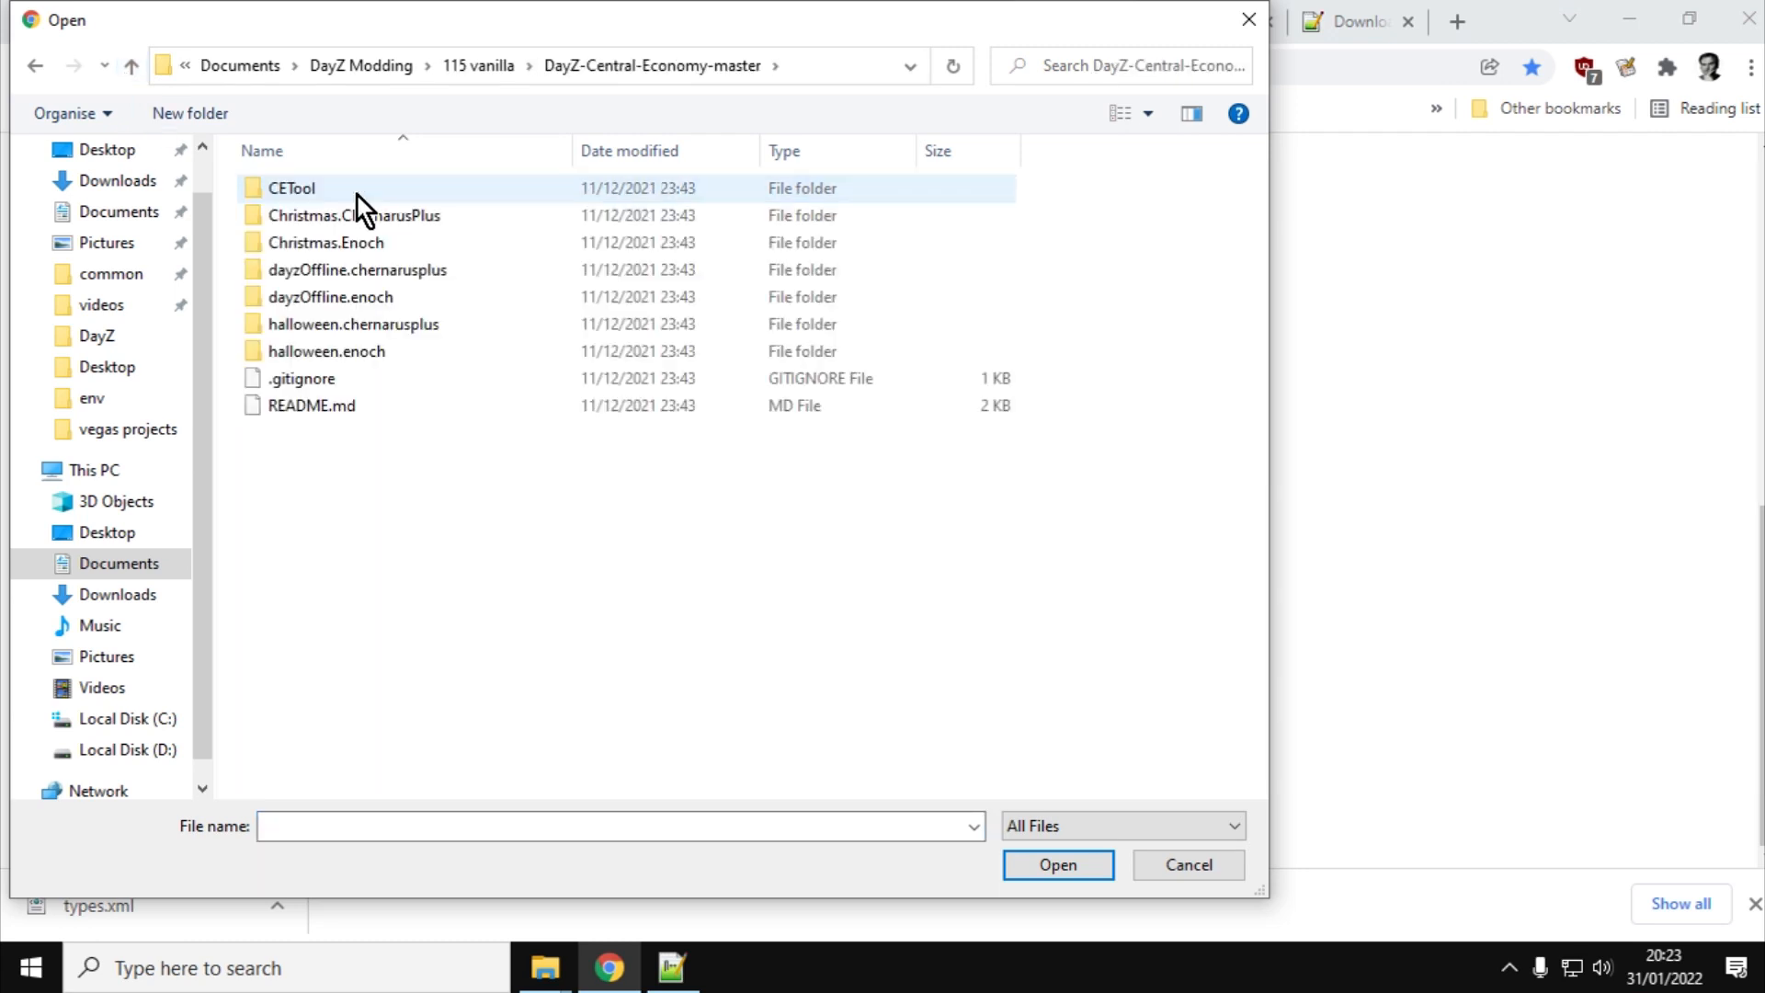
# Choose cfgspawnabletypes.xml from dayzOffline.chernarusplus as the file to validate
pyautogui.click(353, 215)
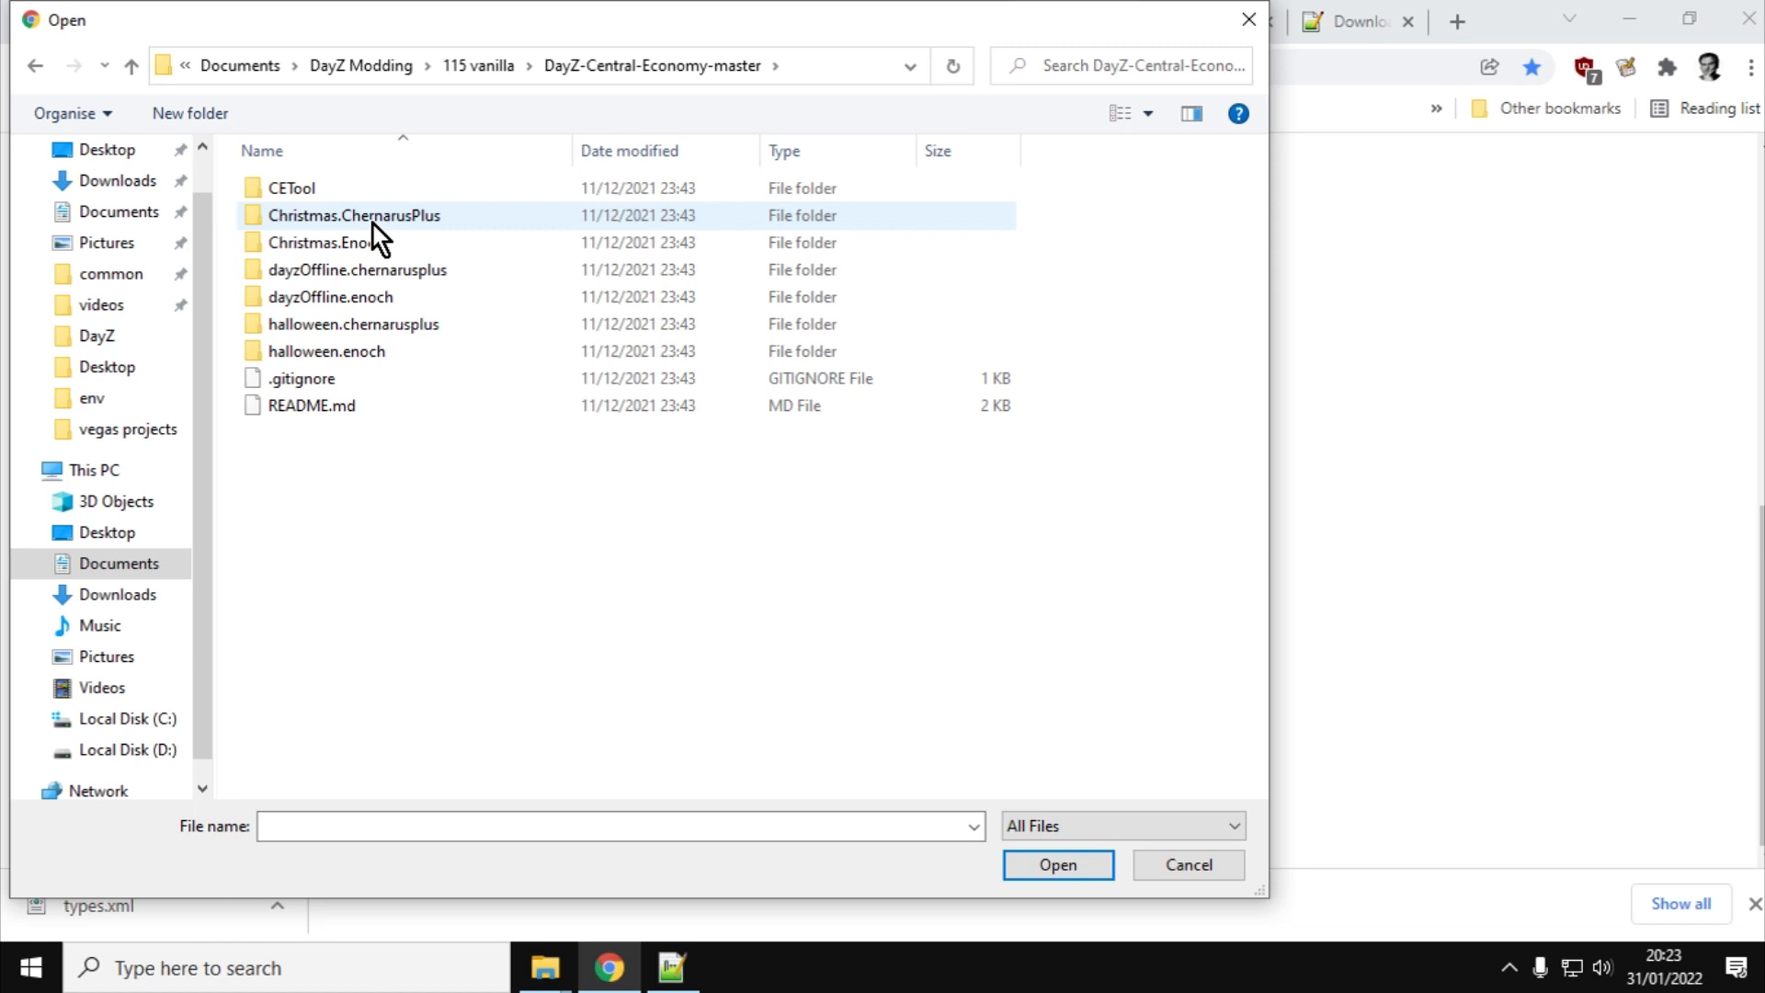
pyautogui.doubleClick(329, 268)
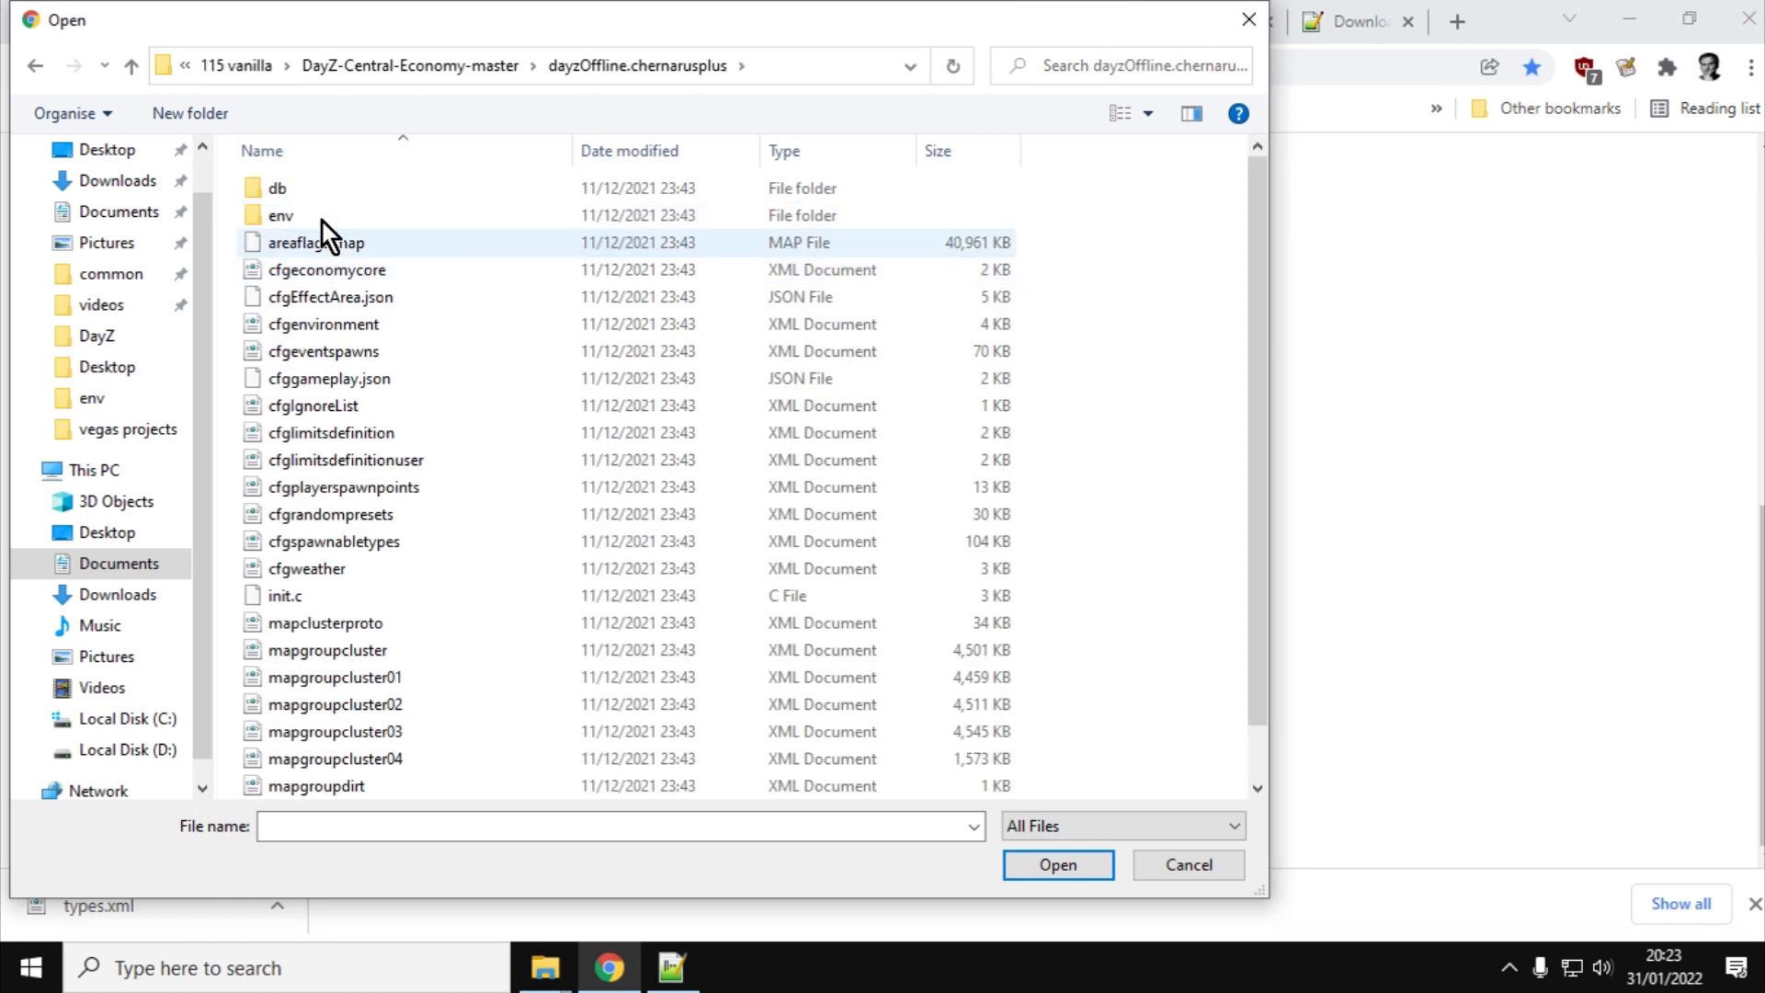
pyautogui.click(333, 541)
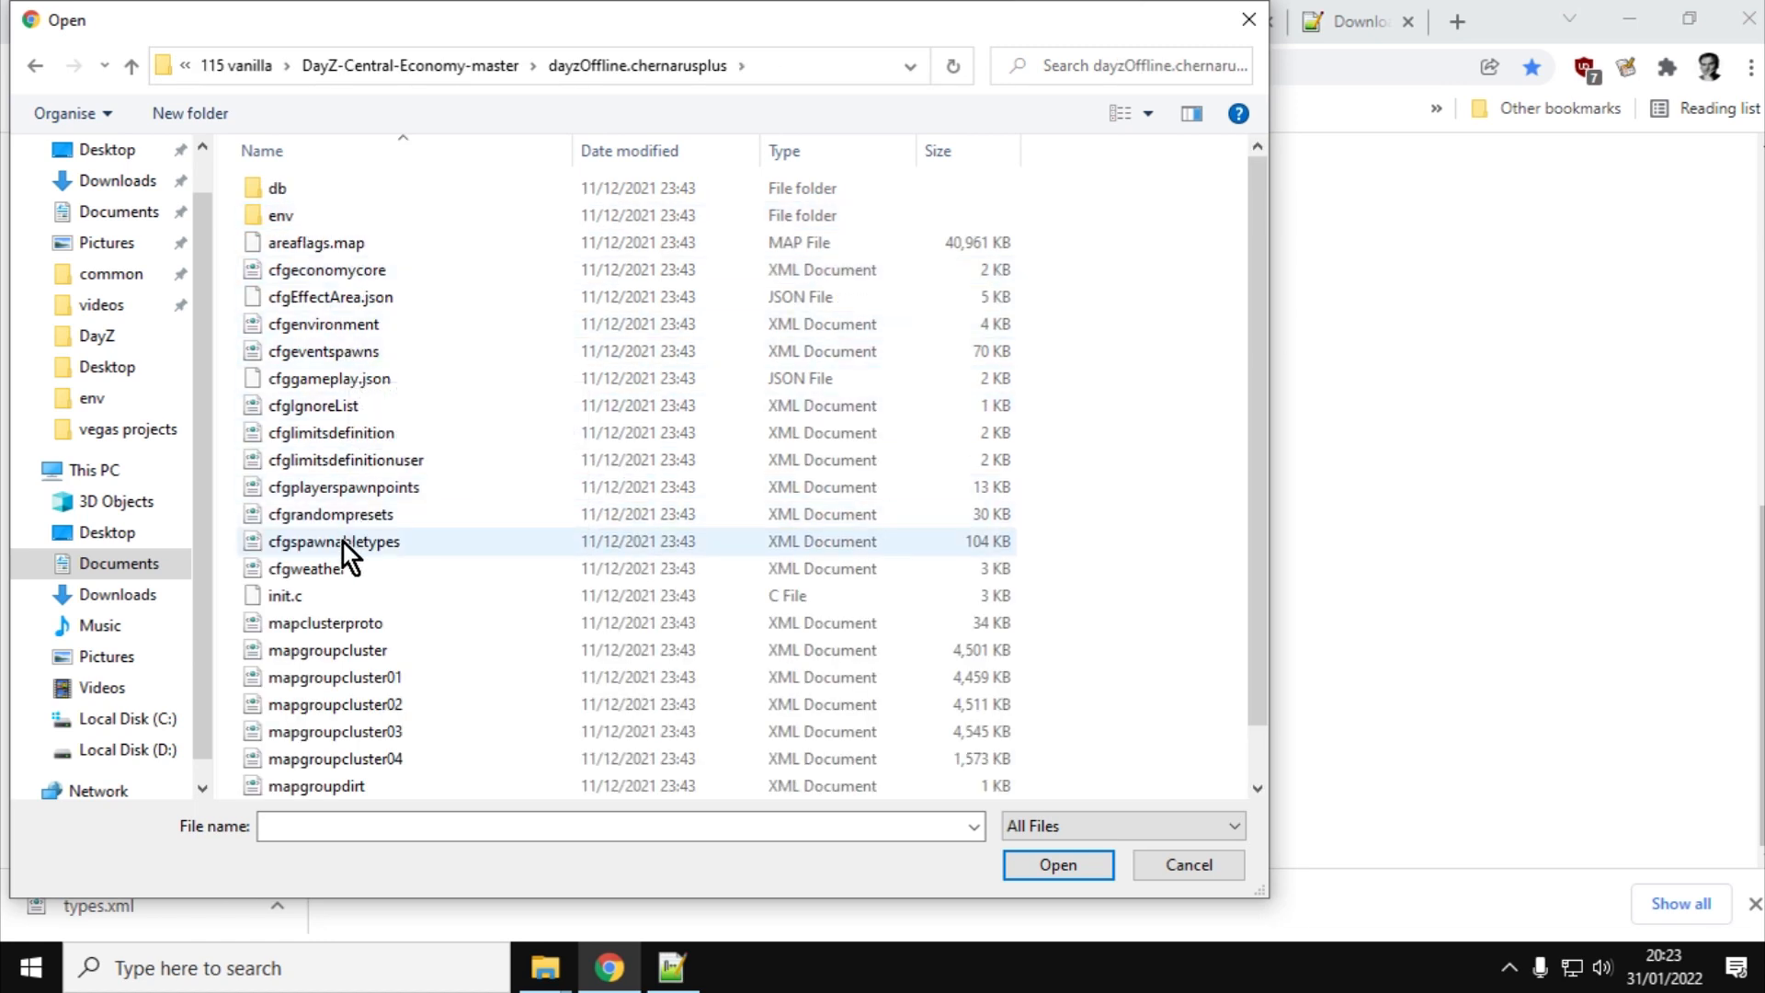
pyautogui.click(333, 541)
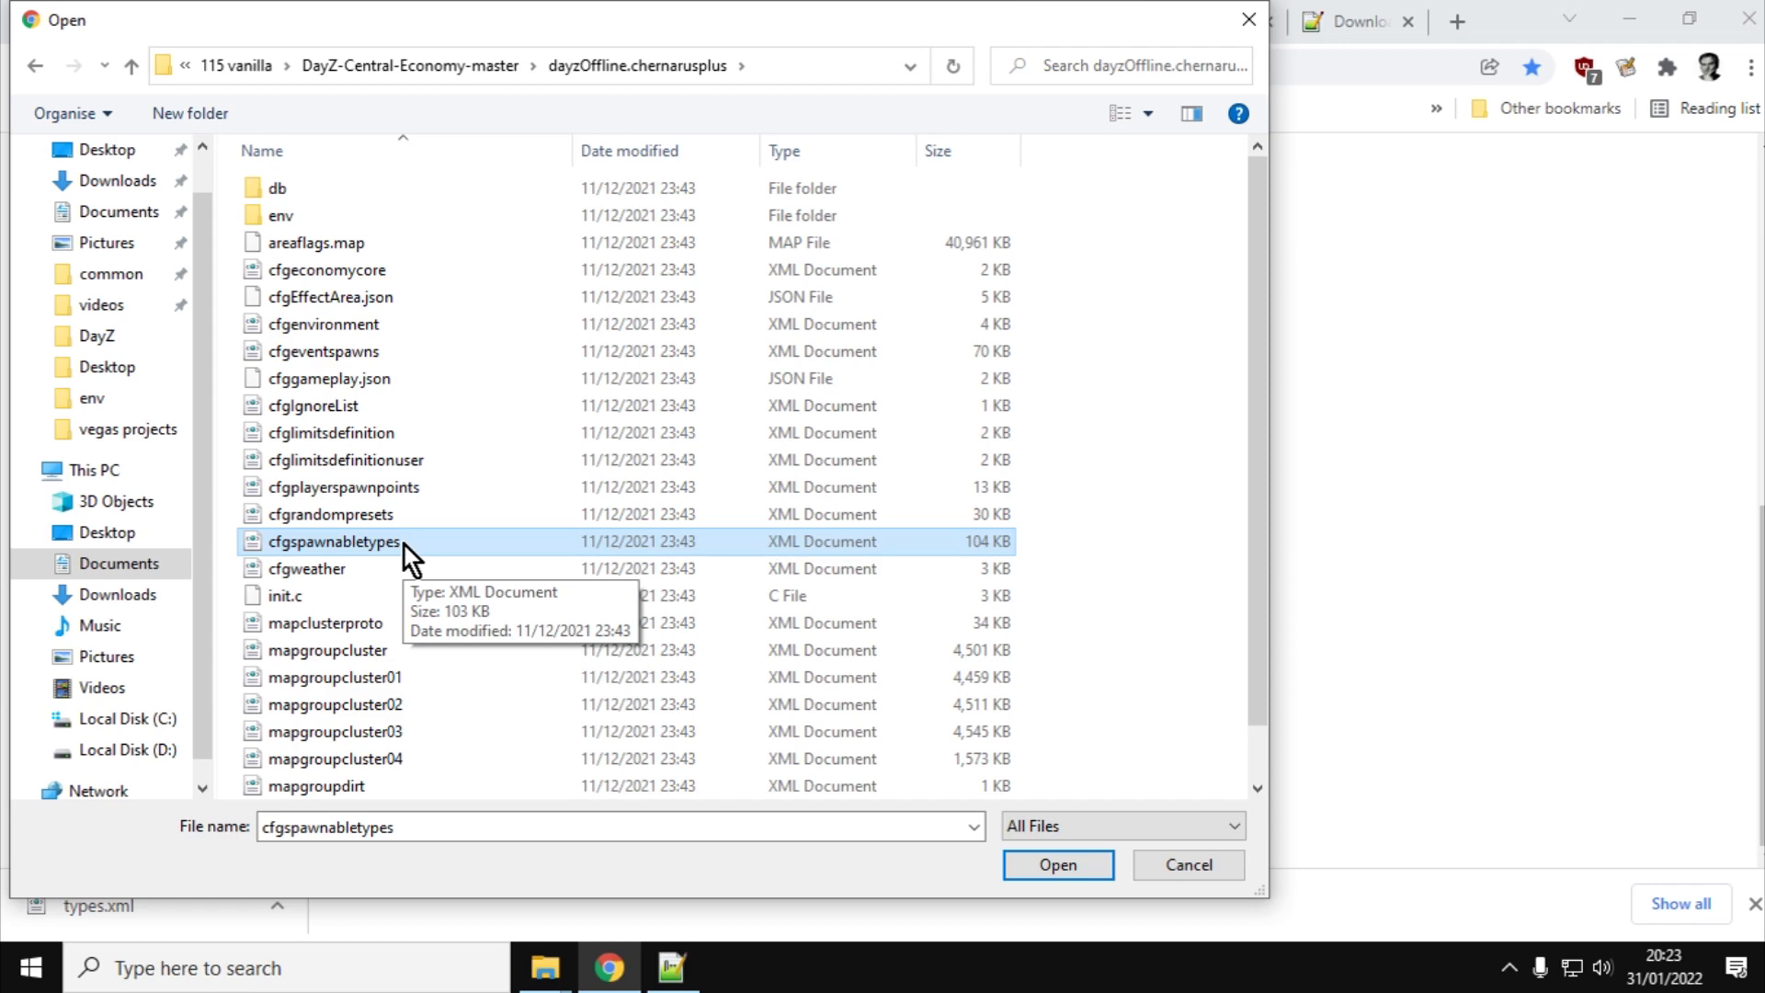
pyautogui.click(1056, 864)
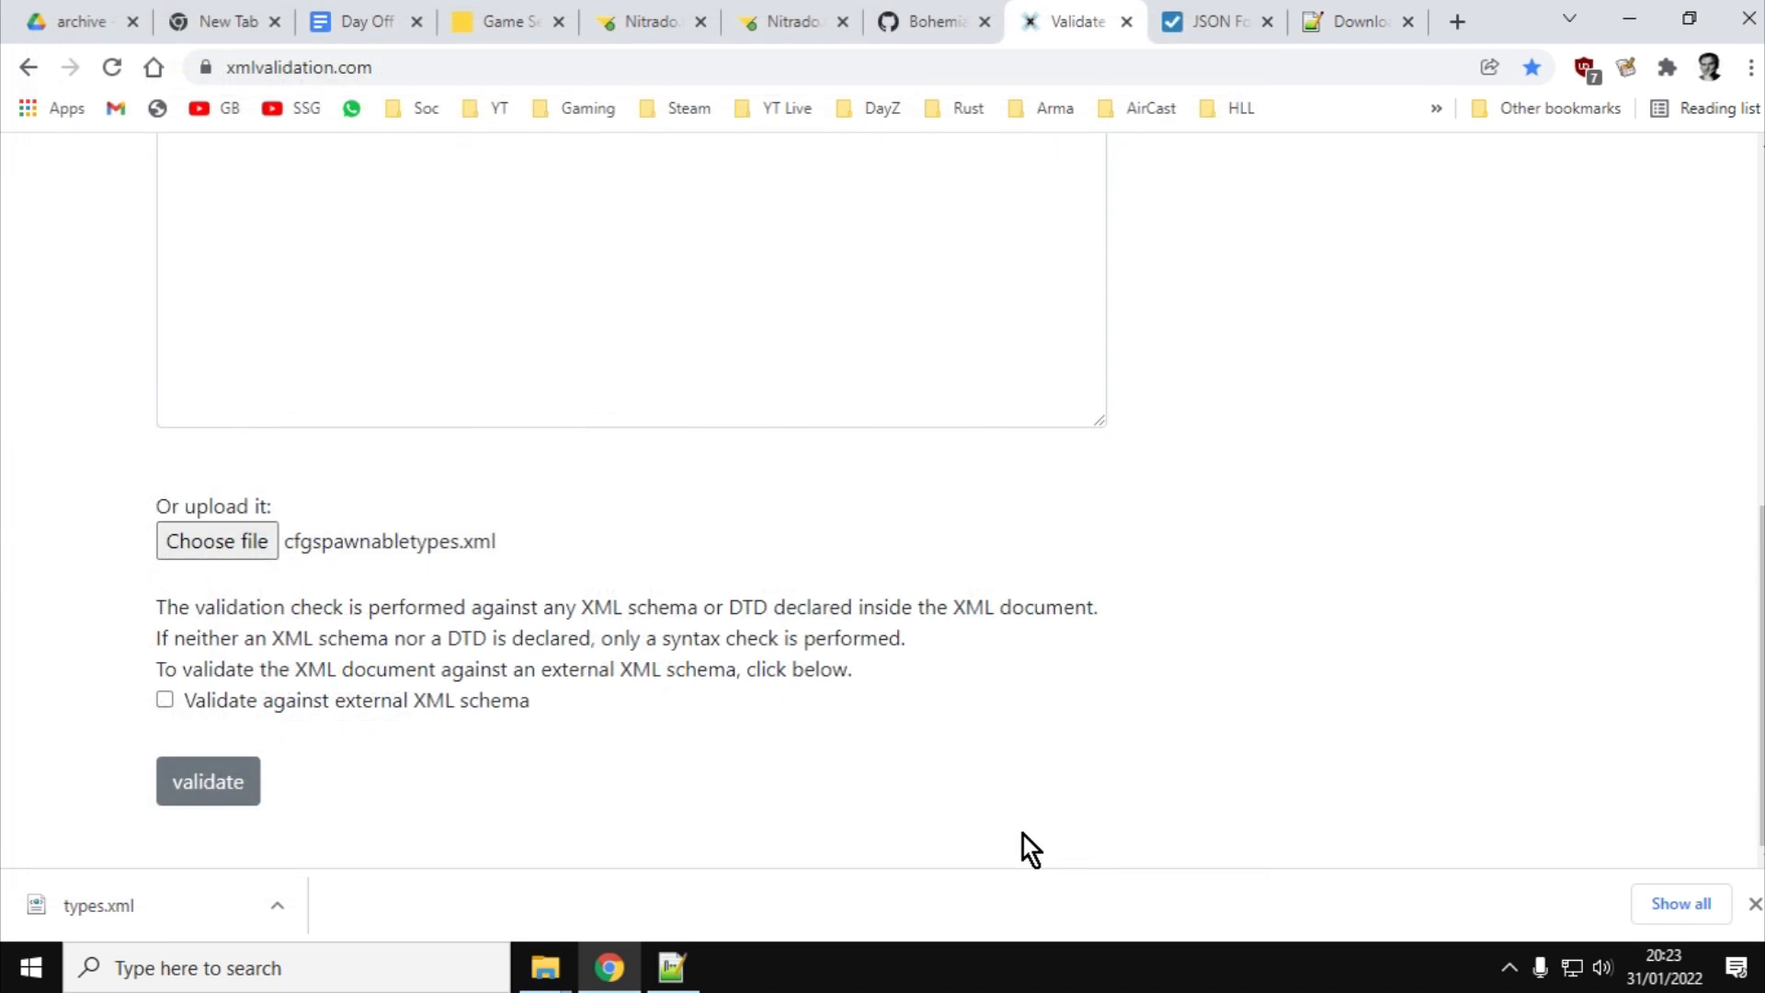
# Validate cfgspawnabletypes.xml and jump to the reported 875:9 error
pyautogui.click(208, 779)
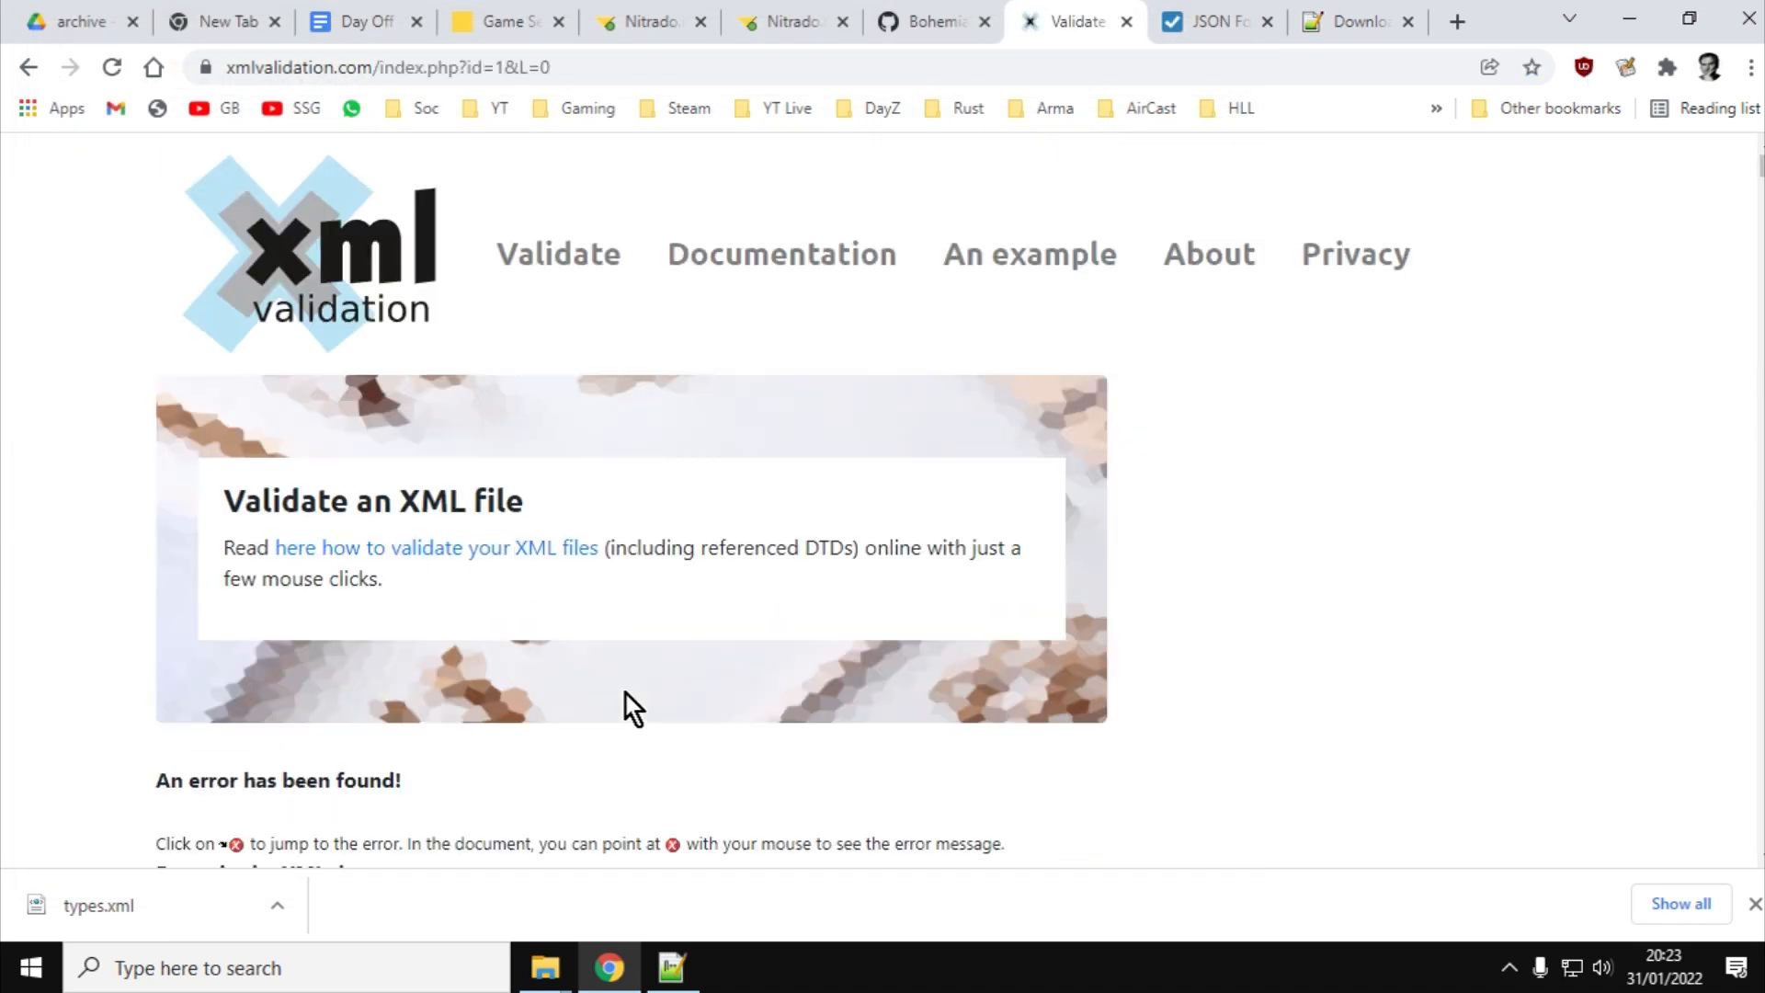
pyautogui.scroll(-3)
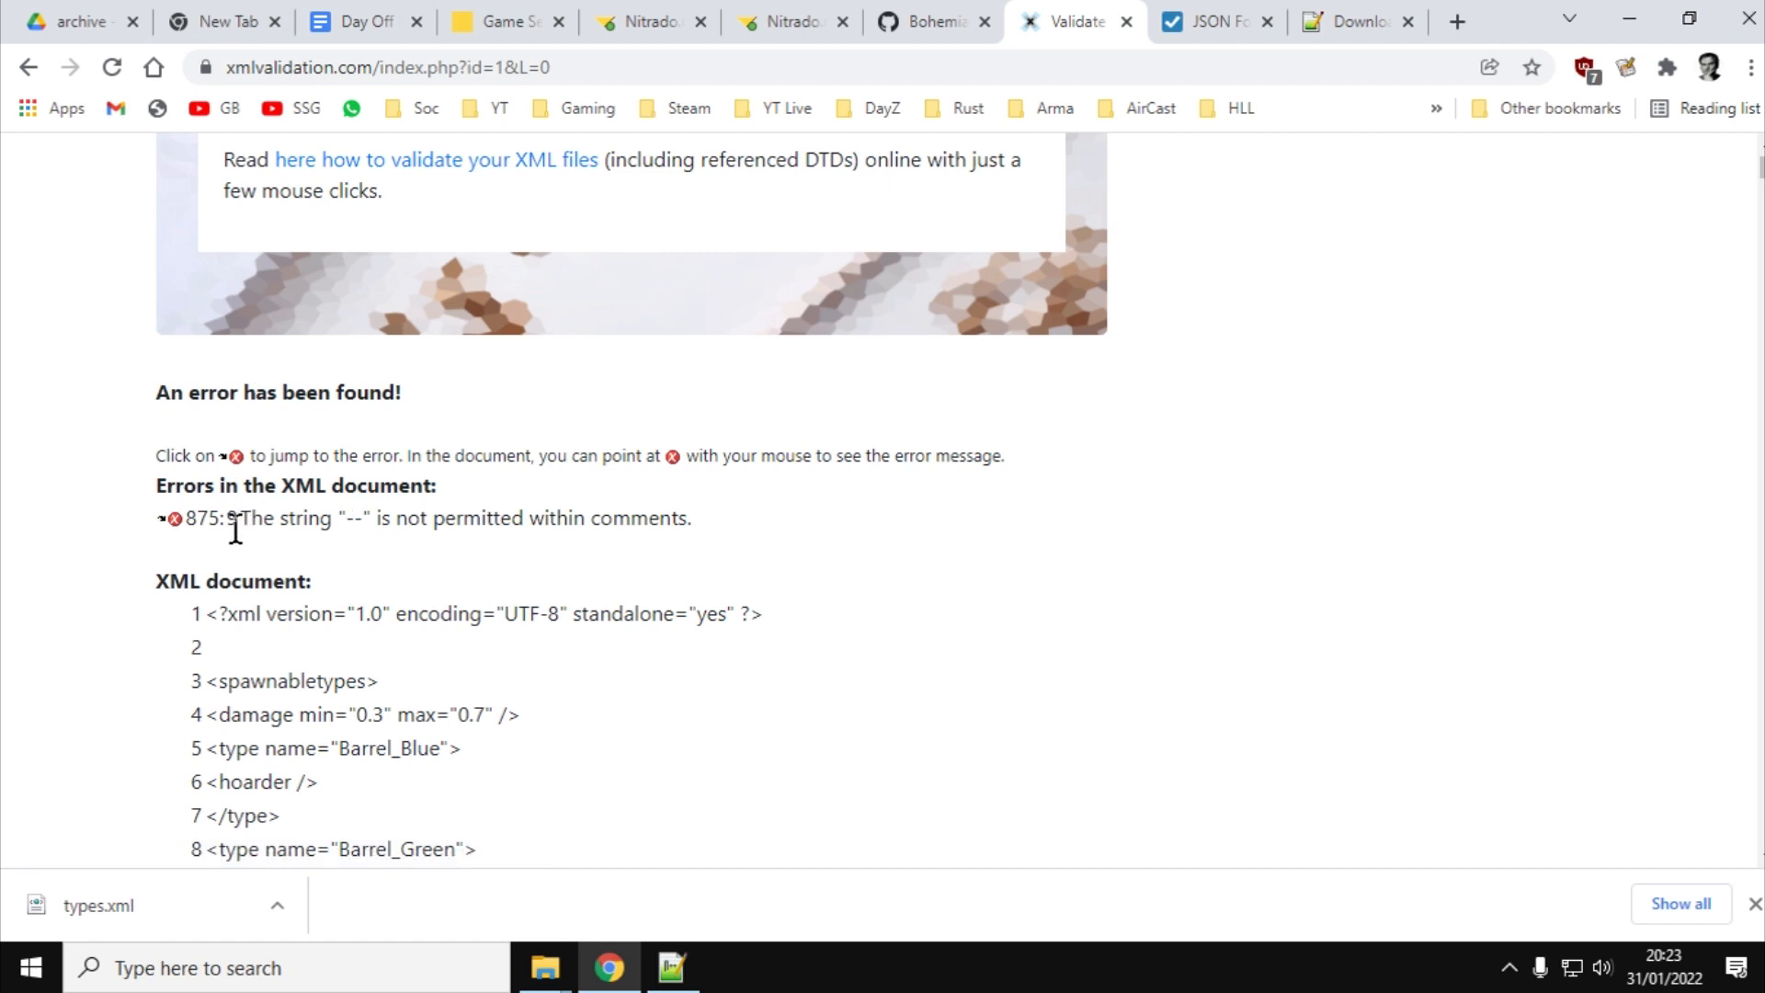
pyautogui.moveTo(208, 526)
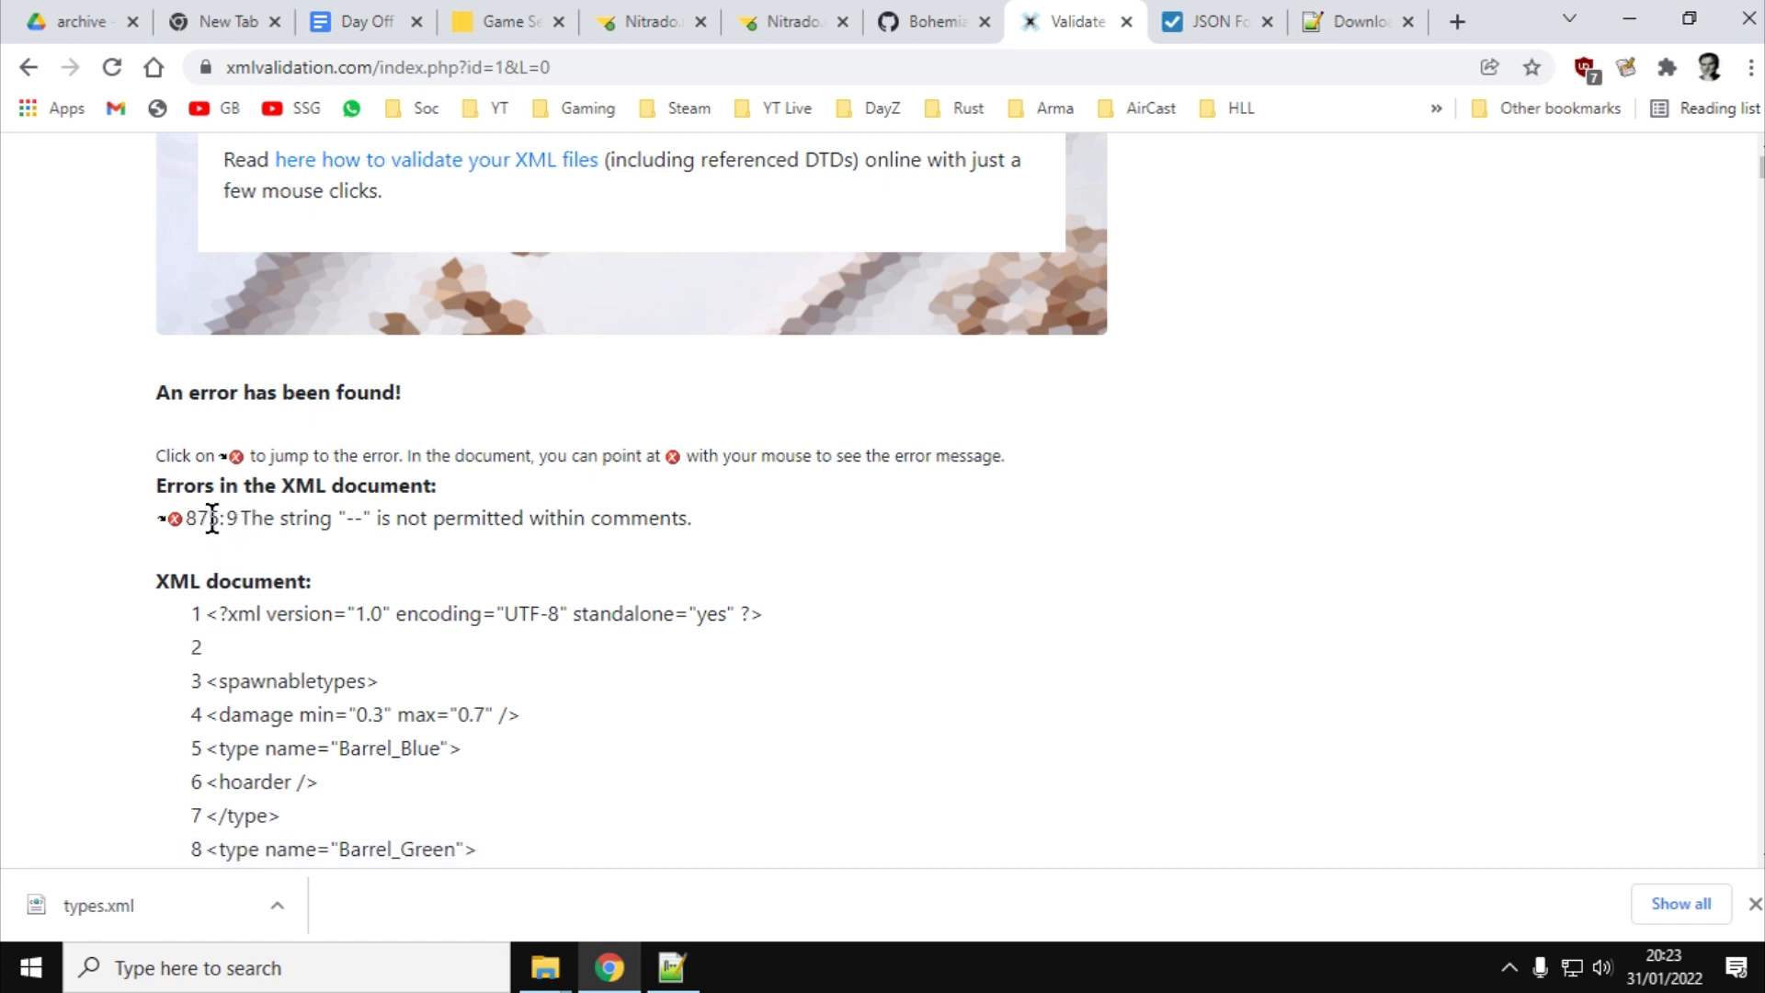
pyautogui.moveTo(228, 519)
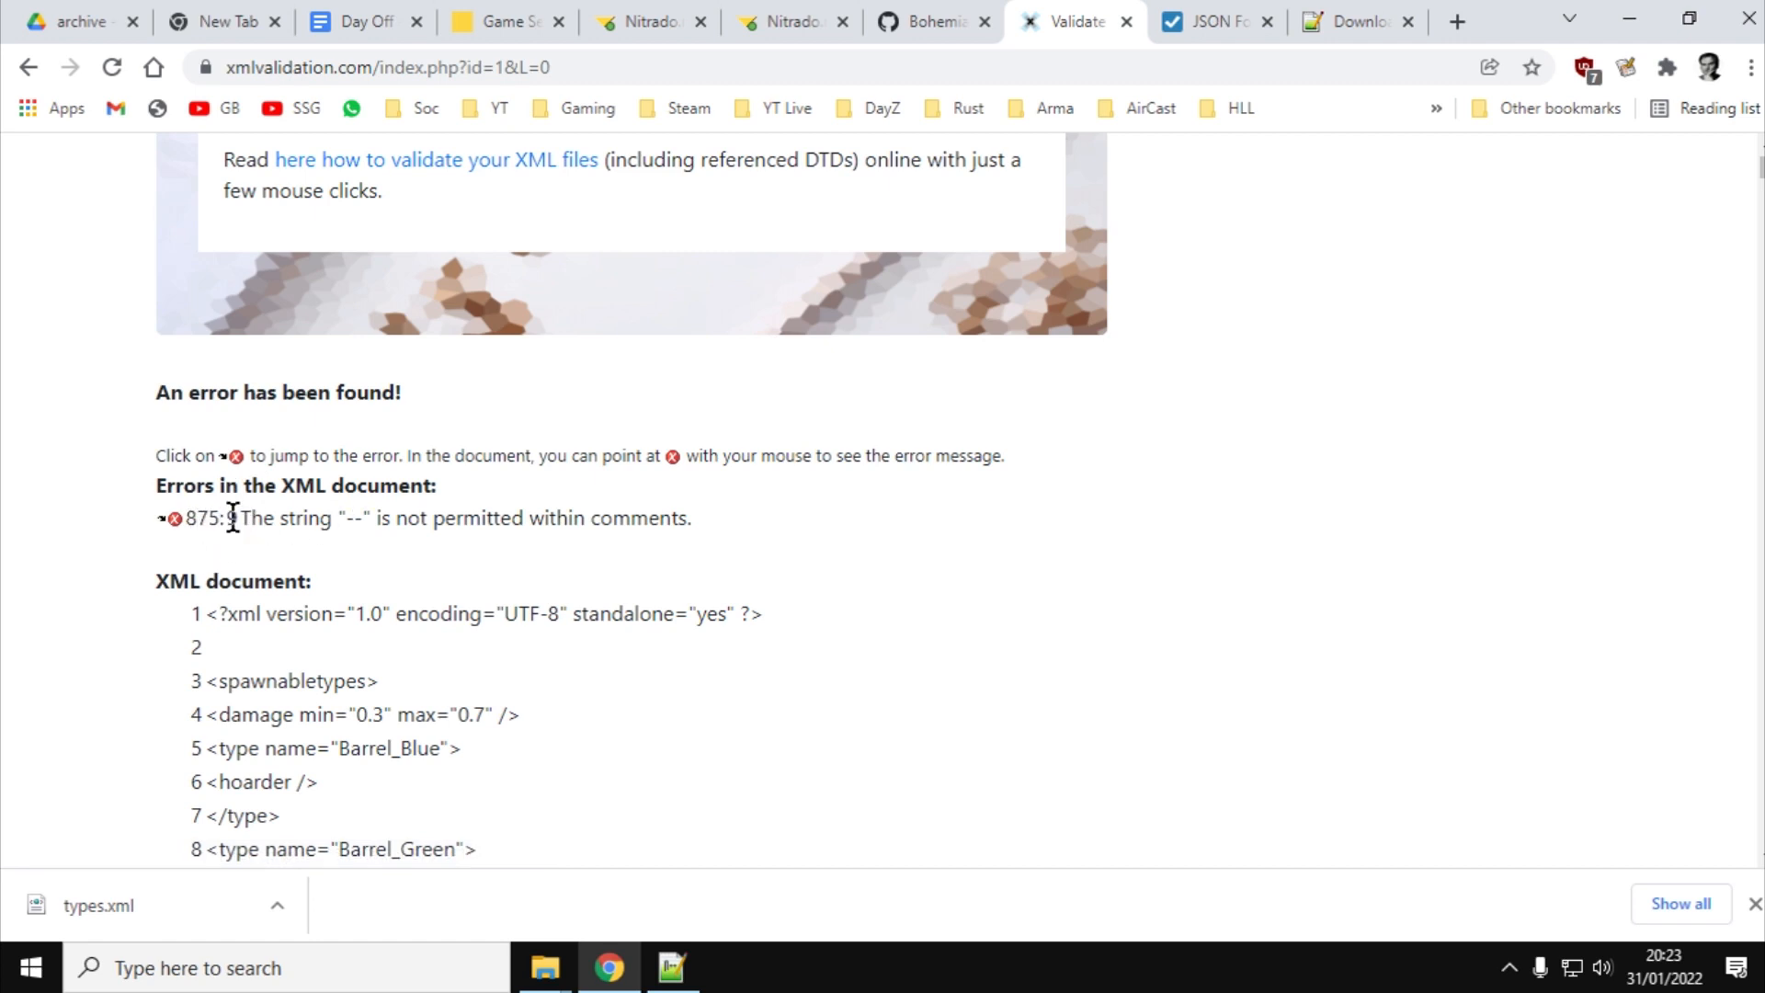
pyautogui.moveTo(550, 529)
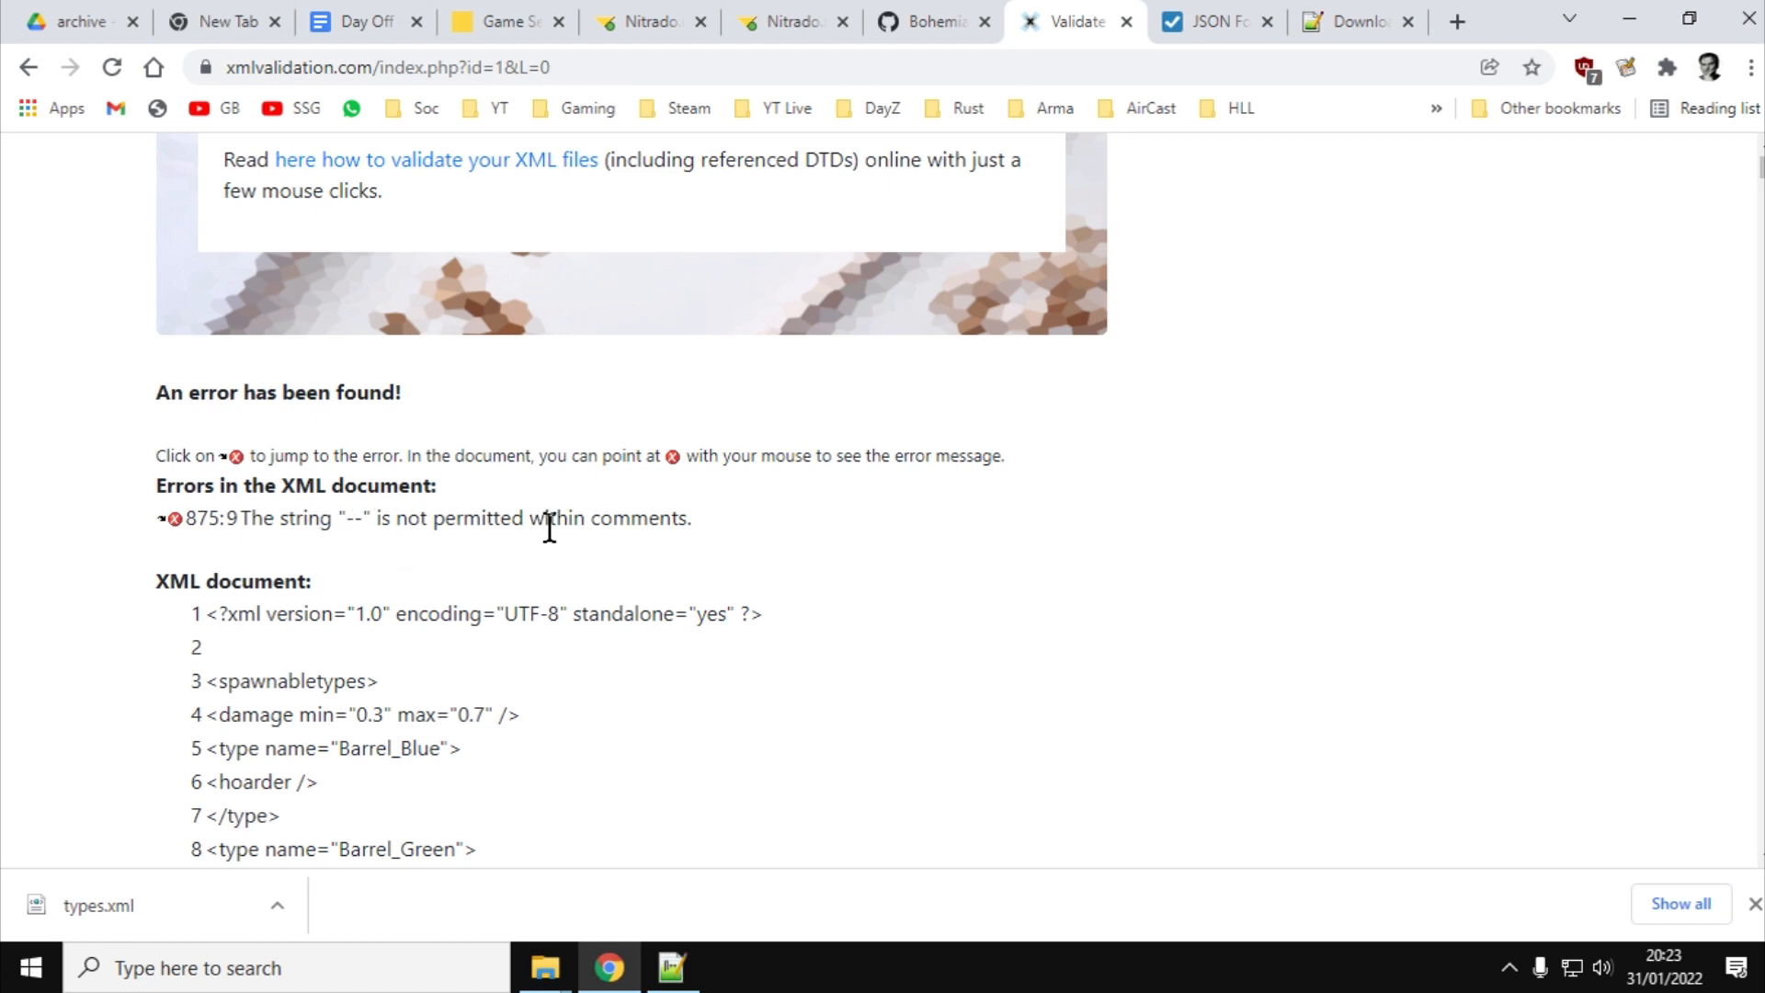
pyautogui.click(174, 519)
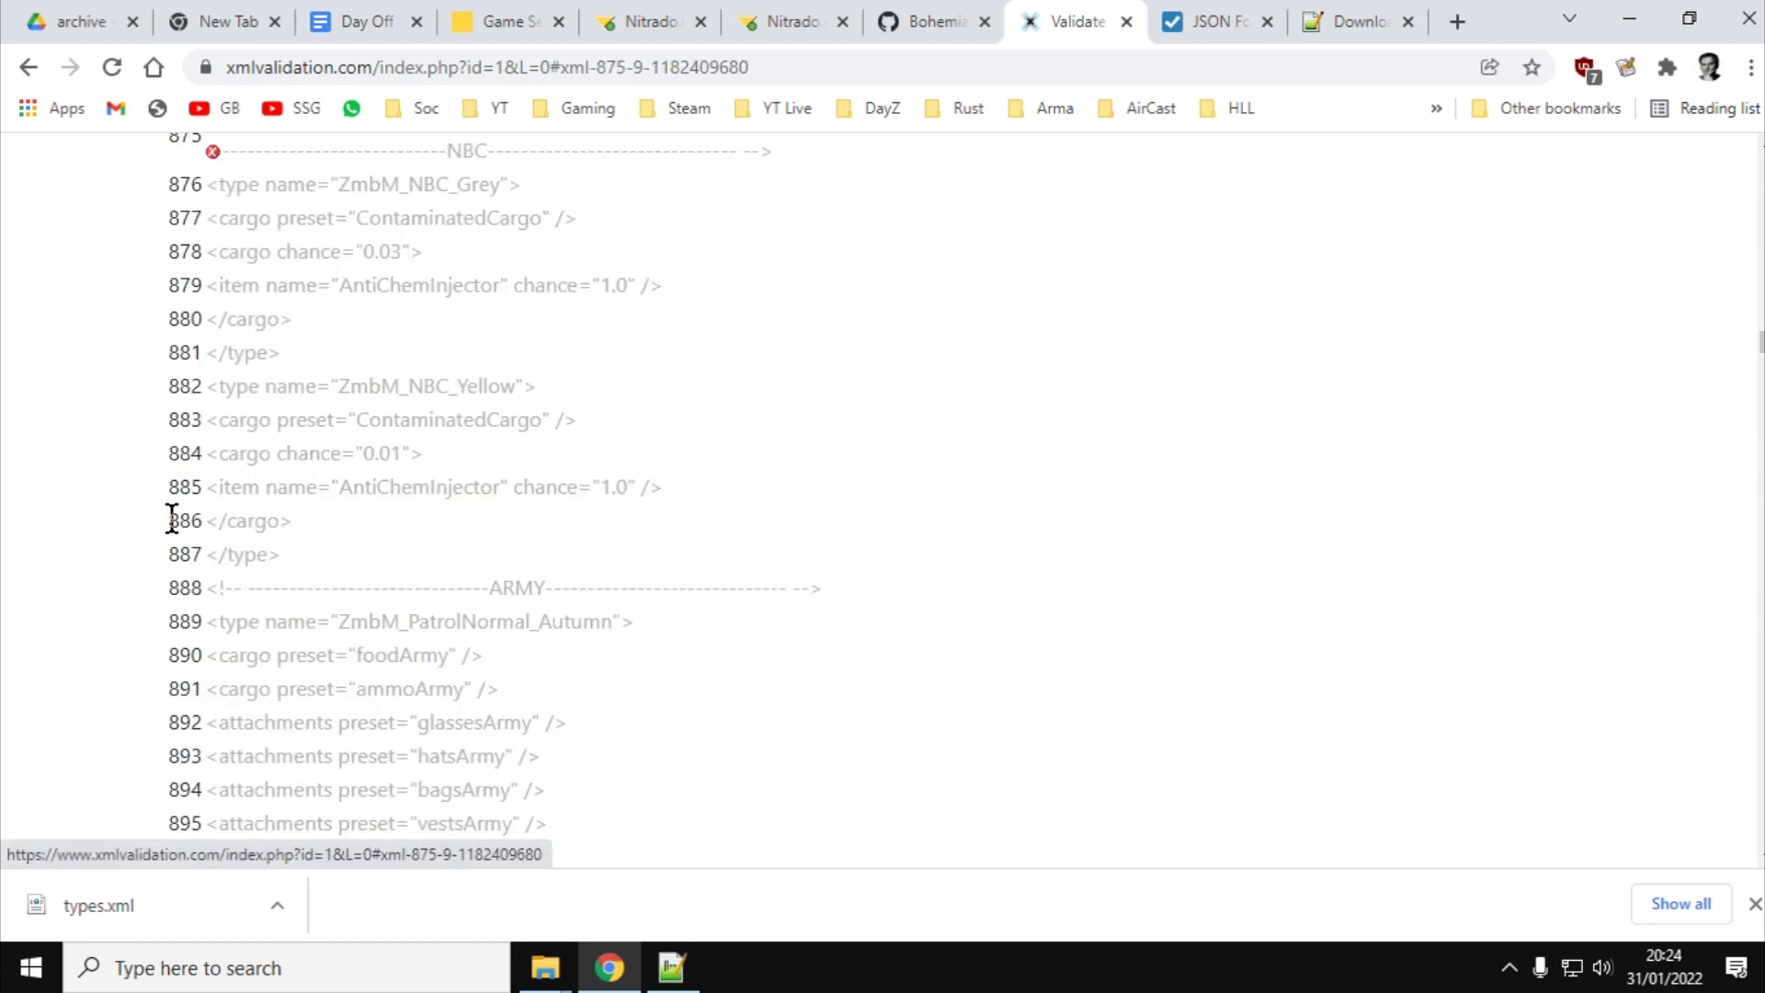
# Select the faulty NBC comment on line 875 and the START OF ZOMBIES comment above it
pyautogui.scroll(3)
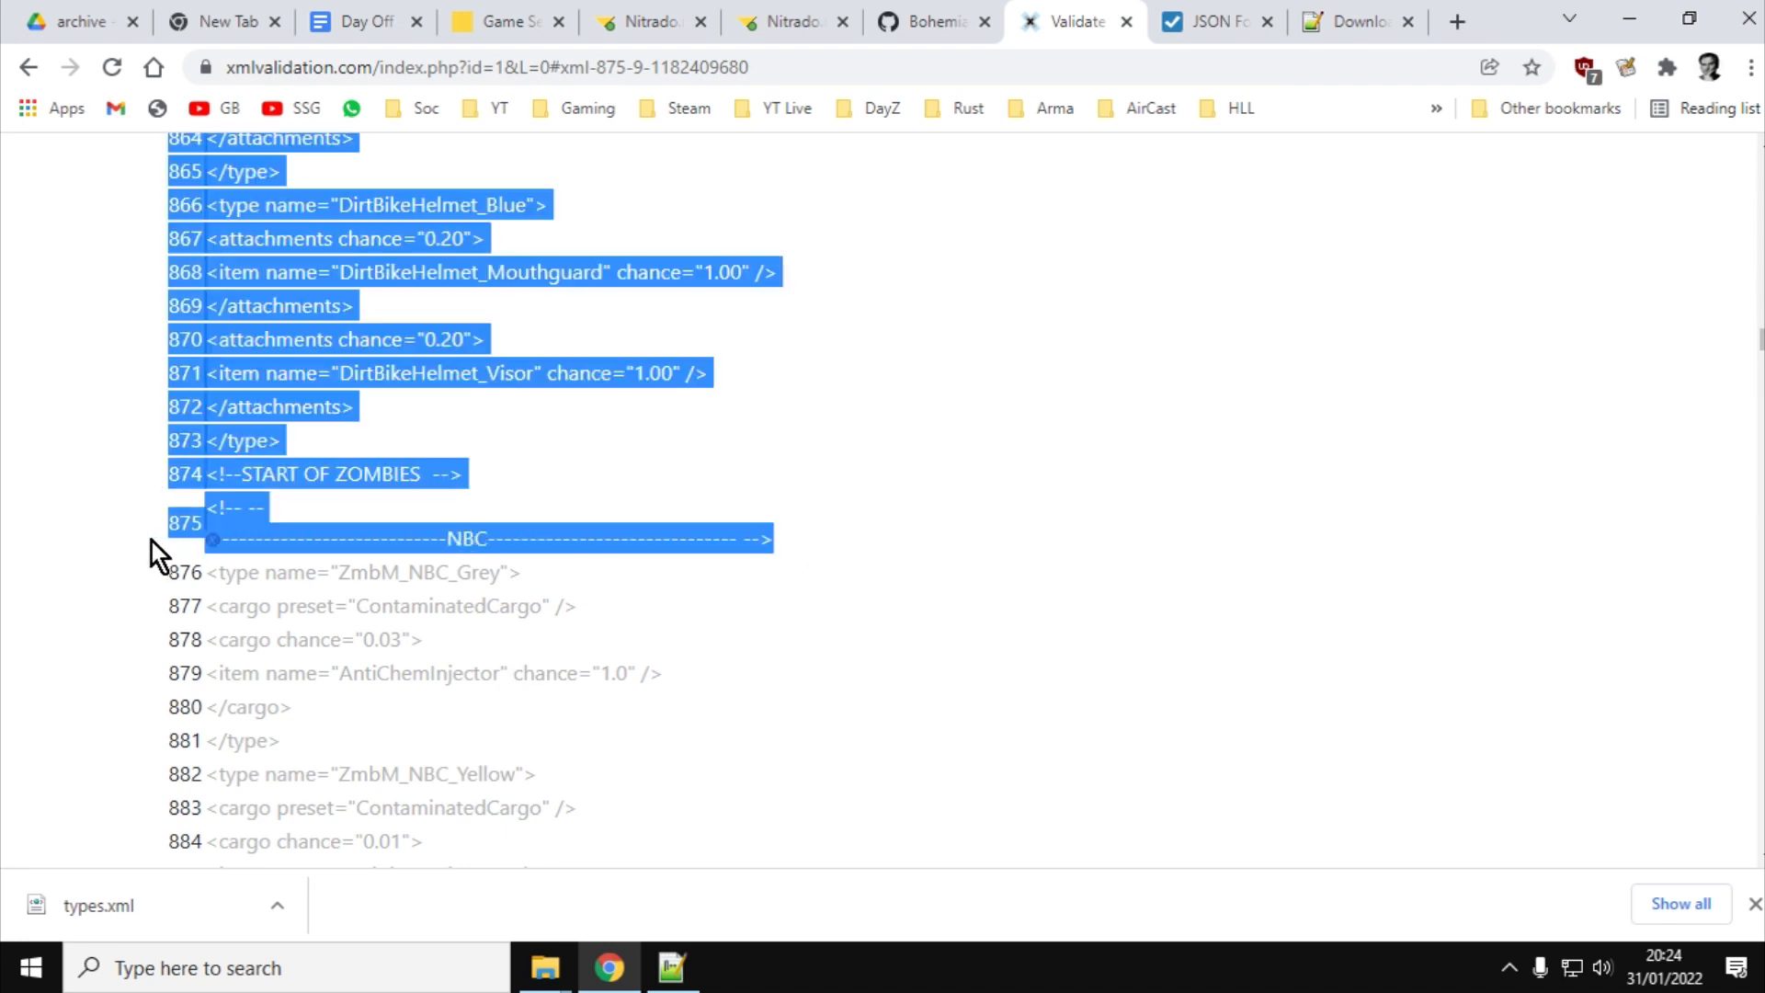
pyautogui.click(213, 525)
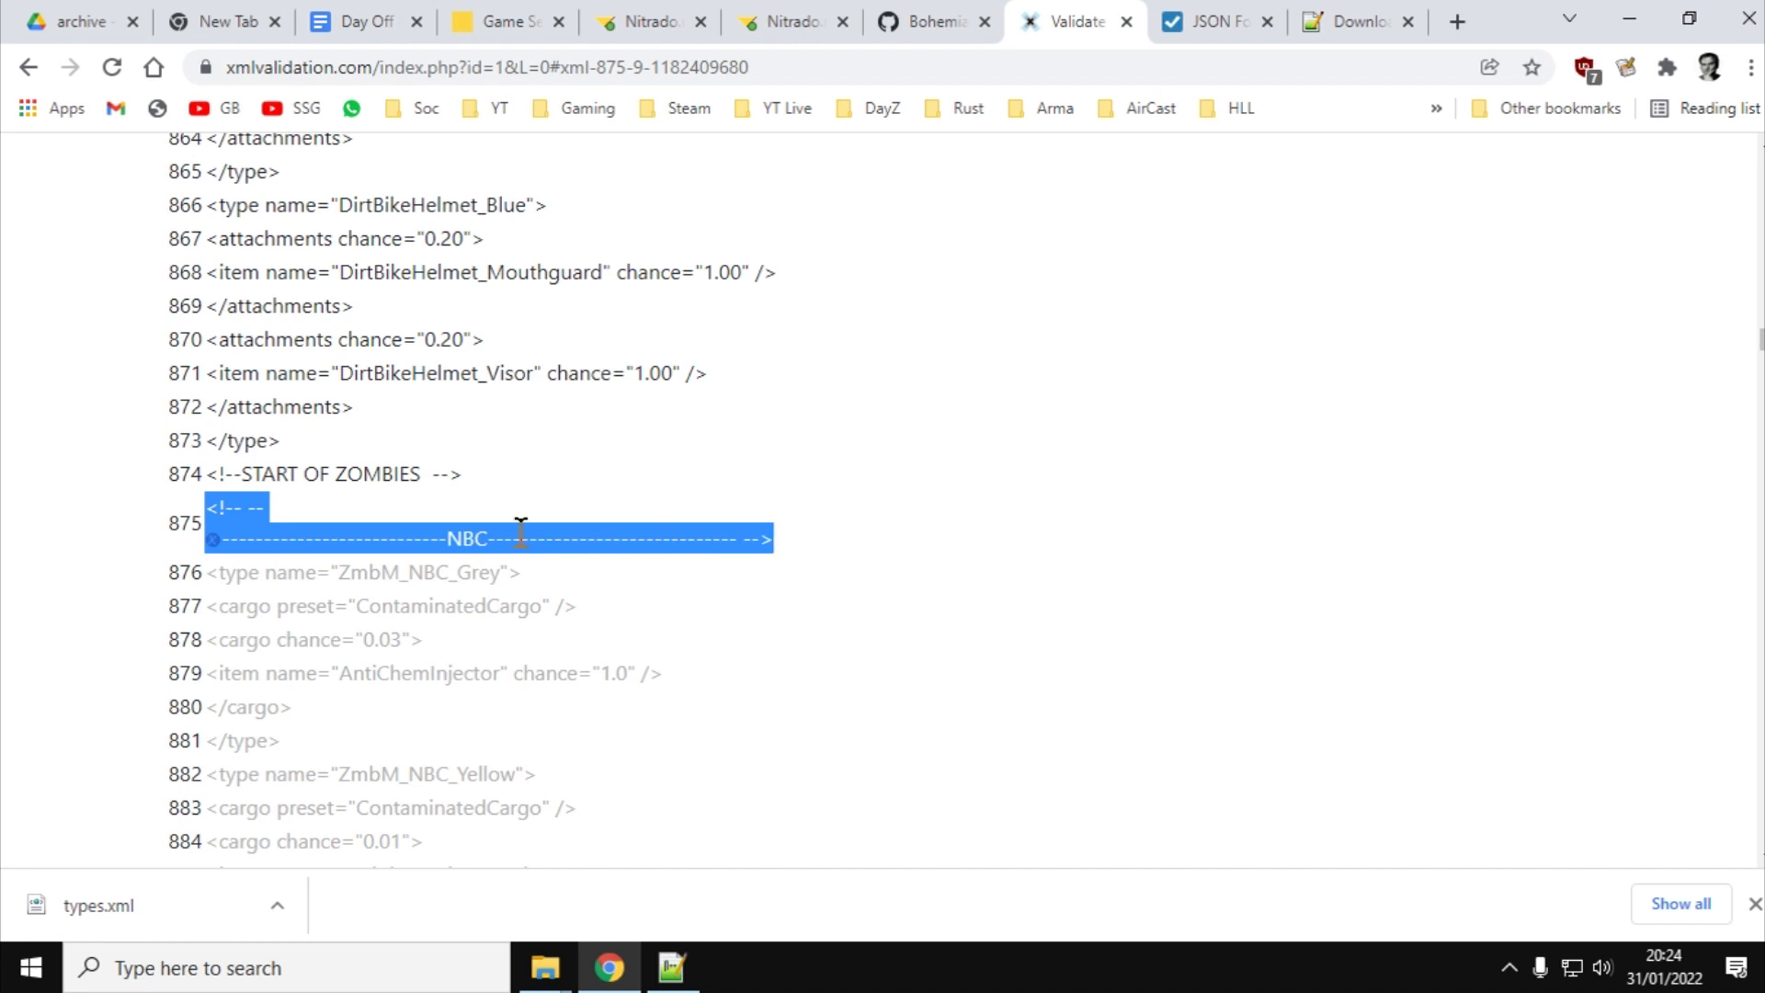
pyautogui.moveTo(344, 507)
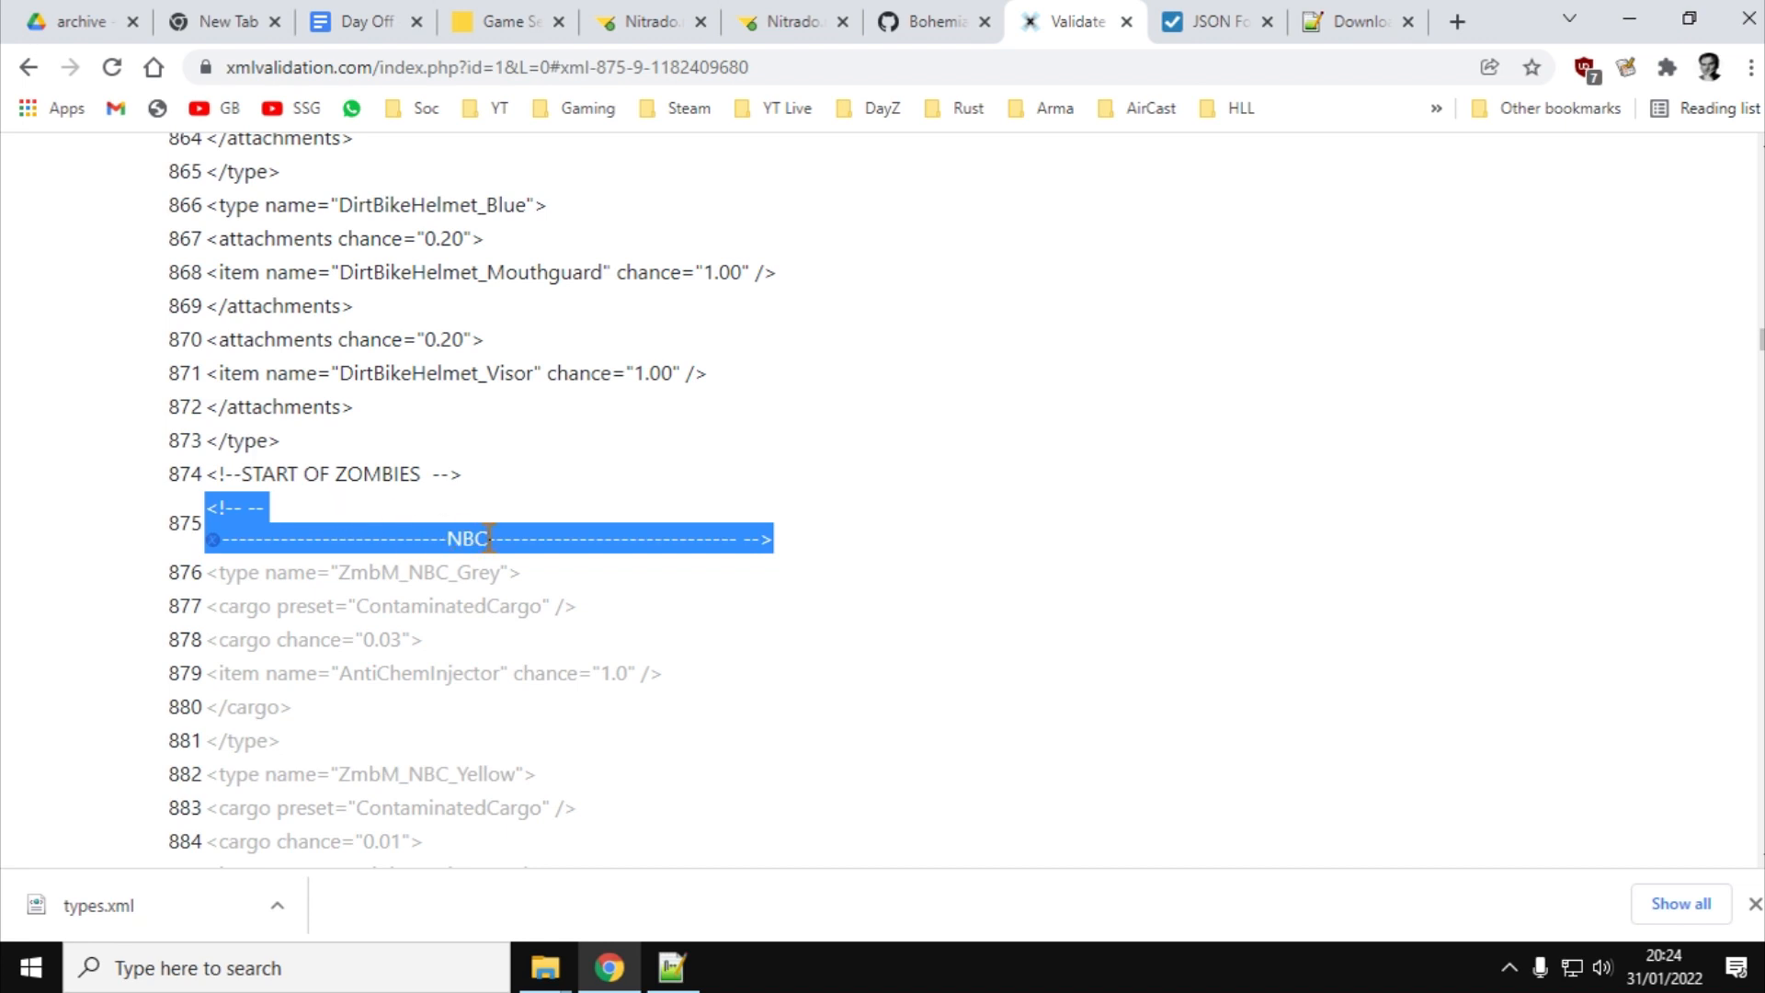
pyautogui.click(417, 474)
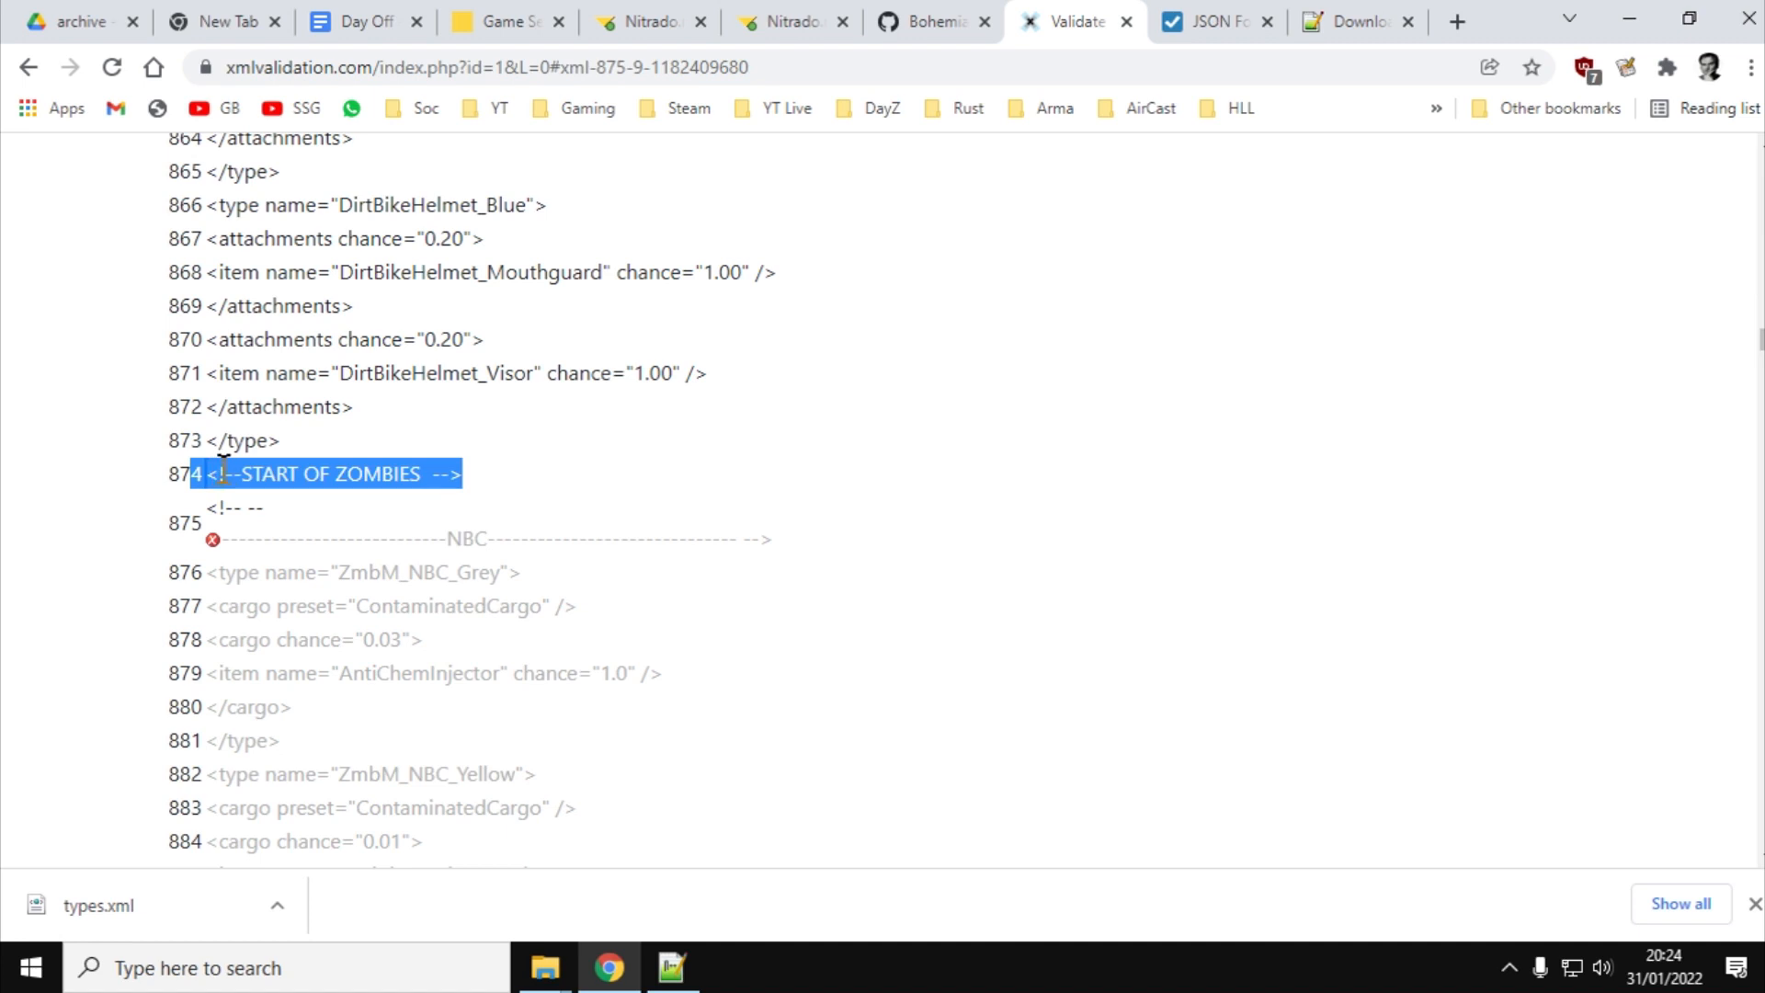
pyautogui.moveTo(439, 467)
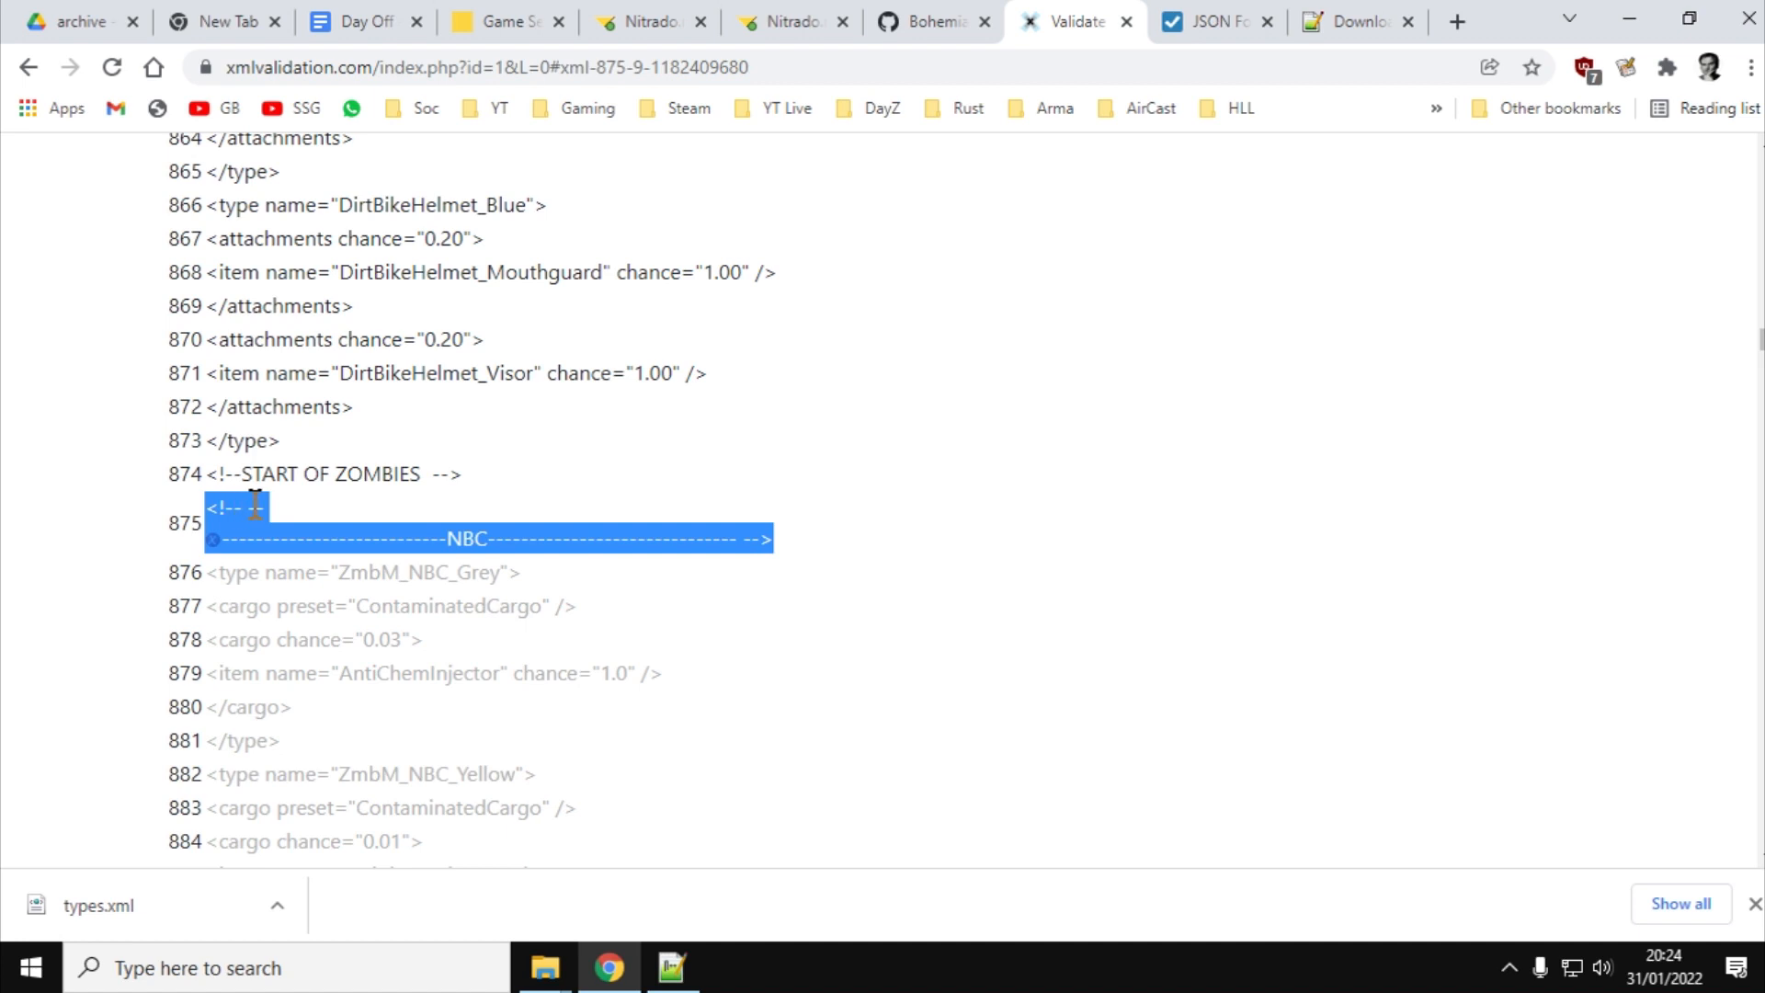
pyautogui.moveTo(504, 539)
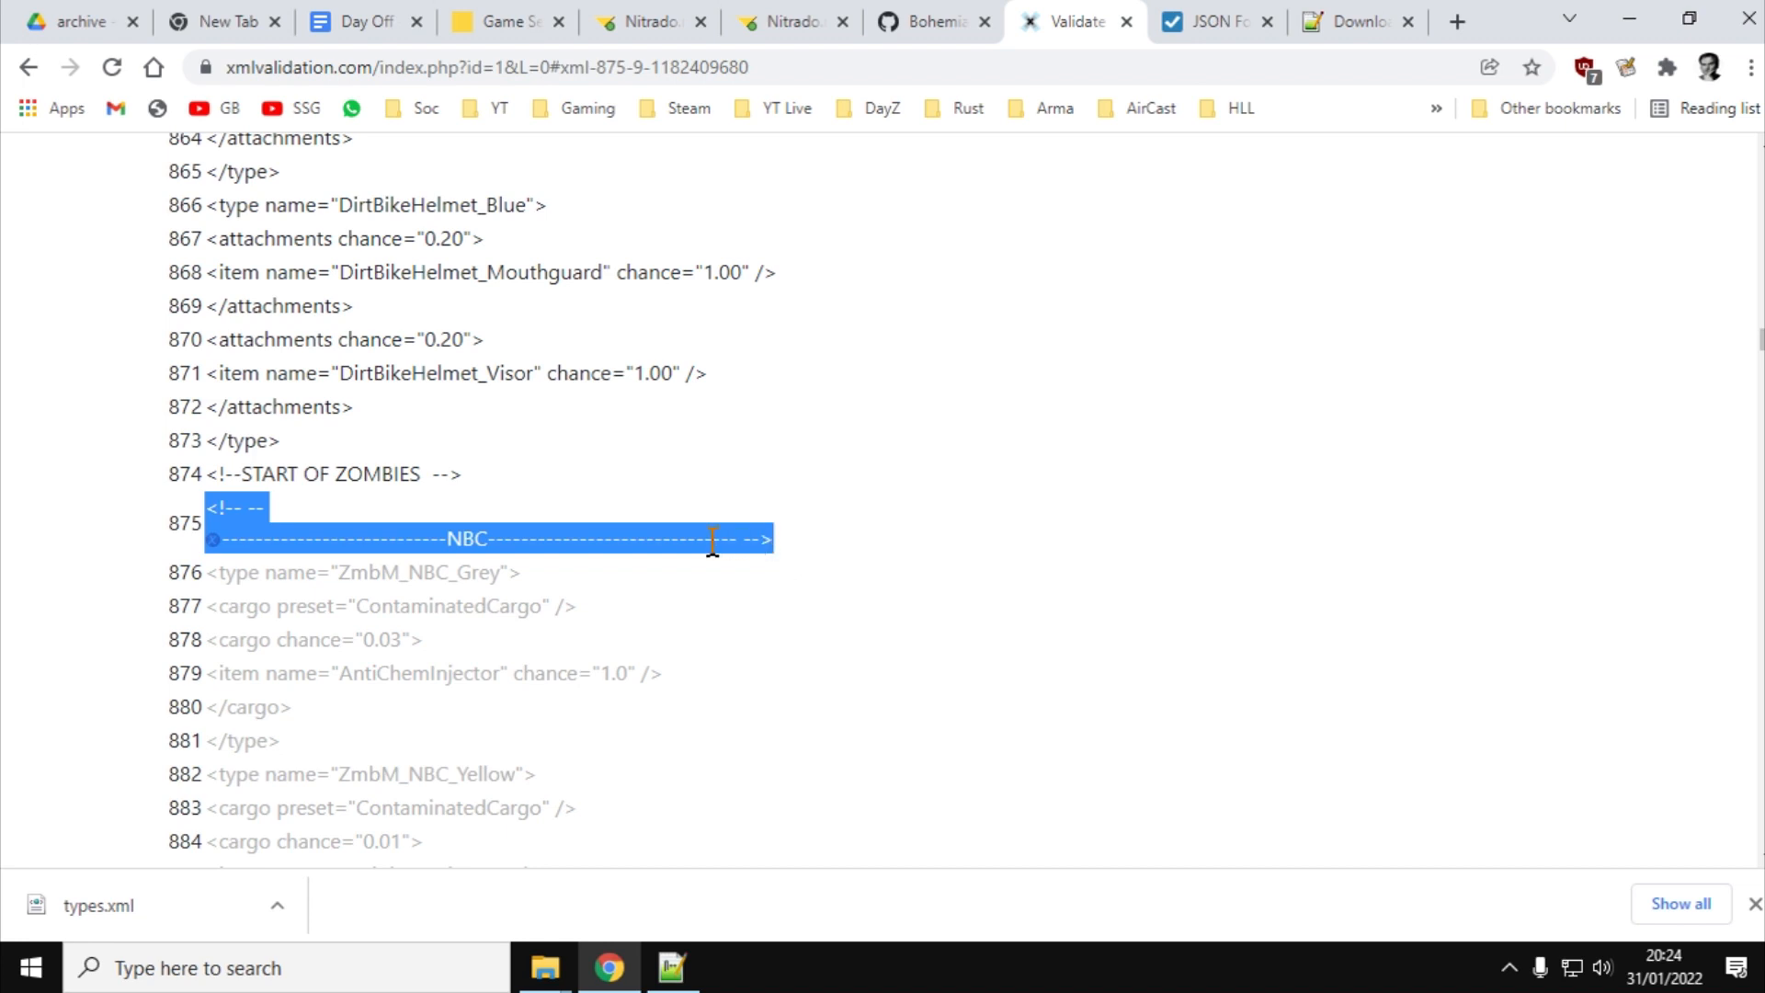
pyautogui.moveTo(552, 544)
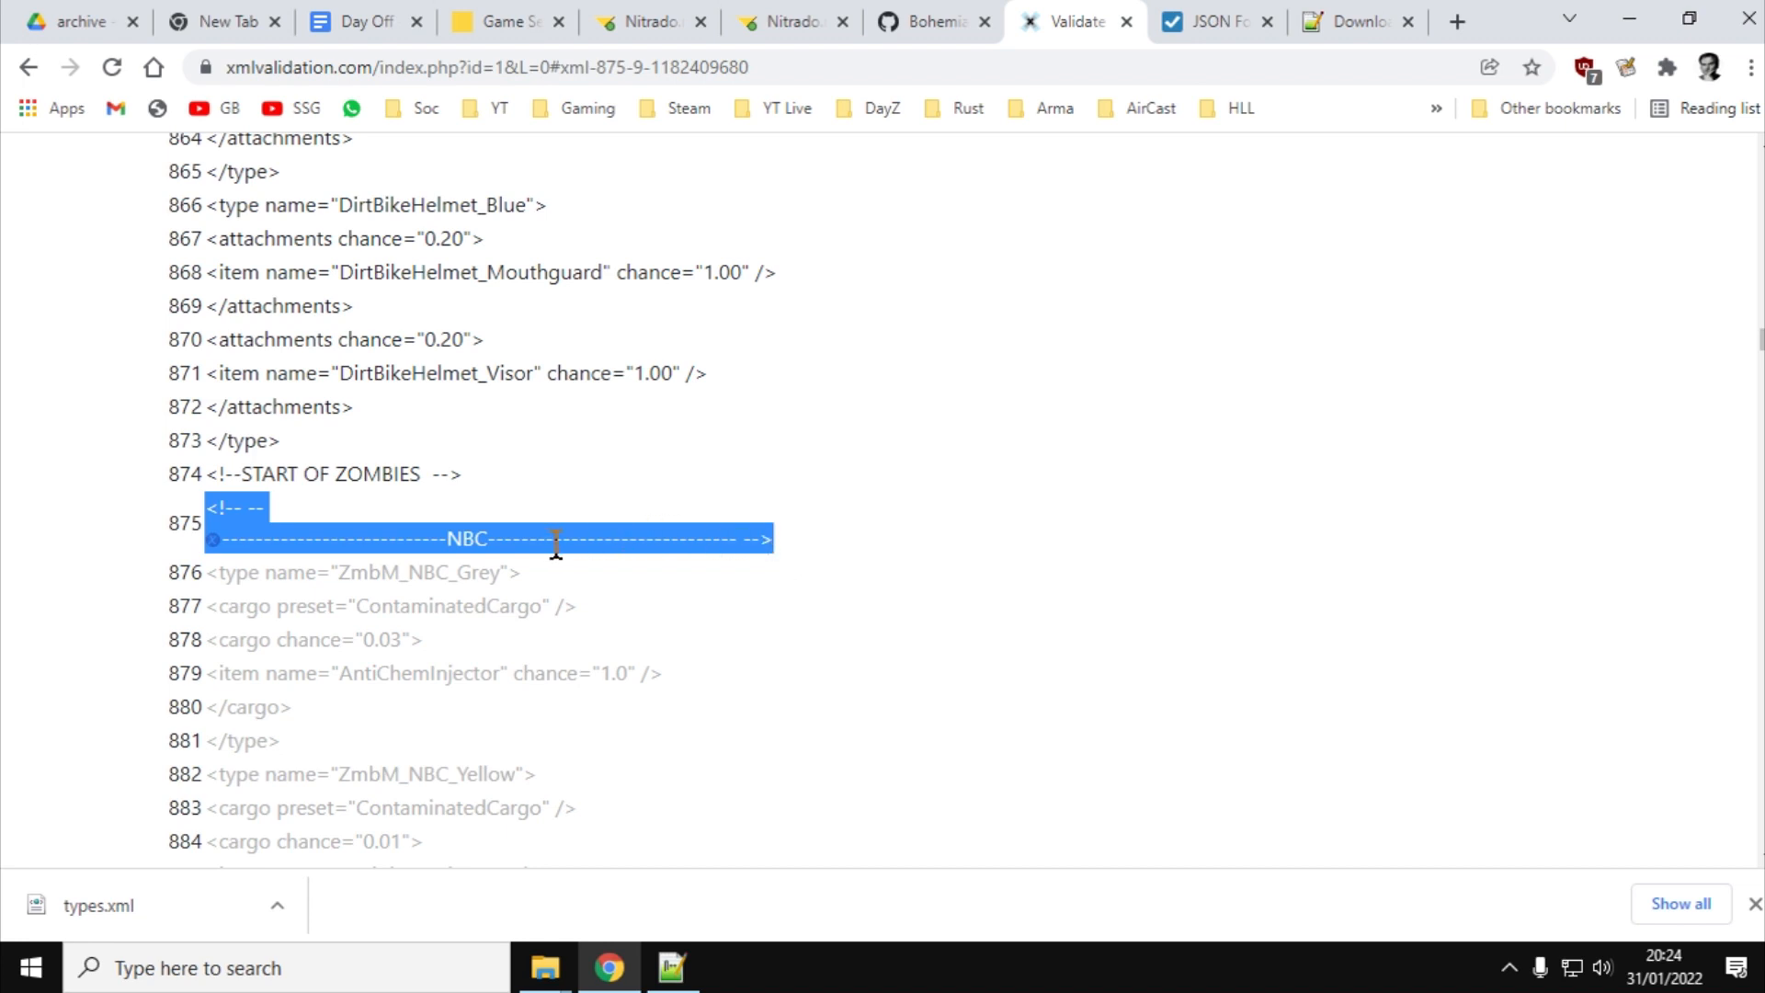
pyautogui.scroll(3)
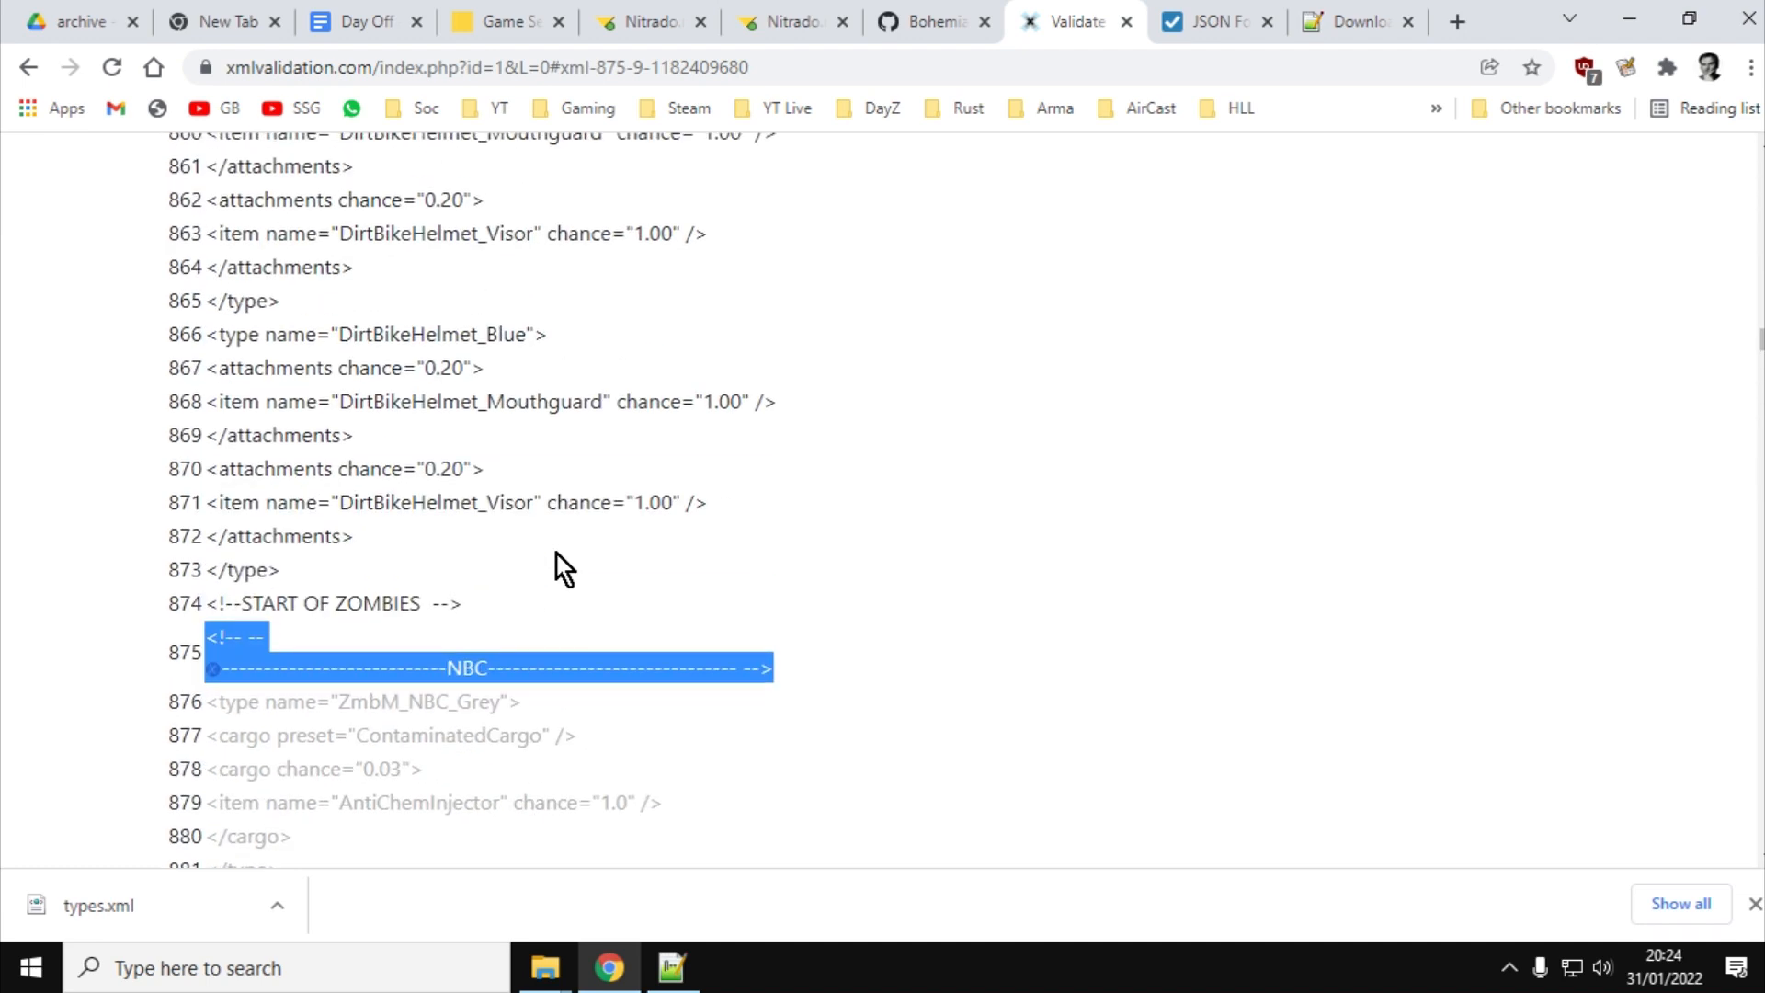
pyautogui.moveTo(419, 734)
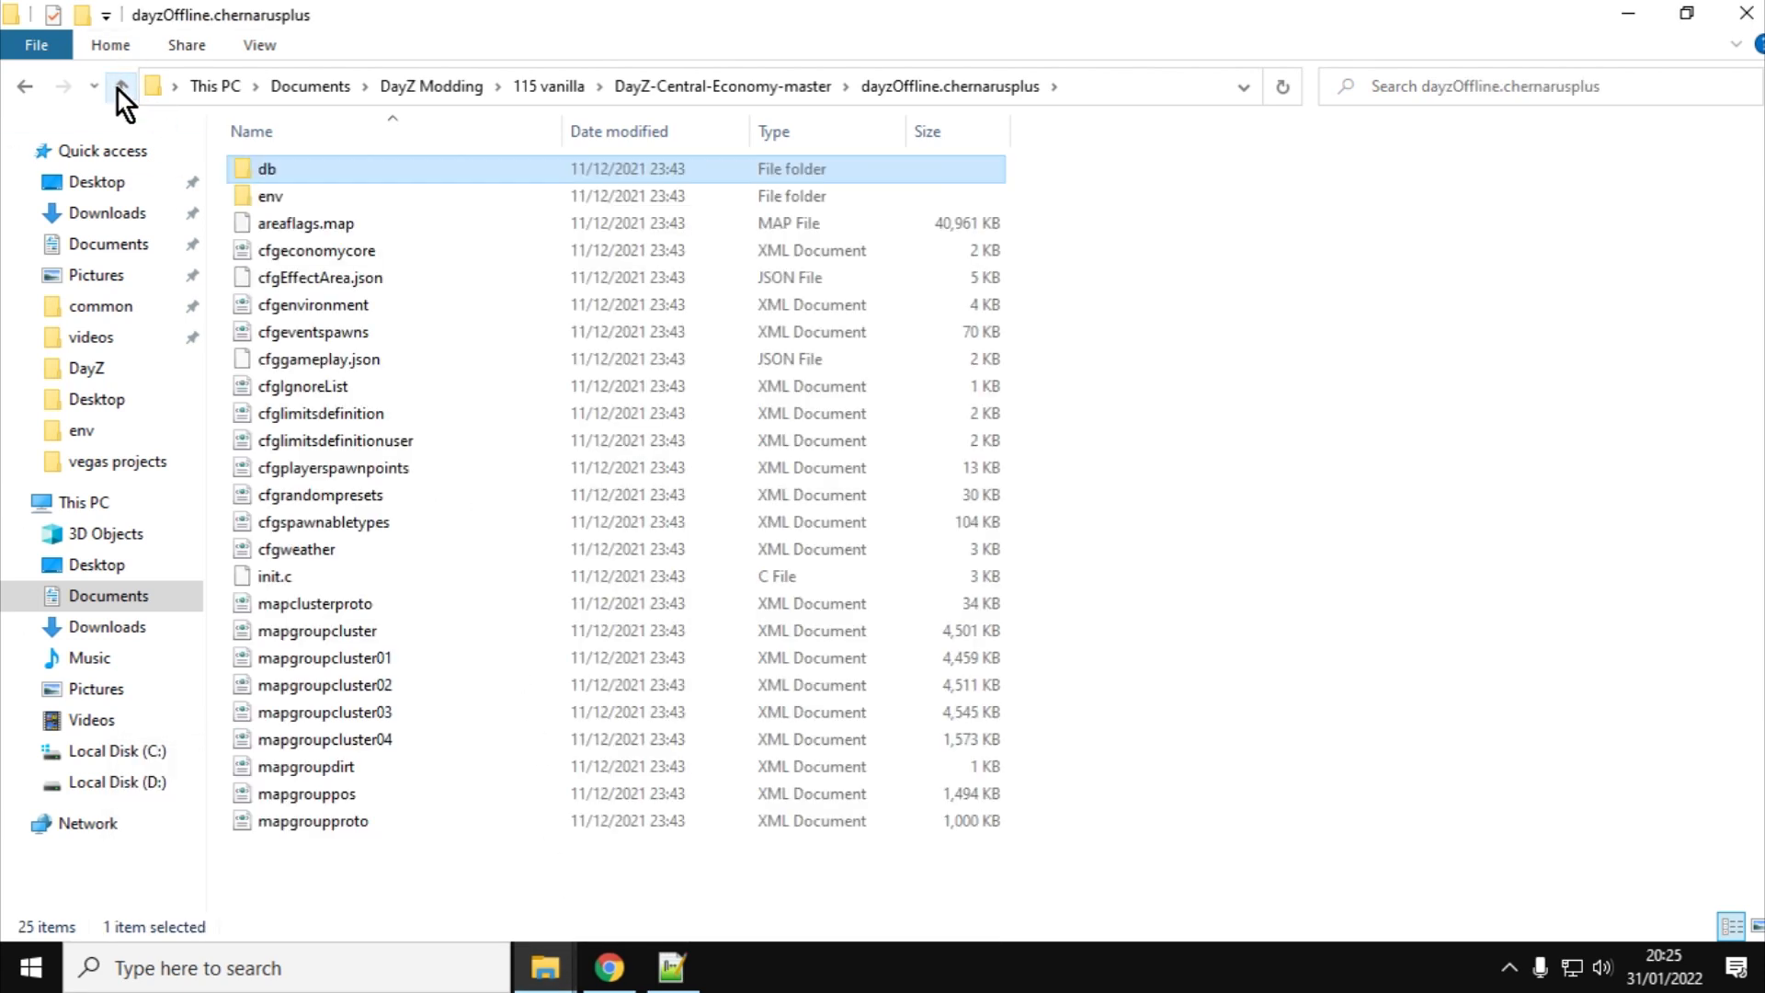
# Paste the copied cfgspawnabletypes.xml into the 115 mods folder and open it in Notepad++
pyautogui.rightClick(324, 521)
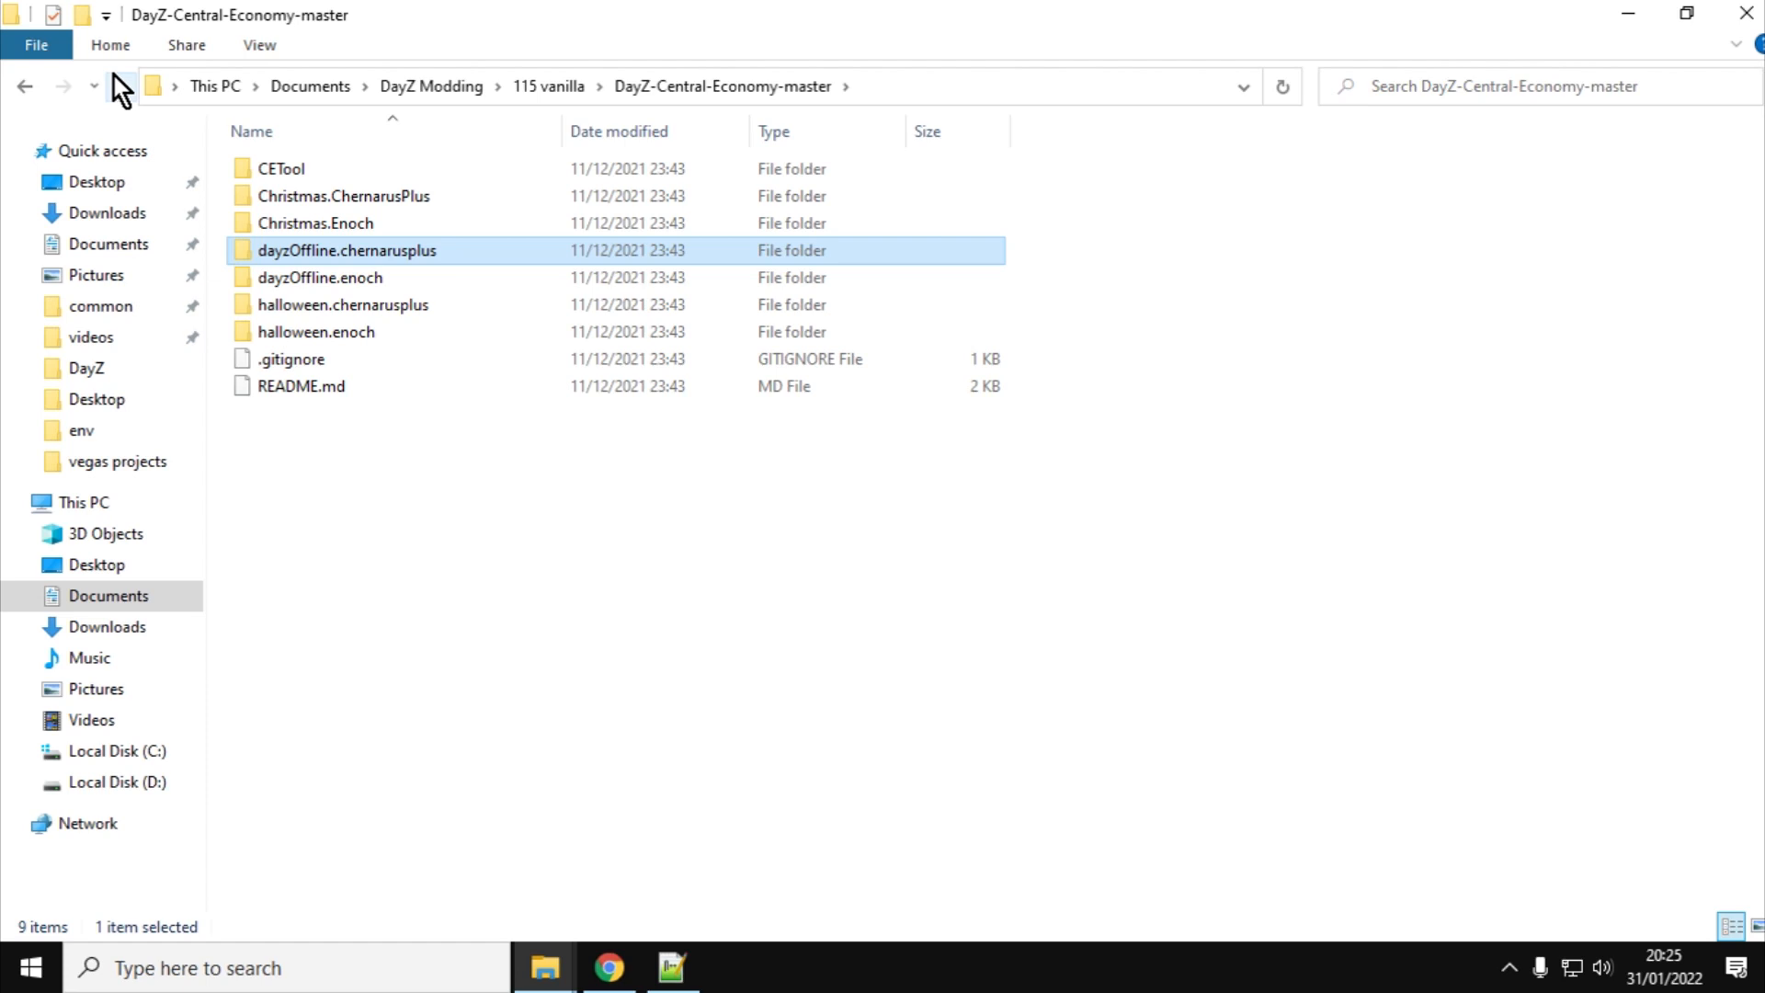
pyautogui.click(122, 87)
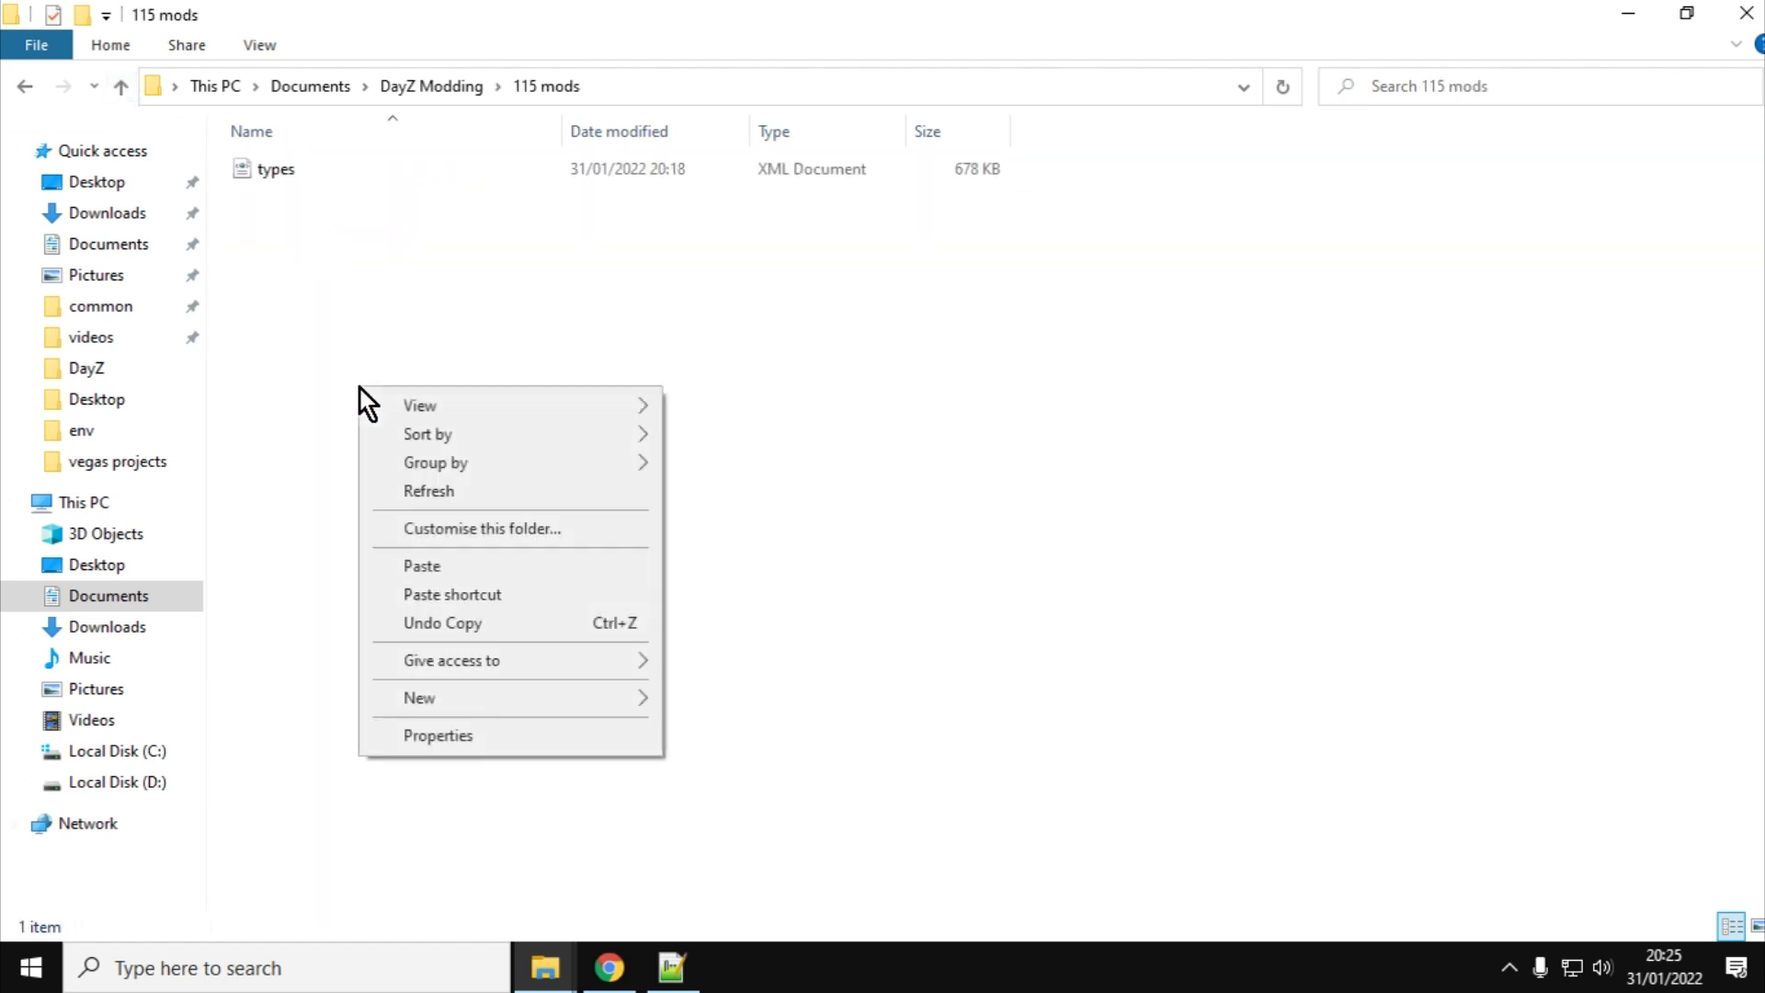
pyautogui.click(423, 564)
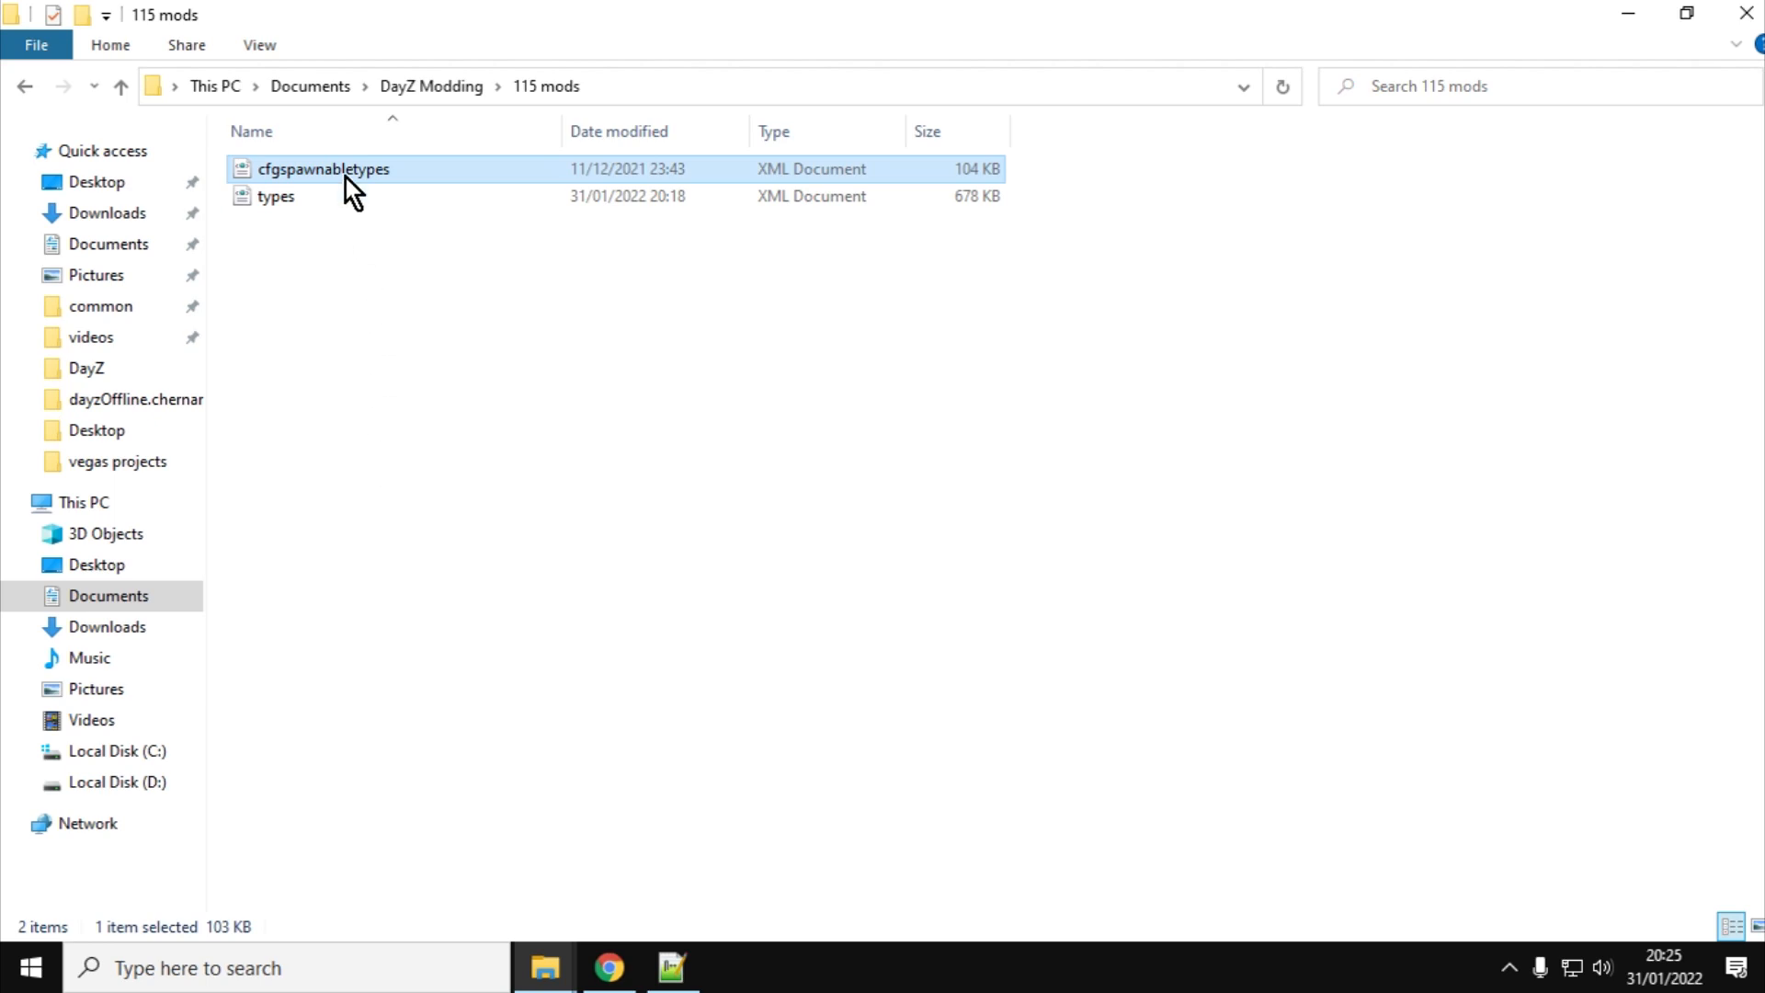
pyautogui.doubleClick(324, 169)
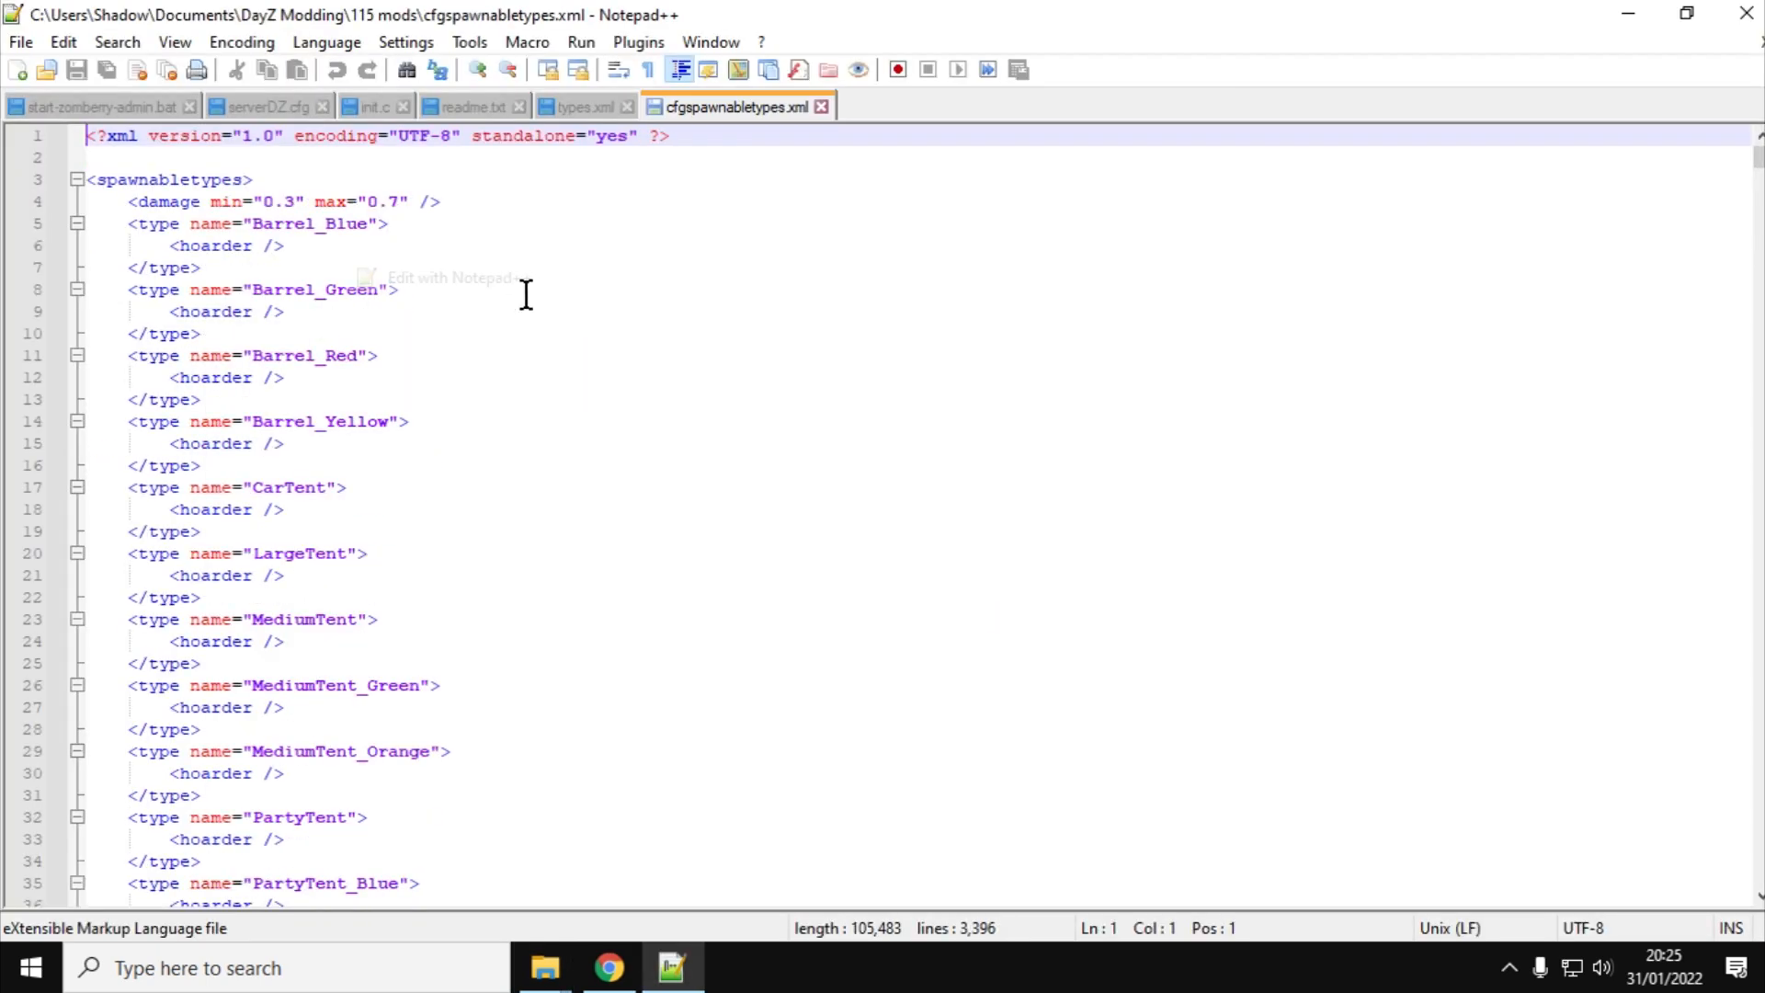
# Search cfgspawnabletypes.xml for '<!-- --' copied from the validator, listing all 15 dashed comments
pyautogui.click(563, 203)
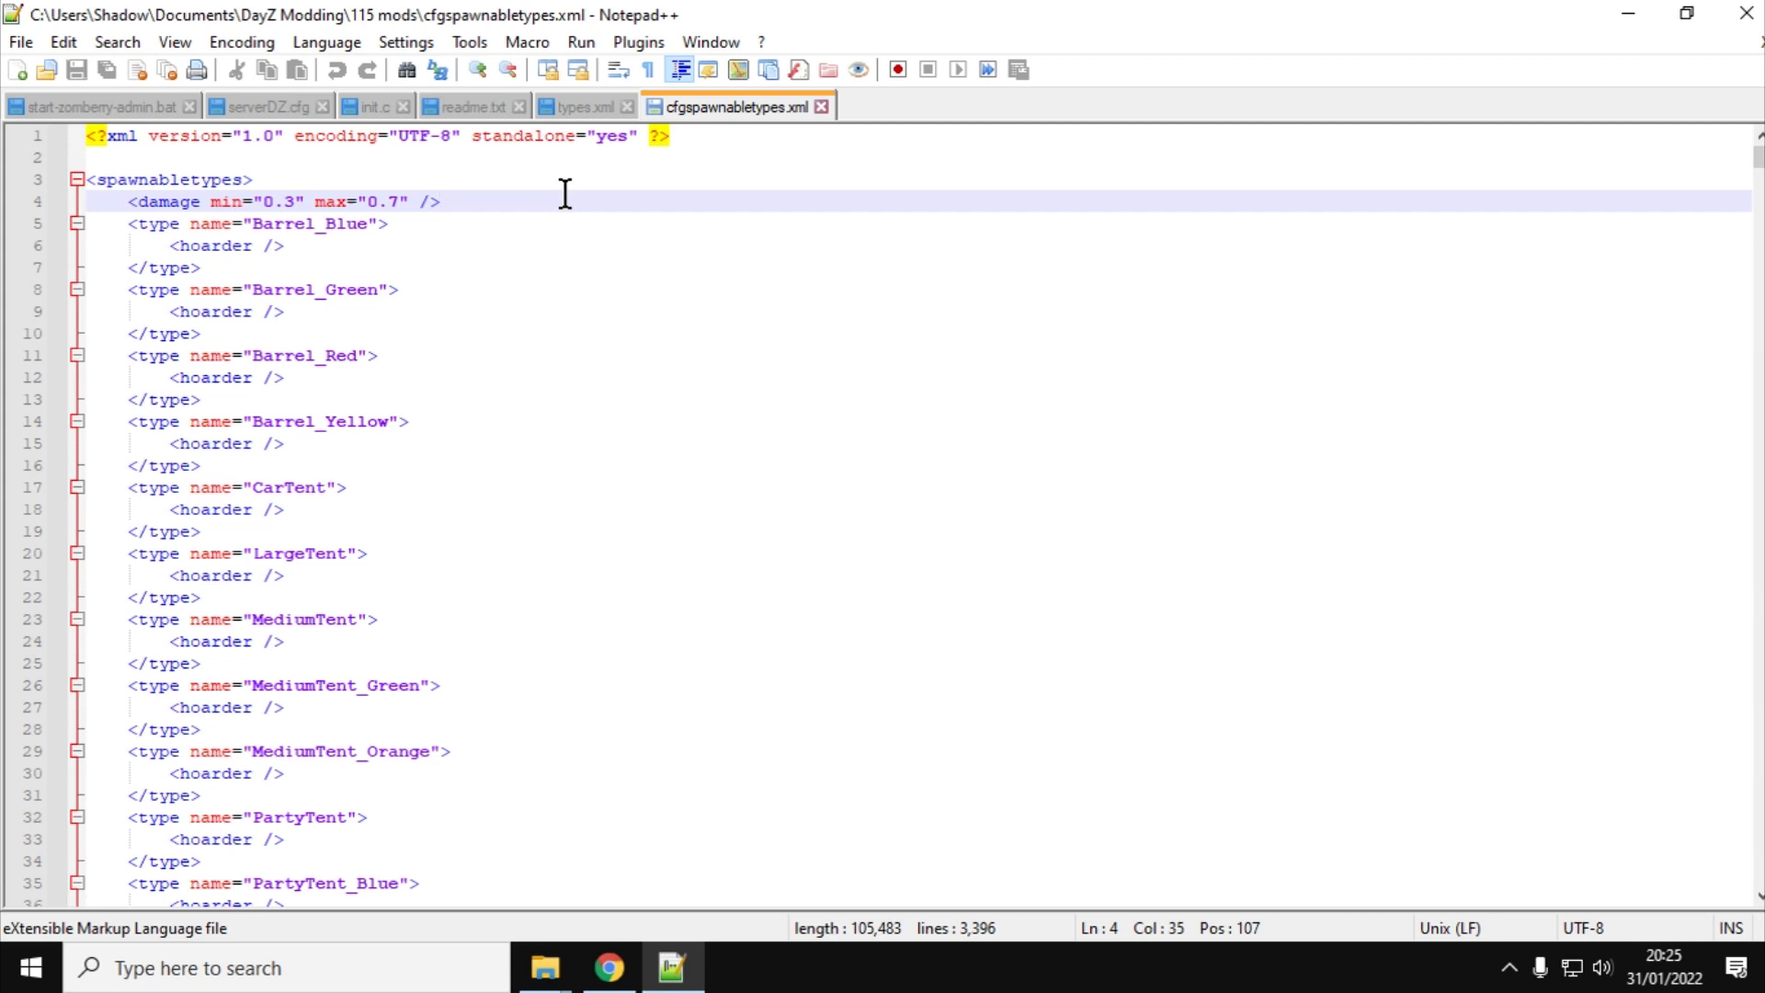
pyautogui.press('Ctrl+f')
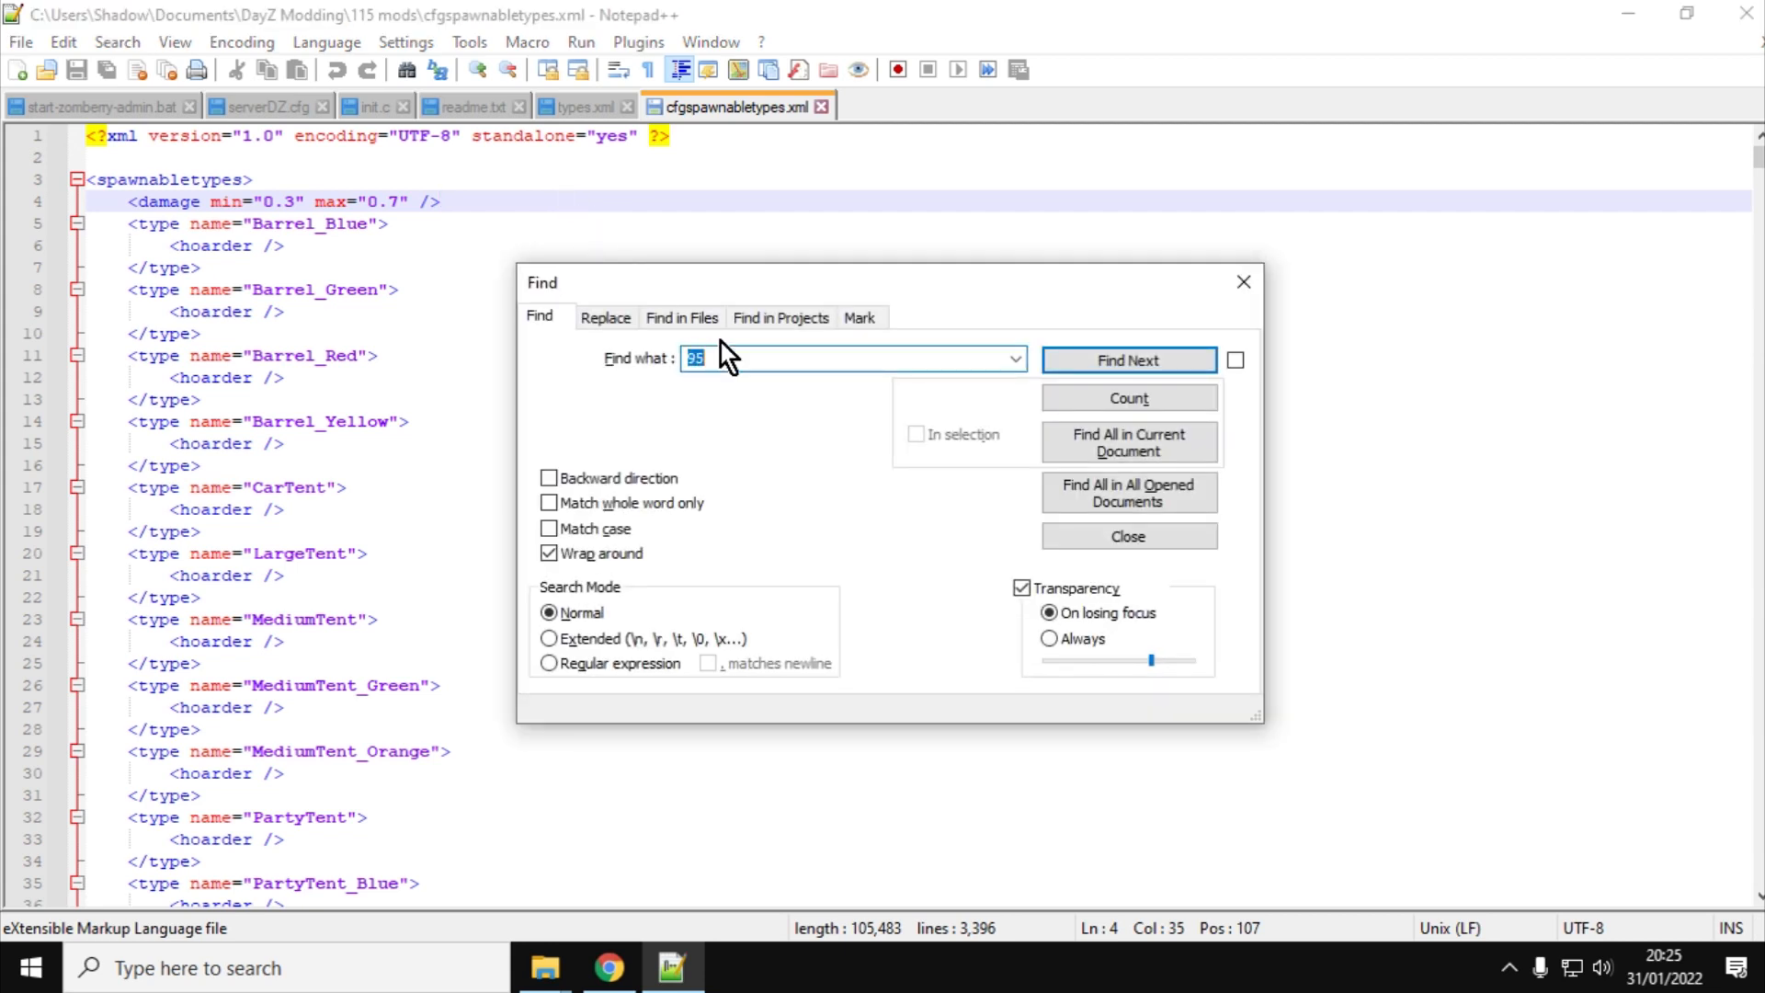
pyautogui.click(607, 968)
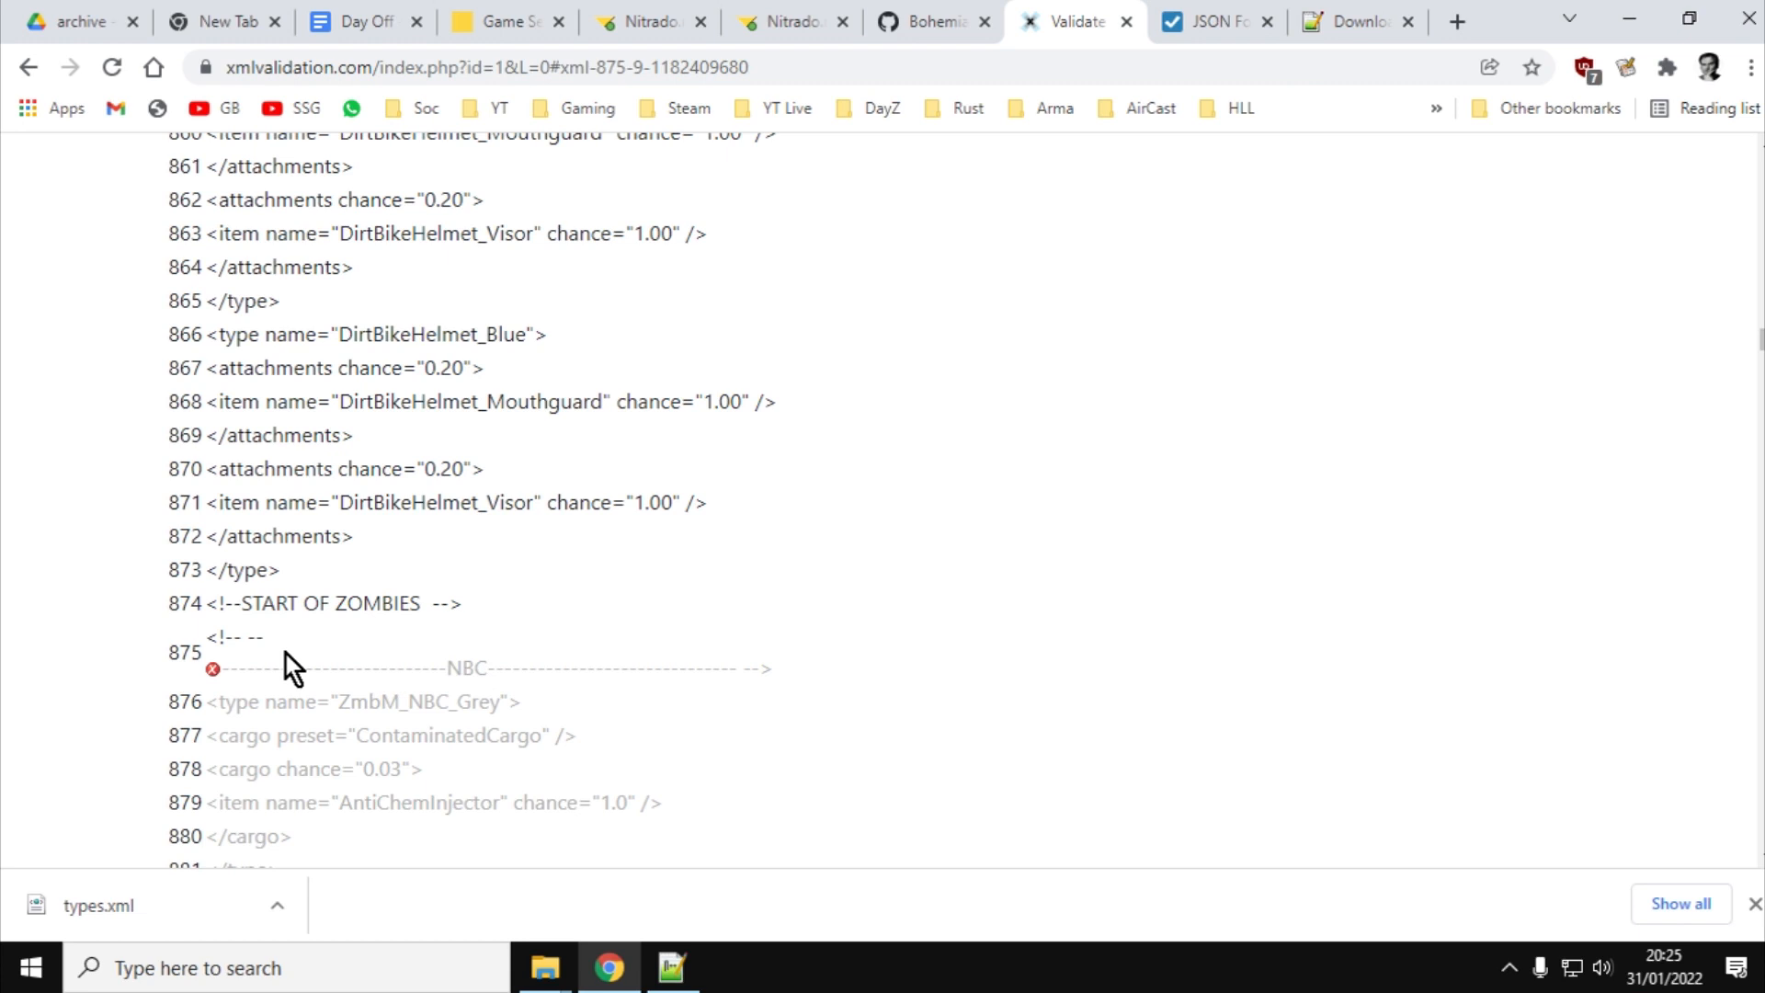
pyautogui.doubleClick(232, 638)
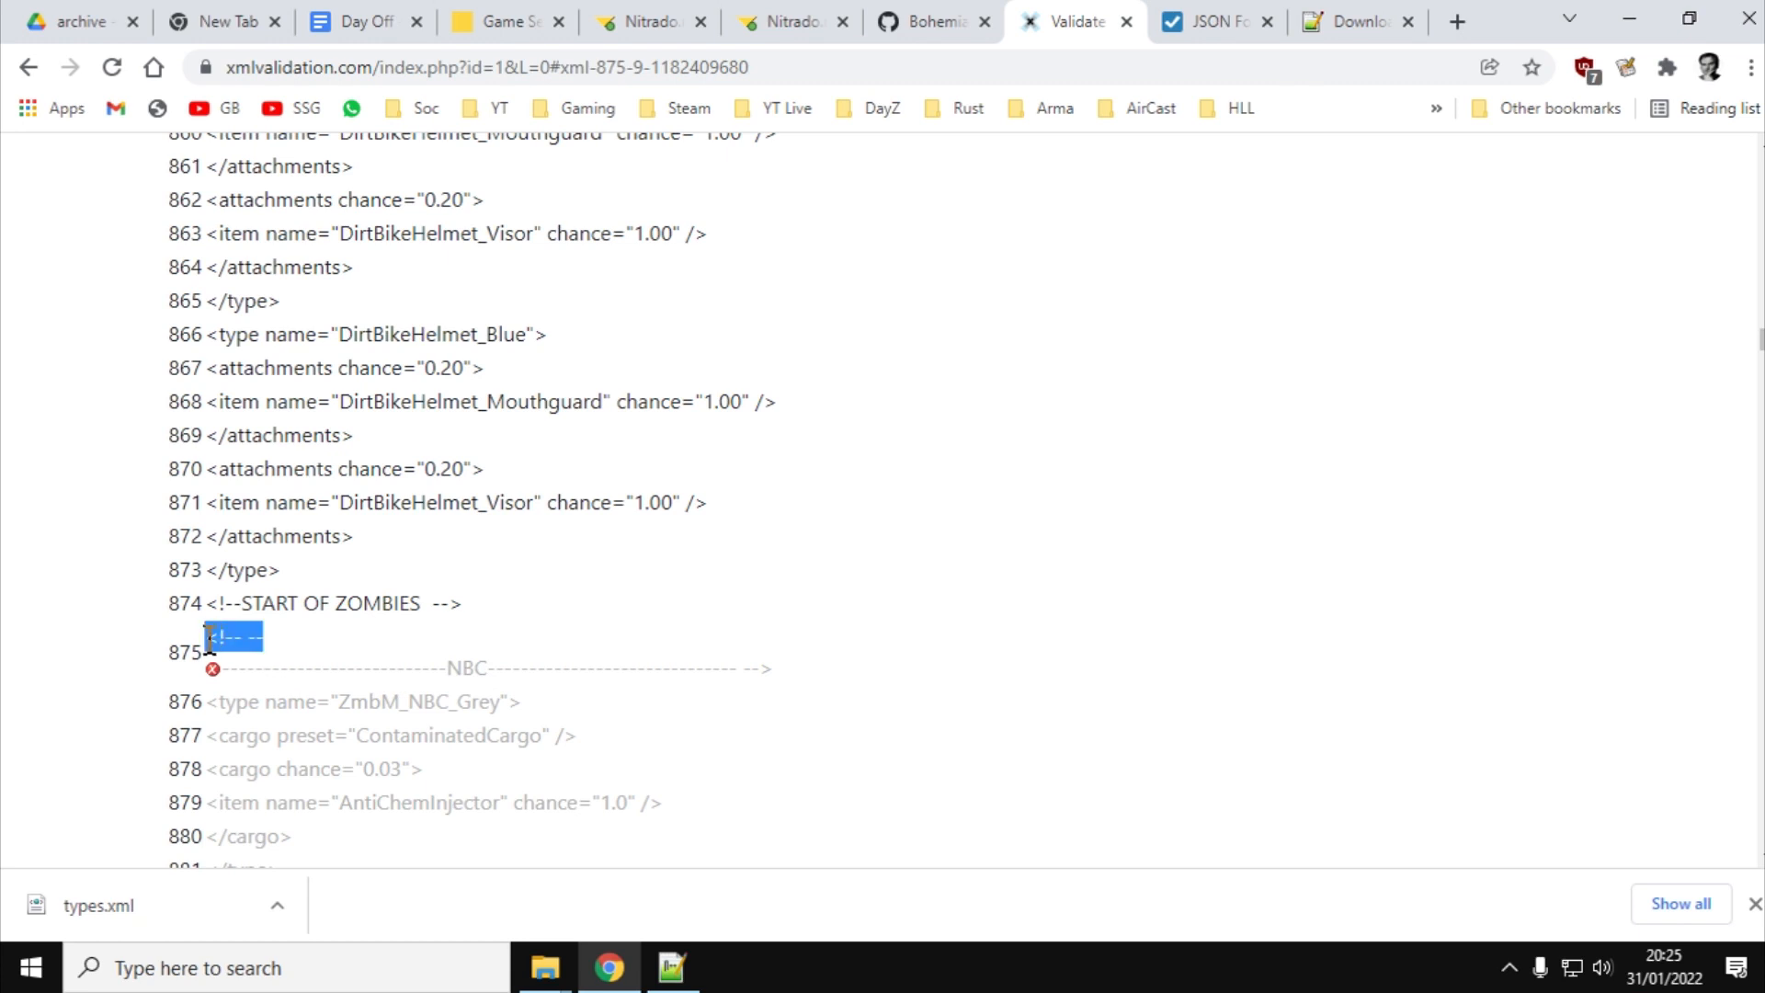
pyautogui.rightClick(231, 638)
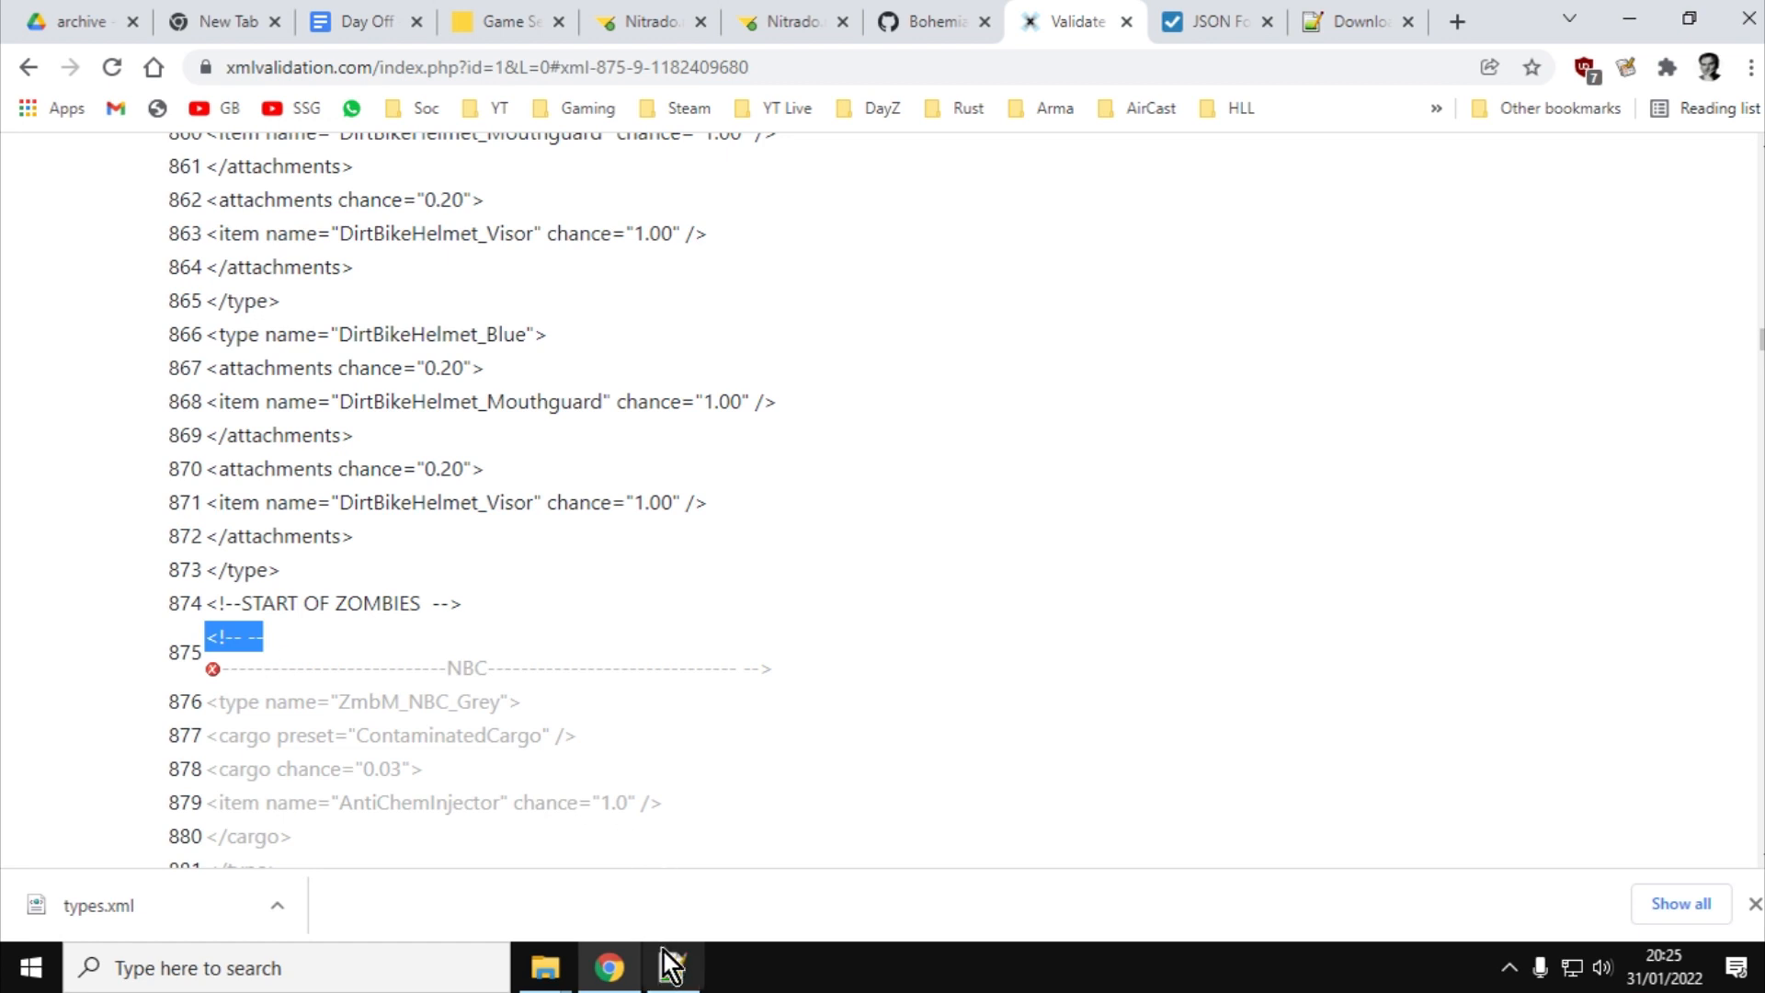
pyautogui.click(669, 968)
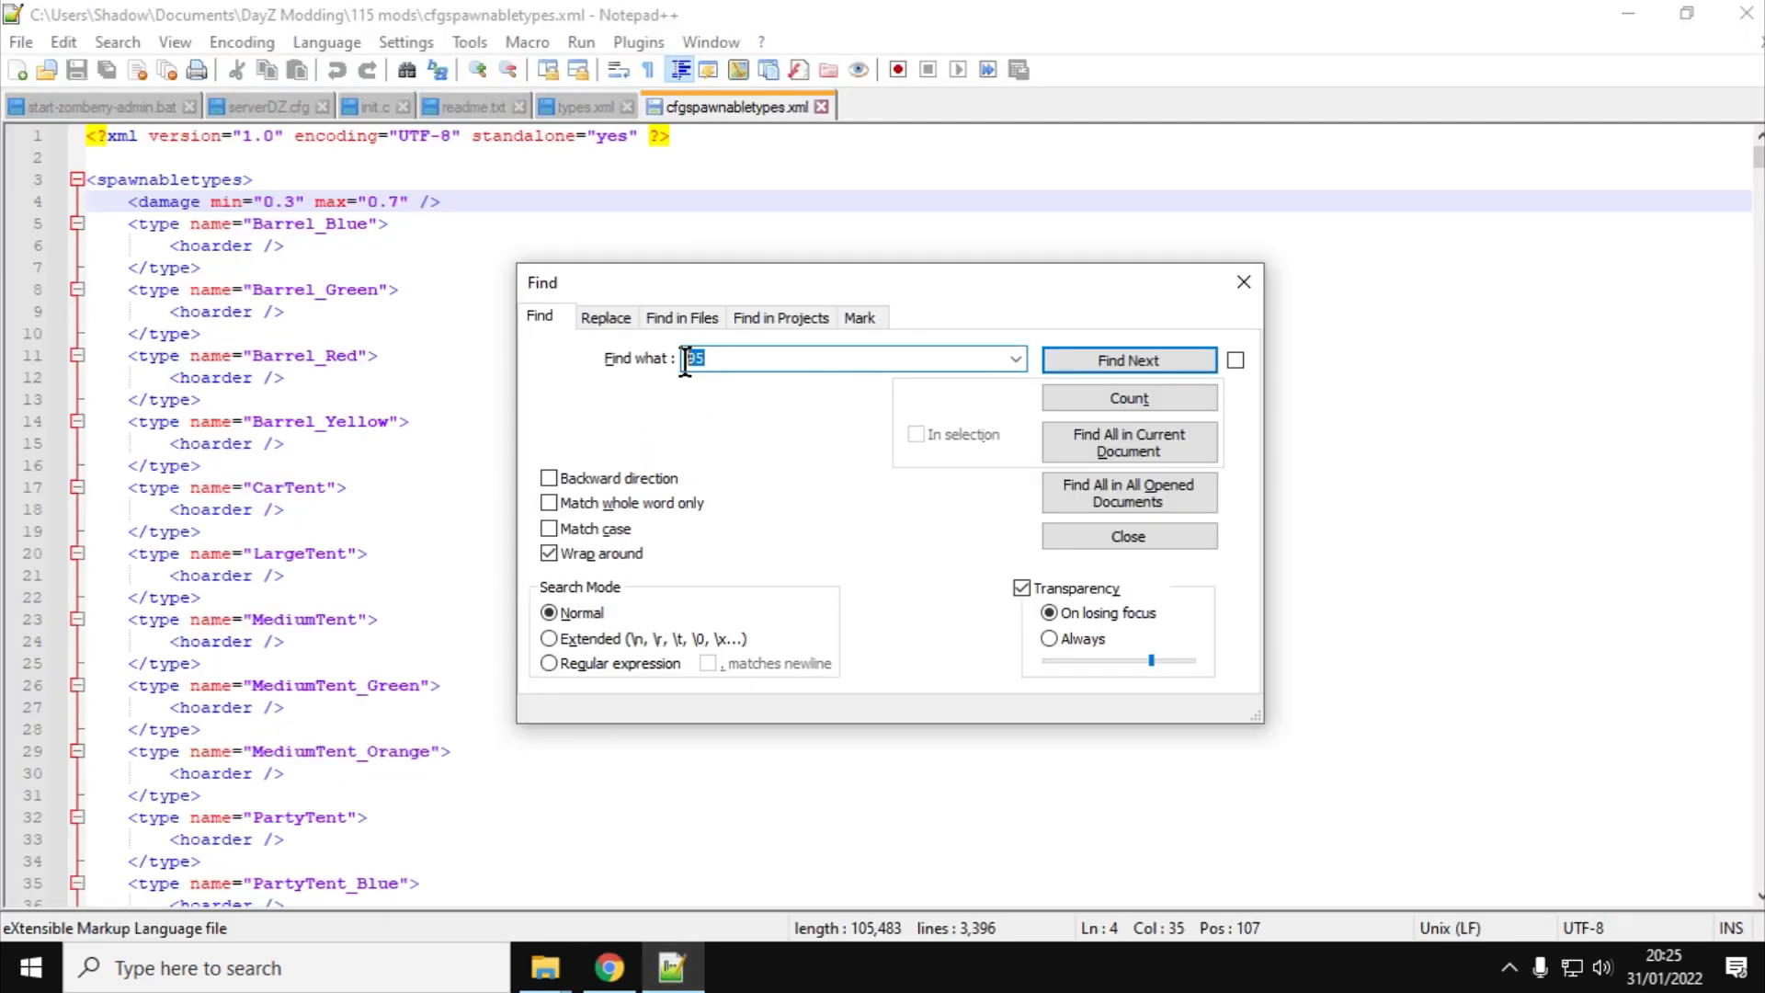
pyautogui.write('<!-- -->')
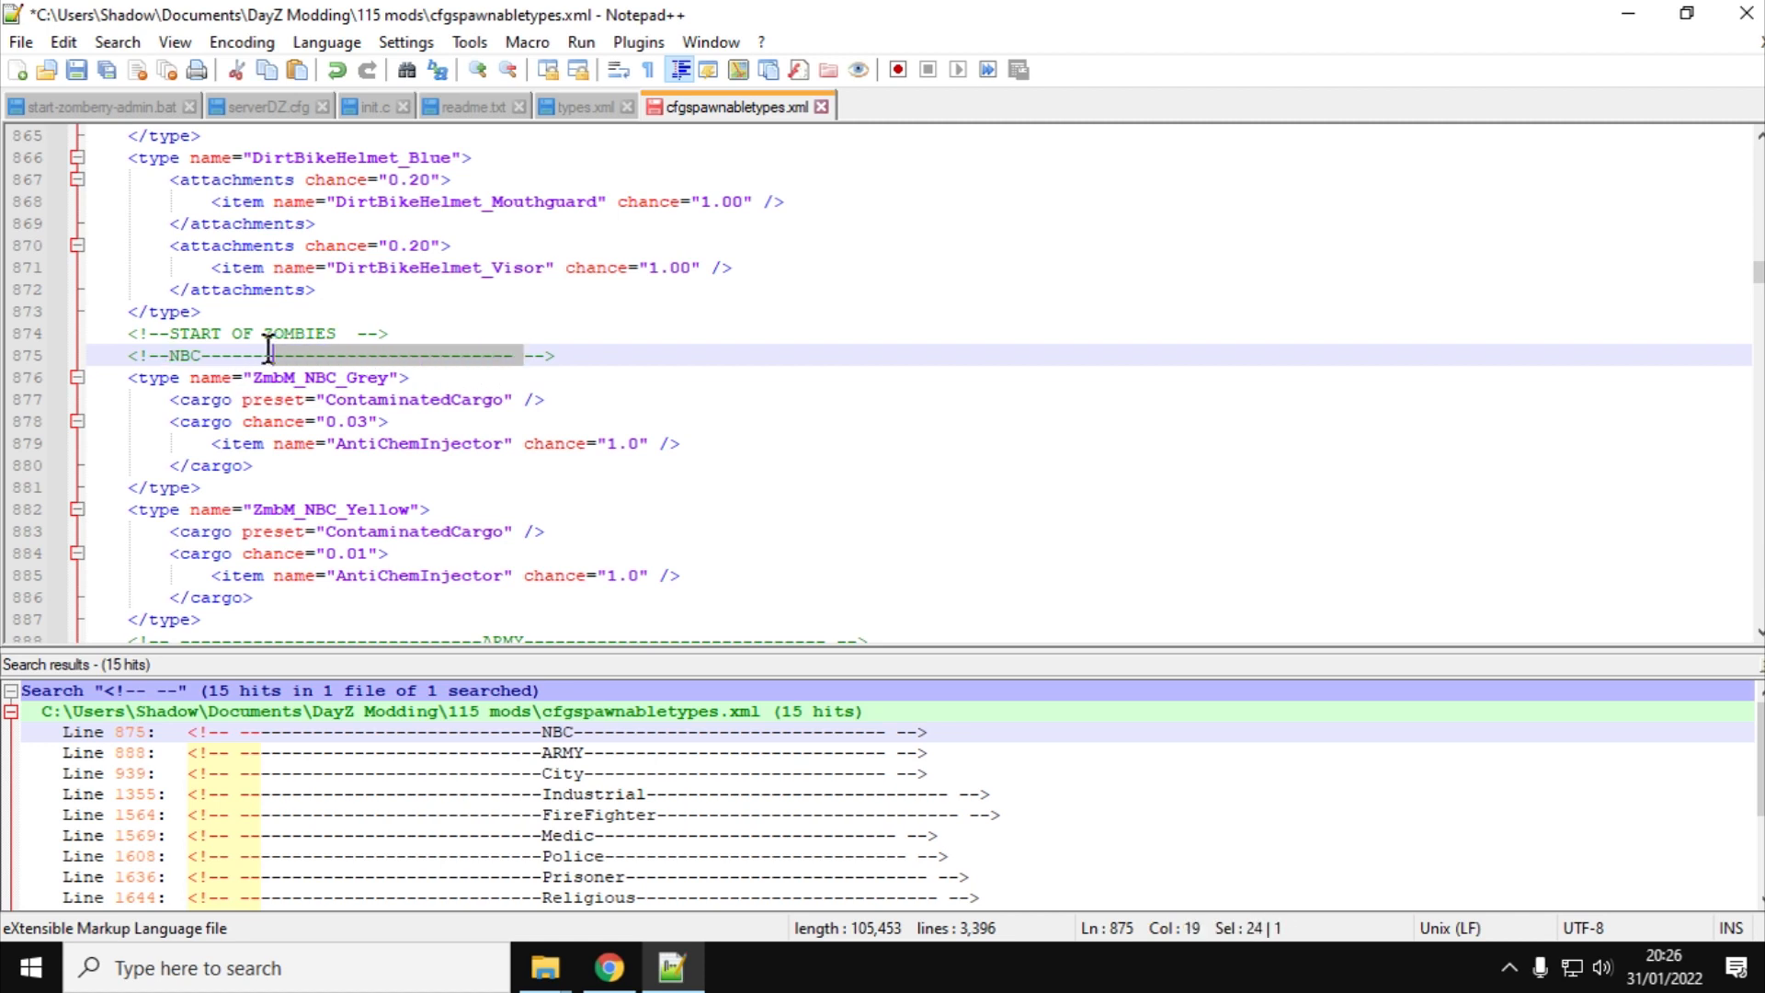
# Delete the long dashes so the NBC and ARMY section comments read <!--NBC--> and <!--ARMY-->
pyautogui.press('Delete')
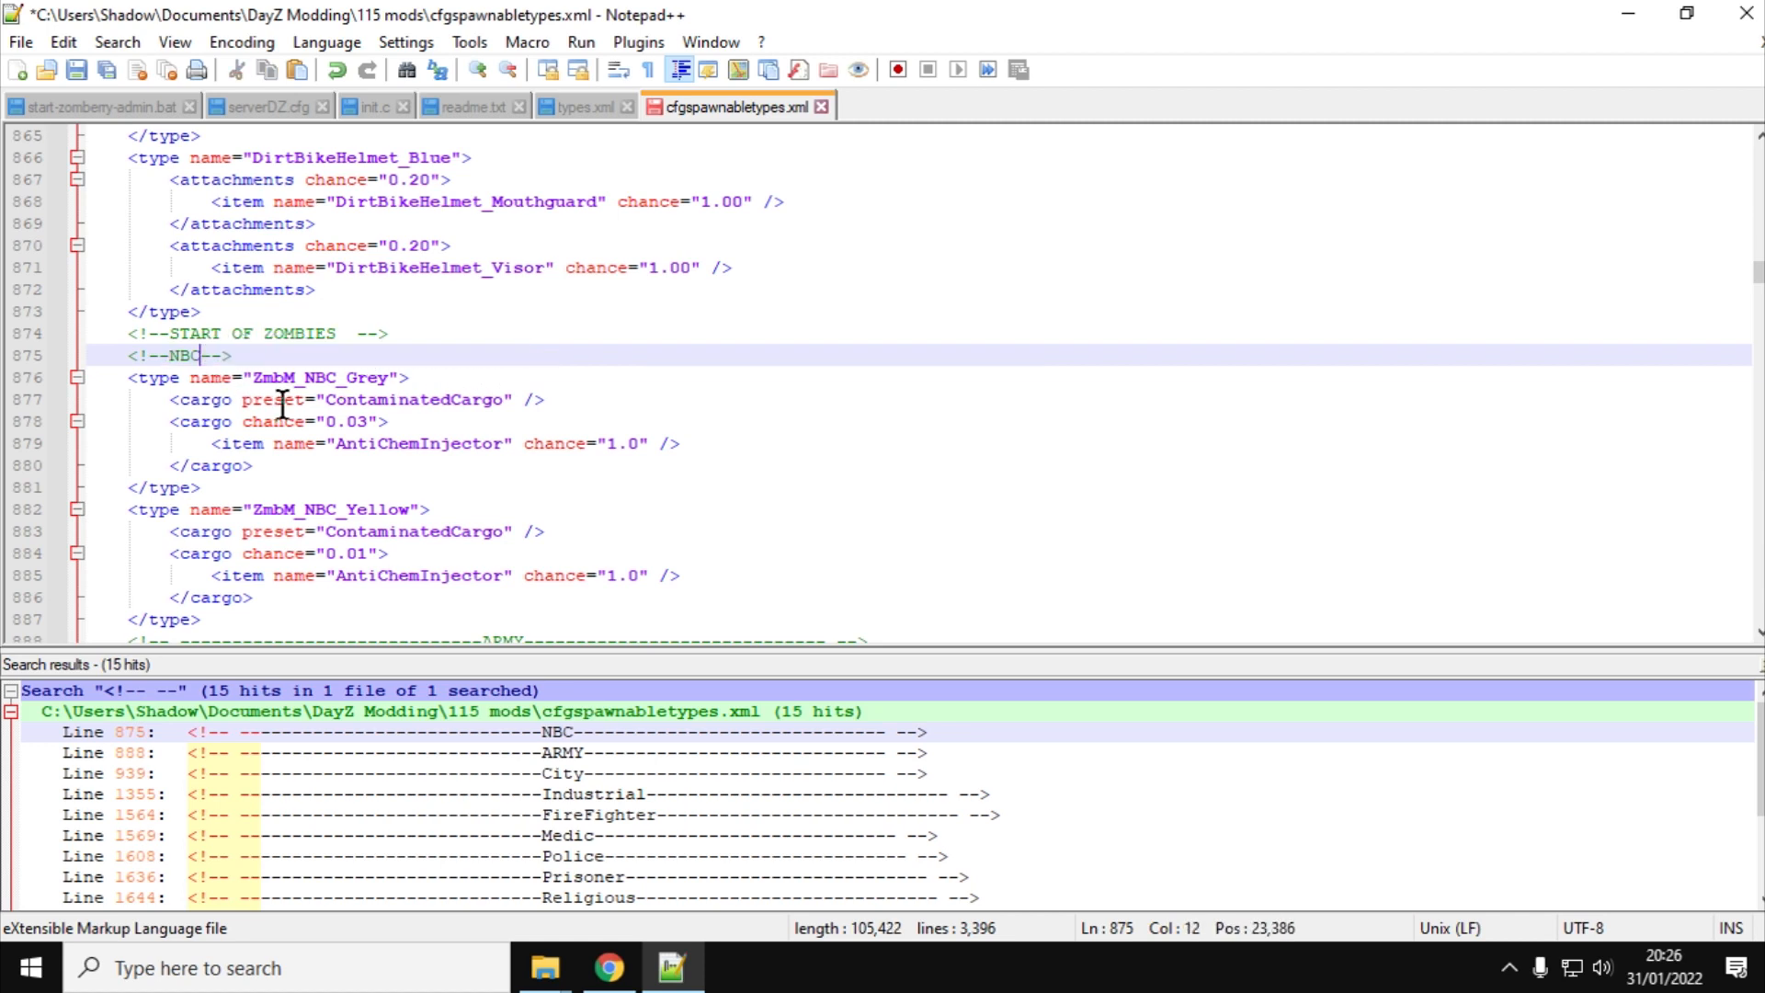
pyautogui.moveTo(270, 743)
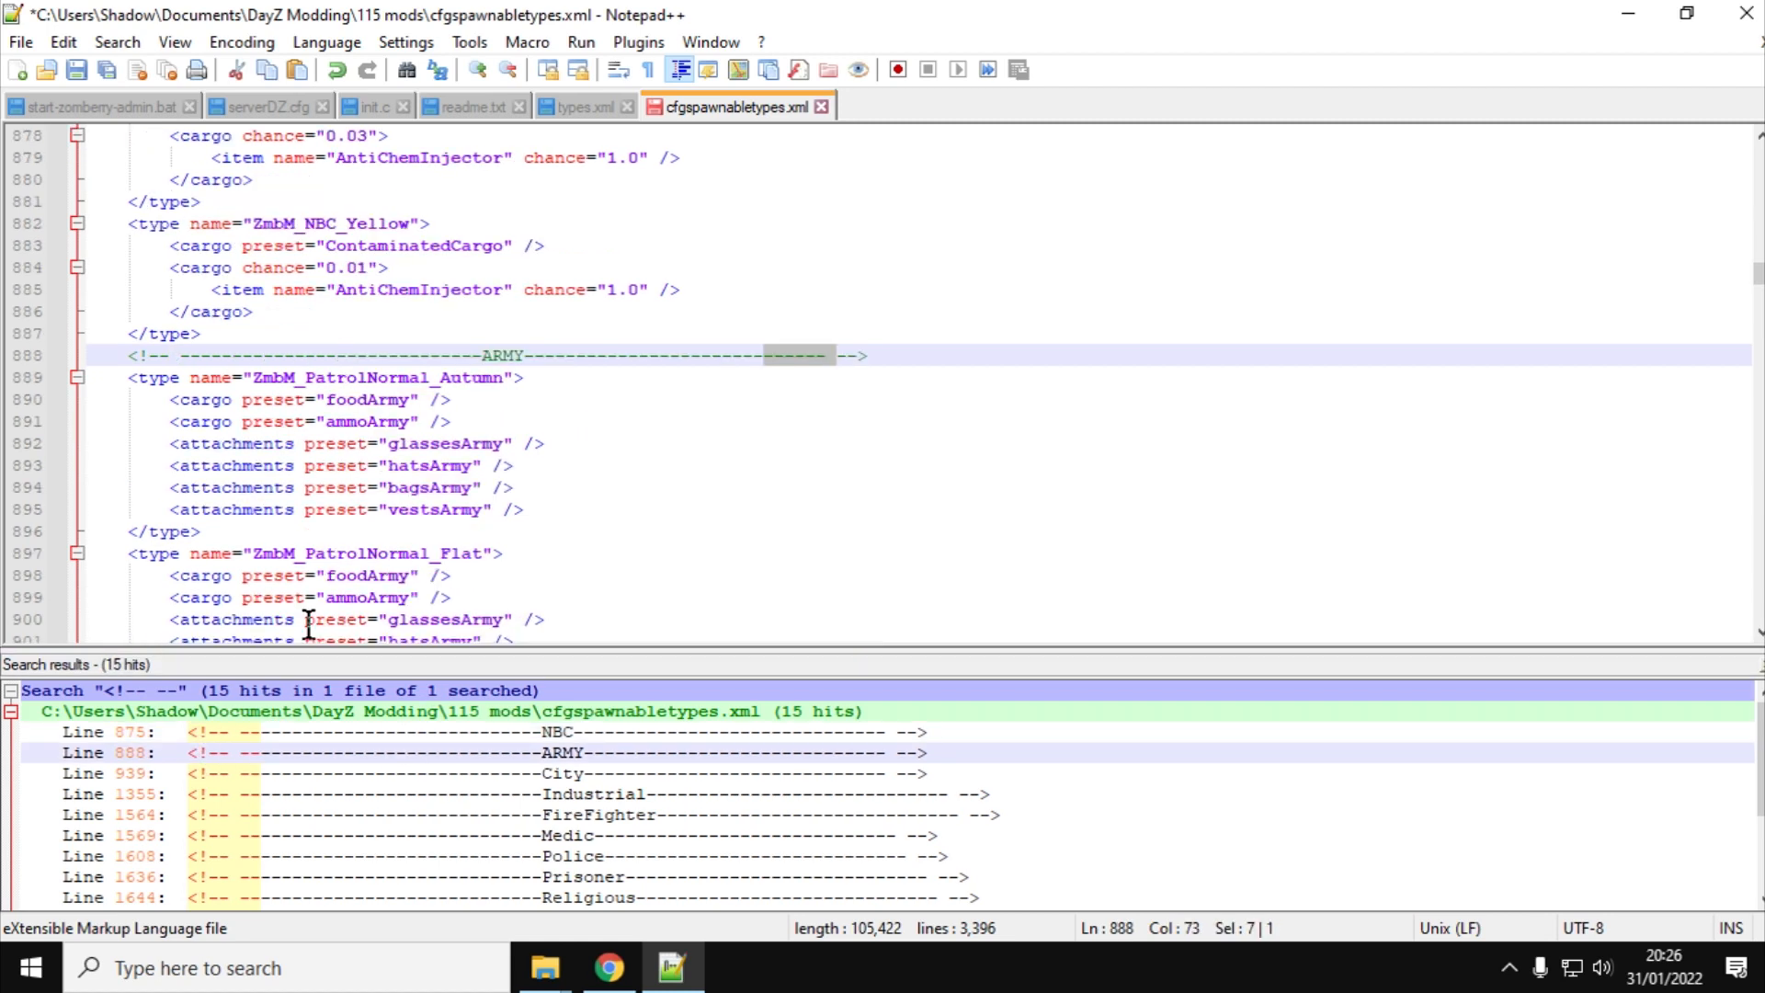
pyautogui.click(377, 355)
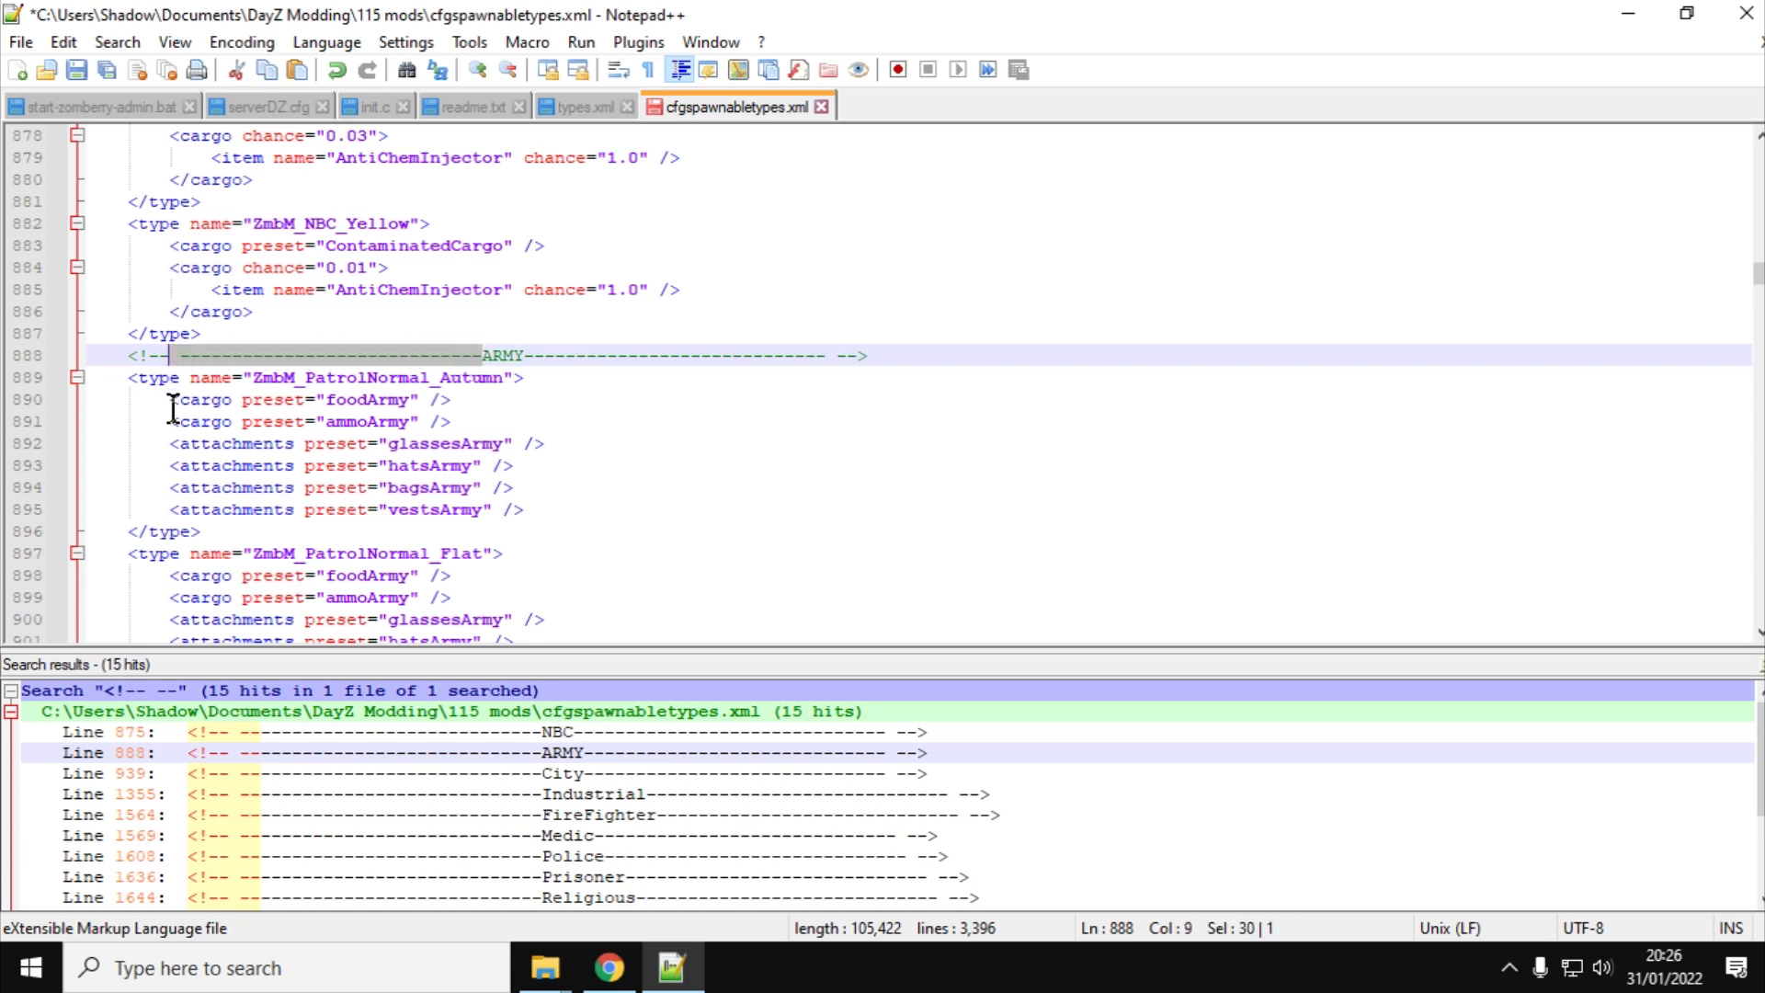
pyautogui.press('Delete')
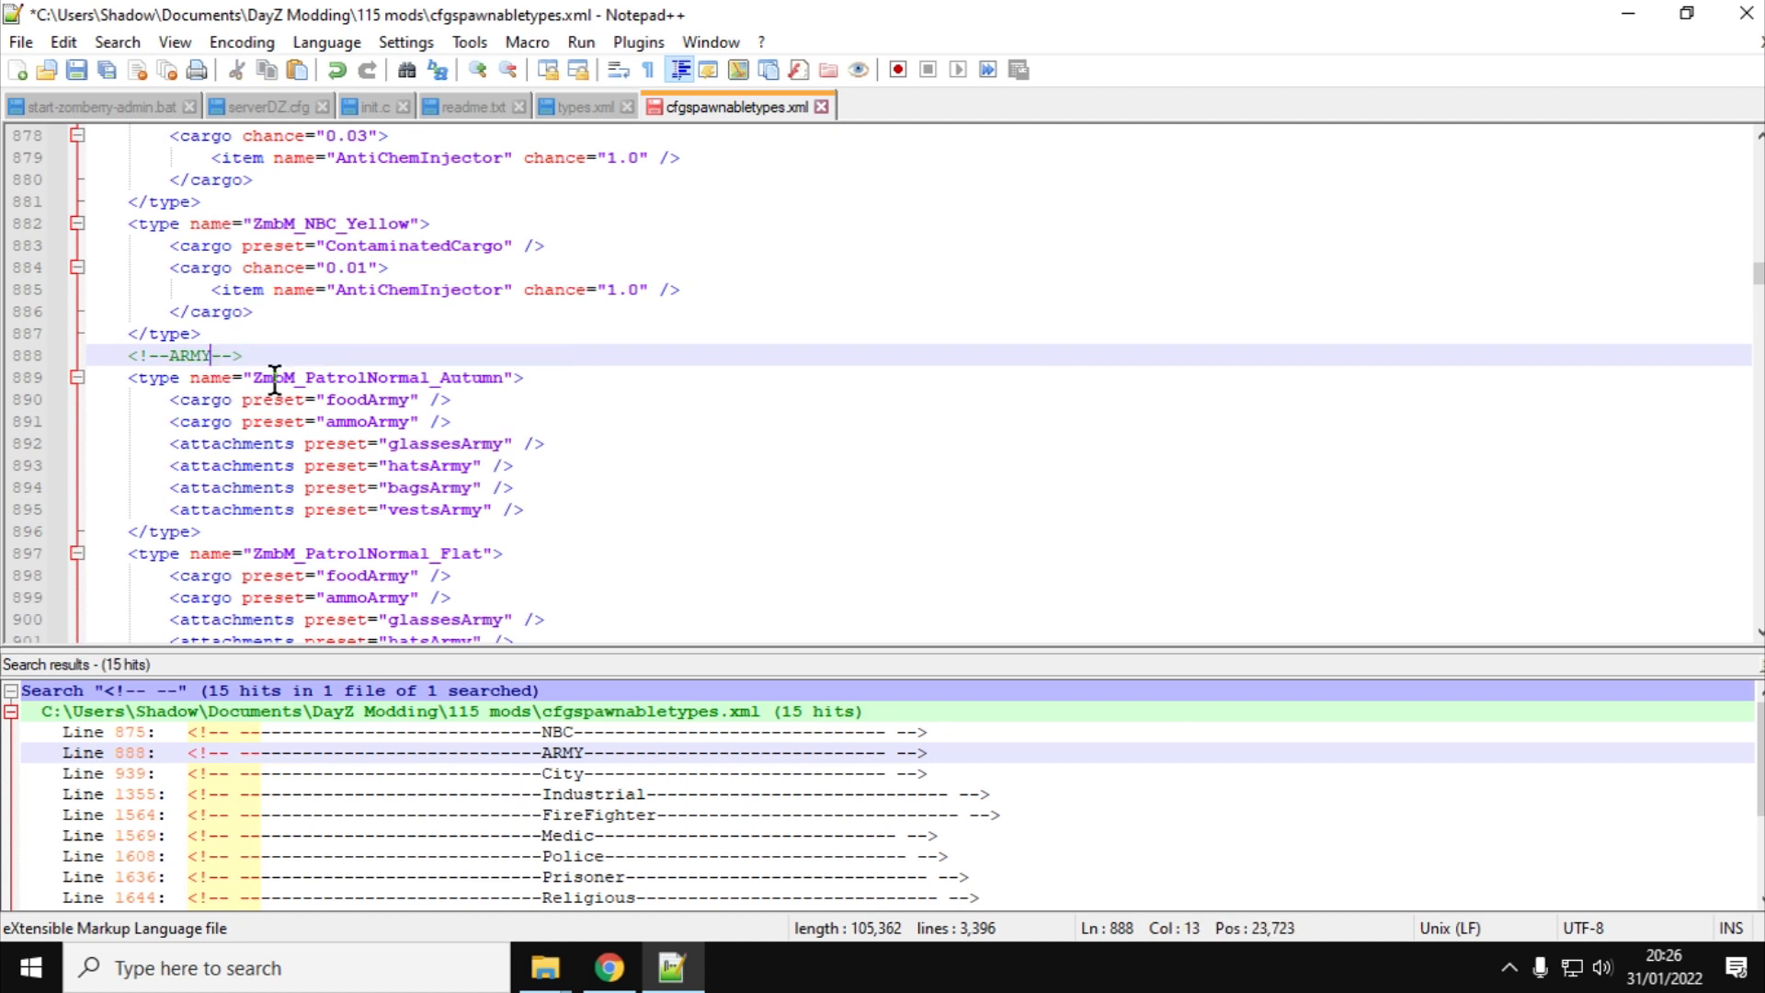
pyautogui.moveTo(285, 347)
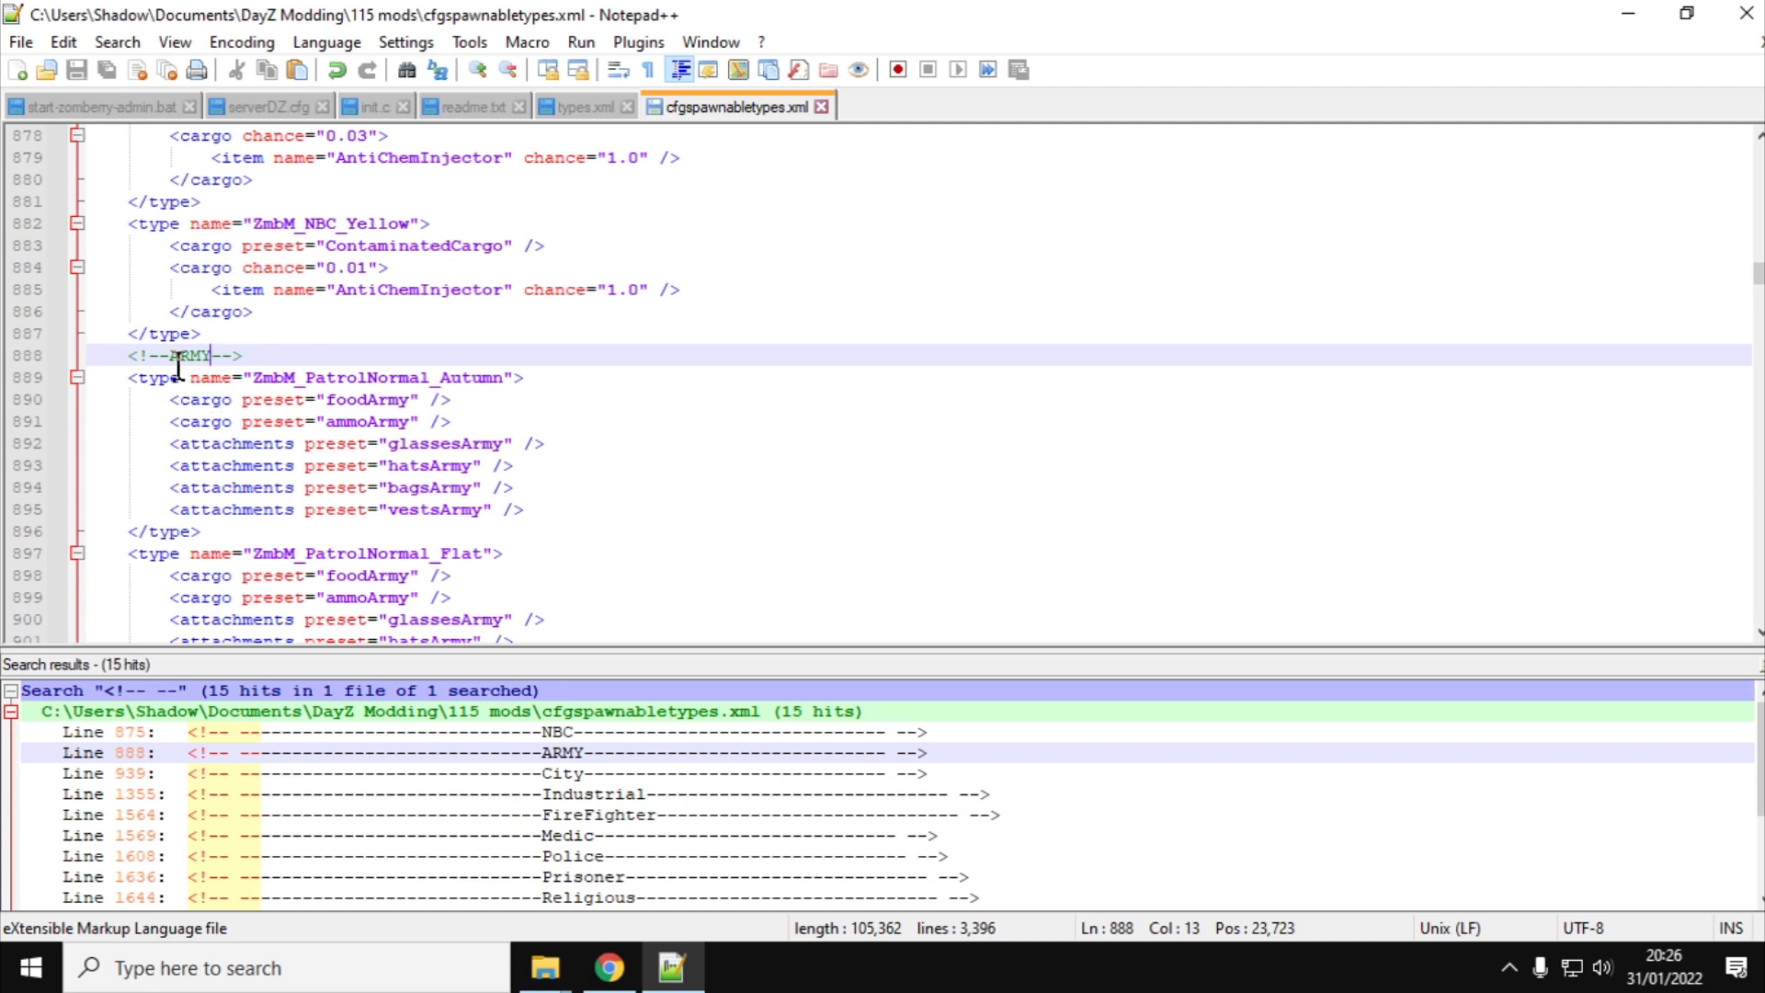
pyautogui.moveTo(208, 377)
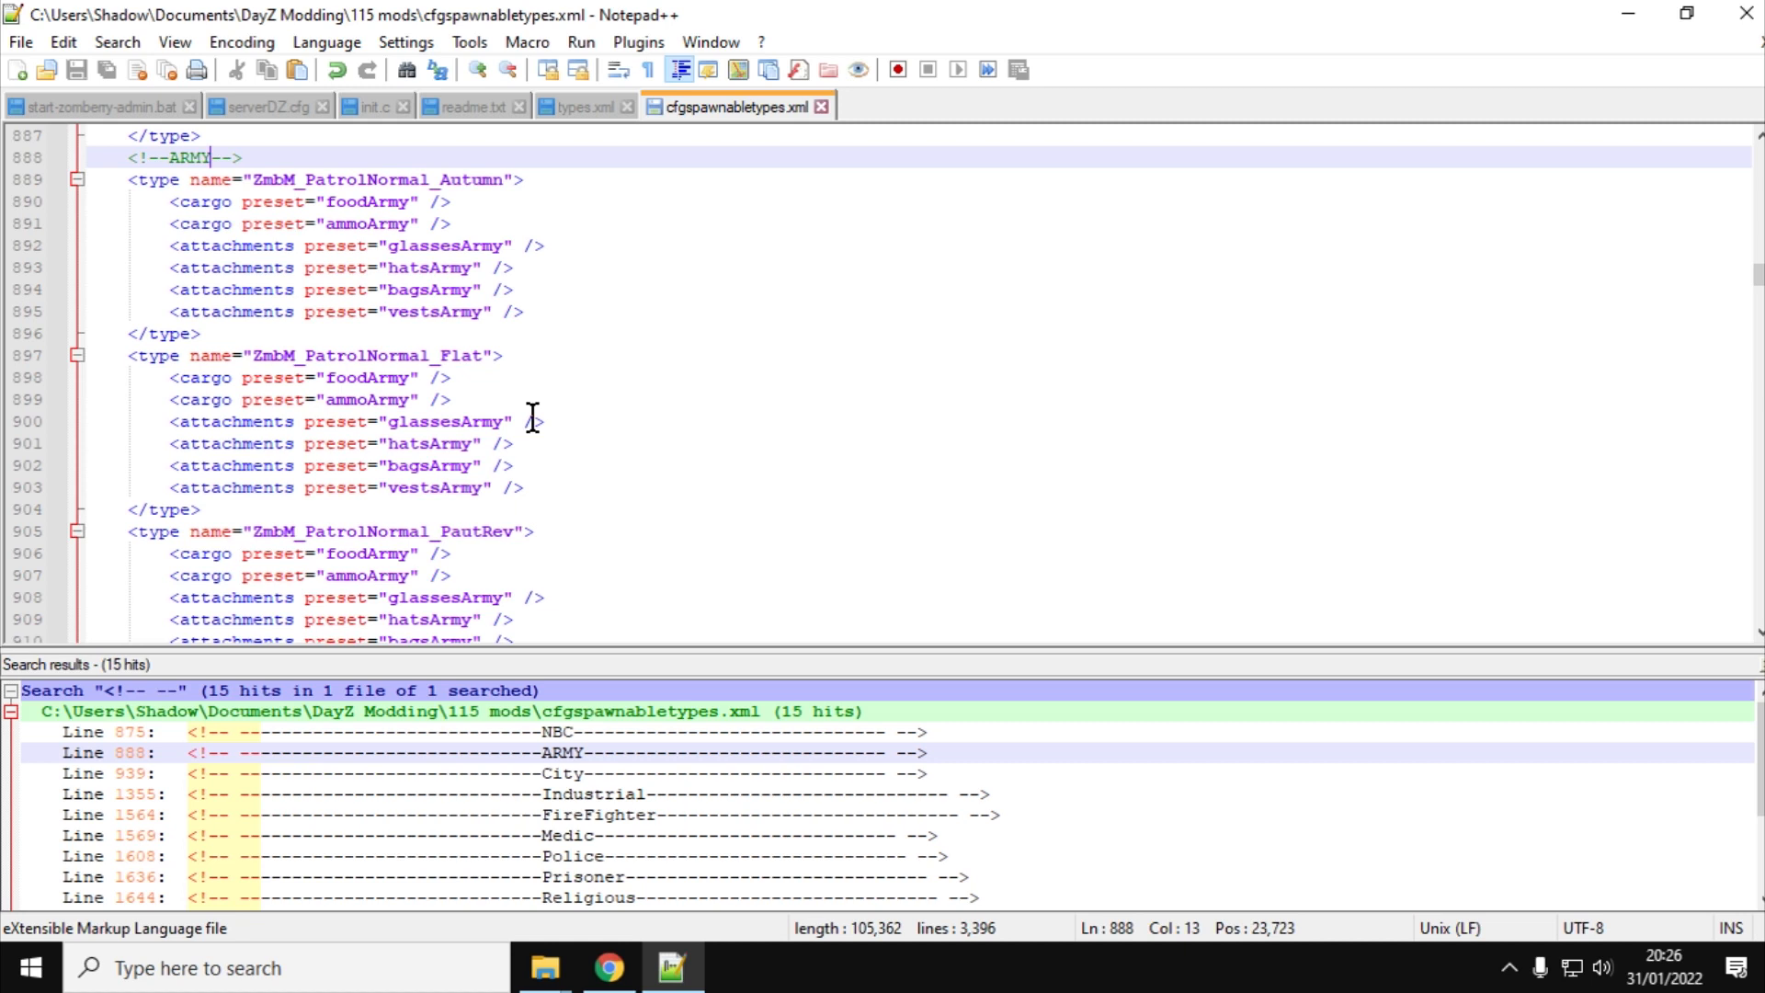
pyautogui.moveTo(330, 390)
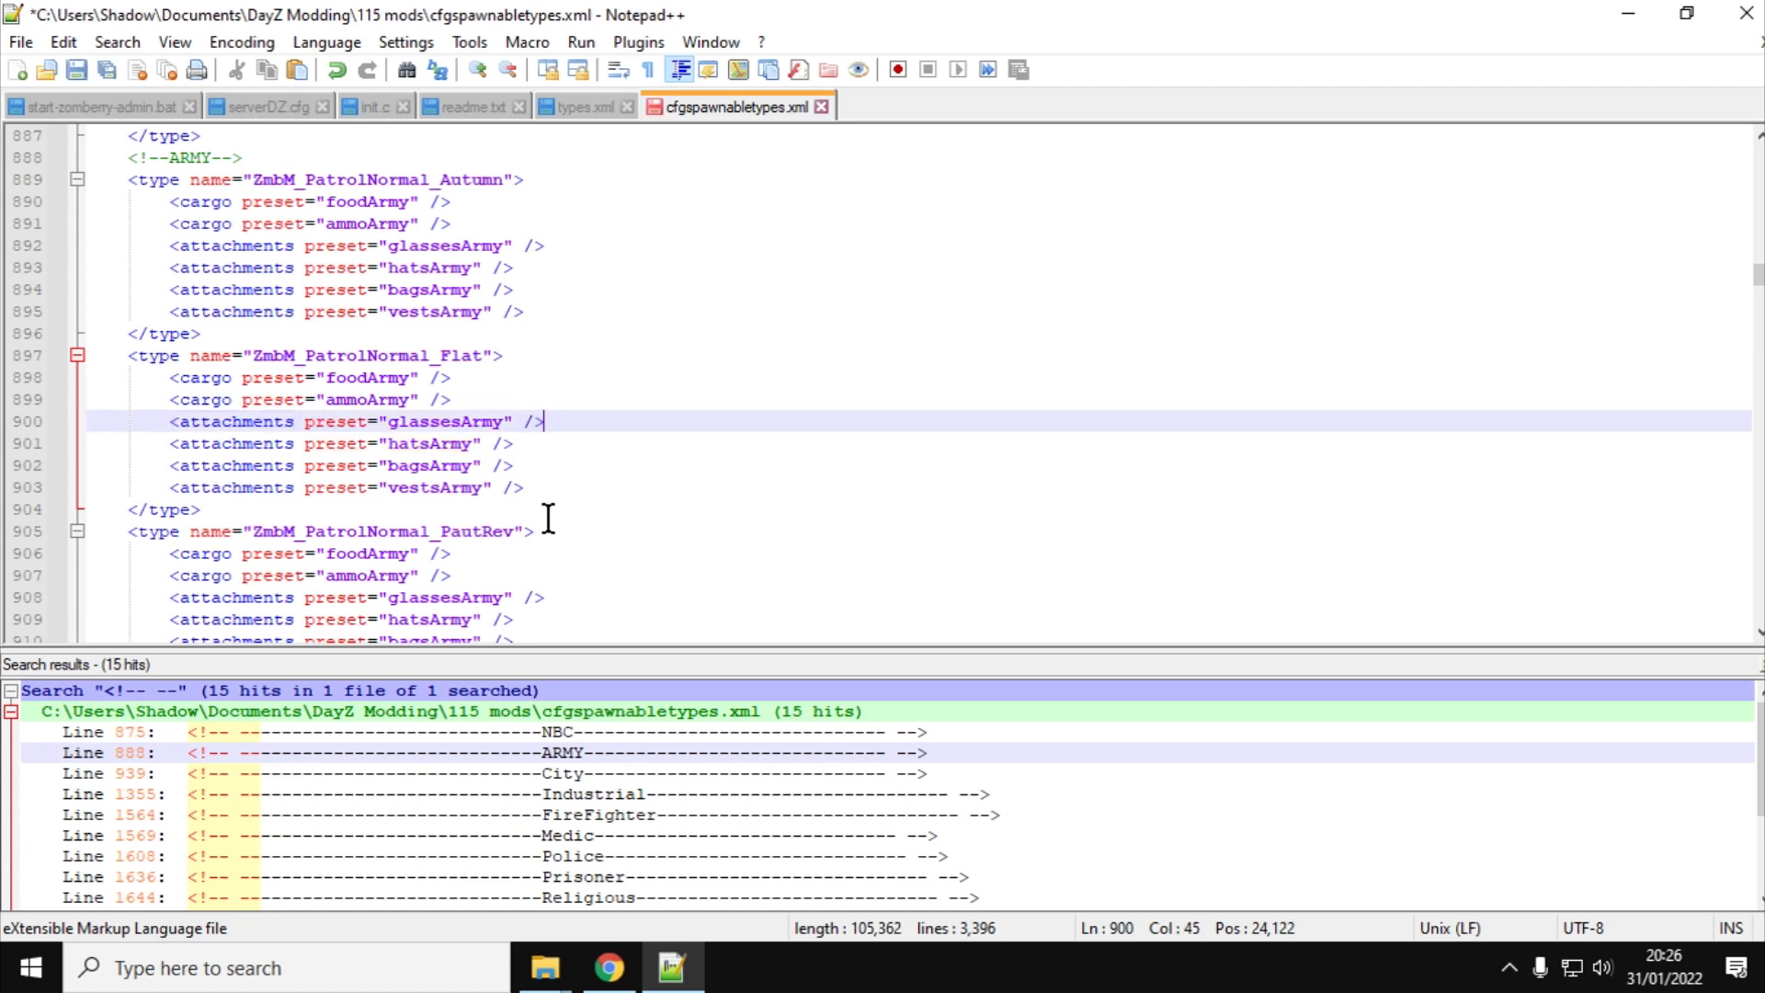
pyautogui.moveTo(524, 489)
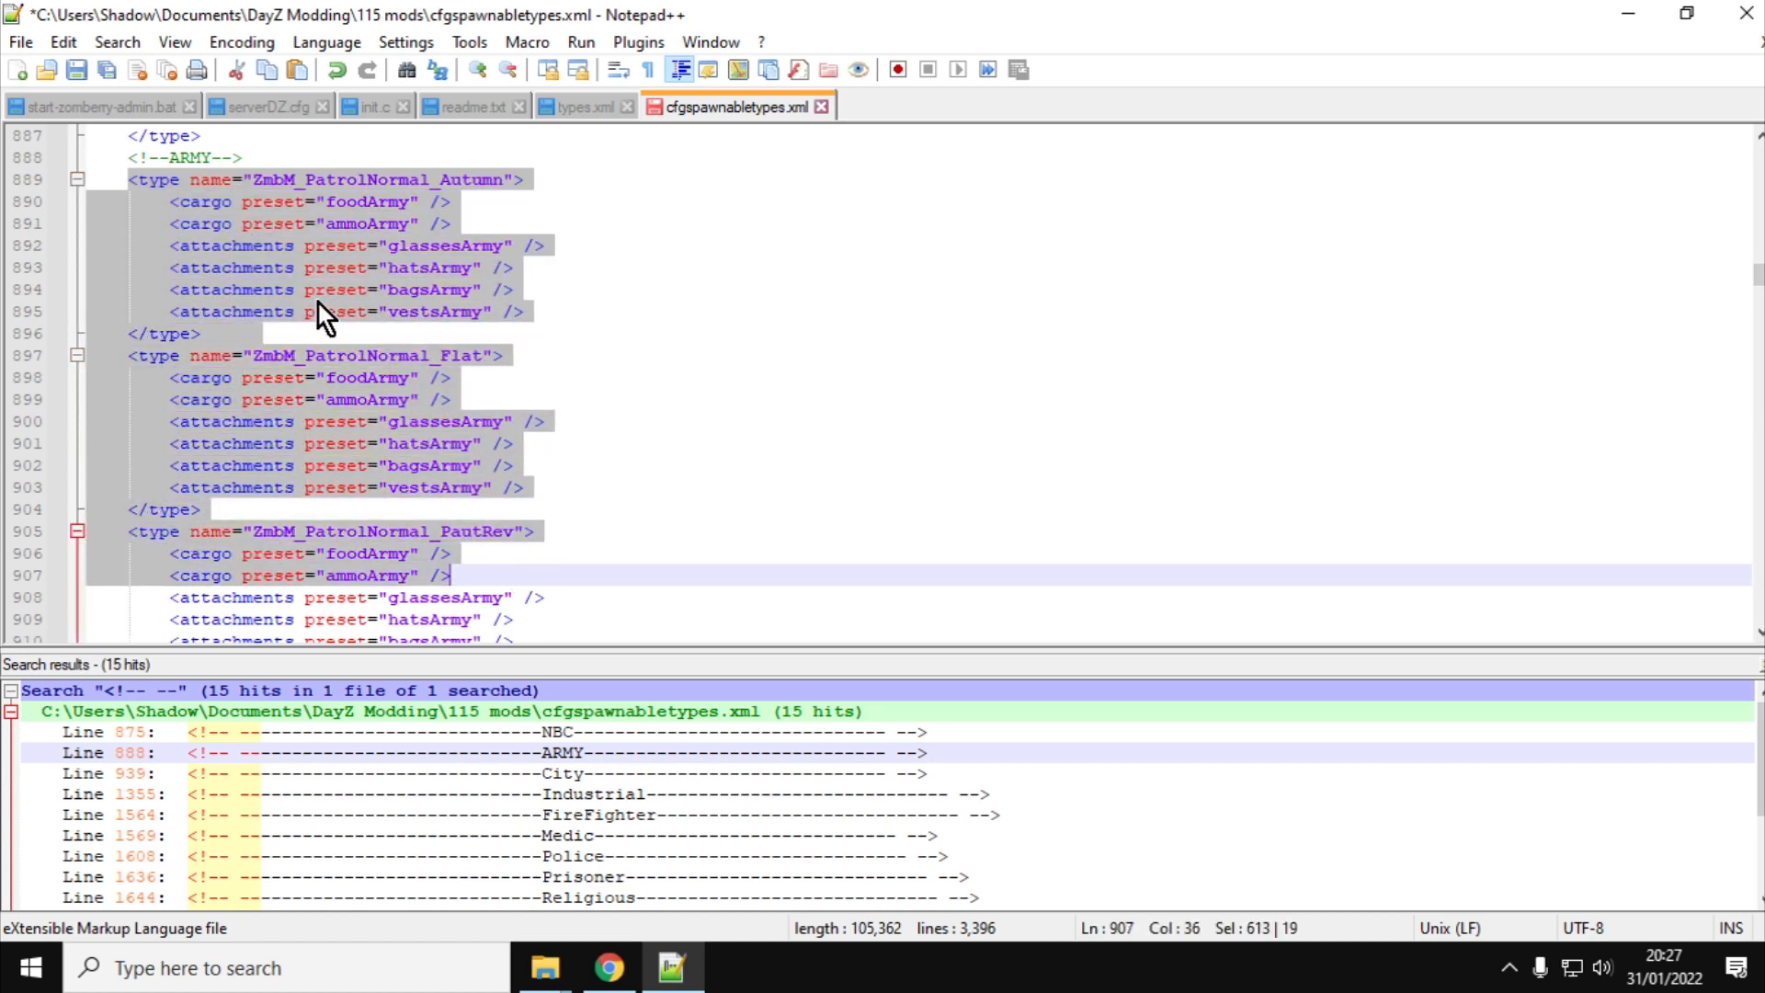
pyautogui.moveTo(594, 394)
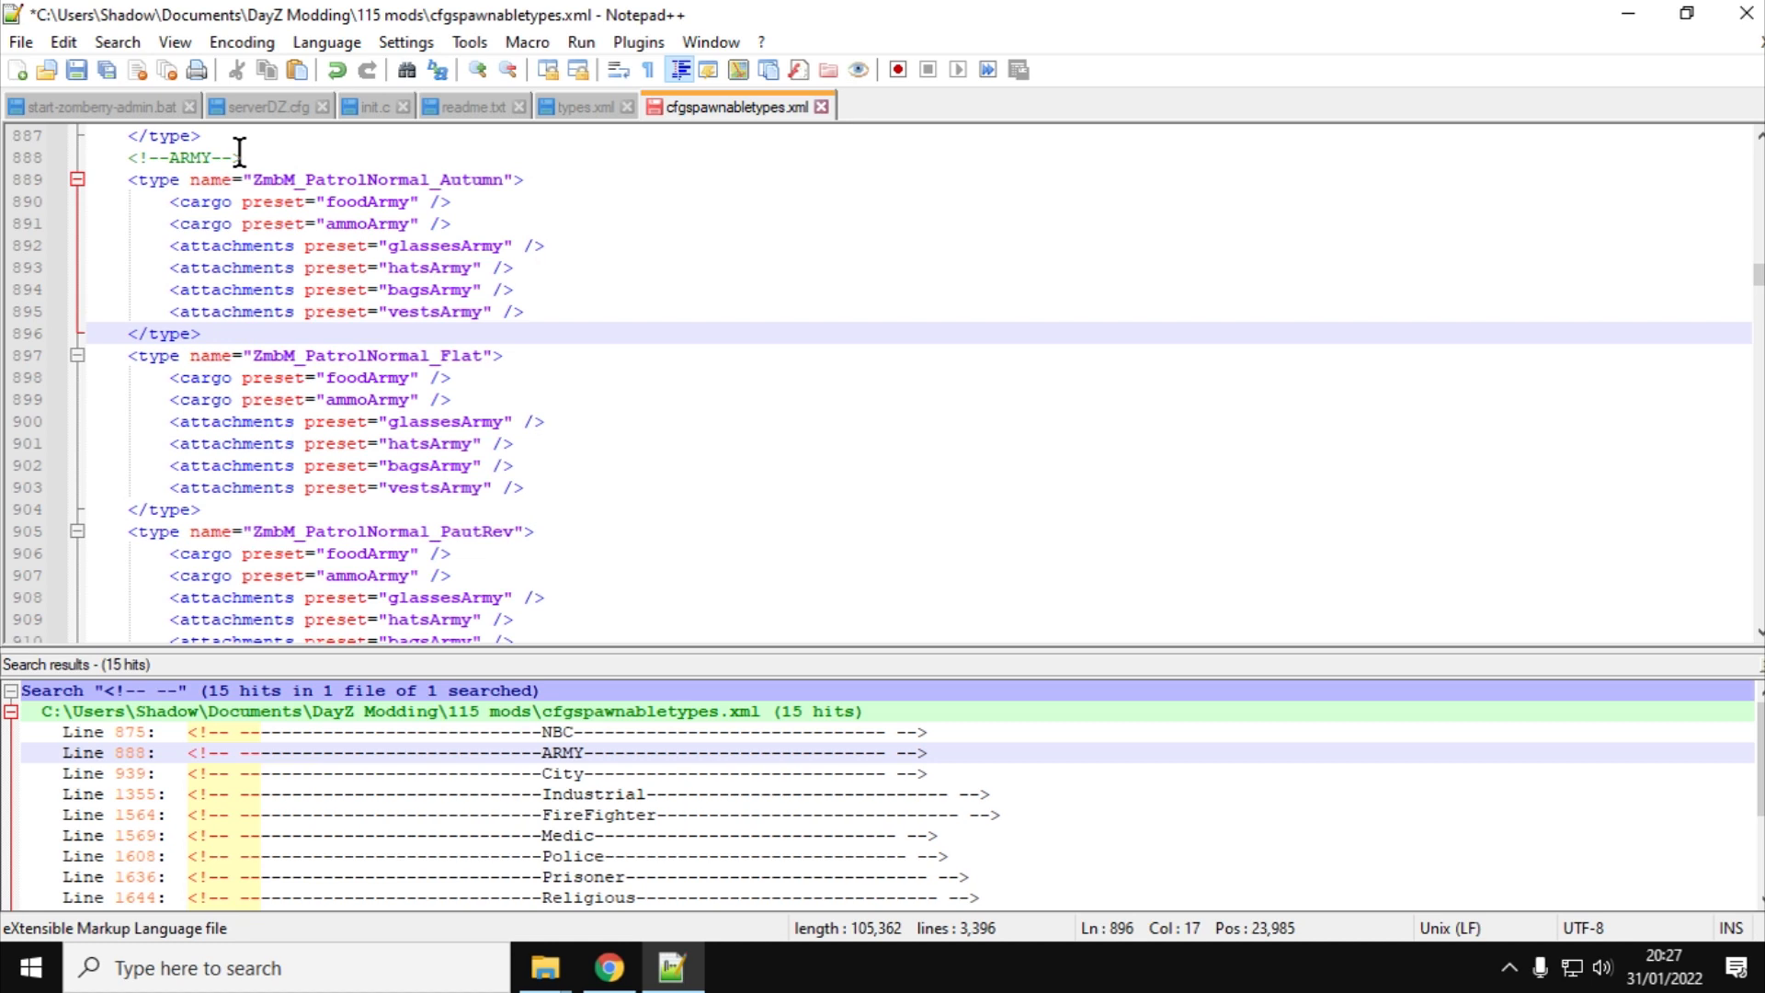
pyautogui.click(237, 158)
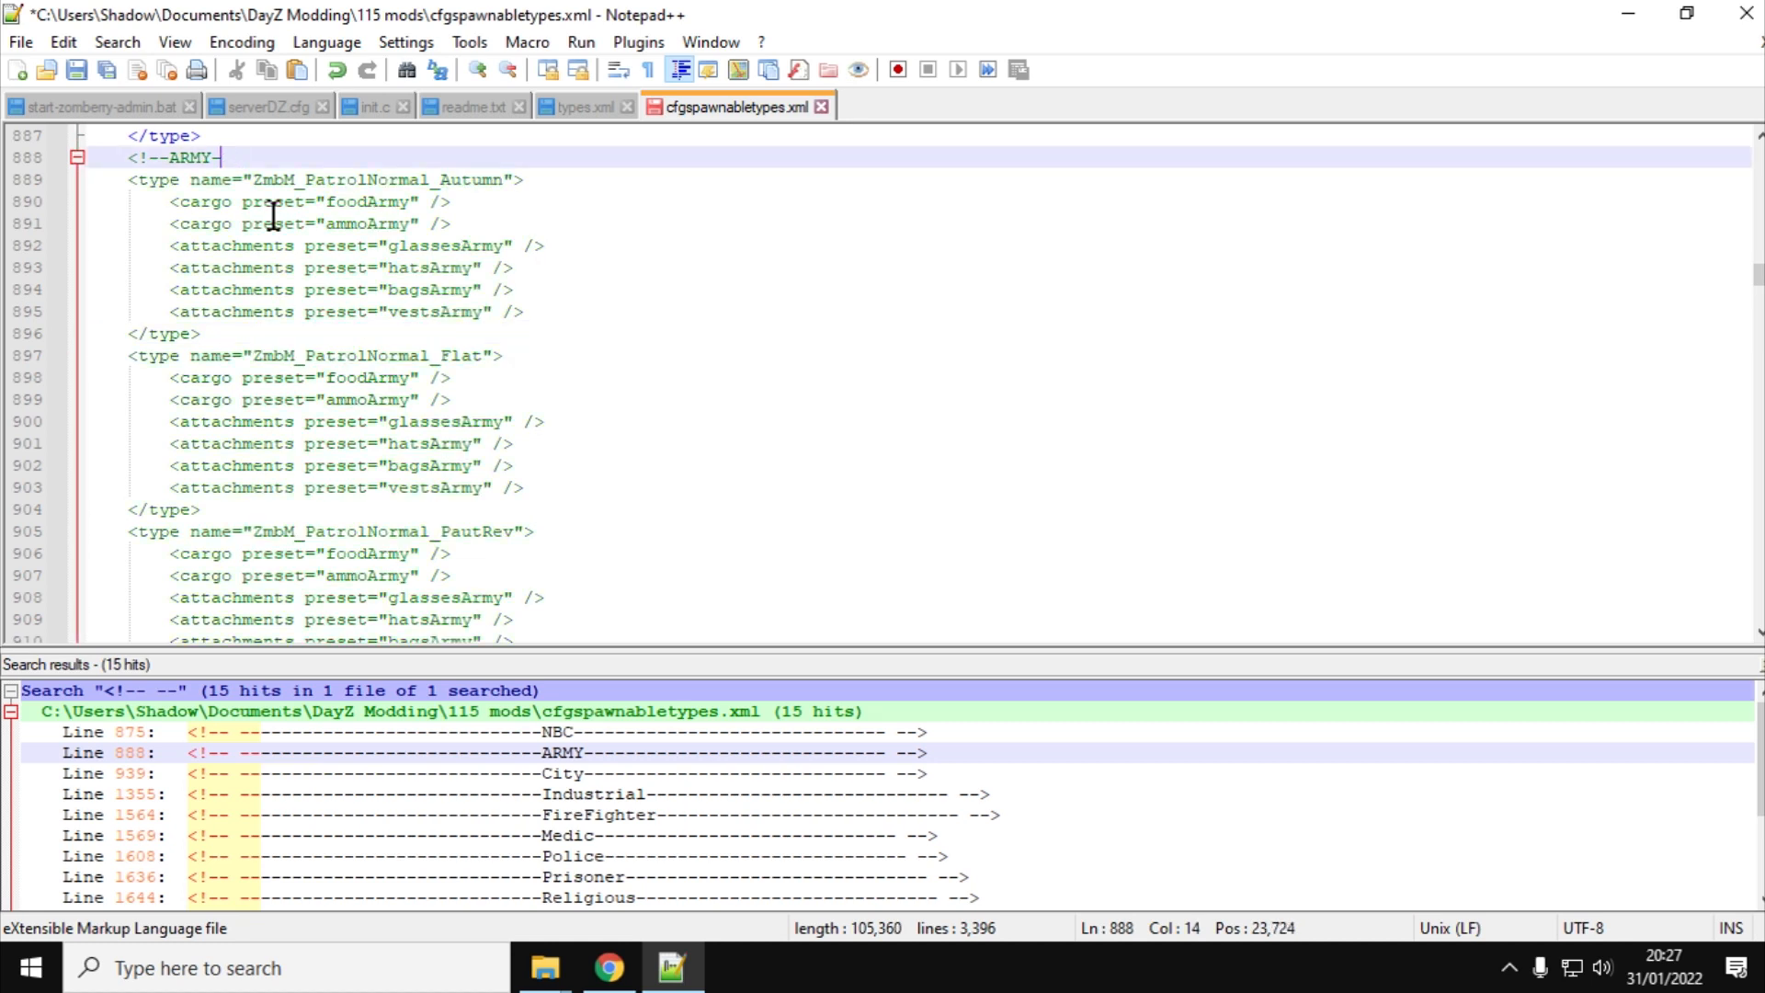
pyautogui.press('Backspace')
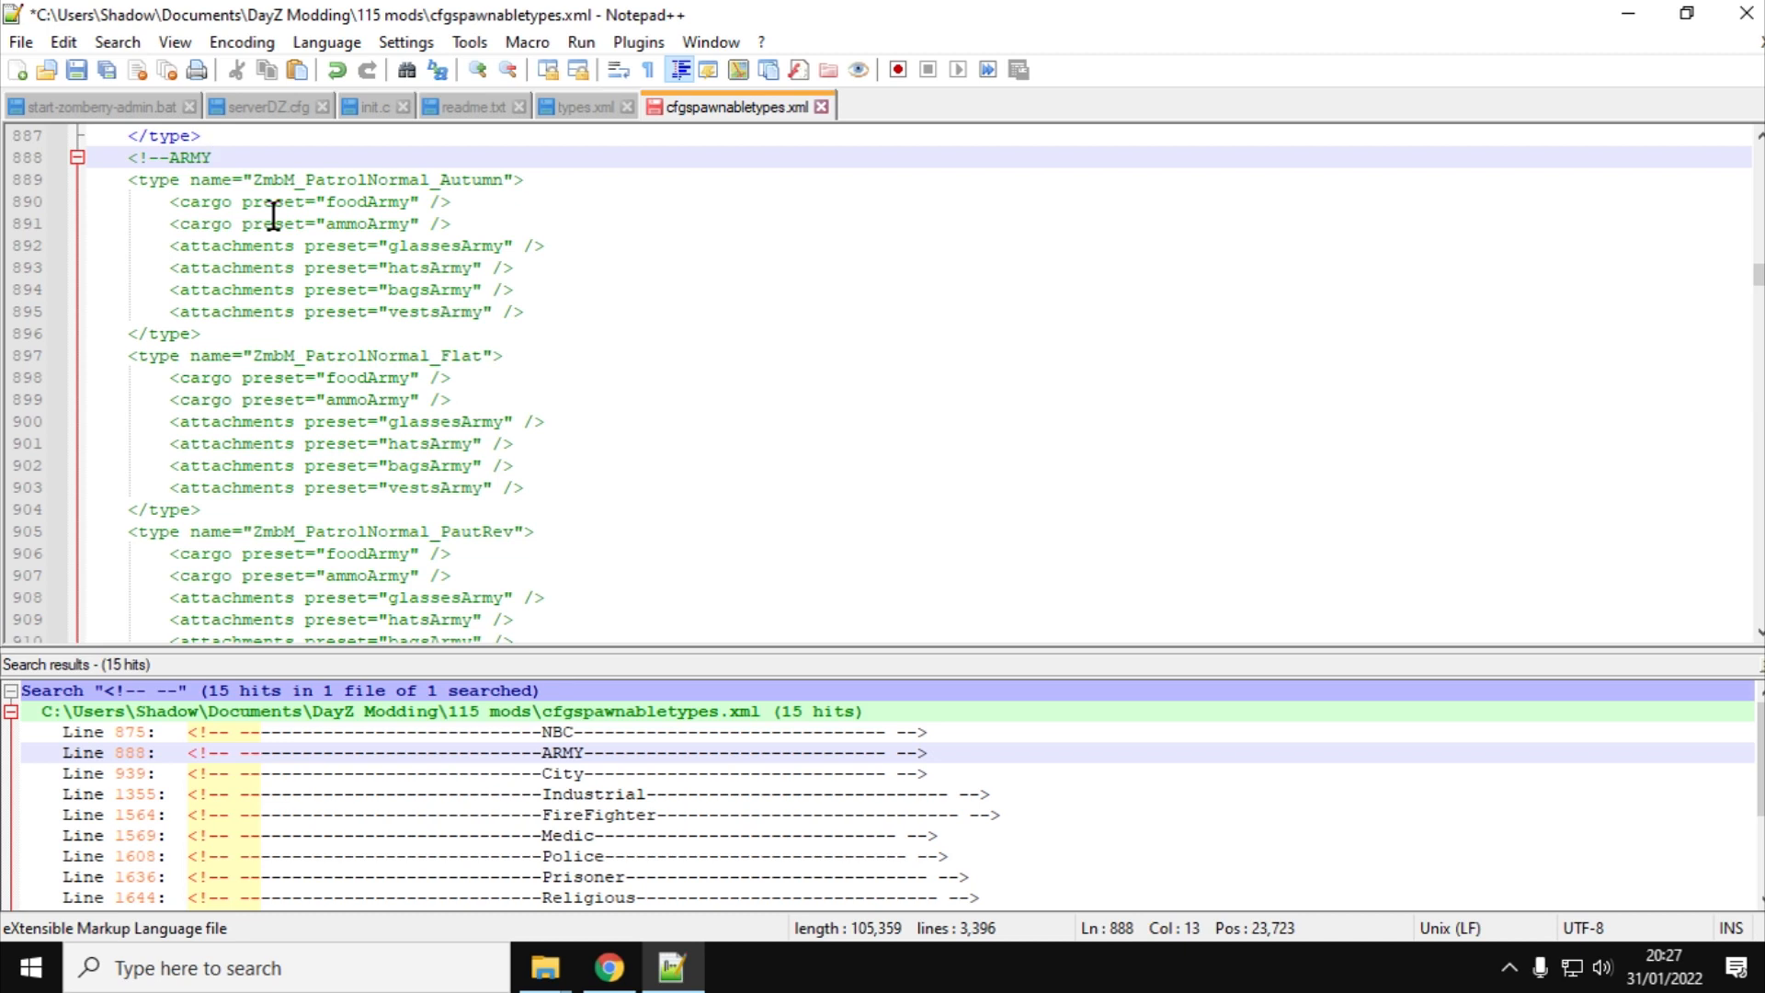
pyautogui.click(208, 156)
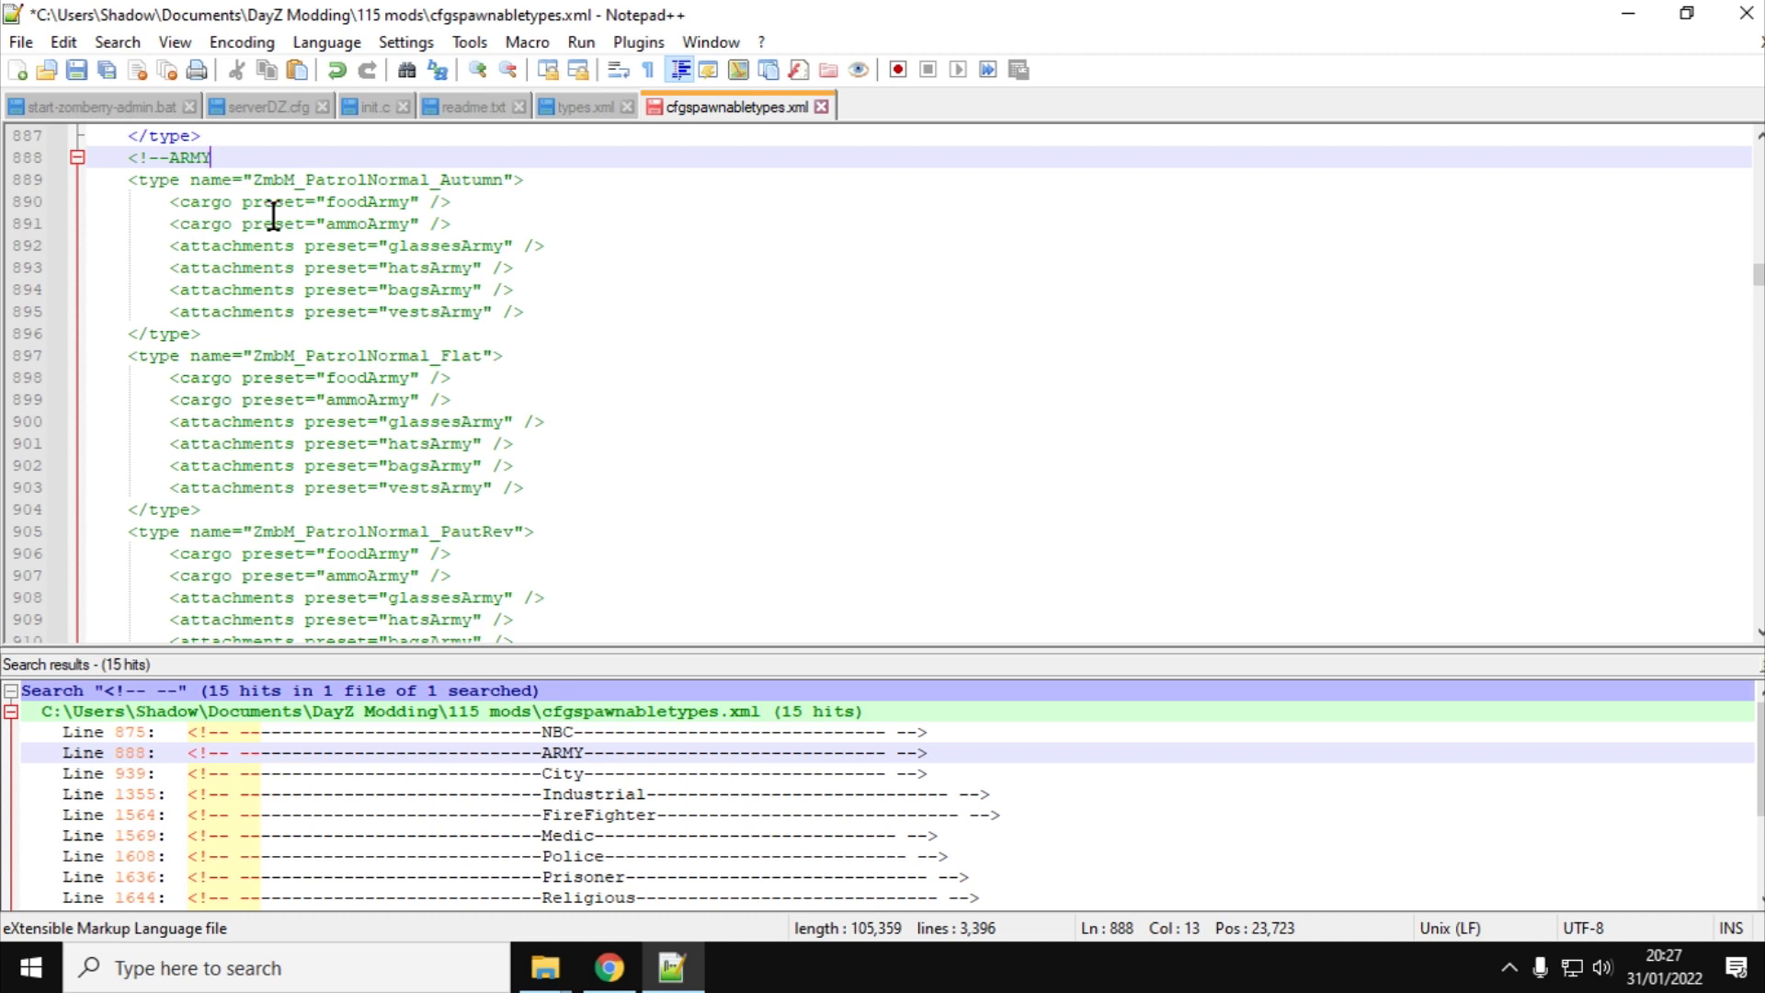
pyautogui.write('--')
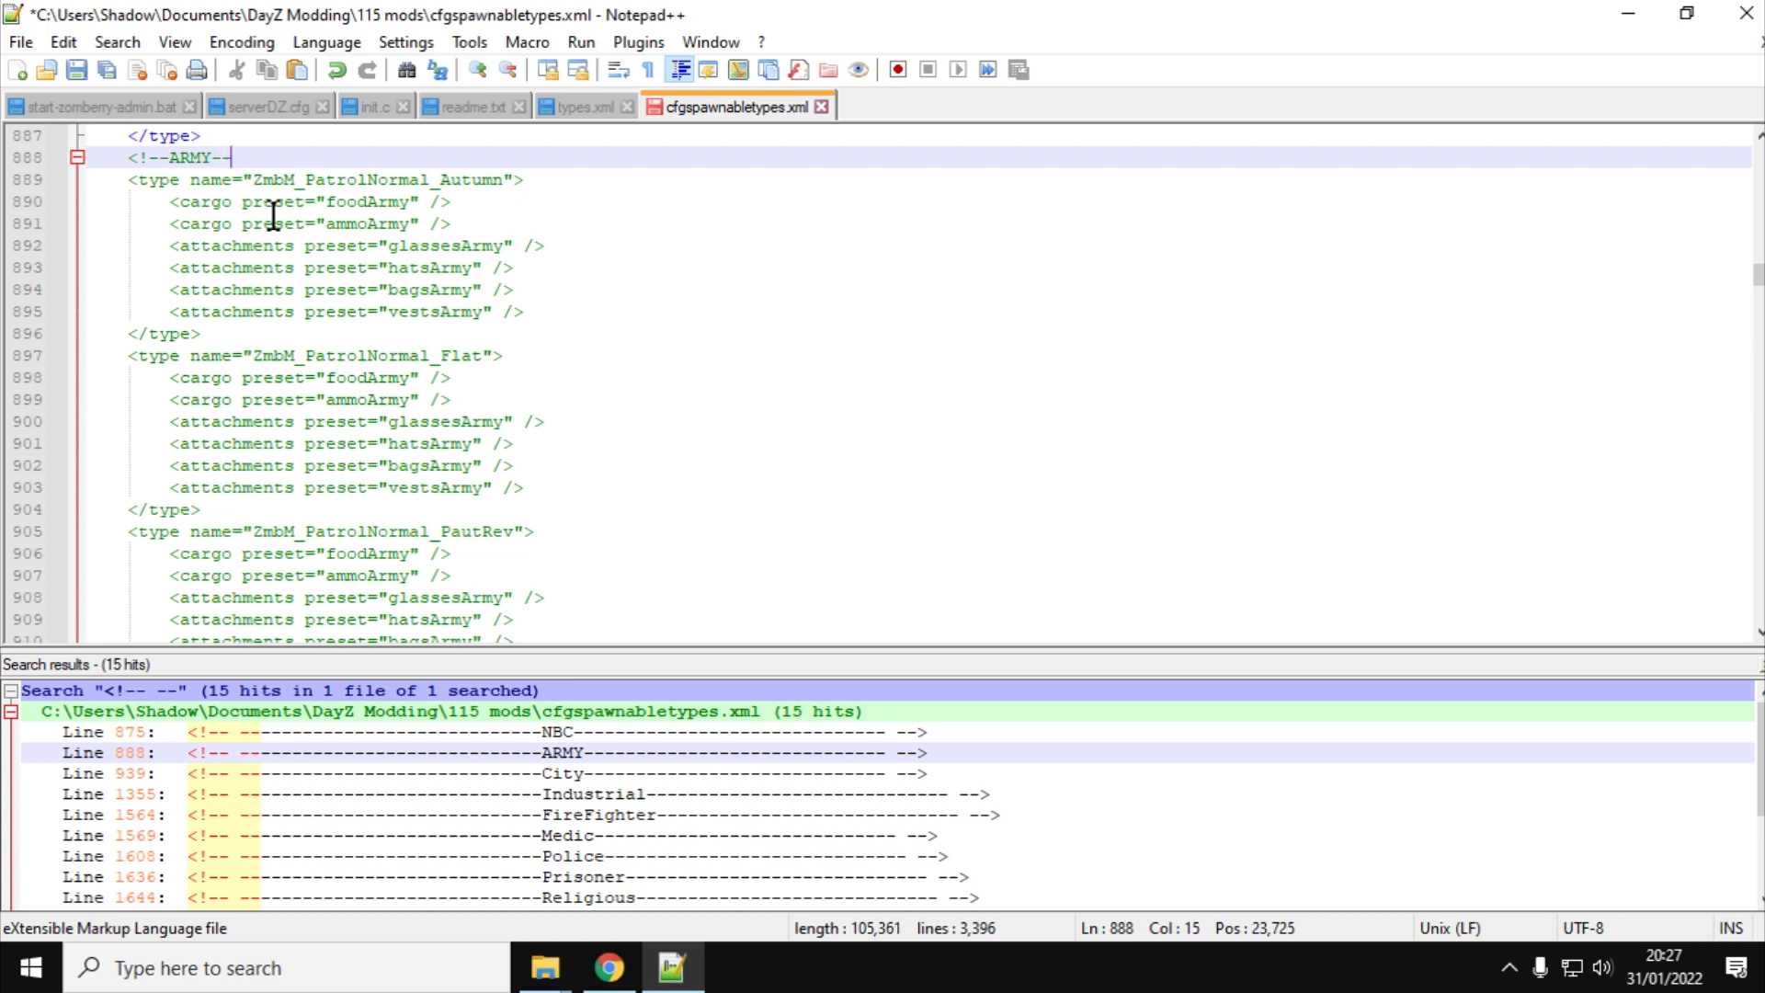
pyautogui.write('>')
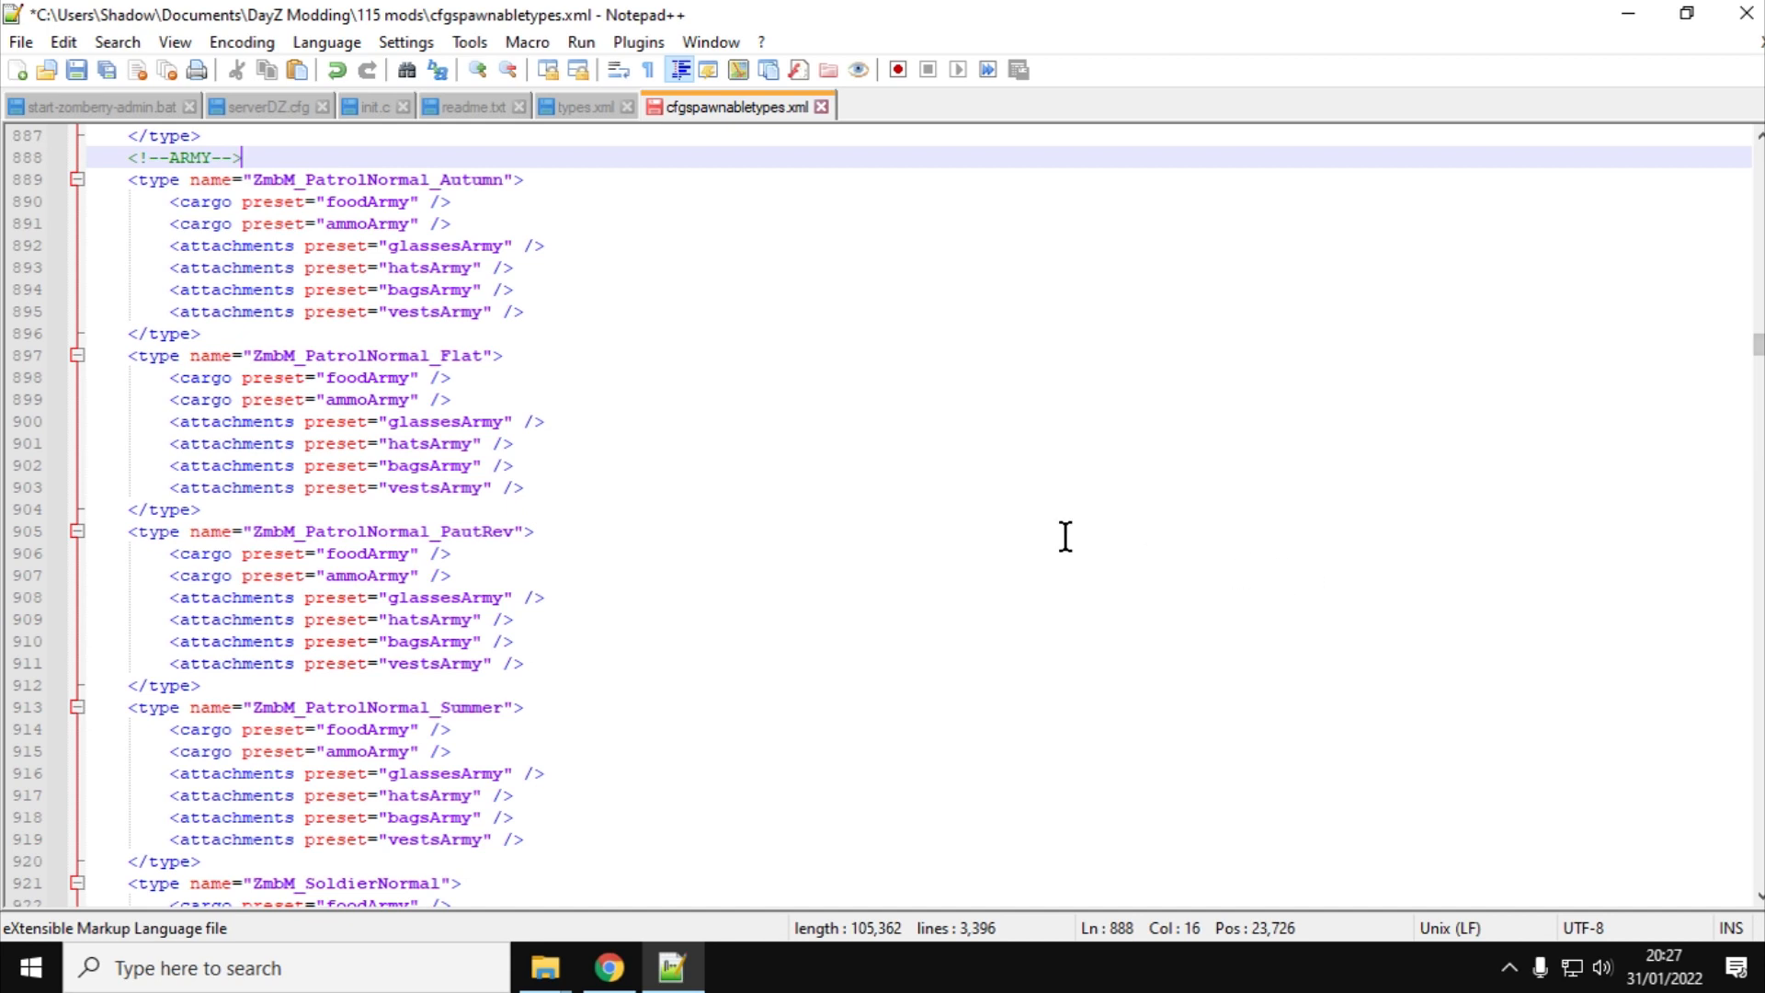
pyautogui.moveTo(573, 359)
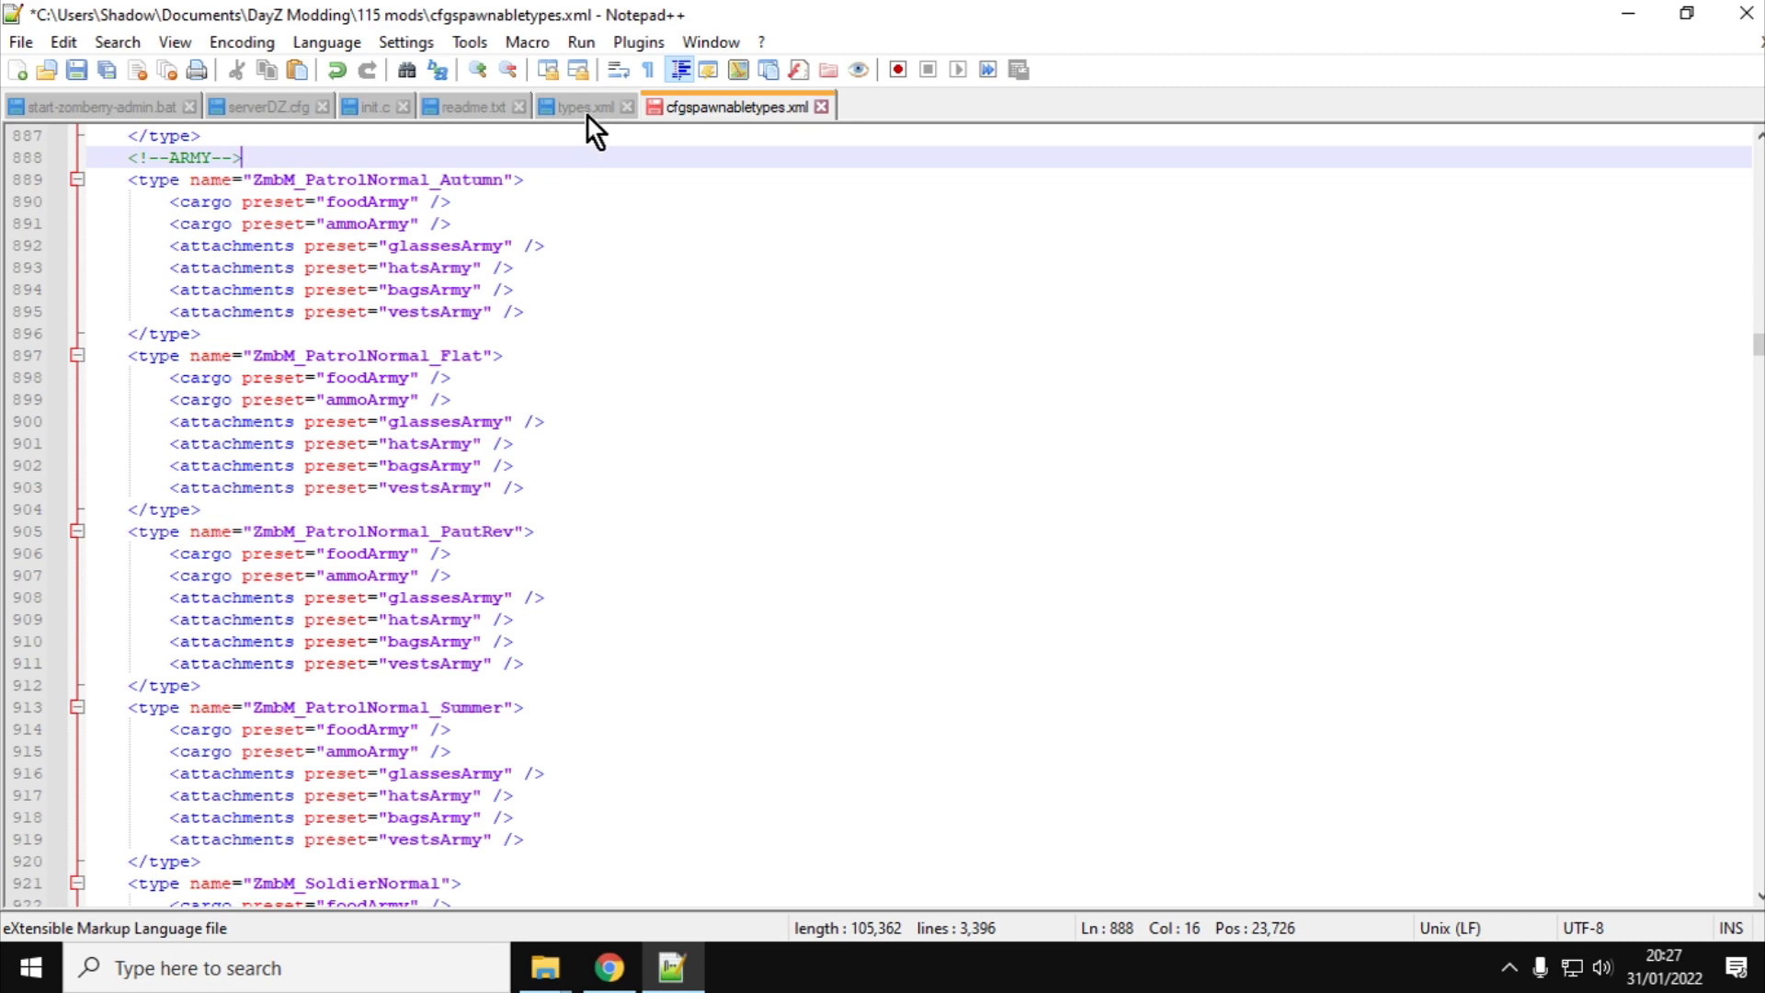
# Revisit the Nitrado file browser's db folder listing in Chrome
pyautogui.click(605, 968)
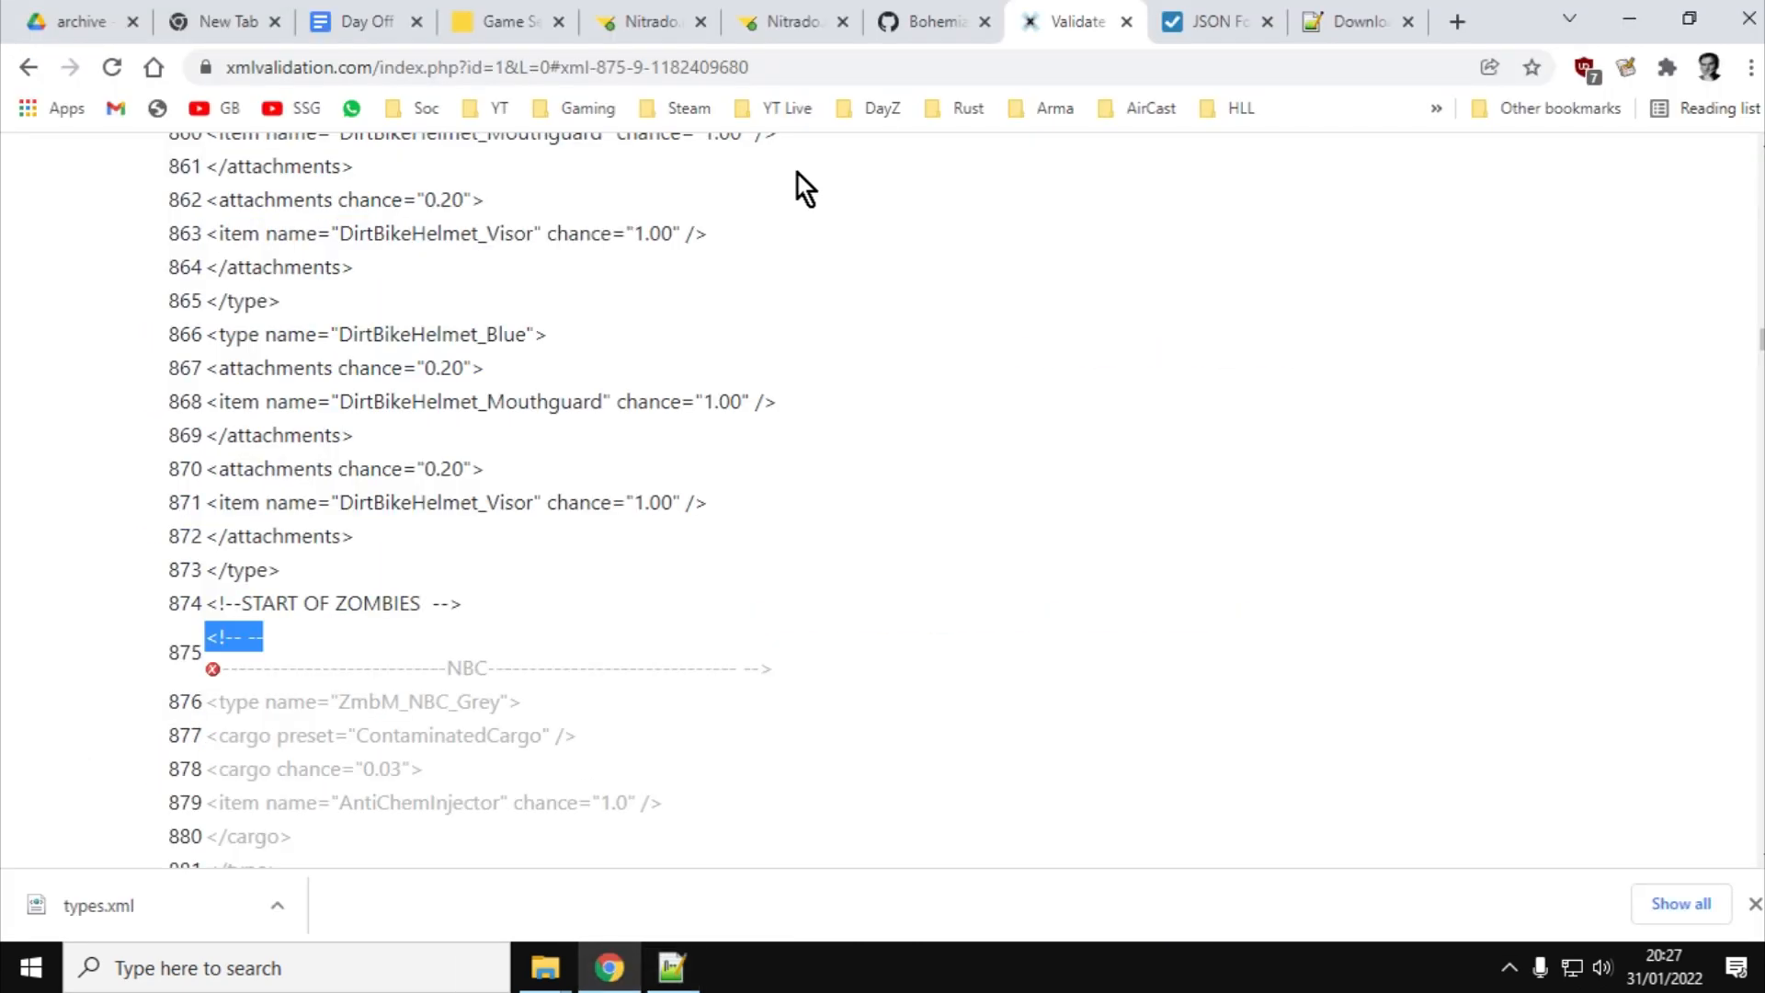
pyautogui.click(789, 22)
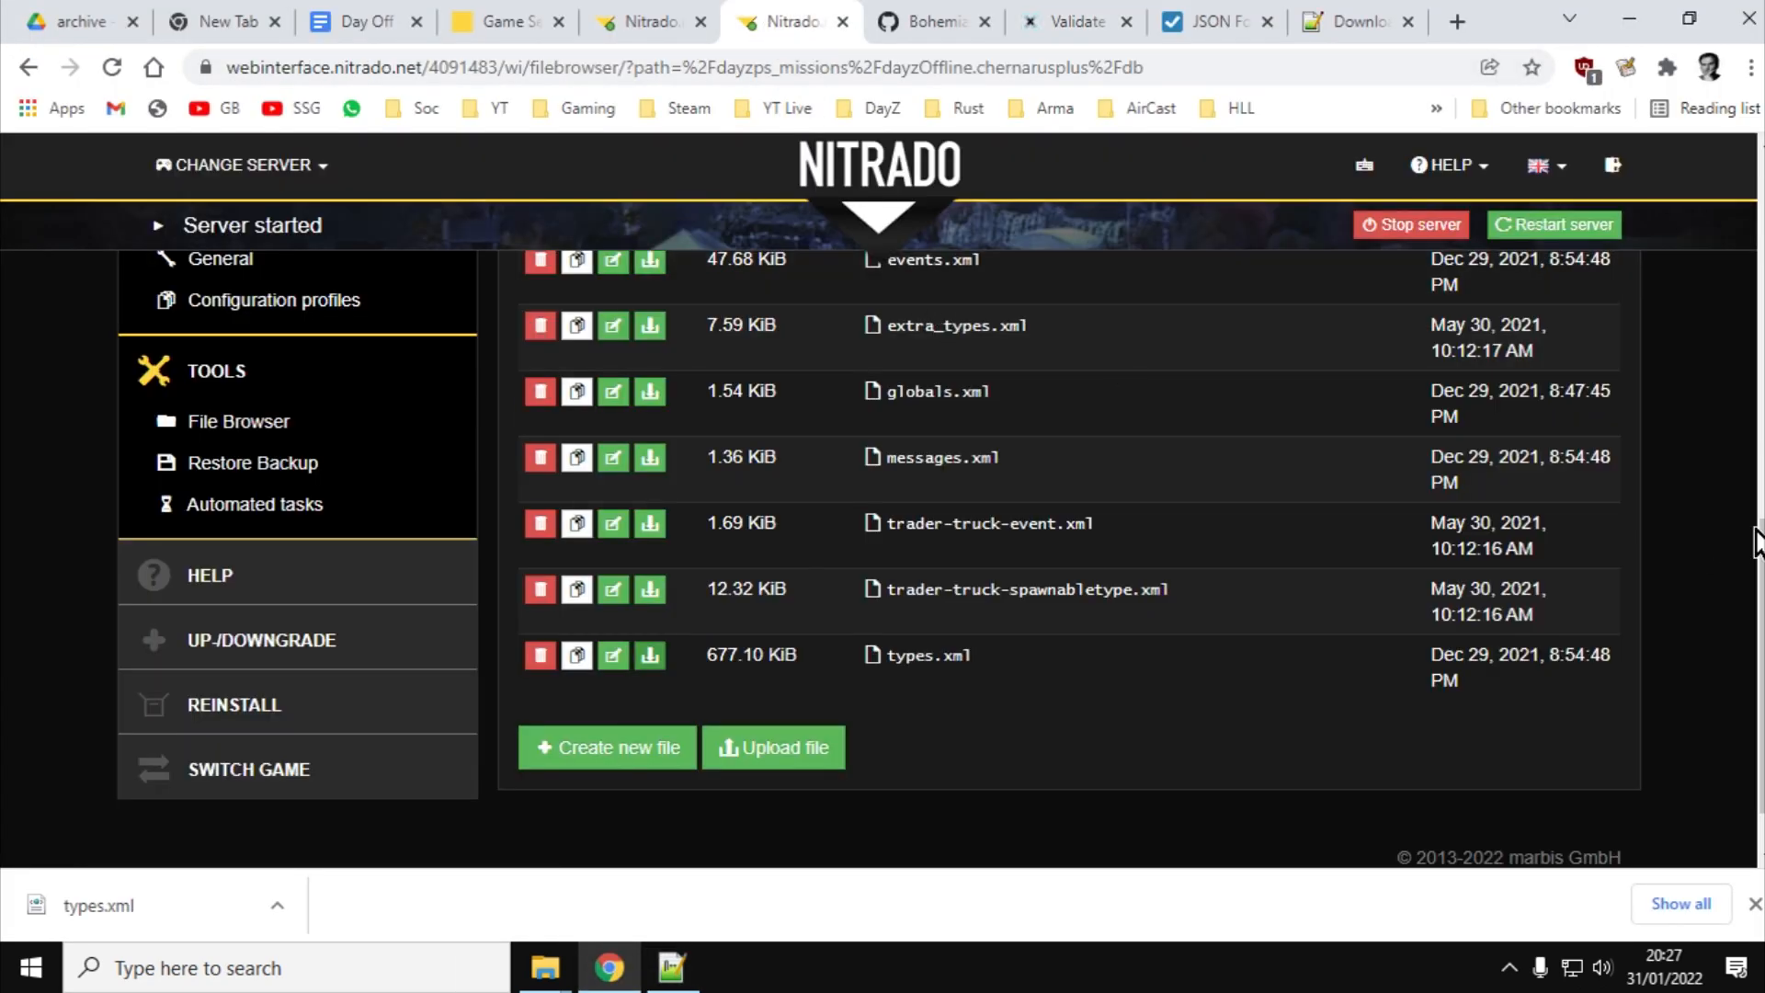
pyautogui.scroll(3)
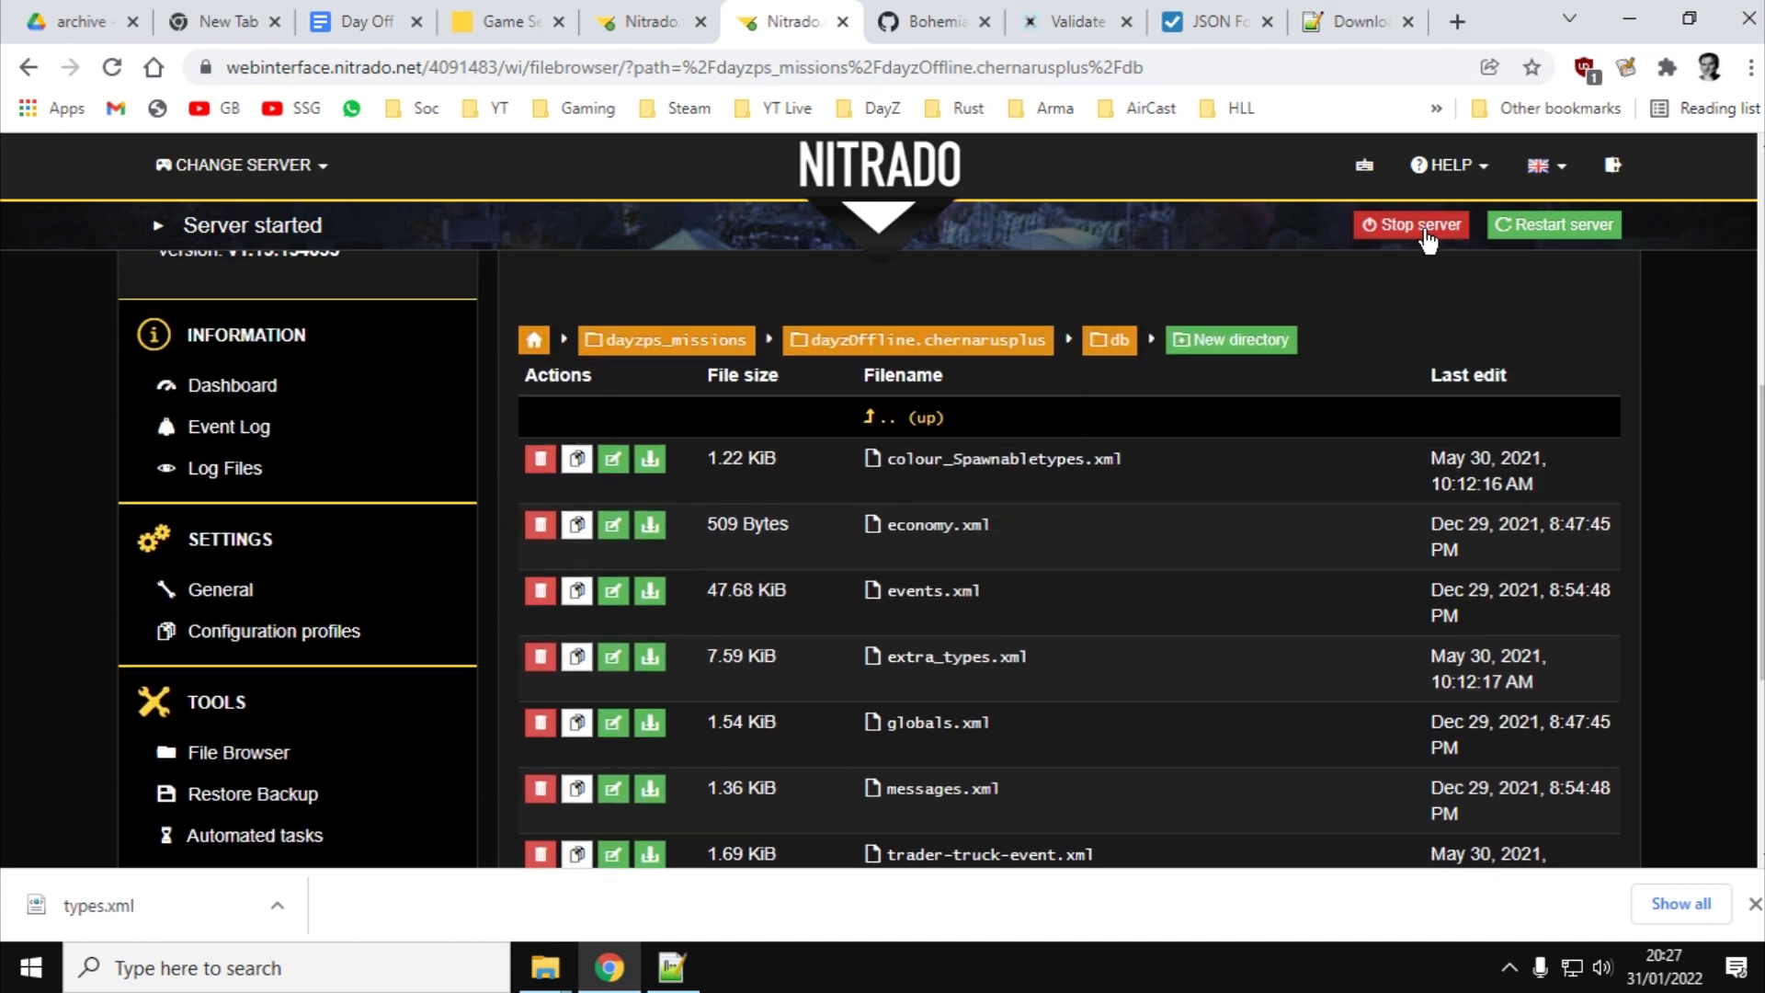
pyautogui.moveTo(1126, 534)
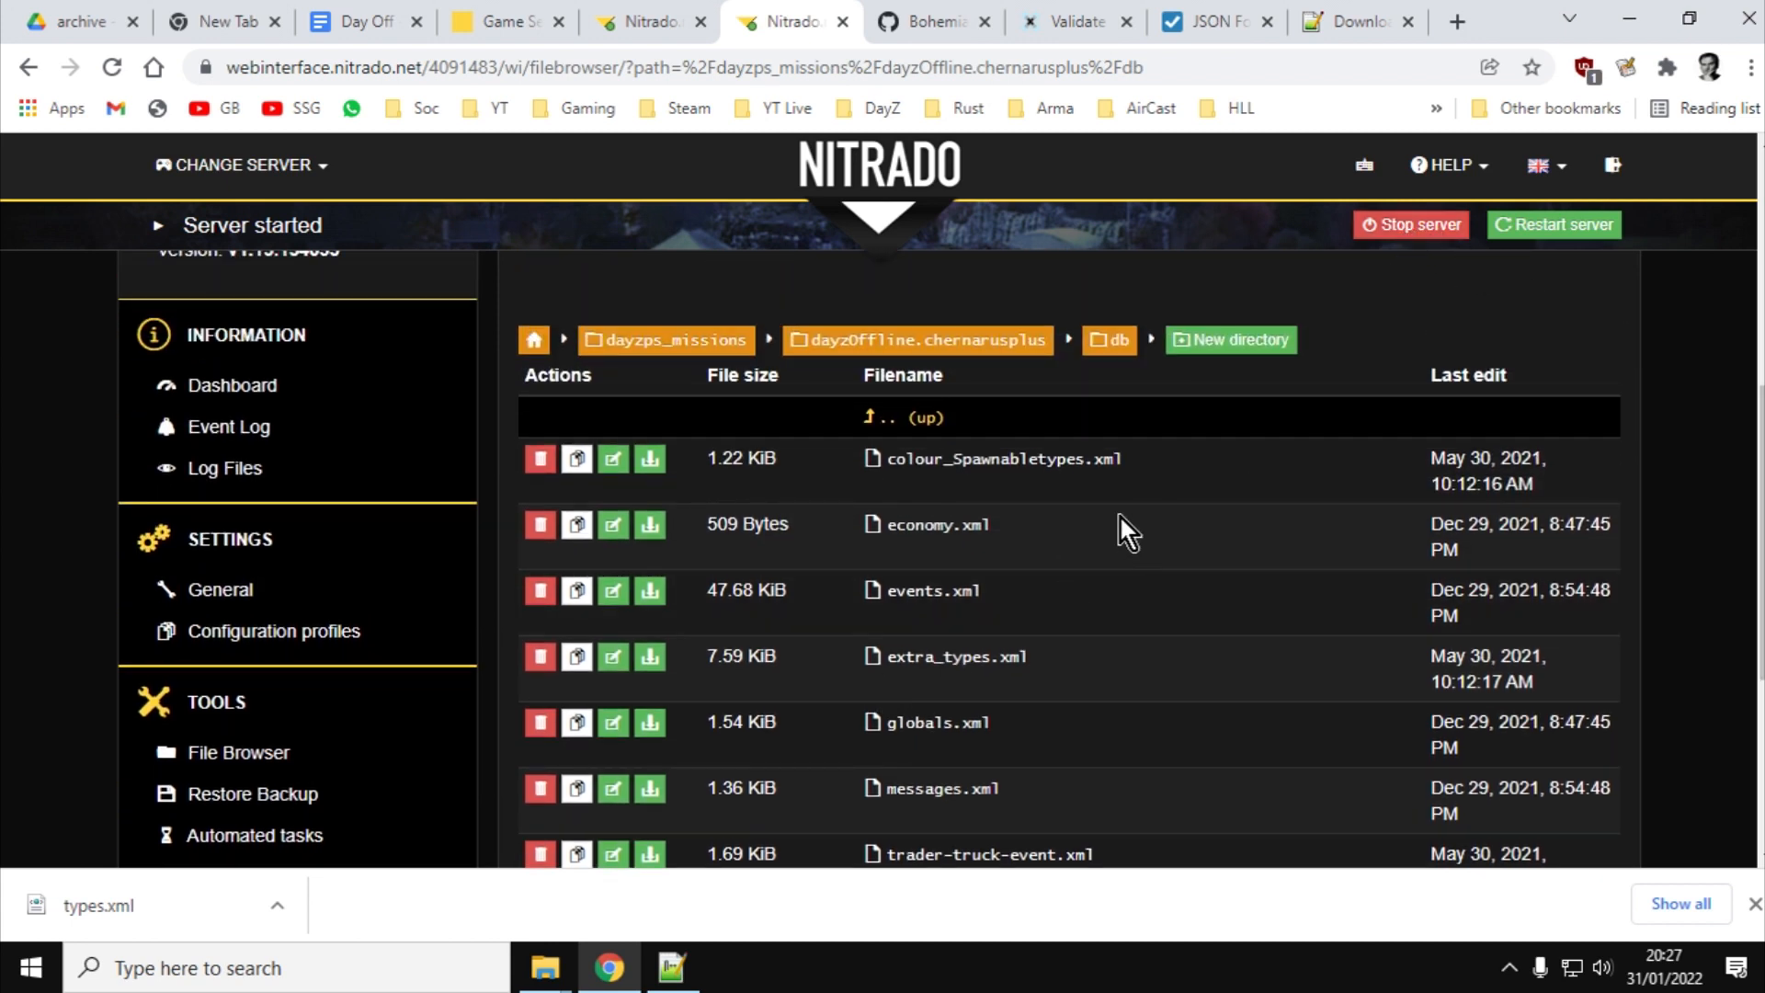
pyautogui.moveTo(1686, 433)
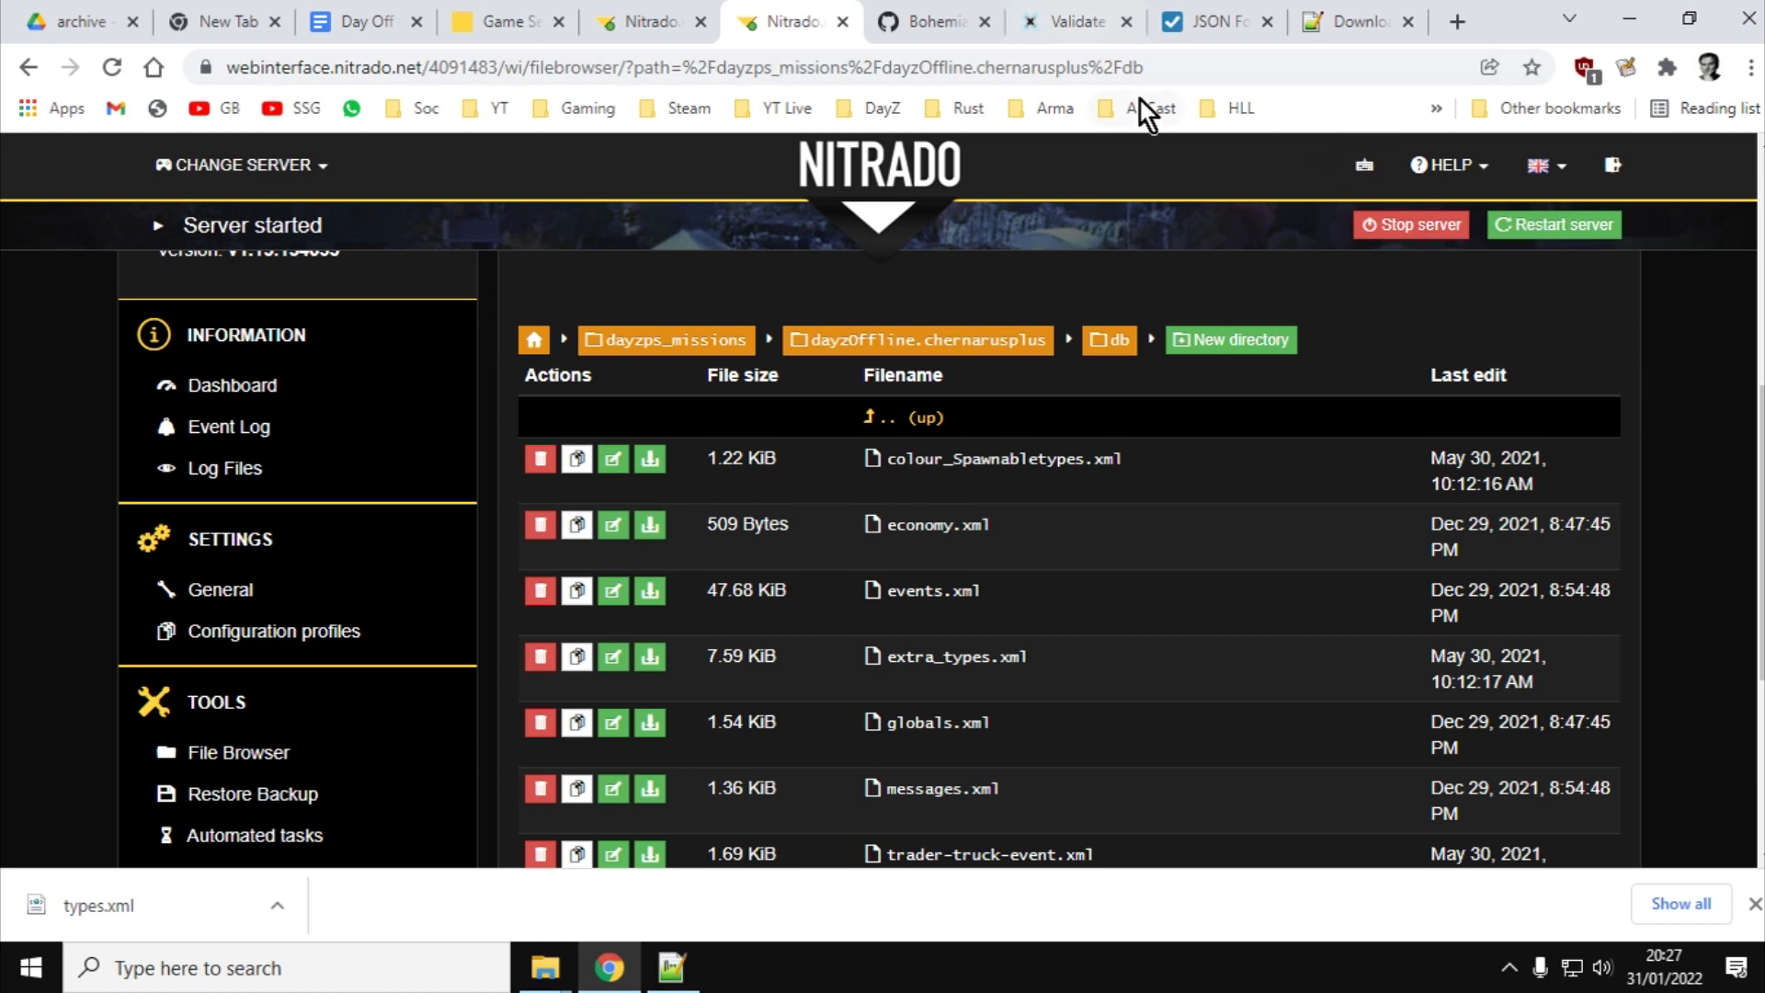
# Pass through the DayZ Central Economy GitHub tab to the xmlvalidation.com error report
pyautogui.click(925, 22)
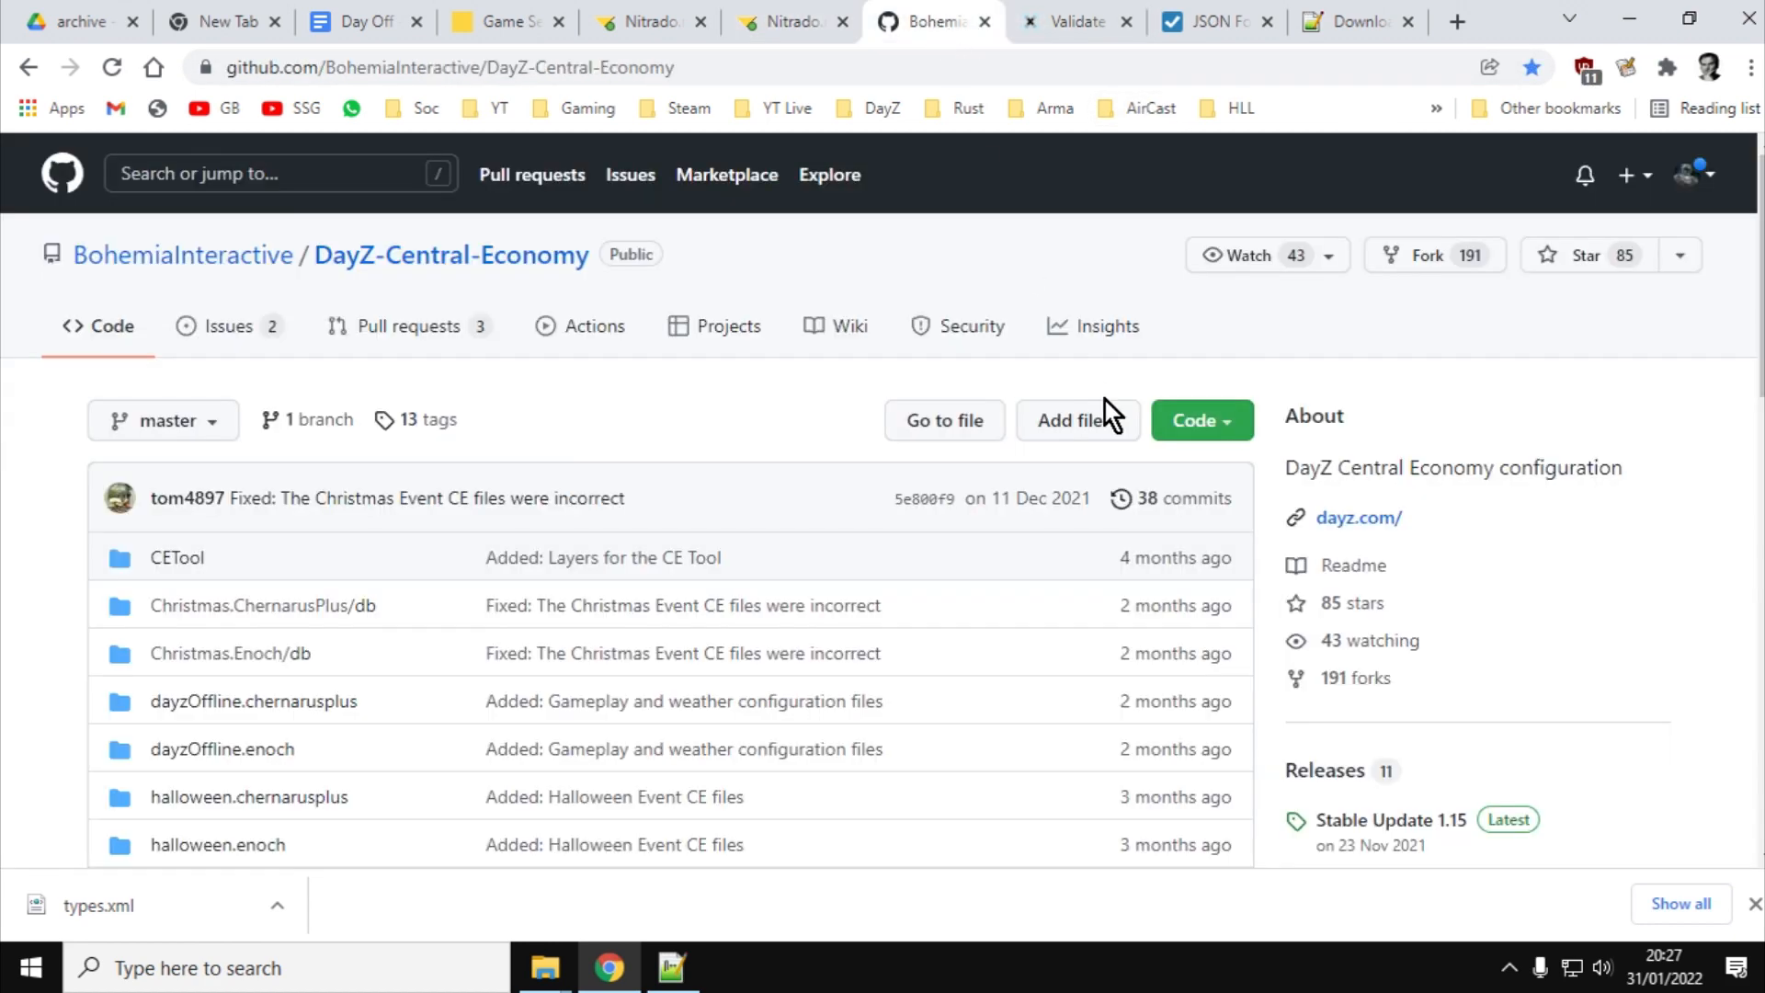
pyautogui.moveTo(1107, 412)
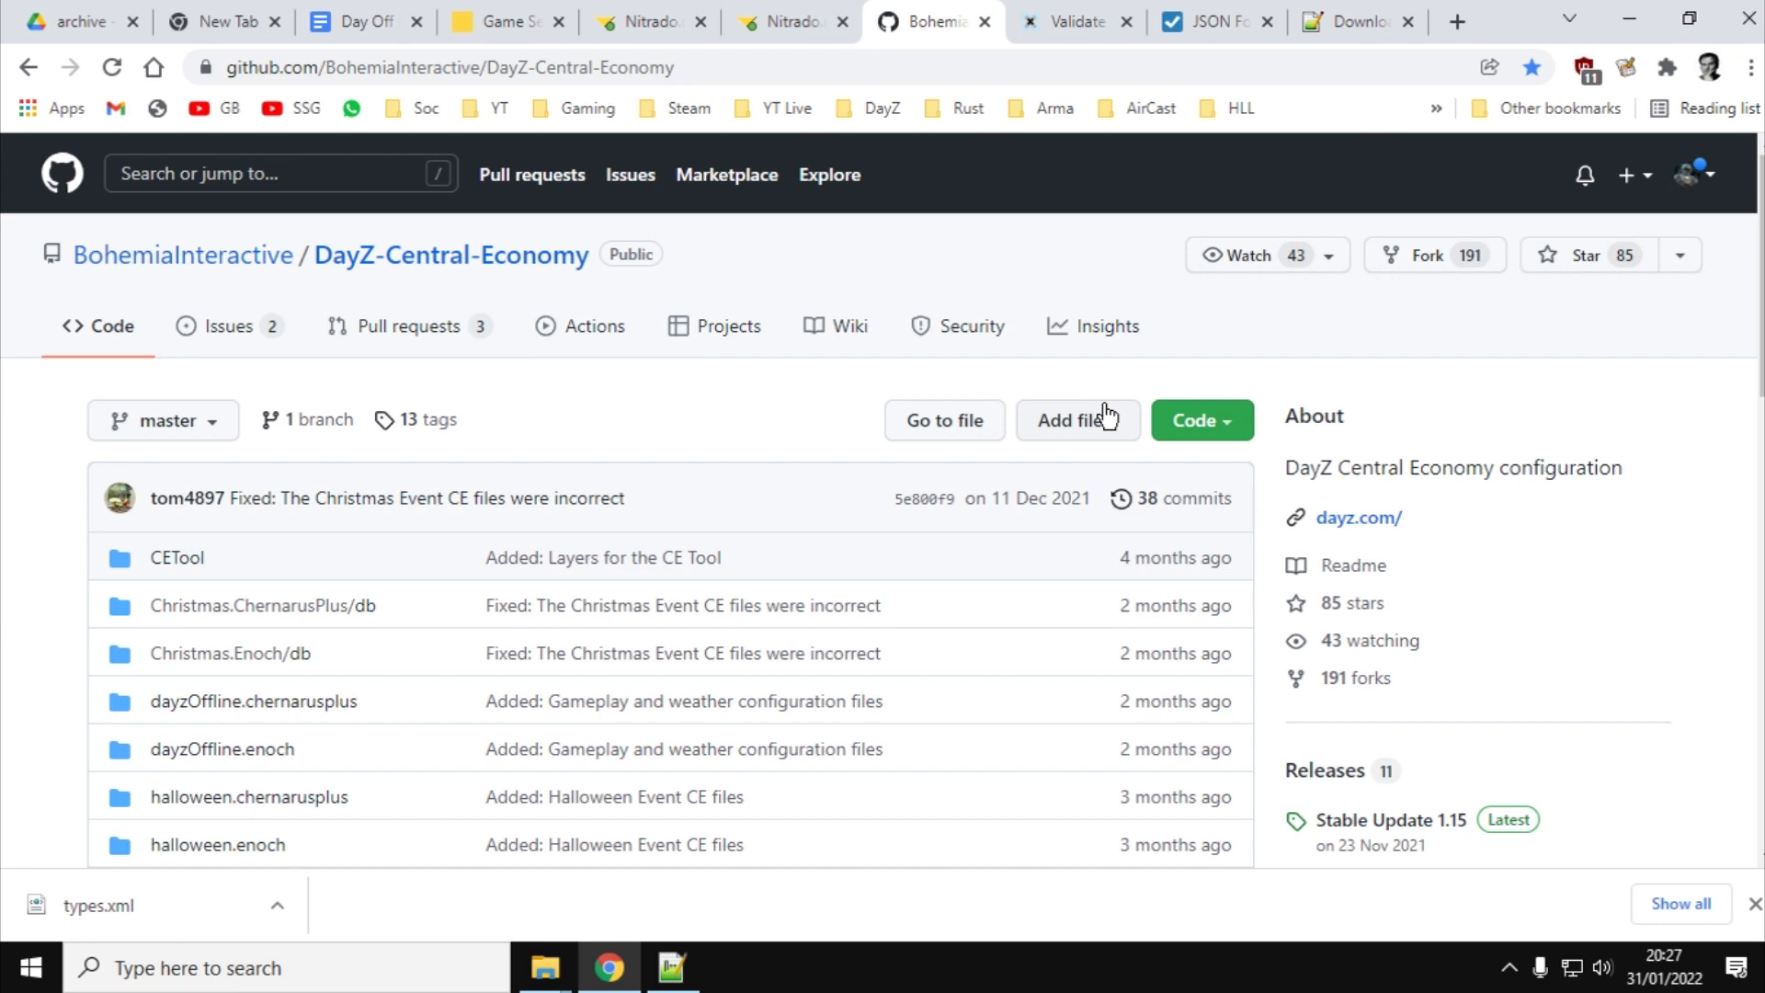
pyautogui.moveTo(1103, 428)
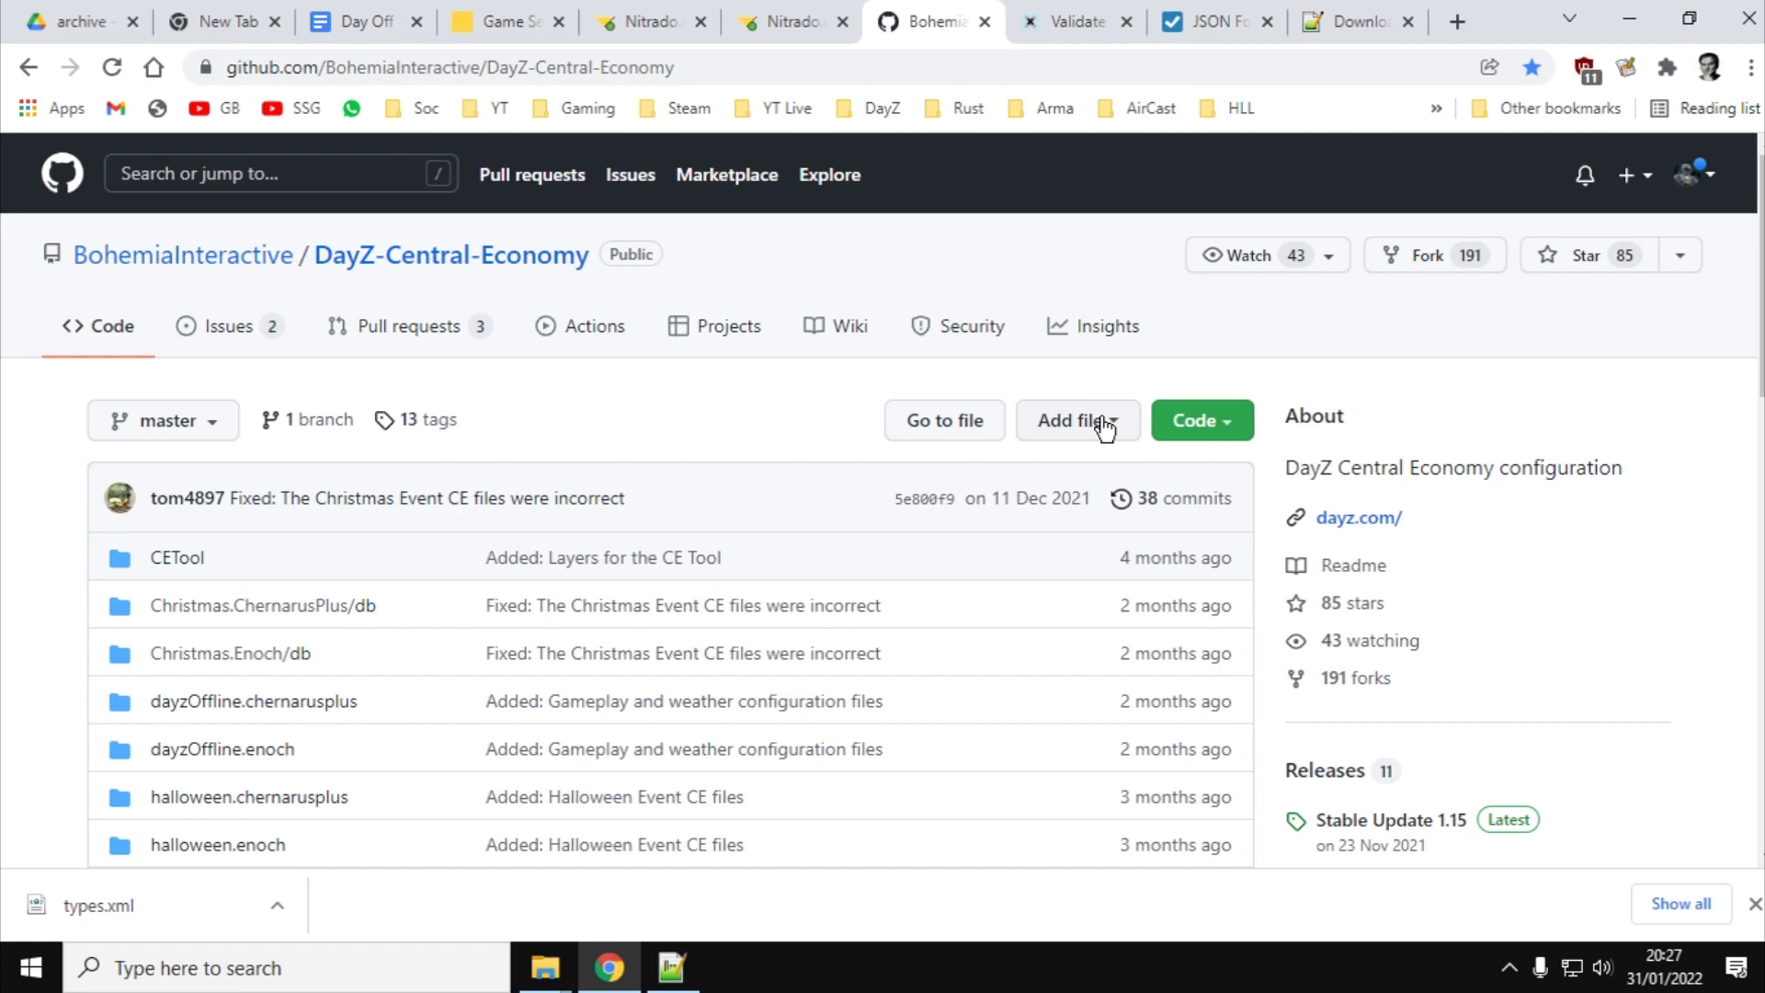
pyautogui.click(1070, 22)
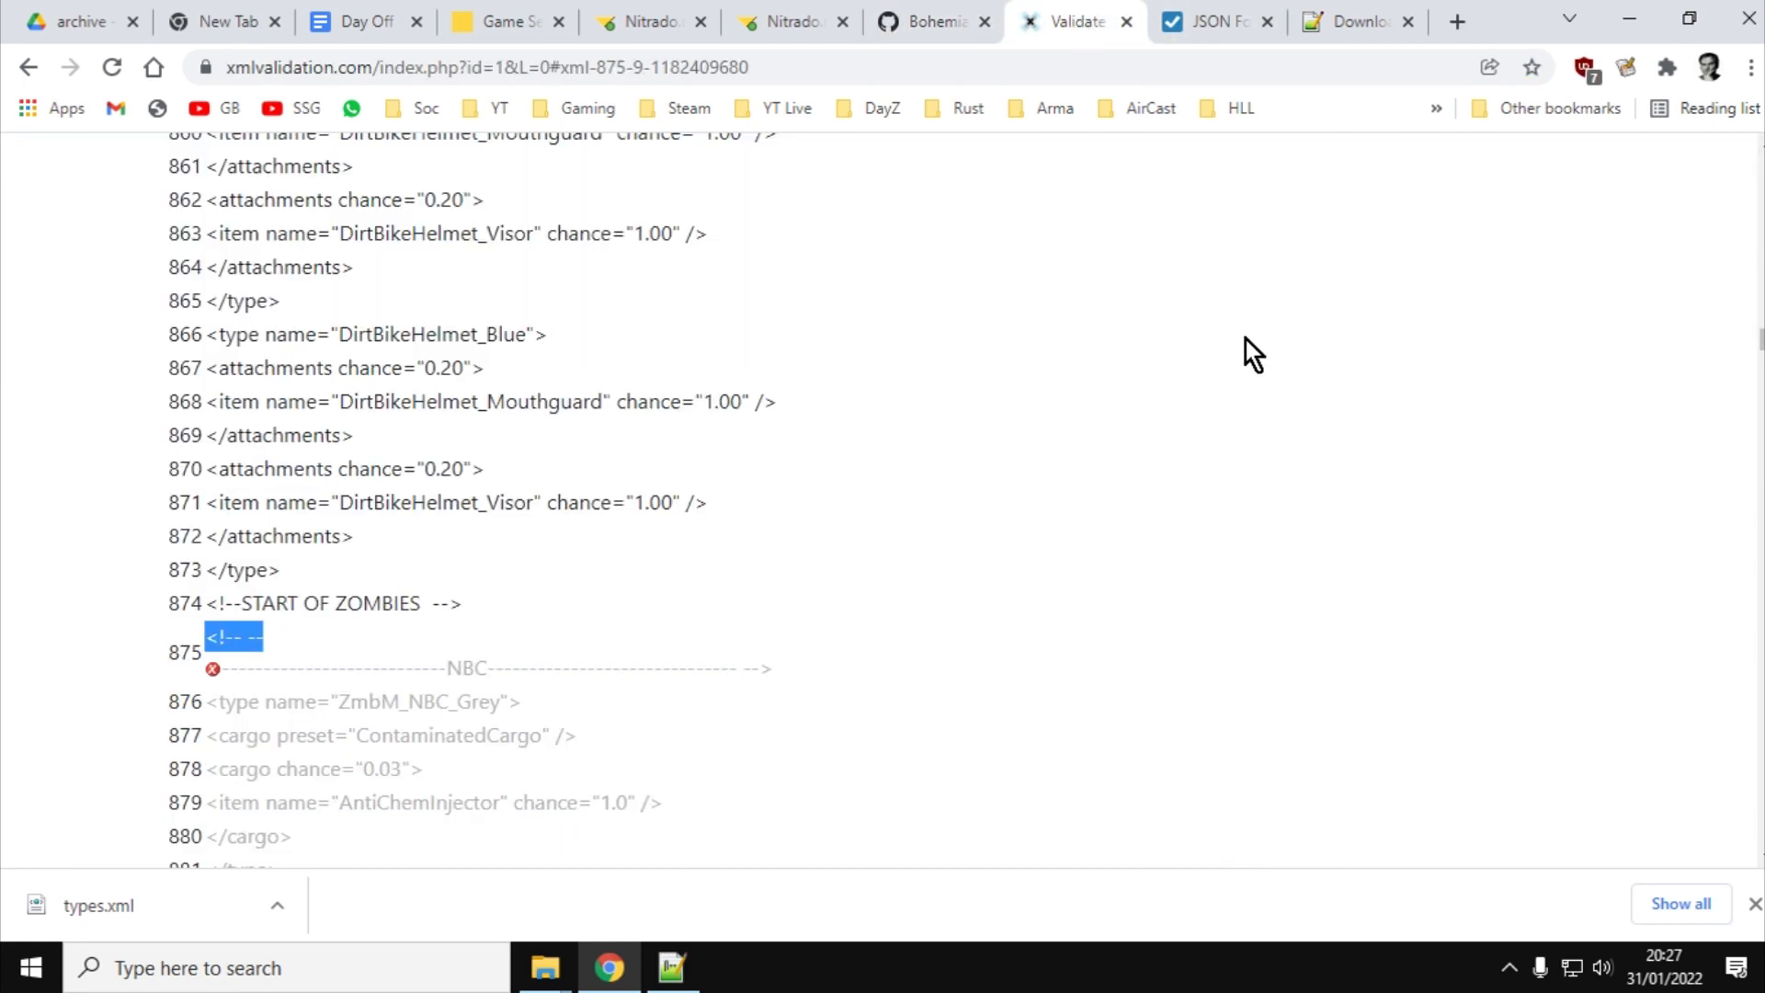
pyautogui.scroll(3)
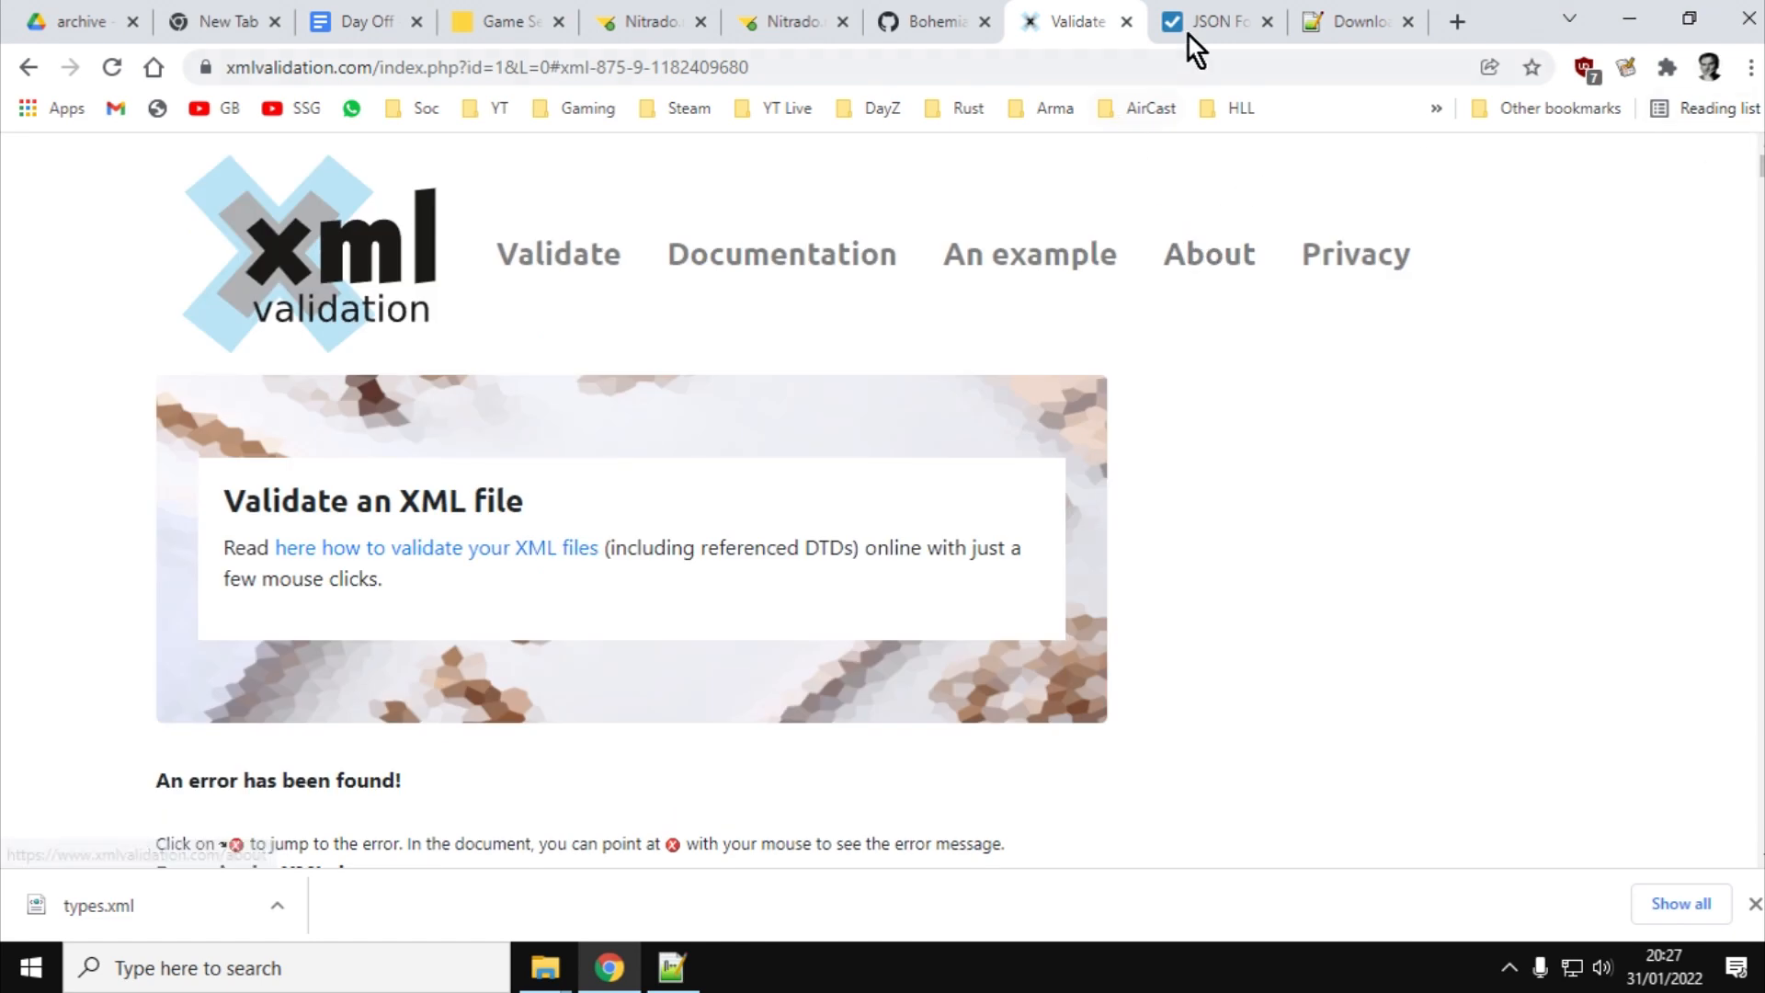
# Glance at the empty JSON Formatter & Validator, then show the Notepad++ downloads page
pyautogui.click(1210, 20)
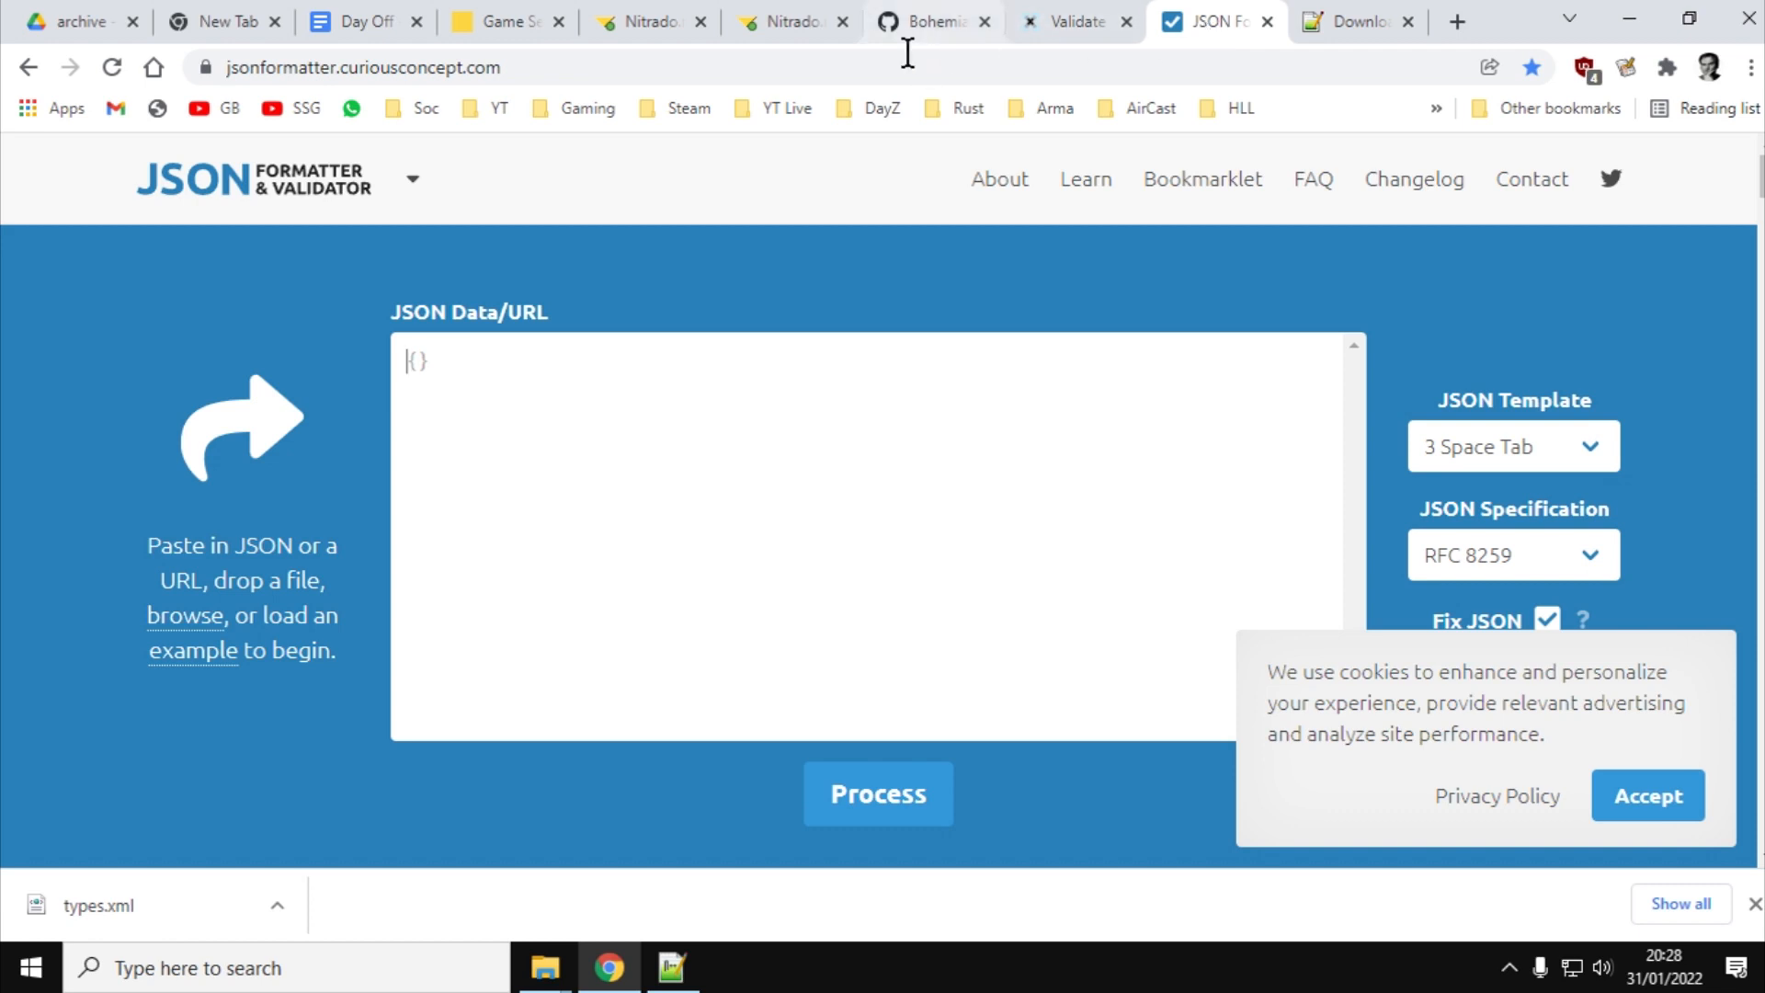
pyautogui.moveTo(671, 381)
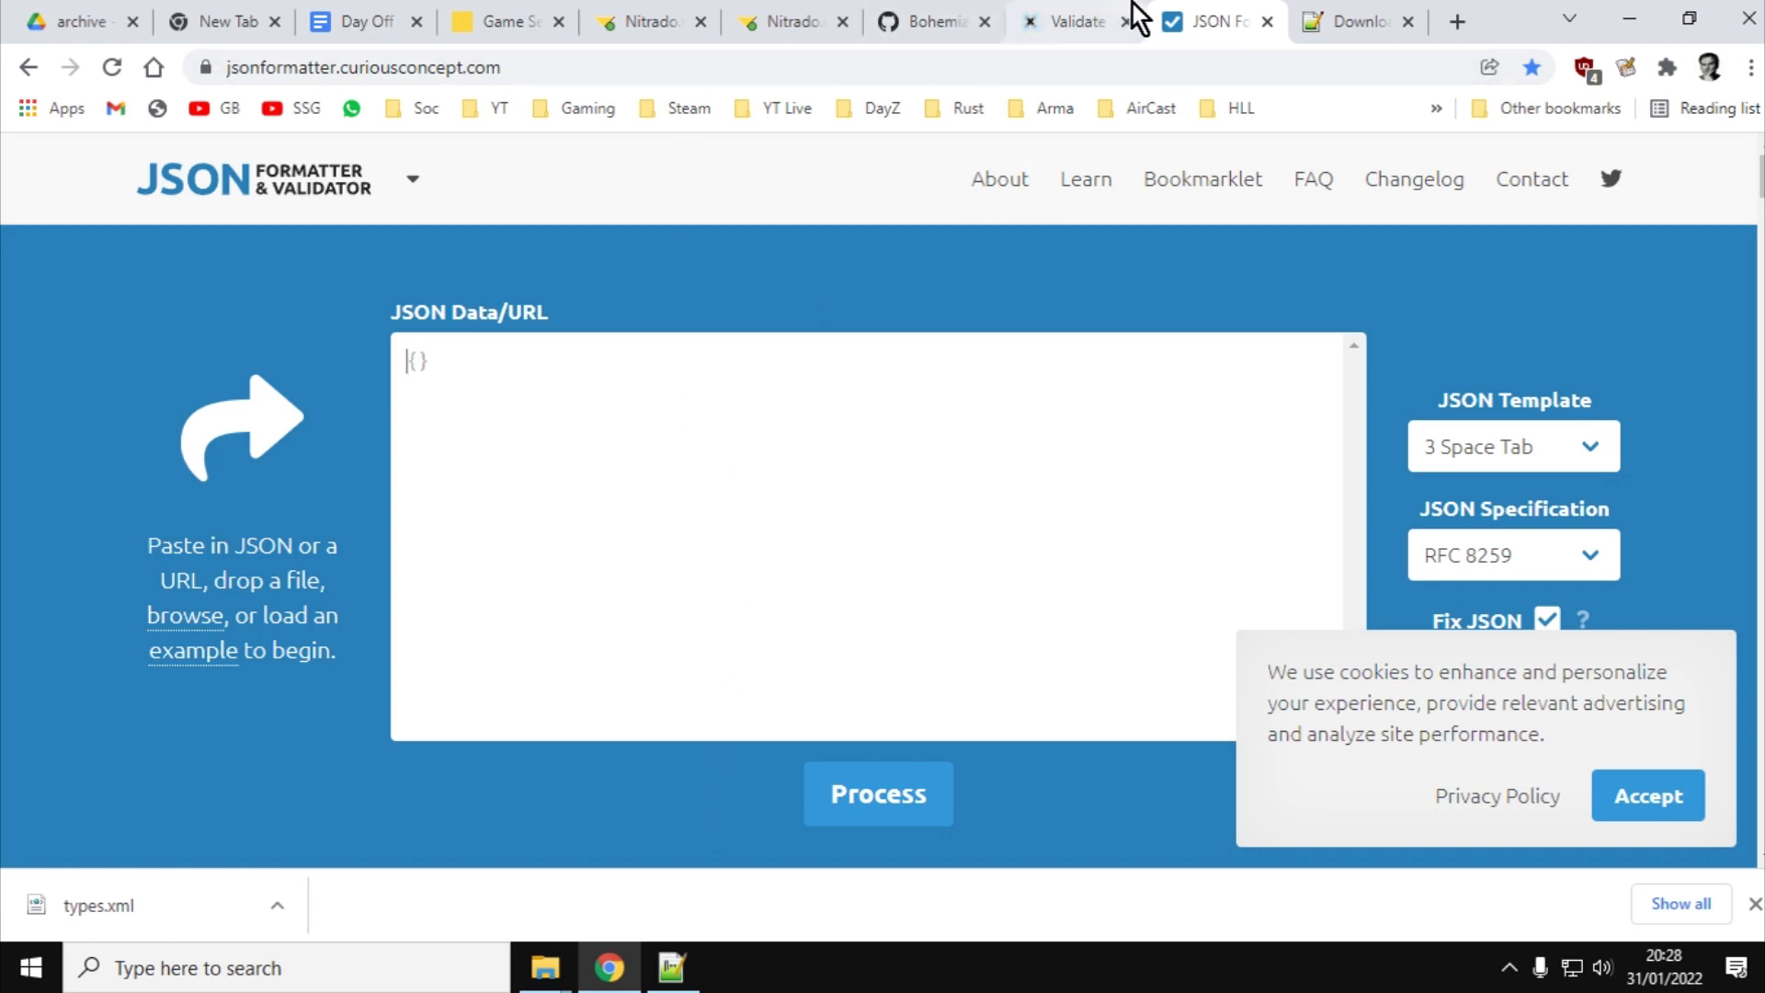
pyautogui.click(1357, 21)
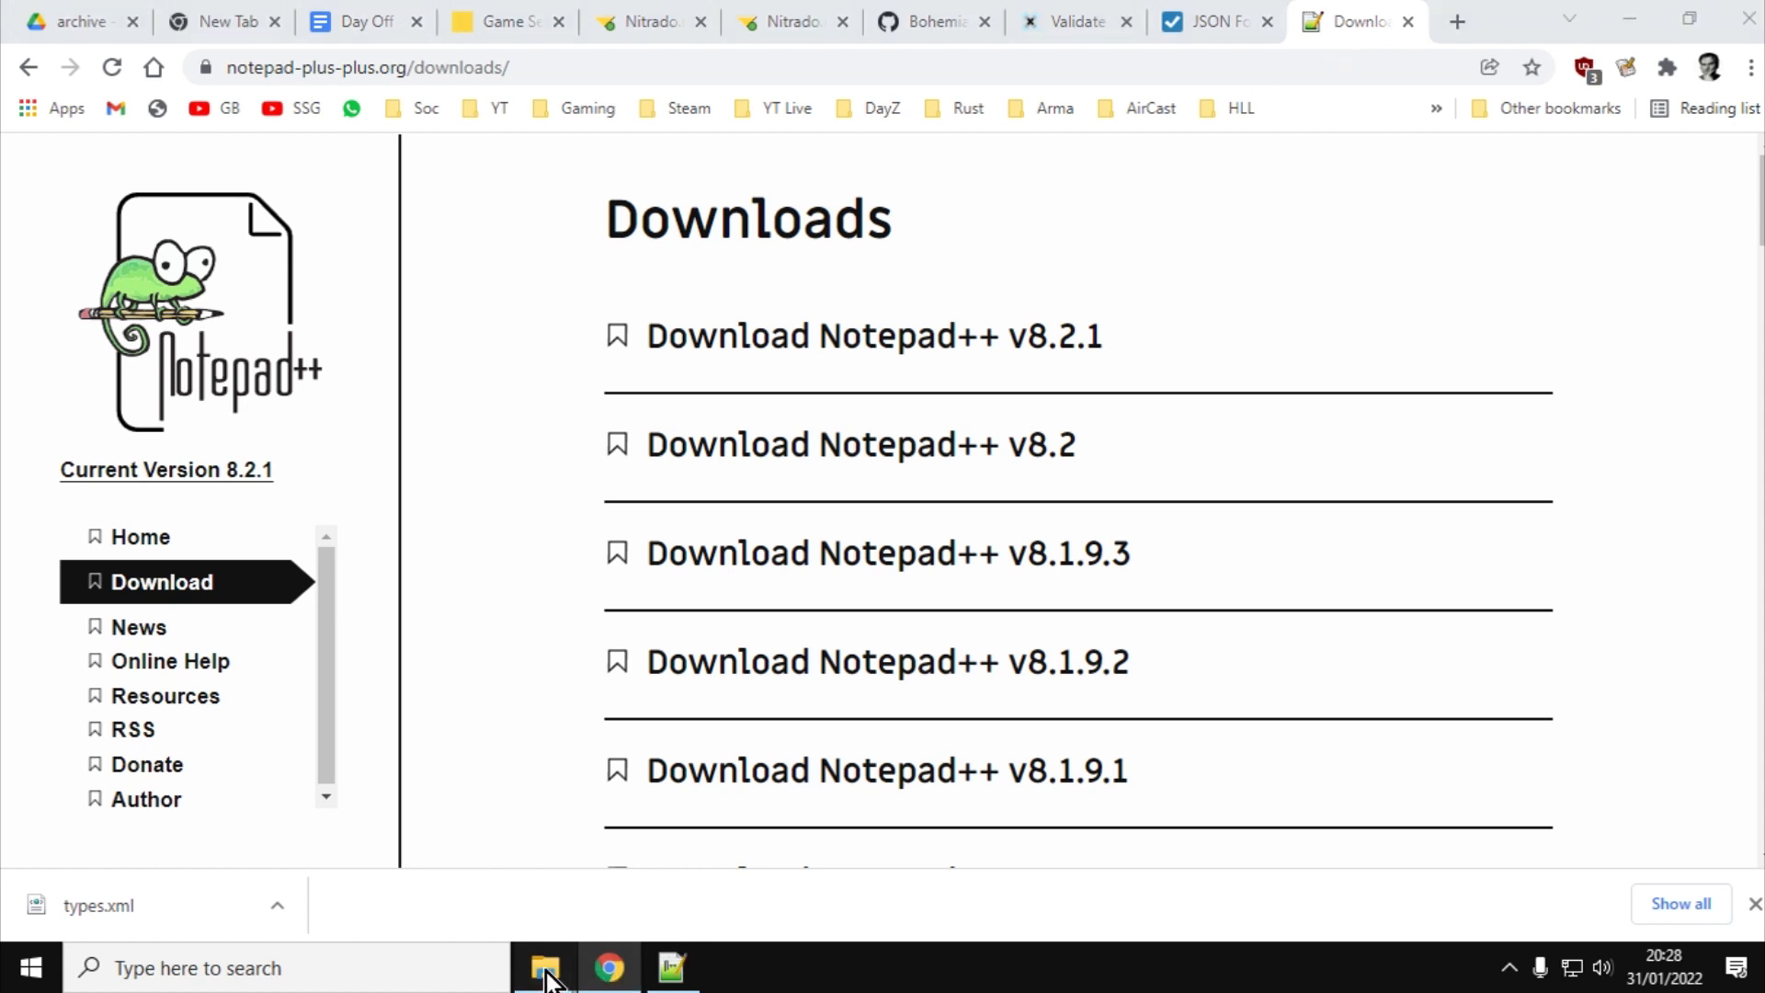
# Go up from 115 mods to DayZ Modding, then show the Downloads folder holding types.xml
pyautogui.click(545, 969)
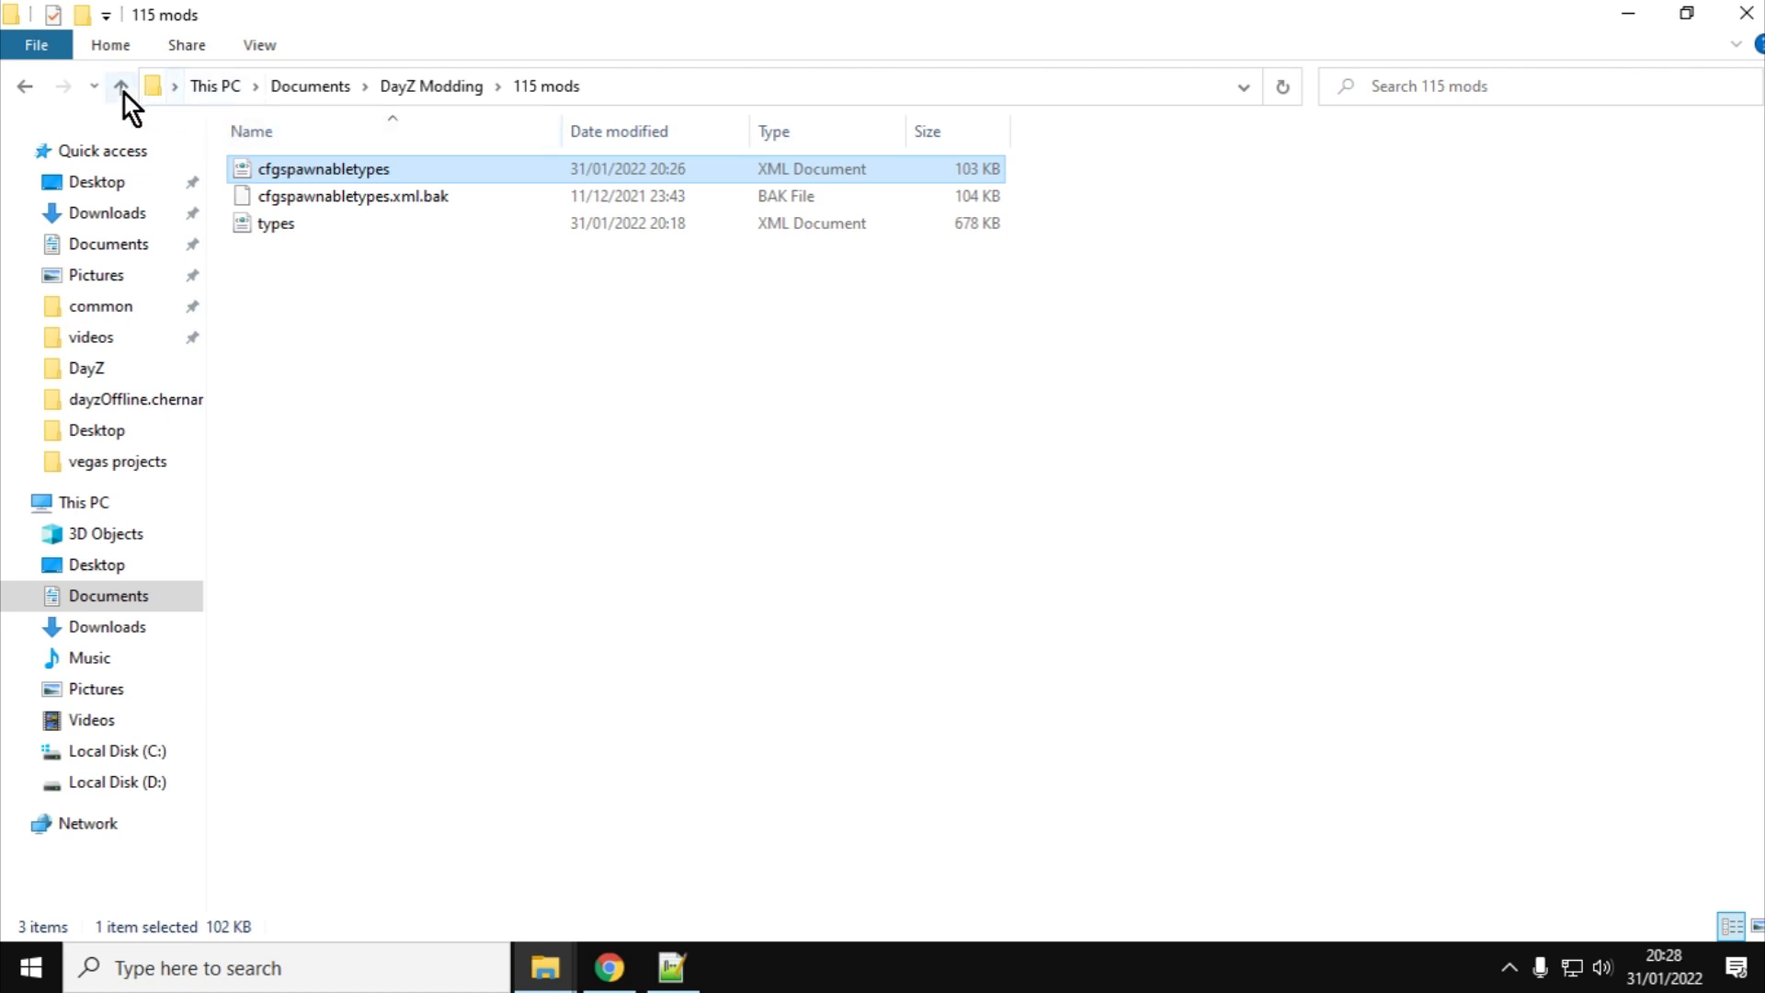
pyautogui.click(121, 87)
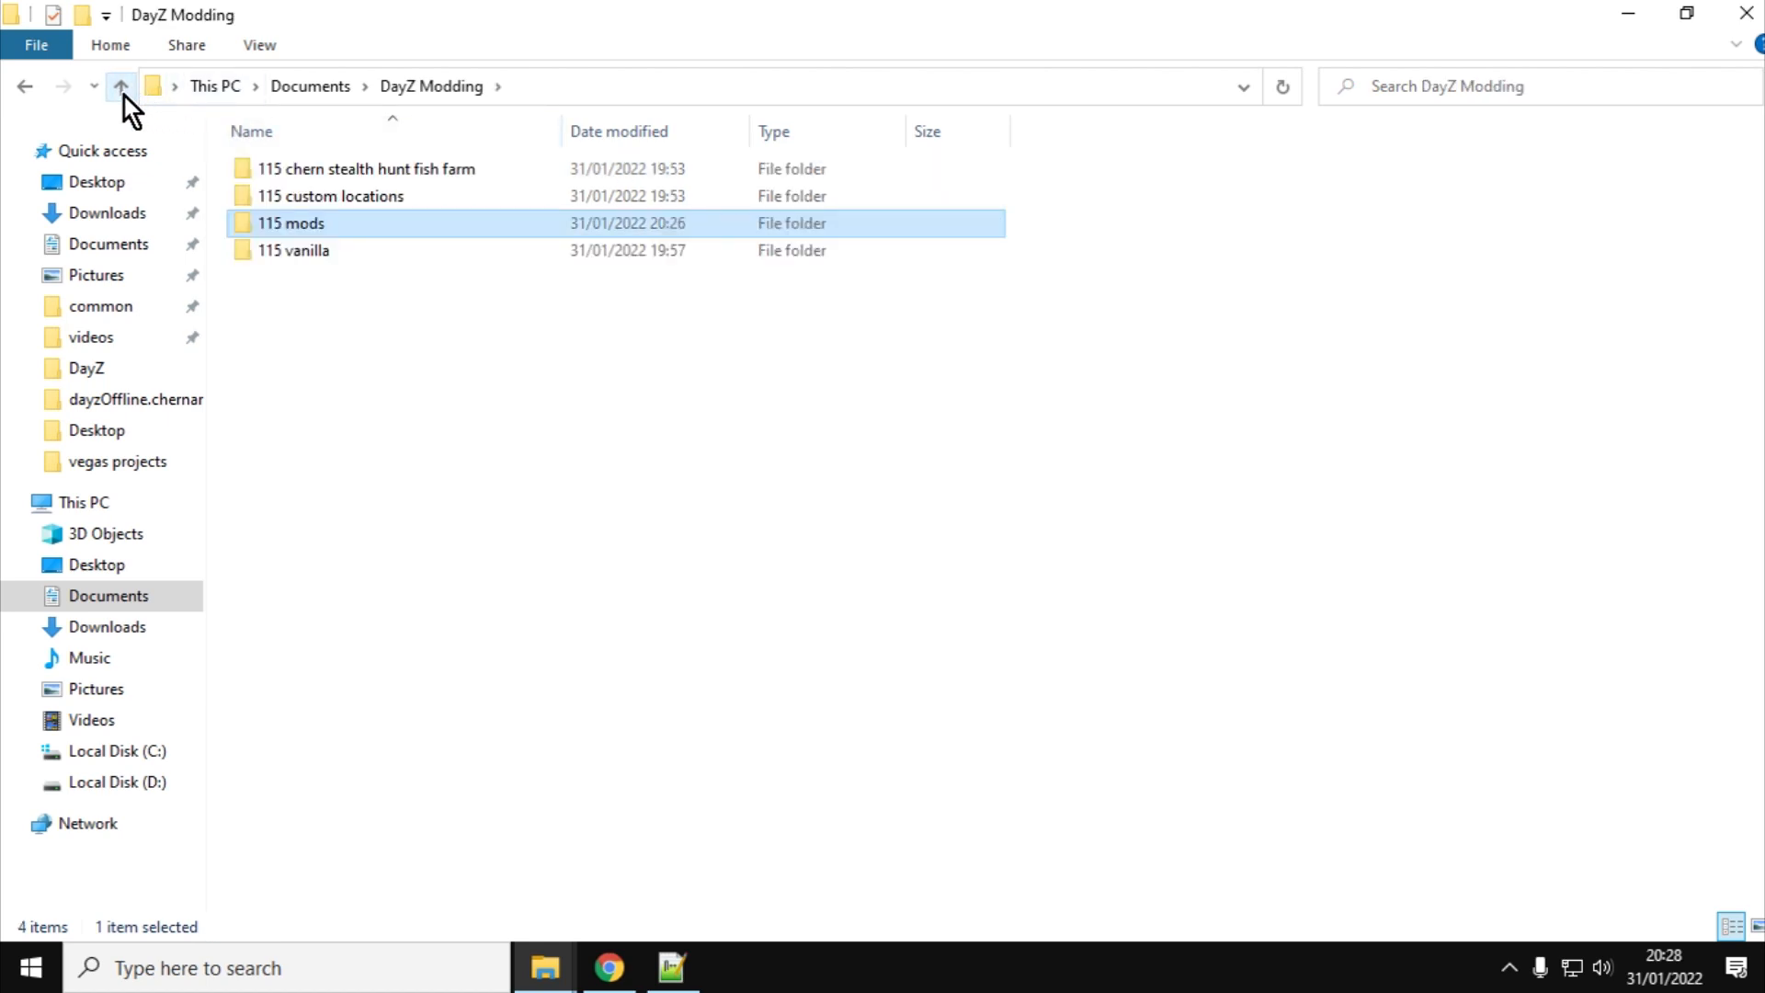
pyautogui.moveTo(327, 170)
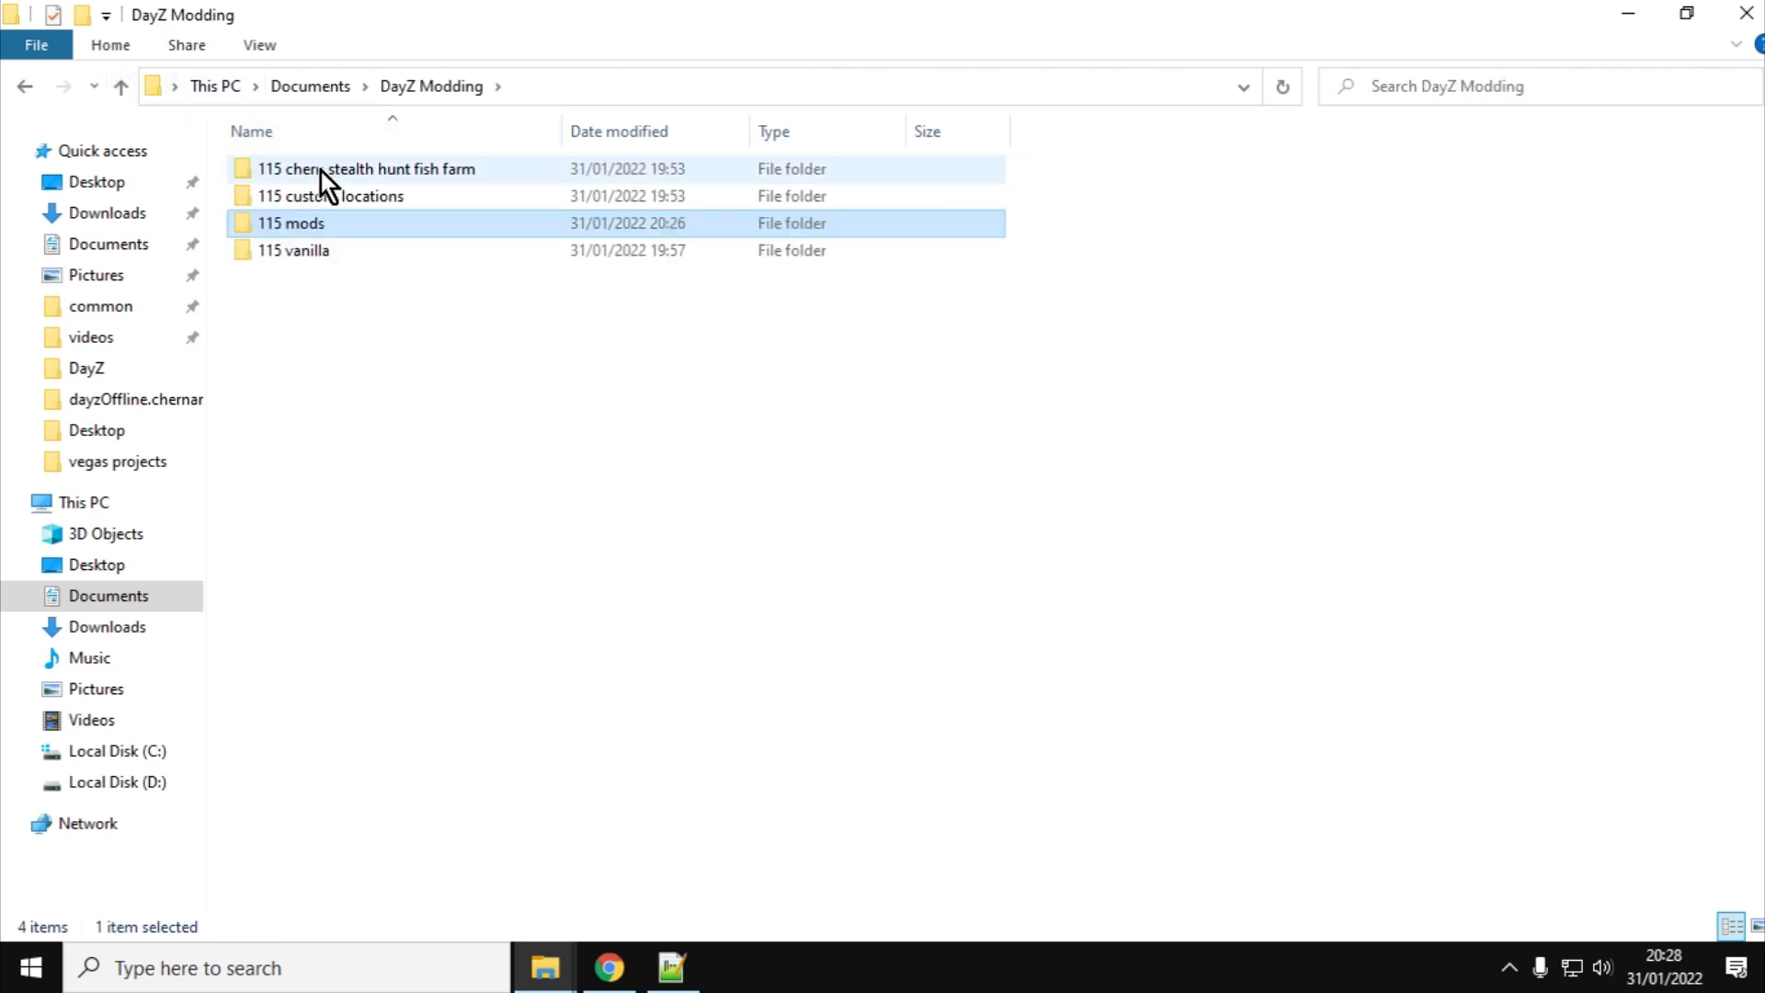
pyautogui.moveTo(344, 250)
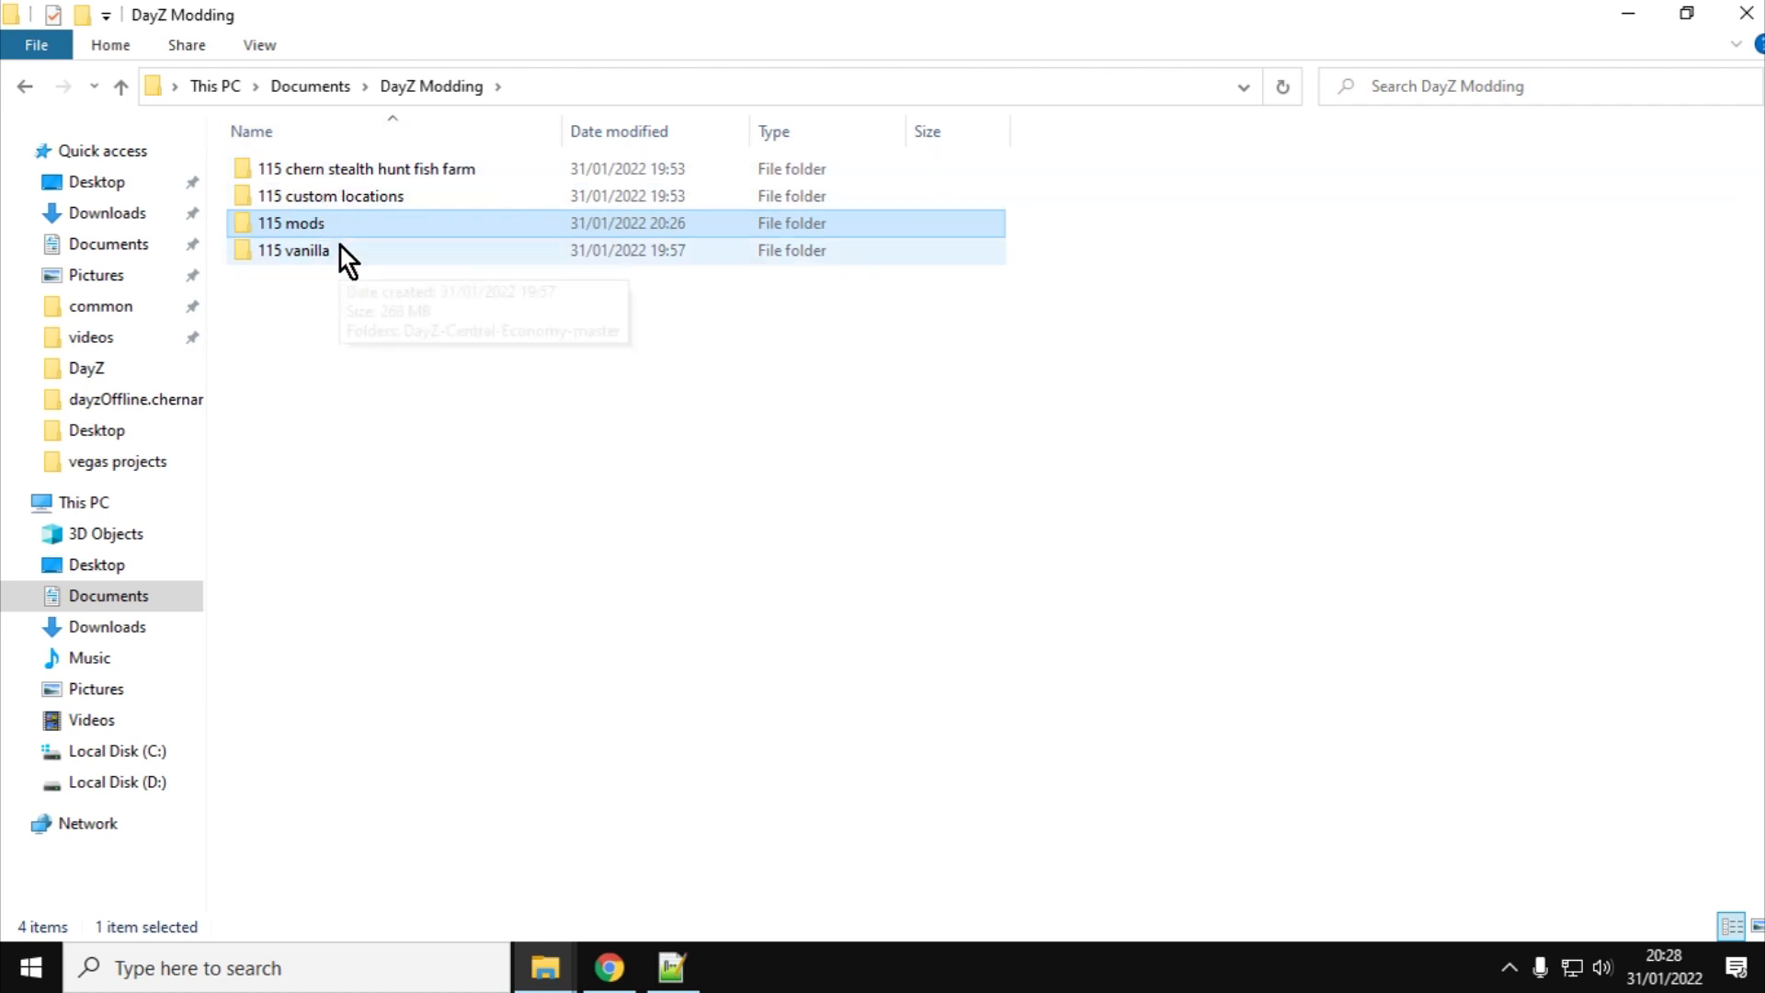
pyautogui.moveTo(320, 250)
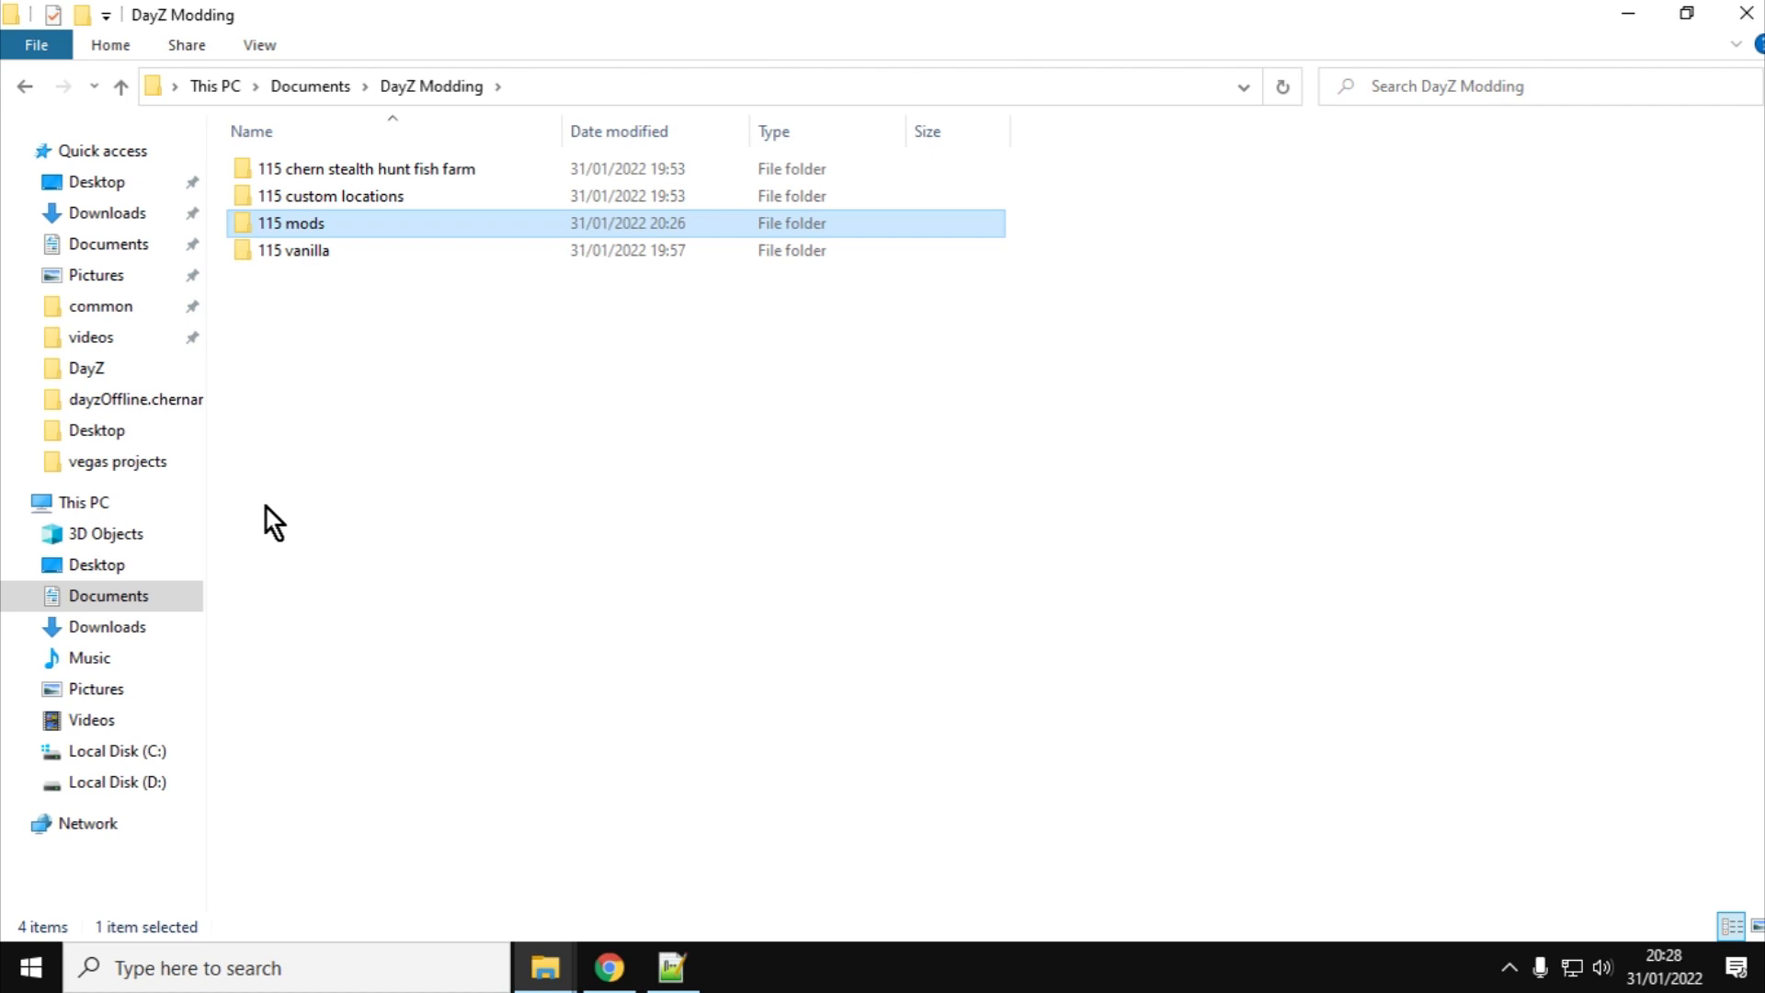
pyautogui.click(108, 627)
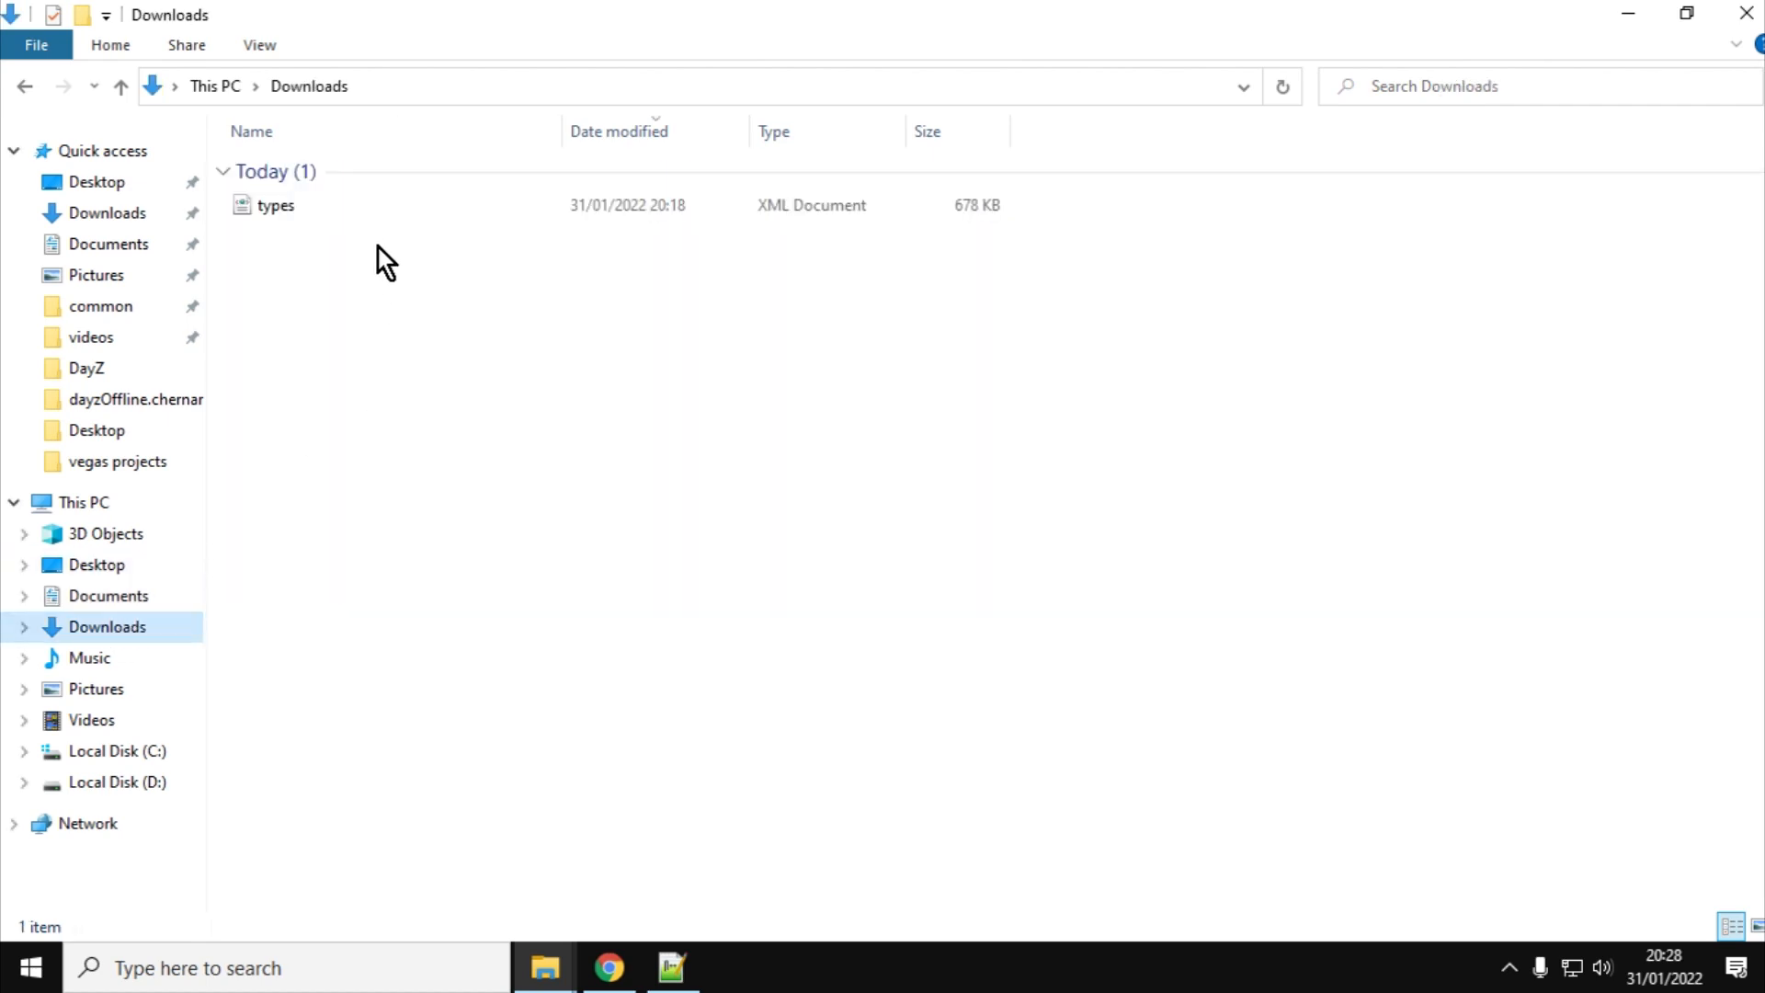
pyautogui.moveTo(287, 214)
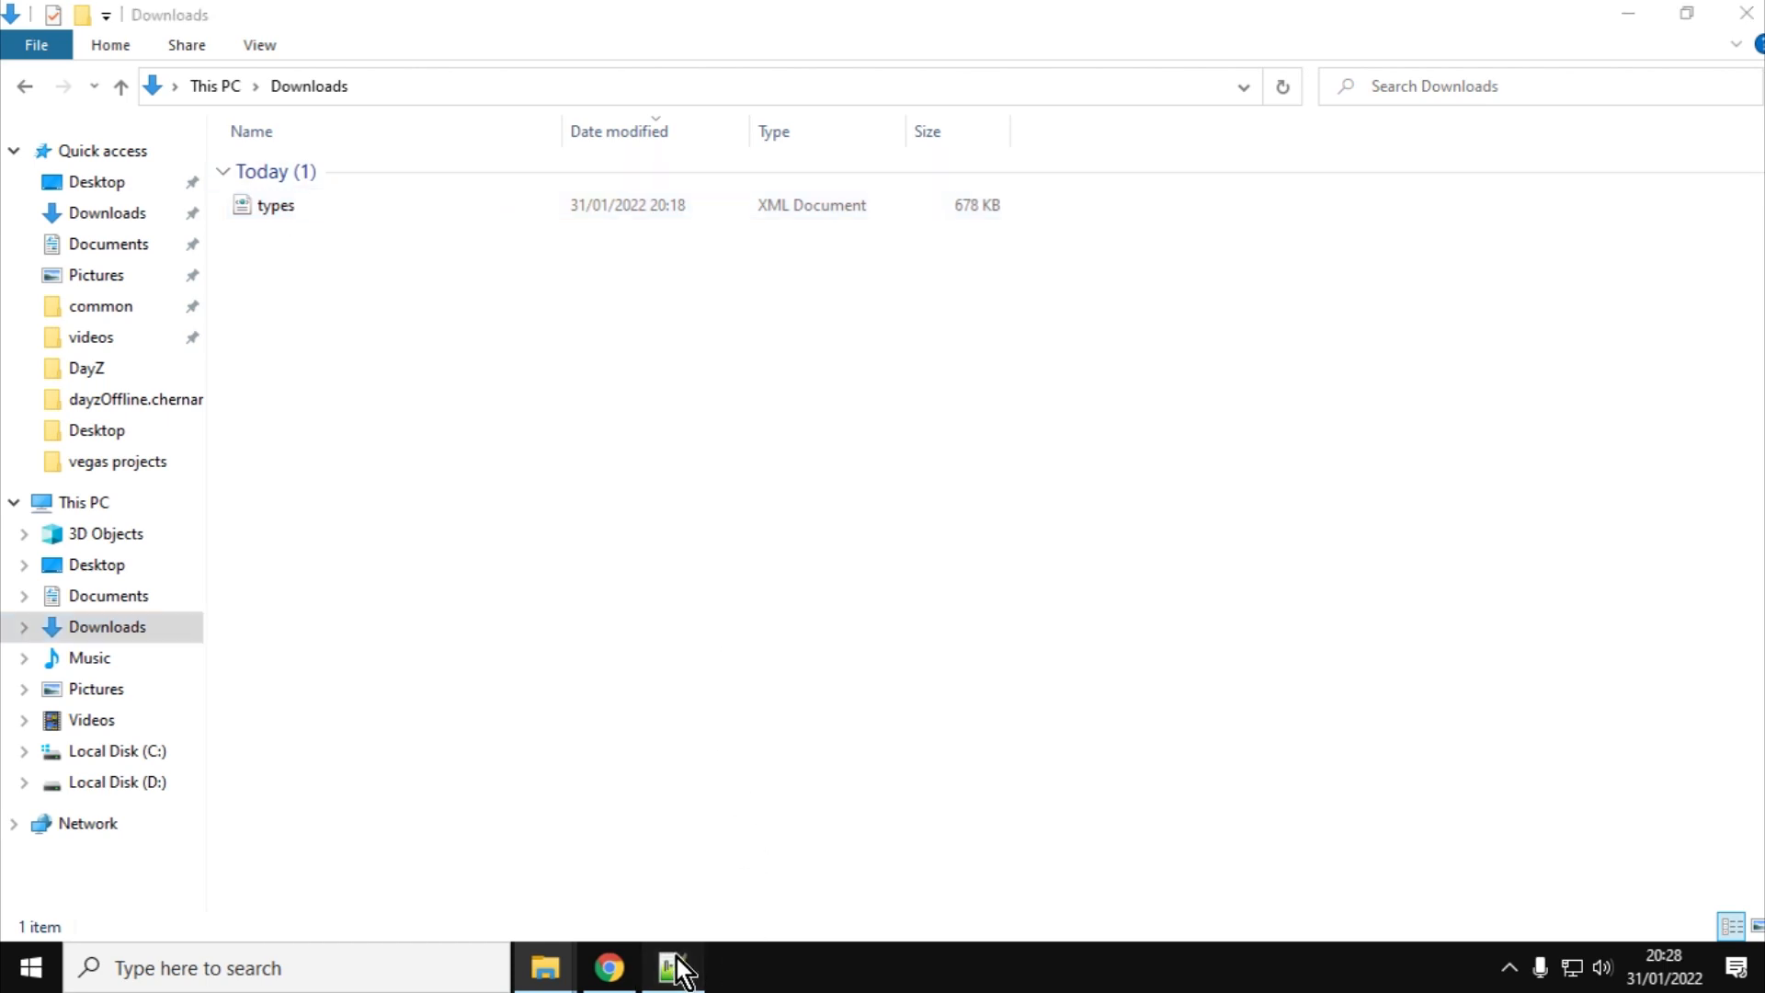
# Bring Notepad++ forward on the stealth hunt fish farm readme.txt changelog
pyautogui.click(673, 967)
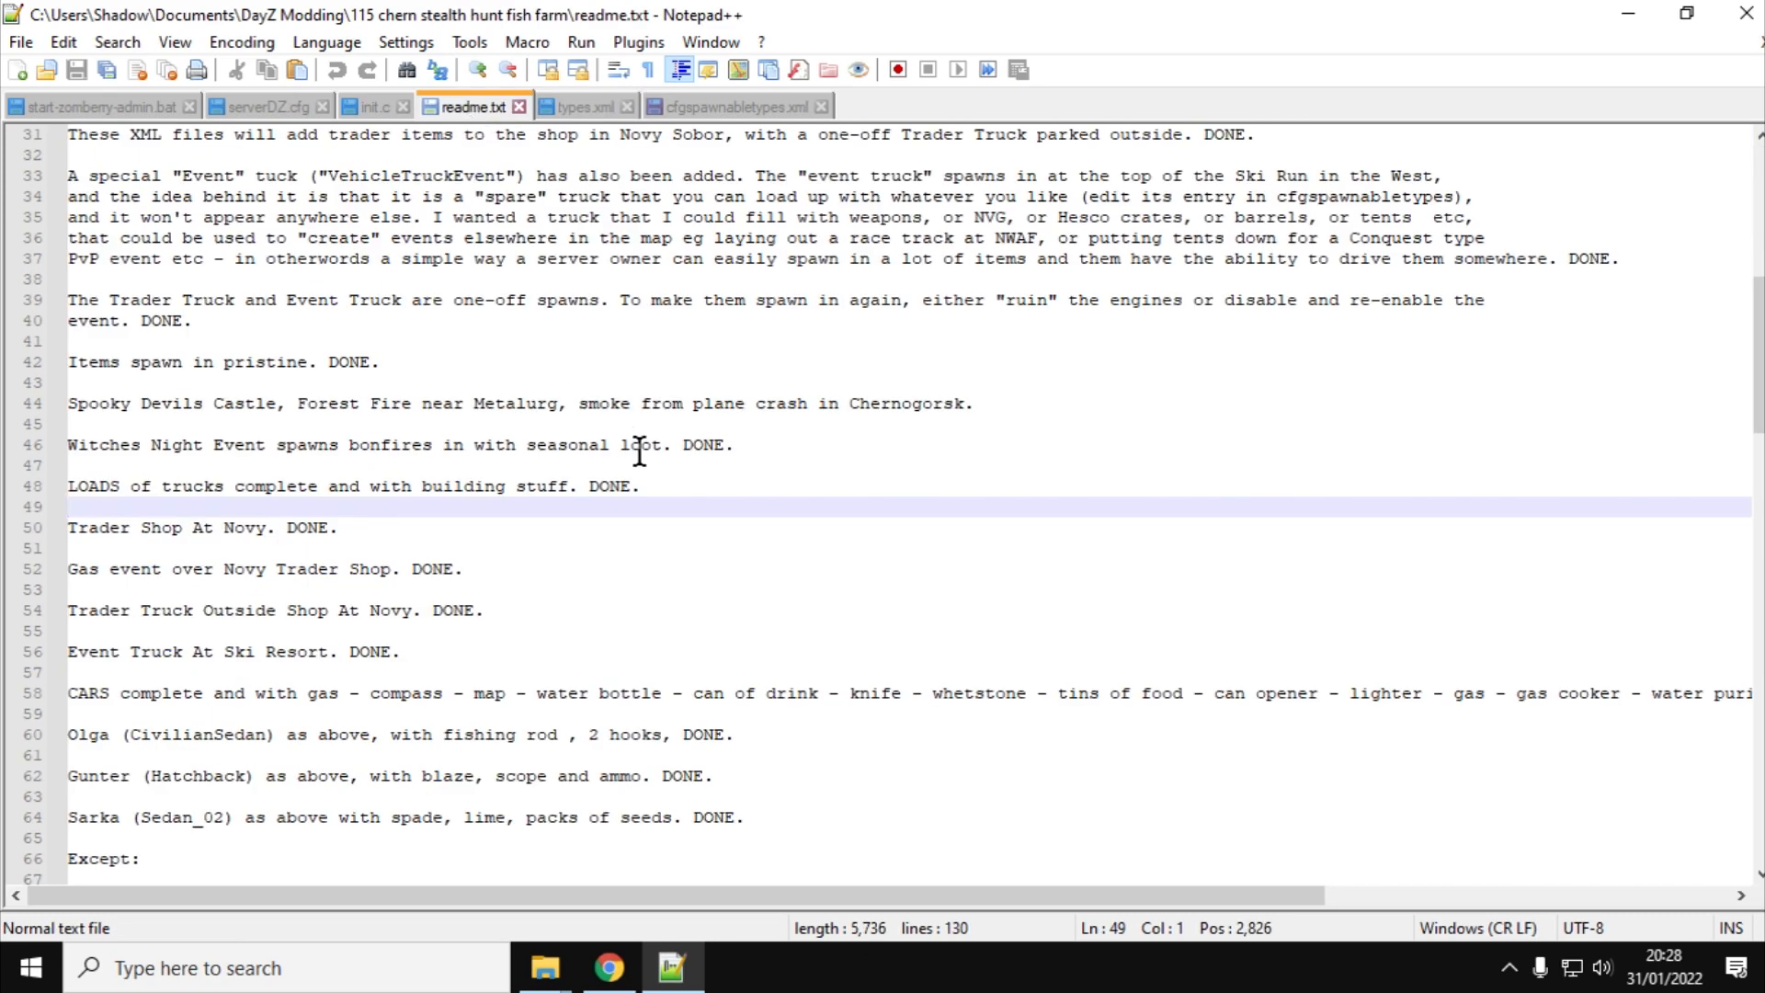
pyautogui.click(70, 507)
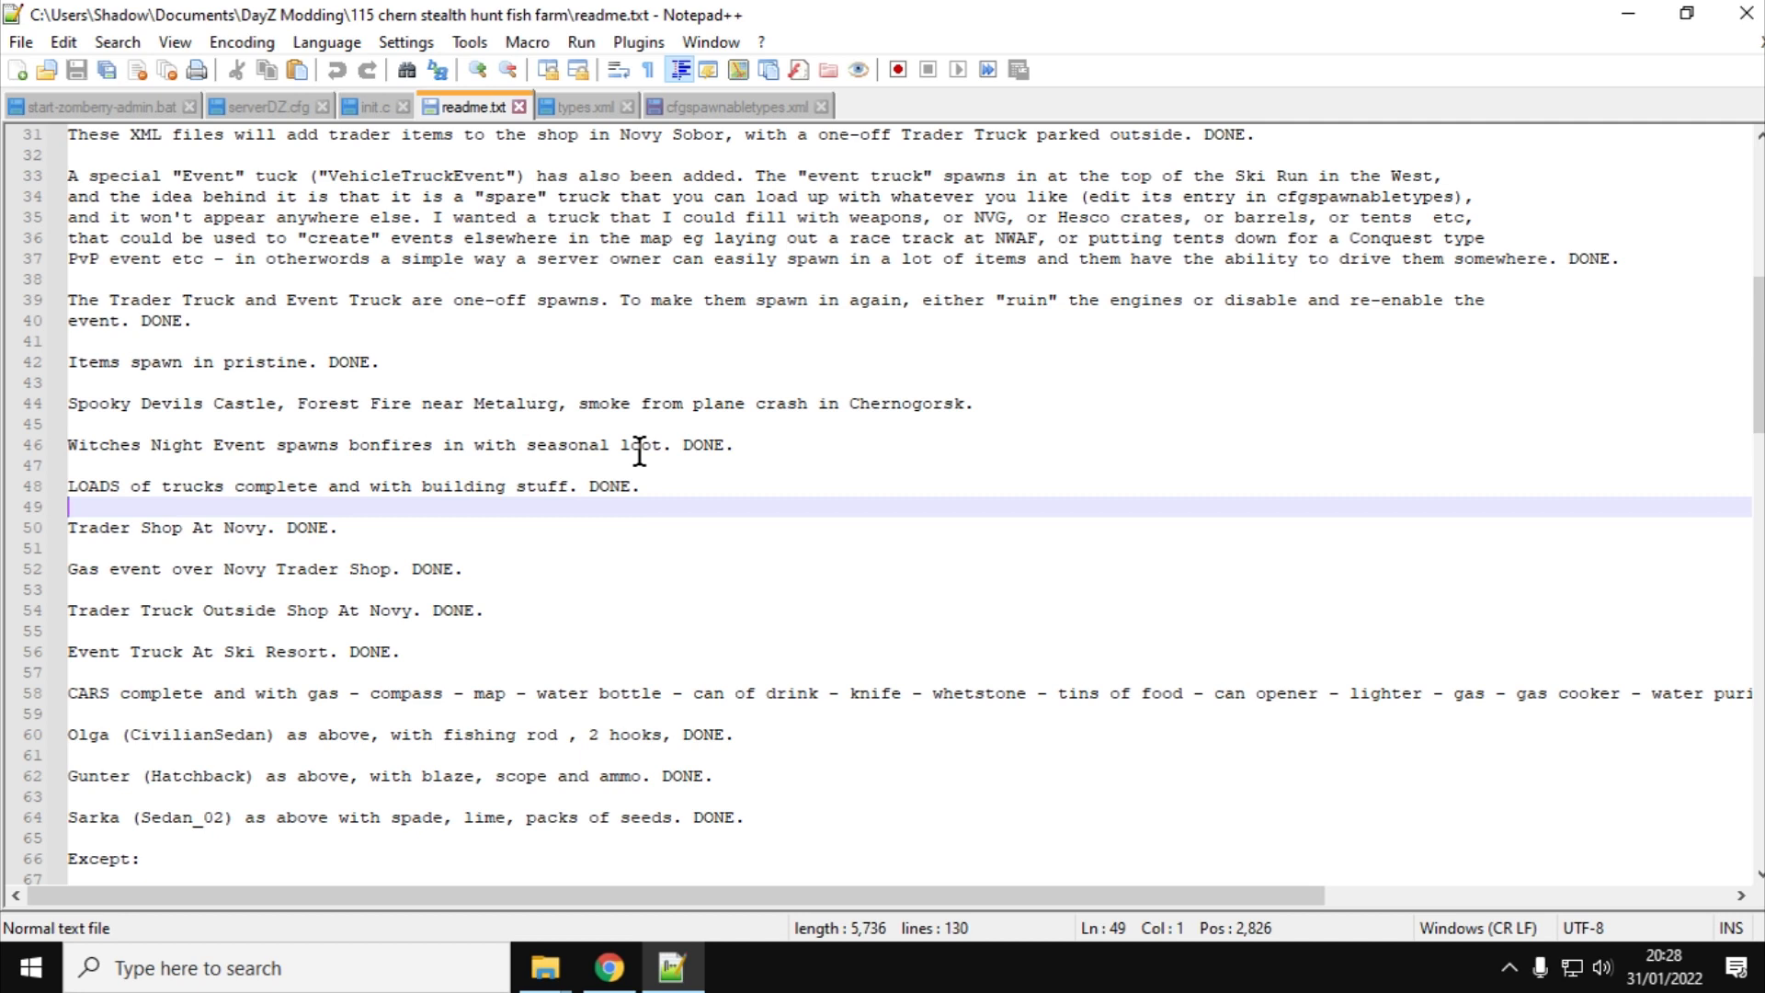
pyautogui.moveTo(817, 374)
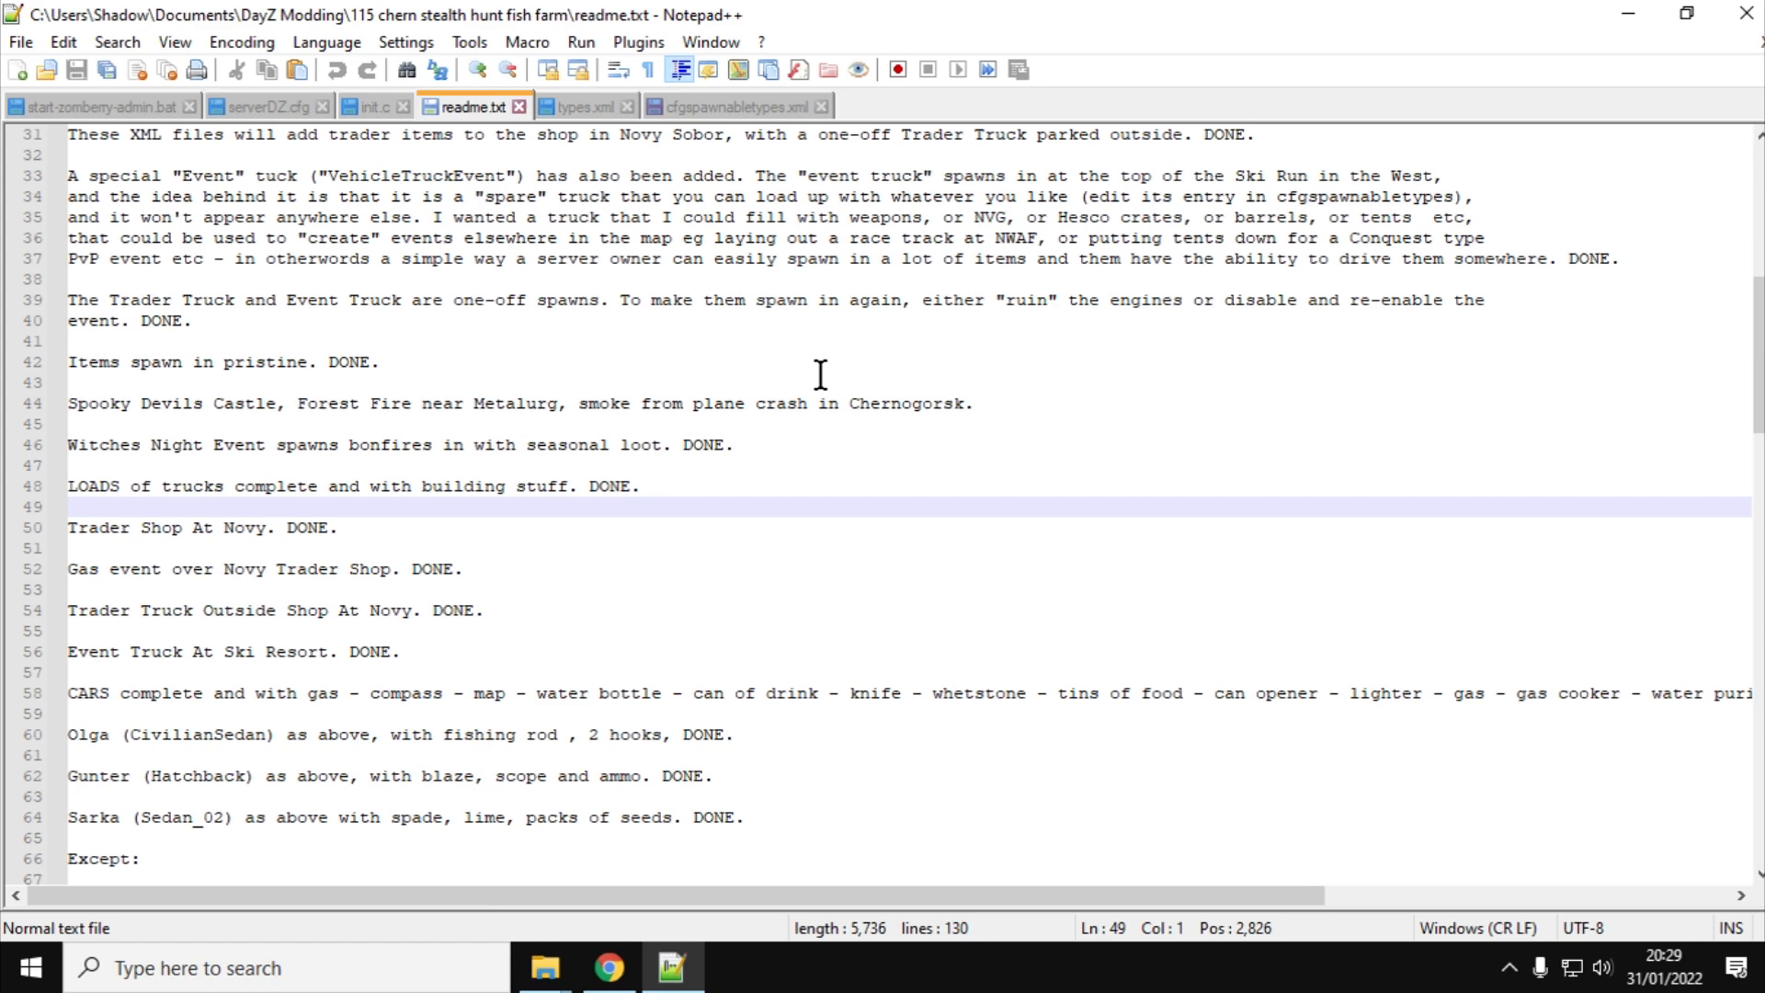
# Return to the Nitrado db folder file browser and scroll through its custom configuration file note
pyautogui.click(605, 968)
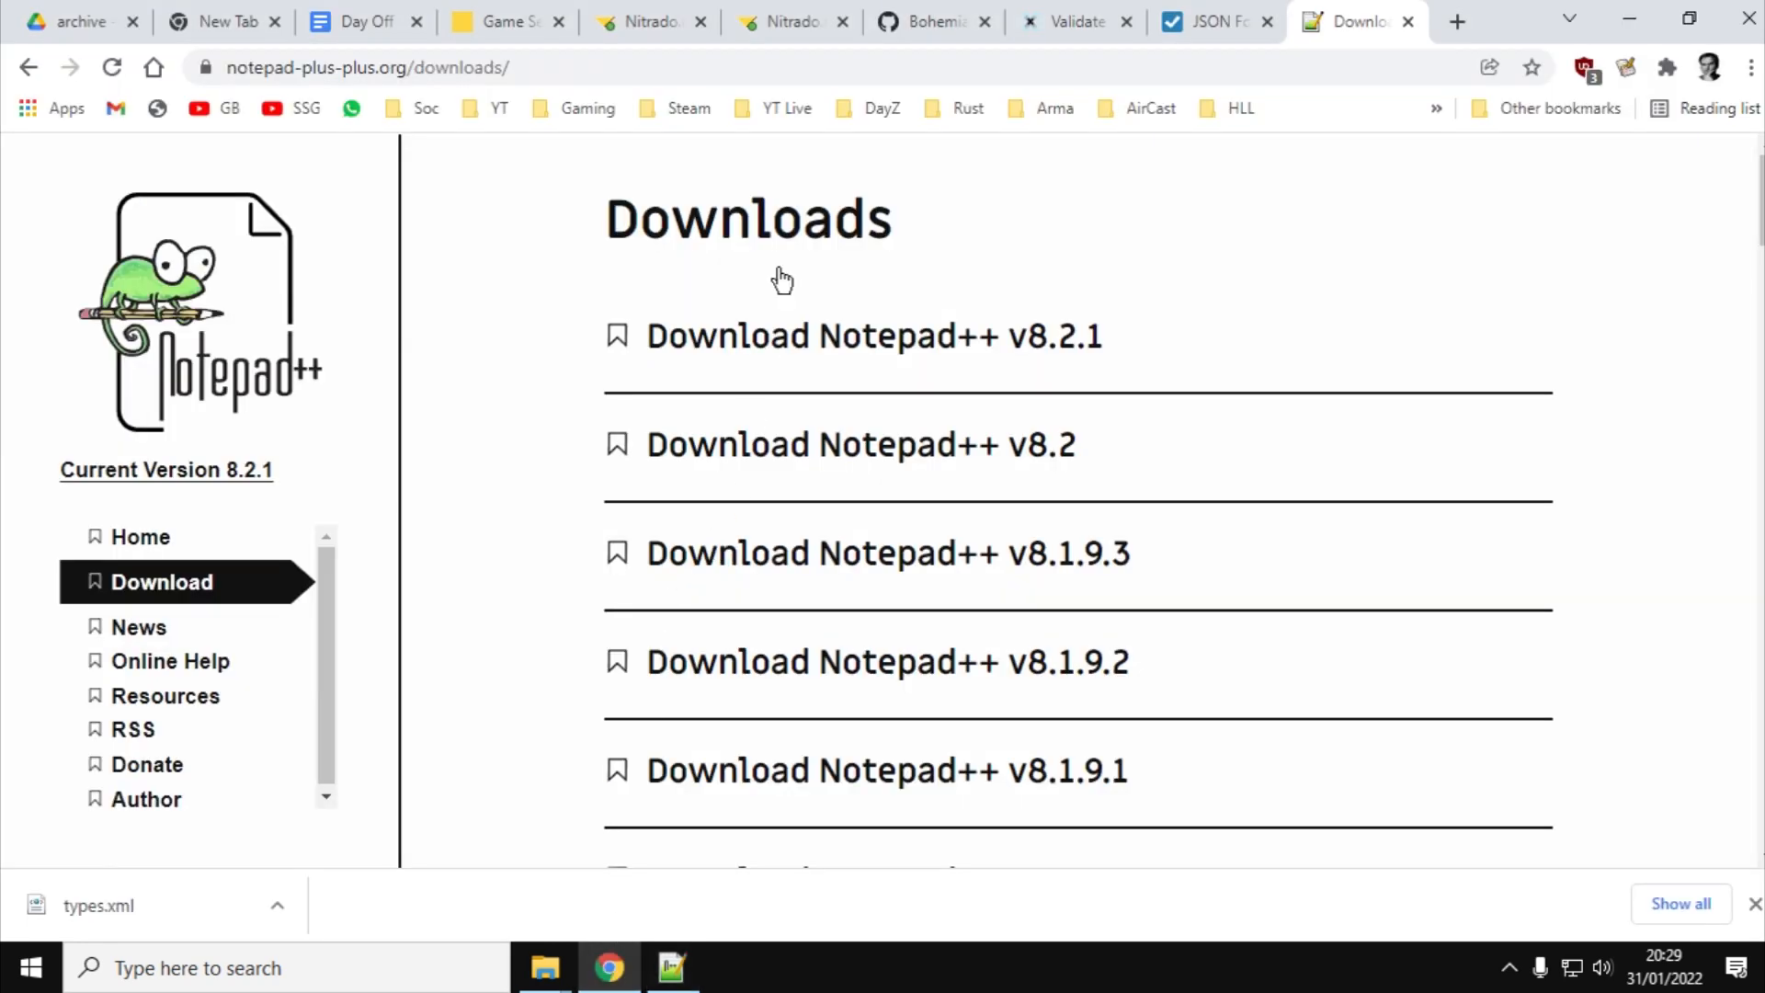
pyautogui.click(789, 22)
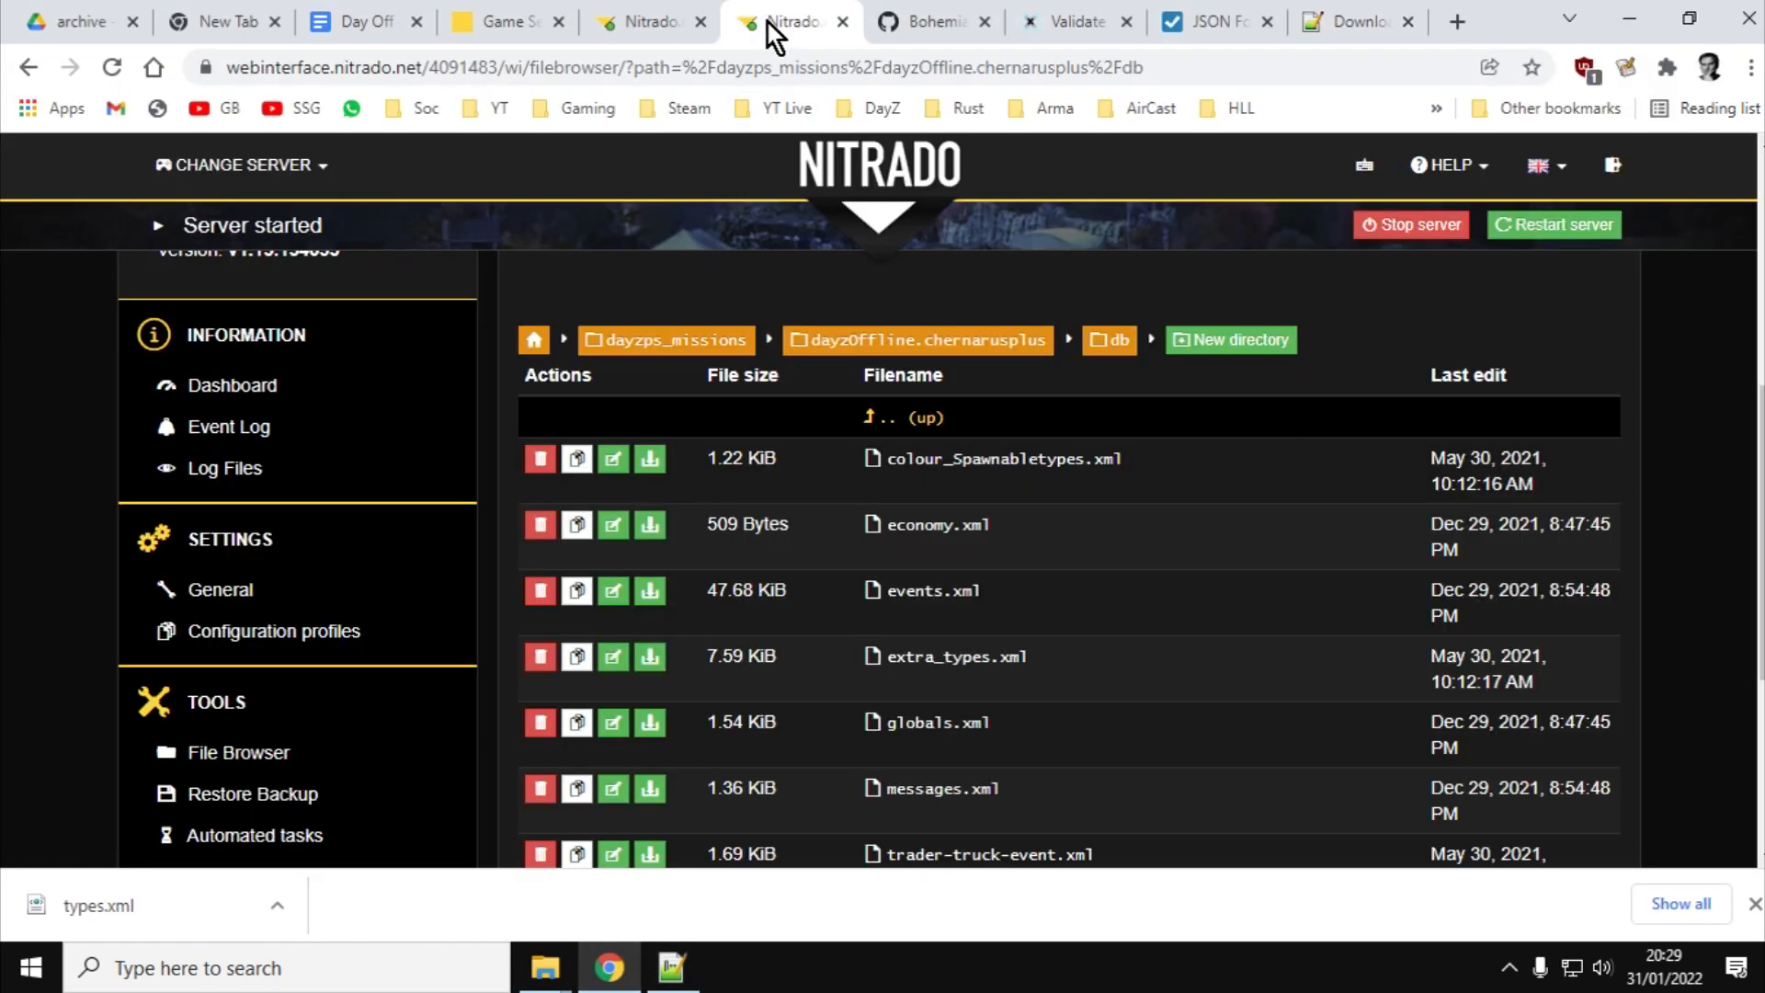
pyautogui.scroll(3)
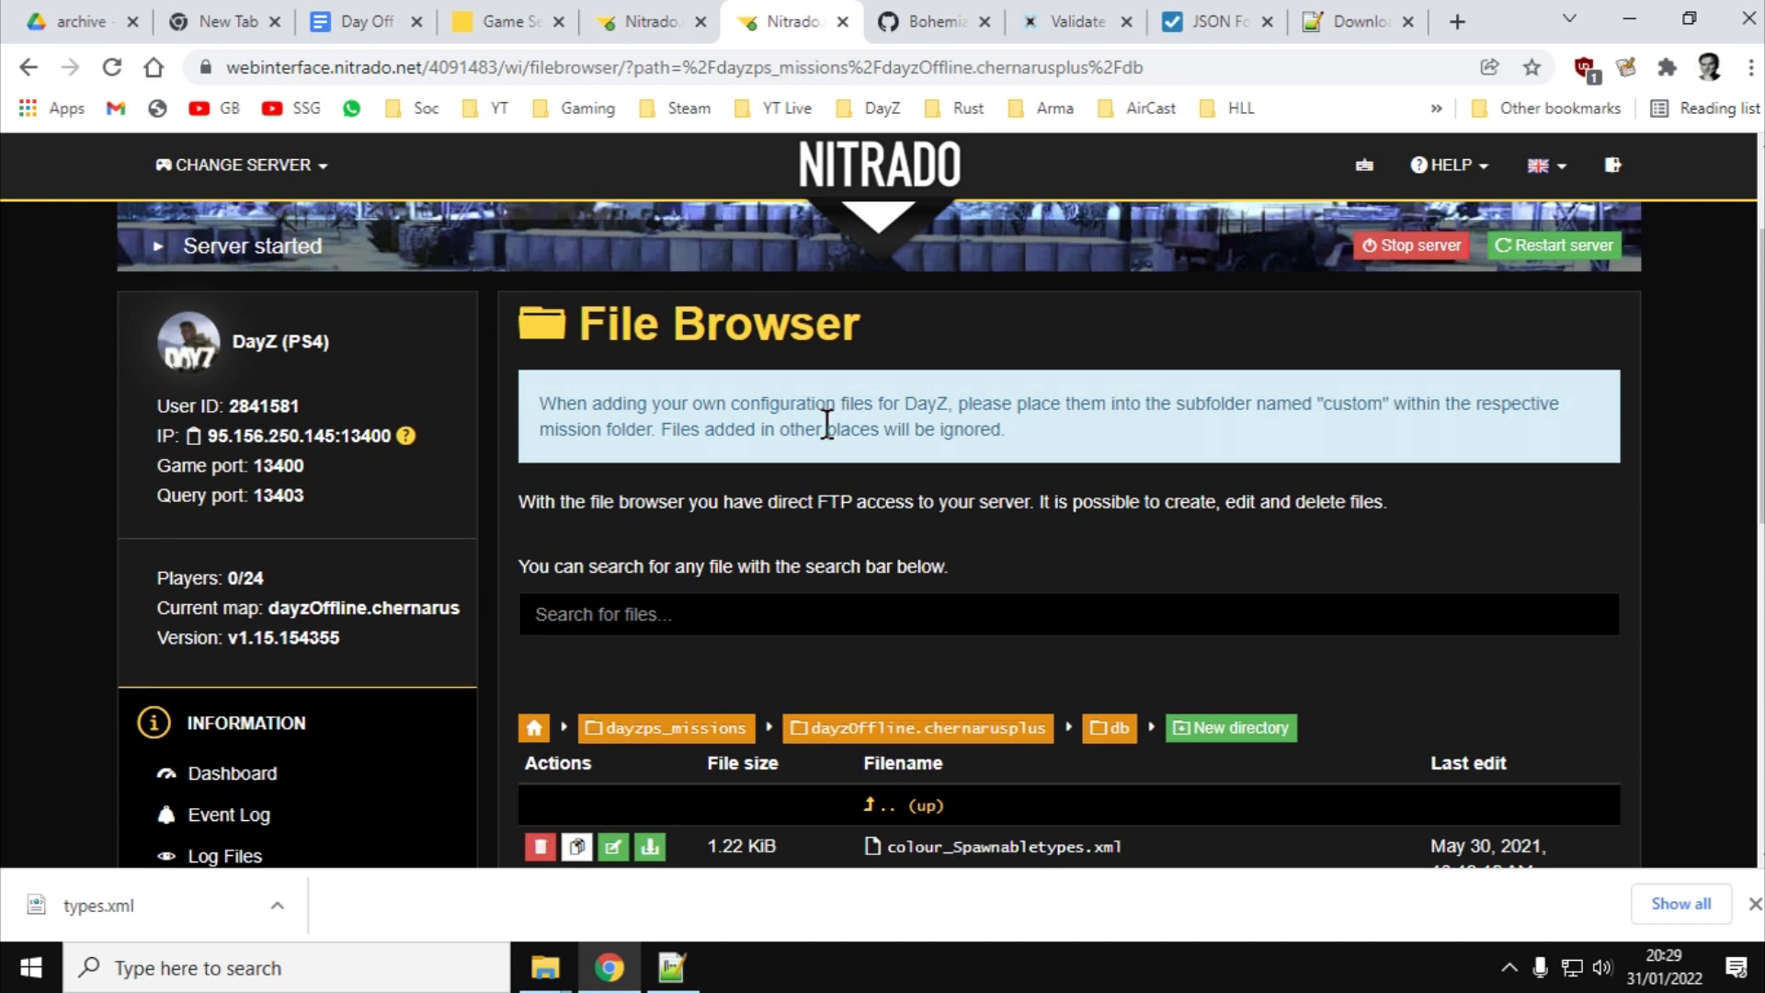
pyautogui.moveTo(1572, 719)
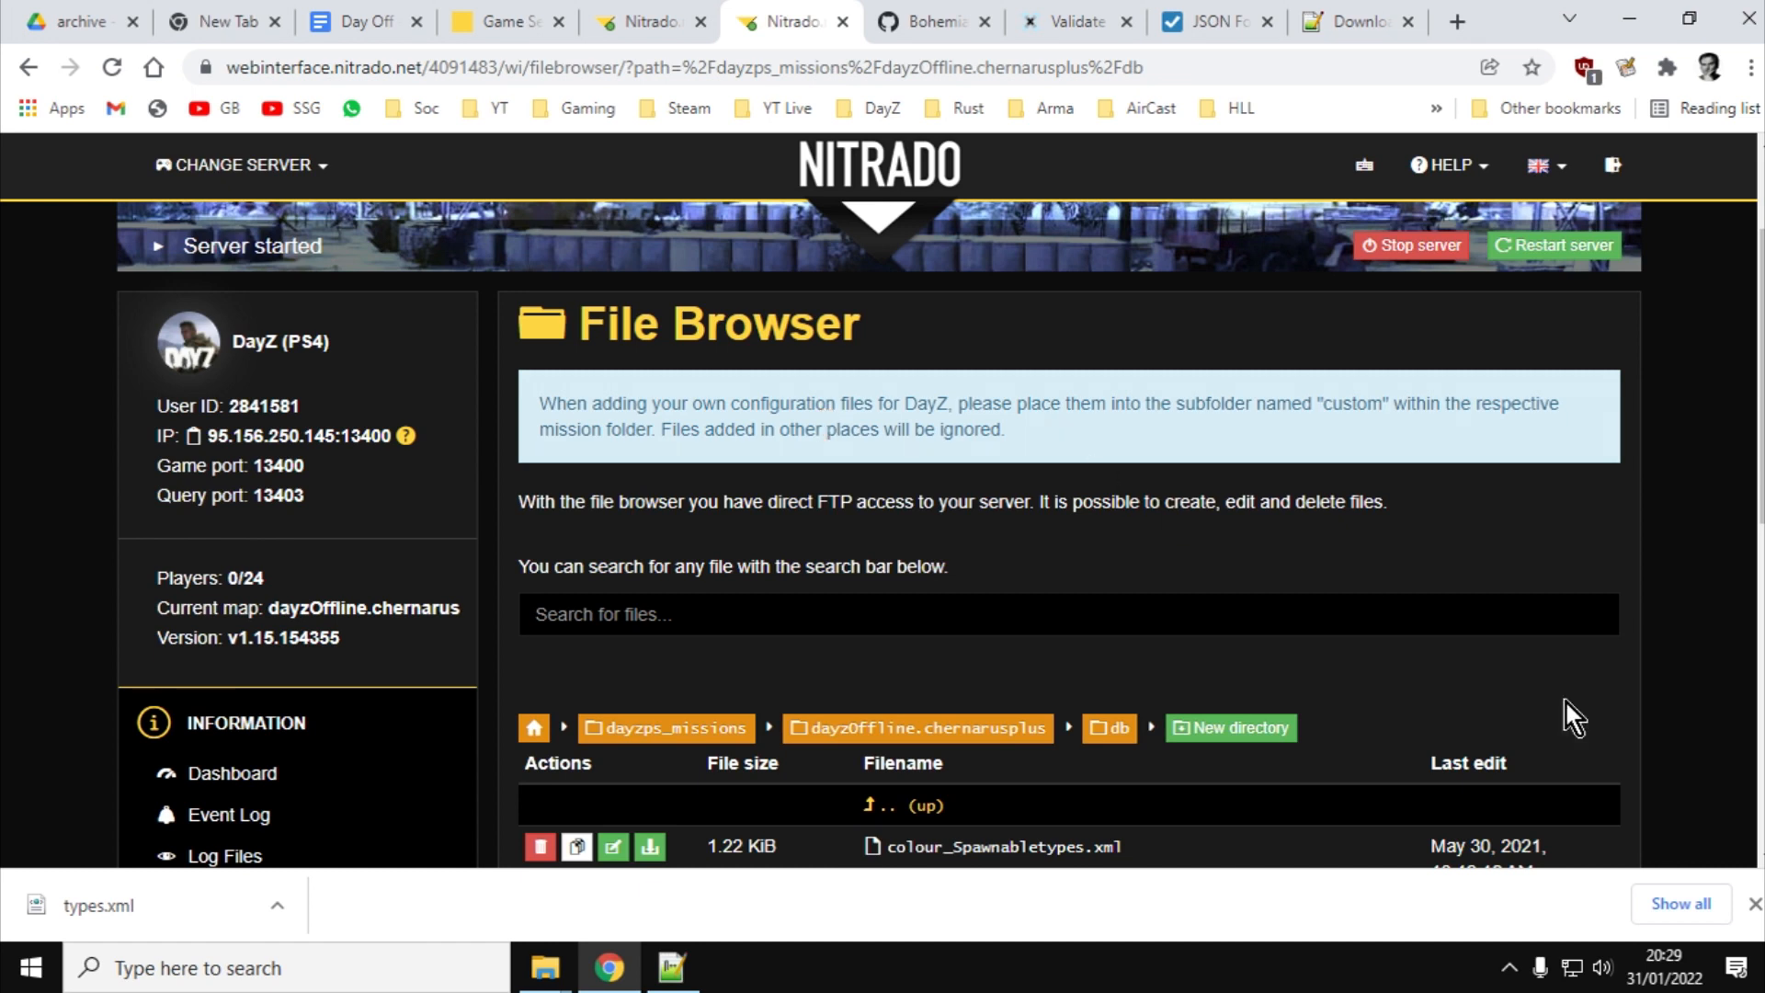
pyautogui.scroll(-3)
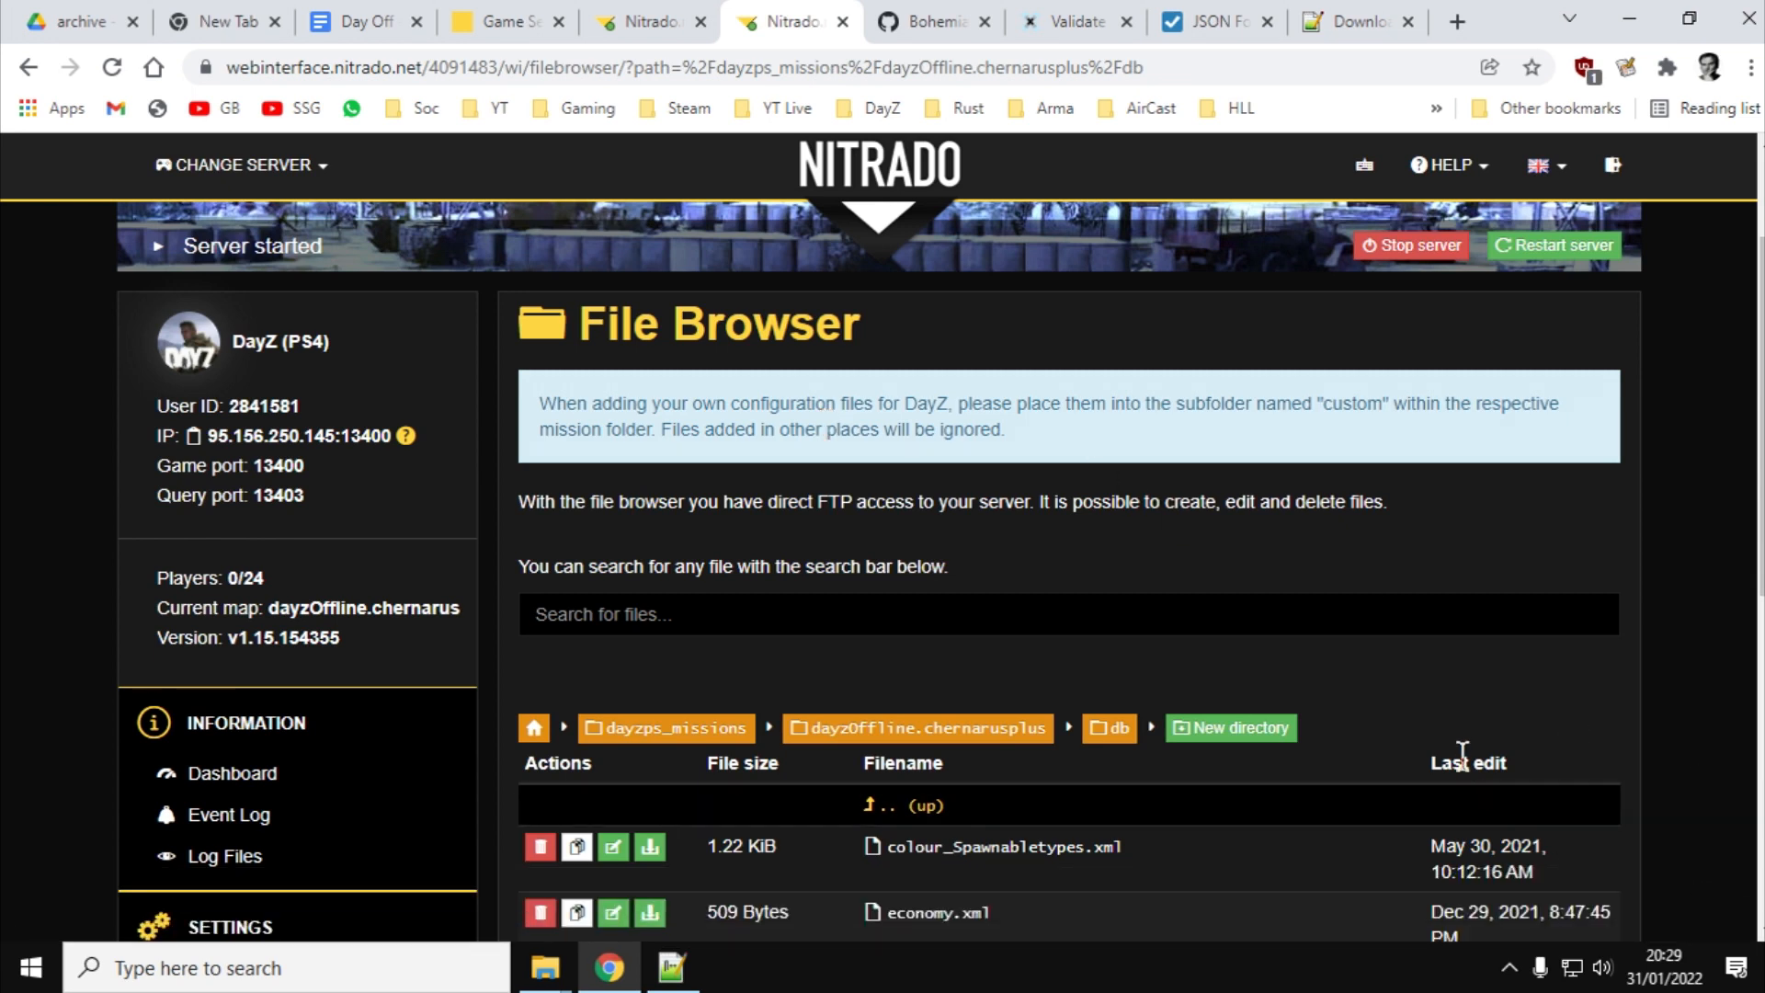
pyautogui.moveTo(1283, 658)
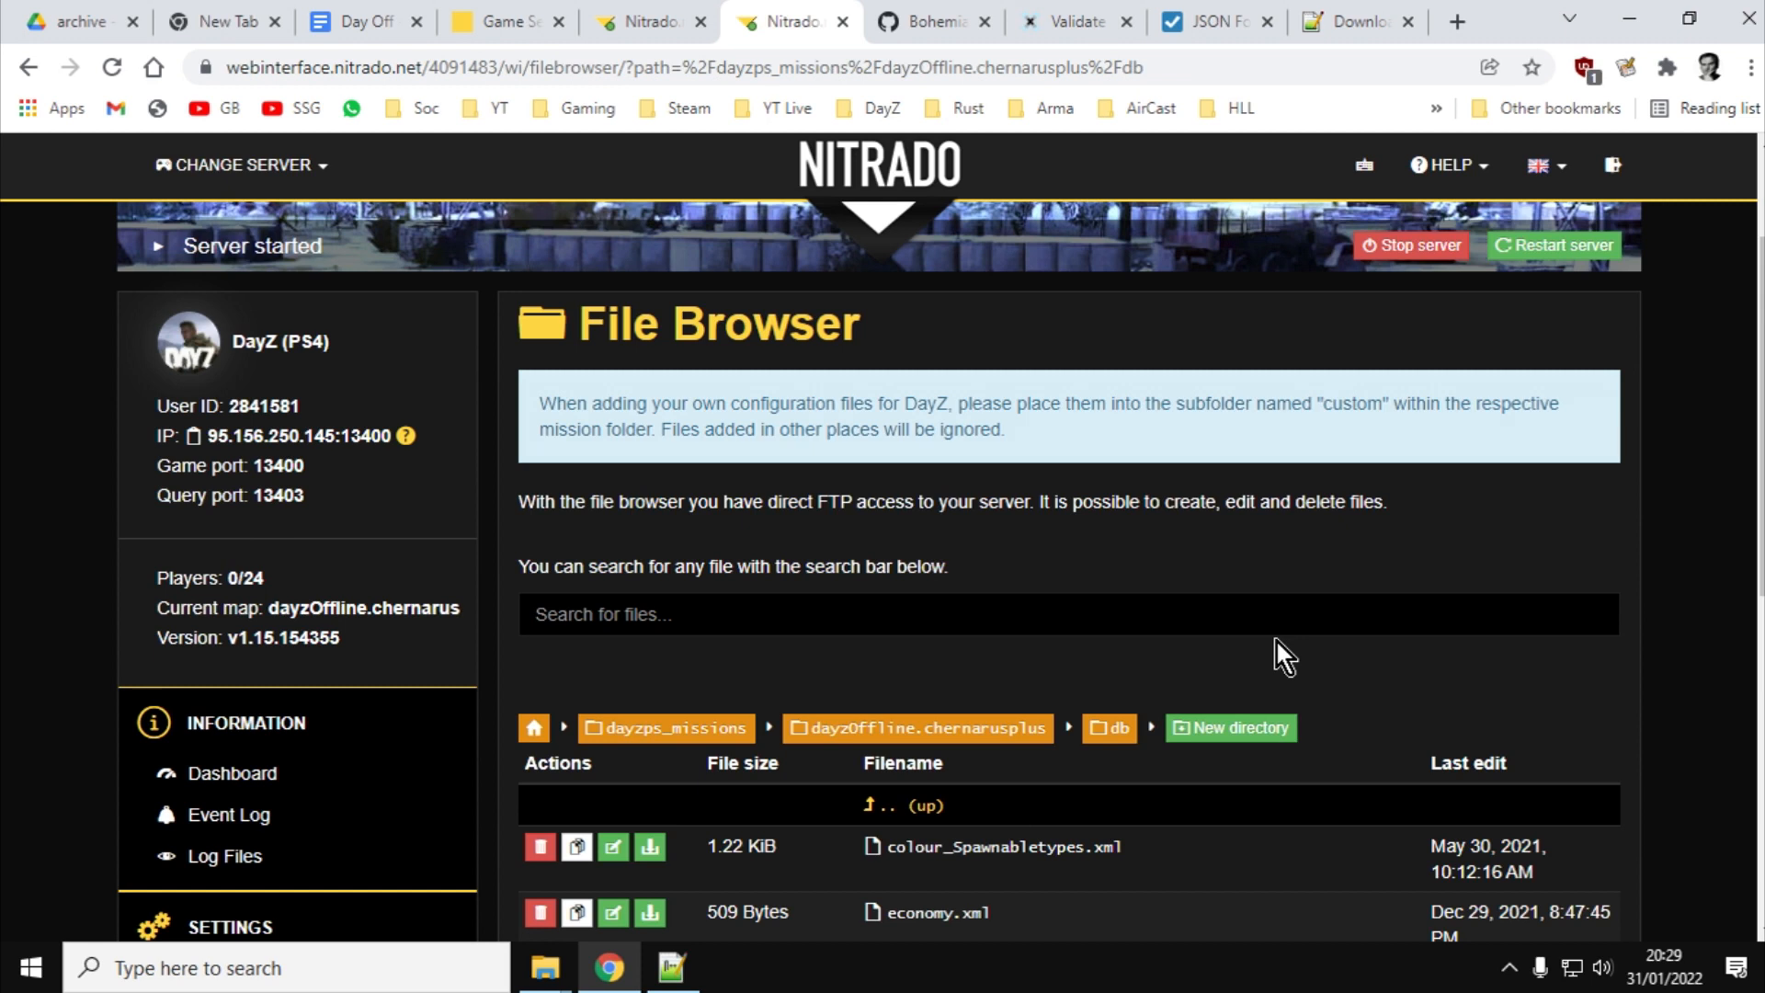
pyautogui.scroll(-3)
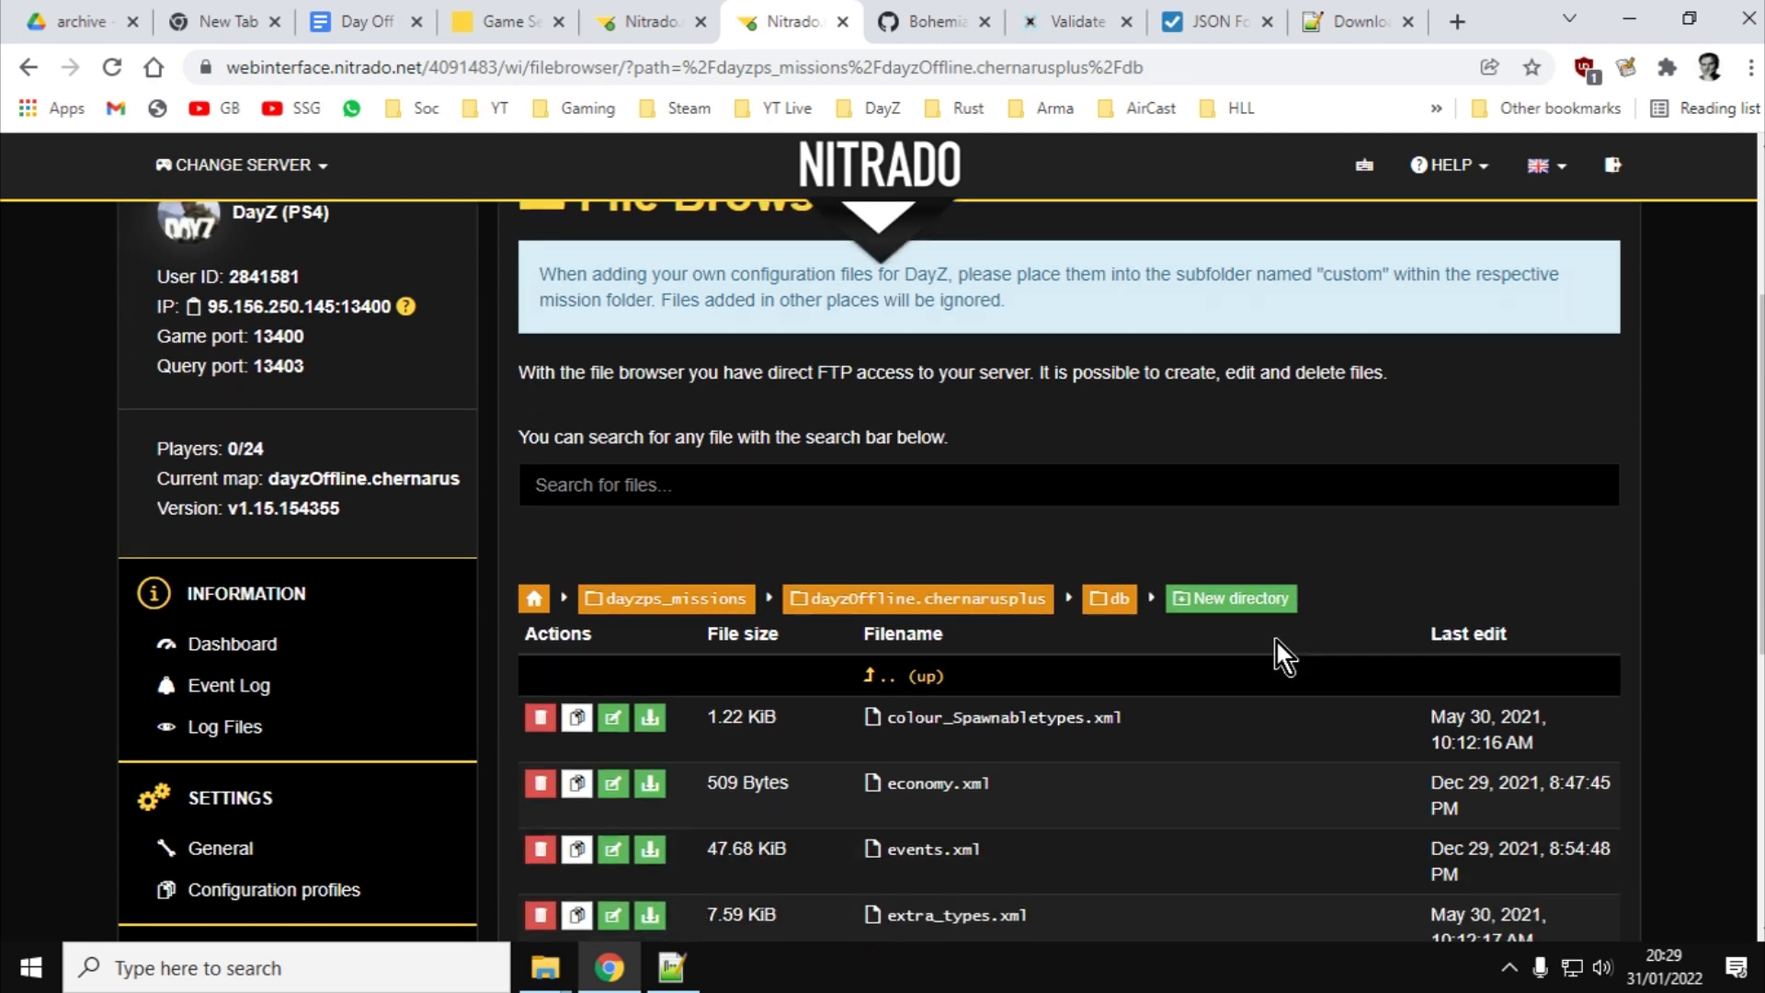
pyautogui.moveTo(1006, 448)
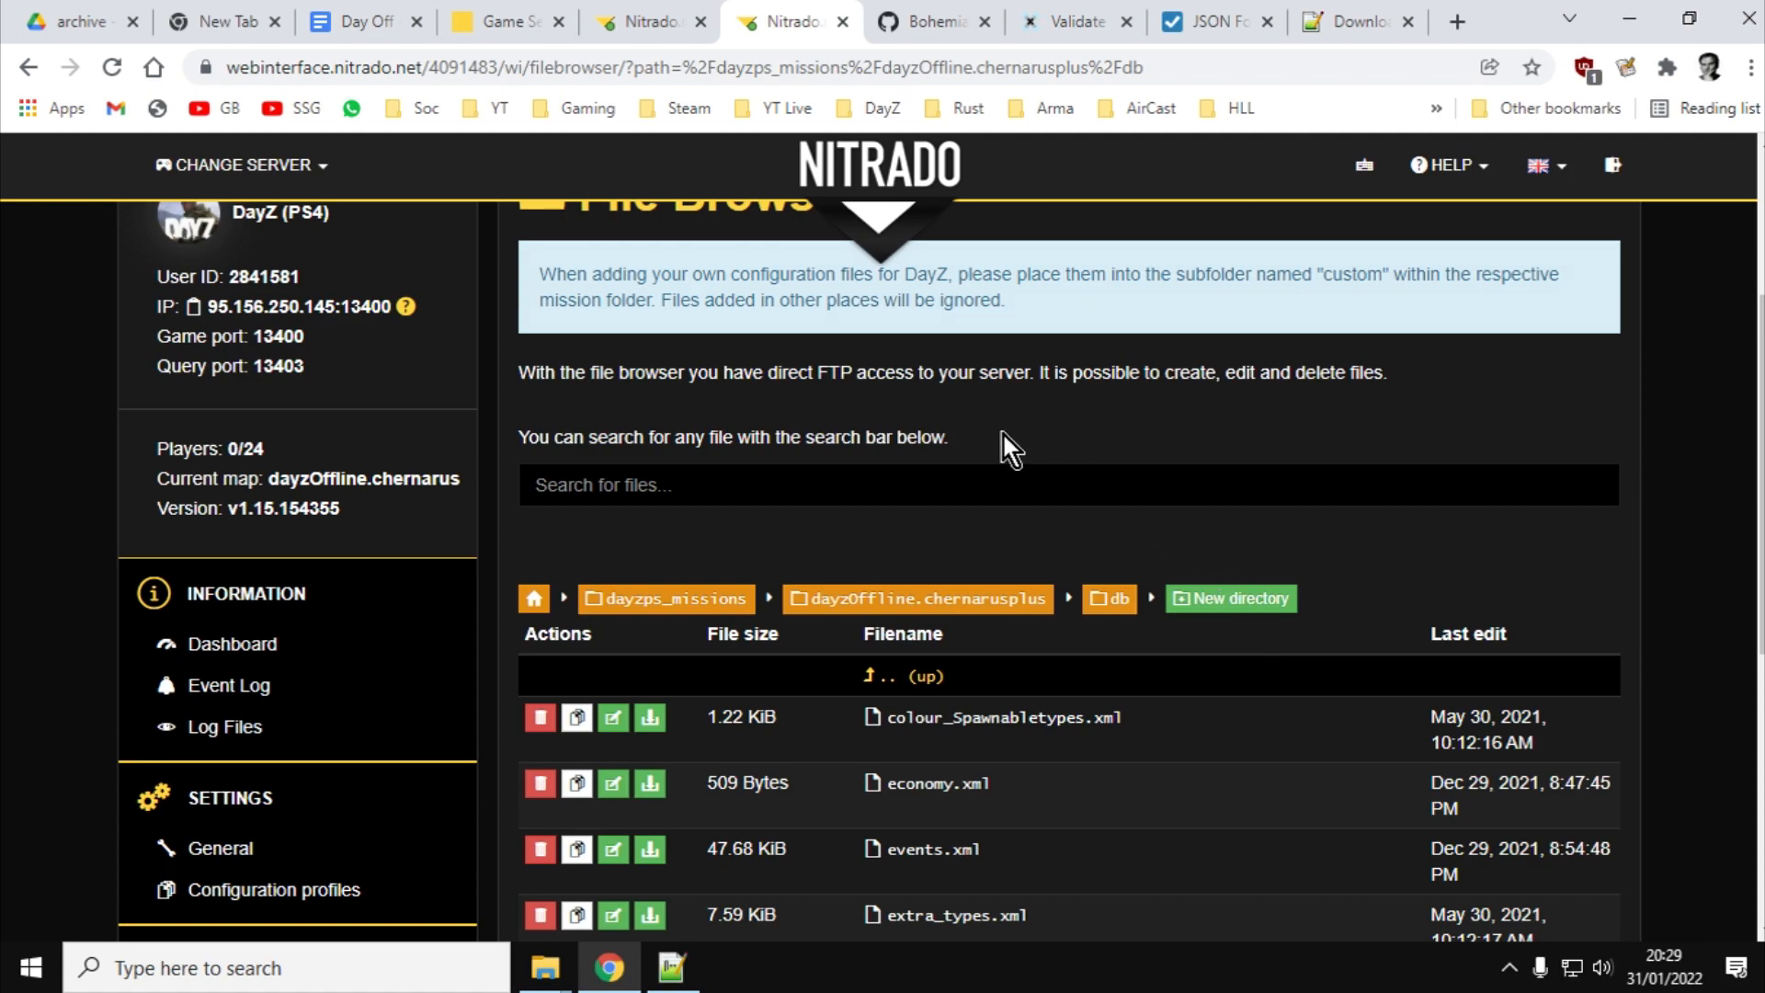